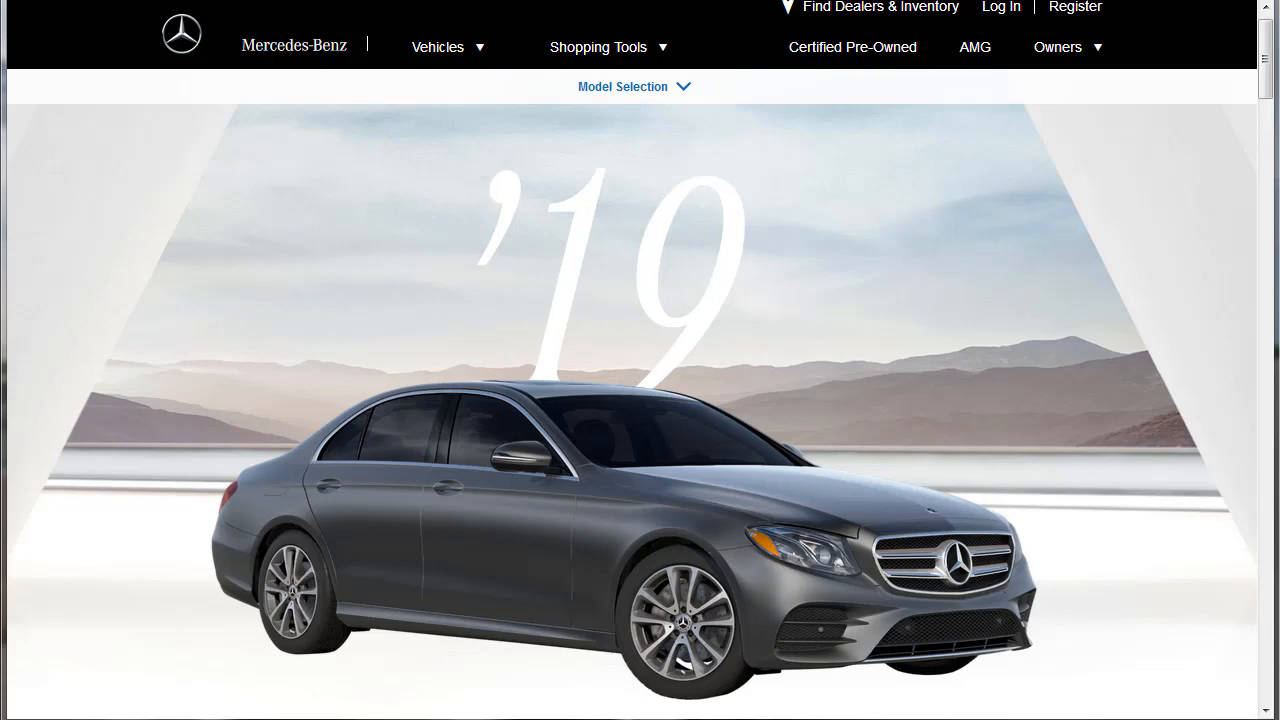
Step: Scroll the E-Class page until the E 450 4MATIC Sedan title and $59,950 MSRP show
{"action": "scroll", "scroll_direction": "down", "scroll_amount": 3}
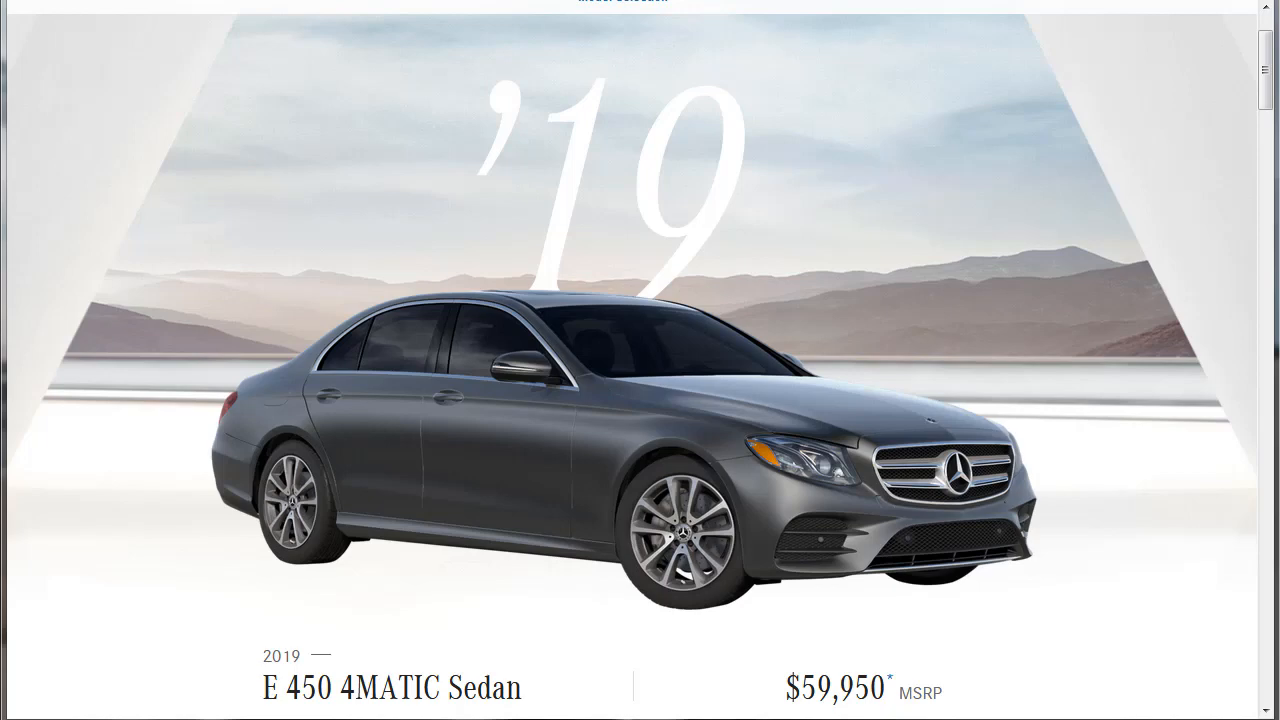
{"action": "scroll", "scroll_direction": "down", "scroll_amount": 3}
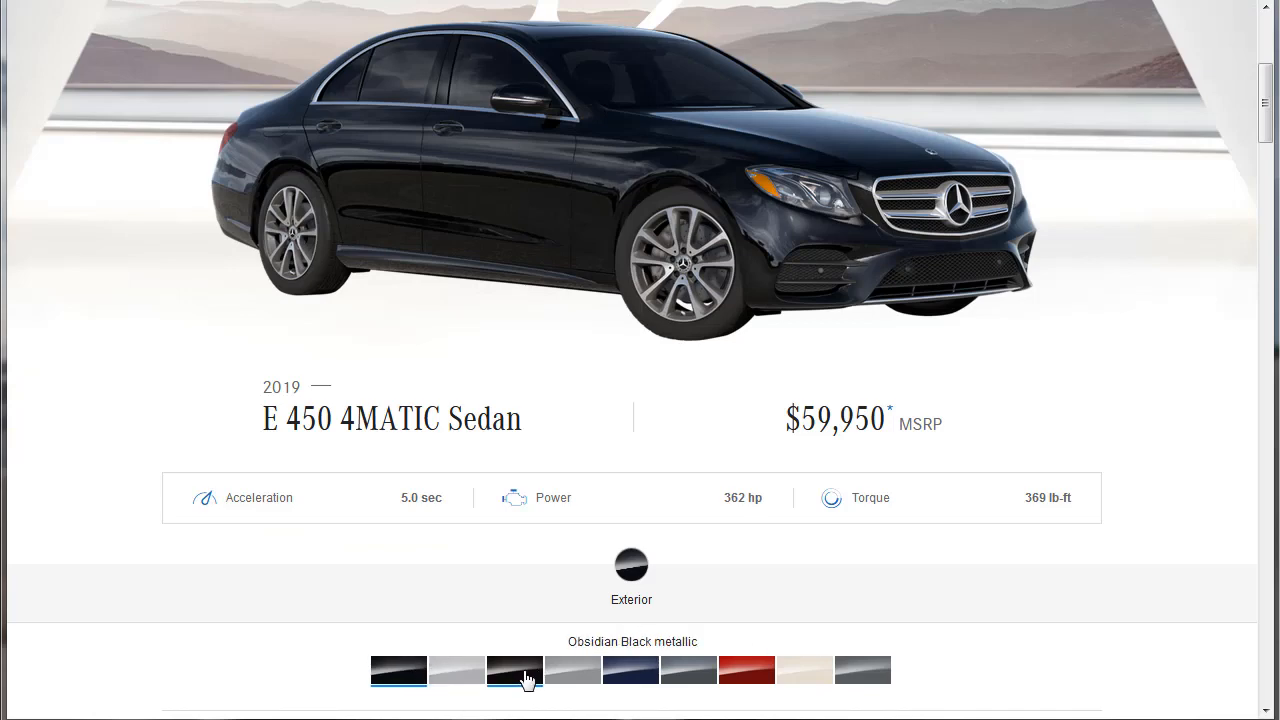
Step: Preview the sedan in Polar White, Obsidian Black, Iridium Silver, Lunar Blue, Selenite Grey, Cardinal Red and Diamond White
{"action": "left_click", "coordinate": [456, 670]}
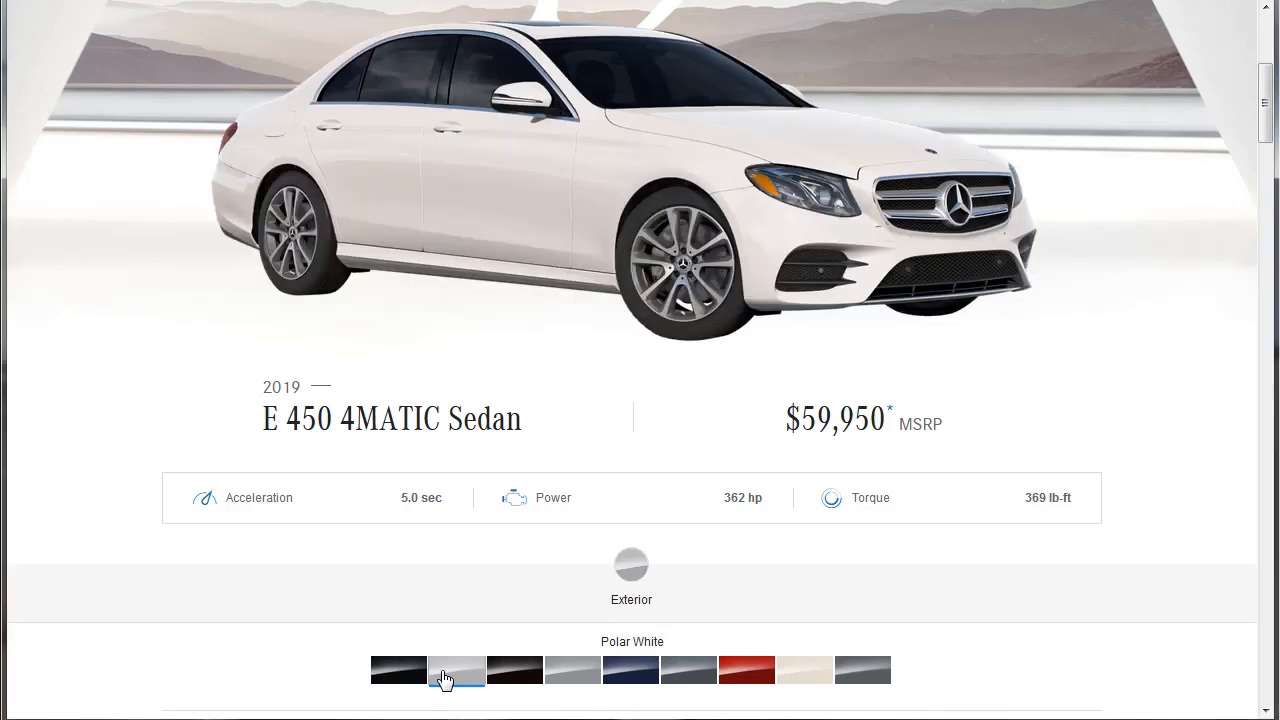
{"action": "left_click", "coordinate": [514, 670]}
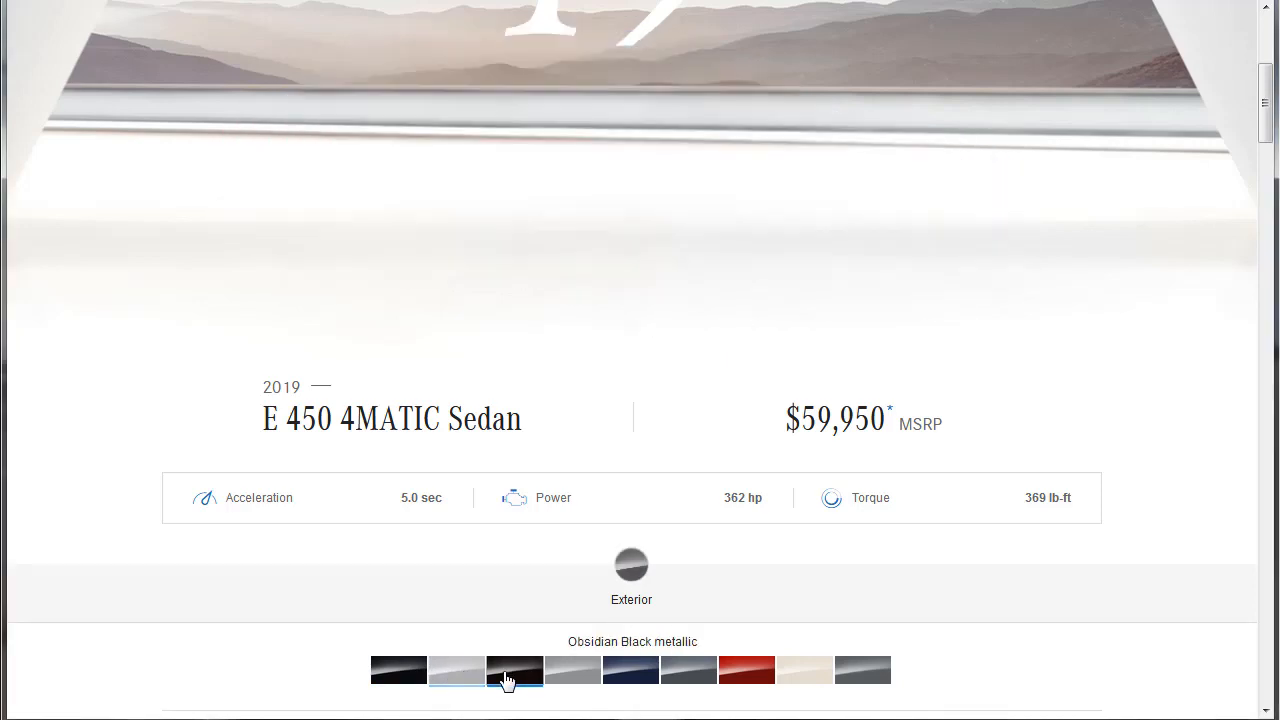
{"action": "left_click", "coordinate": [516, 670]}
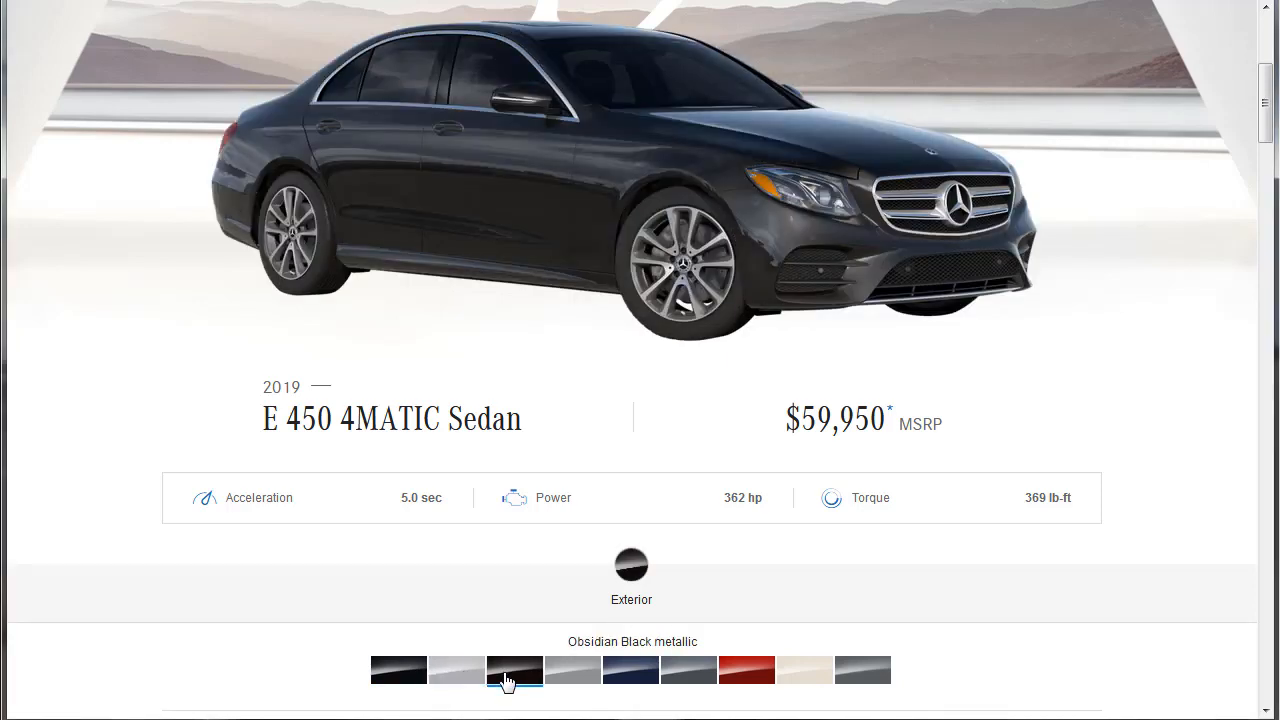
{"action": "left_click", "coordinate": [514, 670]}
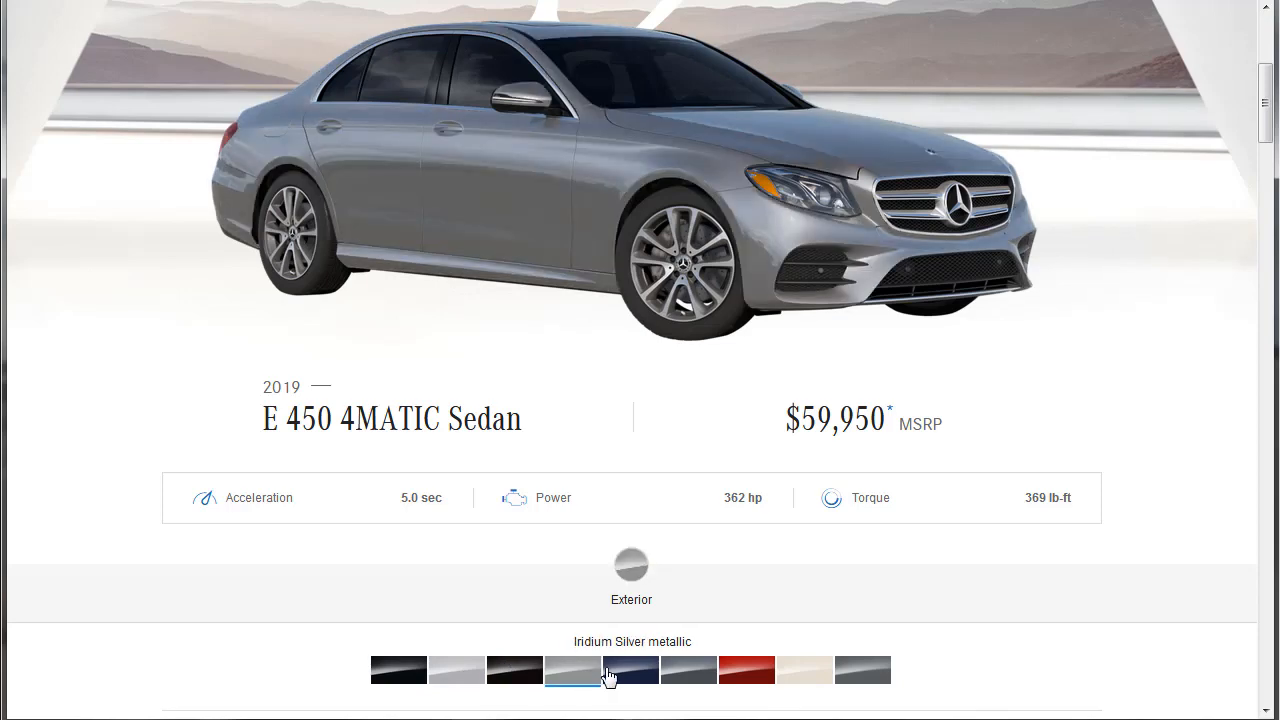
{"action": "left_click", "coordinate": [630, 668]}
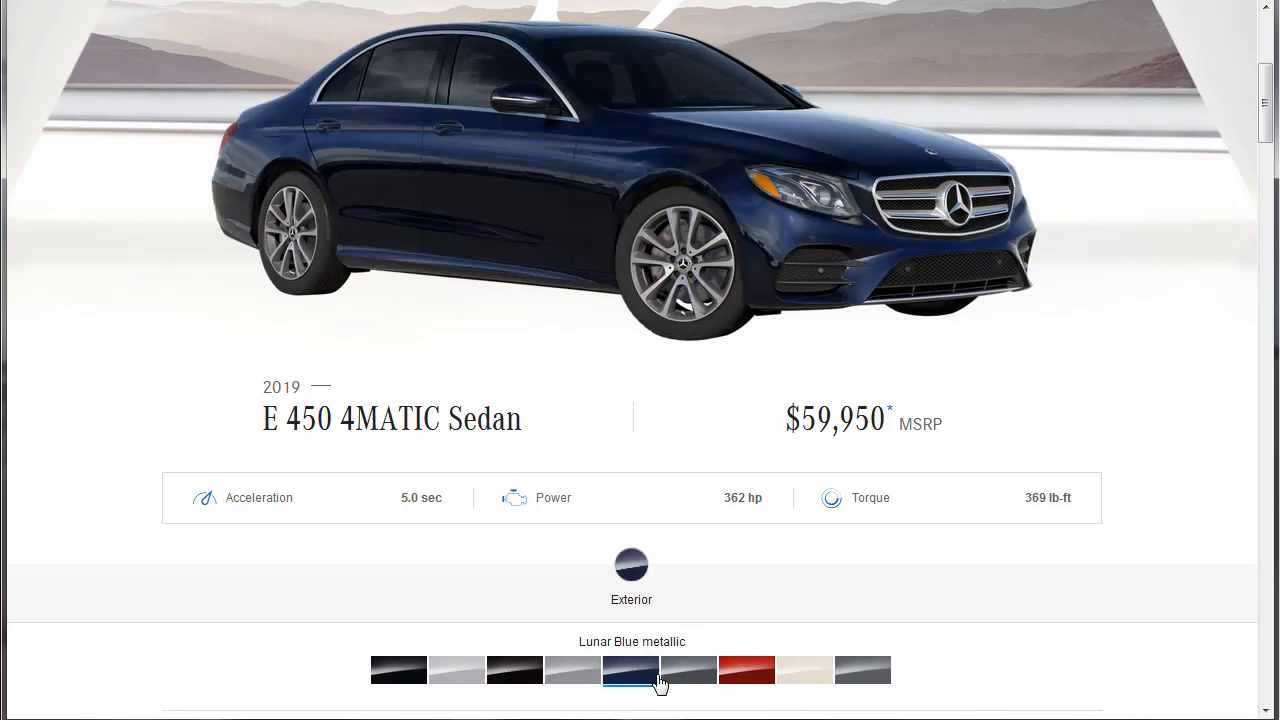
{"action": "left_click", "coordinate": [688, 668]}
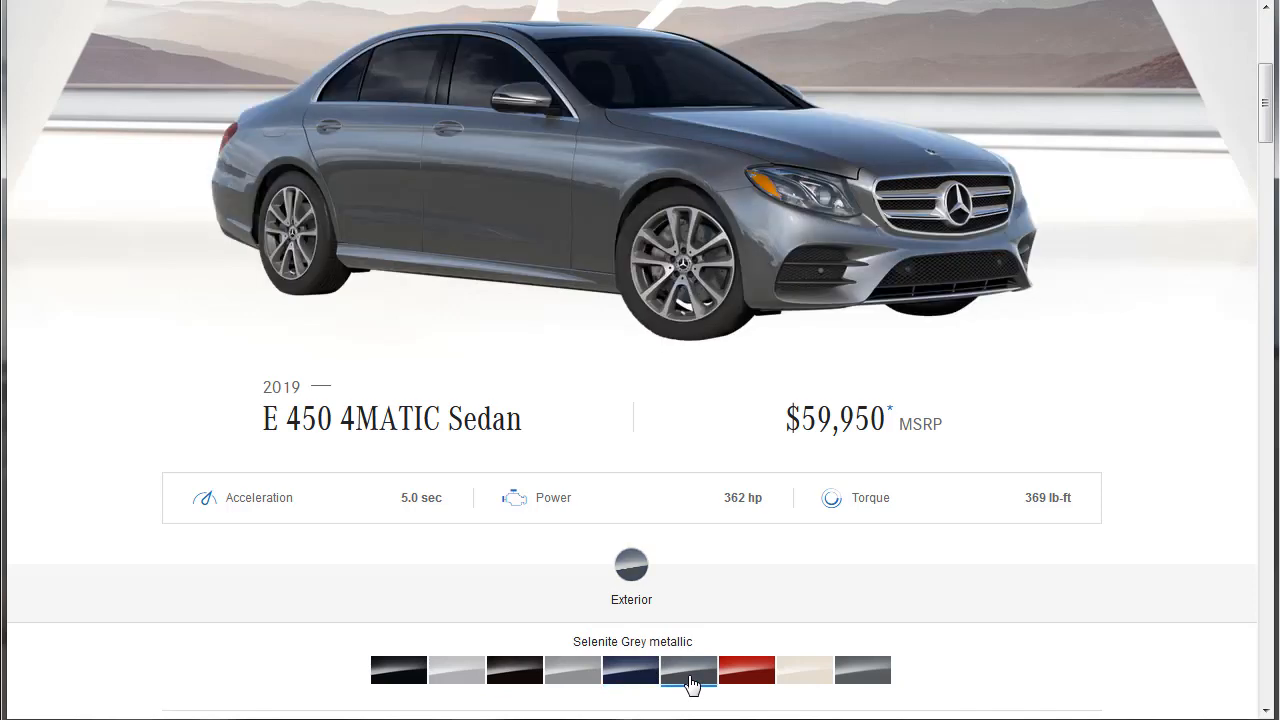
{"action": "left_click", "coordinate": [746, 670]}
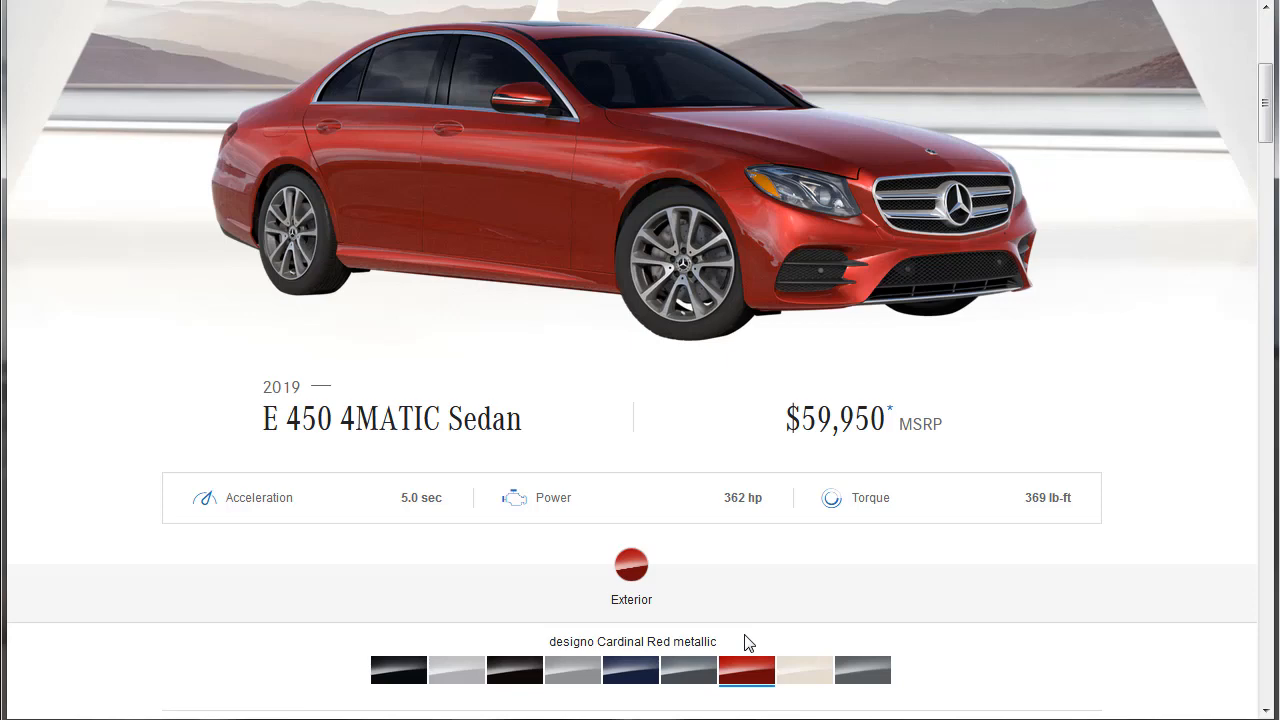
{"action": "mouse_move", "coordinate": [1070, 660]}
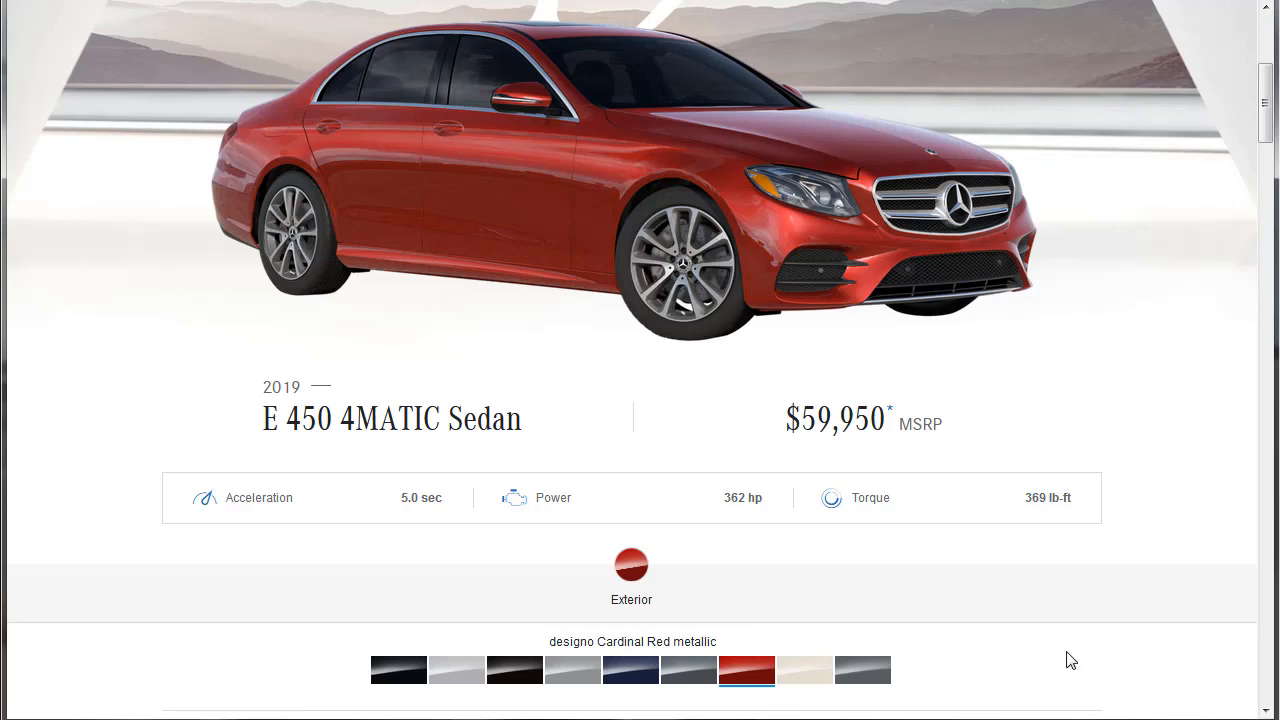
{"action": "left_click", "coordinate": [804, 670]}
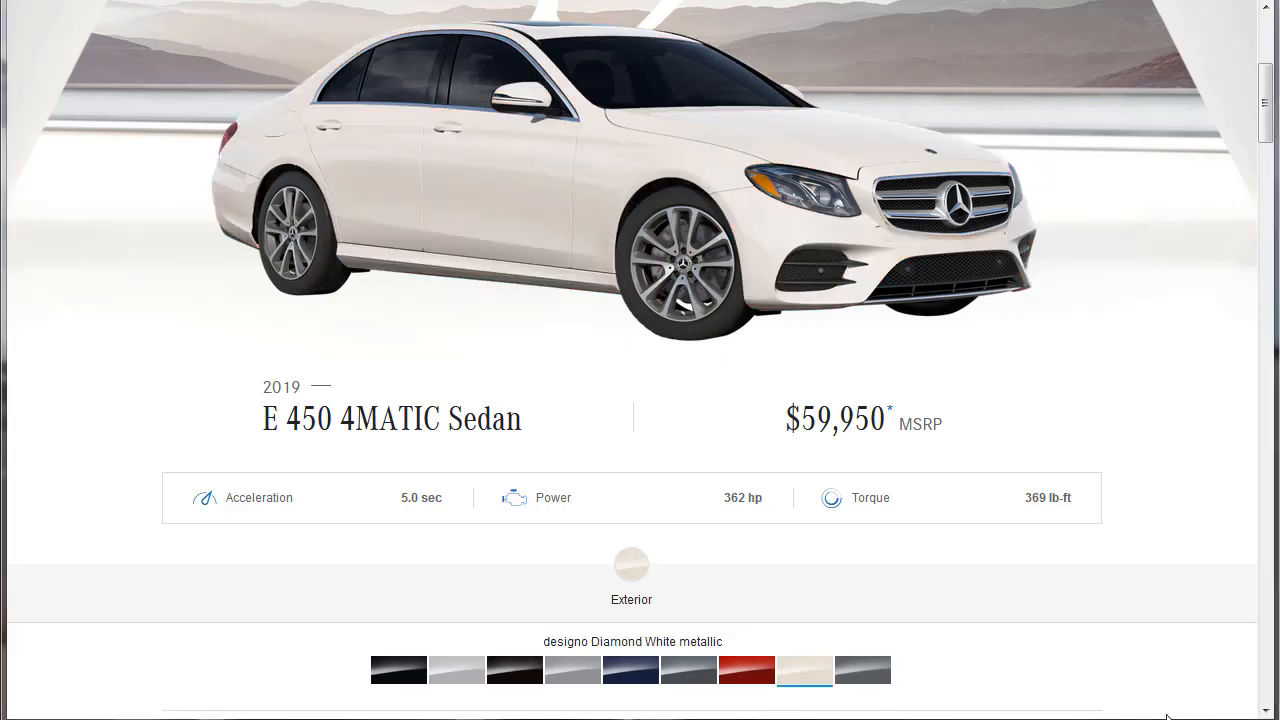
{"action": "mouse_move", "coordinate": [1102, 680]}
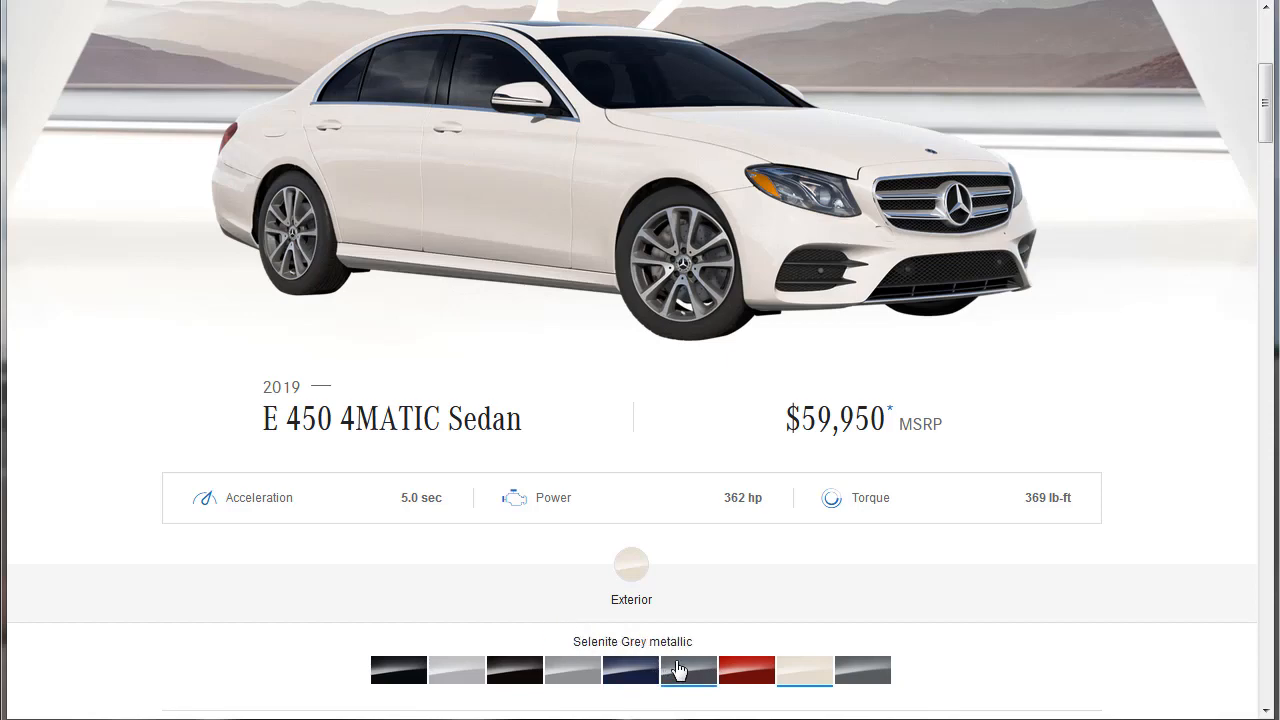
{"action": "left_click", "coordinate": [804, 670]}
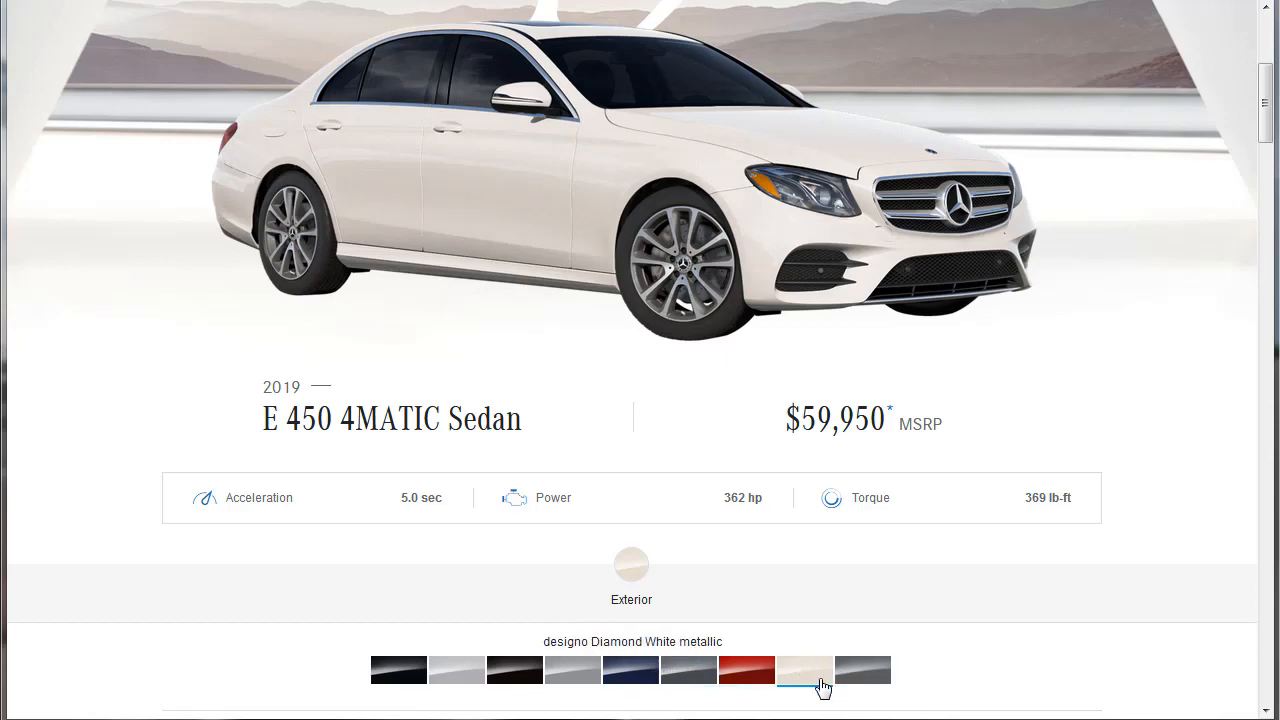
Step: Settle on designo Selenite Grey Magno paint after comparing it with Selenite Grey metallic
{"action": "left_click", "coordinate": [862, 670]}
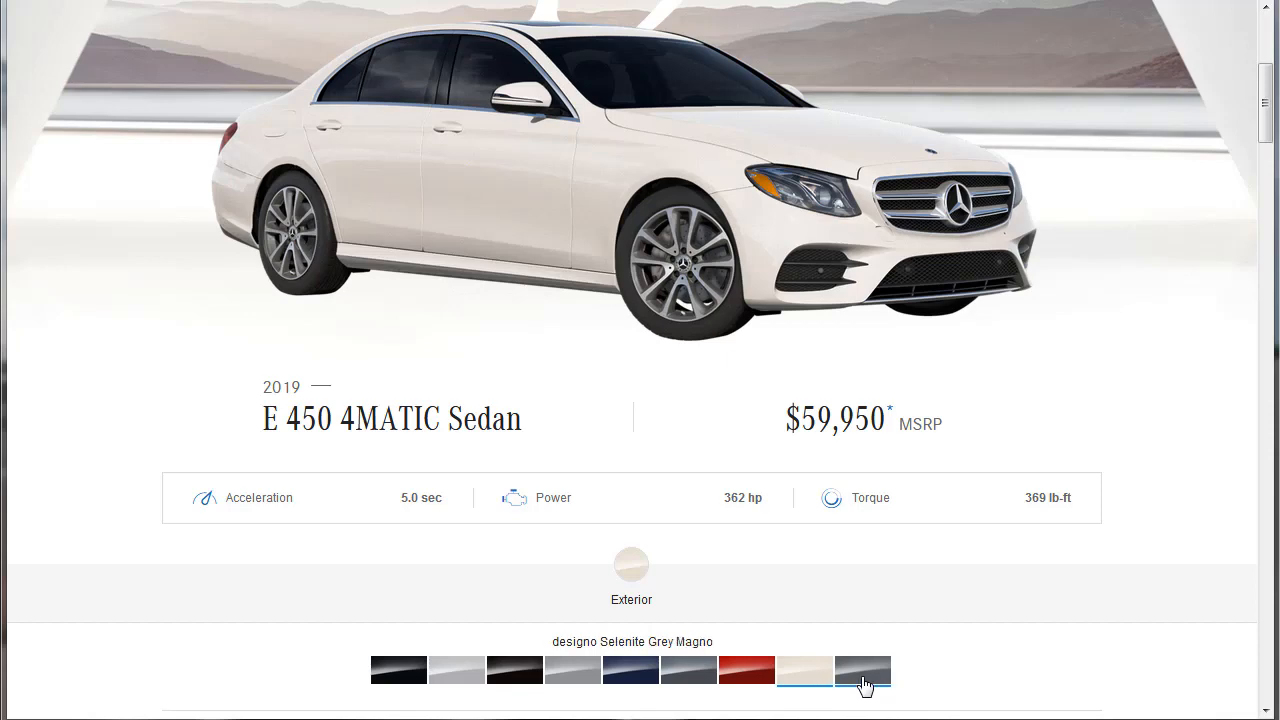
{"action": "left_click", "coordinate": [860, 670]}
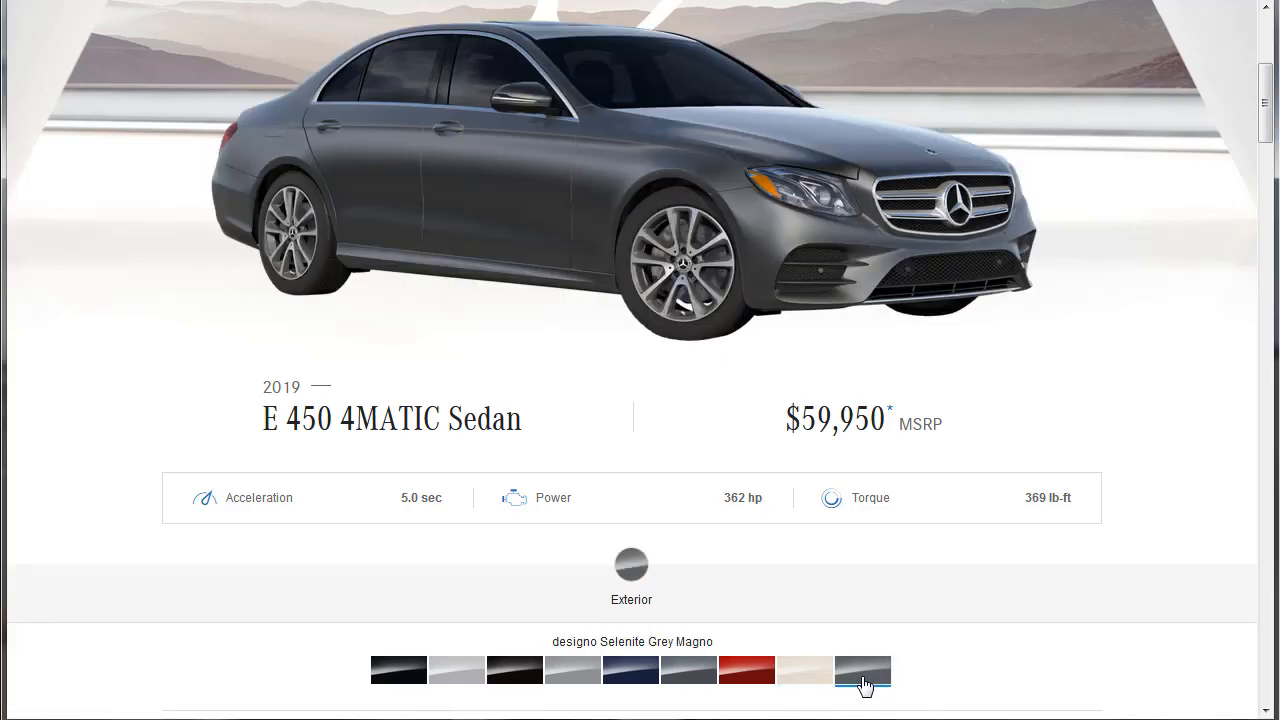
{"action": "left_click", "coordinate": [688, 670]}
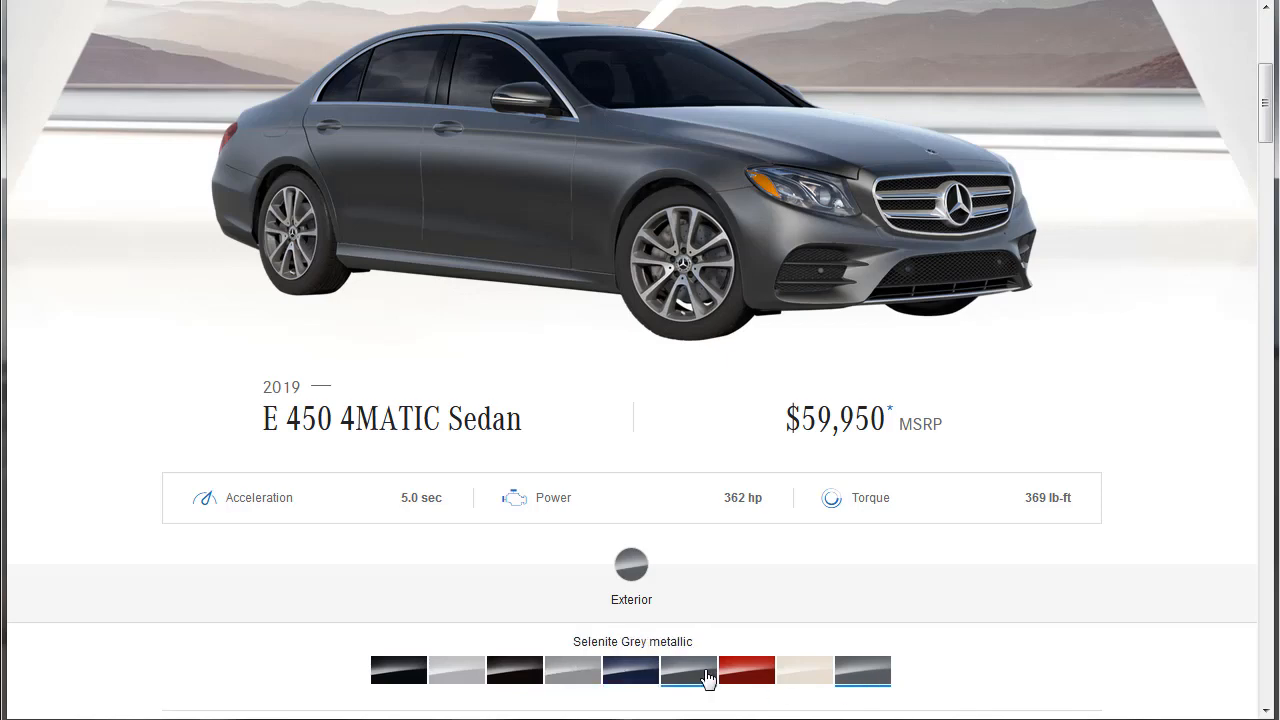
{"action": "left_click", "coordinate": [688, 670]}
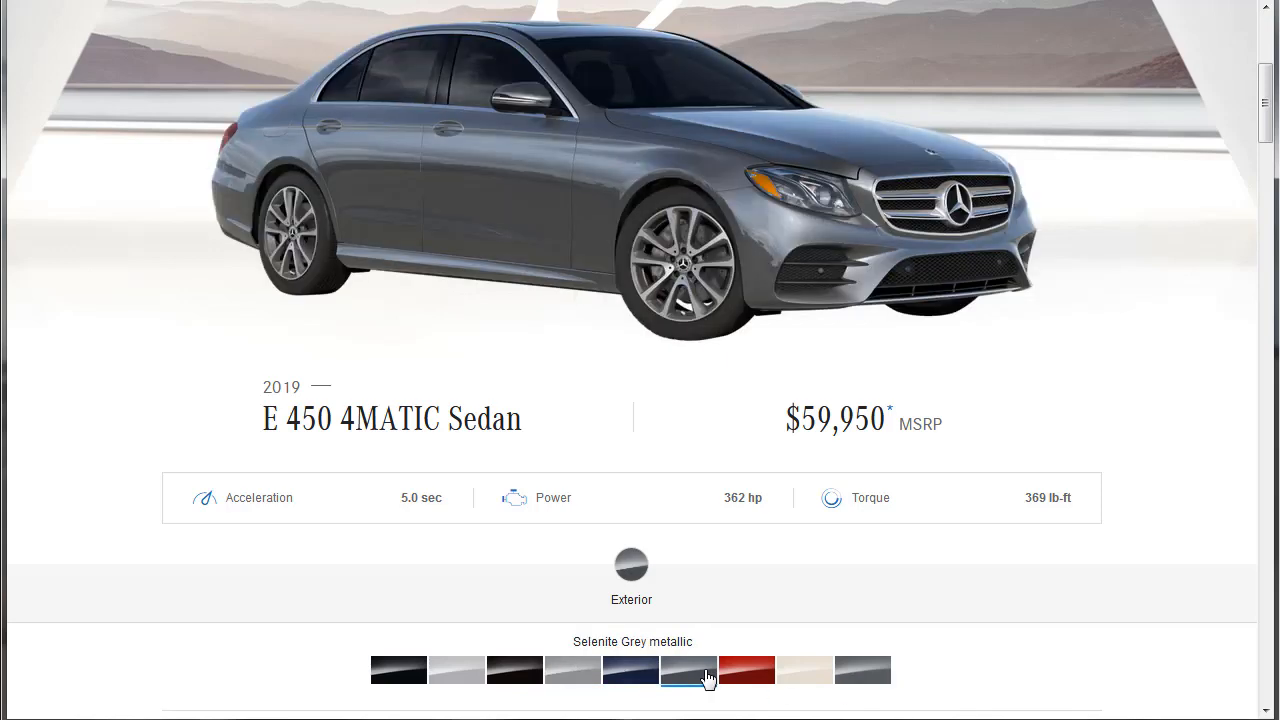
{"action": "left_click", "coordinate": [862, 670]}
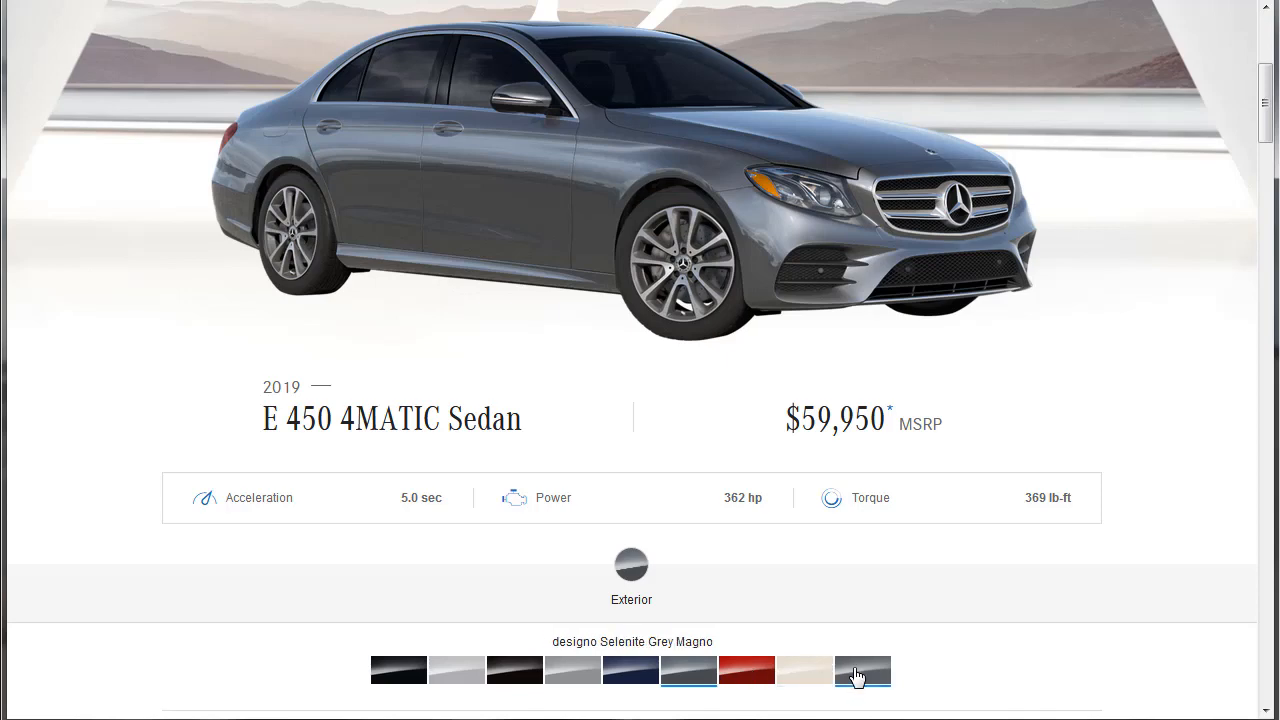
{"action": "left_click", "coordinate": [860, 672]}
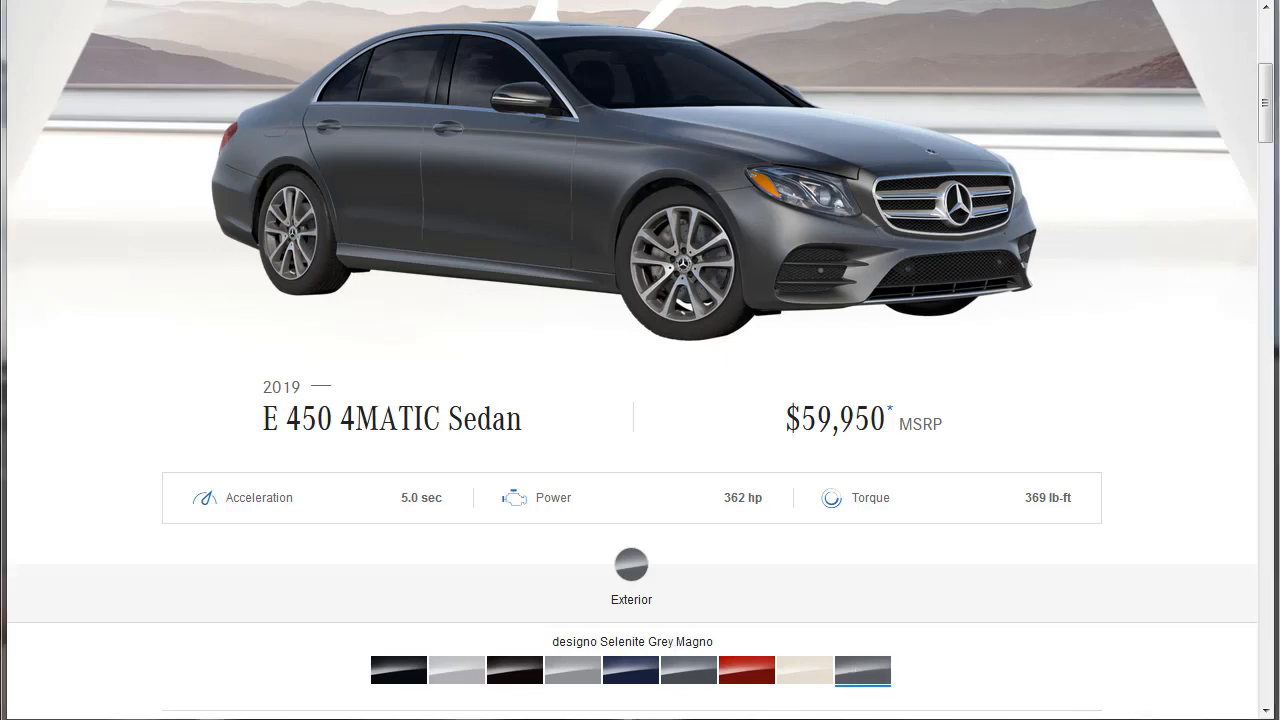
Step: Scroll down toward the Specifications section of the model page
{"action": "scroll", "scroll_direction": "down", "scroll_amount": 3}
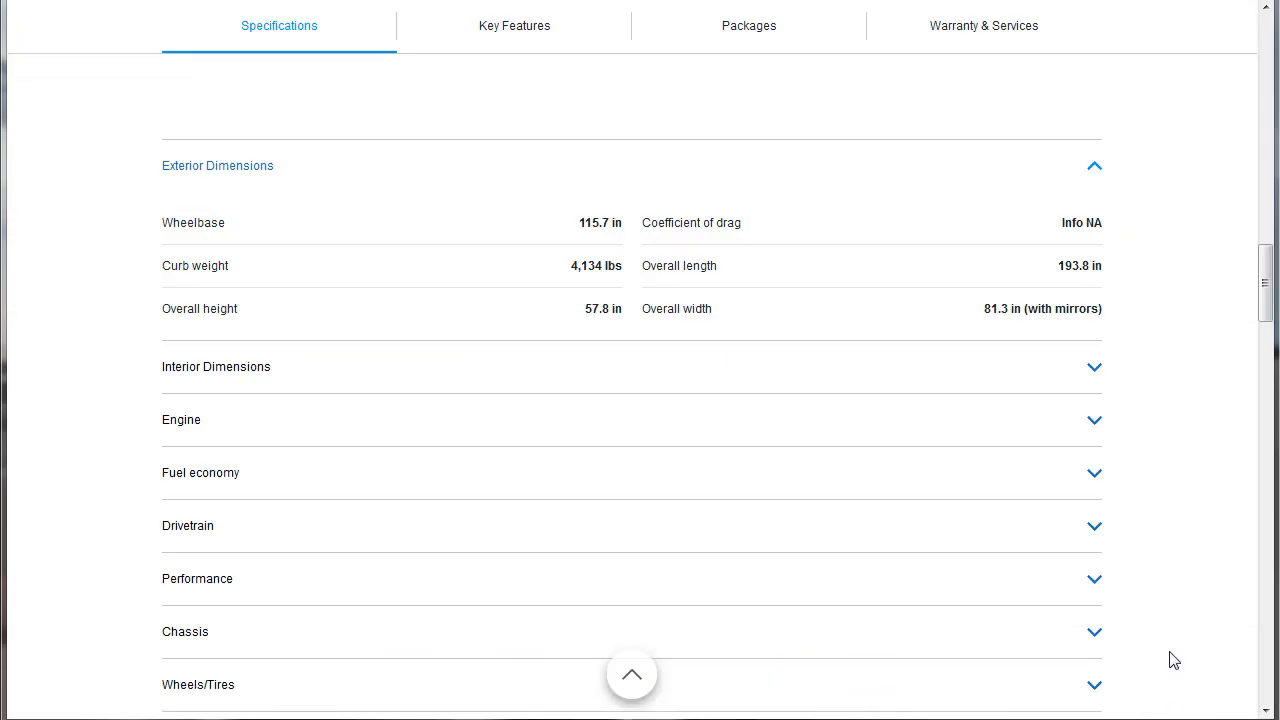
{"action": "mouse_move", "coordinate": [220, 244]}
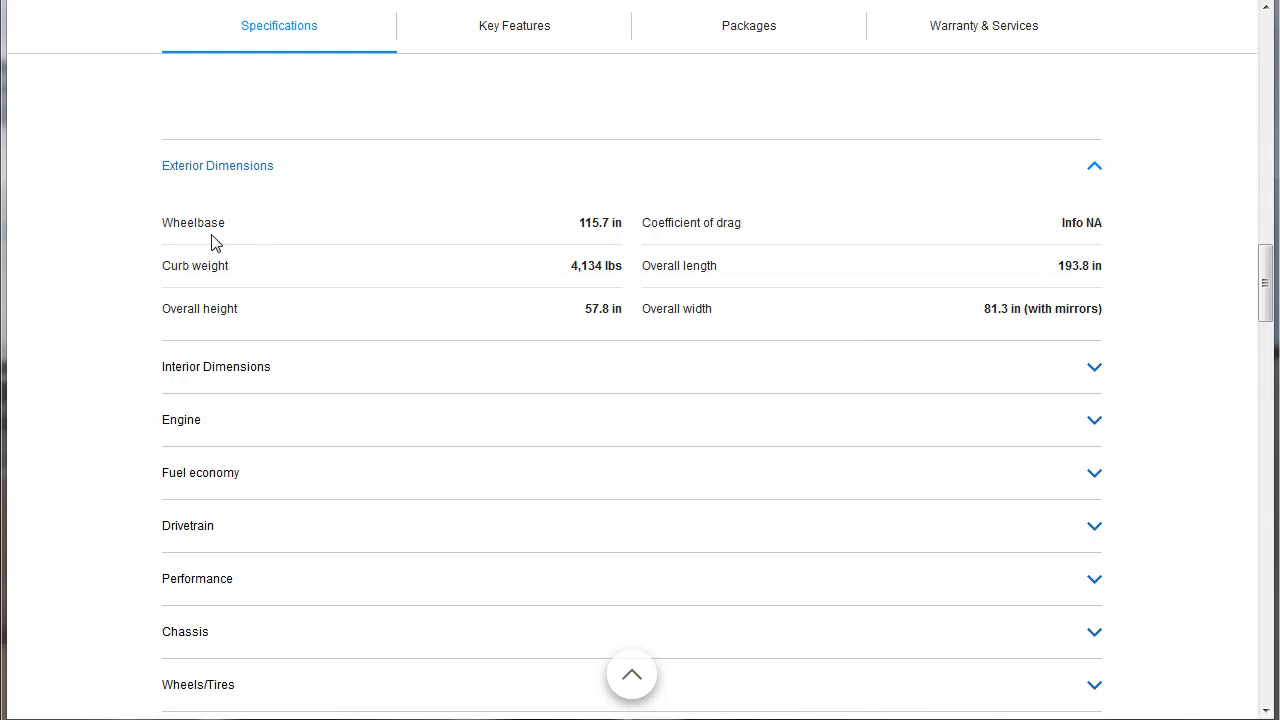
{"action": "mouse_move", "coordinate": [592, 222]}
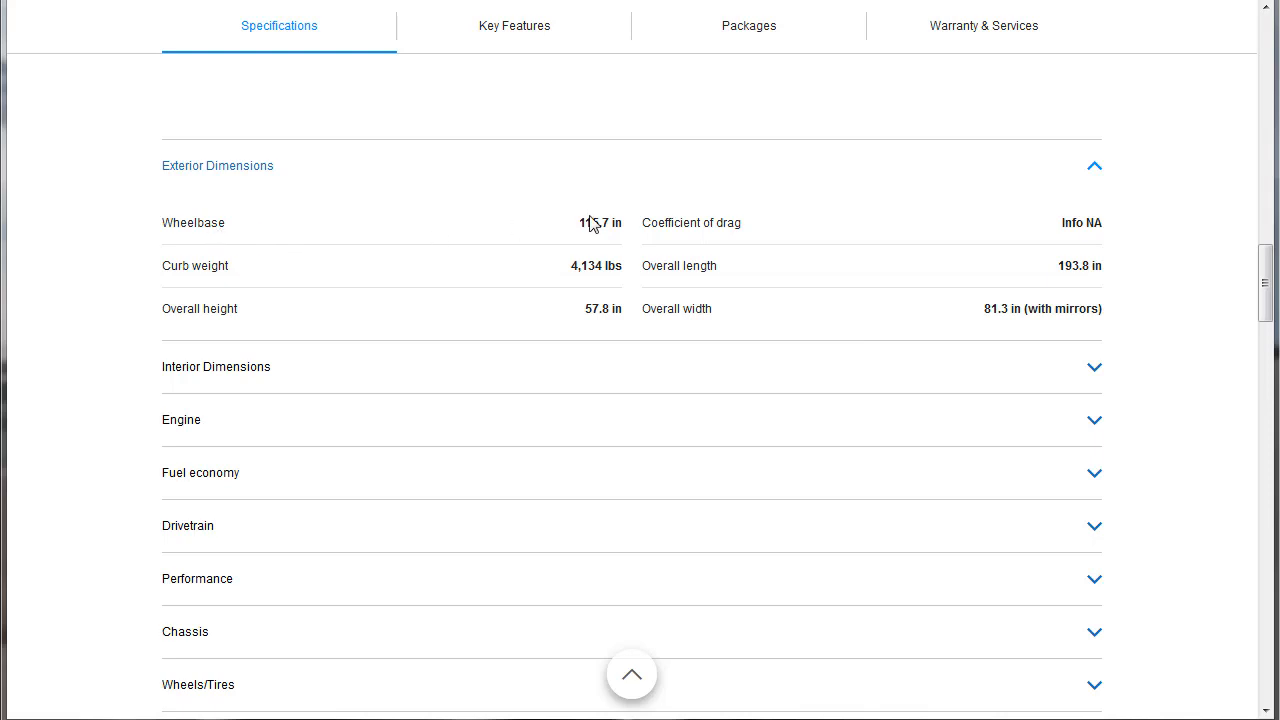
{"action": "mouse_move", "coordinate": [188, 308]}
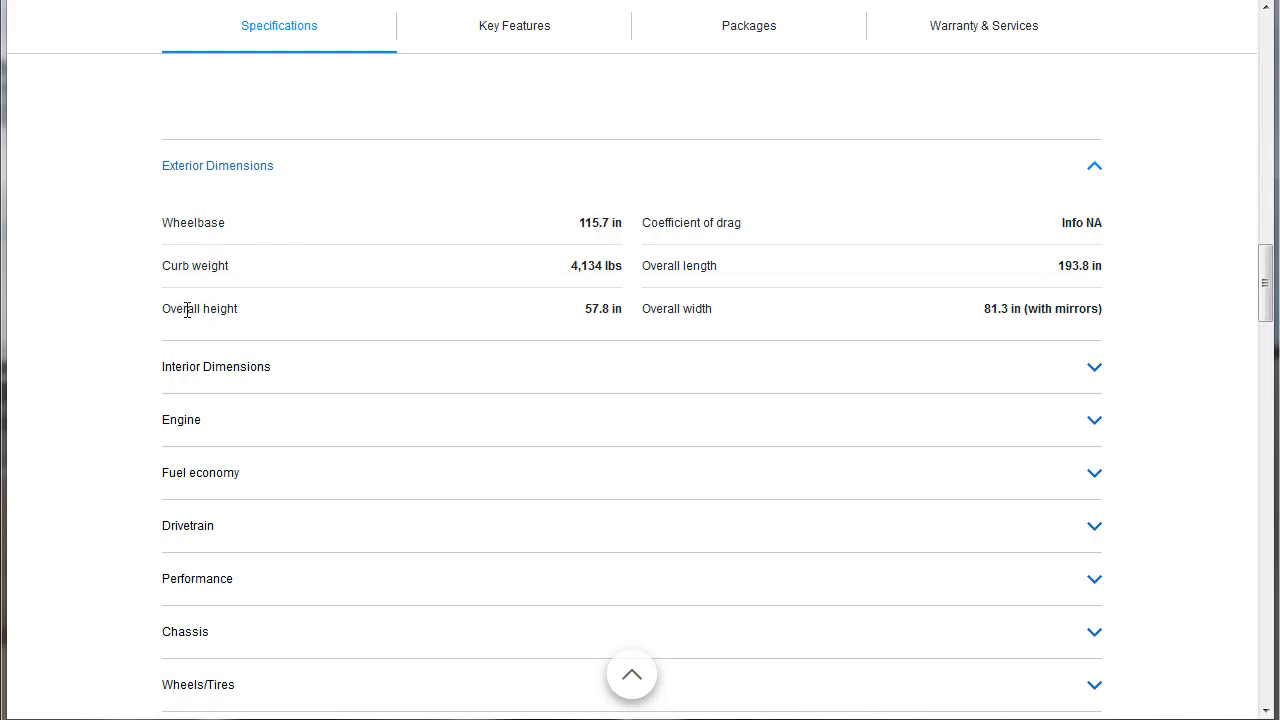
{"action": "mouse_move", "coordinate": [364, 312]}
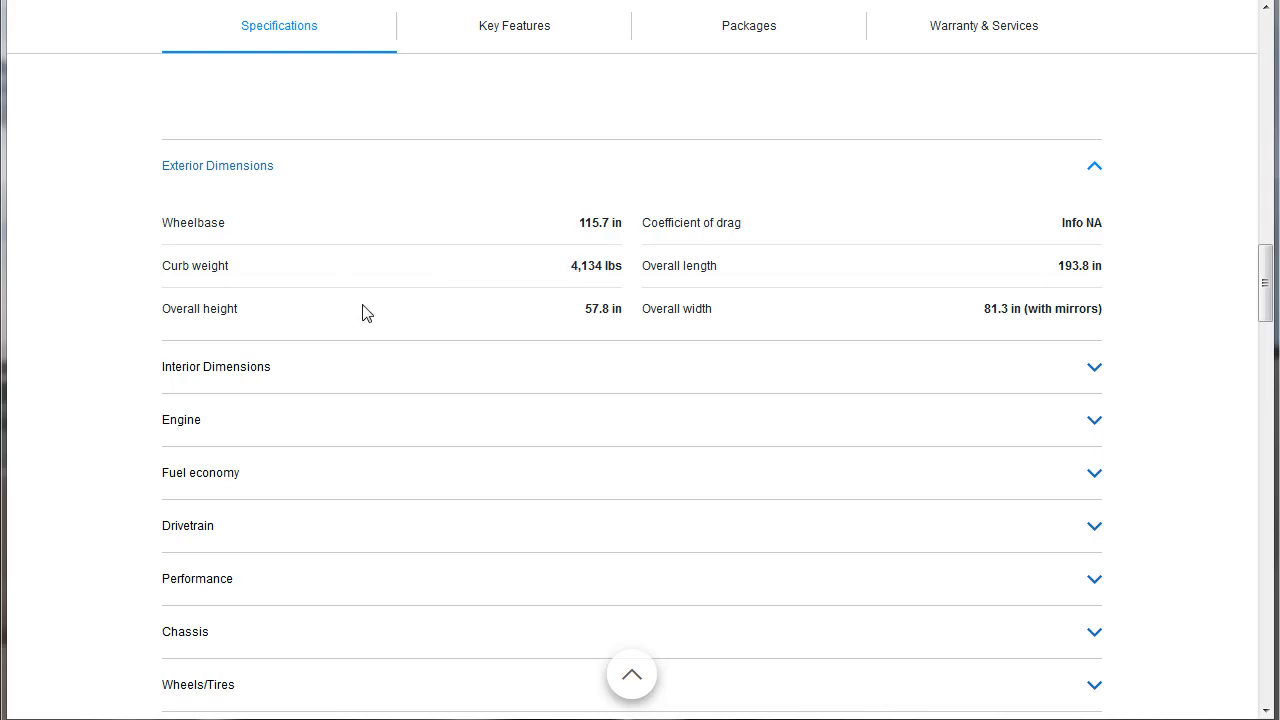
{"action": "mouse_move", "coordinate": [592, 316]}
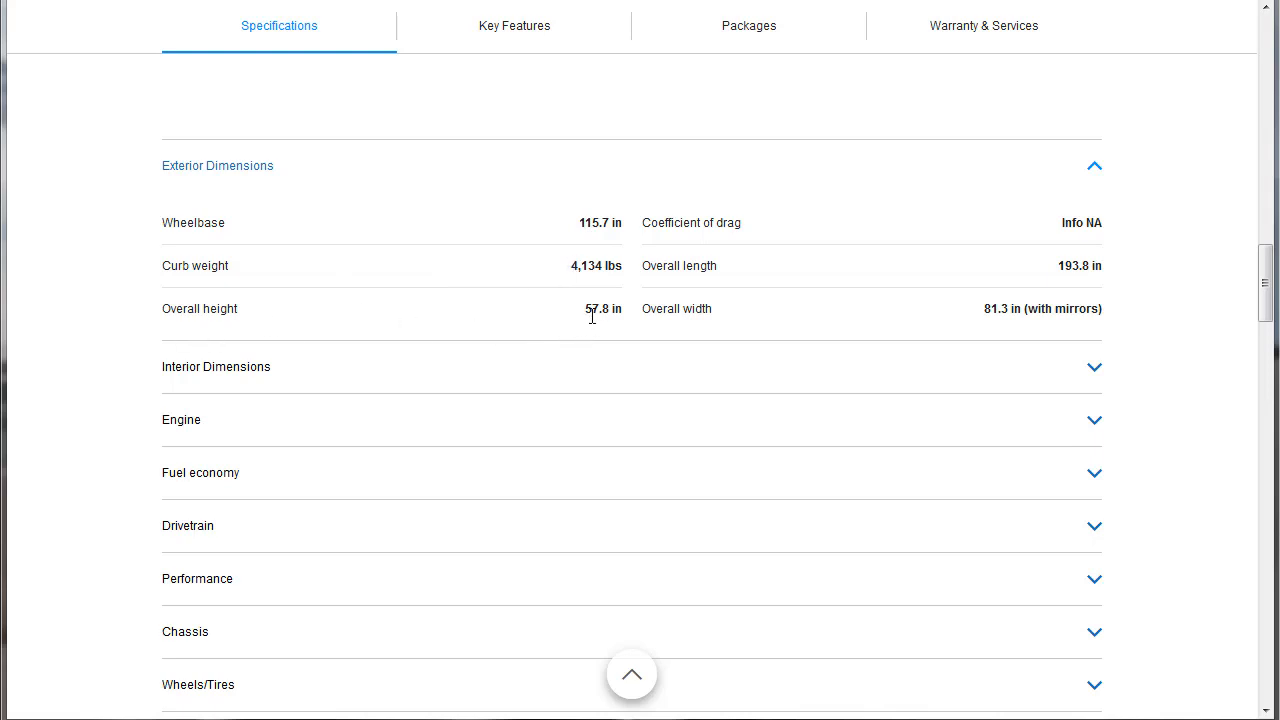
{"action": "mouse_move", "coordinate": [716, 314]}
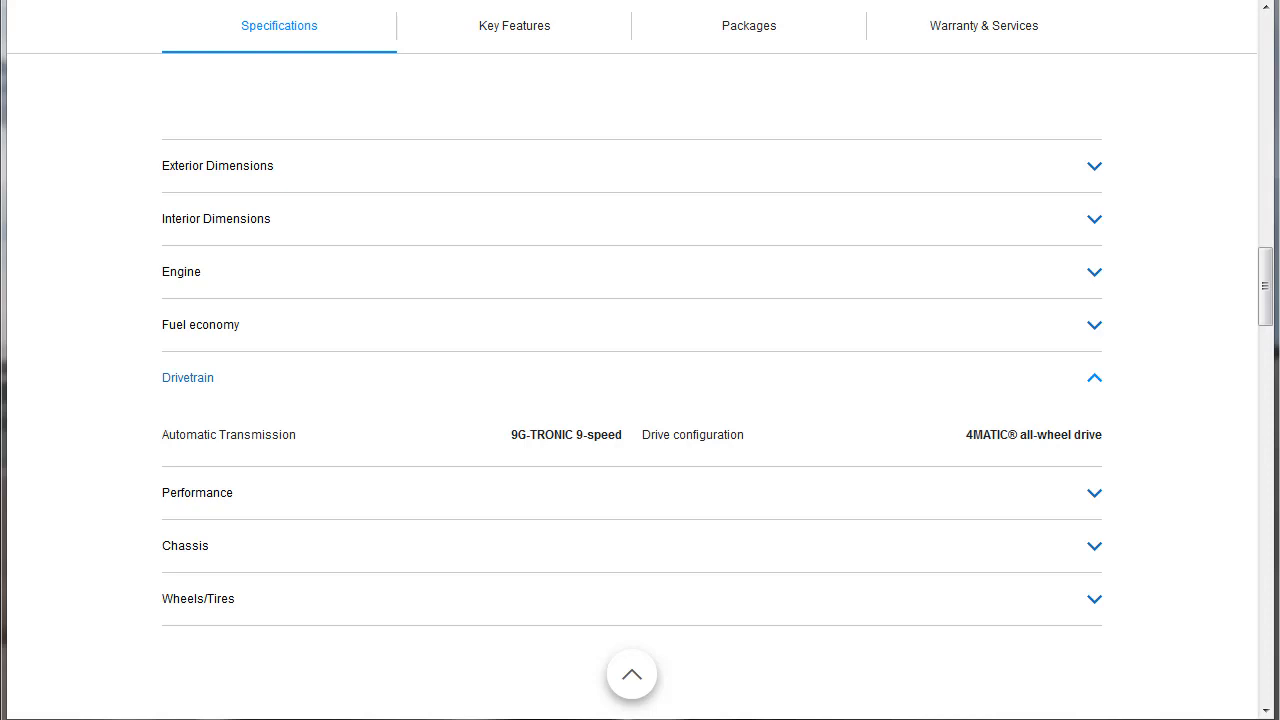
Step: Expand the Chassis specifications, then jump to the Key Features section
{"action": "left_click", "coordinate": [184, 482]}
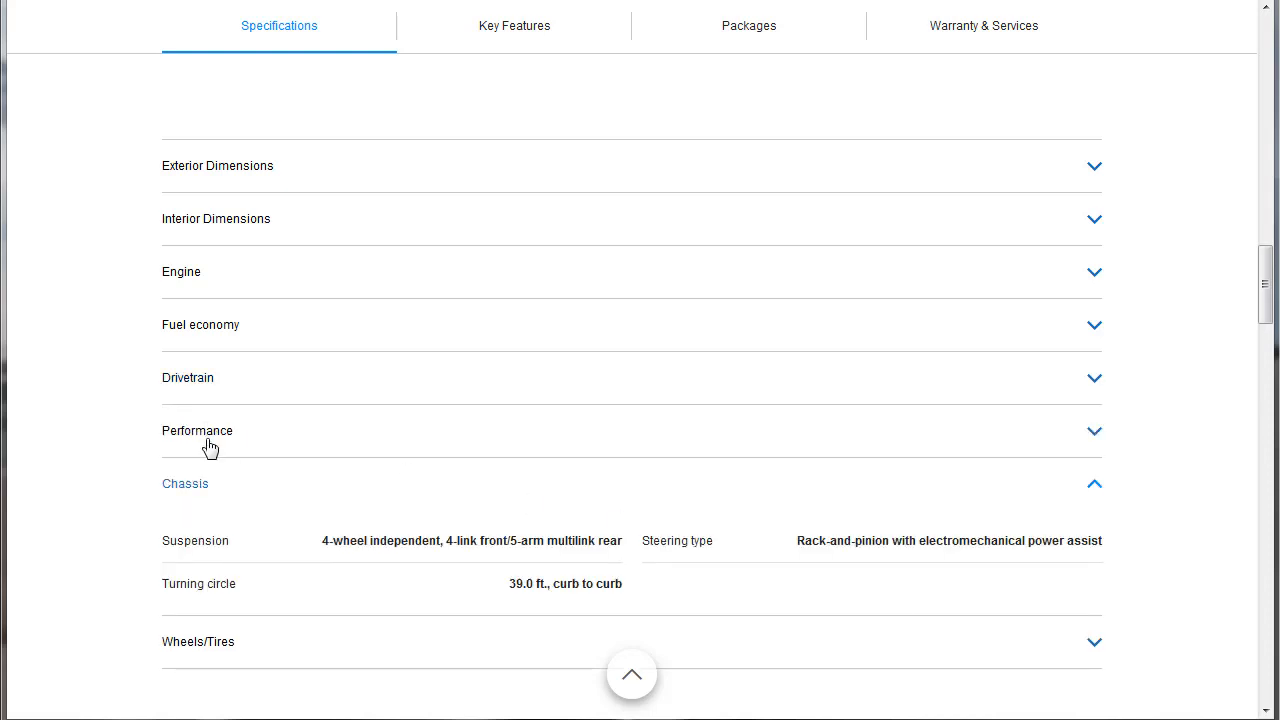
{"action": "mouse_move", "coordinate": [240, 550]}
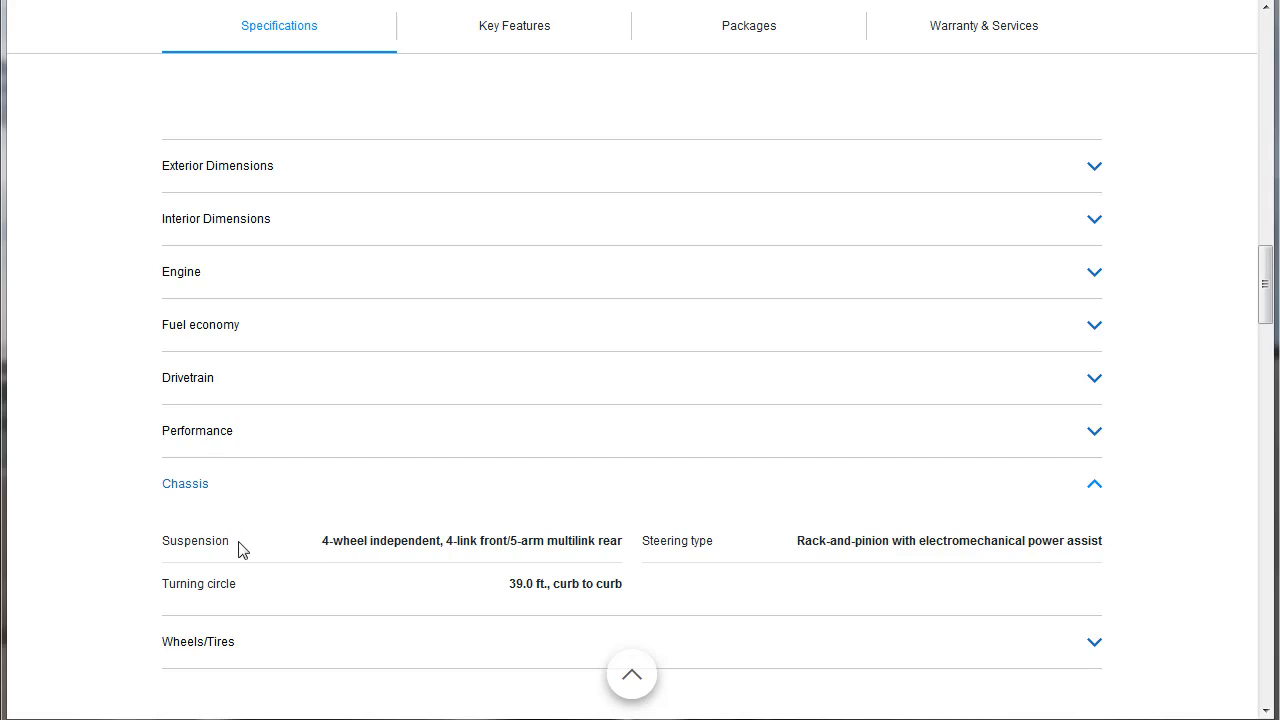
{"action": "mouse_move", "coordinate": [332, 560]}
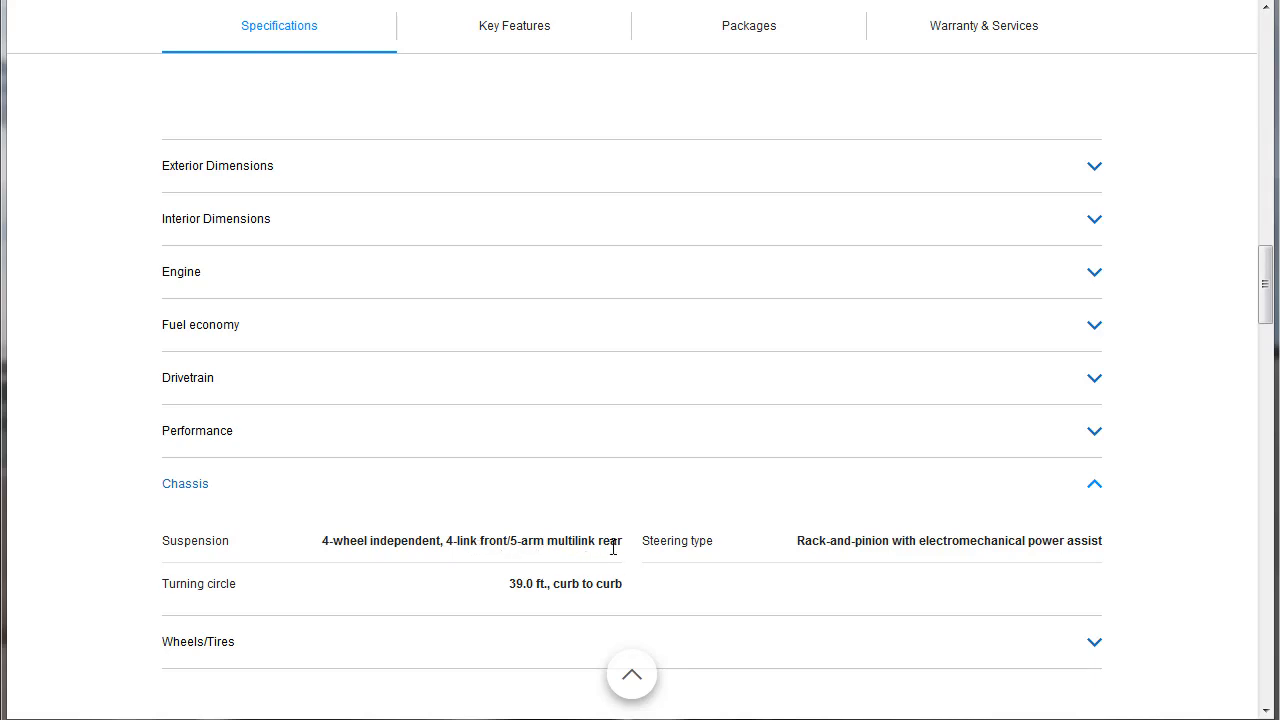
{"action": "mouse_move", "coordinate": [1164, 624]}
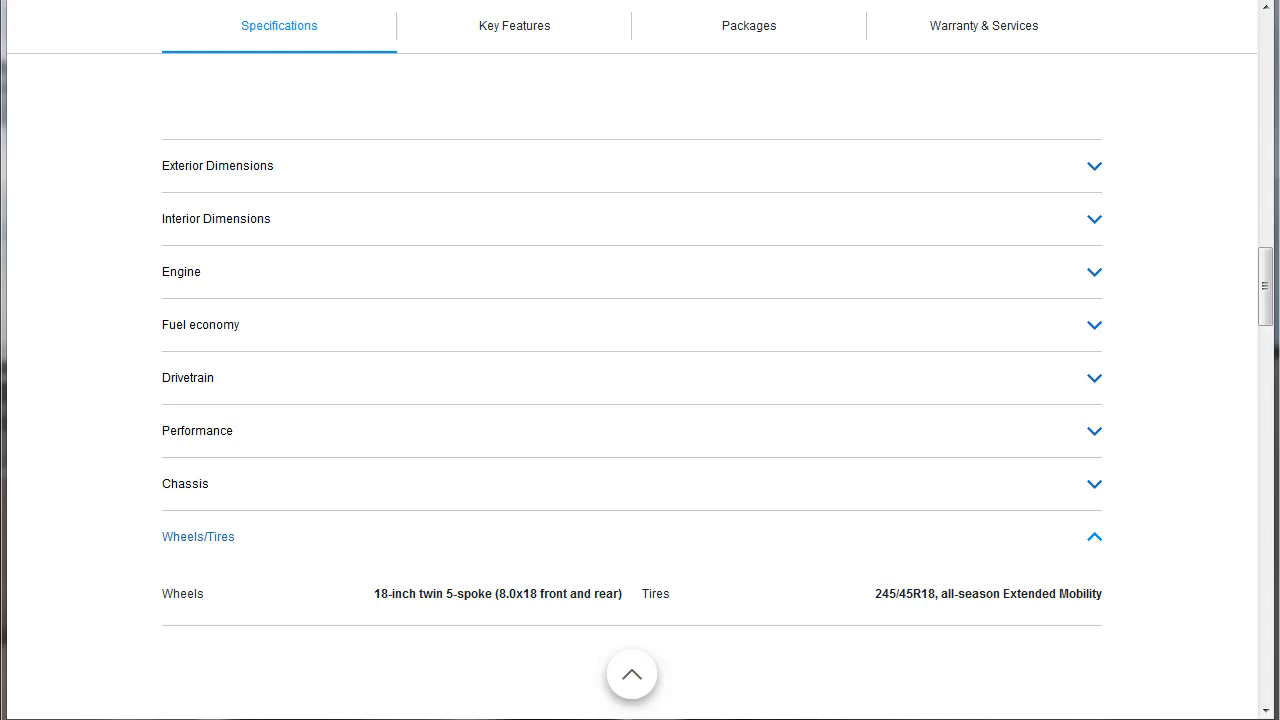
{"action": "left_click", "coordinate": [514, 24]}
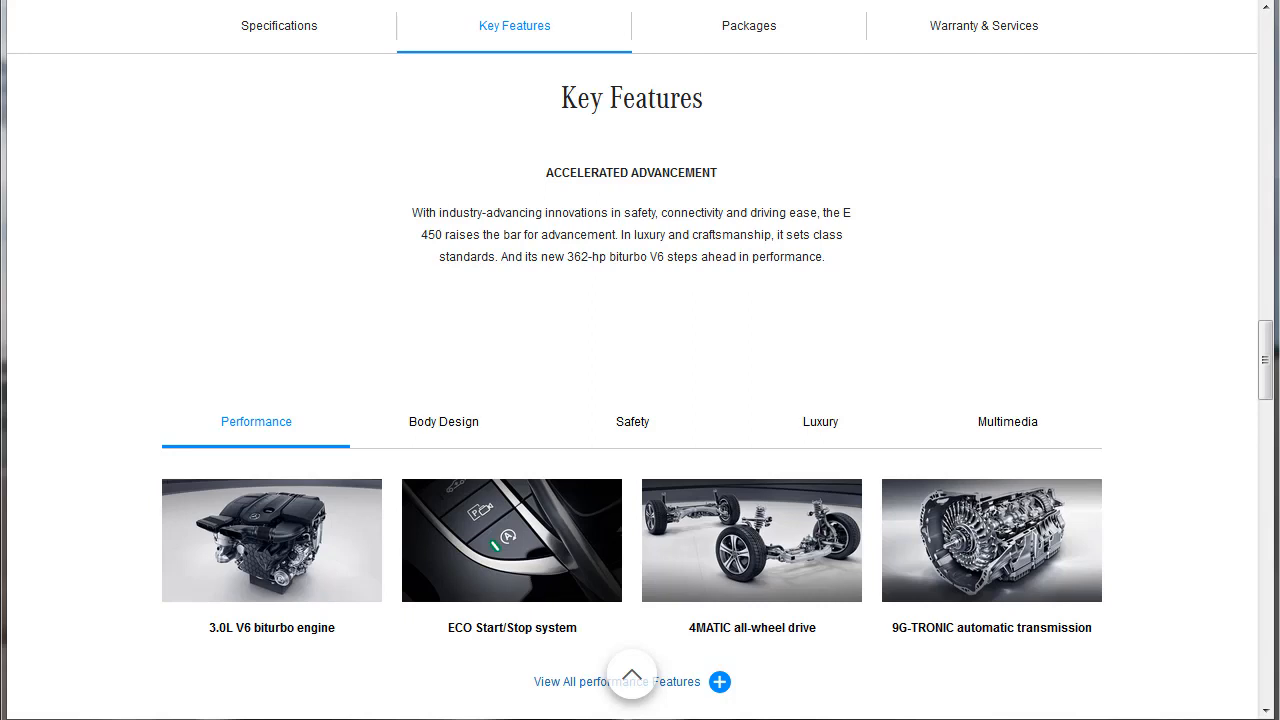
Step: Show all Performance features and scroll to the Standard and Optional Features list
{"action": "left_click", "coordinate": [718, 680]}
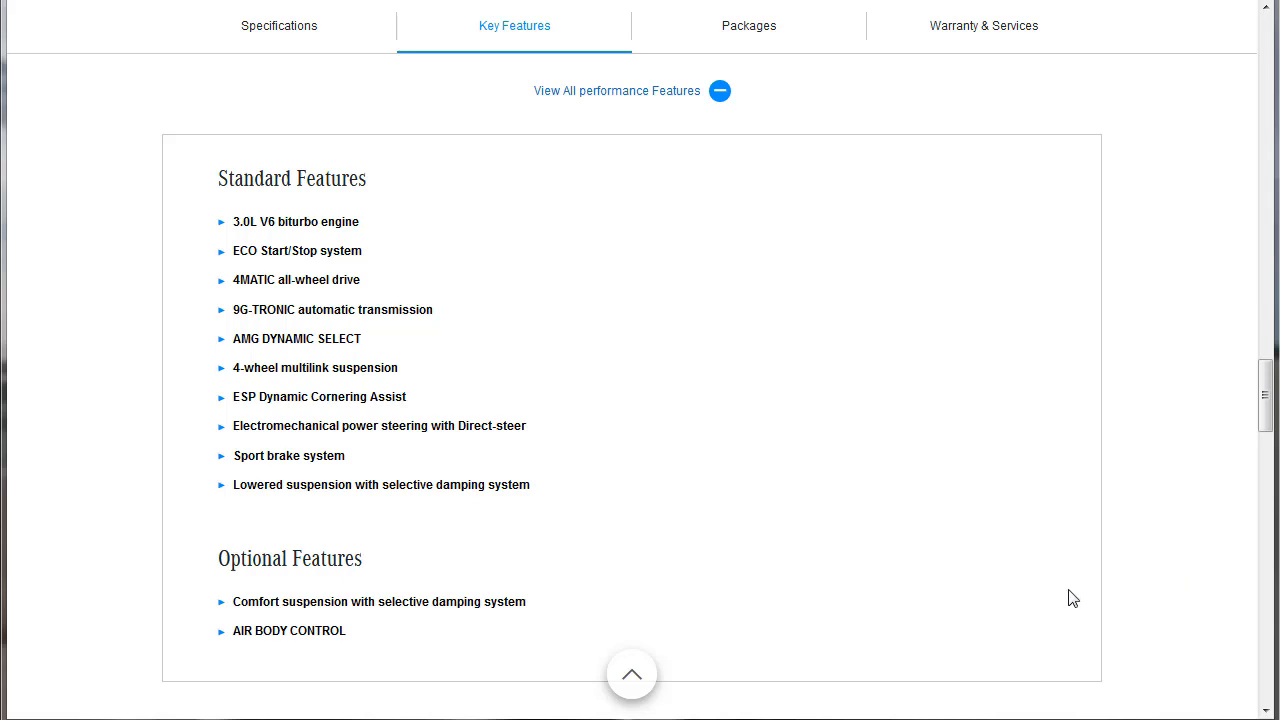
{"action": "left_click", "coordinate": [632, 90]}
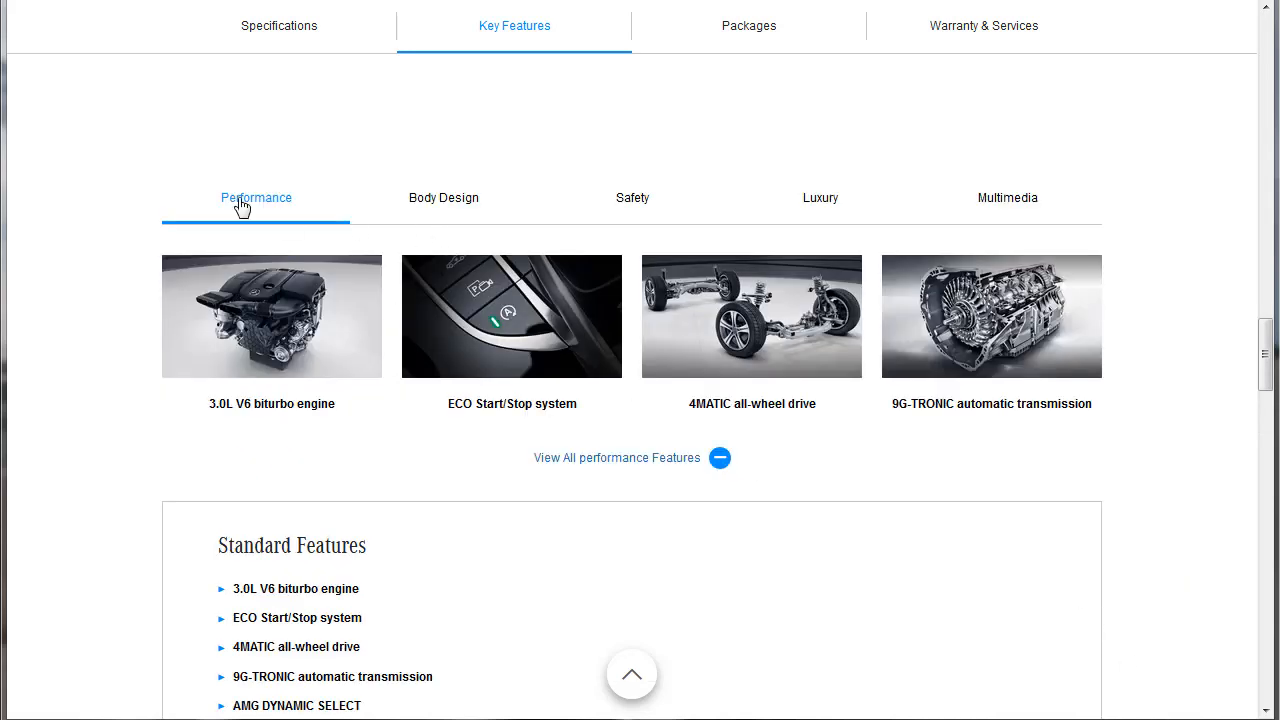
{"action": "mouse_move", "coordinate": [632, 198]}
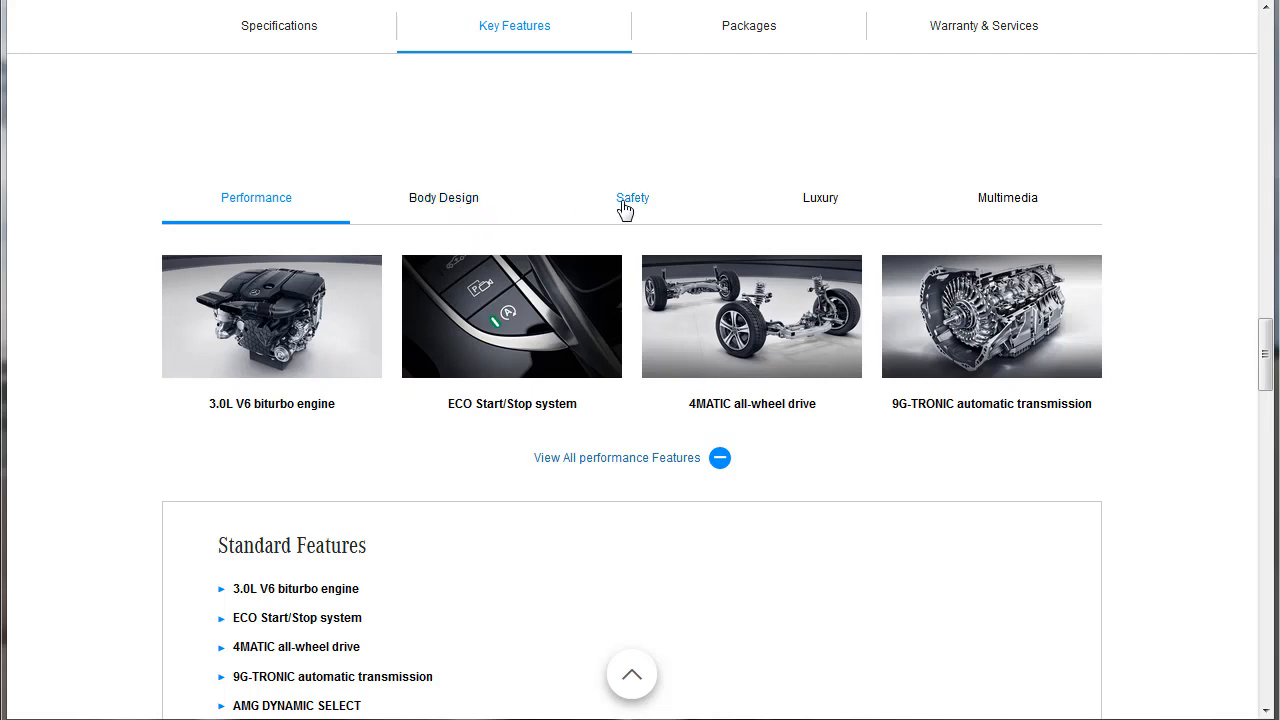
{"action": "mouse_move", "coordinate": [916, 224]}
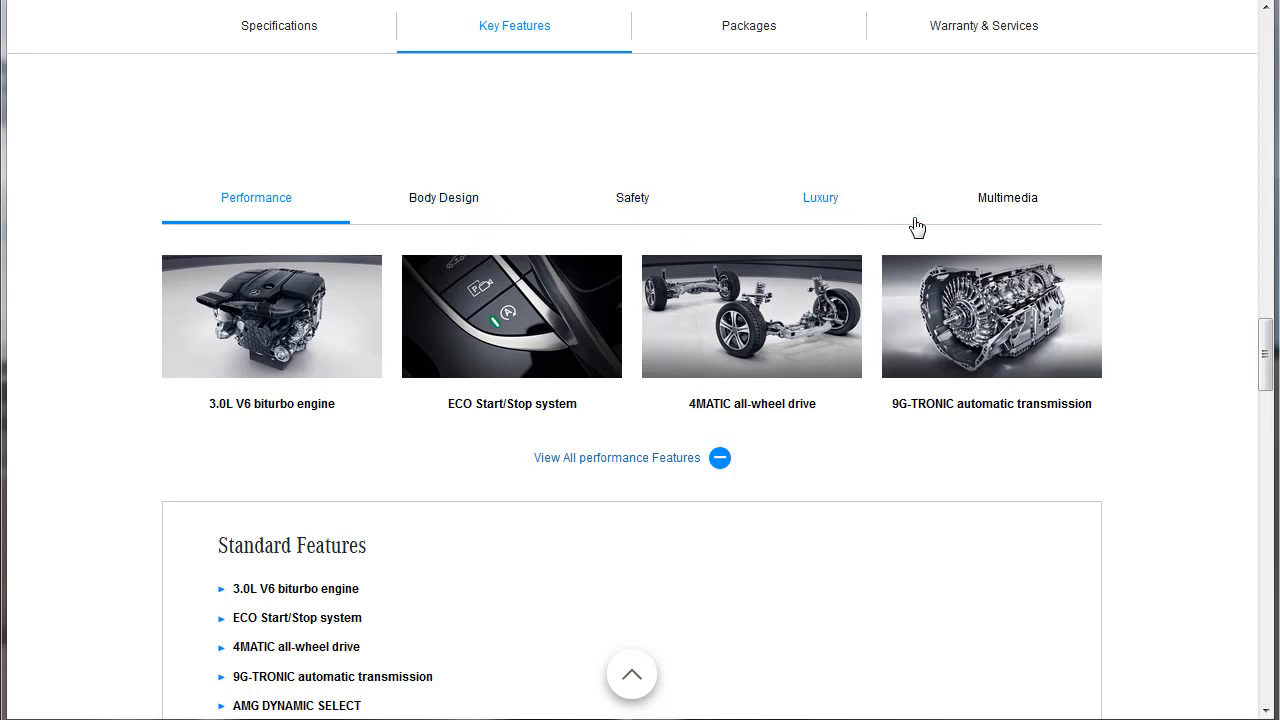
{"action": "mouse_move", "coordinate": [1008, 198]}
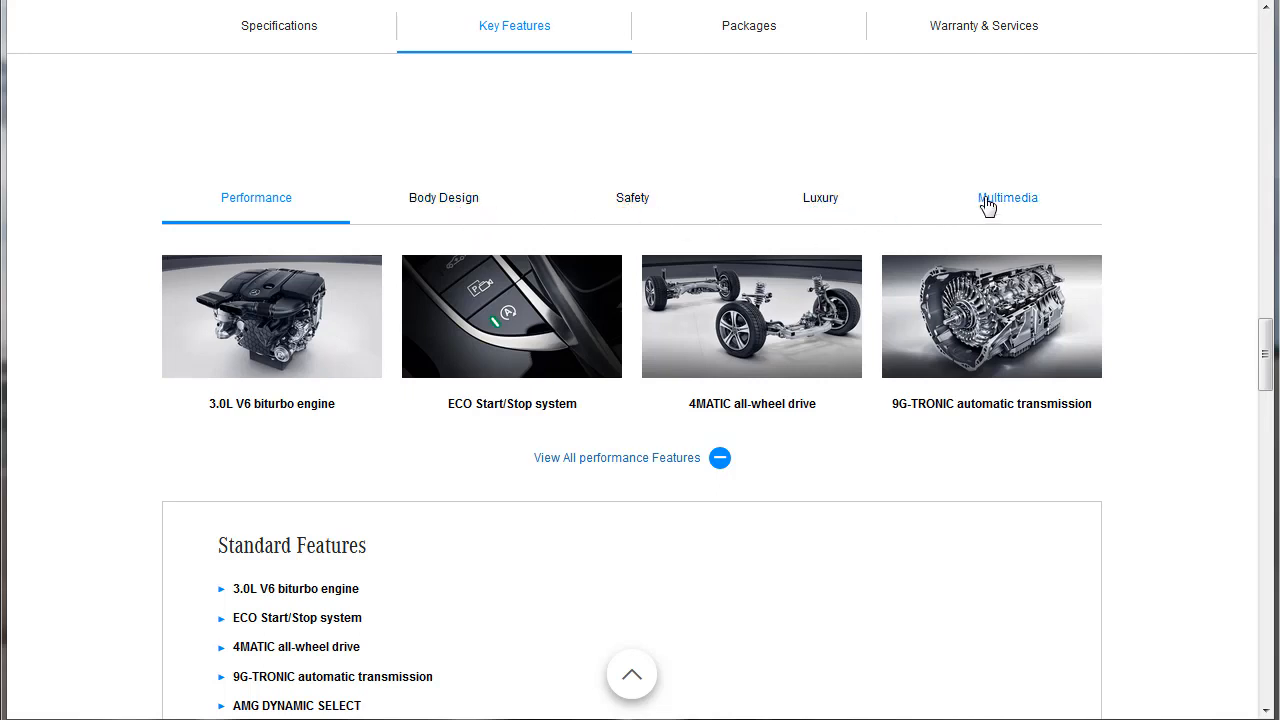
{"action": "scroll", "scroll_direction": "down", "scroll_amount": 3}
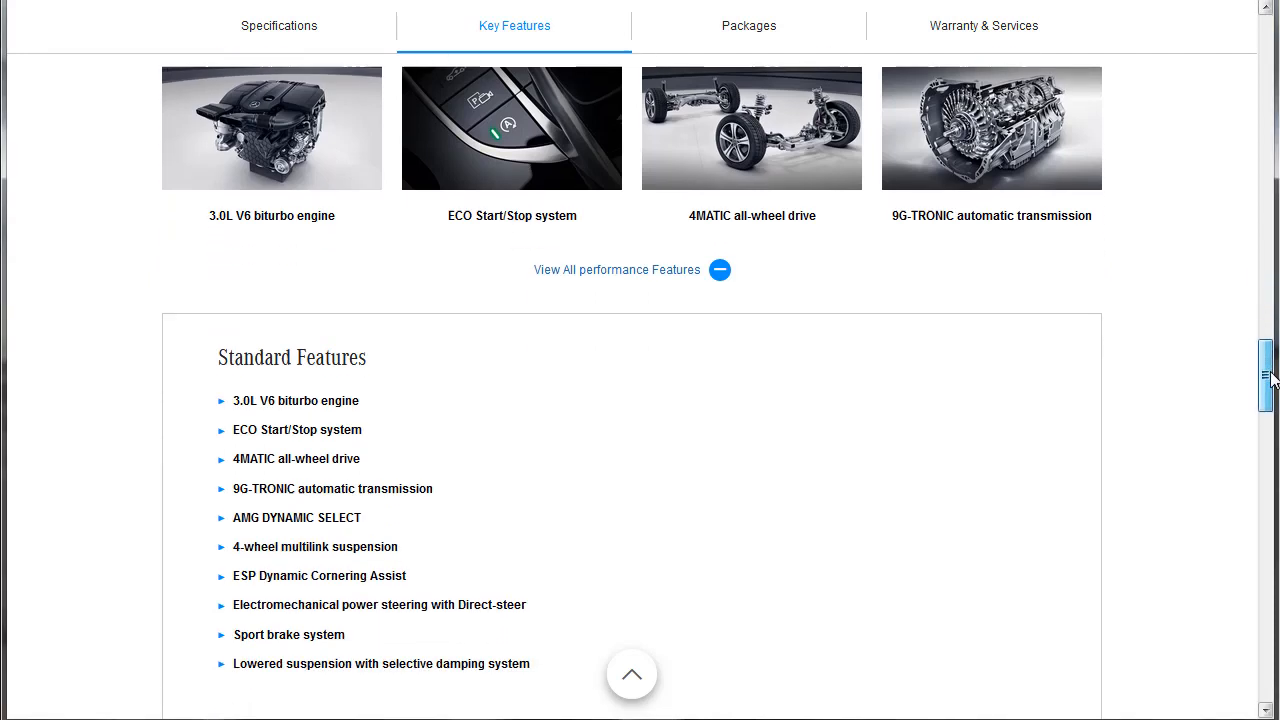
{"action": "scroll", "scroll_direction": "down", "scroll_amount": 3}
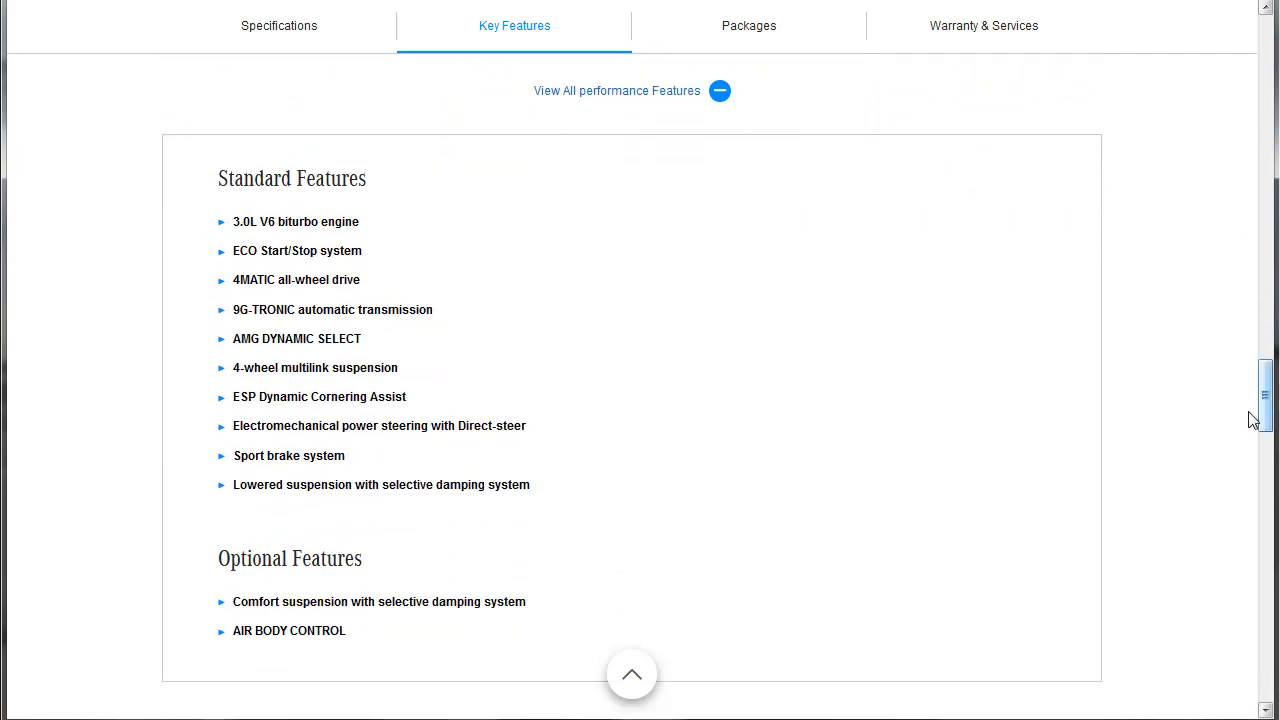
{"action": "mouse_move", "coordinate": [1140, 512]}
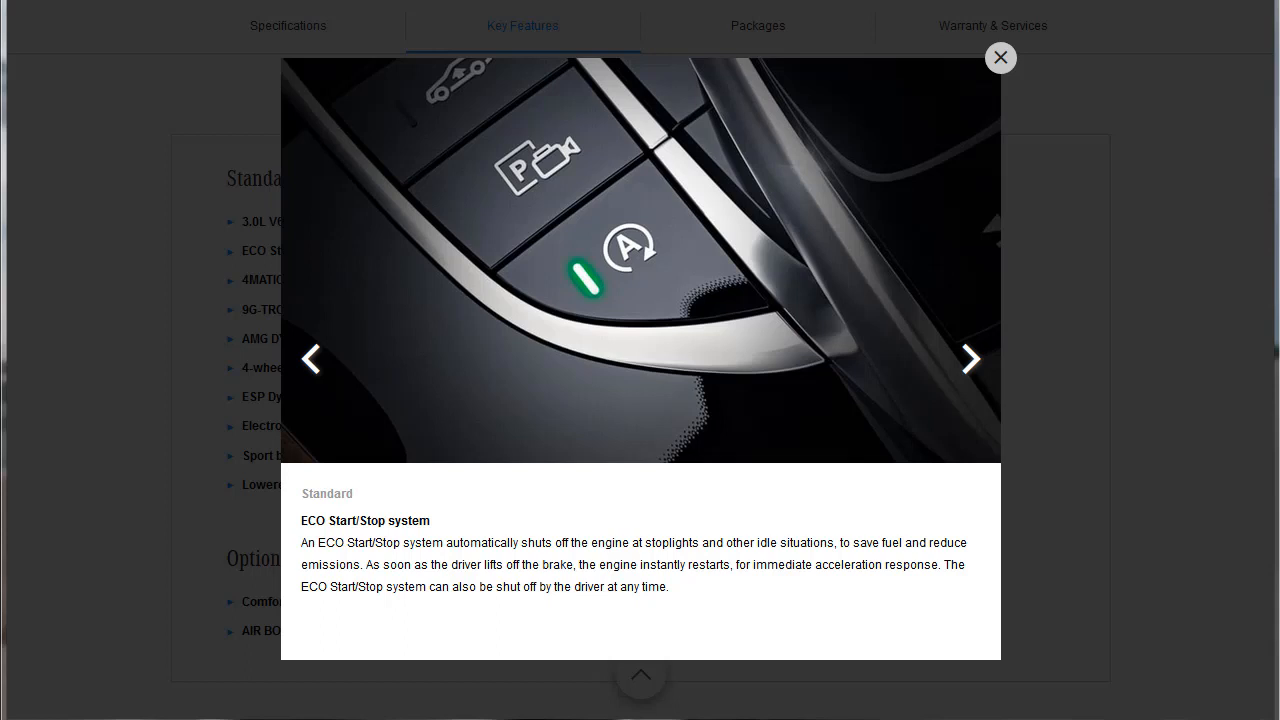
{"action": "mouse_move", "coordinate": [622, 256]}
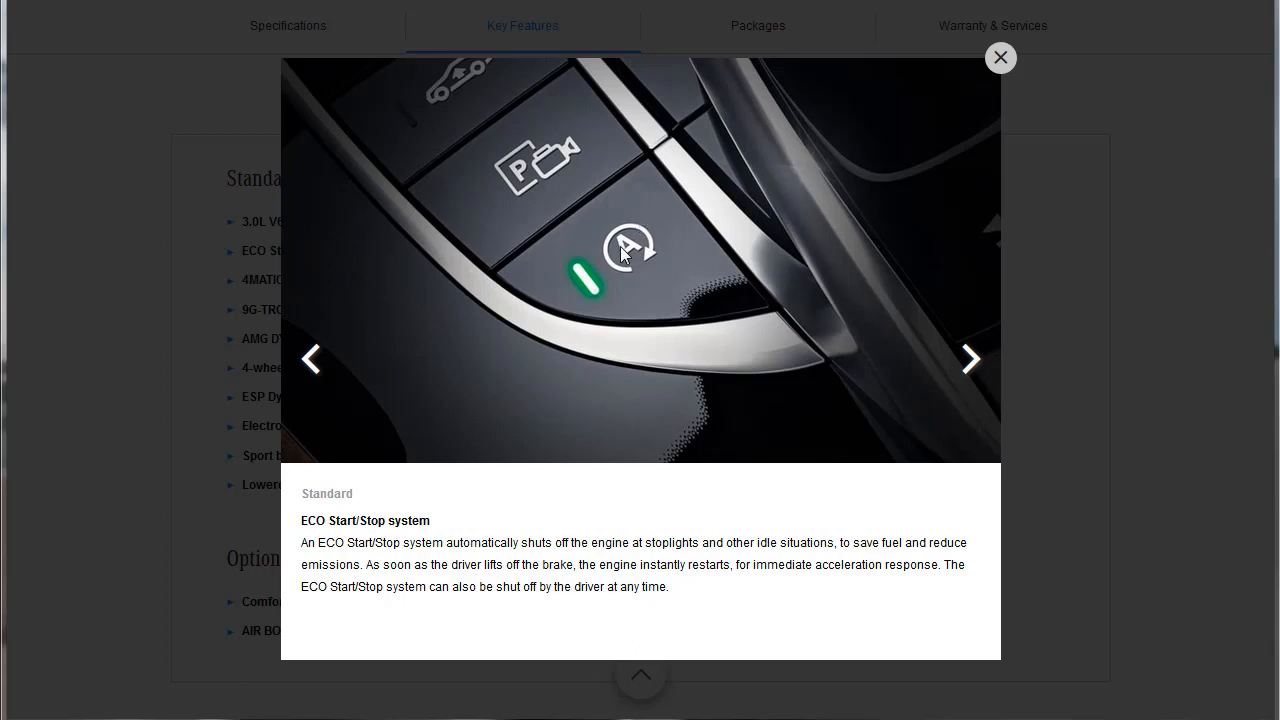
{"action": "mouse_move", "coordinate": [640, 216]}
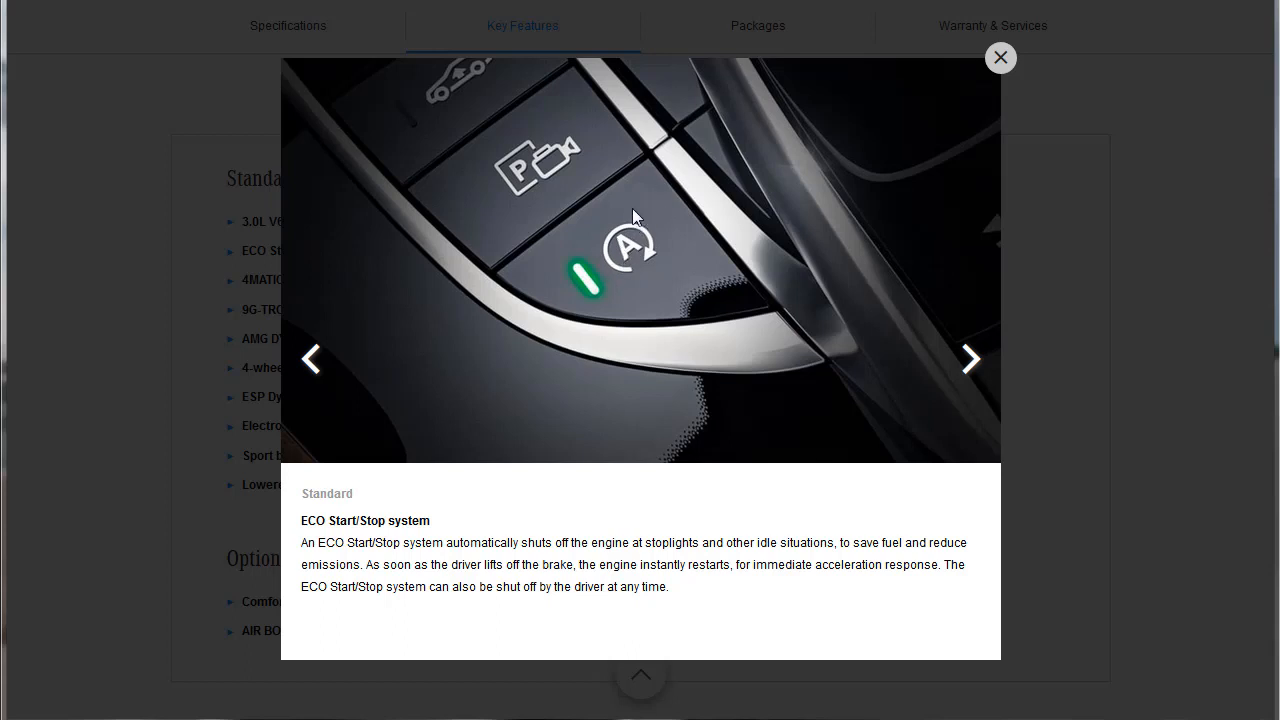
{"action": "mouse_move", "coordinate": [1098, 702]}
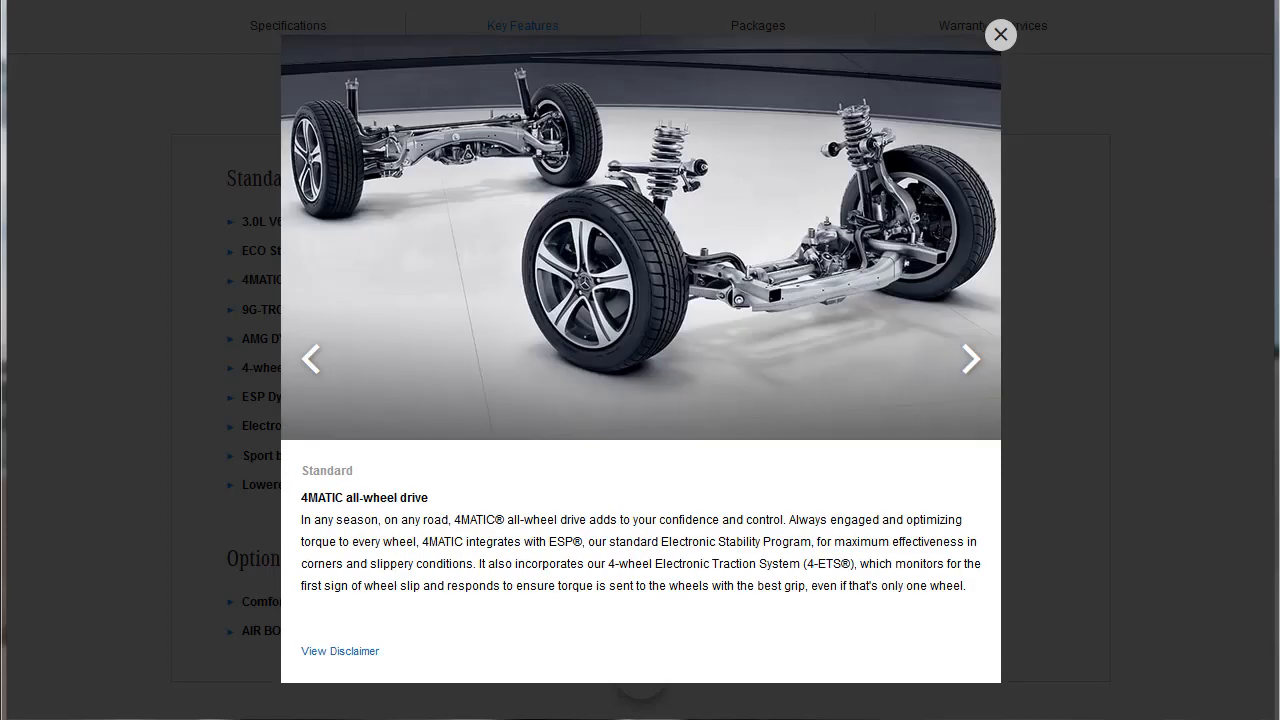
Step: Page the feature gallery through 9G-TRONIC to the AMG DYNAMIC SELECT details
{"action": "left_click", "coordinate": [968, 358]}
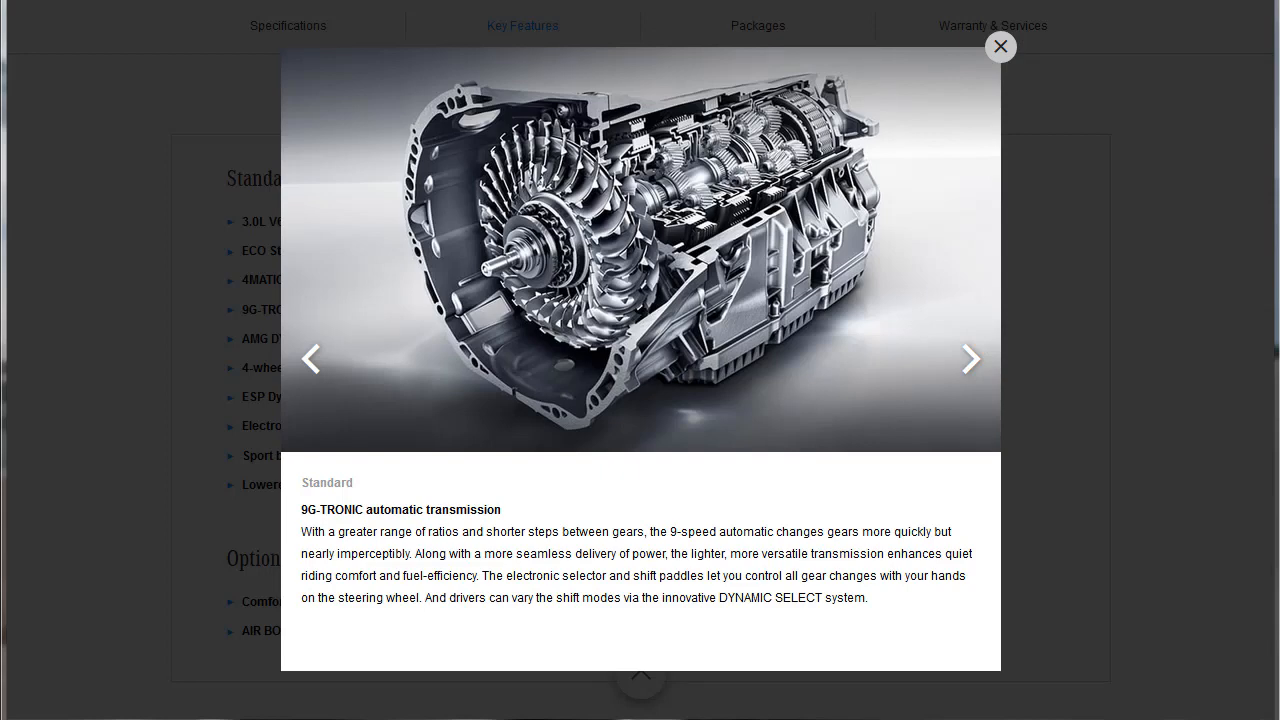
{"action": "left_click", "coordinate": [968, 358]}
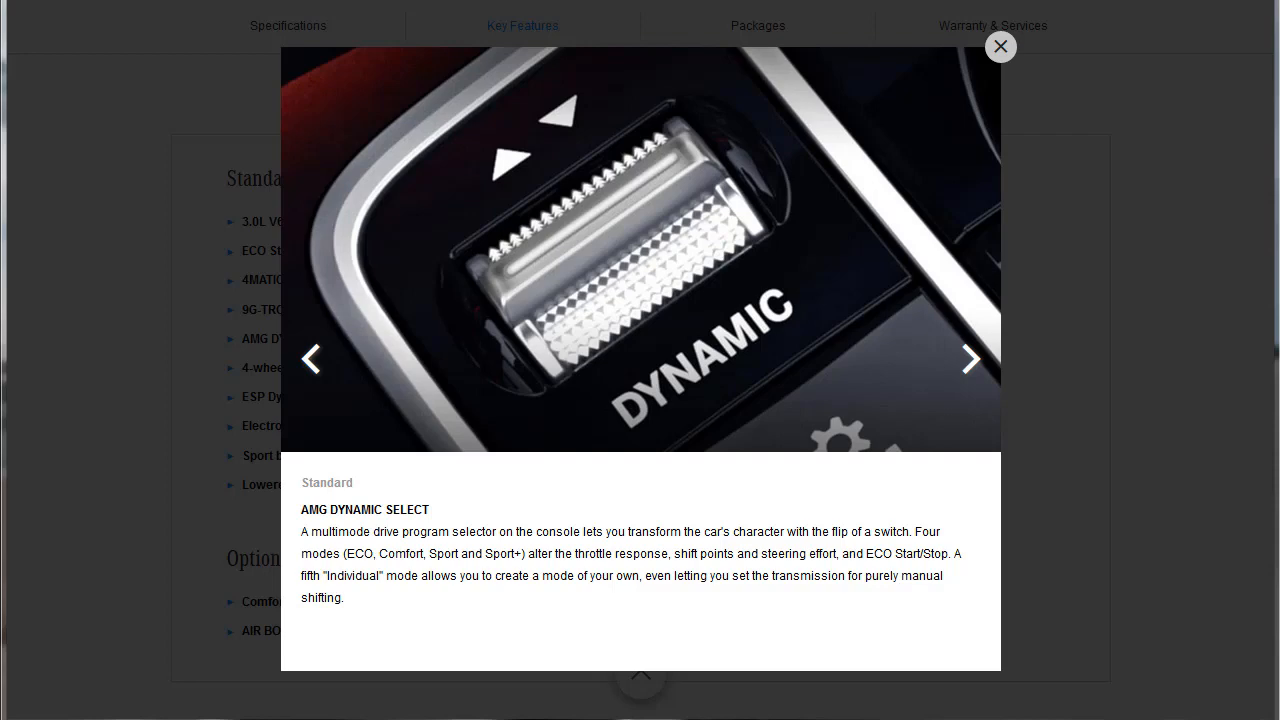
Step: Advance through multilink suspension, Cornering Assist, power steering and Sport brakes to Comfort suspension
{"action": "left_click", "coordinate": [968, 360]}
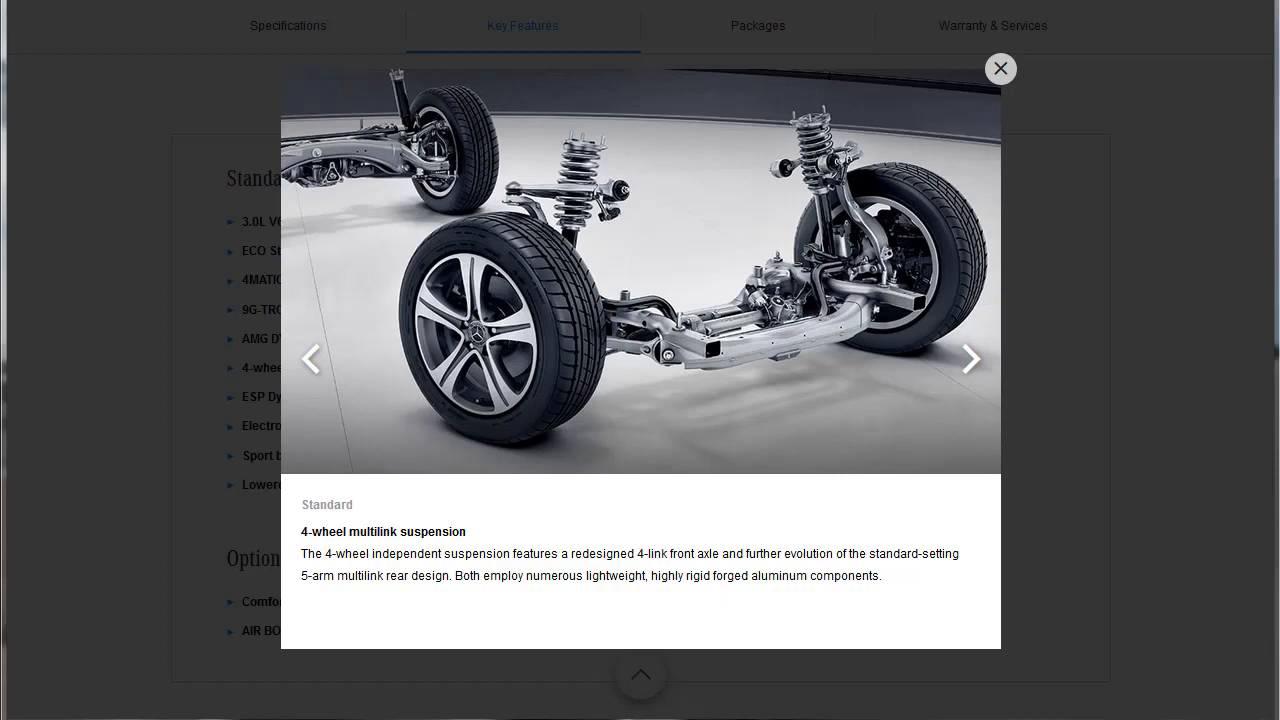
{"action": "left_click", "coordinate": [968, 358]}
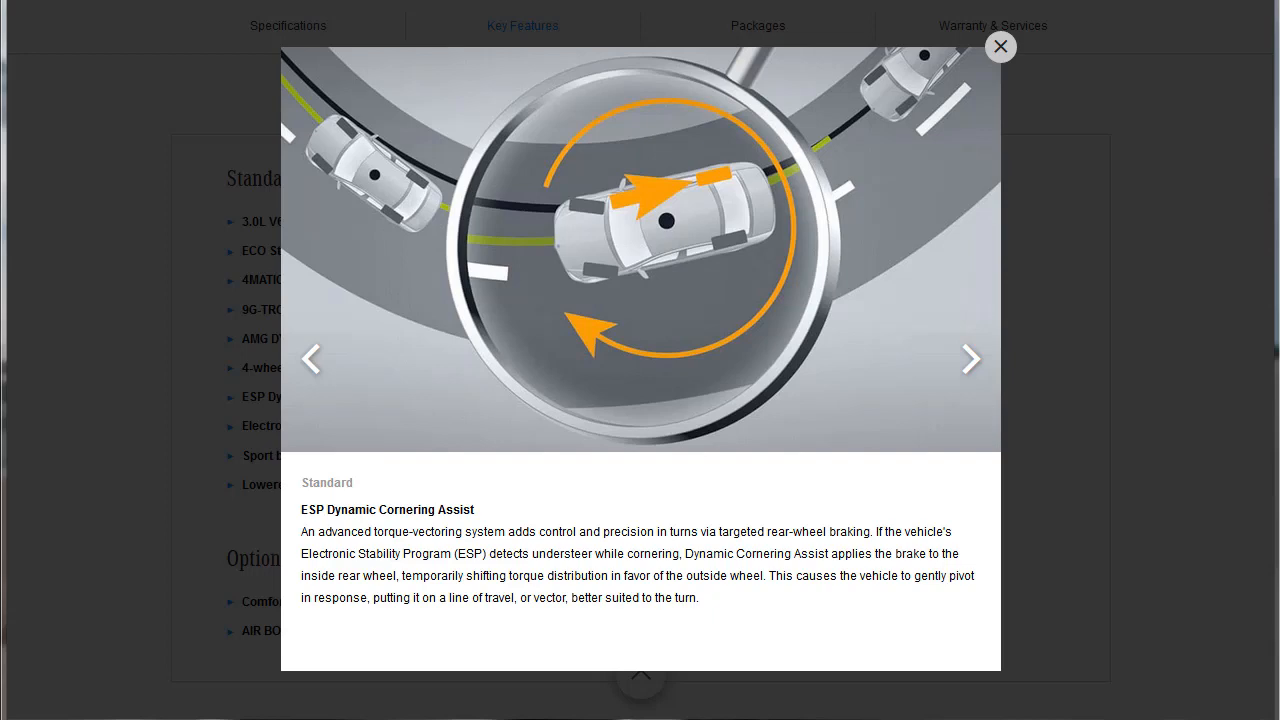
{"action": "left_click", "coordinate": [968, 358]}
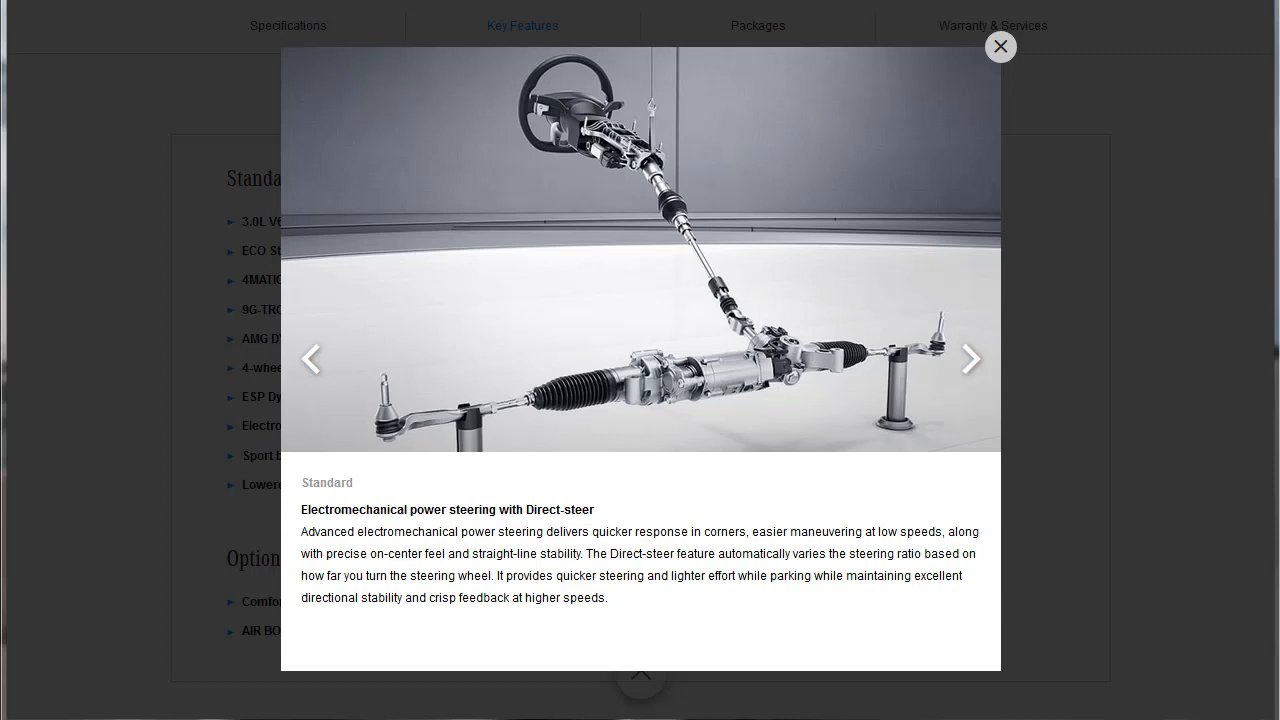
{"action": "left_click", "coordinate": [968, 358]}
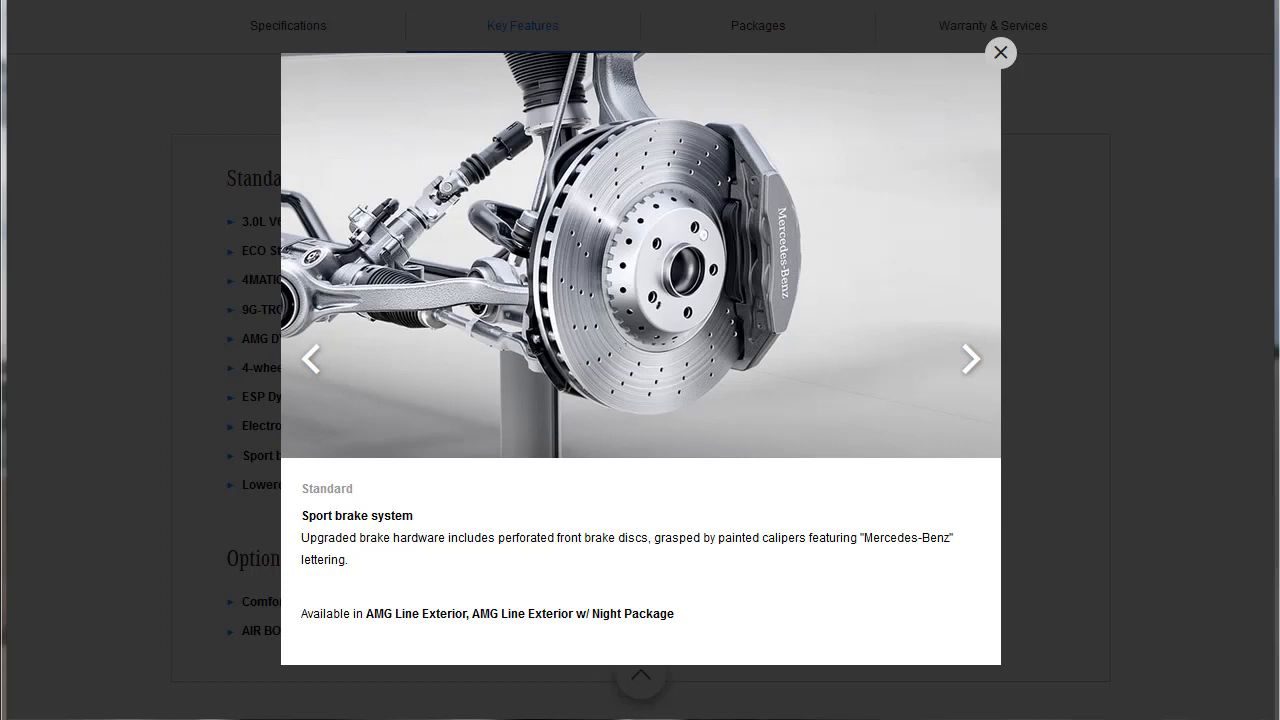
{"action": "mouse_move", "coordinate": [788, 244]}
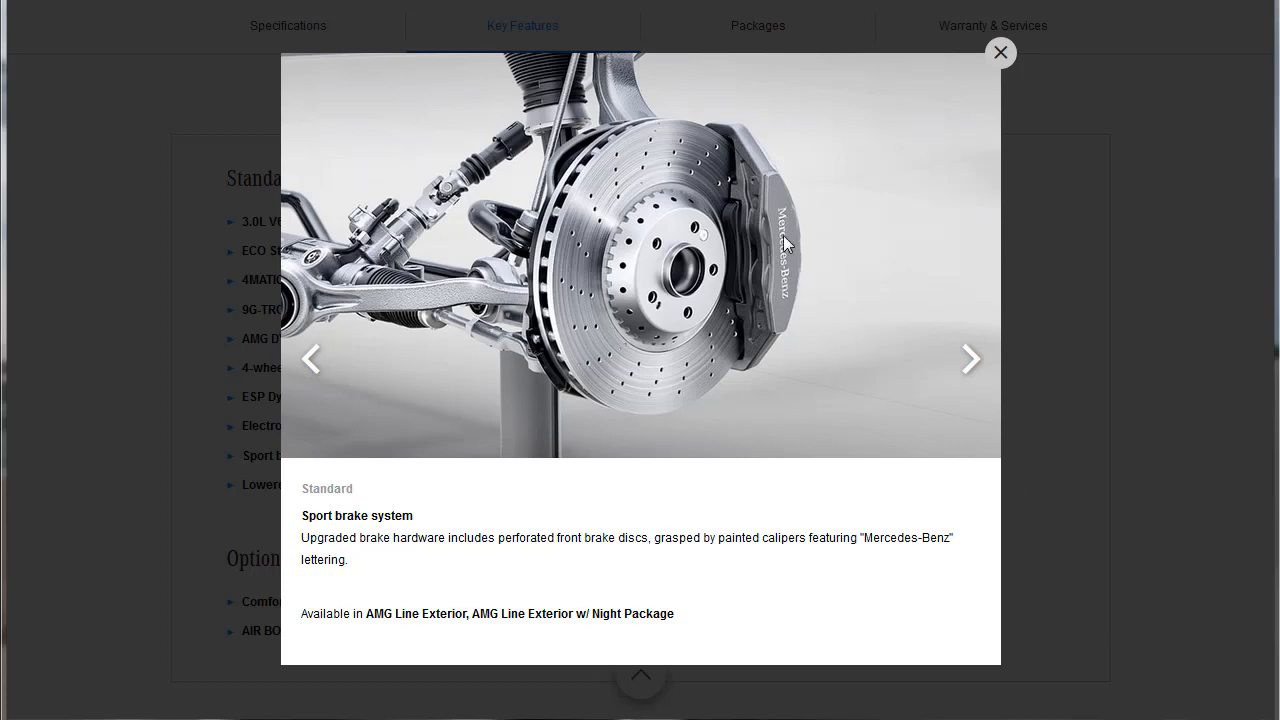
{"action": "mouse_move", "coordinate": [648, 380]}
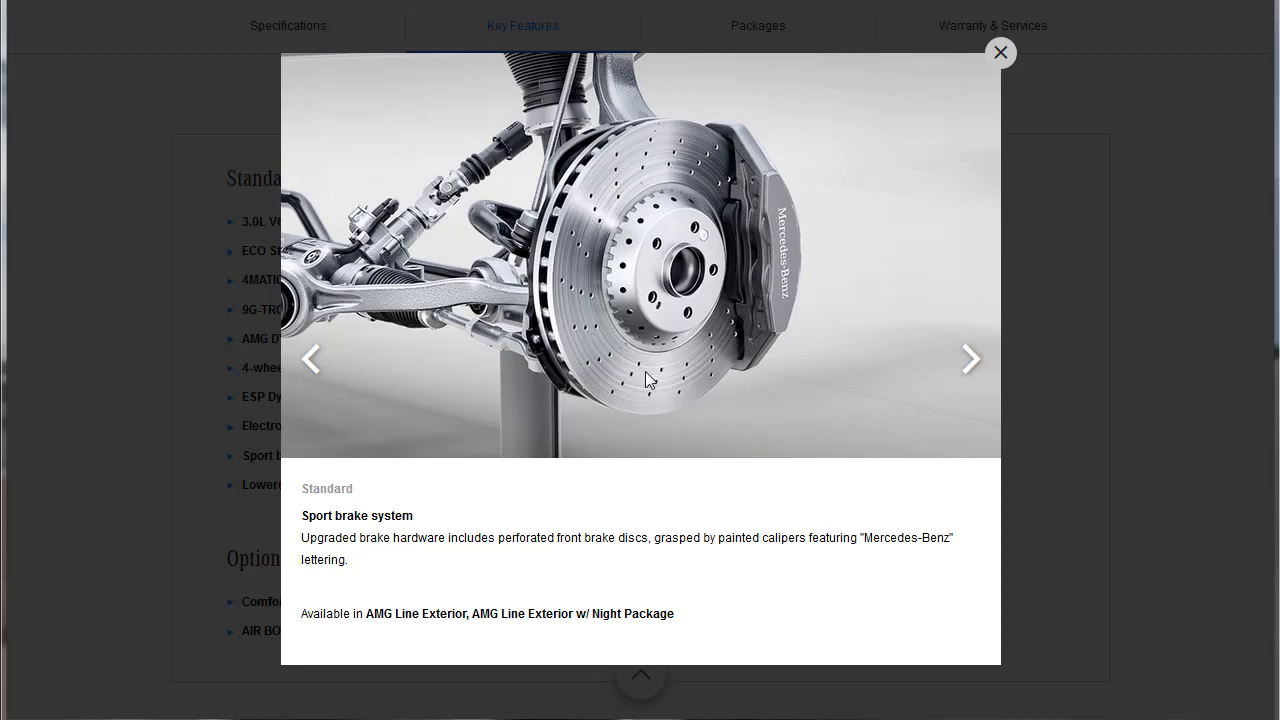
{"action": "left_click", "coordinate": [968, 360]}
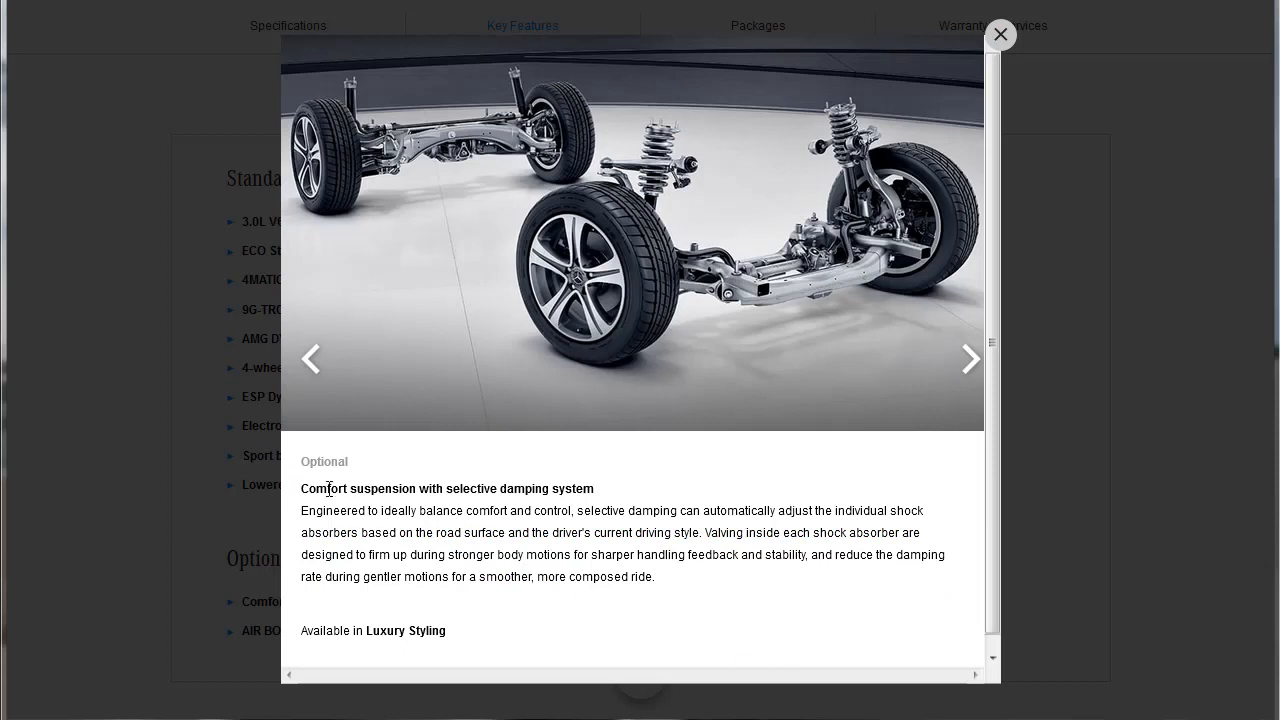
{"action": "left_click_drag", "start_coordinate": [316, 488], "coordinate": [532, 488]}
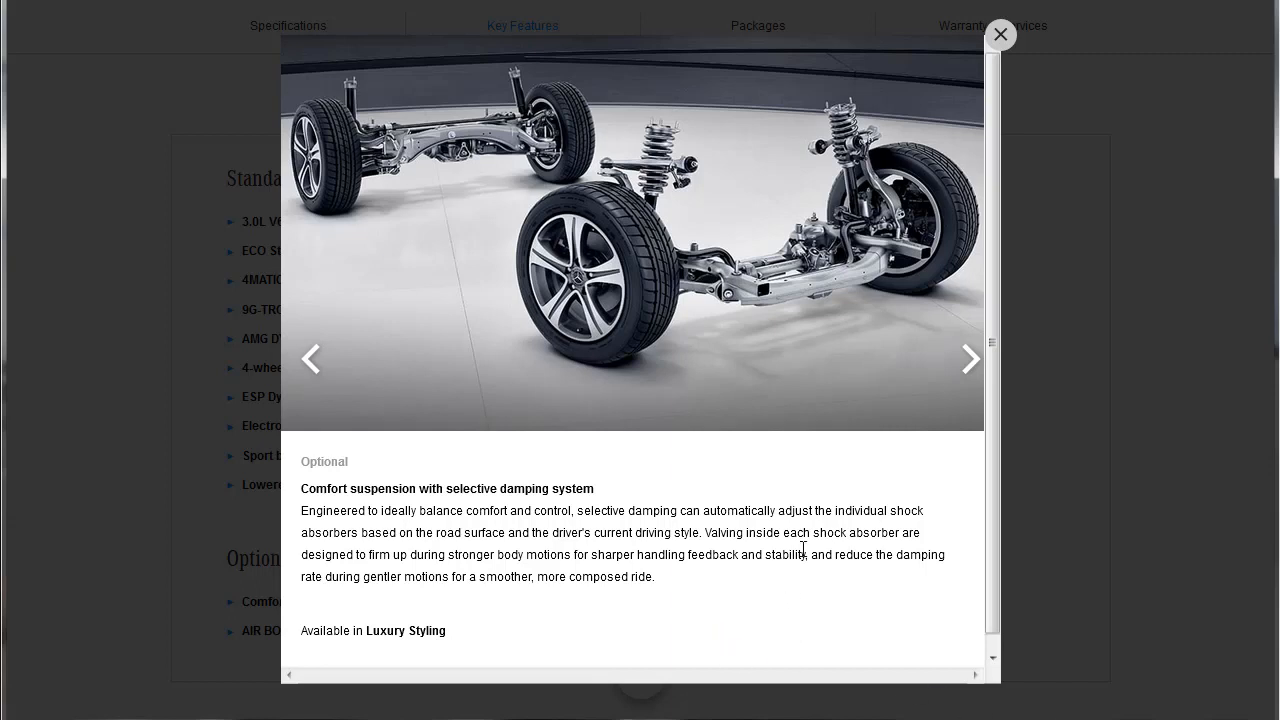
{"action": "mouse_move", "coordinate": [428, 572]}
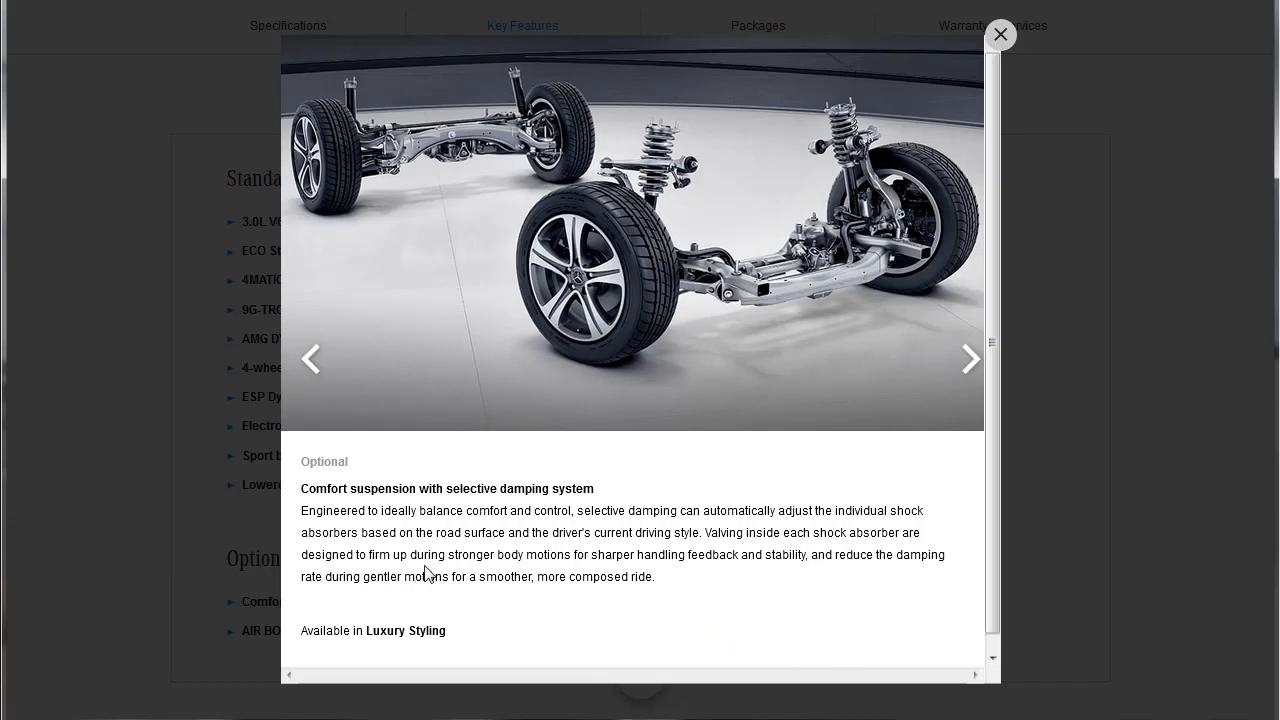
{"action": "mouse_move", "coordinate": [500, 560]}
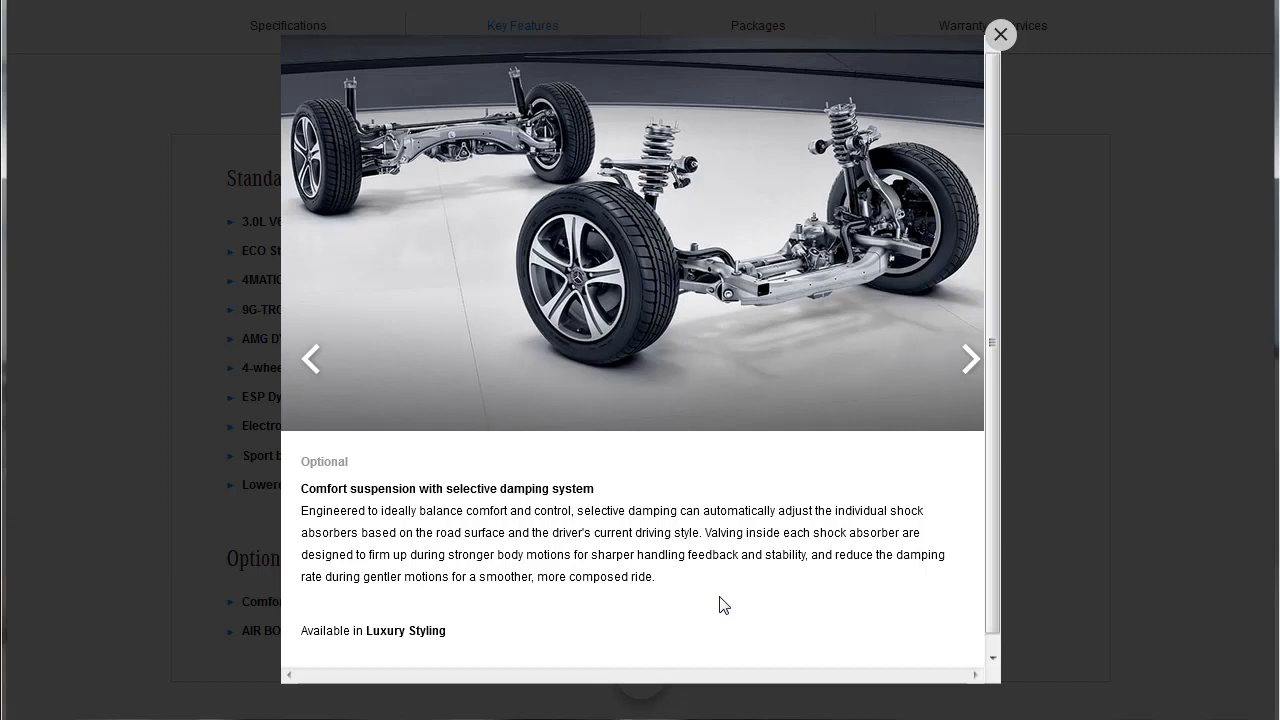
{"action": "mouse_move", "coordinate": [912, 464]}
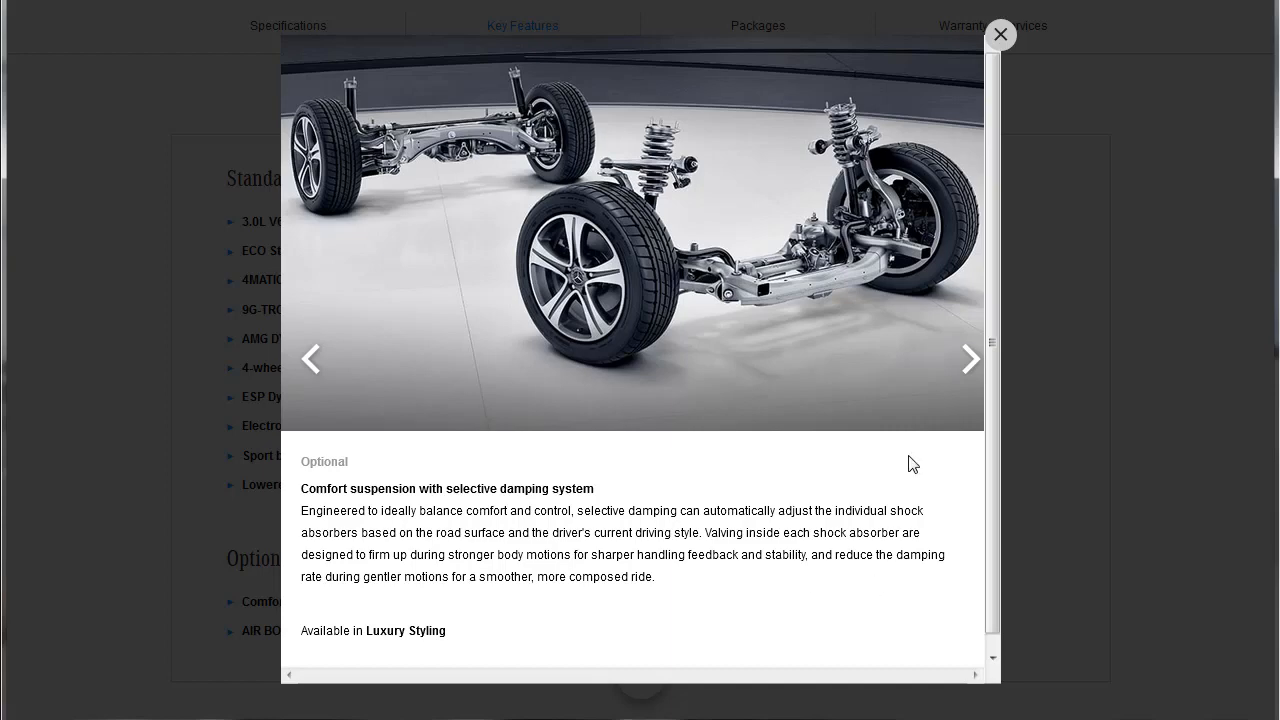
{"action": "left_click", "coordinate": [968, 358]}
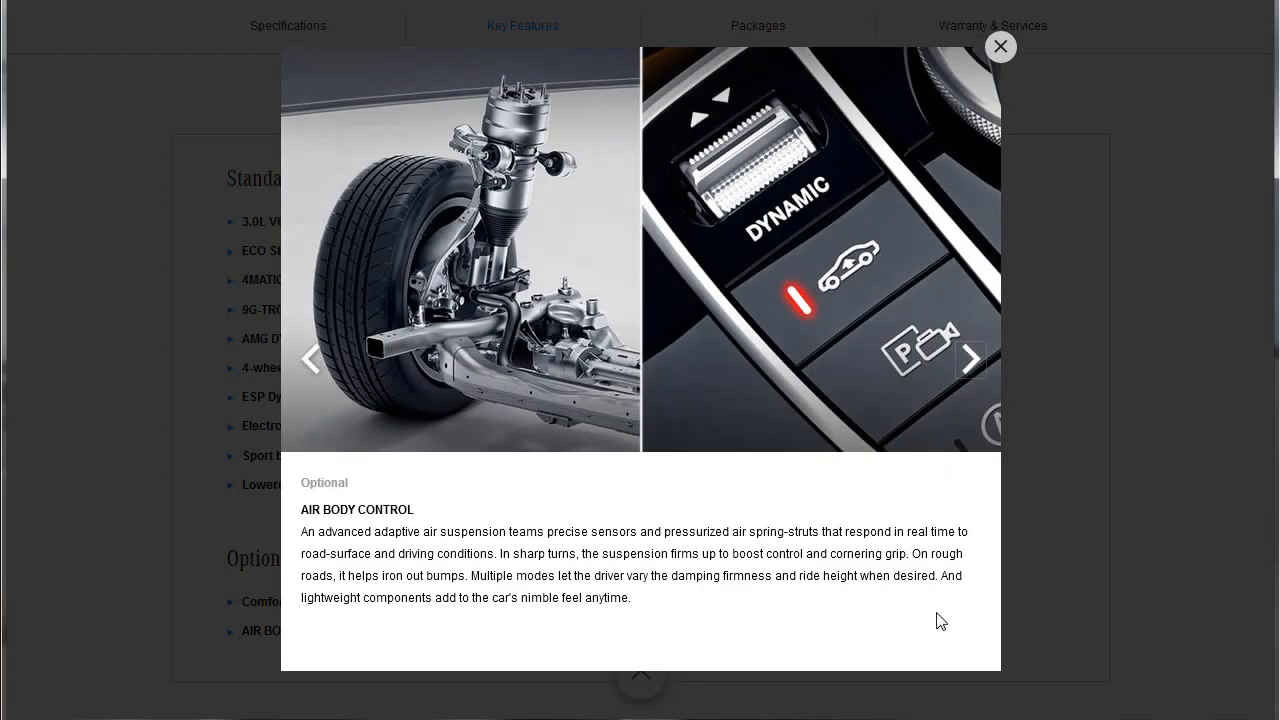
{"action": "mouse_move", "coordinate": [430, 144]}
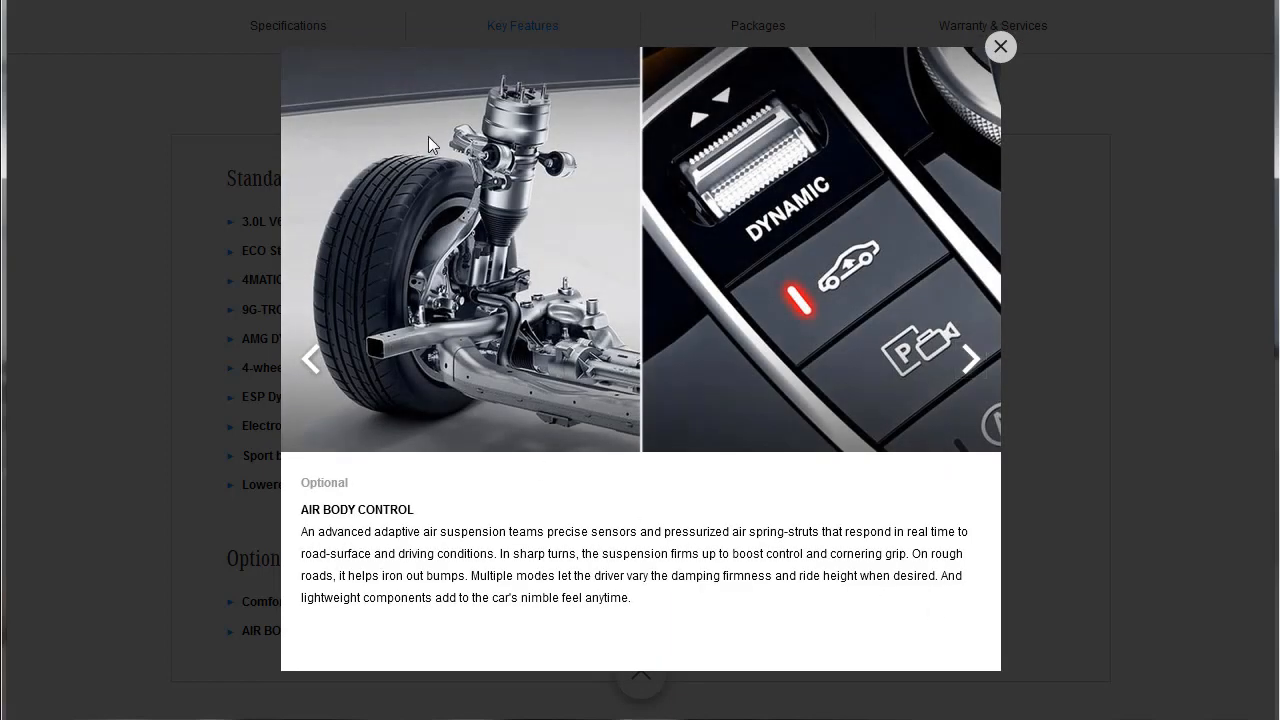
{"action": "mouse_move", "coordinate": [712, 632]}
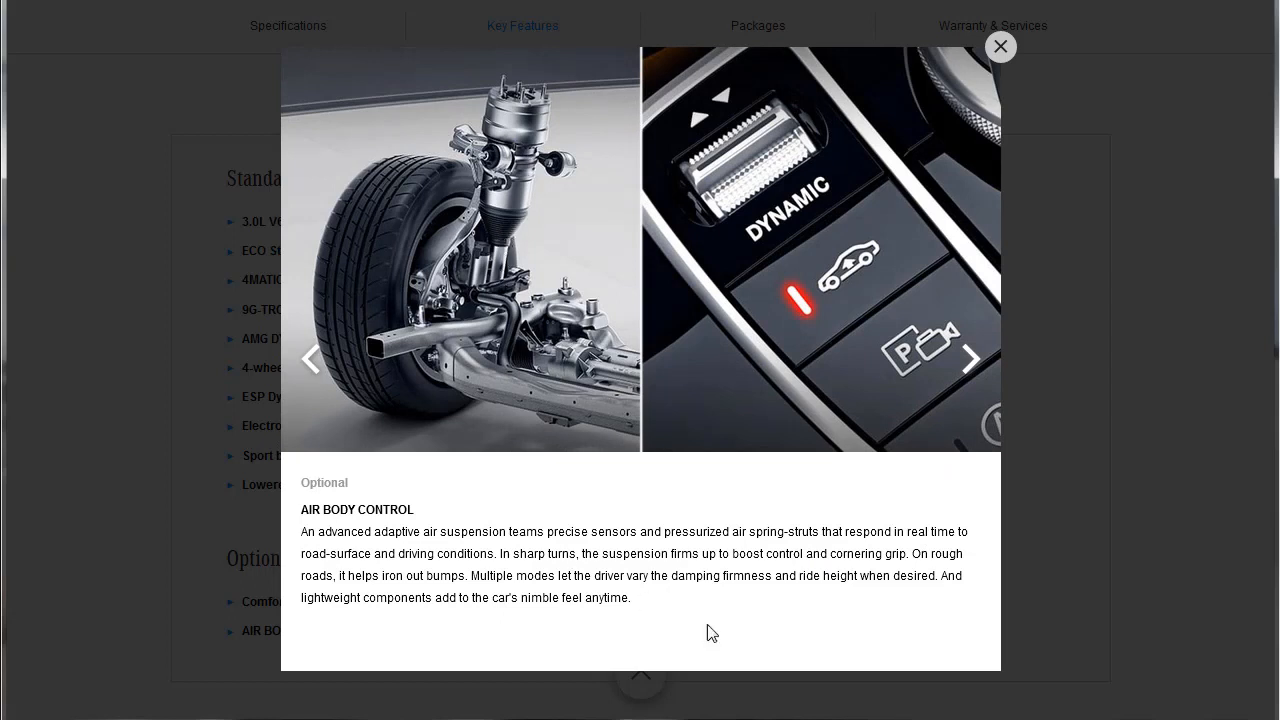
{"action": "mouse_move", "coordinate": [538, 614]}
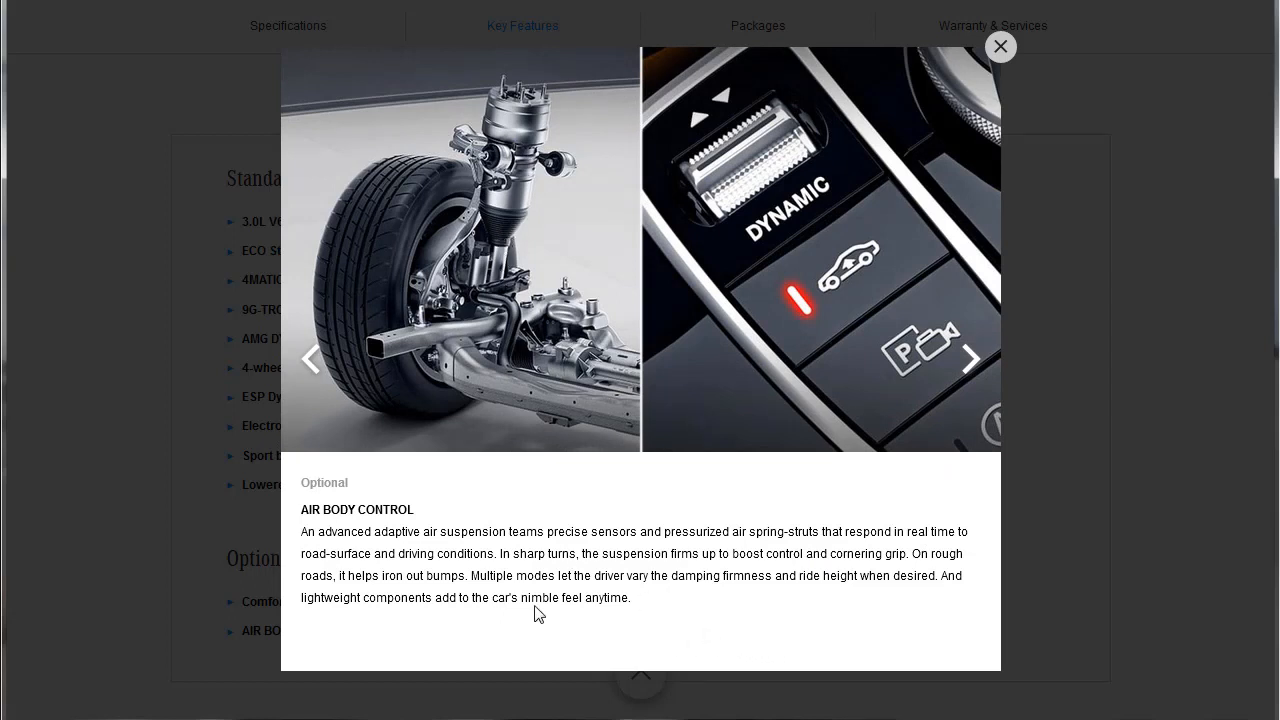
{"action": "mouse_move", "coordinate": [622, 576]}
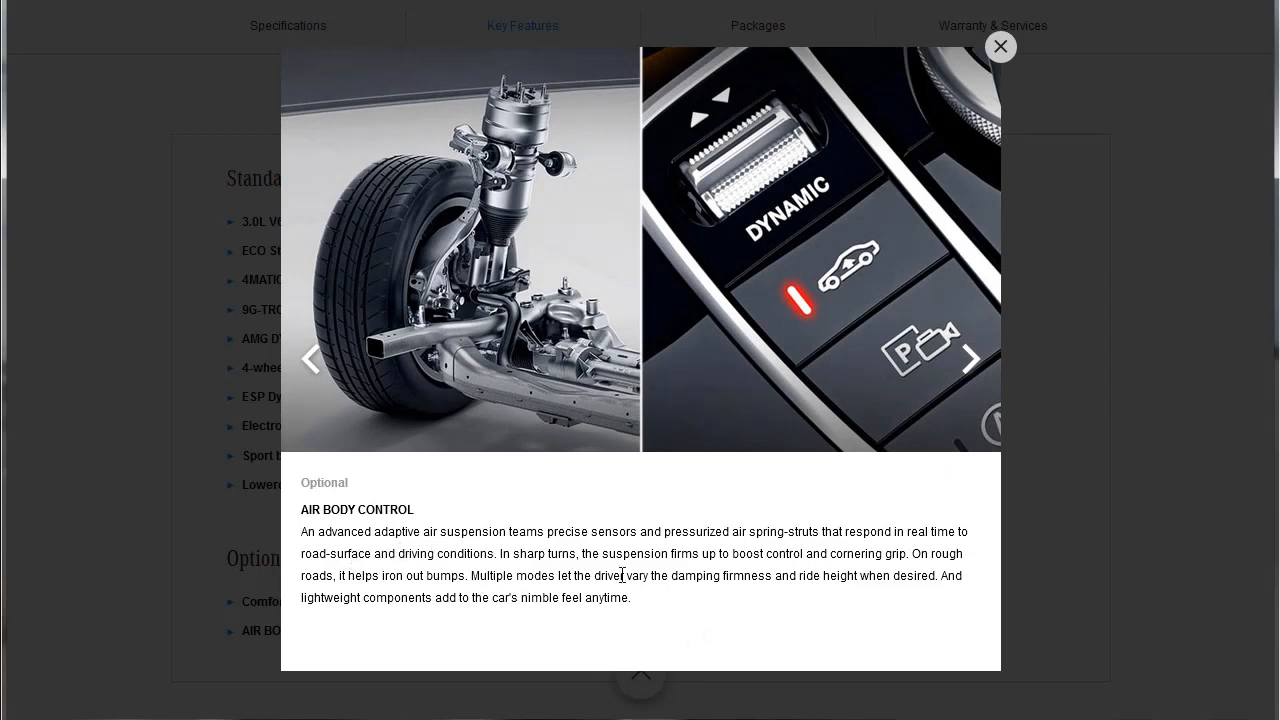
{"action": "mouse_move", "coordinate": [652, 604]}
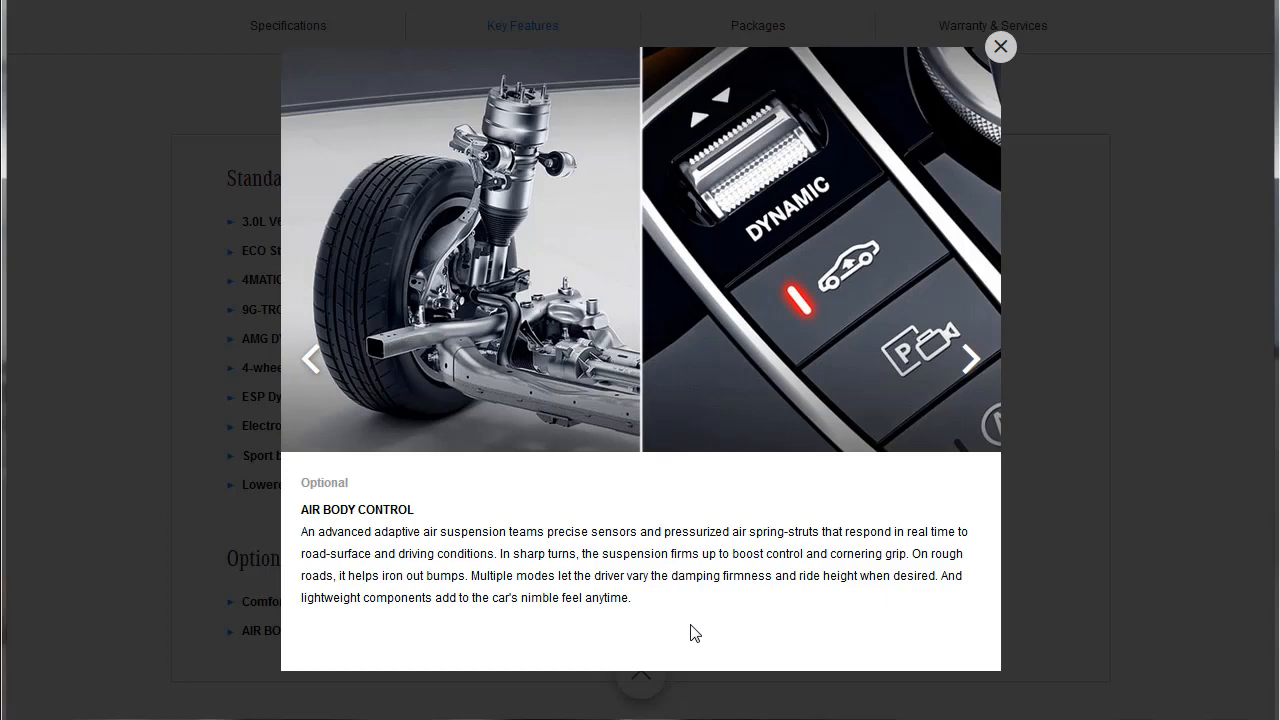
{"action": "mouse_move", "coordinate": [940, 664]}
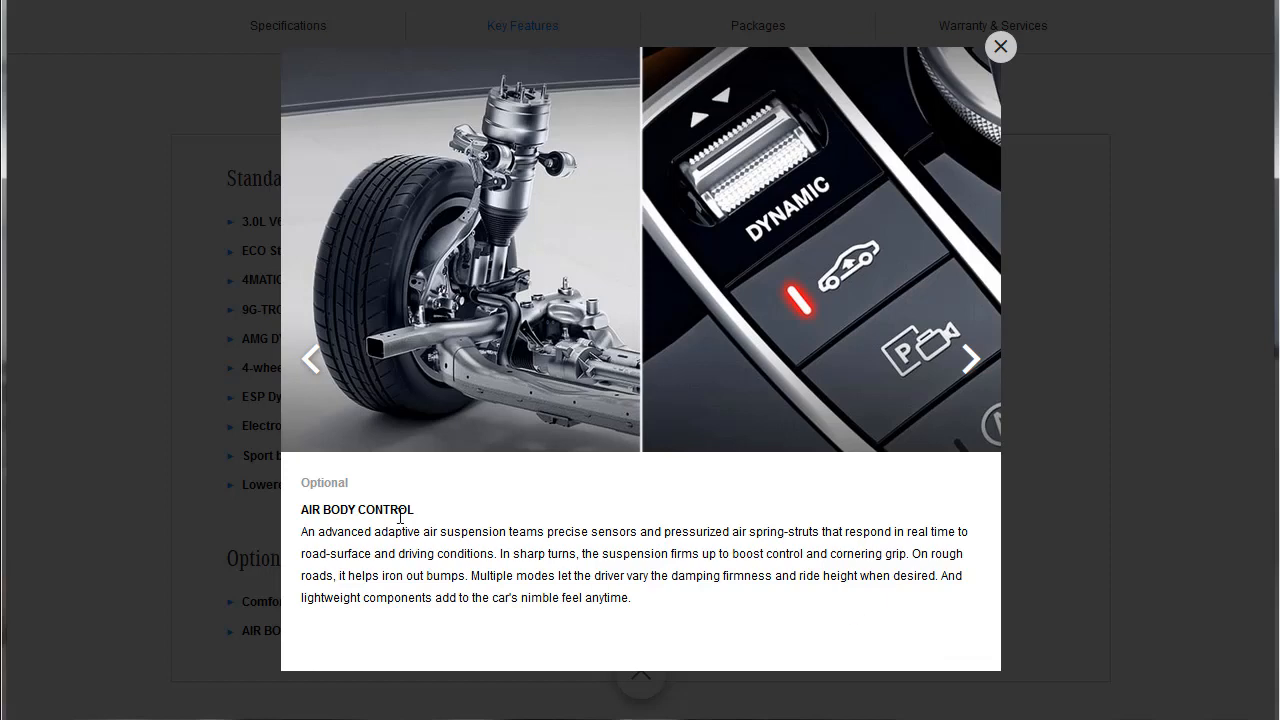
{"action": "mouse_move", "coordinate": [684, 558]}
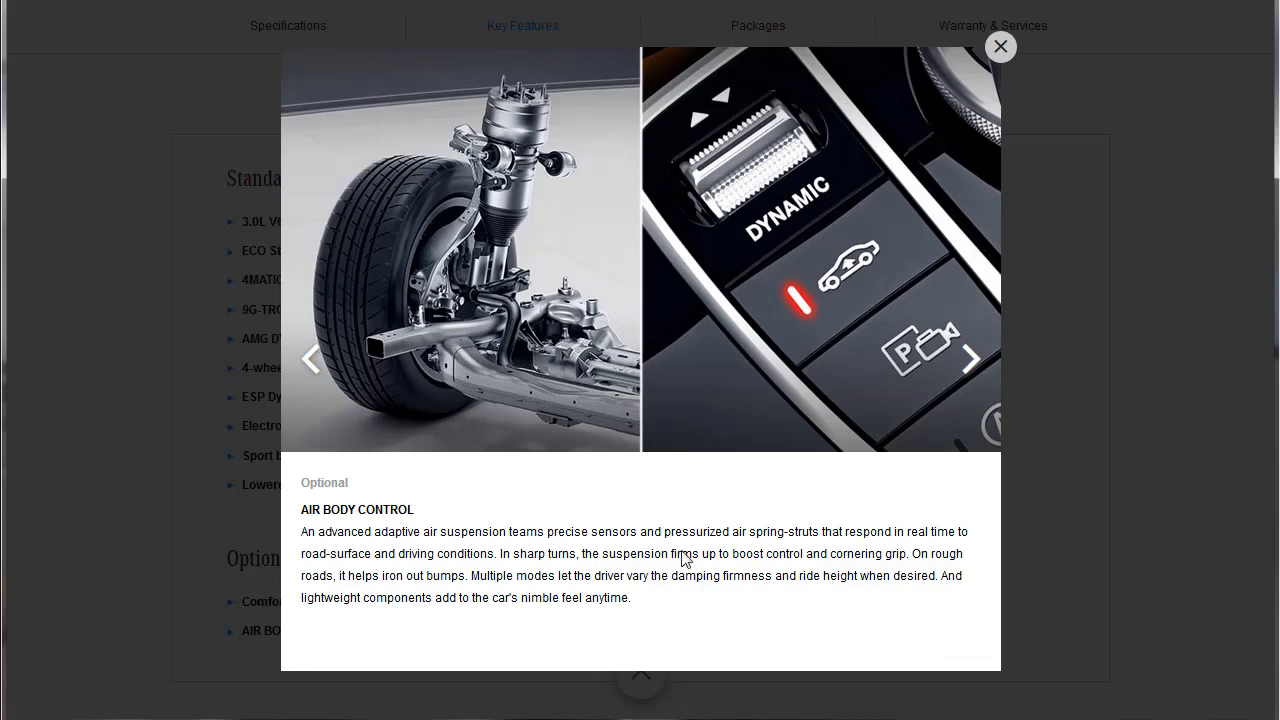
{"action": "mouse_move", "coordinate": [976, 588]}
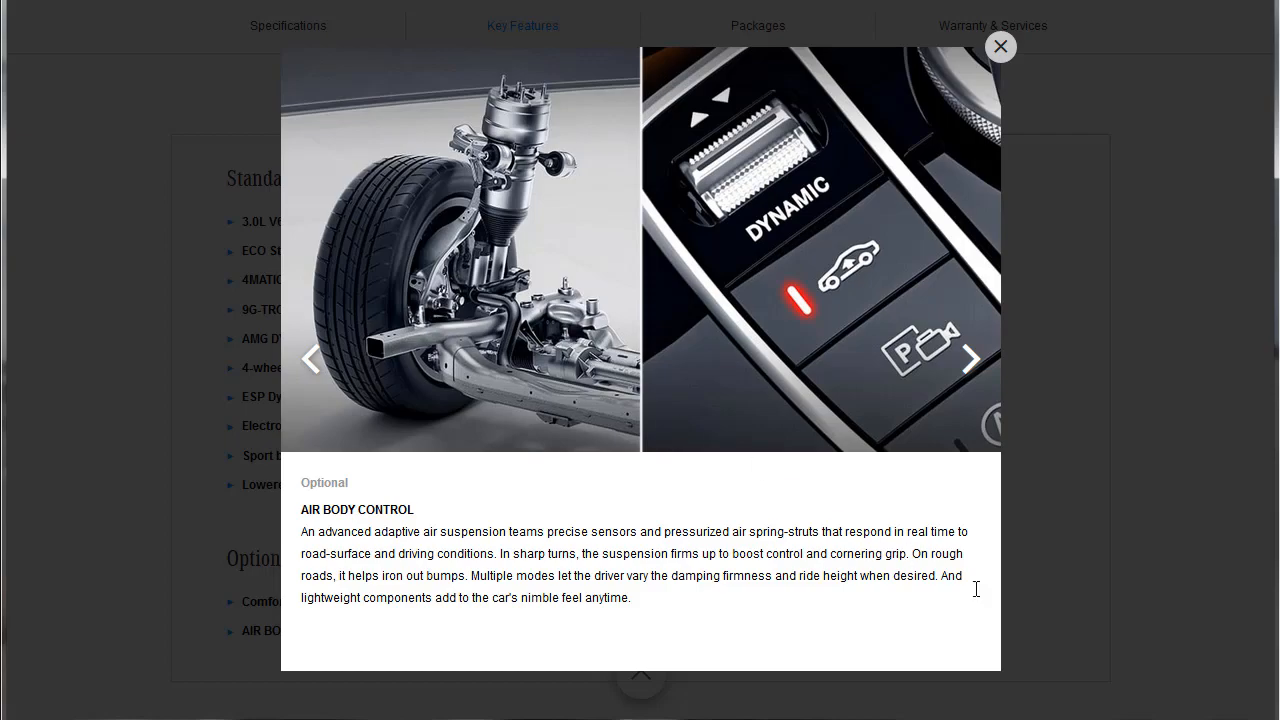
Step: Close the air suspension details and scroll down the Body Design features
{"action": "left_click", "coordinate": [1000, 46]}
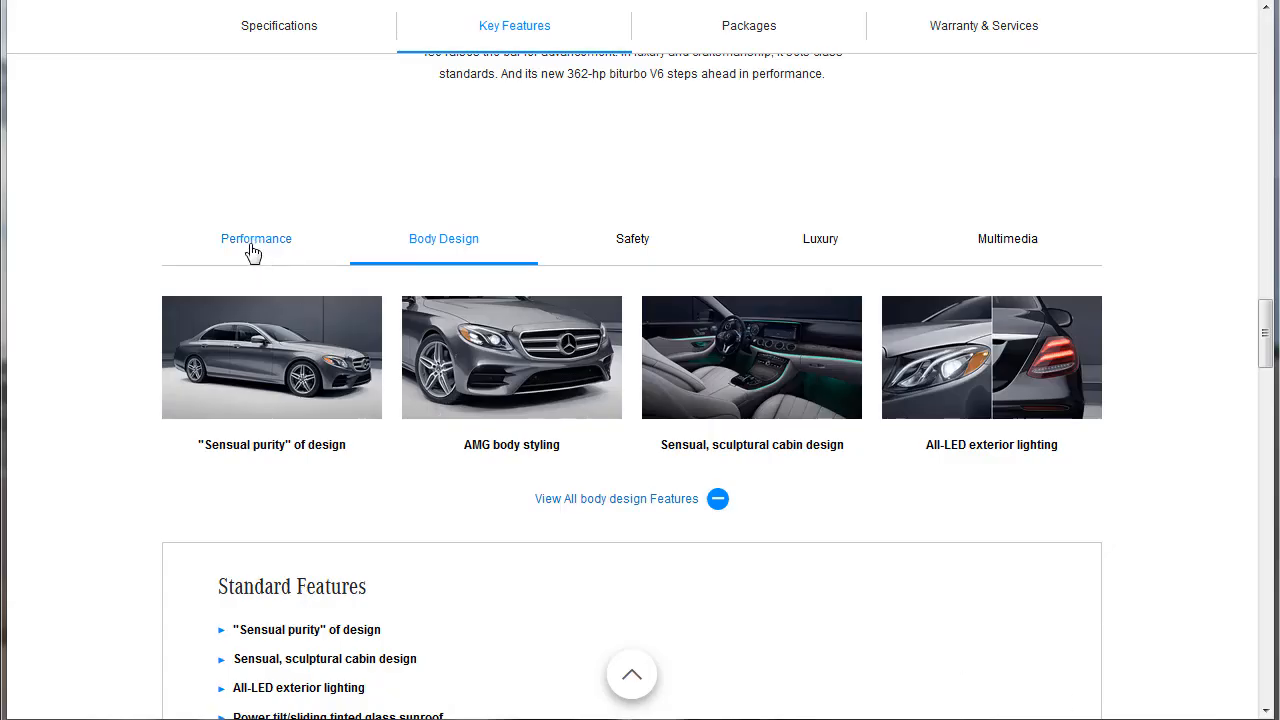
{"action": "mouse_move", "coordinate": [452, 228]}
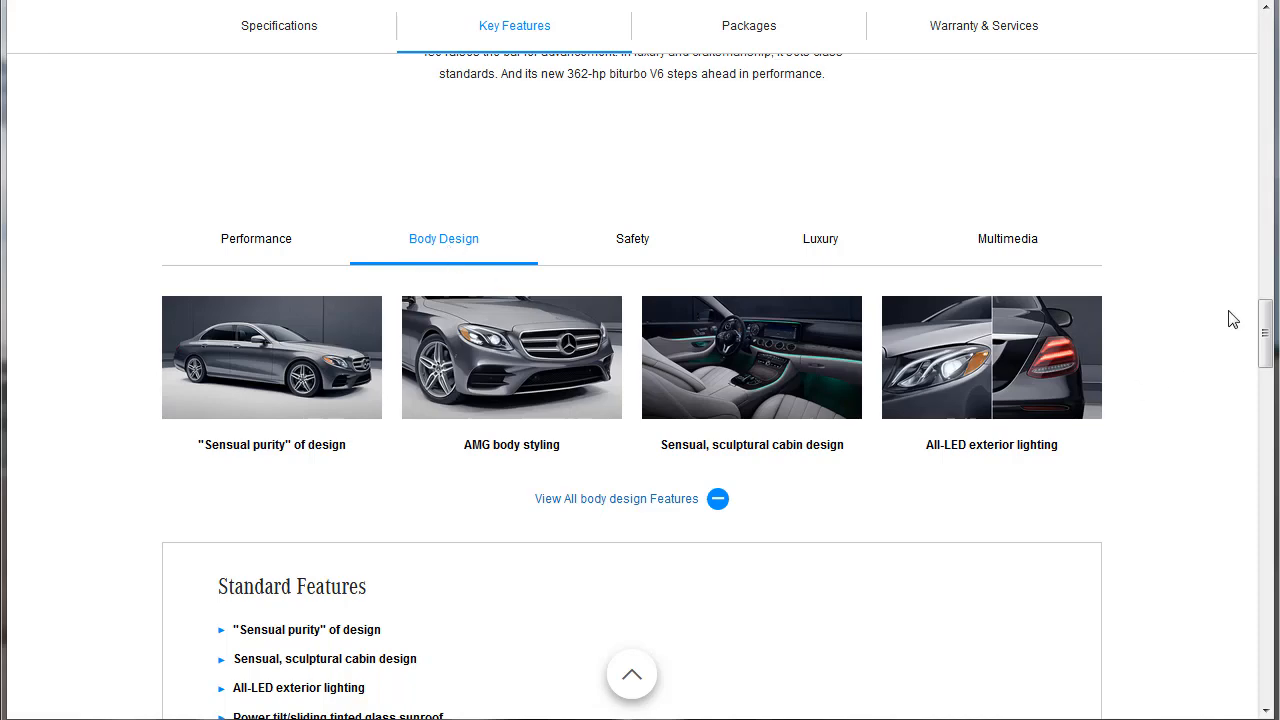
{"action": "scroll", "scroll_direction": "down", "scroll_amount": 3}
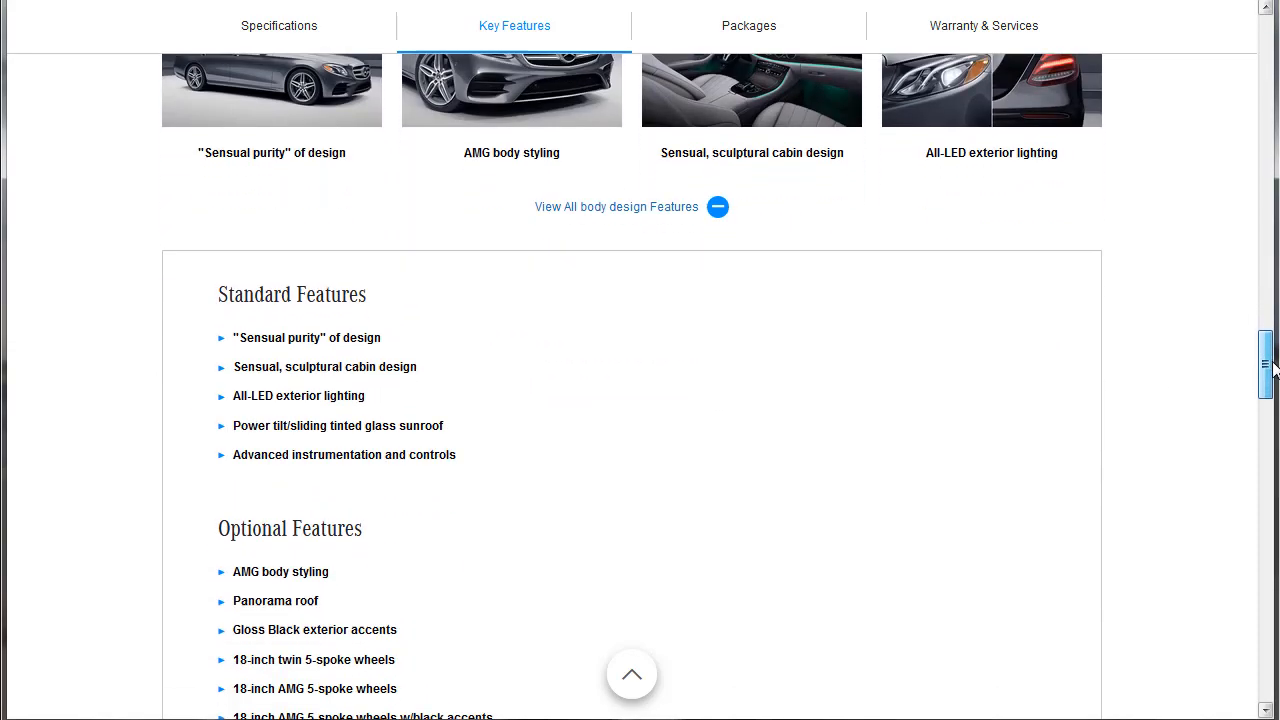
{"action": "scroll", "scroll_direction": "down", "scroll_amount": 3}
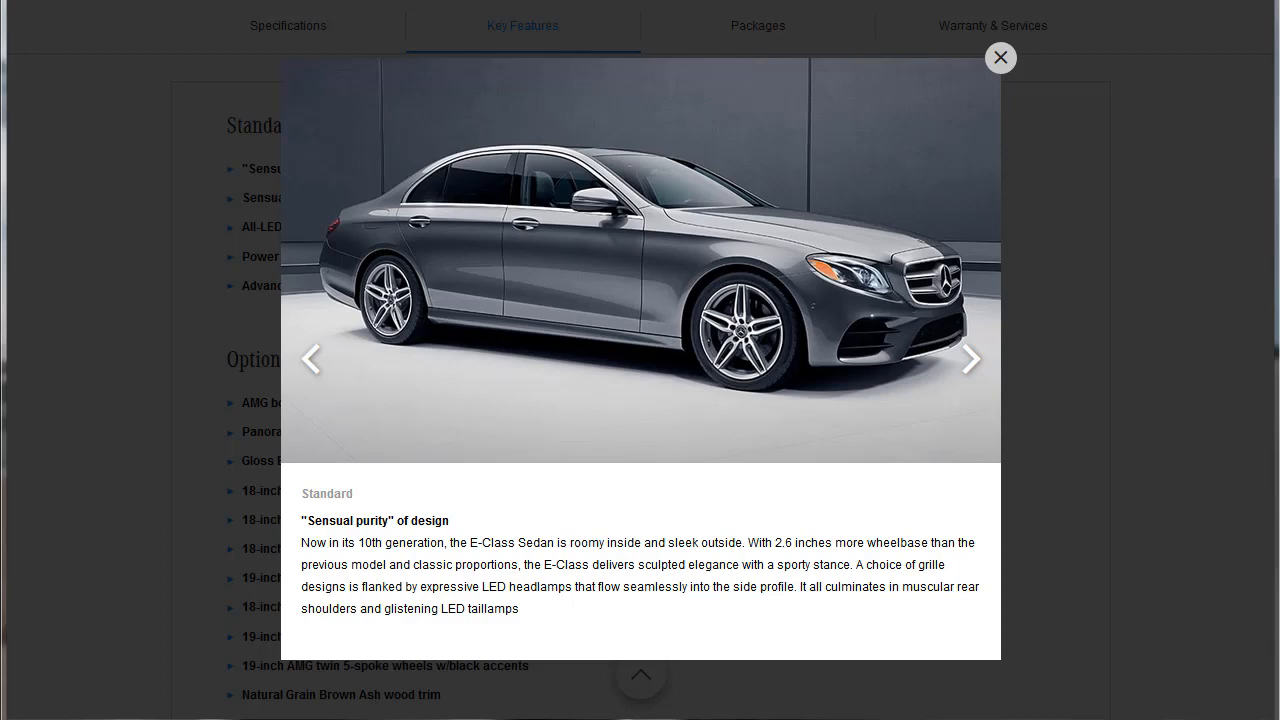
Step: Page through cabin design, LED exterior lighting and tinted glass sunroof to AMG body styling
{"action": "left_click", "coordinate": [968, 360]}
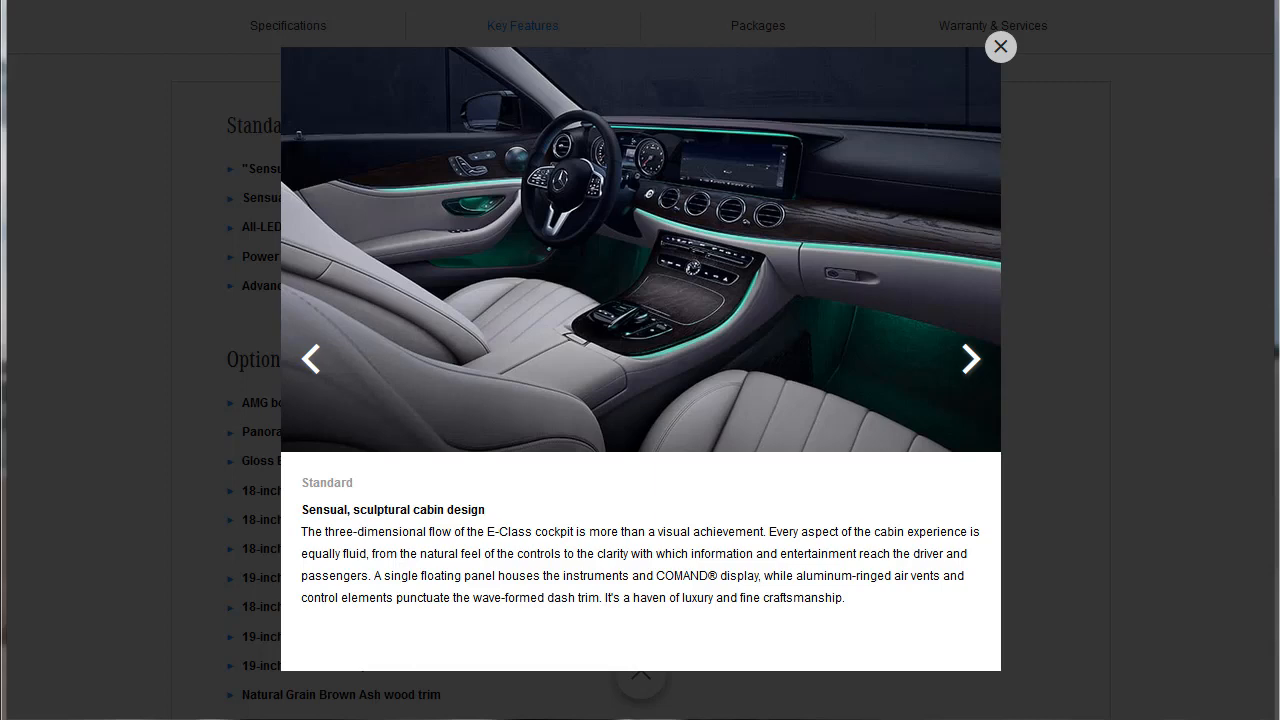
{"action": "mouse_move", "coordinate": [852, 552]}
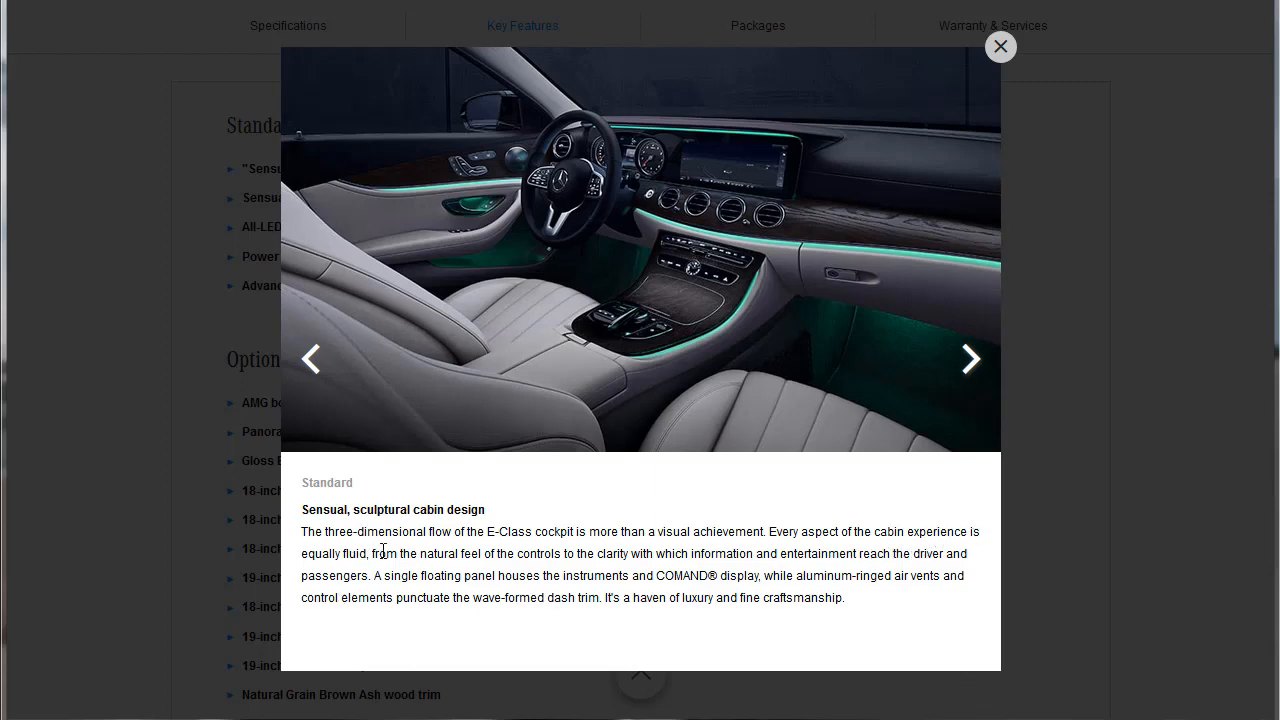
{"action": "mouse_move", "coordinate": [700, 348]}
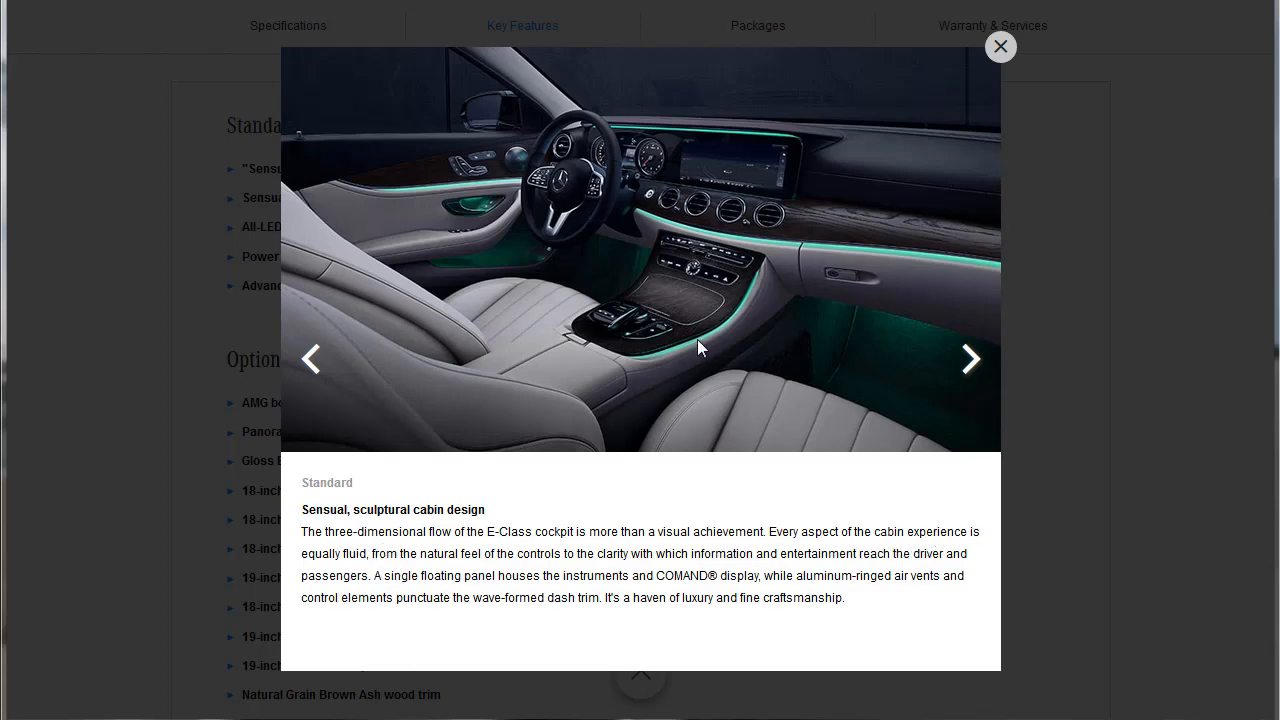
{"action": "mouse_move", "coordinate": [922, 306]}
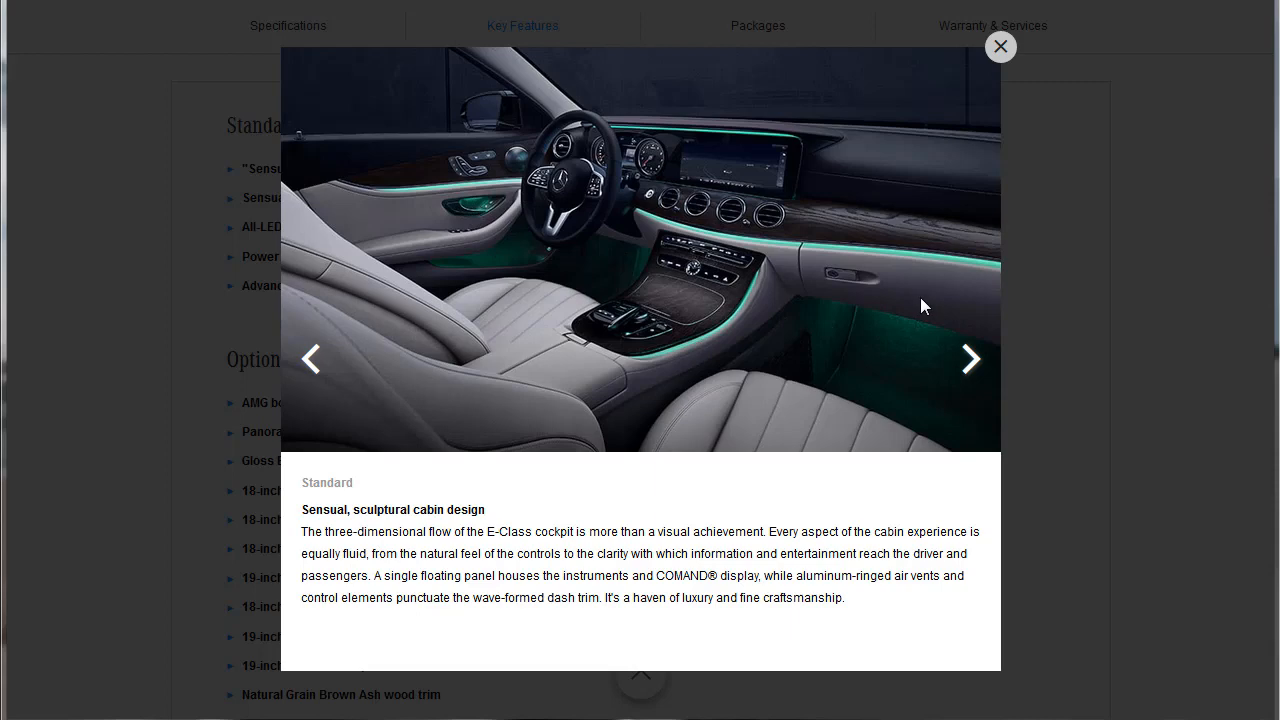
{"action": "mouse_move", "coordinate": [384, 196]}
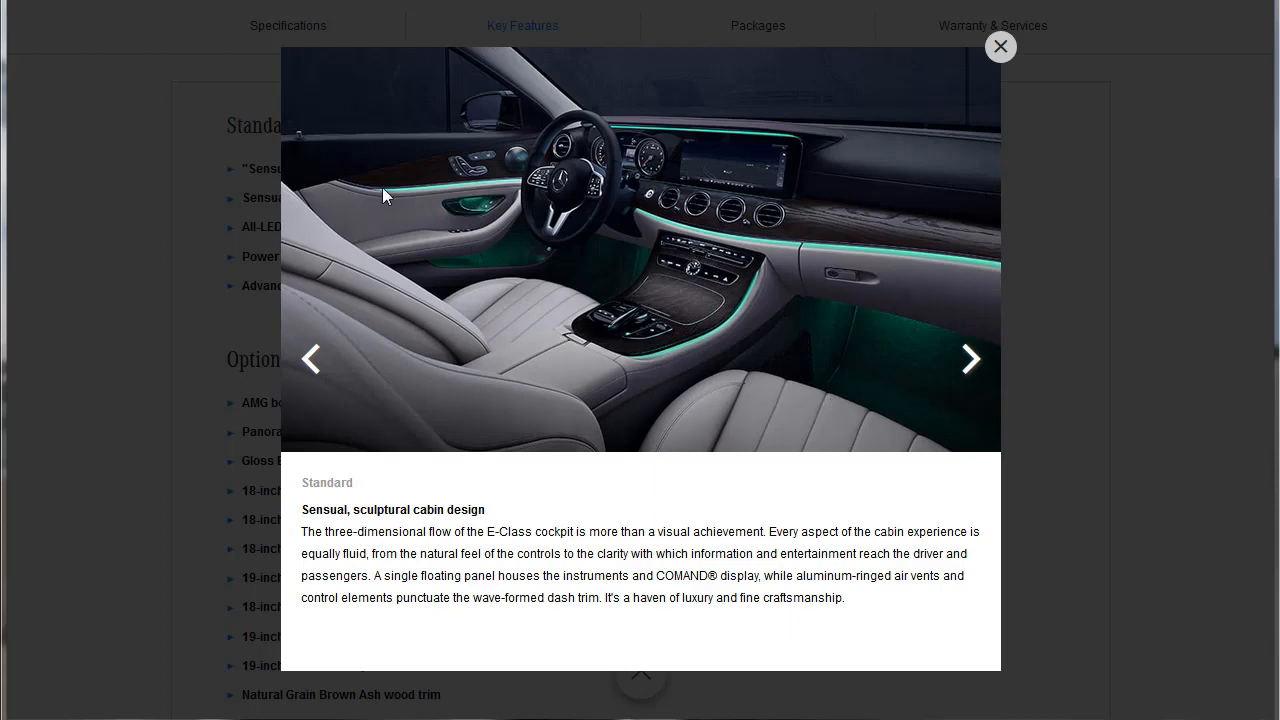
{"action": "mouse_move", "coordinate": [396, 200]}
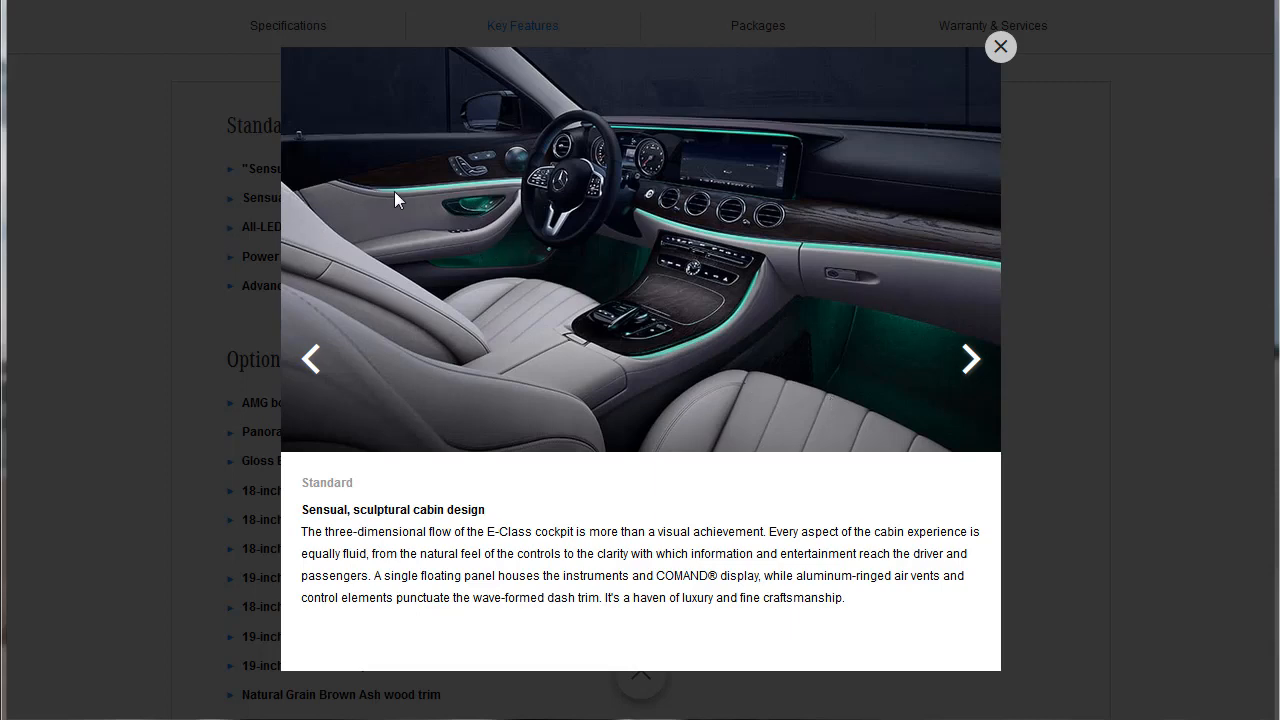
{"action": "mouse_move", "coordinate": [724, 272]}
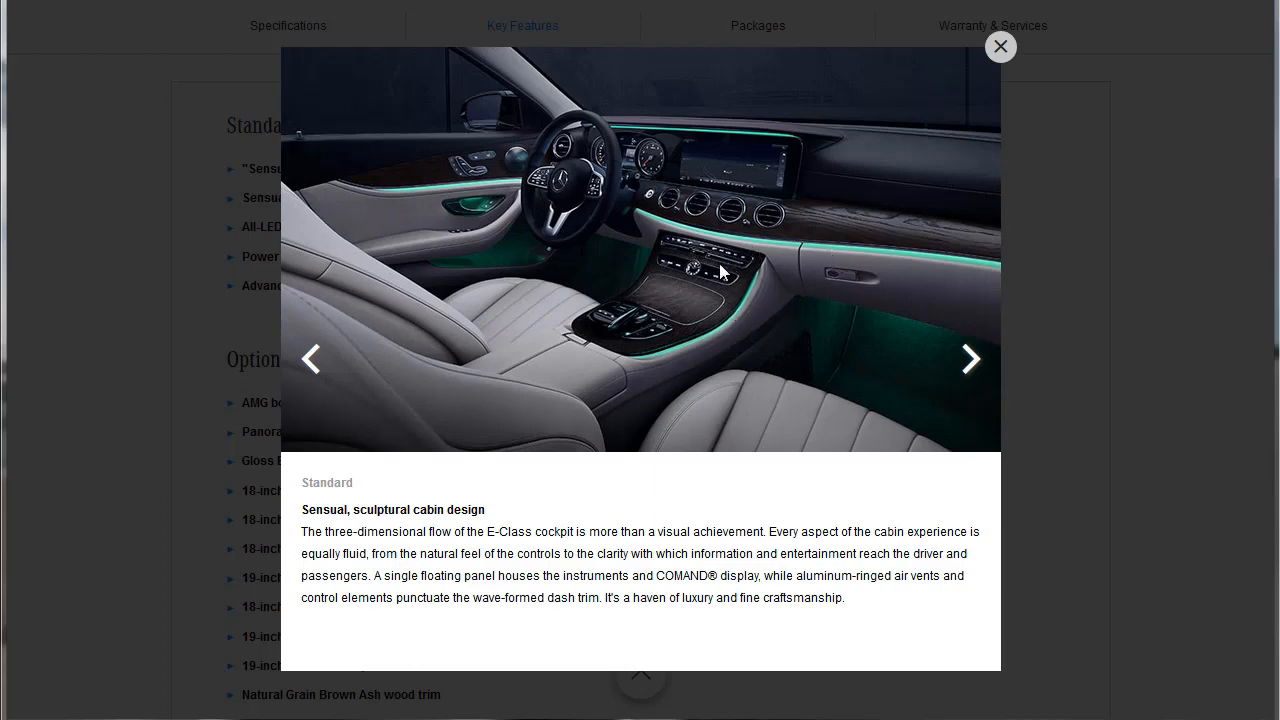
{"action": "mouse_move", "coordinate": [660, 320]}
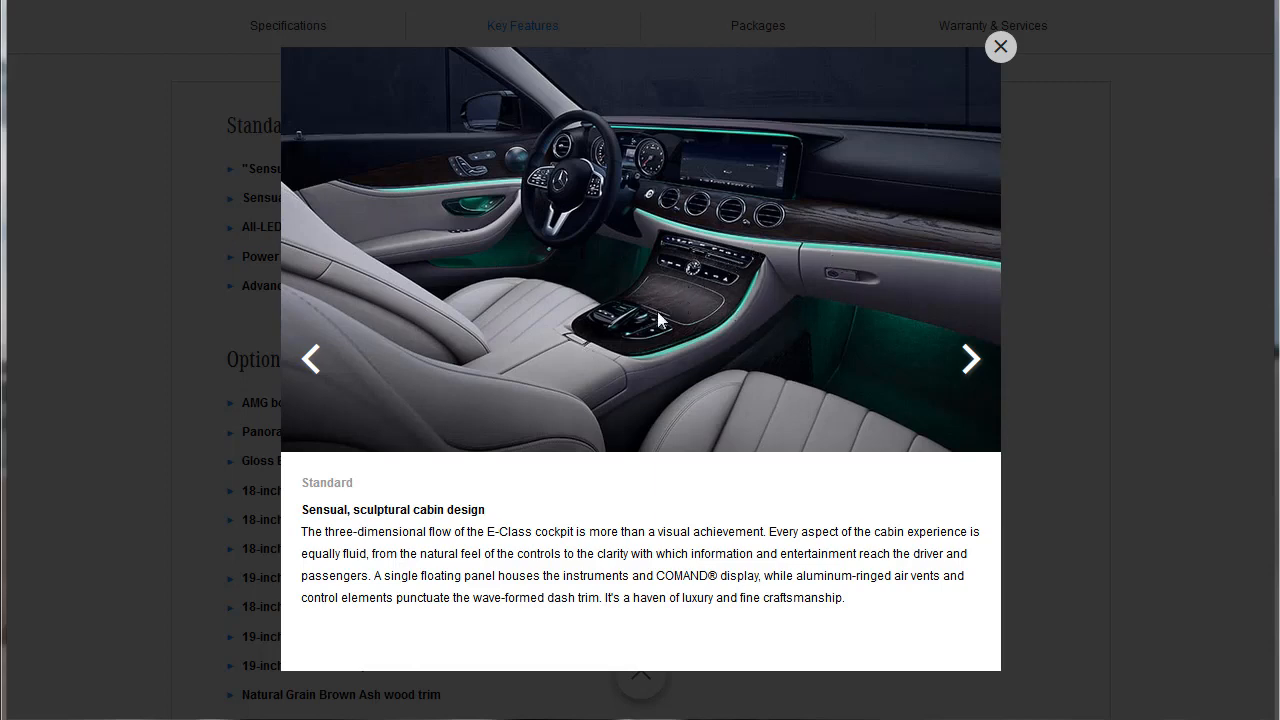
{"action": "mouse_move", "coordinate": [614, 436]}
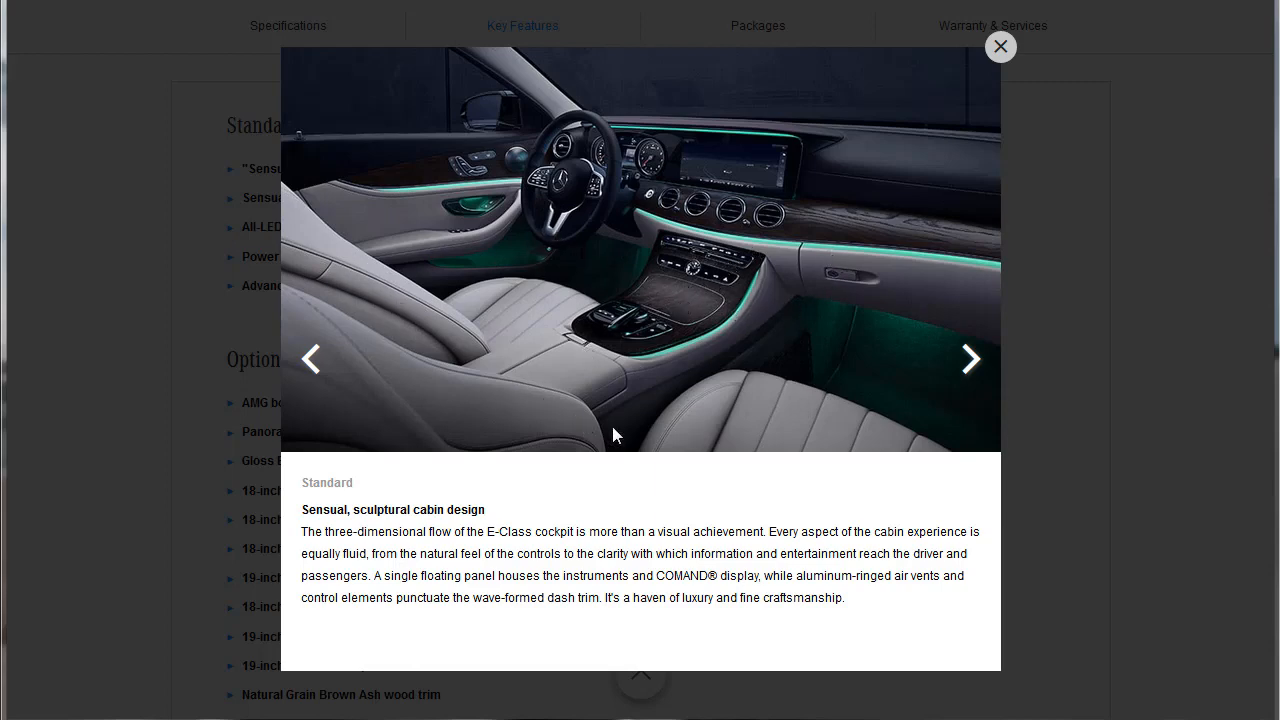
{"action": "mouse_move", "coordinate": [830, 384]}
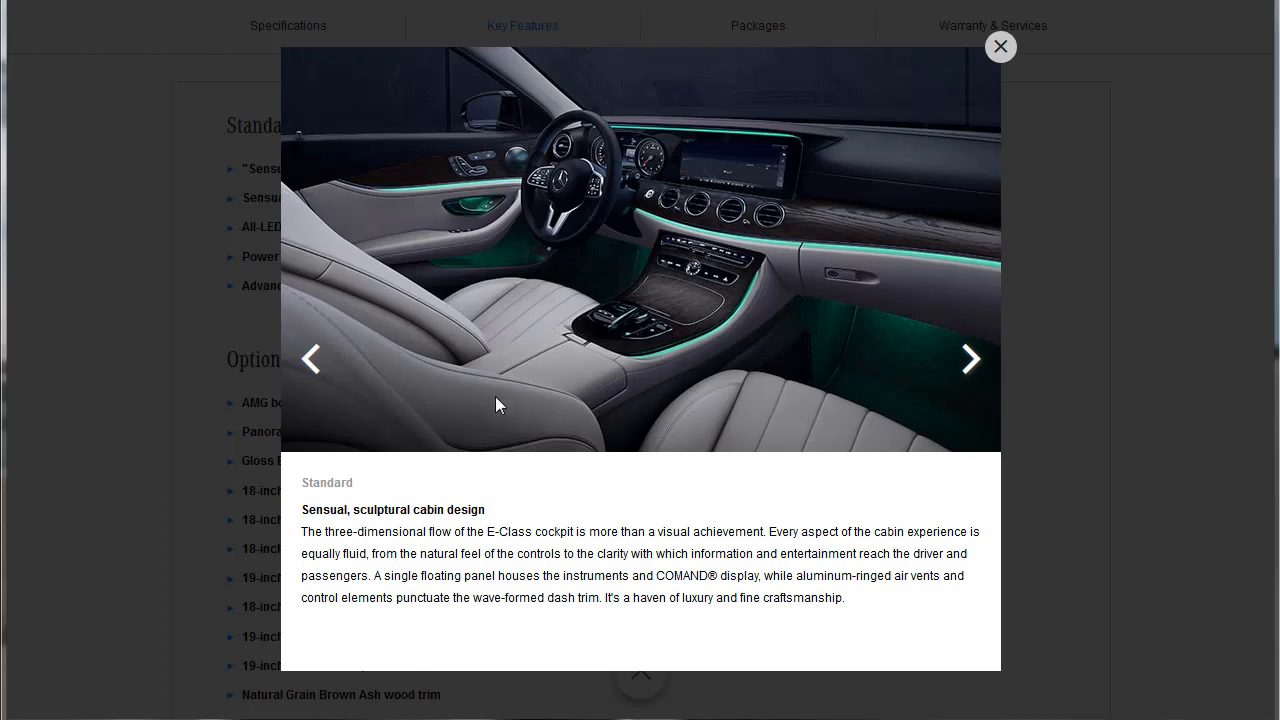
{"action": "mouse_move", "coordinate": [822, 424]}
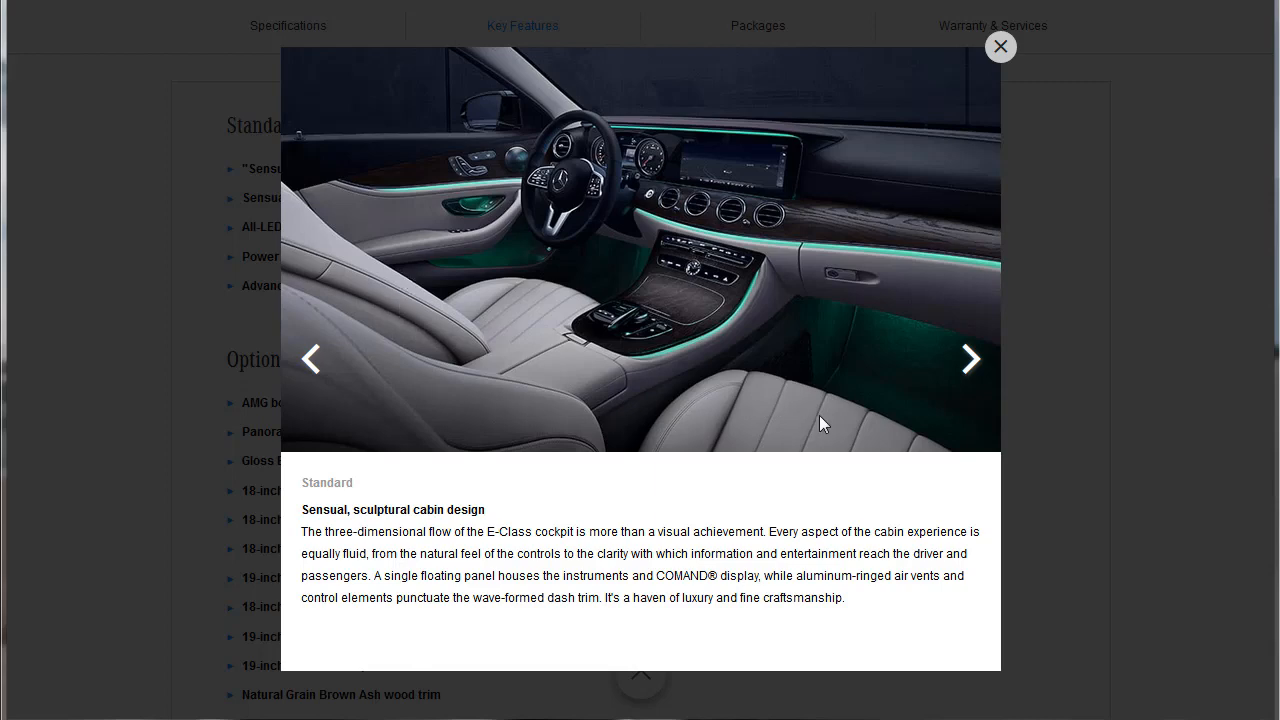
{"action": "left_click", "coordinate": [968, 360]}
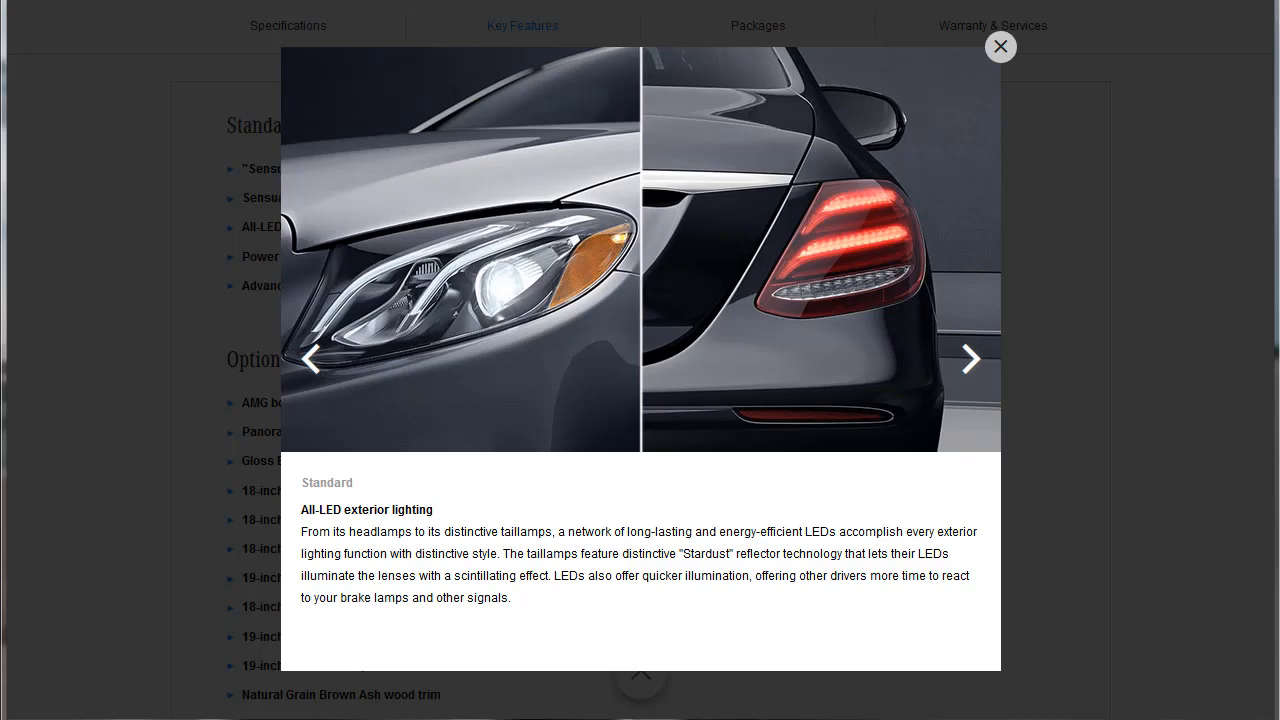
{"action": "left_click", "coordinate": [968, 358]}
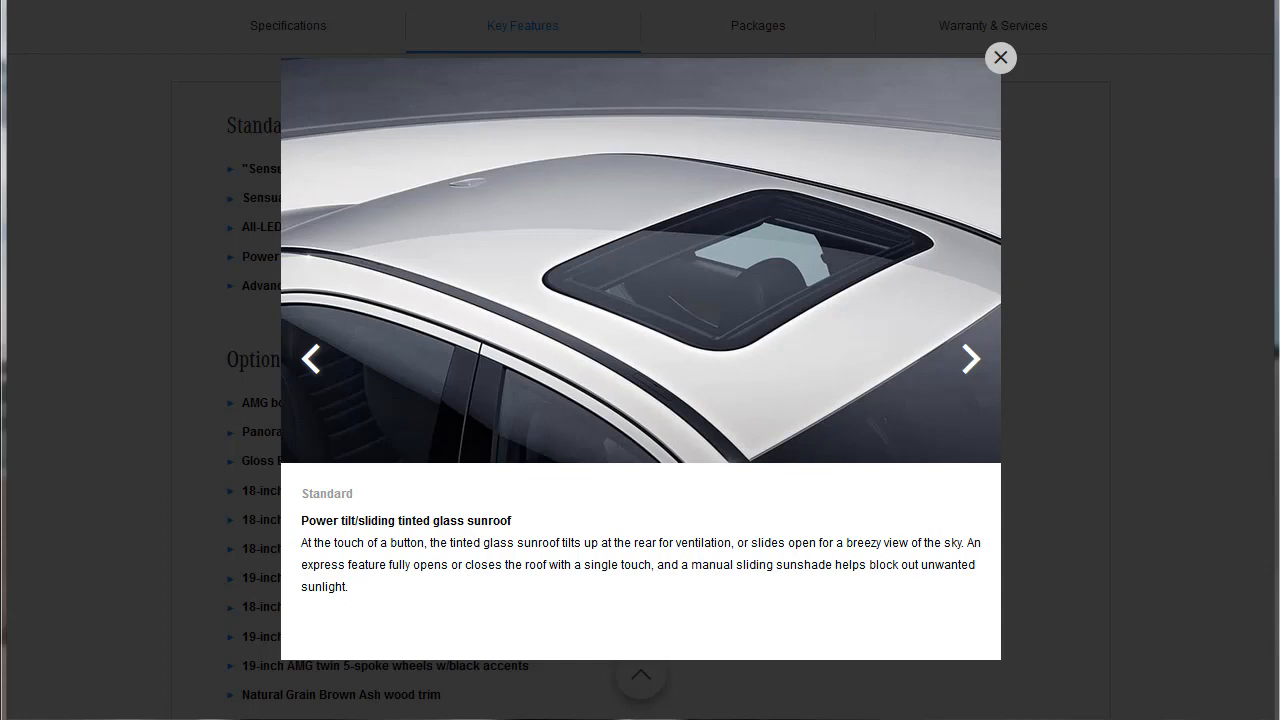
{"action": "left_click", "coordinate": [968, 358]}
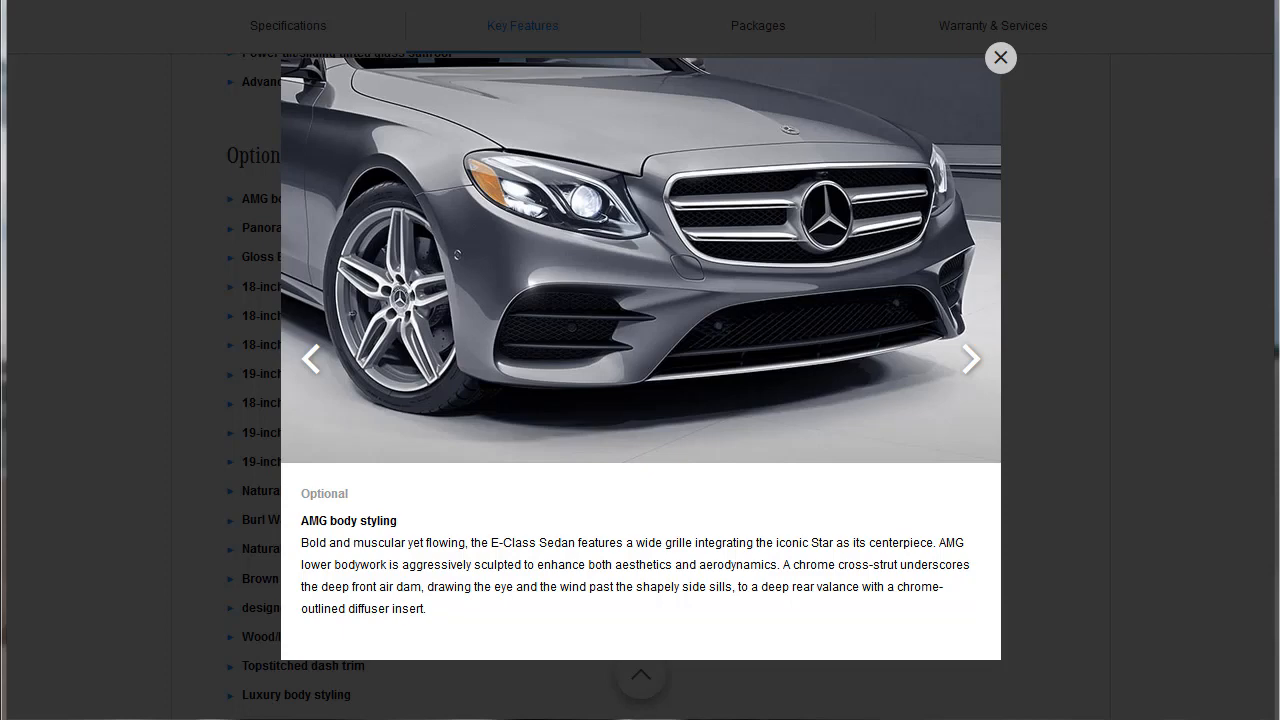
Step: Advance past the Panorama roof to the Gloss Black exterior accents feature
{"action": "left_click", "coordinate": [968, 358]}
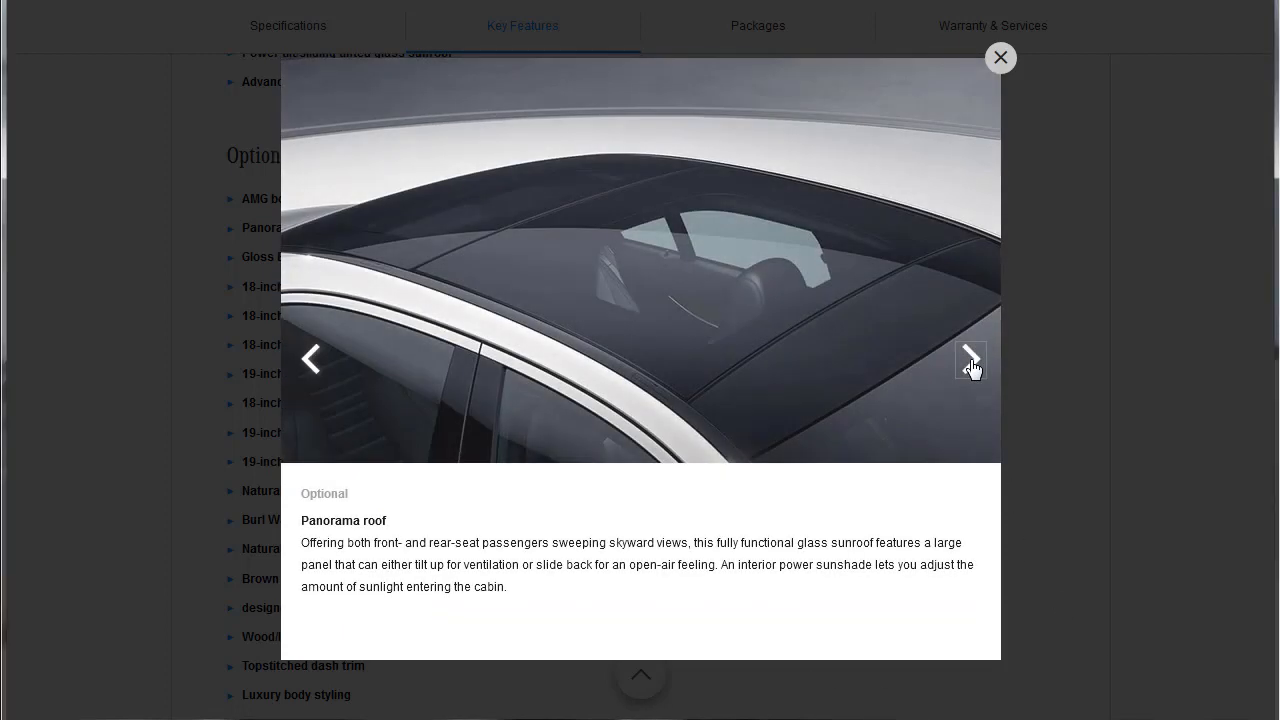
{"action": "left_click", "coordinate": [968, 358]}
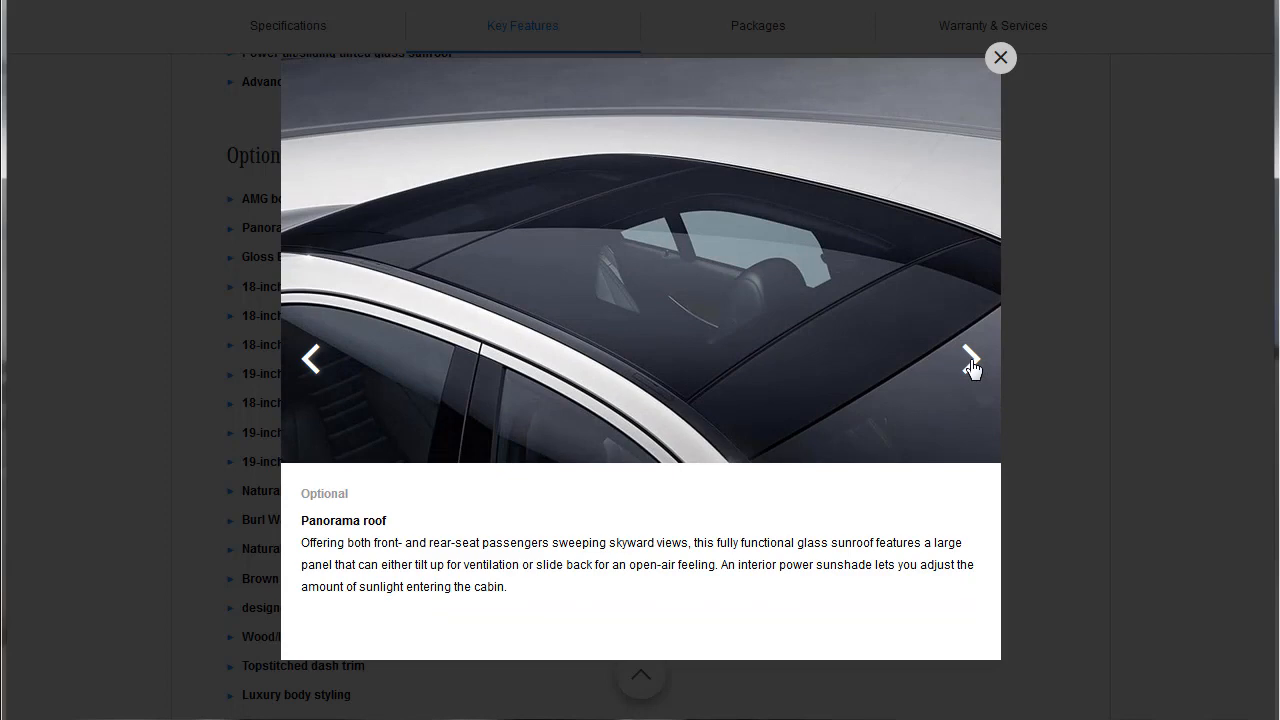
{"action": "left_click", "coordinate": [970, 358]}
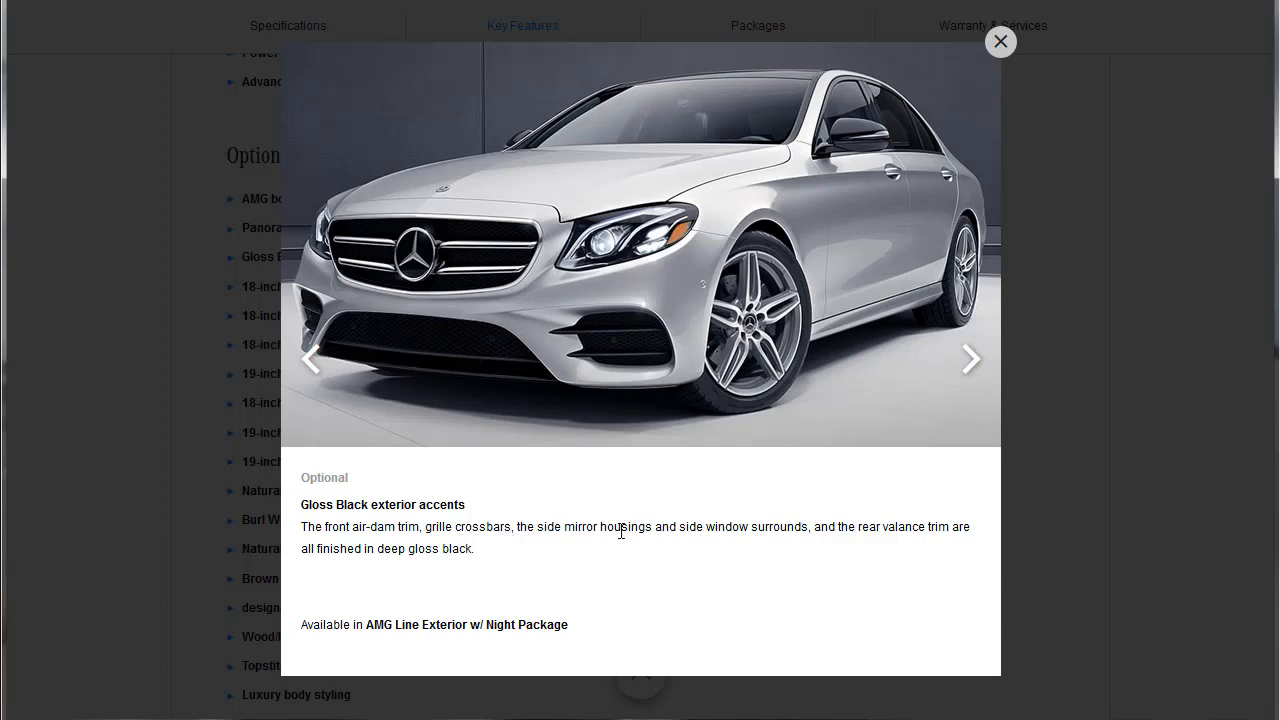
{"action": "mouse_move", "coordinate": [820, 532]}
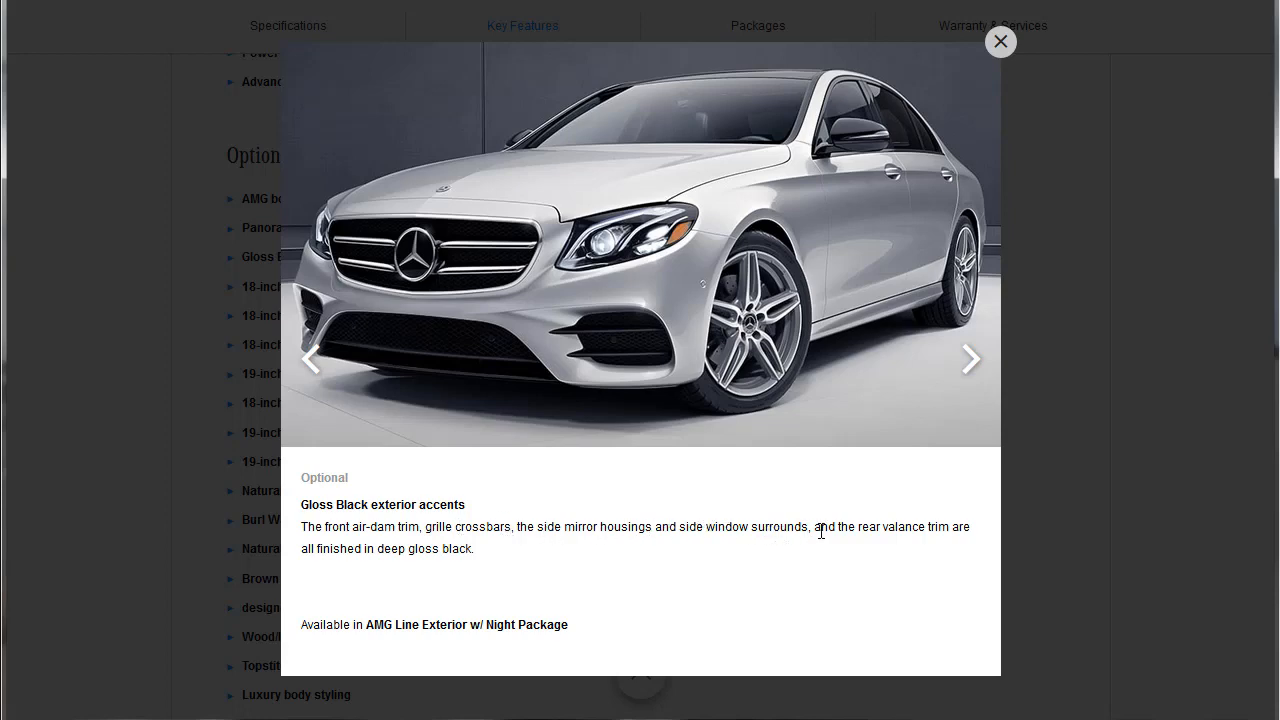
{"action": "mouse_move", "coordinate": [944, 534]}
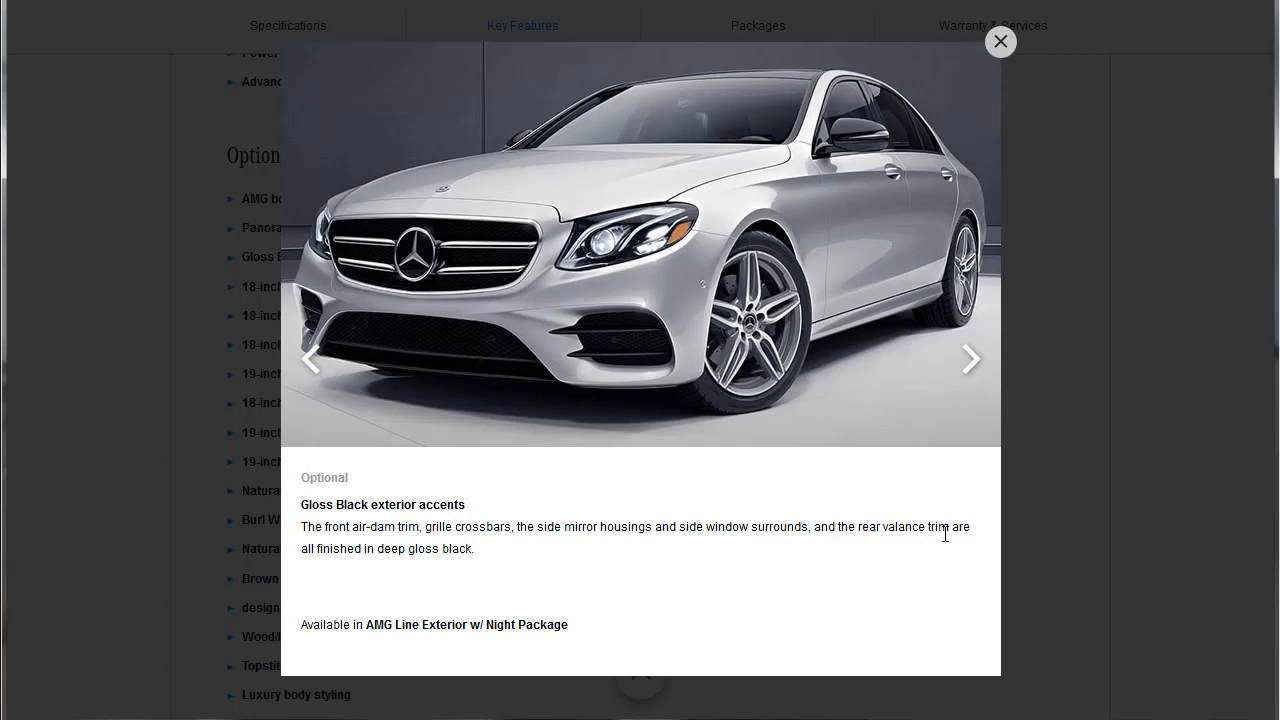
{"action": "mouse_move", "coordinate": [836, 144]}
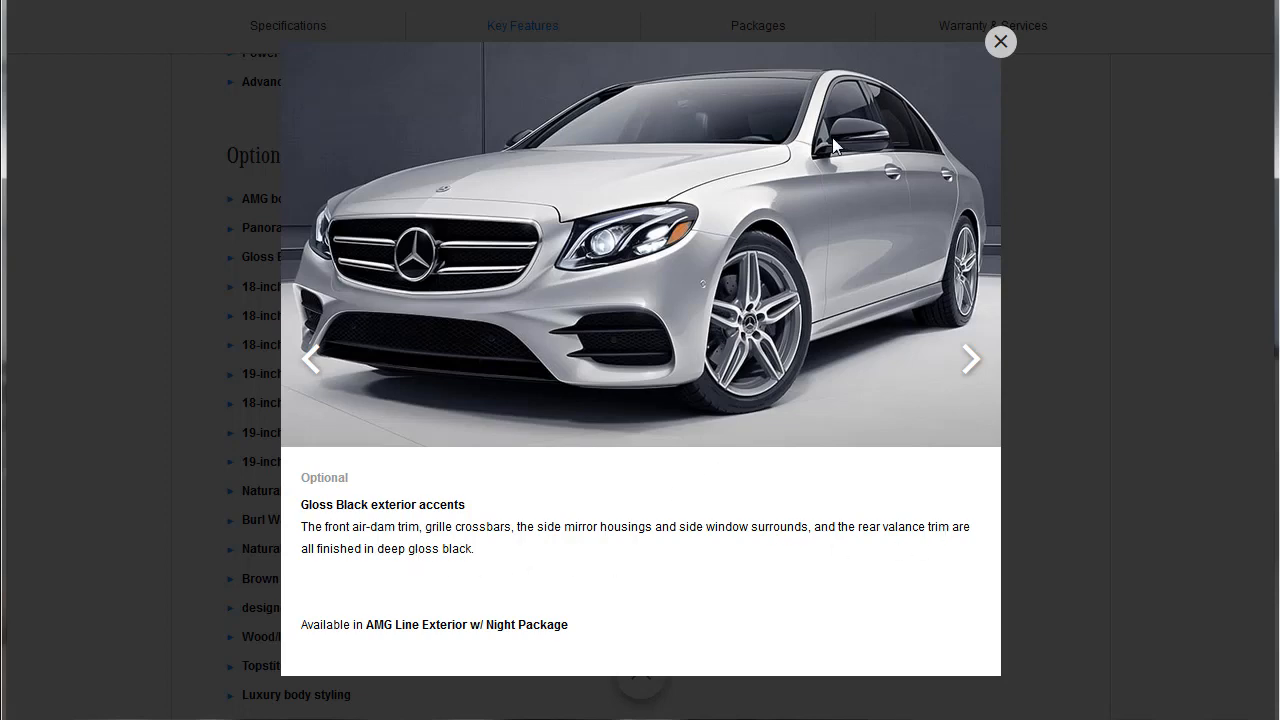
{"action": "mouse_move", "coordinate": [828, 102]}
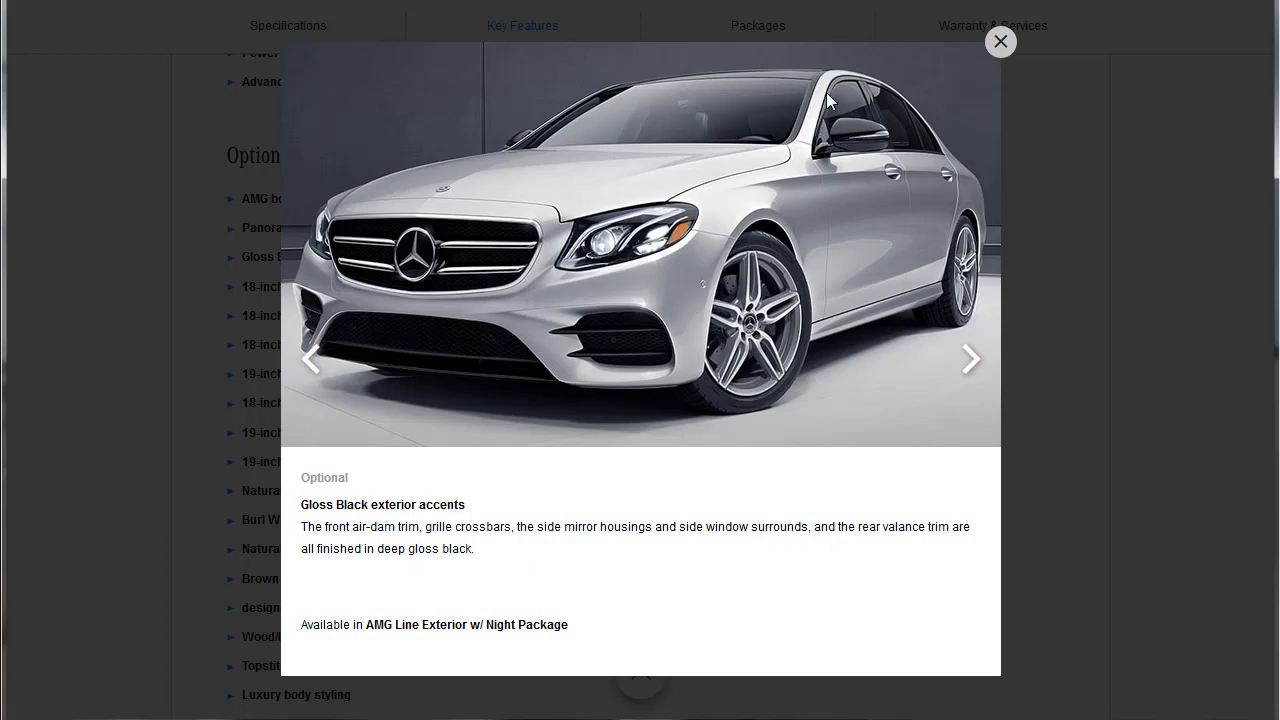
{"action": "mouse_move", "coordinate": [424, 354]}
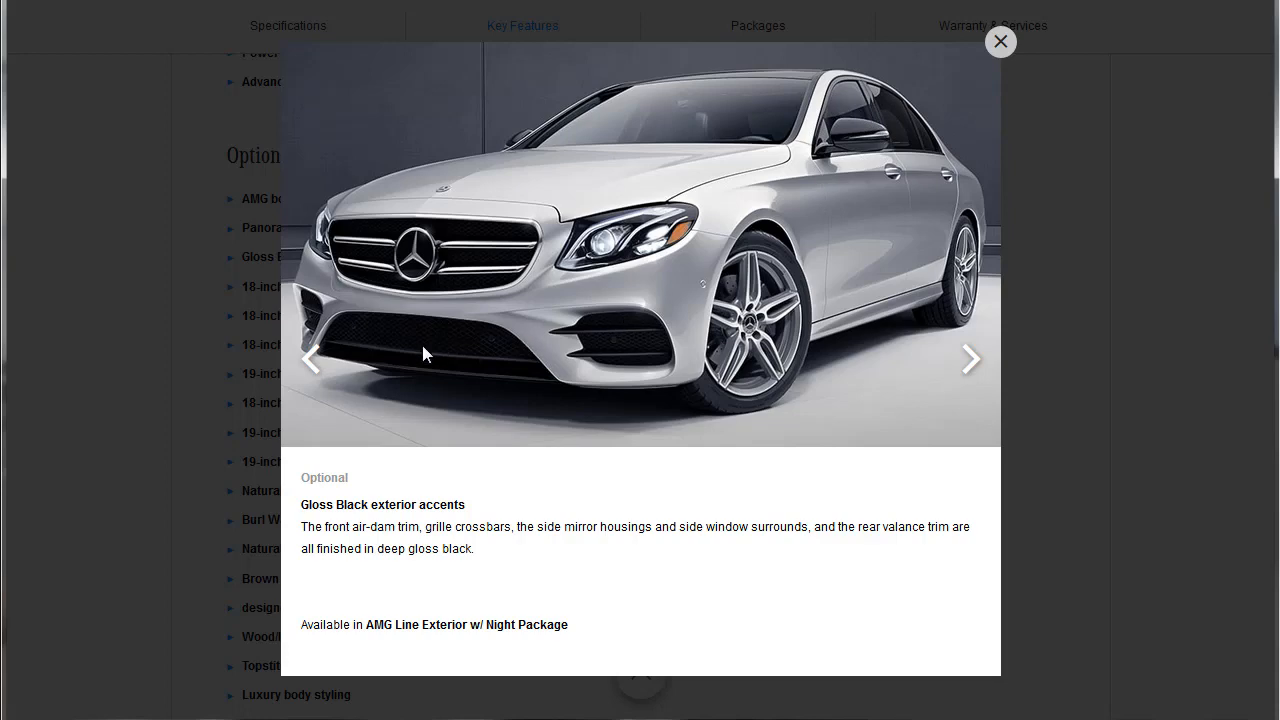
{"action": "mouse_move", "coordinate": [884, 400]}
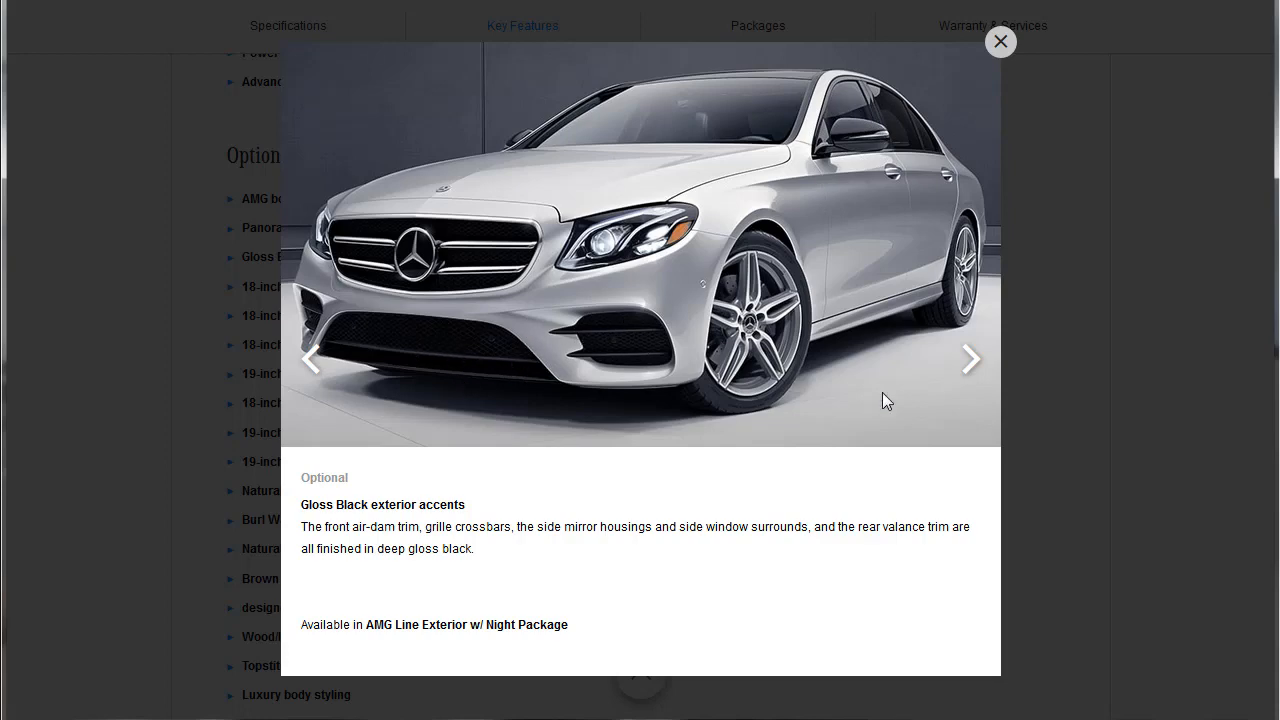
{"action": "mouse_move", "coordinate": [508, 692]}
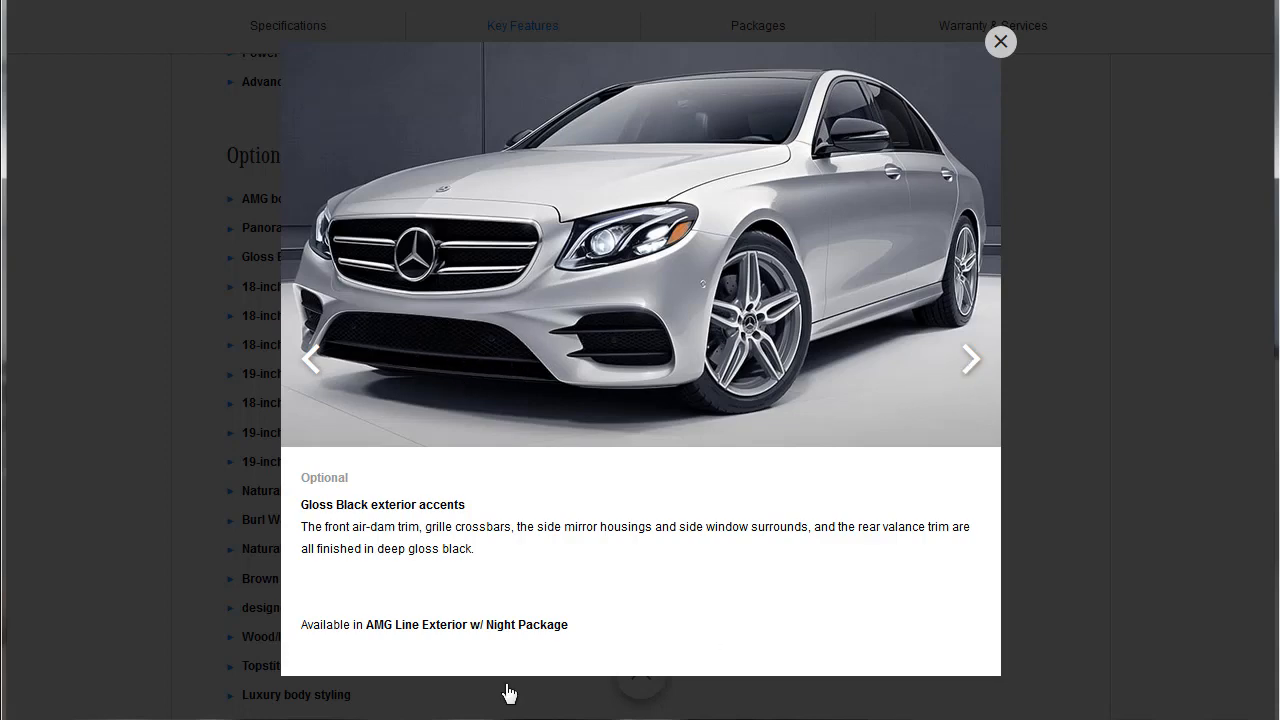
{"action": "mouse_move", "coordinate": [520, 620]}
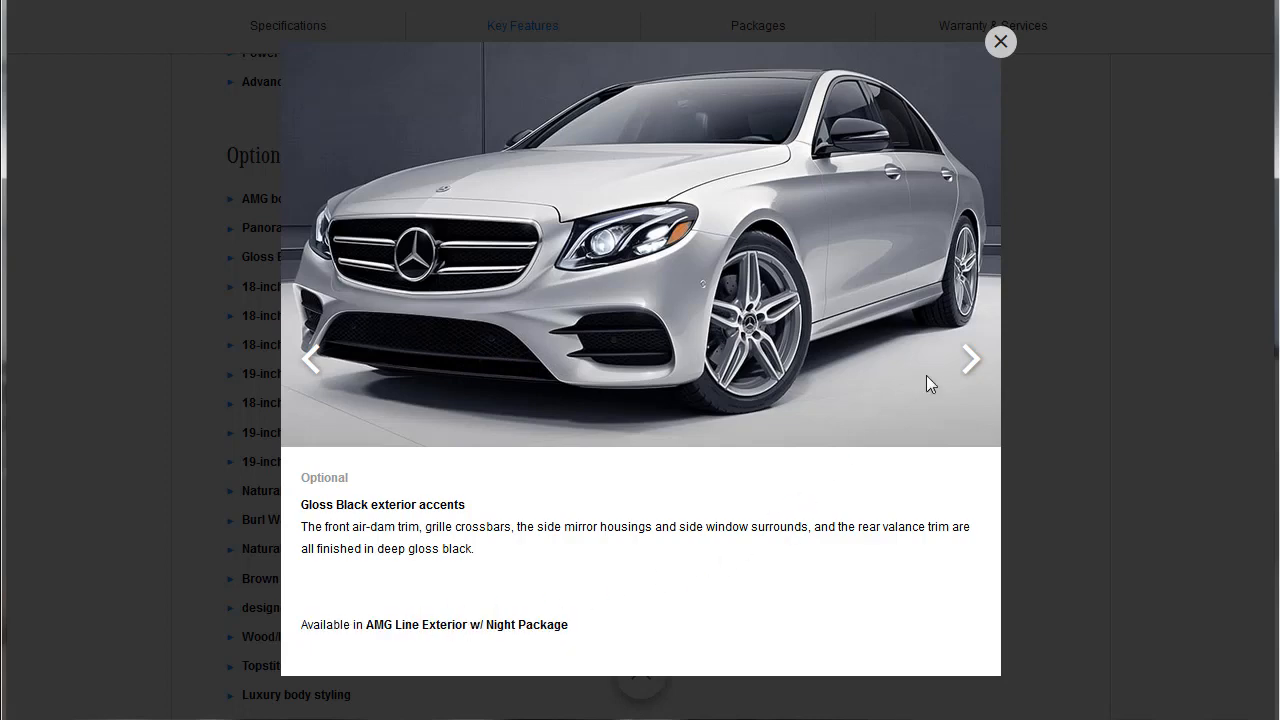
Step: Page through 18-inch and 19-inch wheel options to the 19-inch AMG twin 5-spoke black-accent wheels
{"action": "left_click", "coordinate": [968, 358]}
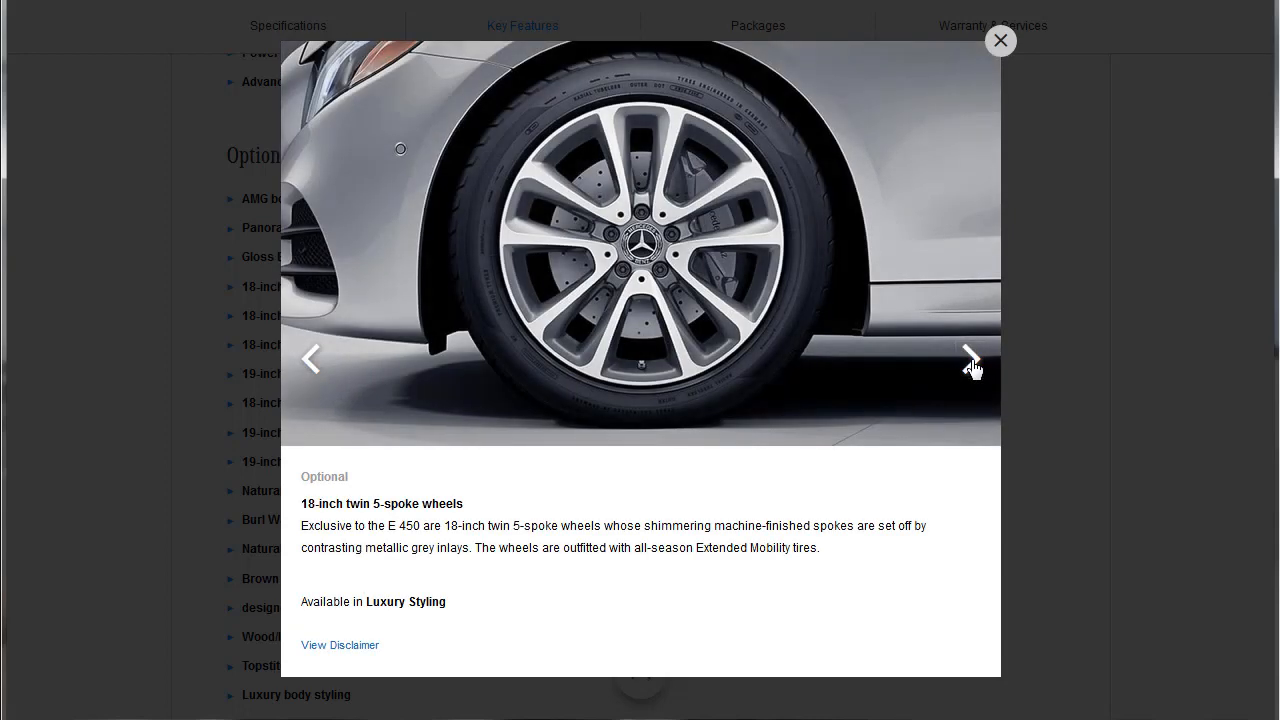
{"action": "left_click", "coordinate": [968, 358]}
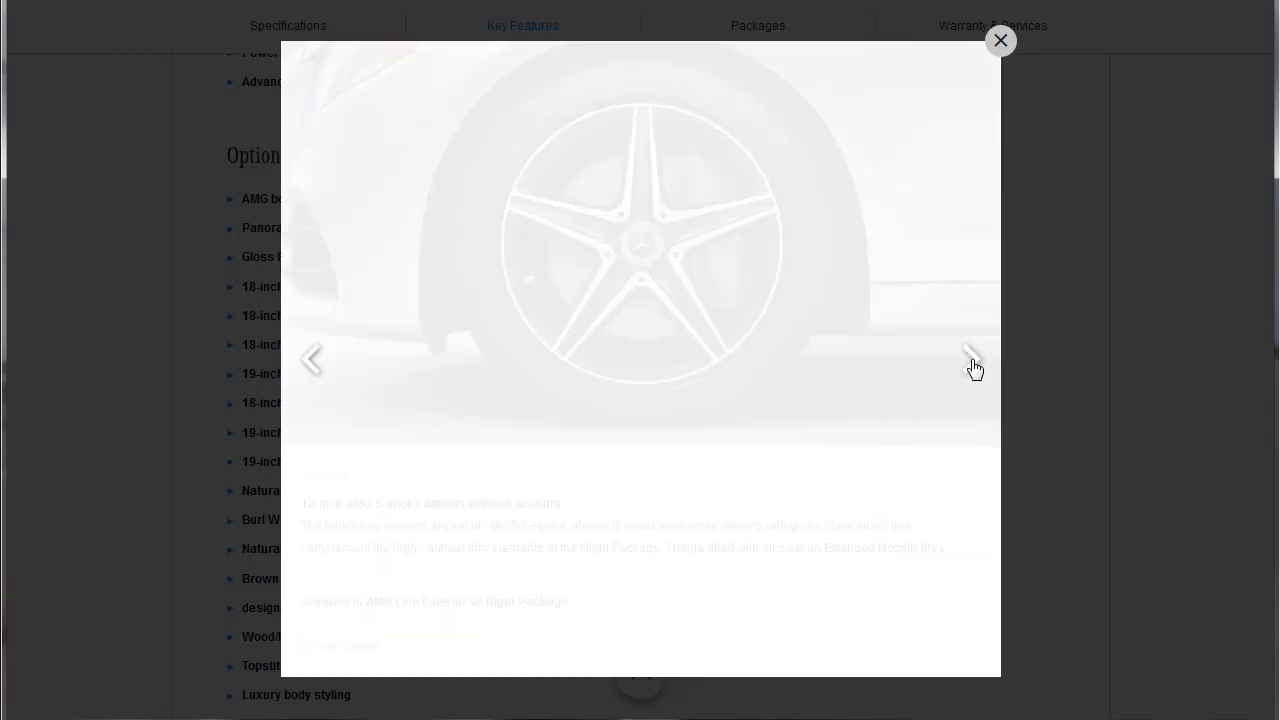
{"action": "left_click", "coordinate": [970, 358]}
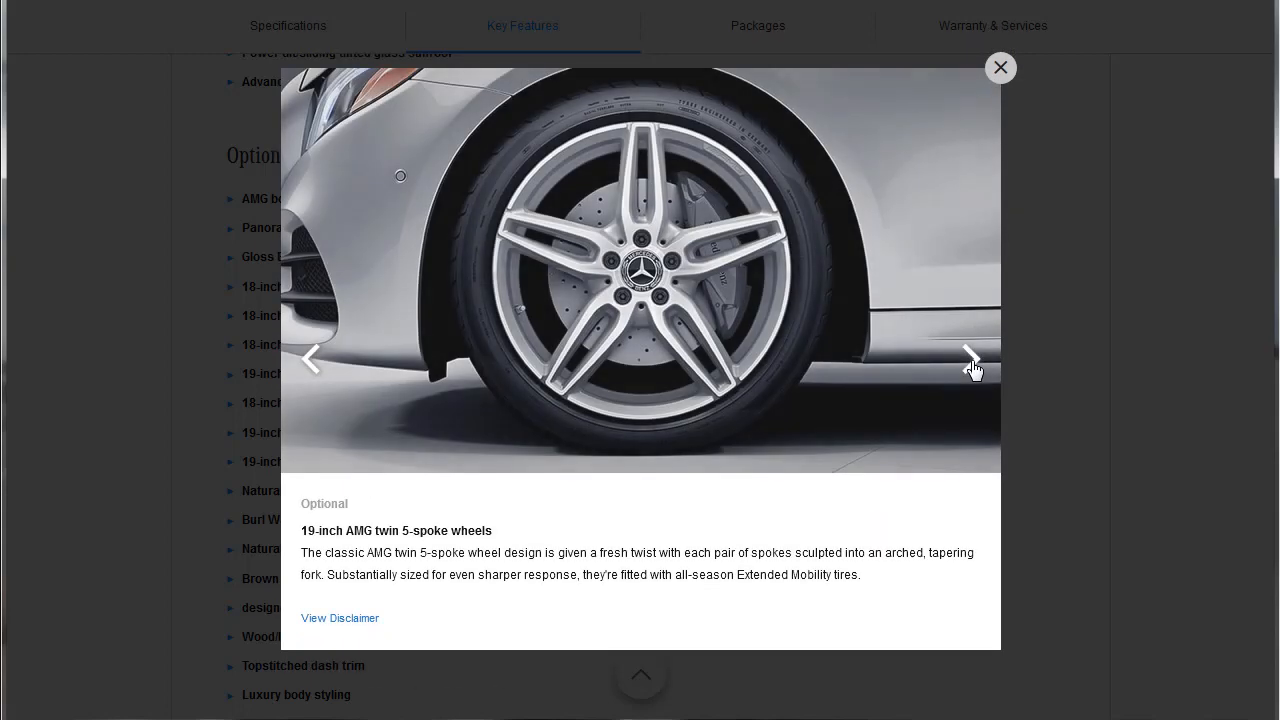
{"action": "left_click", "coordinate": [970, 358]}
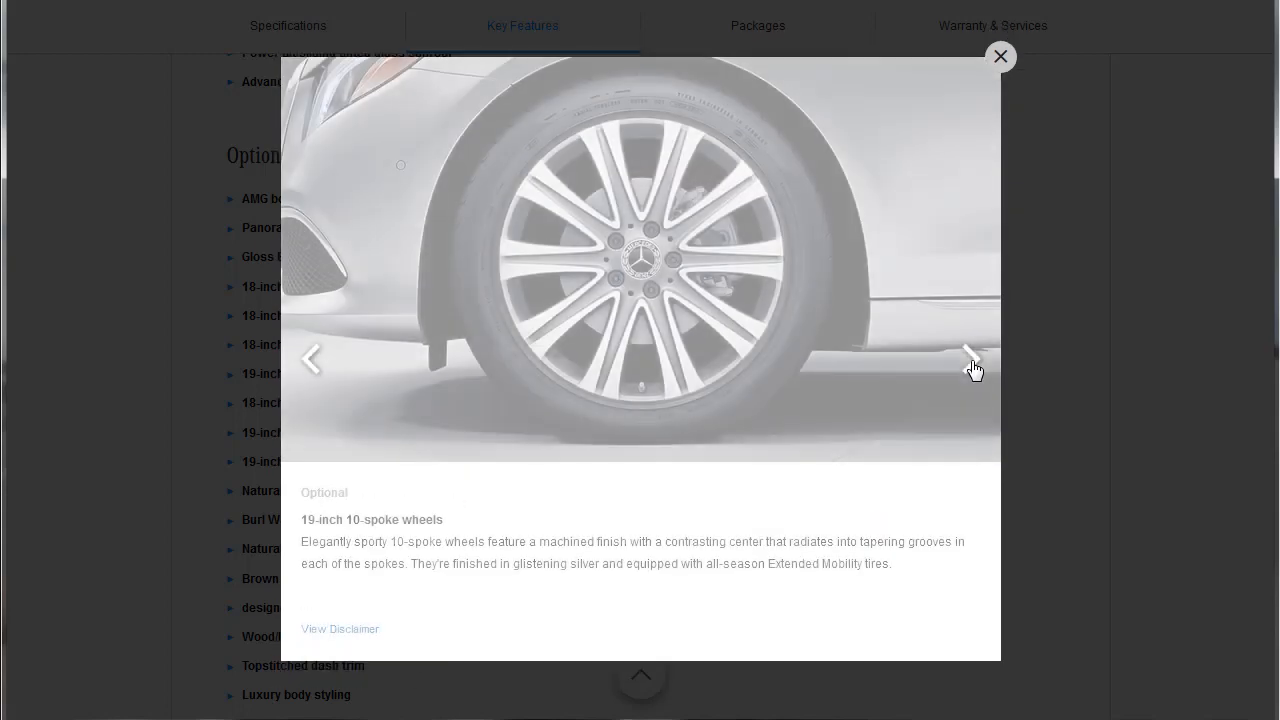
{"action": "left_click", "coordinate": [968, 358]}
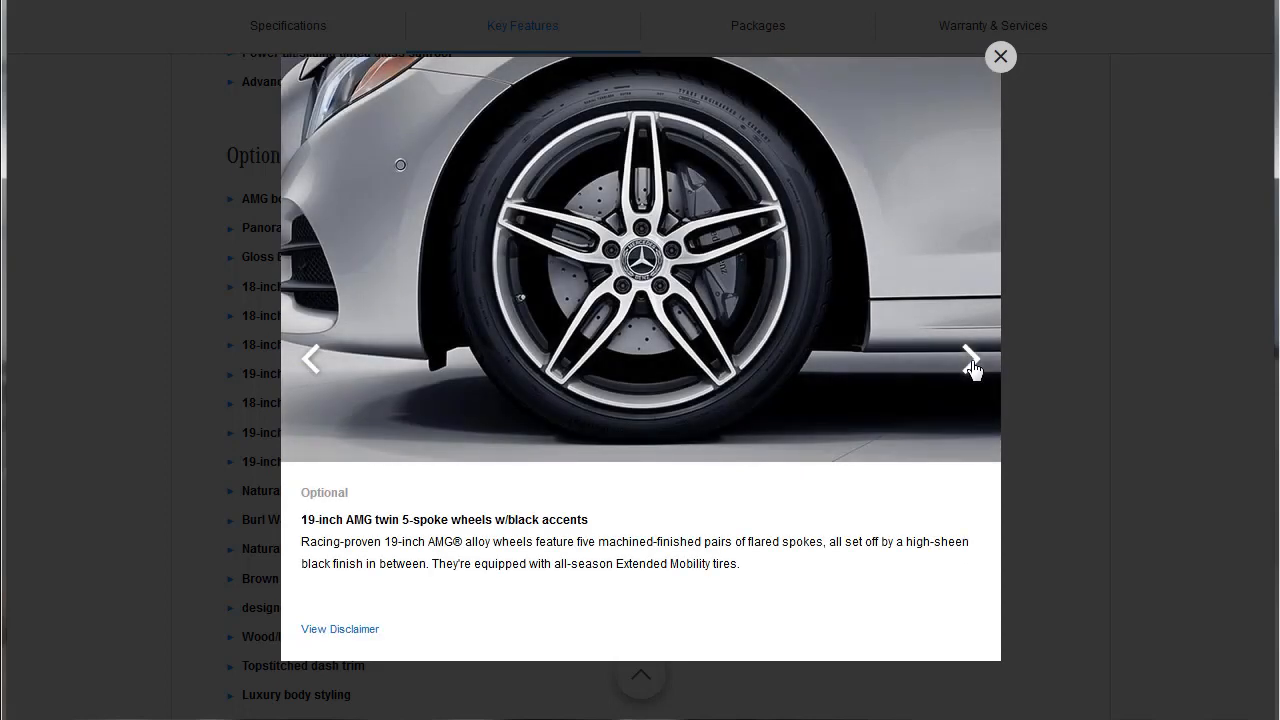
{"action": "mouse_move", "coordinate": [662, 396]}
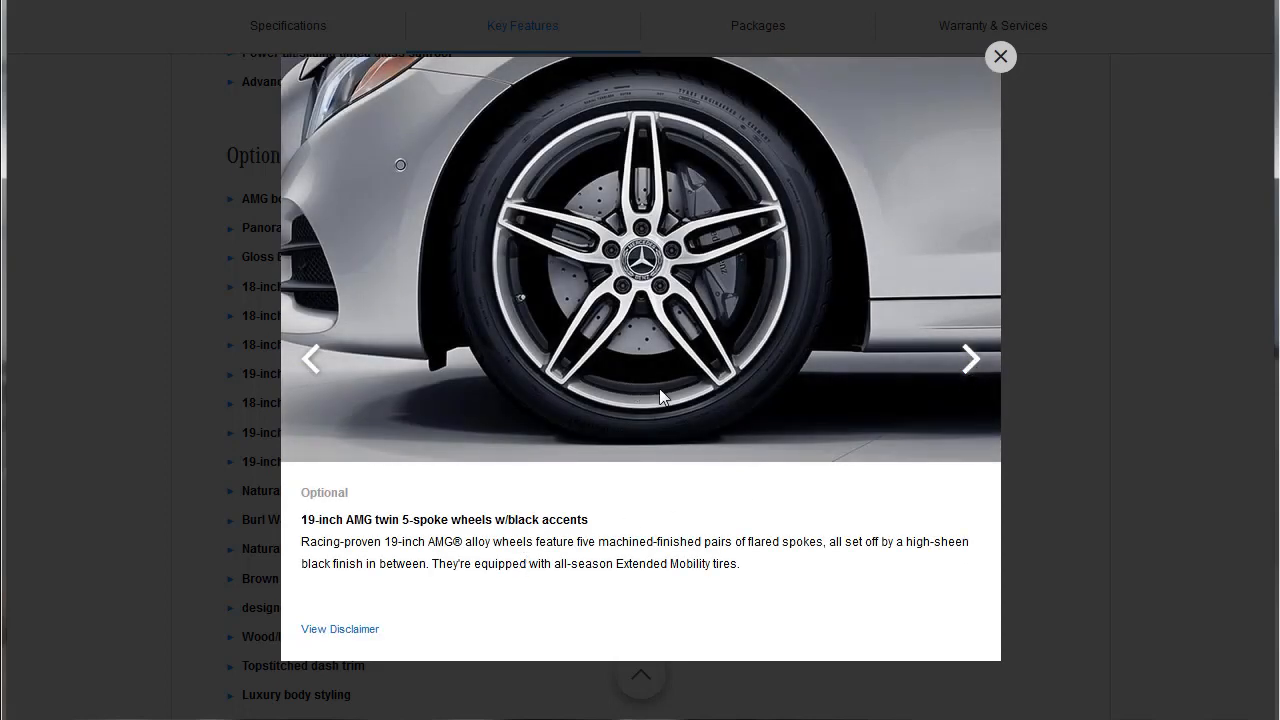
{"action": "mouse_move", "coordinate": [378, 540]}
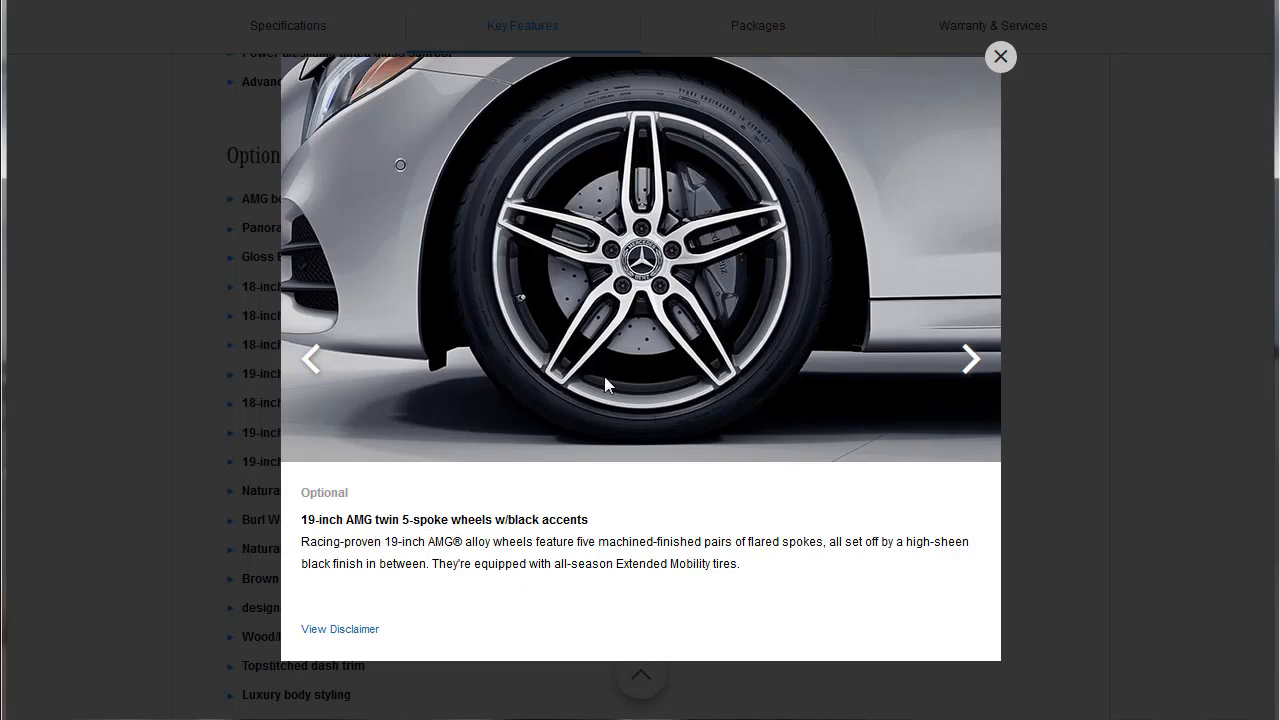
{"action": "mouse_move", "coordinate": [958, 382]}
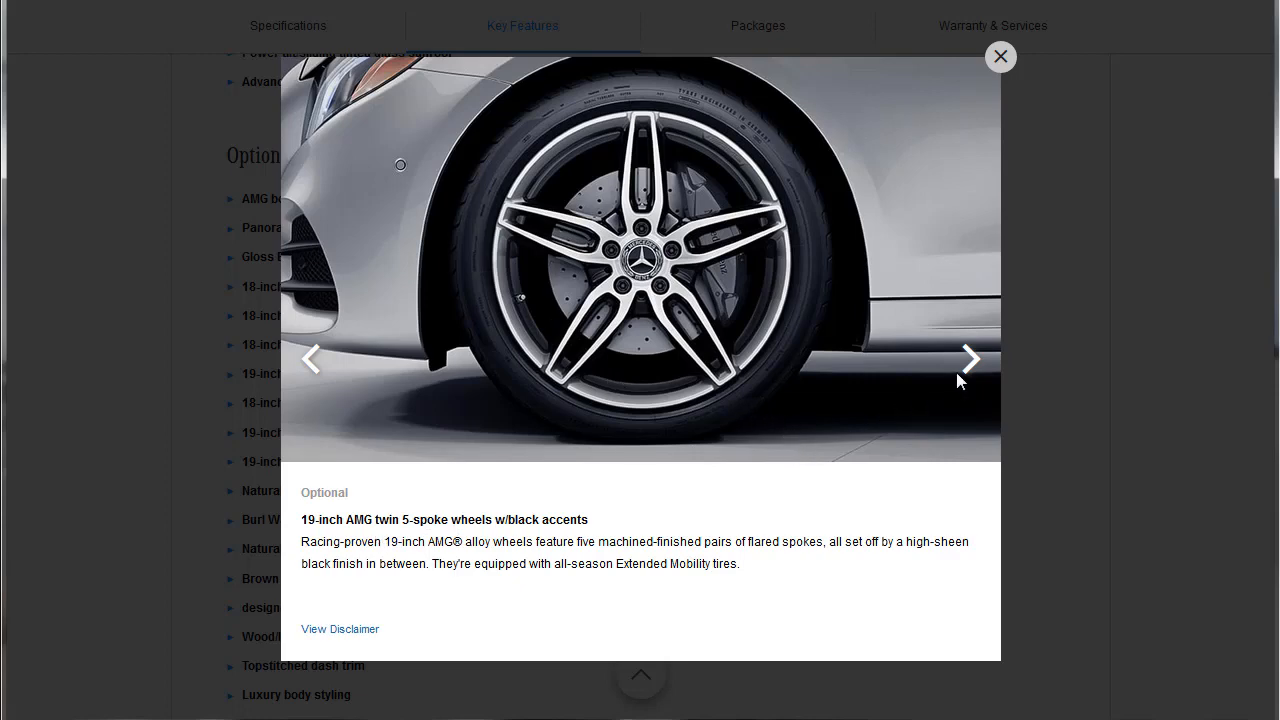
Step: Page through the optional wood trims: Brown Ash, Burl Walnut, Black Ash and Black Piano Lacquer
{"action": "left_click", "coordinate": [968, 360]}
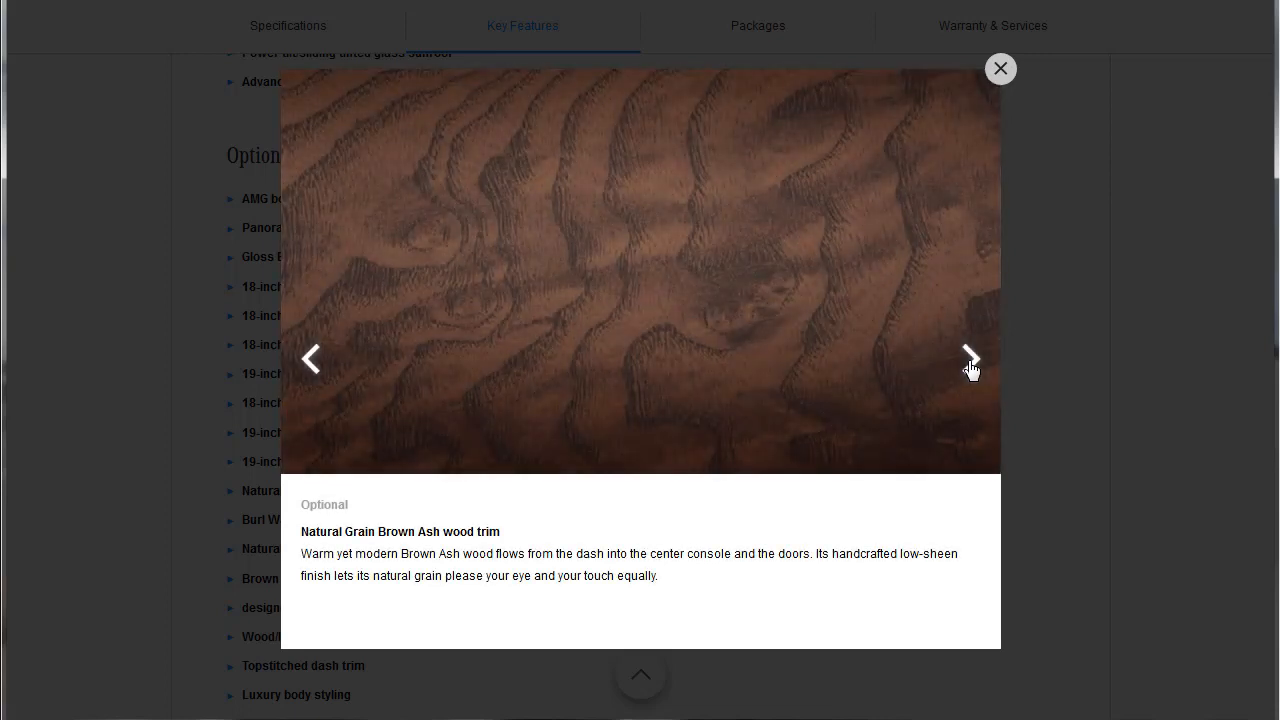
{"action": "mouse_move", "coordinate": [836, 456]}
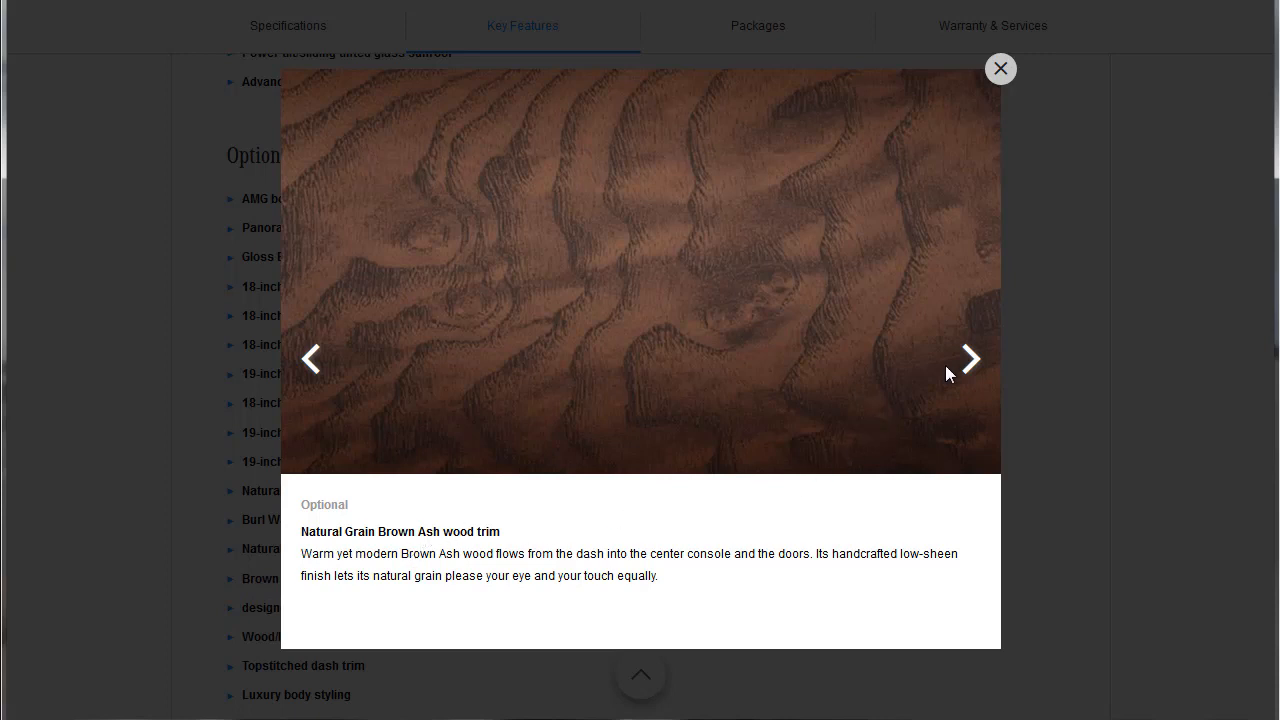
{"action": "left_click", "coordinate": [968, 358]}
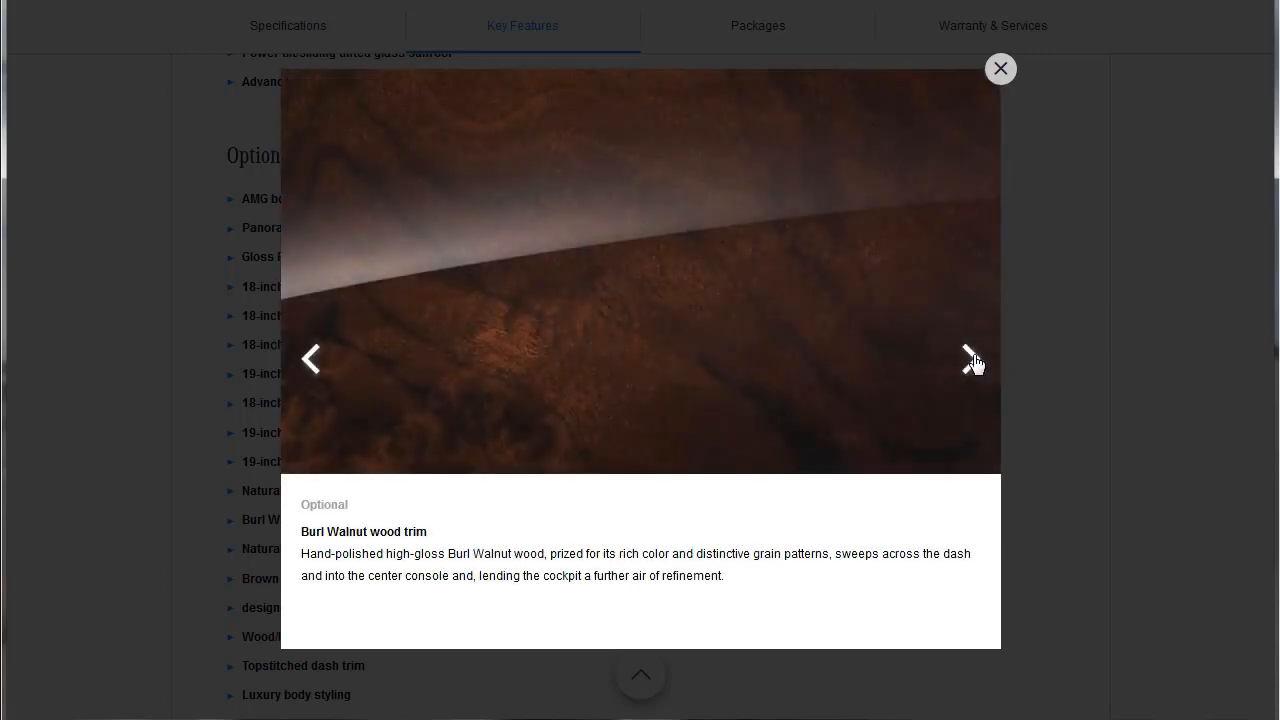
{"action": "left_click", "coordinate": [968, 358]}
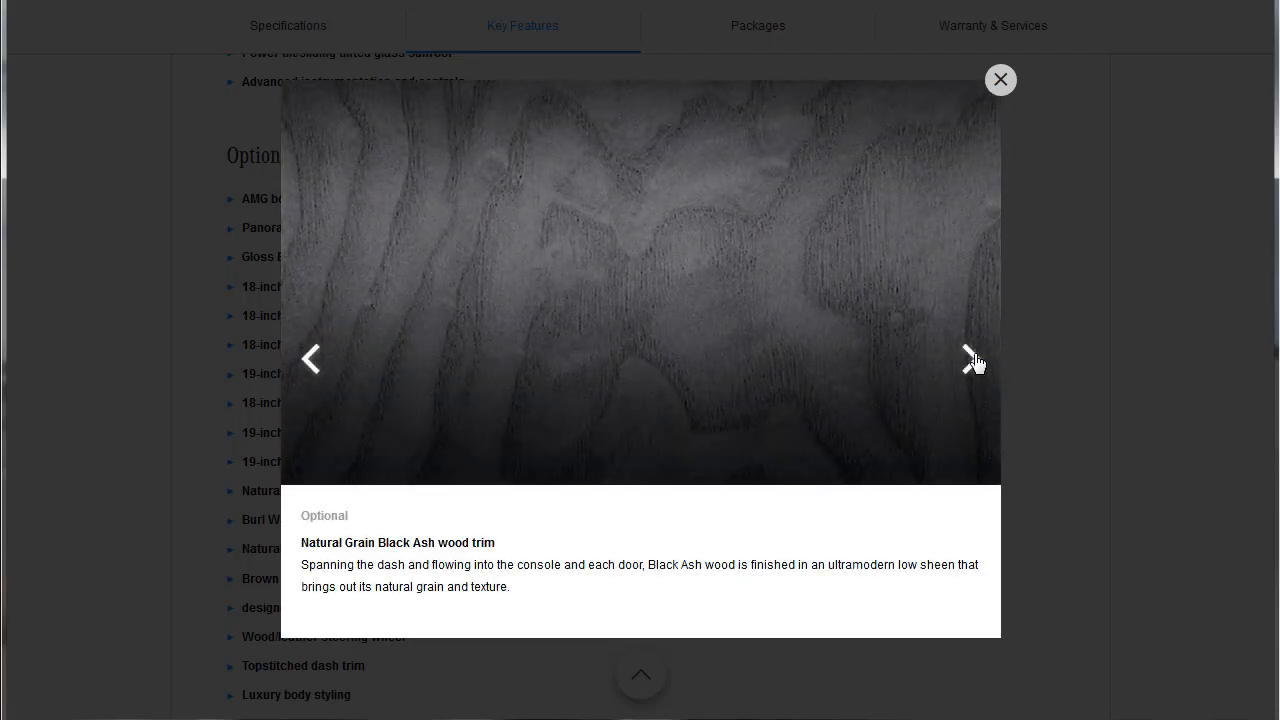
{"action": "left_click", "coordinate": [970, 358]}
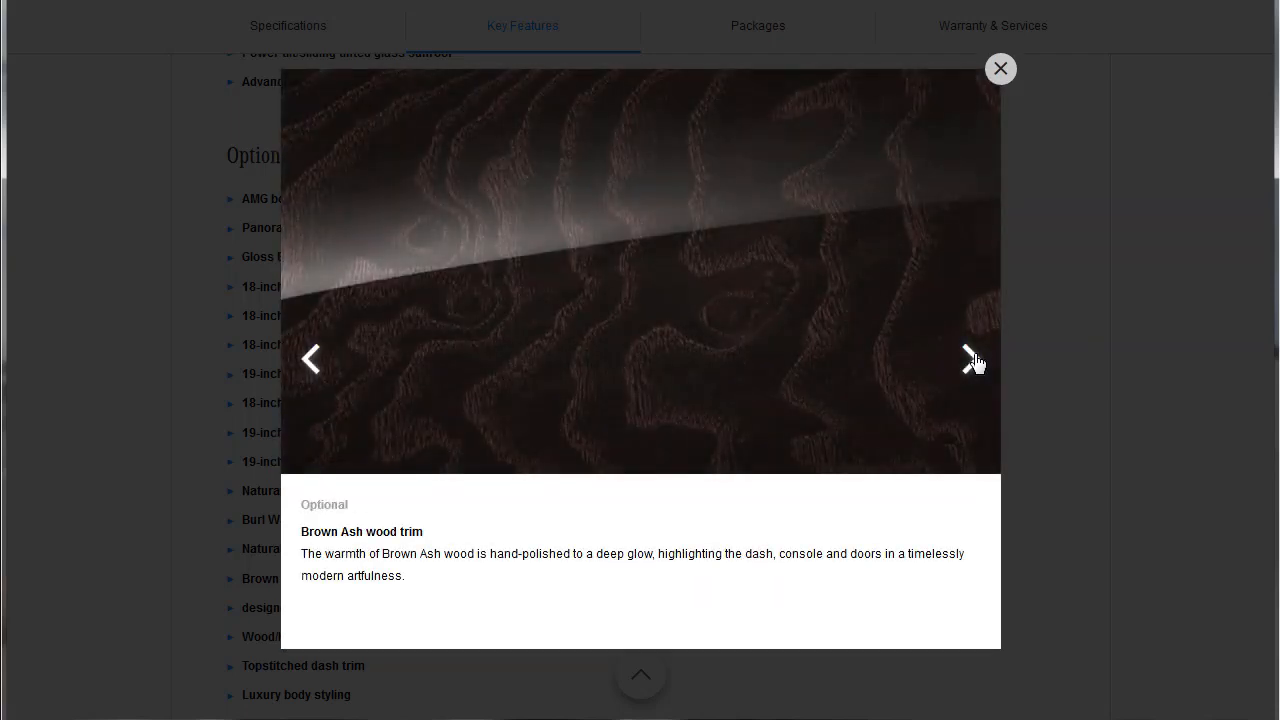
{"action": "left_click", "coordinate": [968, 358]}
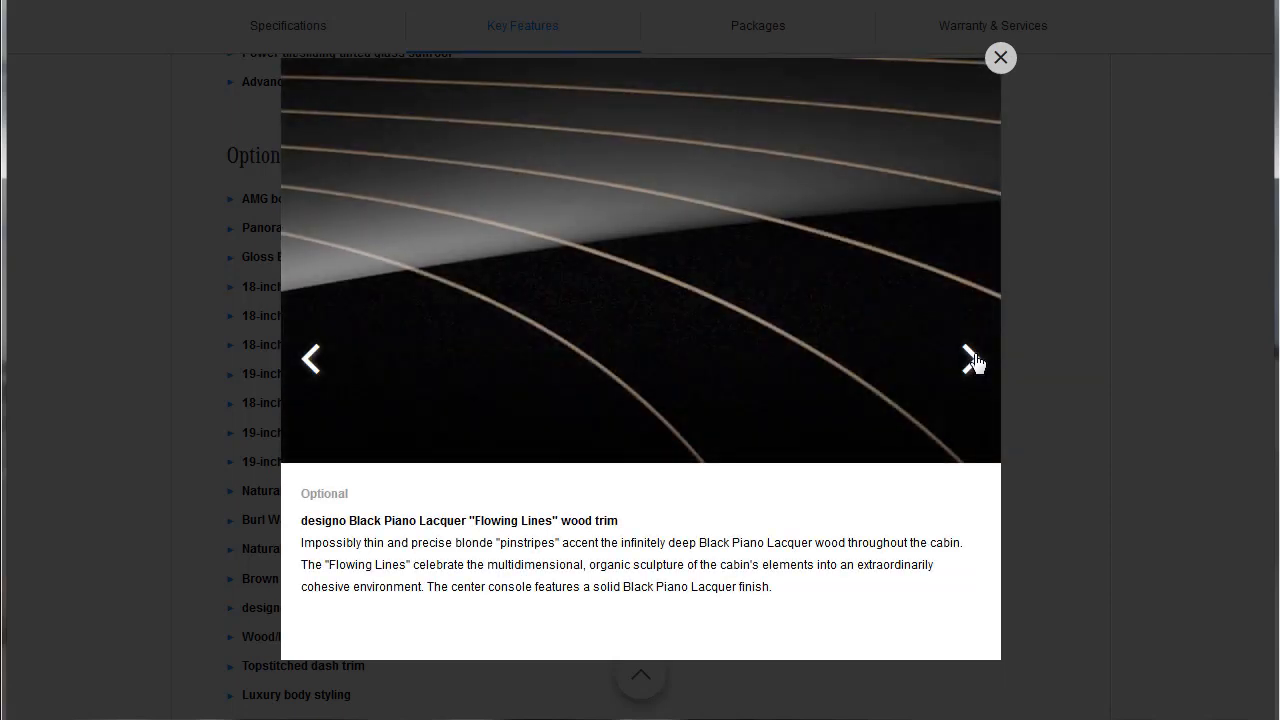
Step: Advance past the next optional feature to the Wood/leather steering wheel slide
{"action": "left_click", "coordinate": [968, 358]}
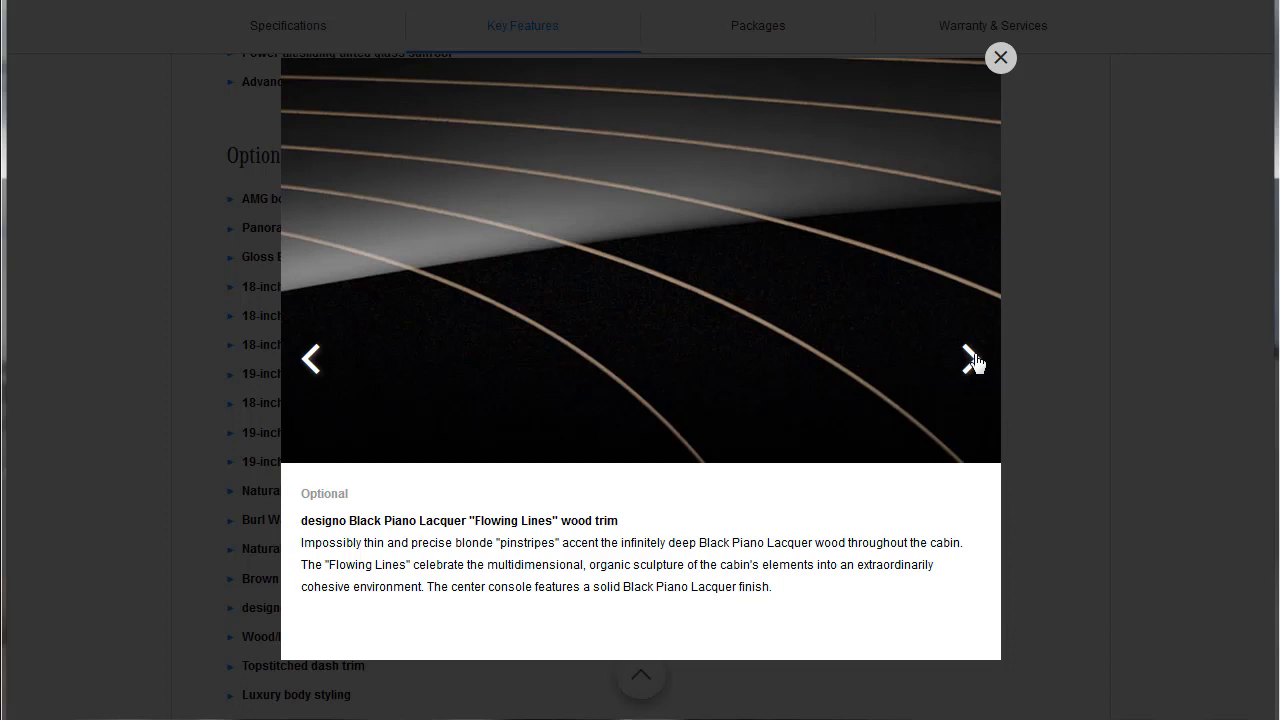
{"action": "left_click", "coordinate": [970, 358]}
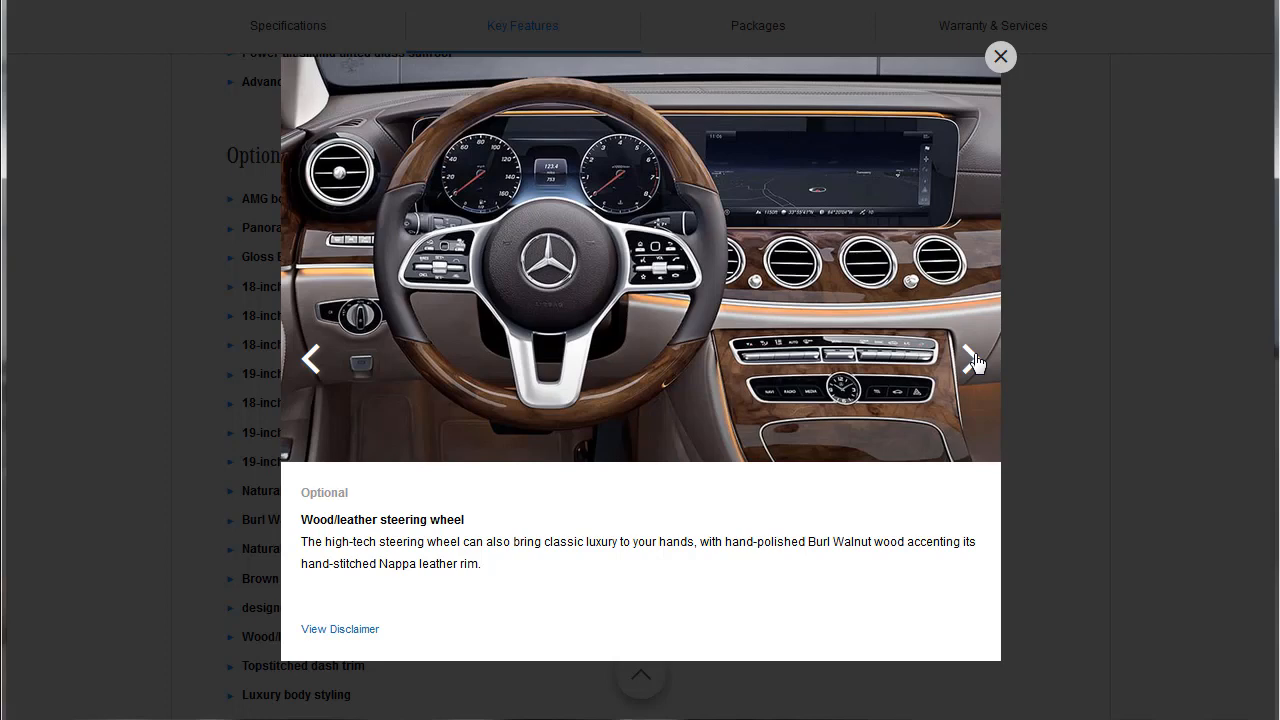
Step: Step through Topstitched dash trim to the Luxury body styling slide
{"action": "left_click", "coordinate": [972, 358]}
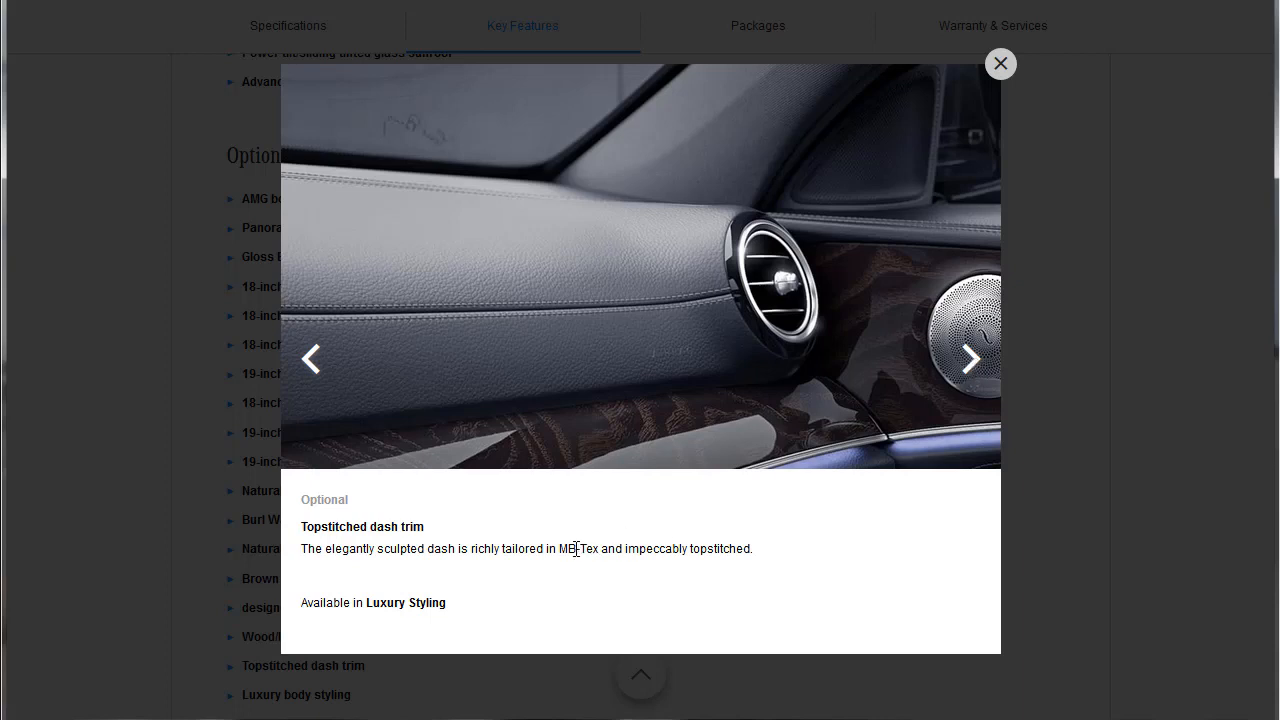
{"action": "mouse_move", "coordinate": [532, 336]}
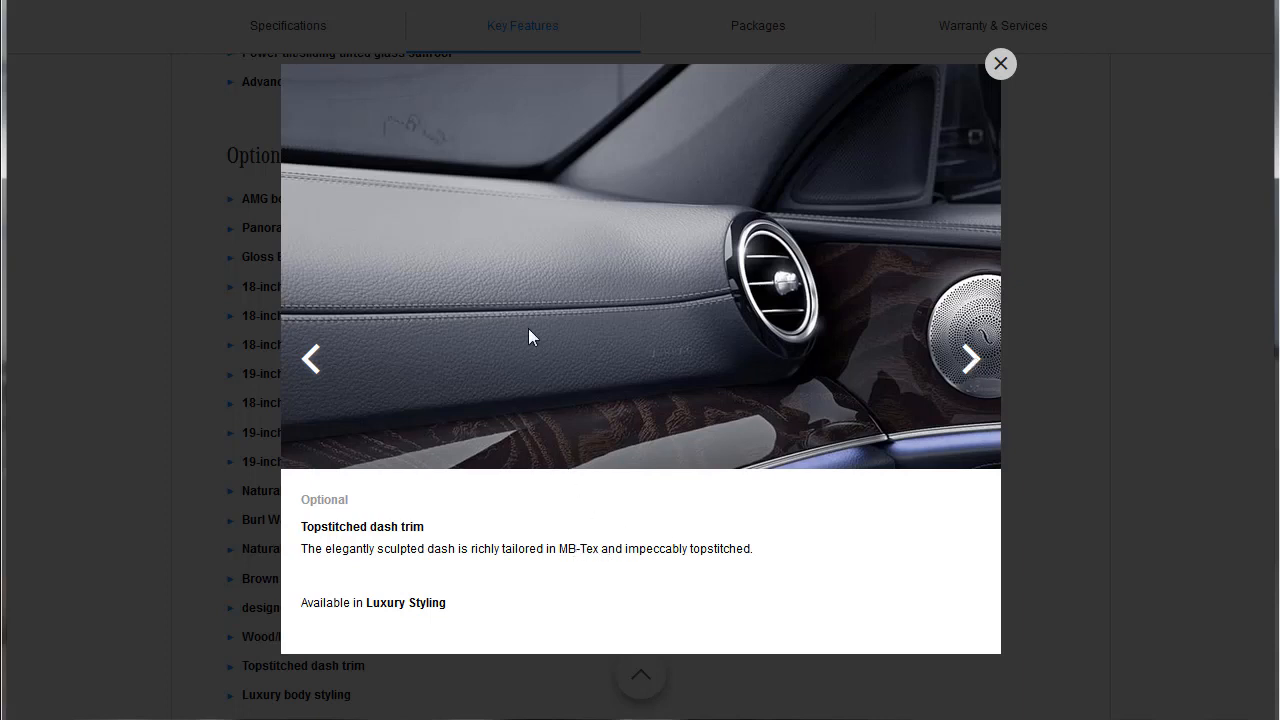
{"action": "mouse_move", "coordinate": [652, 558]}
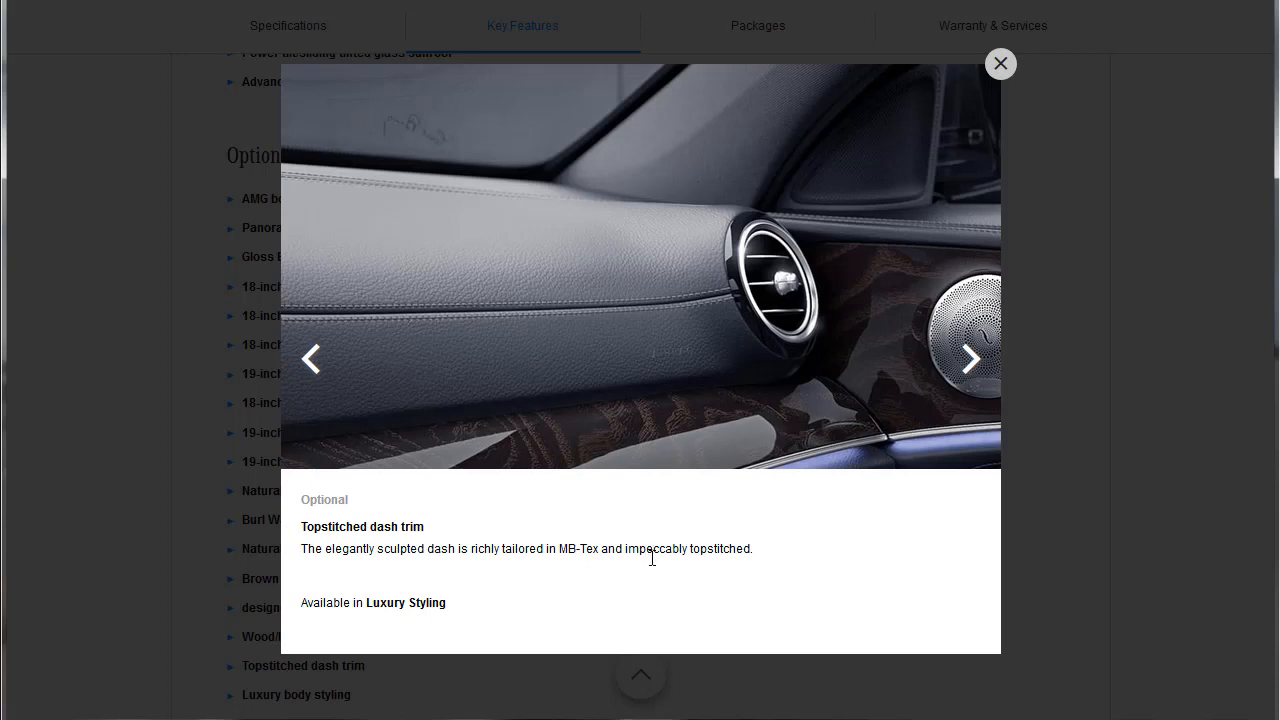
{"action": "mouse_move", "coordinate": [738, 556]}
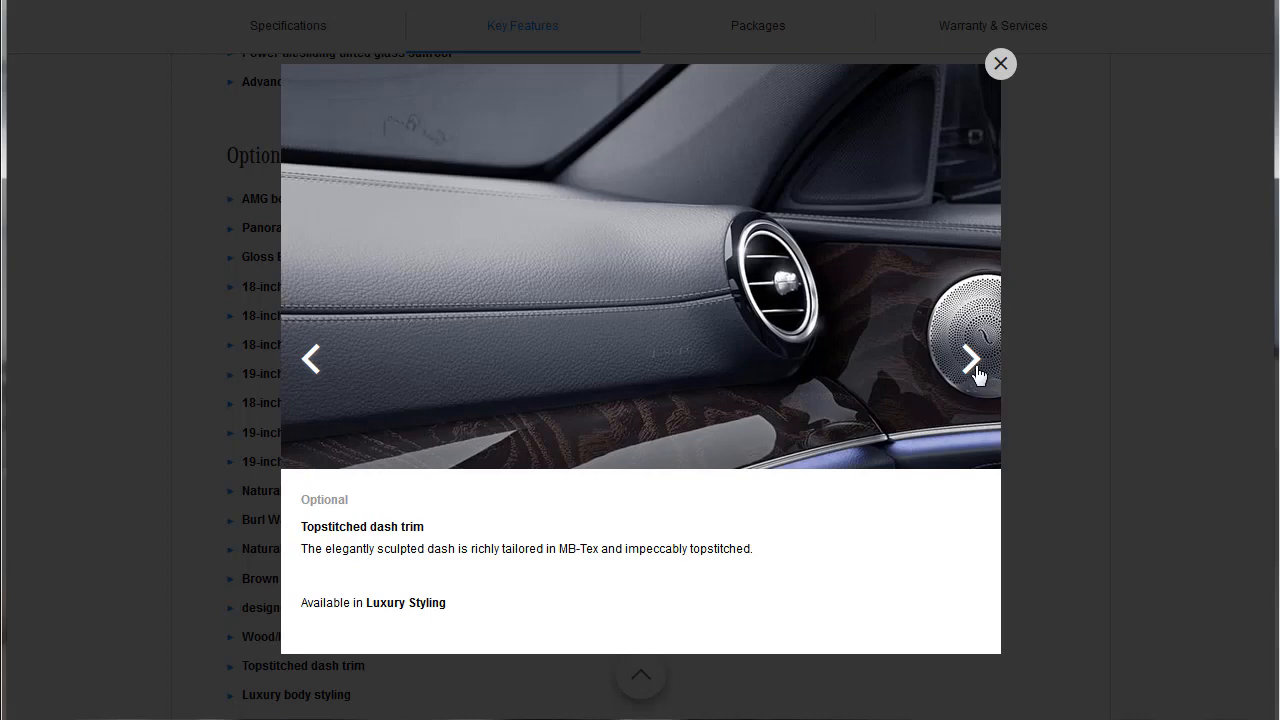
{"action": "left_click", "coordinate": [968, 358]}
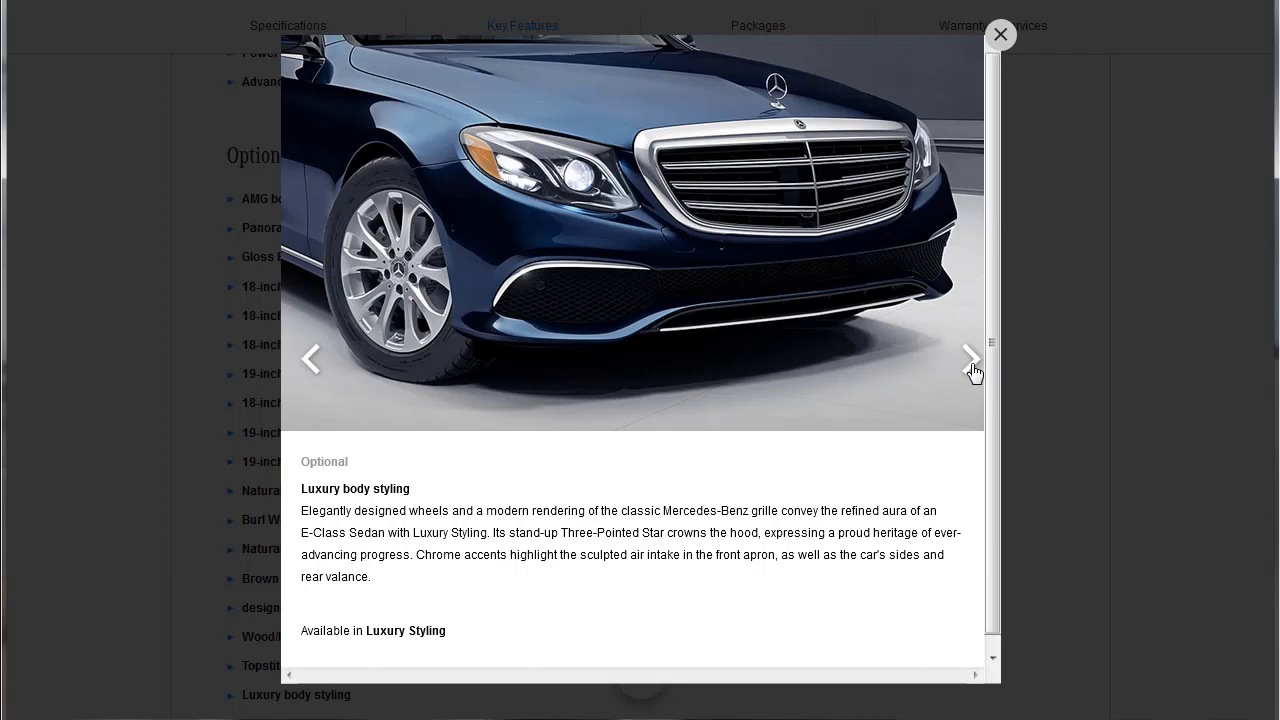
{"action": "mouse_move", "coordinate": [1136, 656]}
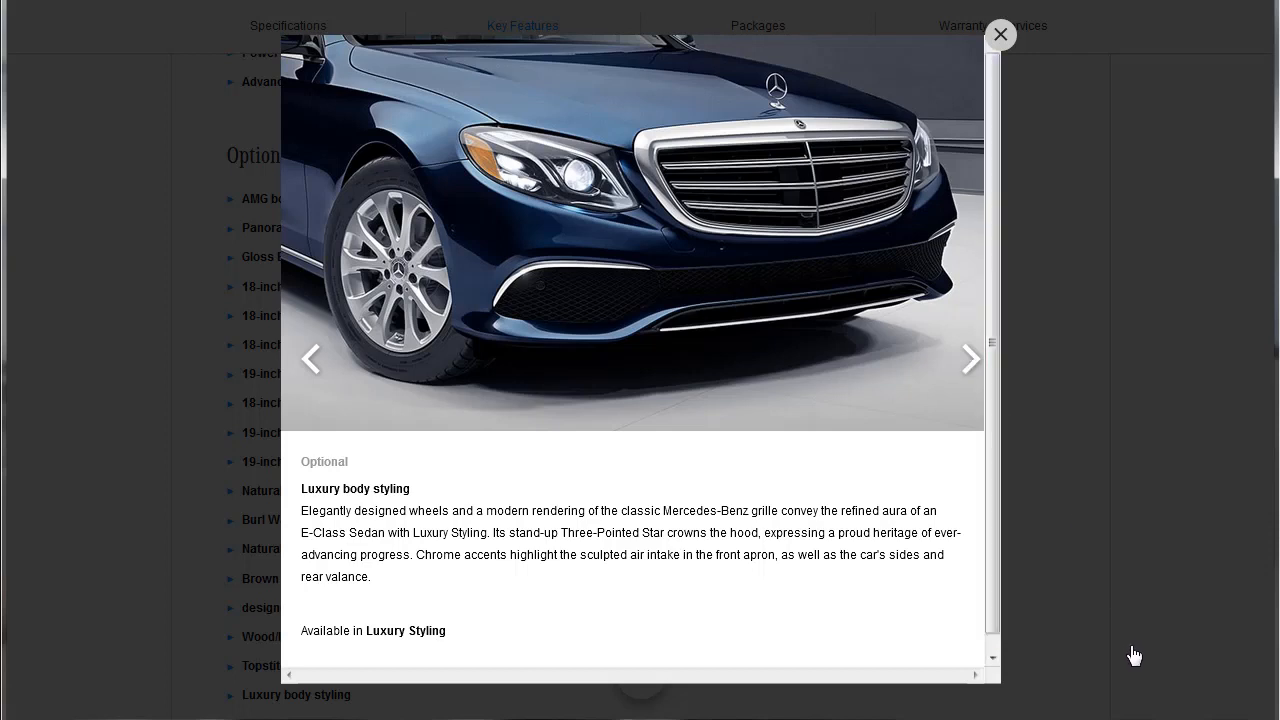
{"action": "left_click", "coordinate": [1000, 34]}
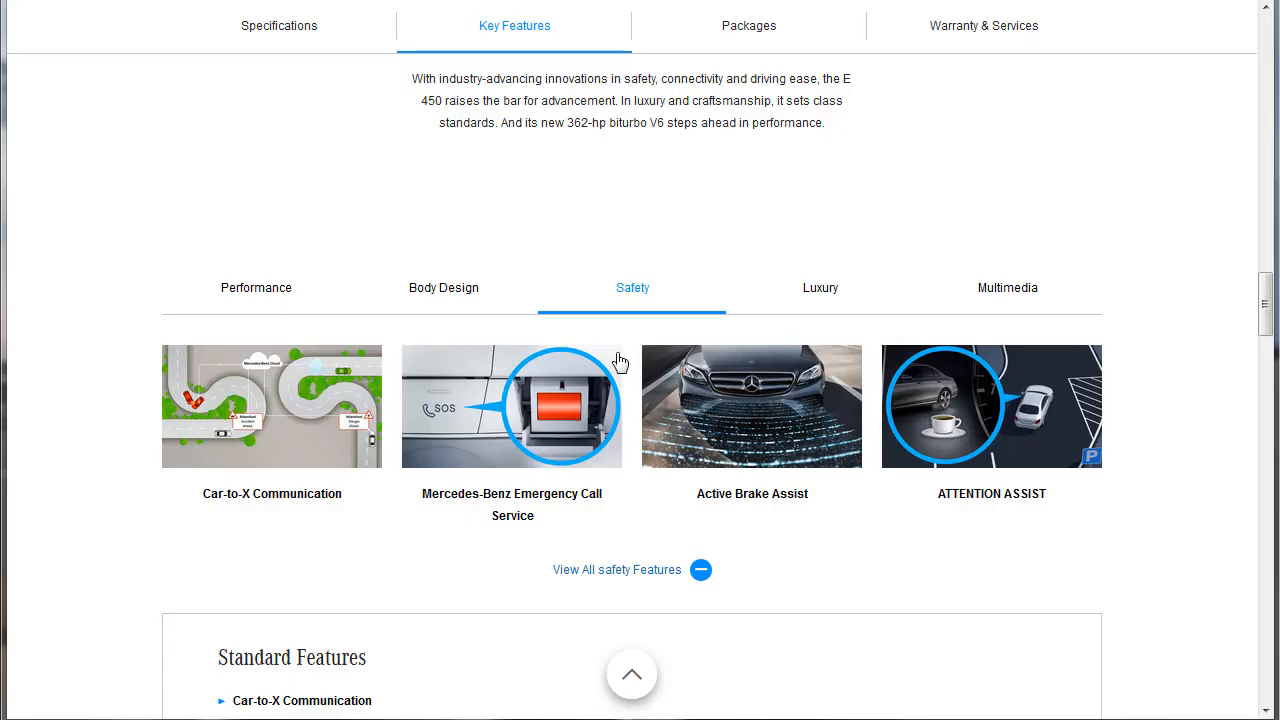
{"action": "mouse_move", "coordinate": [1168, 322]}
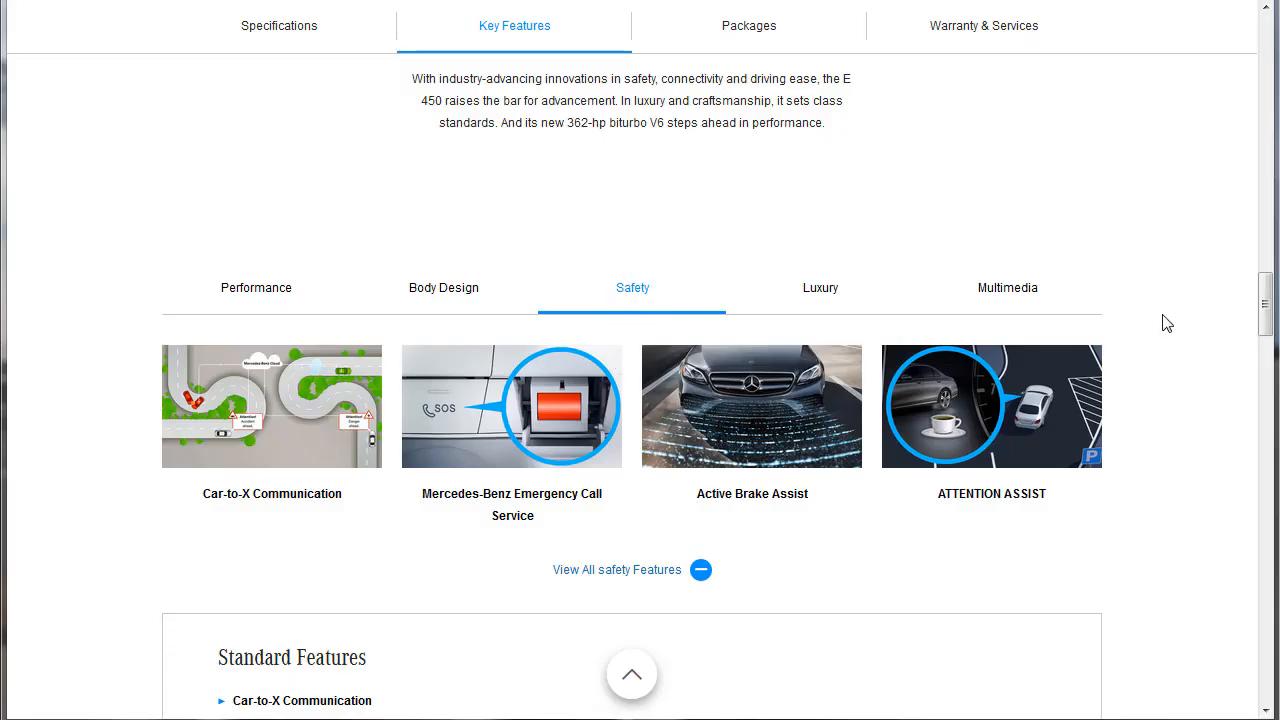
{"action": "scroll", "scroll_direction": "down", "scroll_amount": 3}
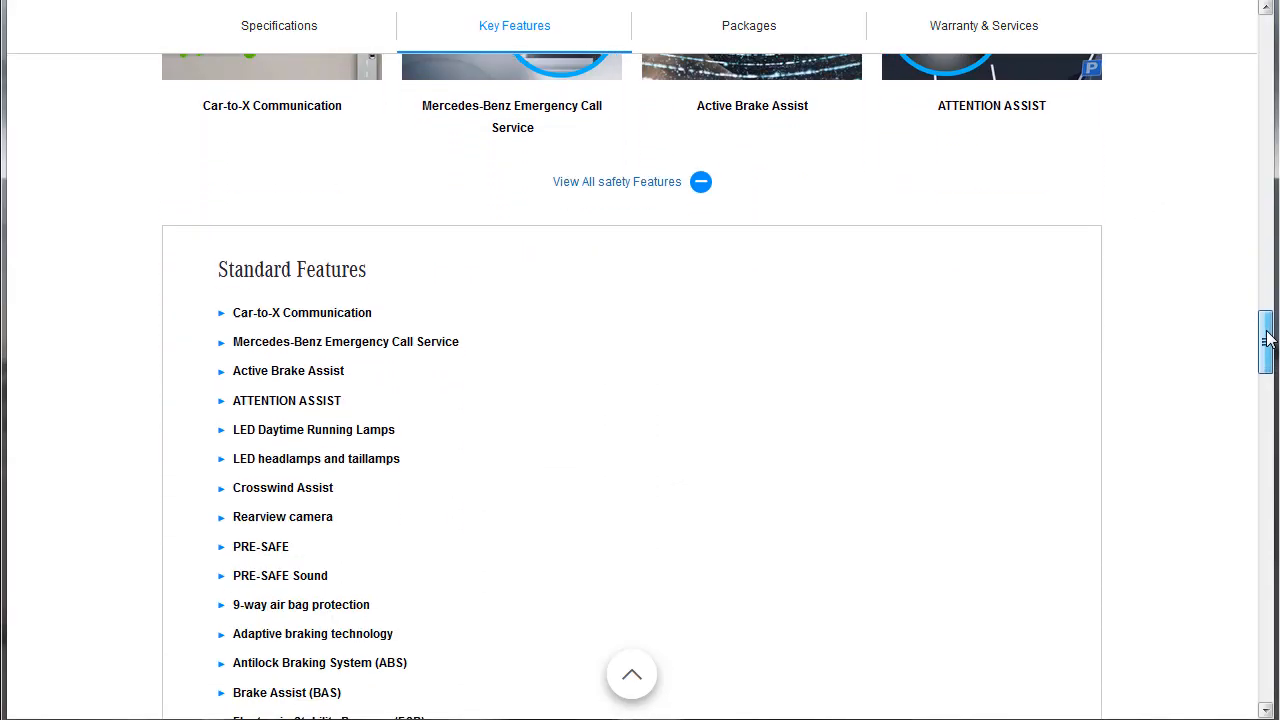
{"action": "scroll", "scroll_direction": "down", "scroll_amount": 3}
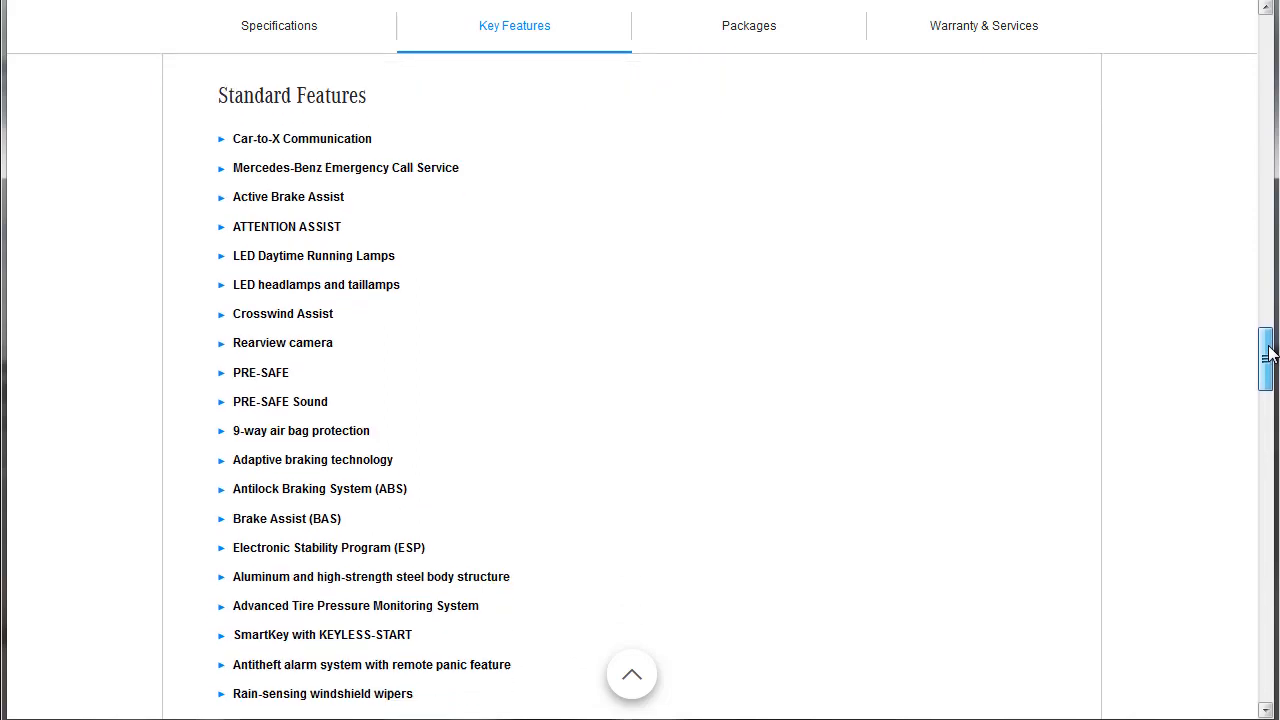
{"action": "mouse_move", "coordinate": [860, 532]}
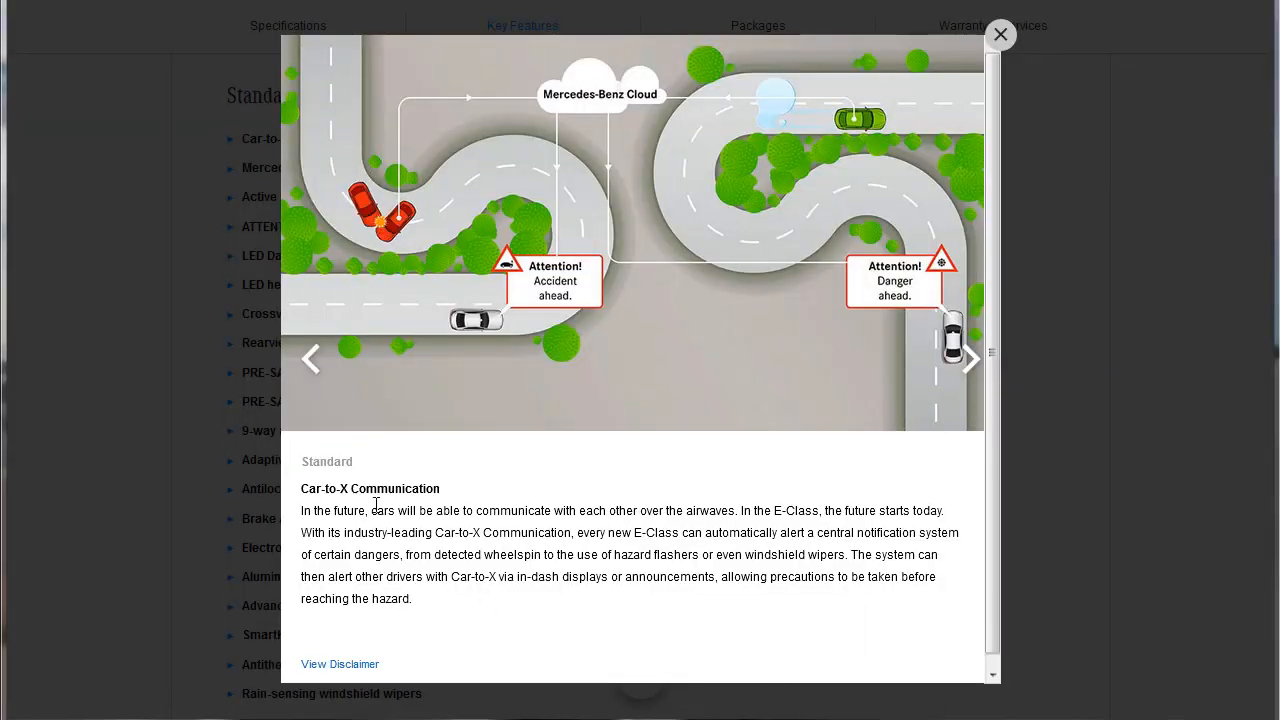
{"action": "mouse_move", "coordinate": [528, 640]}
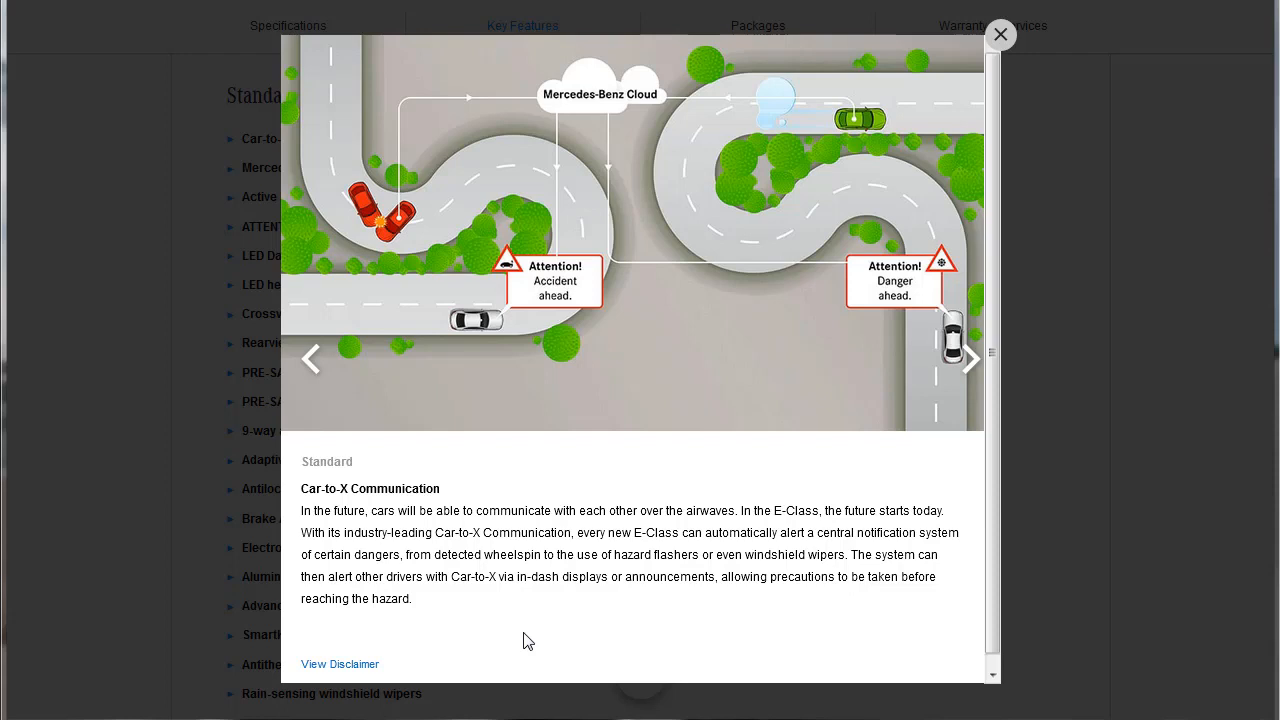
{"action": "mouse_move", "coordinate": [732, 684]}
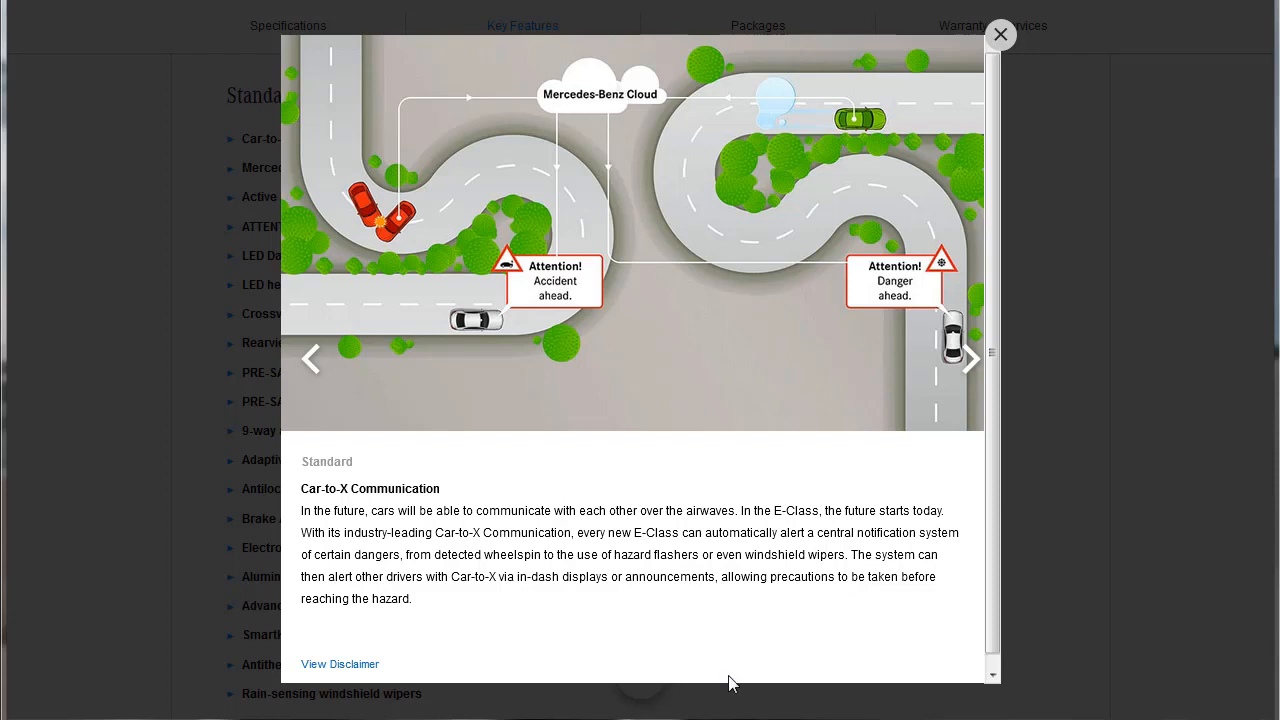
Step: Advance through Emergency Call Service and Active Brake Assist to ATTENTION ASSIST
{"action": "left_click", "coordinate": [968, 358]}
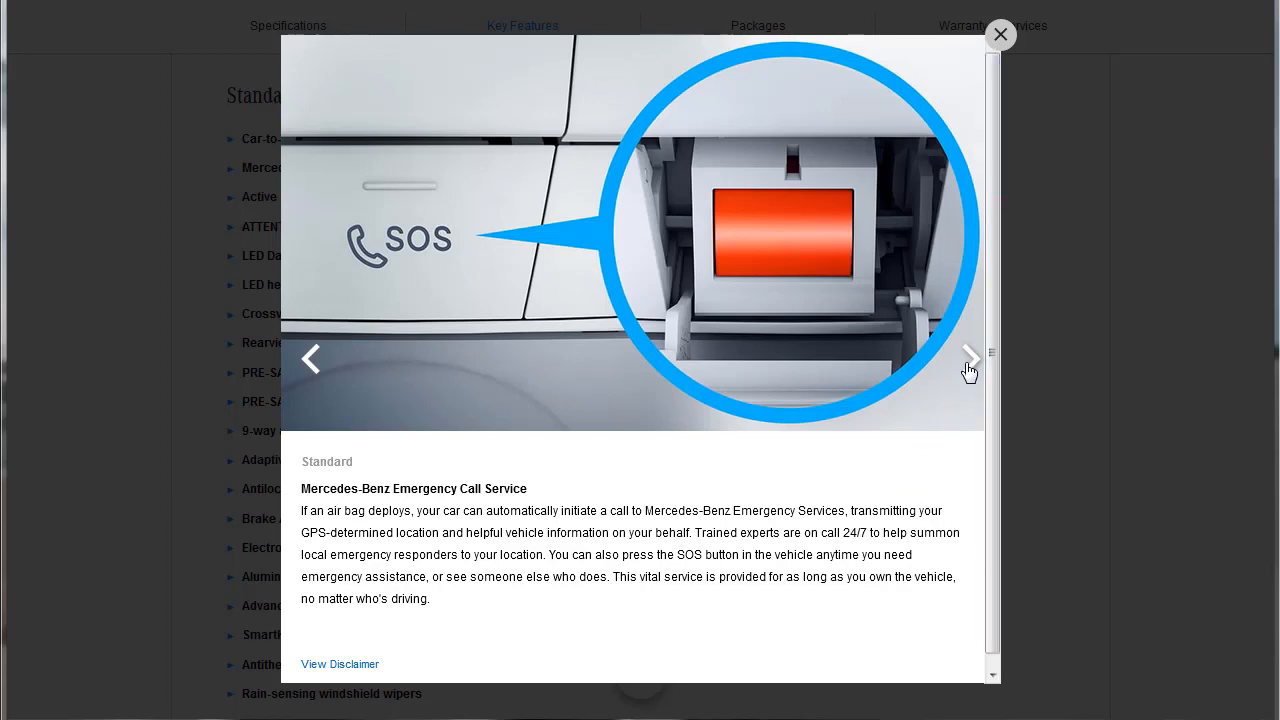
{"action": "left_click", "coordinate": [968, 358]}
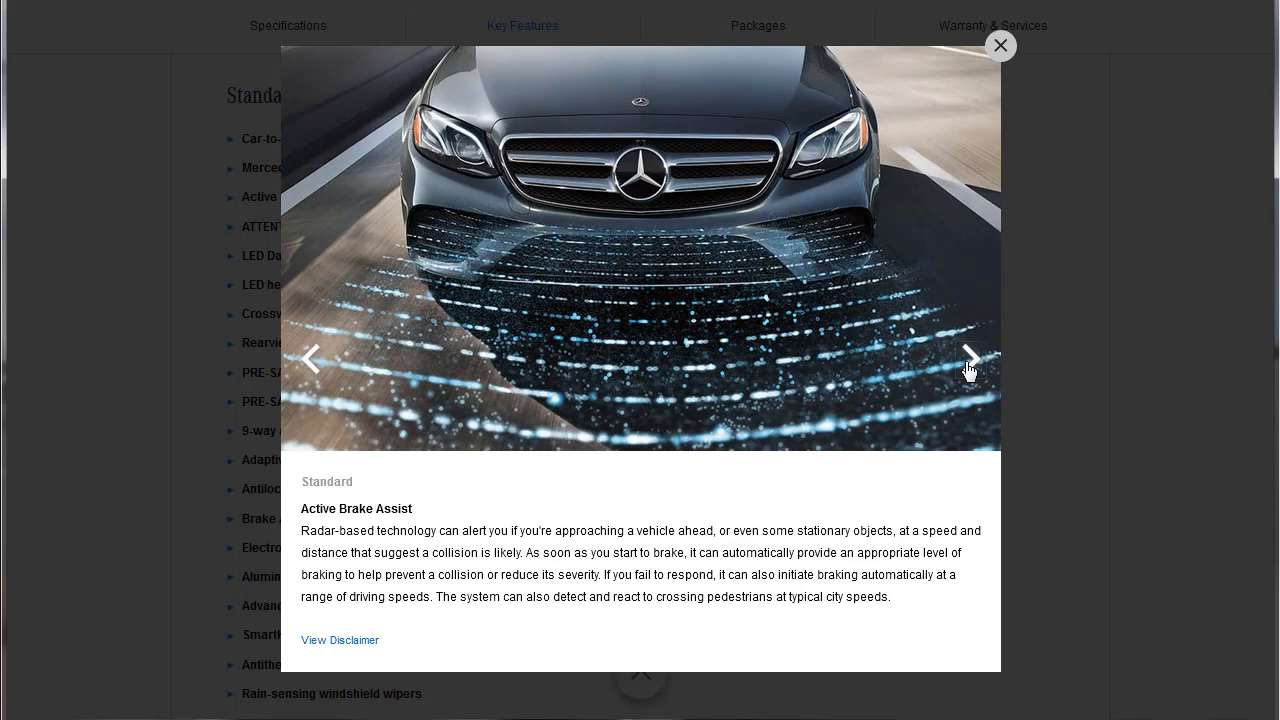
{"action": "mouse_move", "coordinate": [840, 458]}
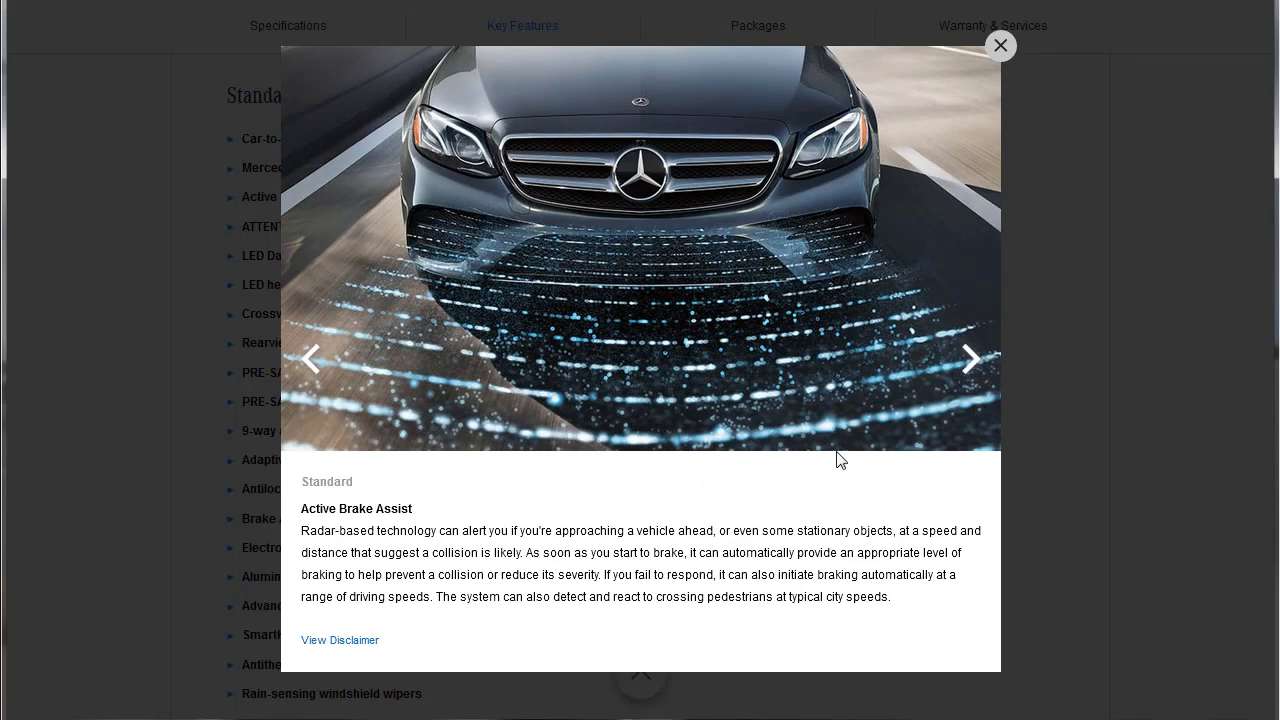
{"action": "left_click", "coordinate": [968, 358]}
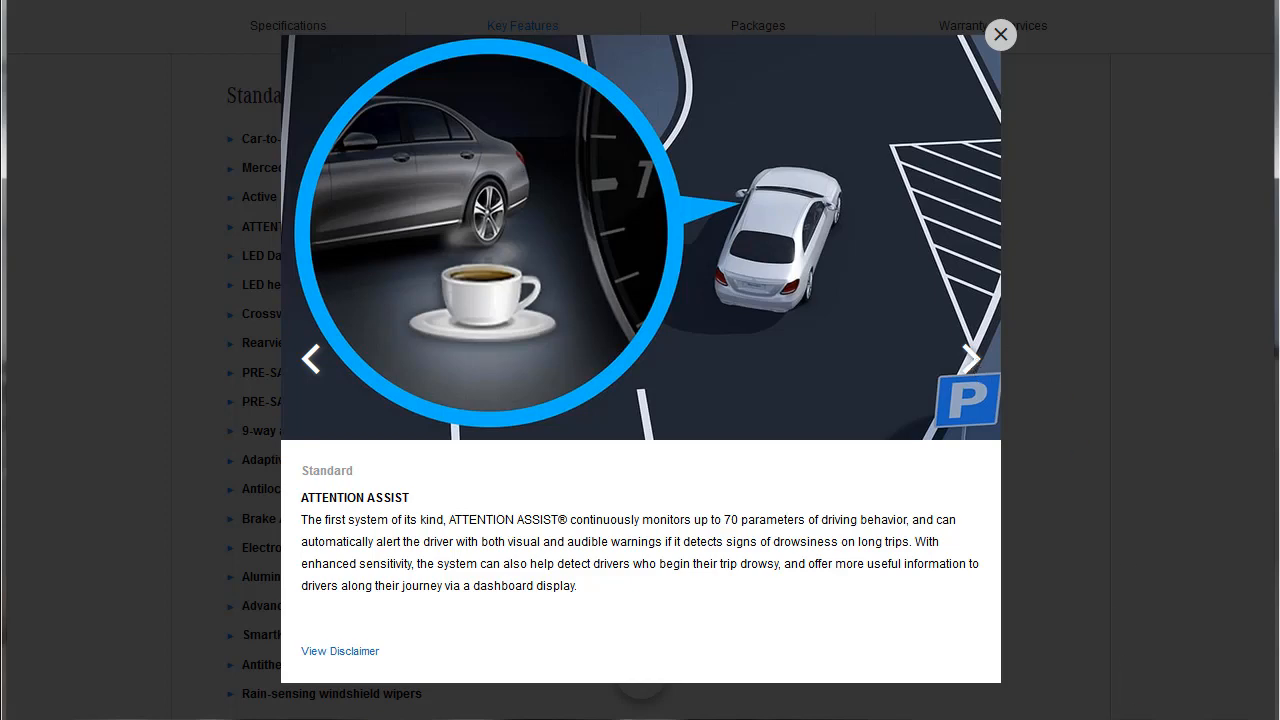
Step: Step through LED Daytime Running Lamps and LED headlamps/taillamps toward Crosswind Assist
{"action": "left_click", "coordinate": [968, 358]}
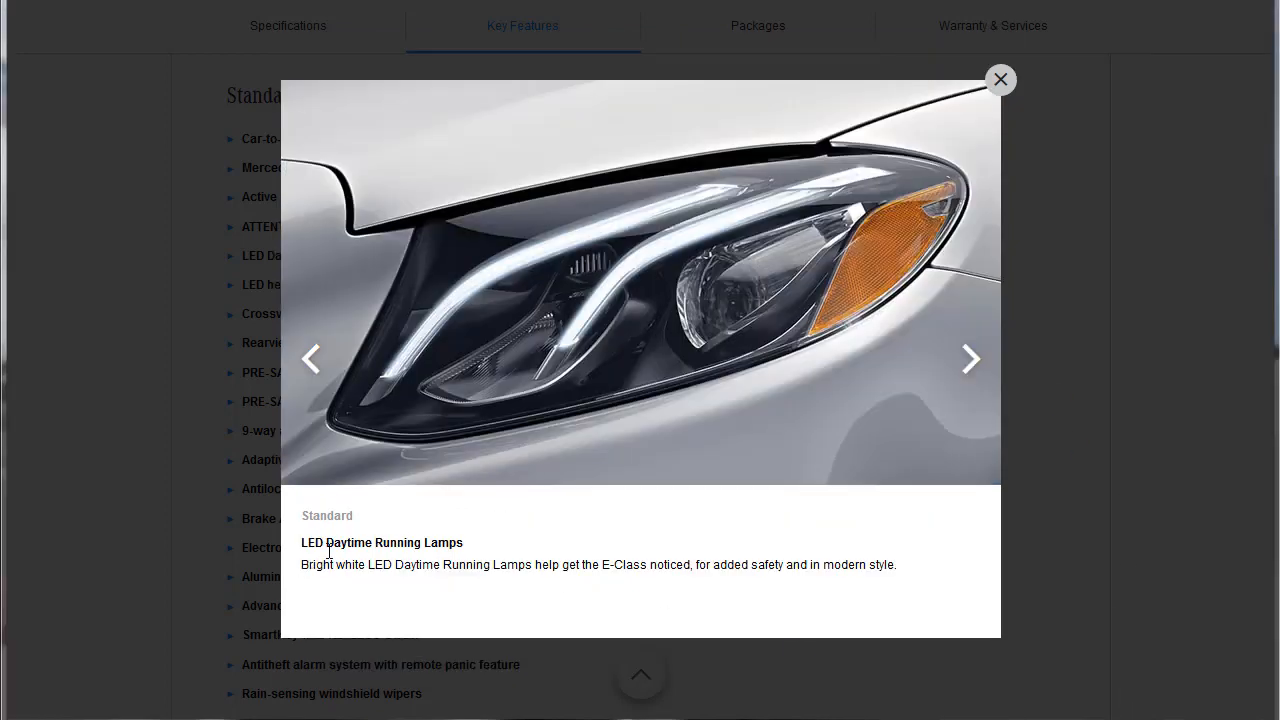
{"action": "left_click", "coordinate": [968, 360]}
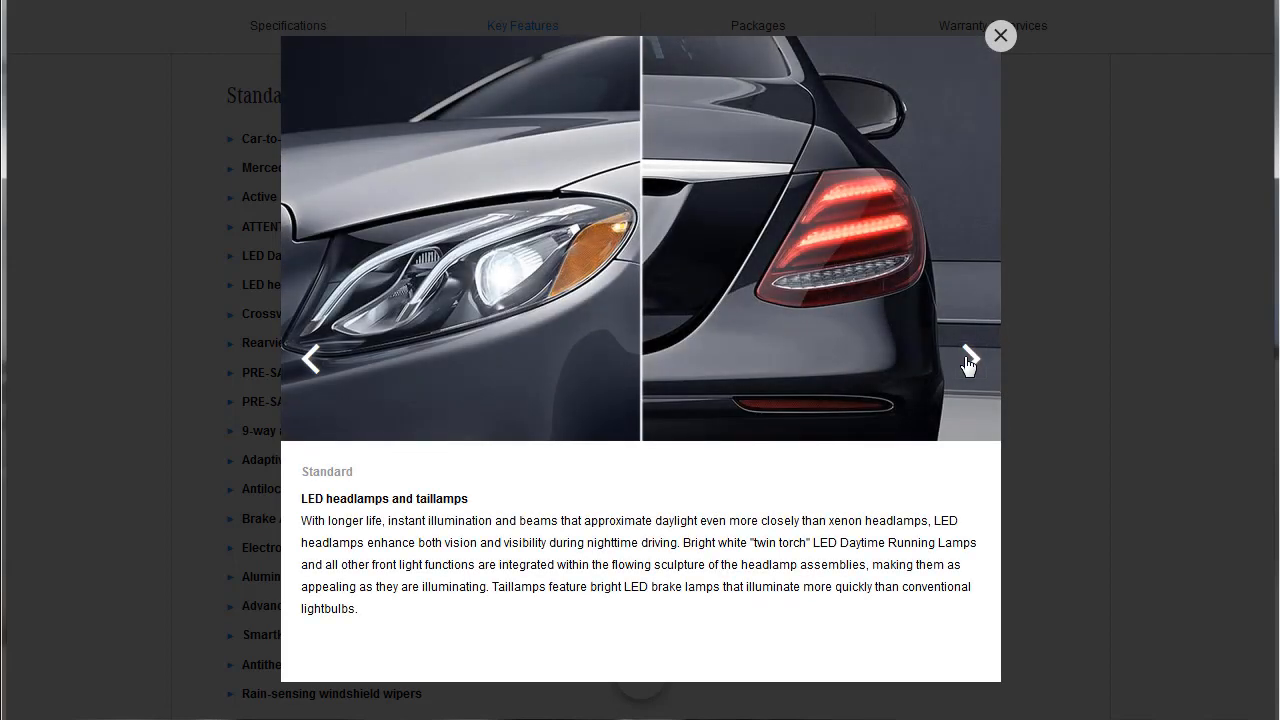
{"action": "left_click", "coordinate": [968, 360]}
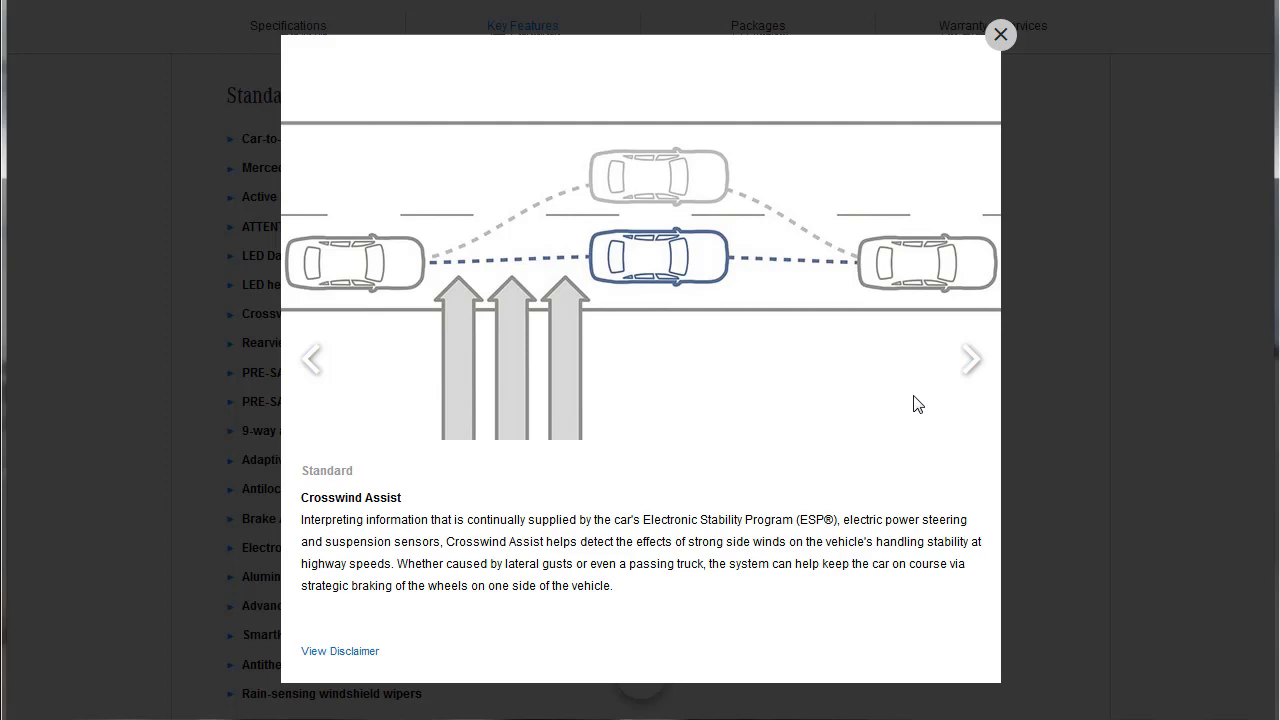
Step: Continue through Rearview camera, PRE-SAFE and PRE-SAFE Sound to 9-way air bag protection
{"action": "left_click", "coordinate": [970, 360]}
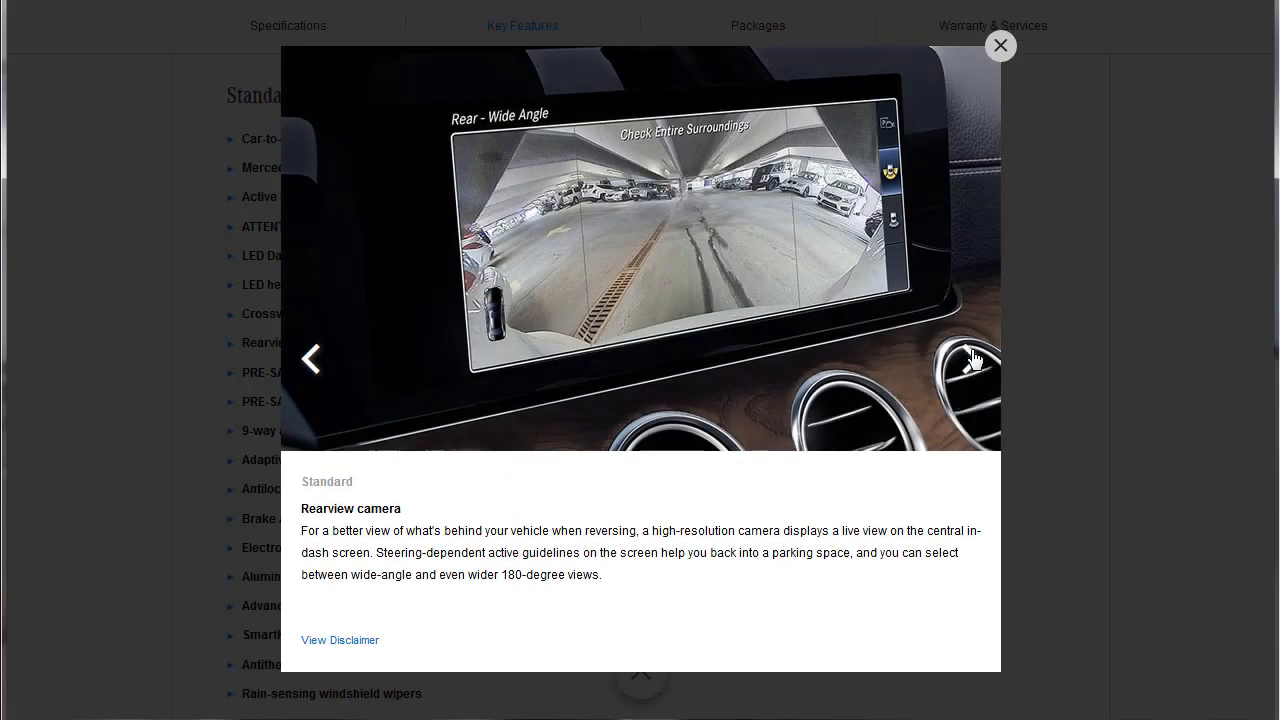
{"action": "left_click", "coordinate": [976, 358]}
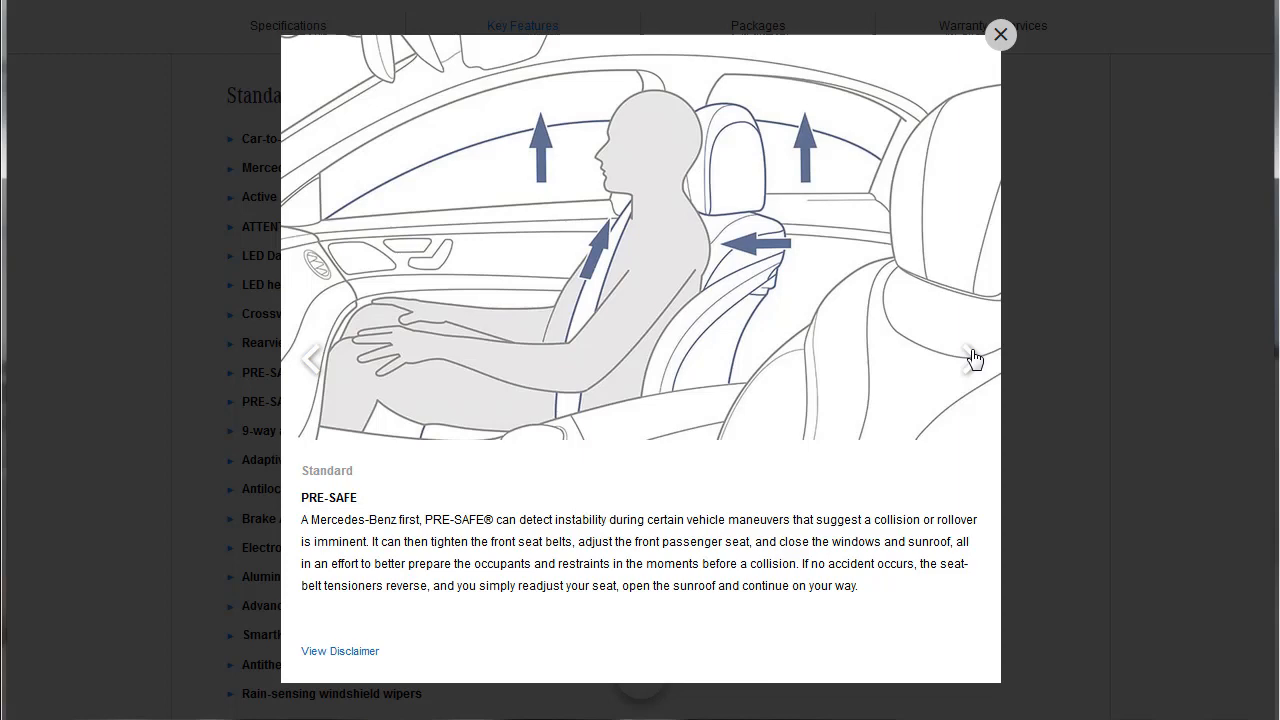
{"action": "left_click", "coordinate": [968, 360]}
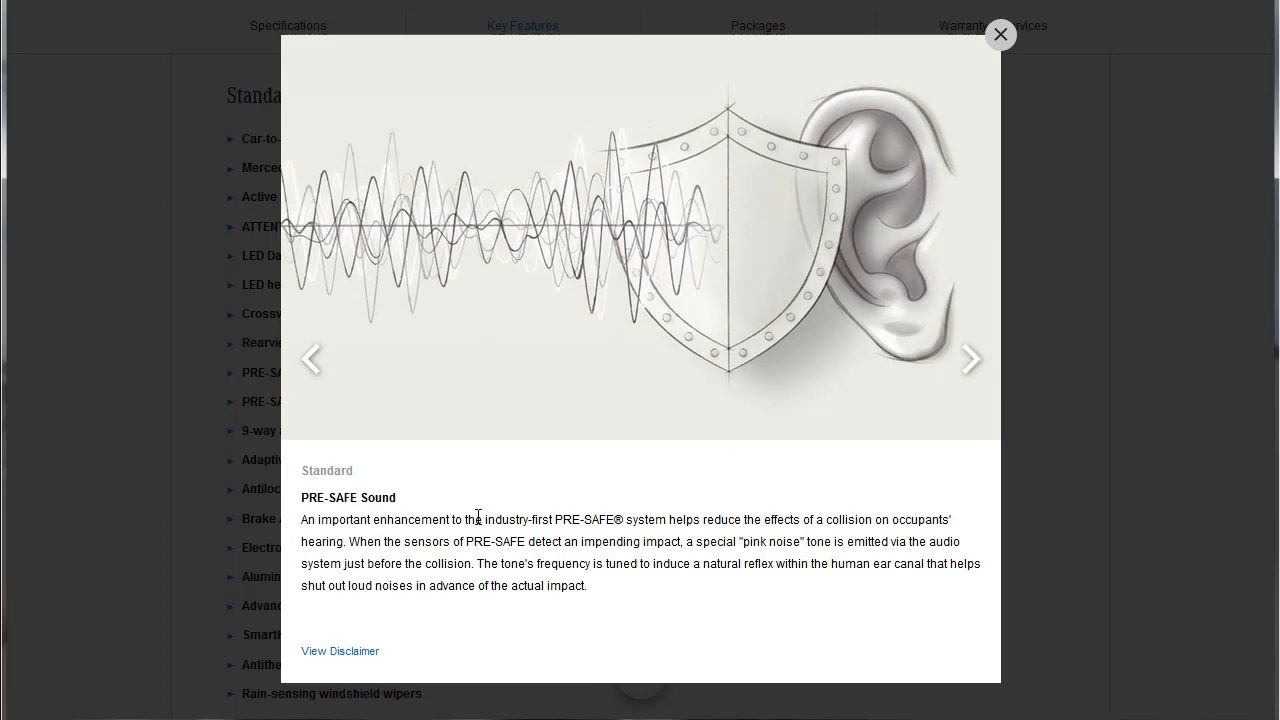
{"action": "left_click", "coordinate": [968, 360]}
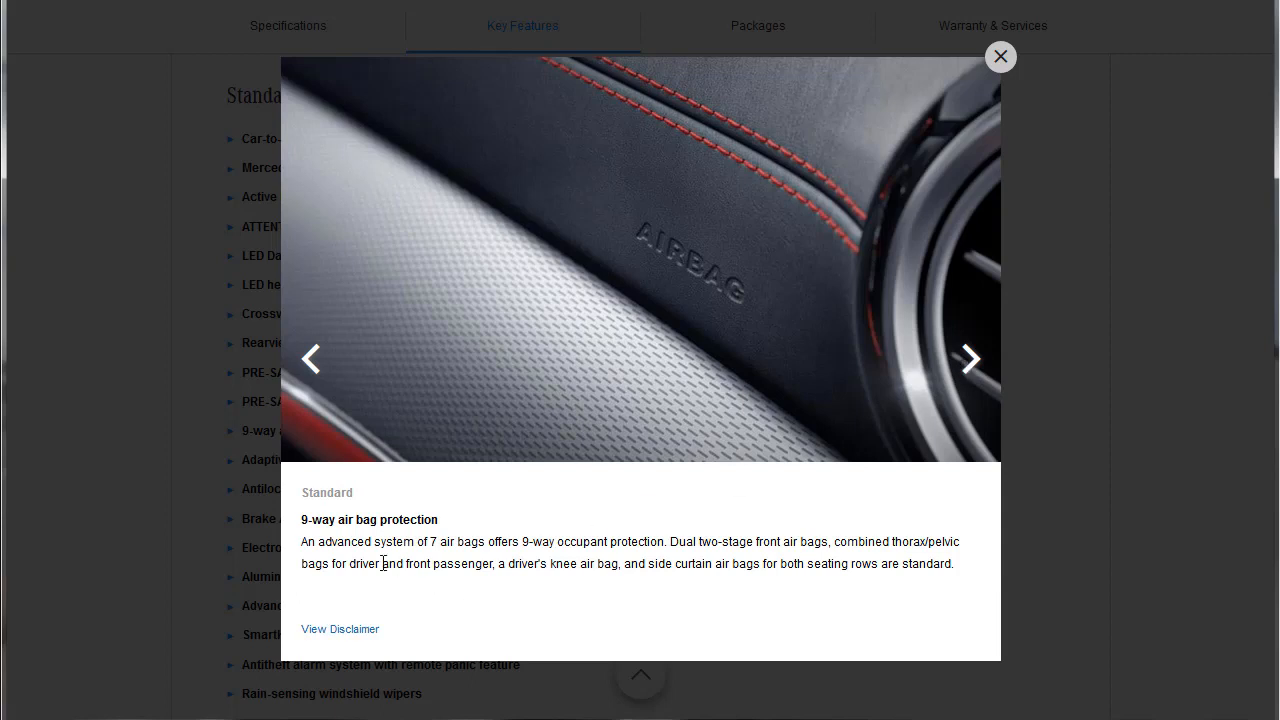
{"action": "mouse_move", "coordinate": [522, 560]}
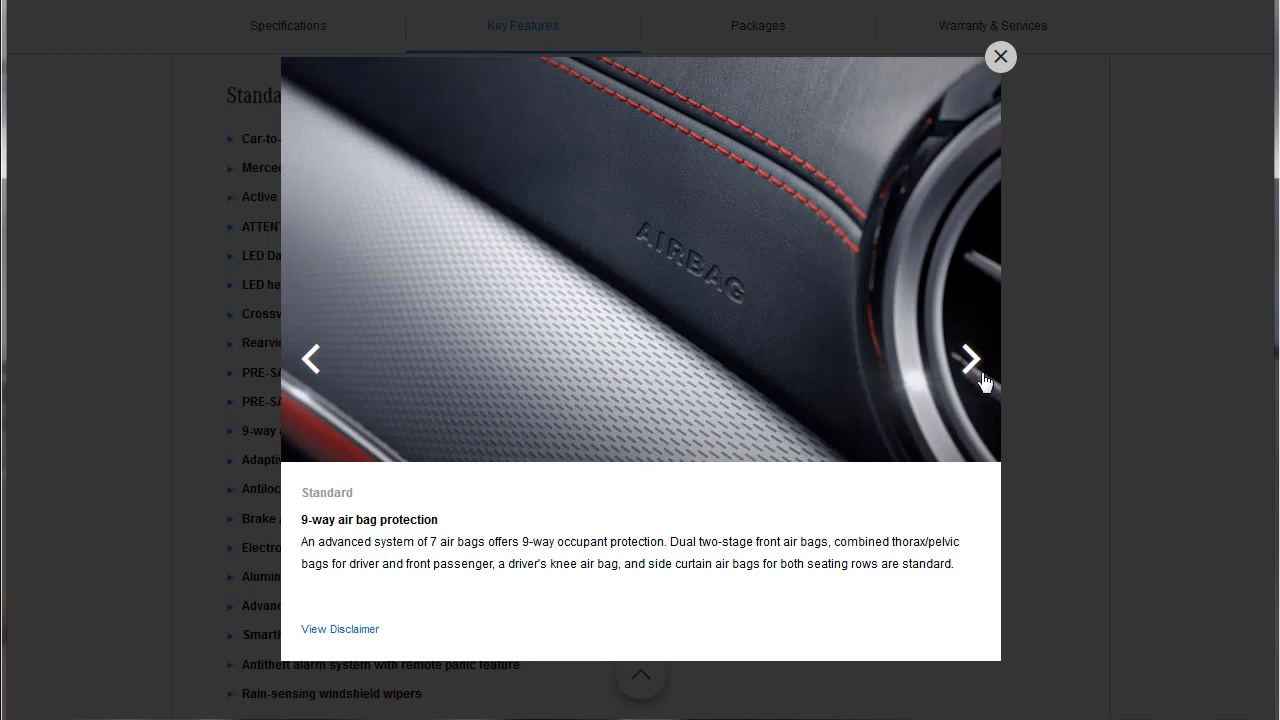
Step: Step through Adaptive braking, ABS, Brake Assist, ESP and aluminum body structure slides
{"action": "left_click", "coordinate": [970, 360]}
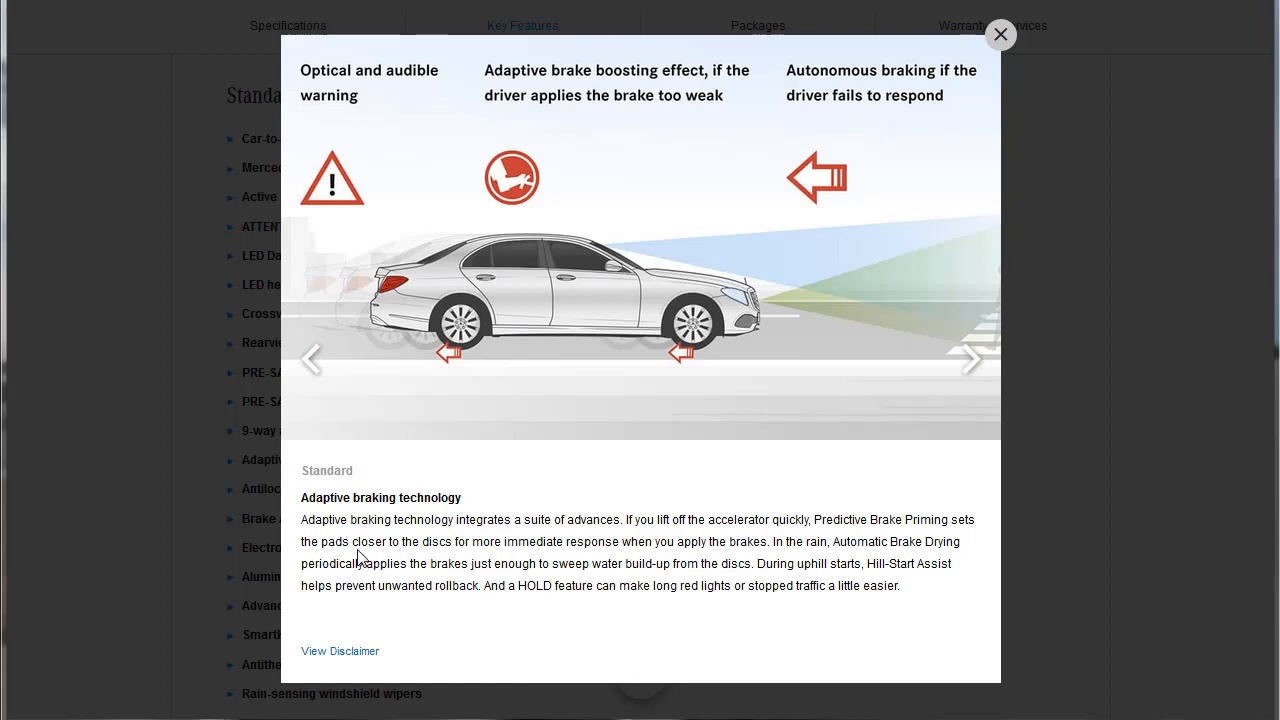
{"action": "mouse_move", "coordinate": [564, 612]}
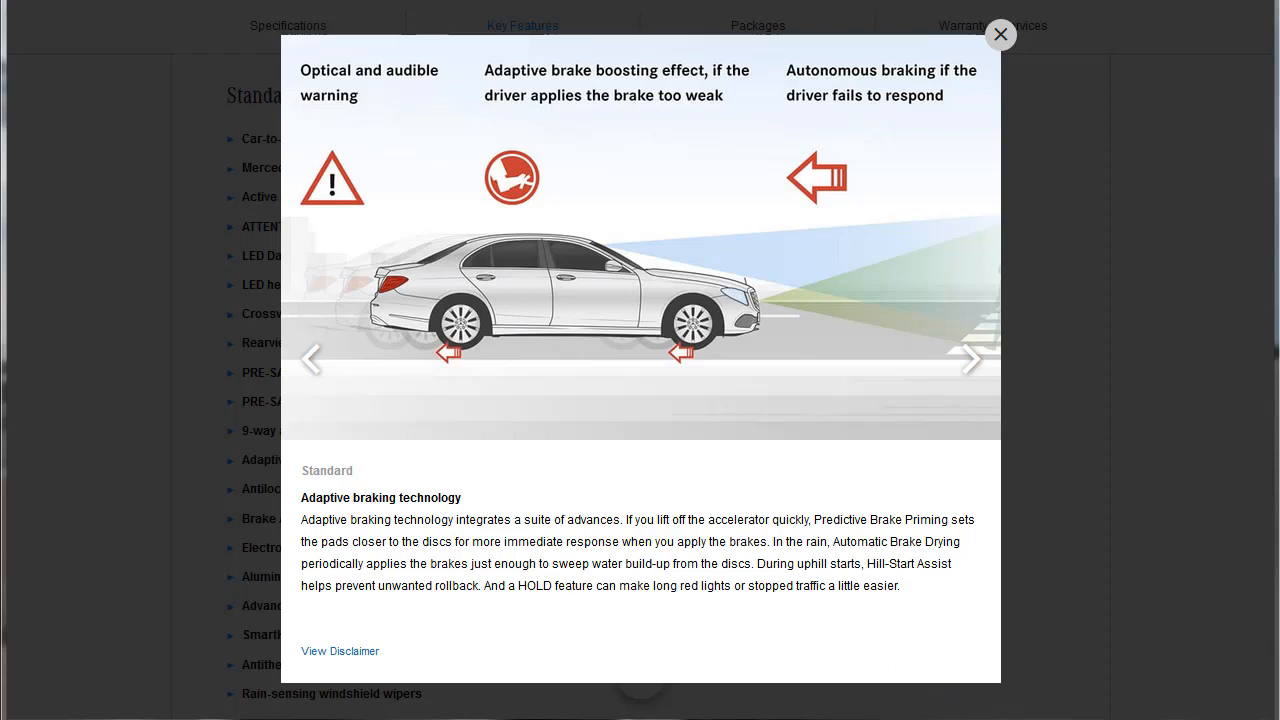
{"action": "left_click", "coordinate": [970, 360]}
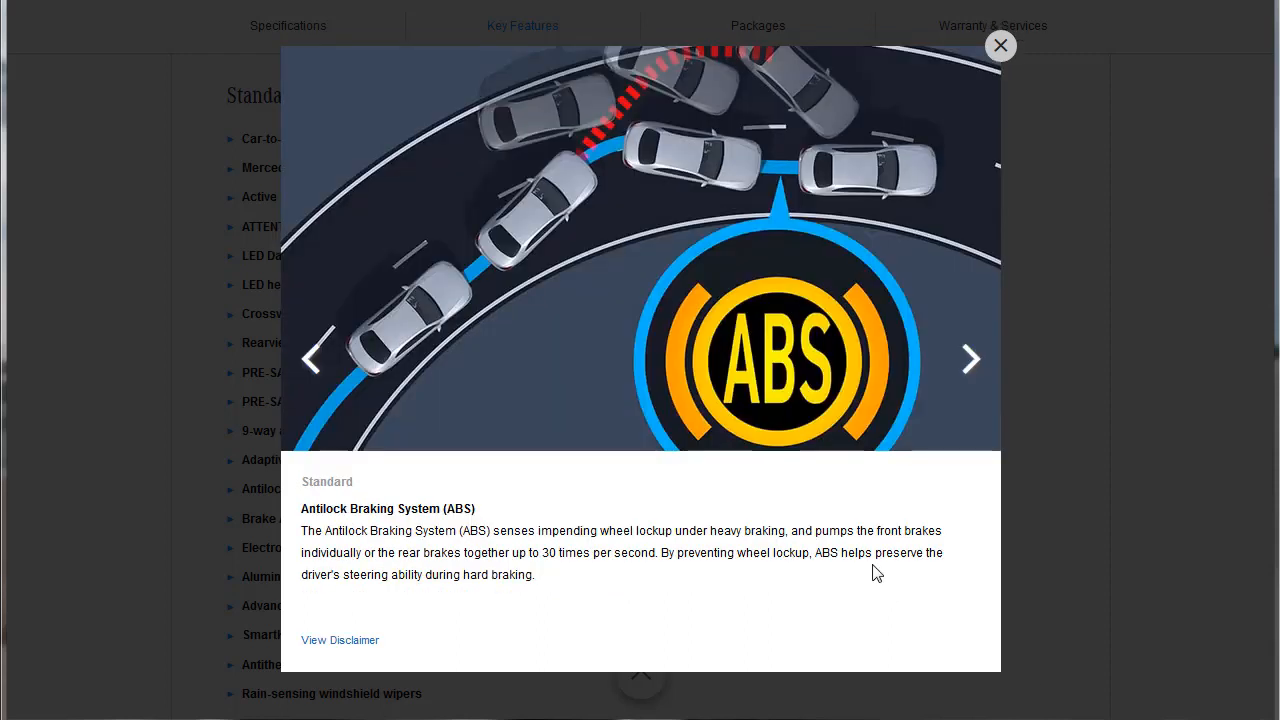
{"action": "left_click", "coordinate": [968, 360]}
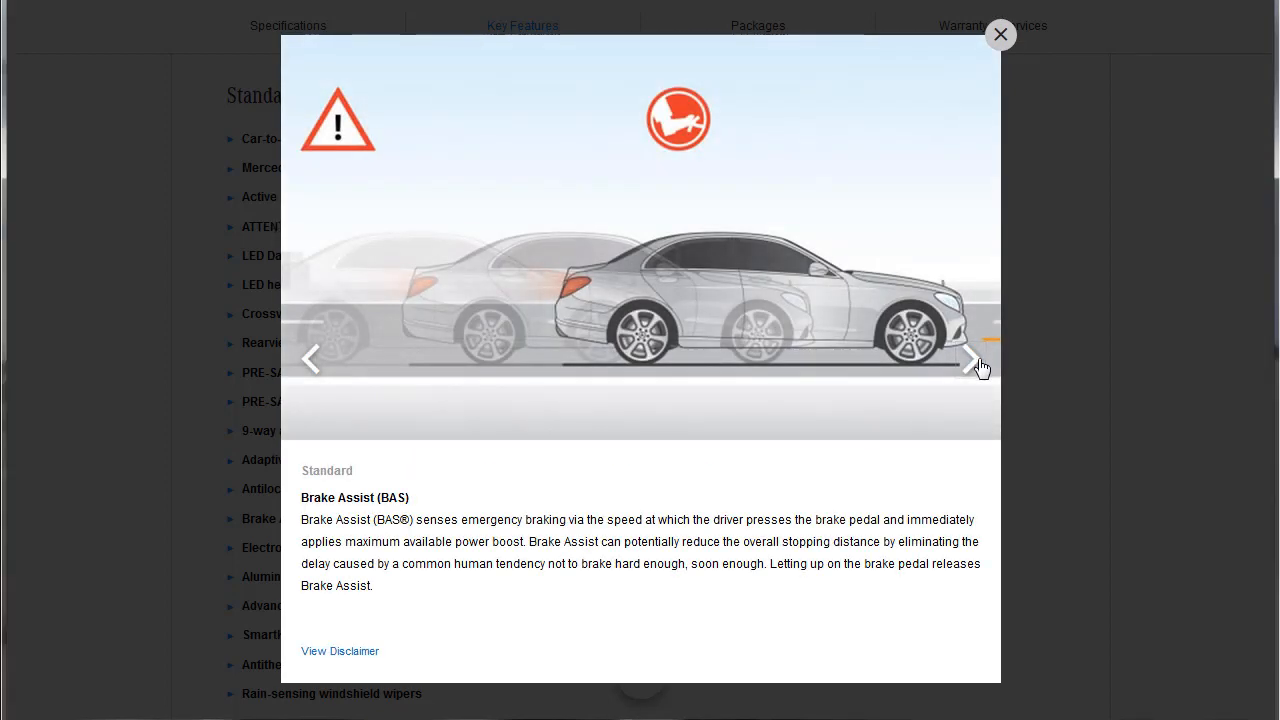
{"action": "left_click", "coordinate": [968, 358]}
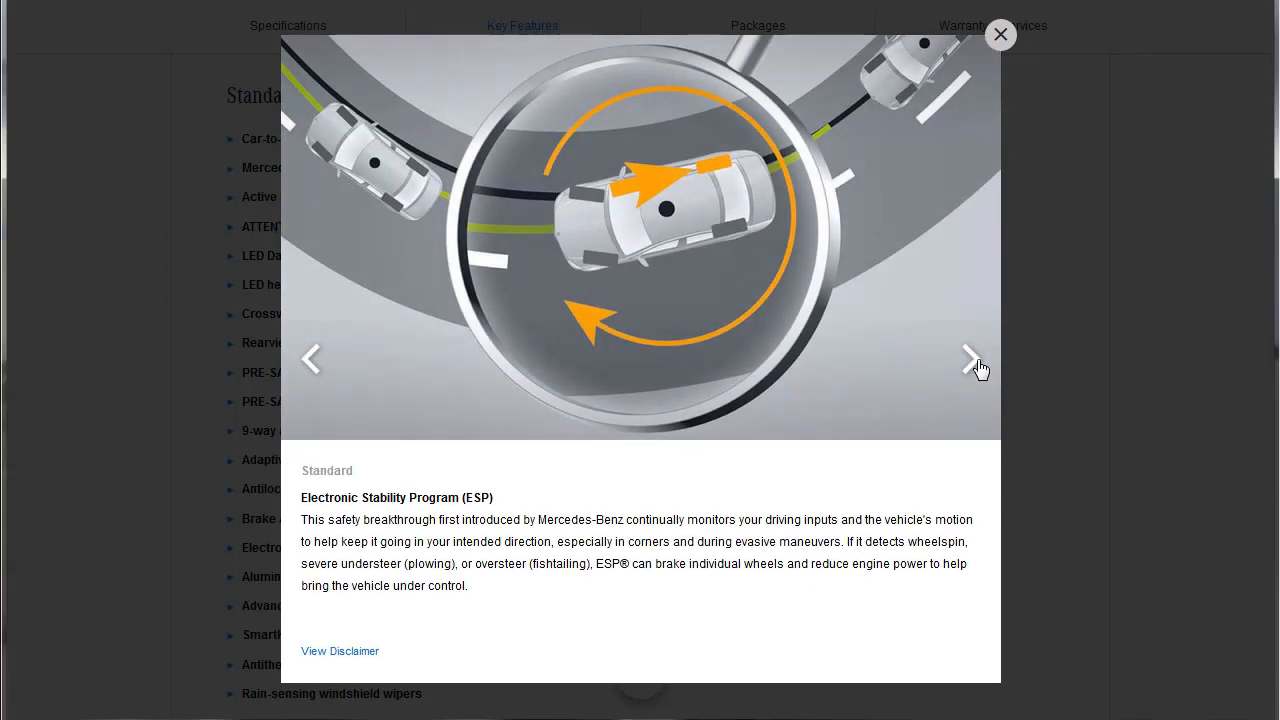
{"action": "left_click", "coordinate": [968, 356]}
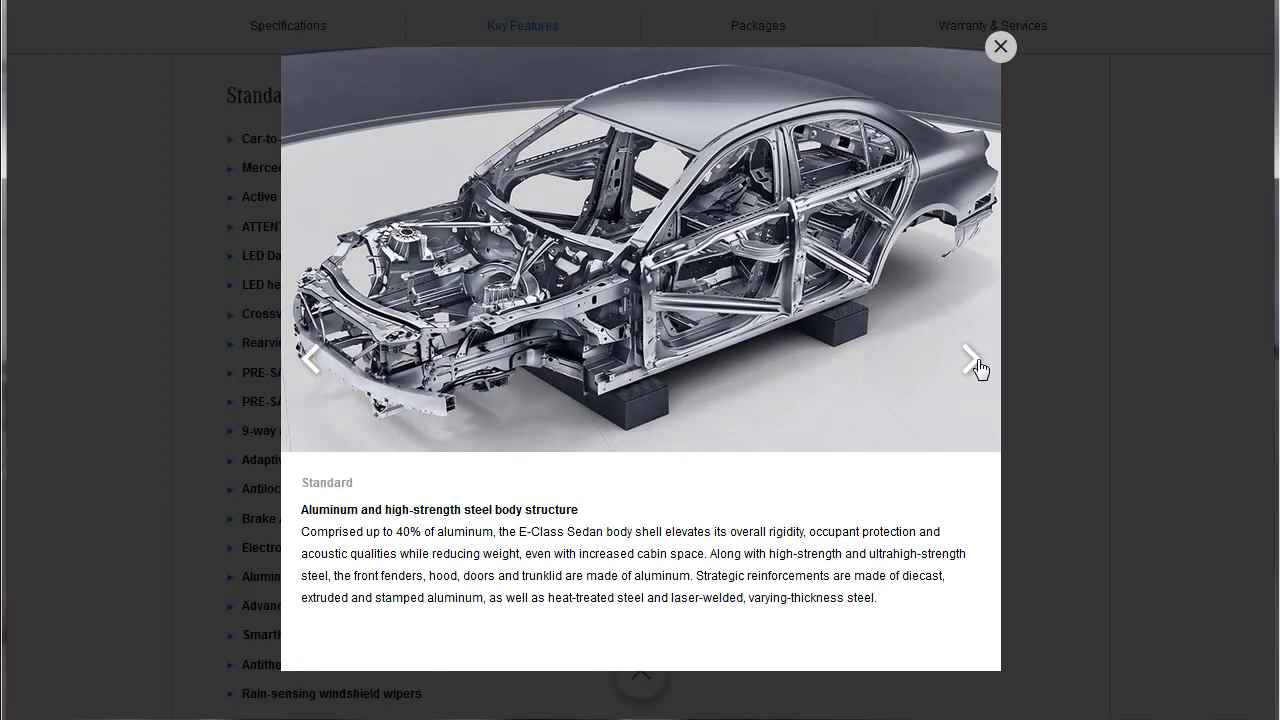
Step: Continue through tire pressure monitoring, SmartKey, antitheft alarm and rain-sensing wipers to DISTRONIC
{"action": "left_click", "coordinate": [968, 358]}
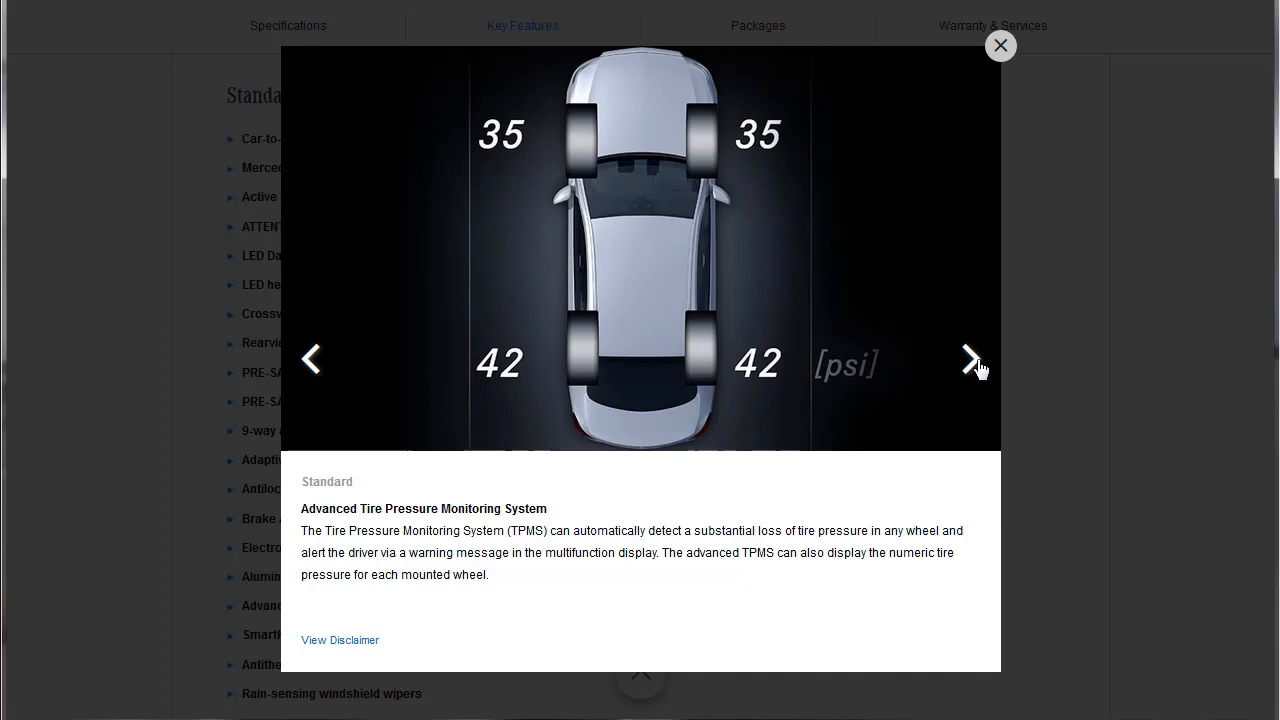
{"action": "left_click", "coordinate": [972, 360]}
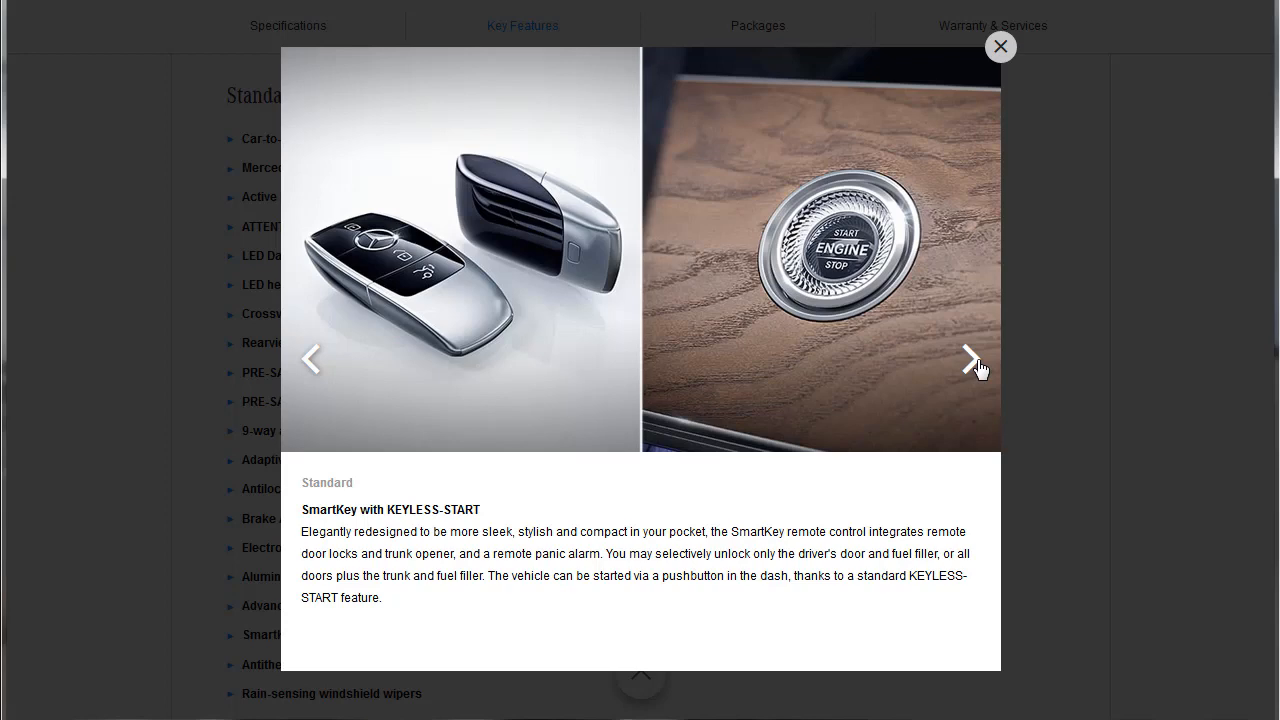
{"action": "left_click", "coordinate": [970, 358]}
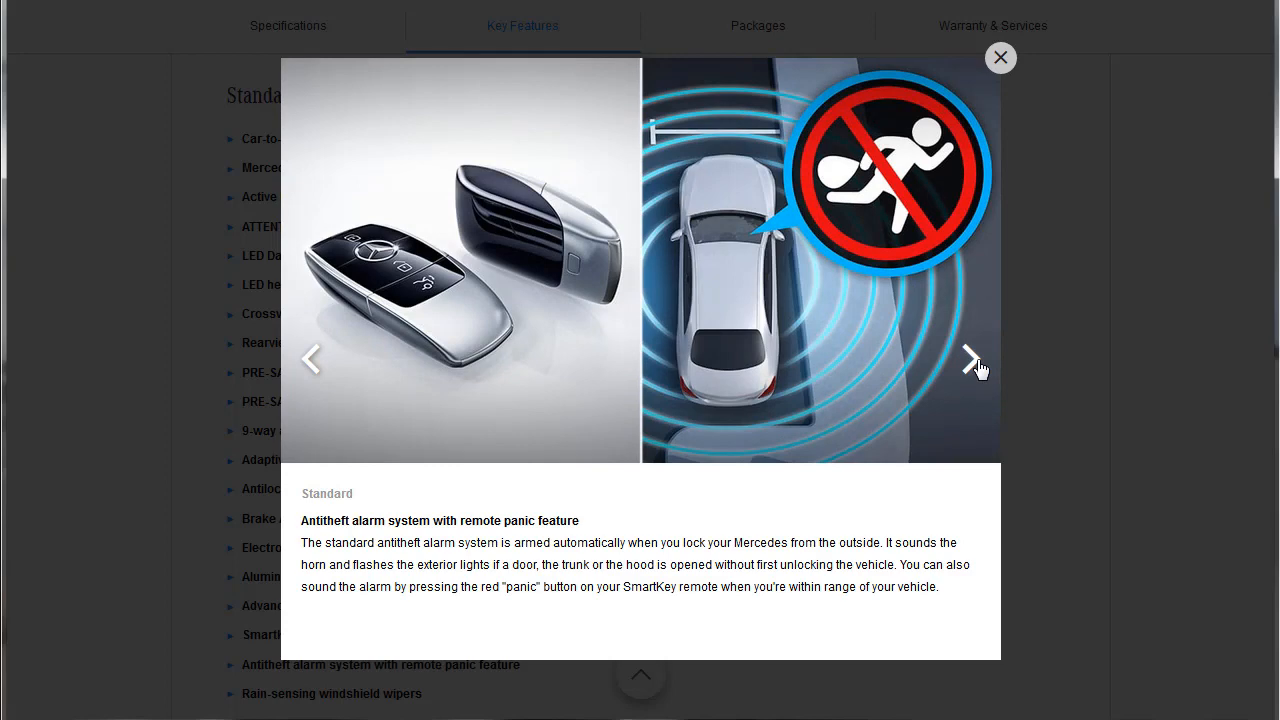
{"action": "left_click", "coordinate": [970, 358]}
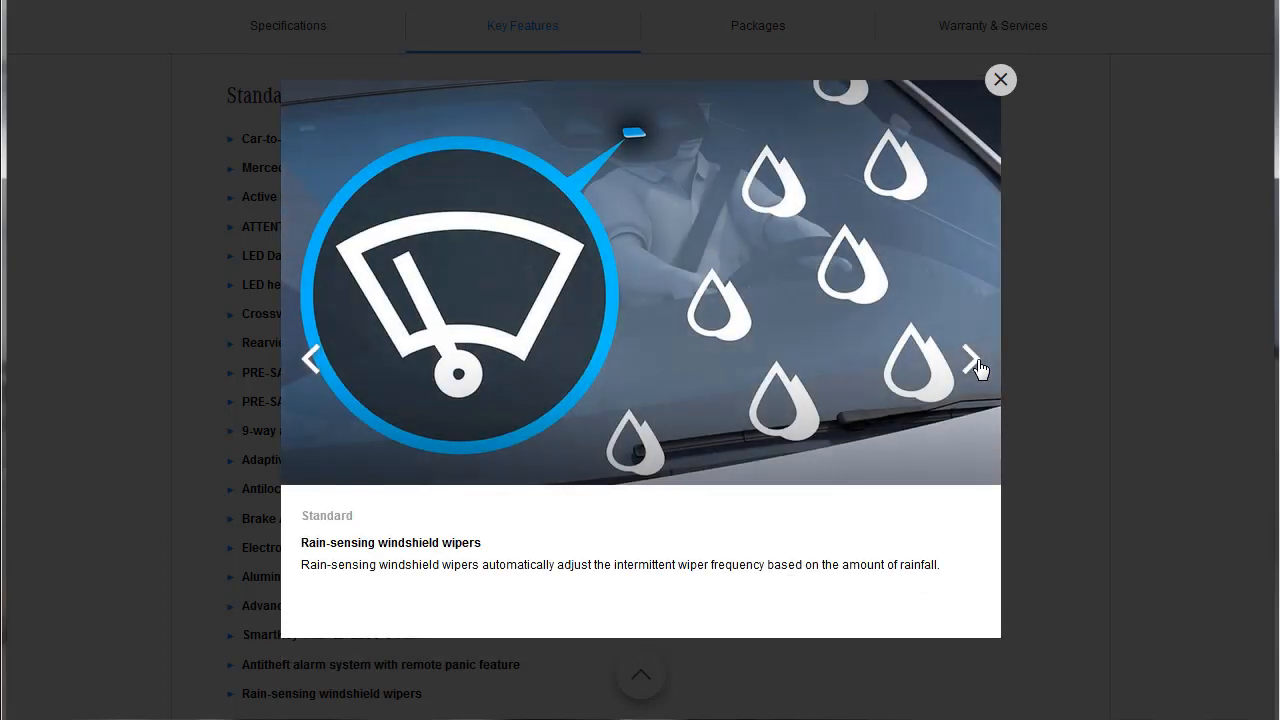
{"action": "left_click", "coordinate": [968, 358]}
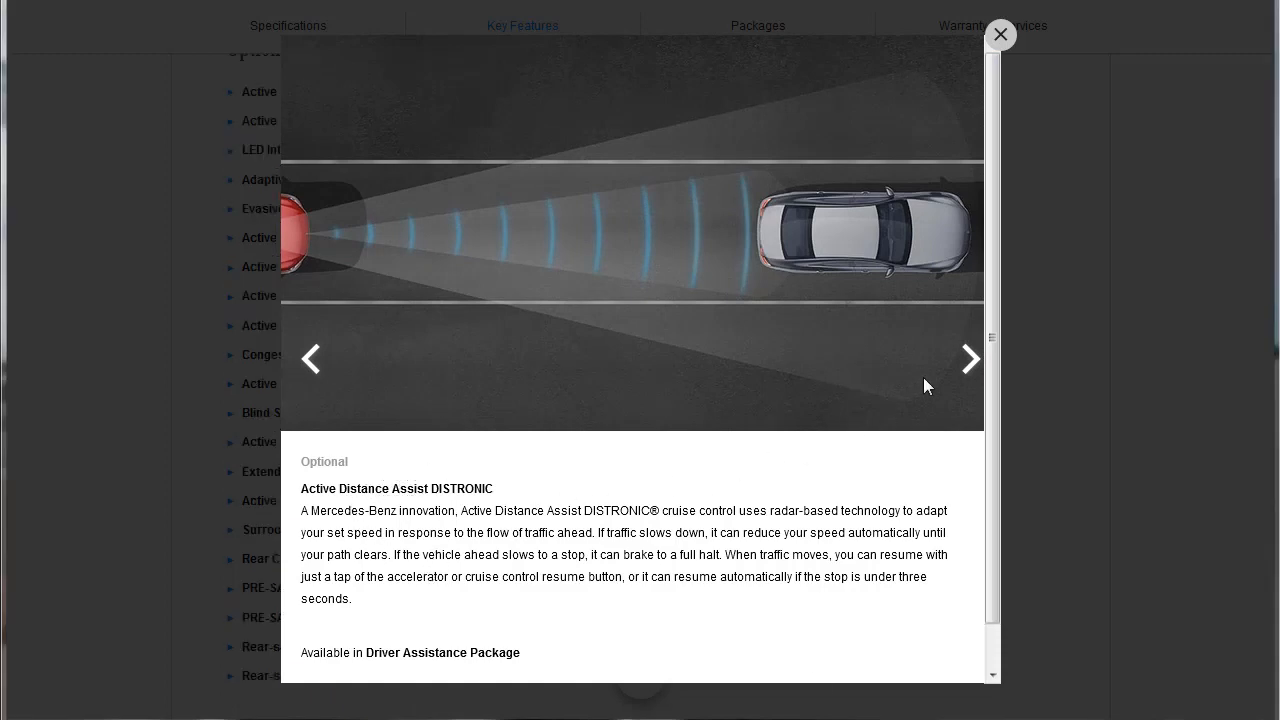
Step: Advance through Active Steering Assist, Intelligent Light System and Evasive Steering Assist to Active Blind Spot Assist
{"action": "left_click", "coordinate": [968, 358]}
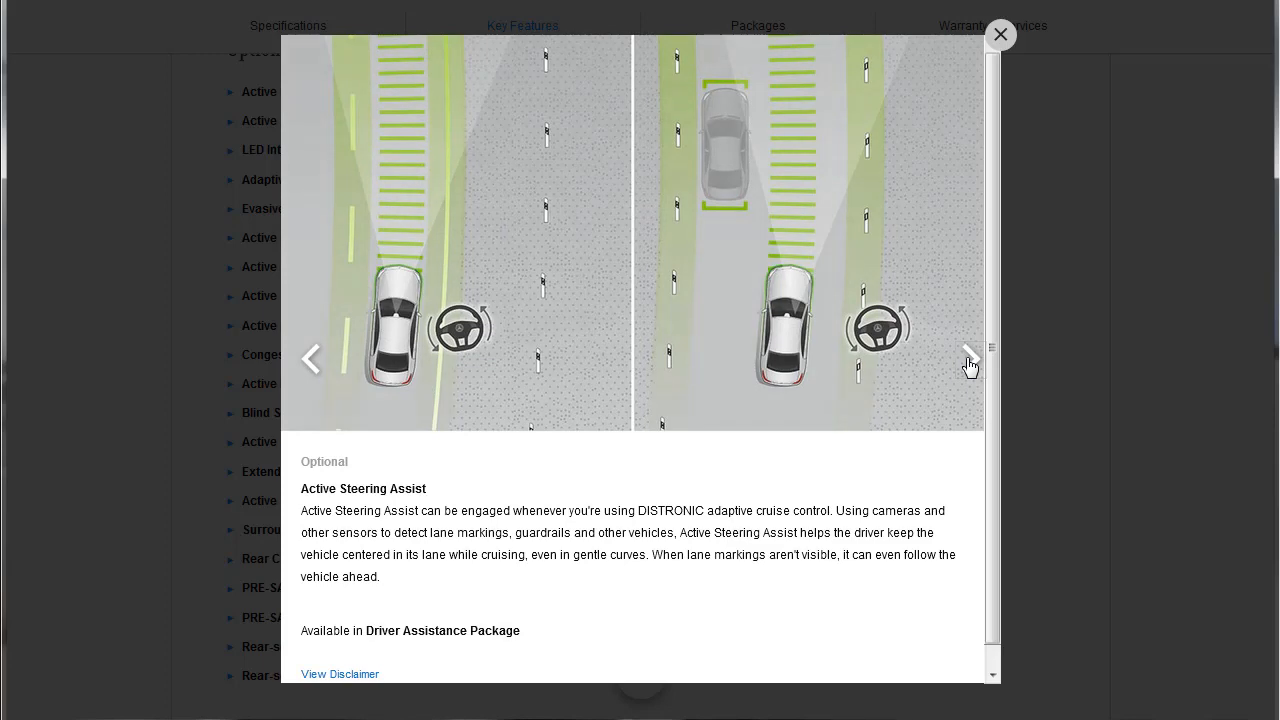
{"action": "left_click", "coordinate": [968, 358]}
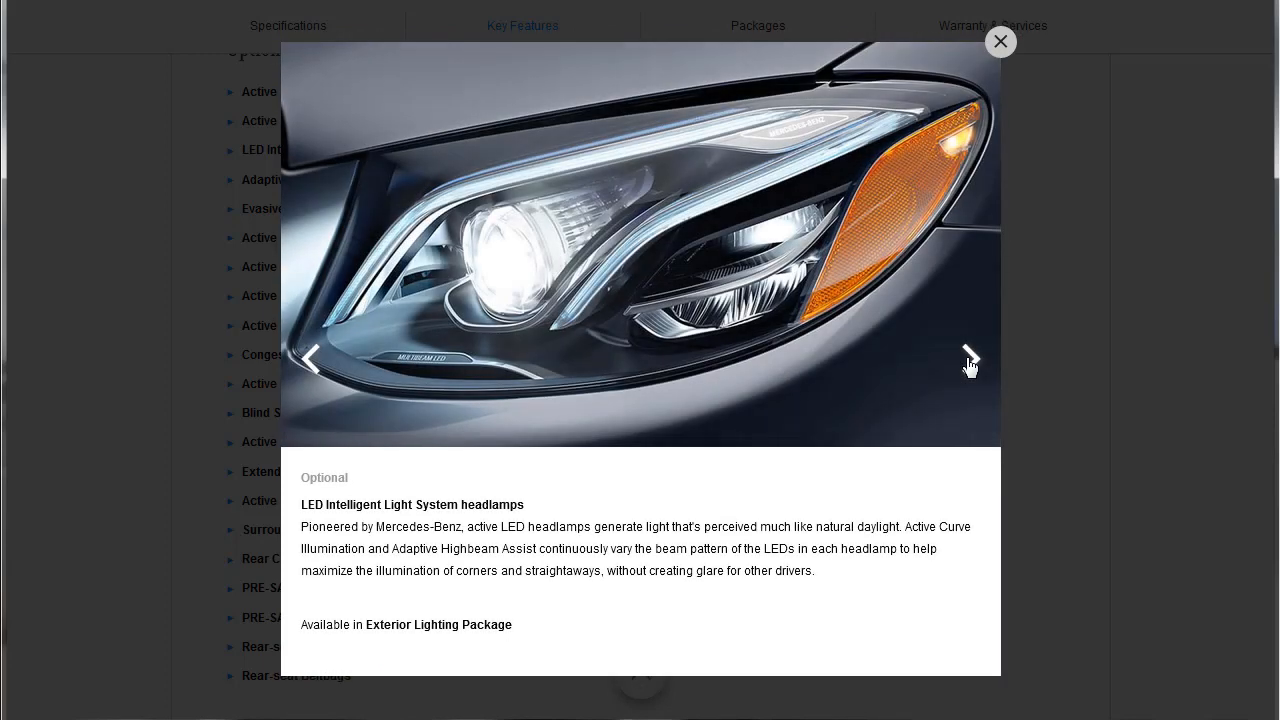
{"action": "left_click", "coordinate": [968, 358]}
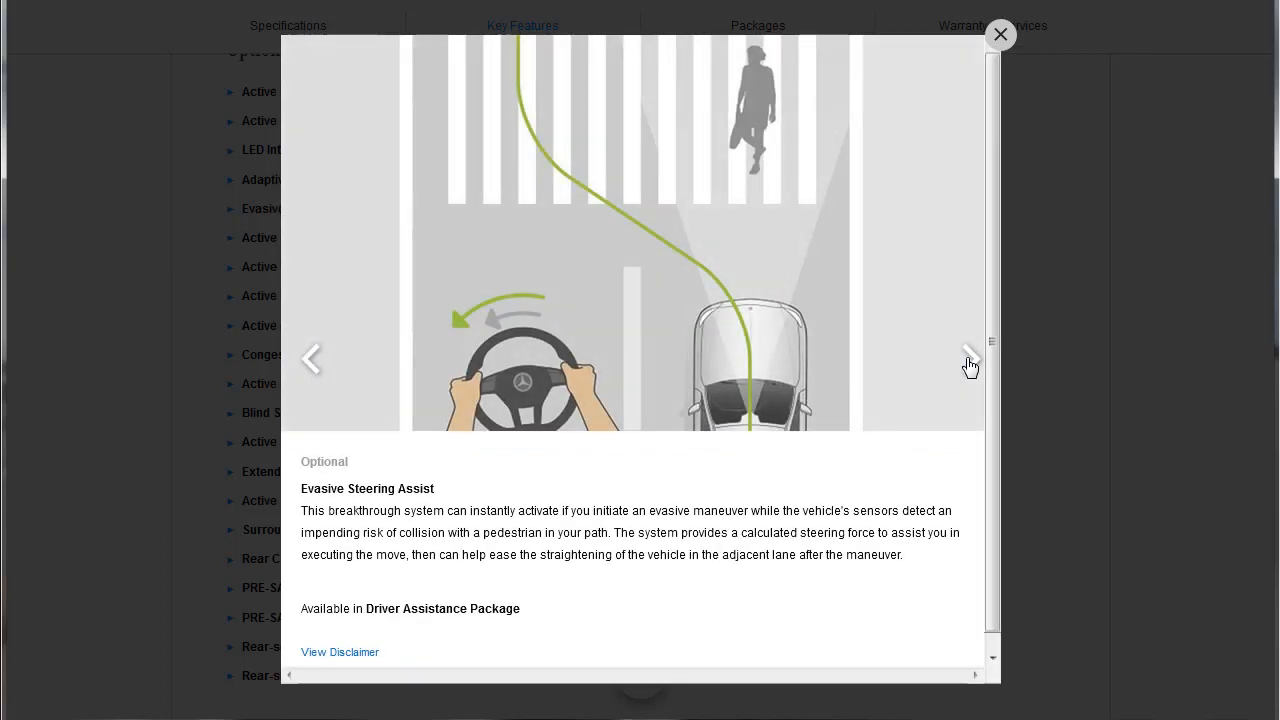
{"action": "left_click", "coordinate": [968, 358]}
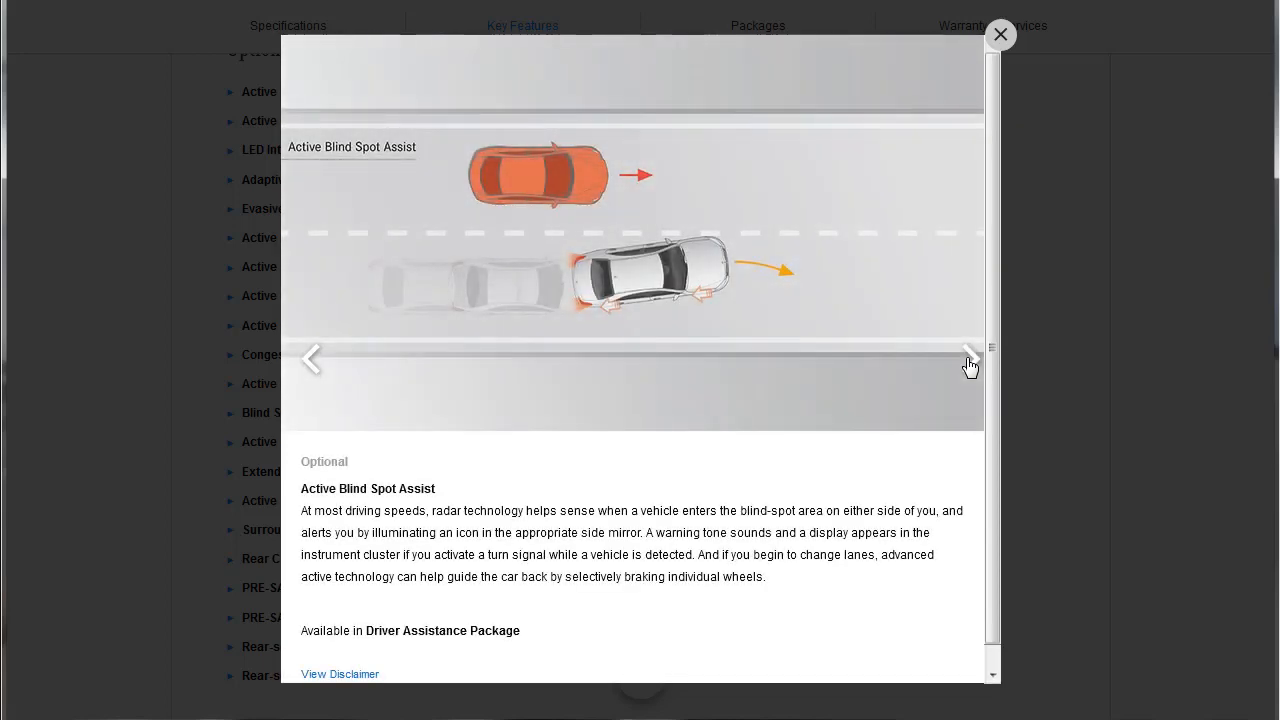
Step: Continue through the next optional safety slides to Congestion Emergency Braking
{"action": "left_click", "coordinate": [968, 358]}
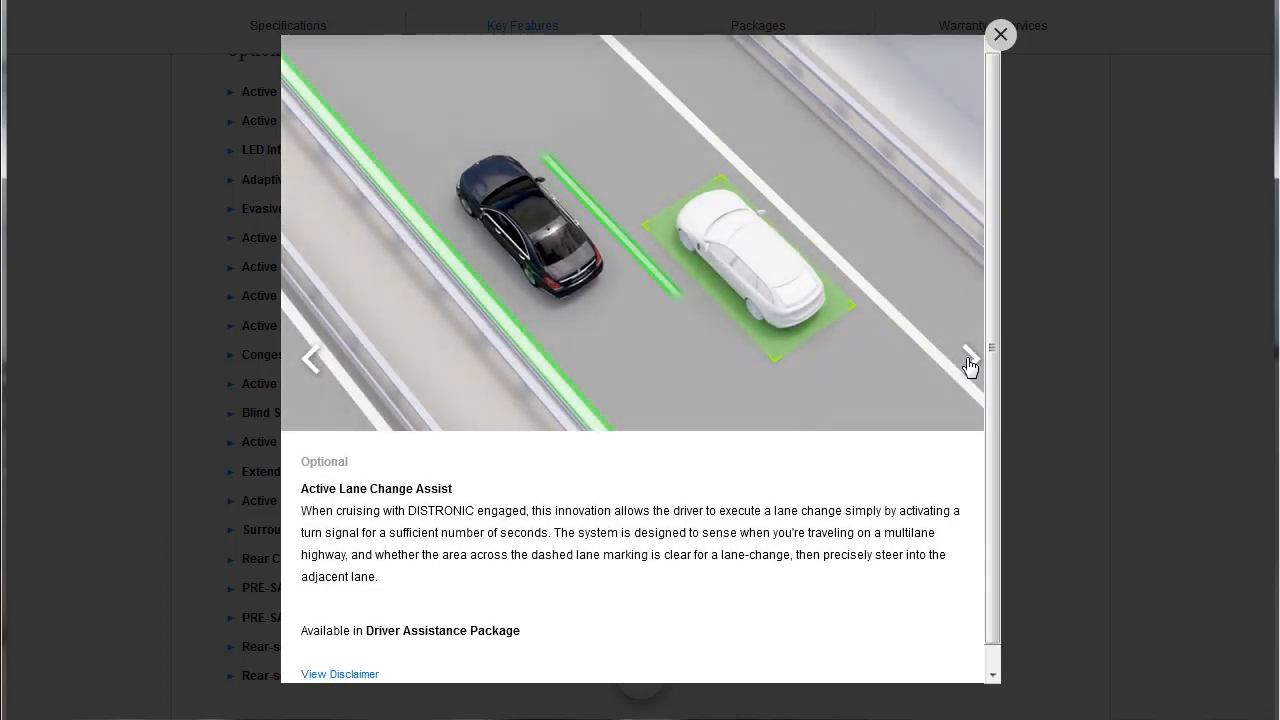
{"action": "left_click", "coordinate": [968, 358]}
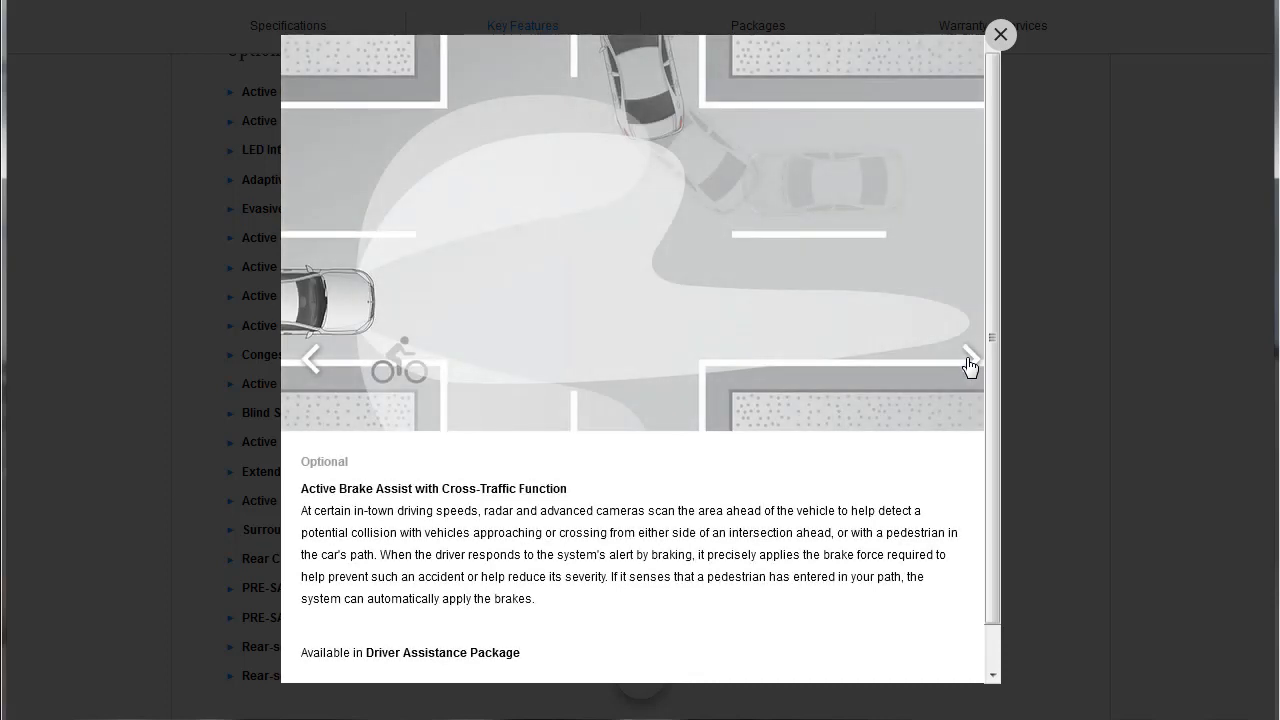
{"action": "left_click", "coordinate": [966, 356]}
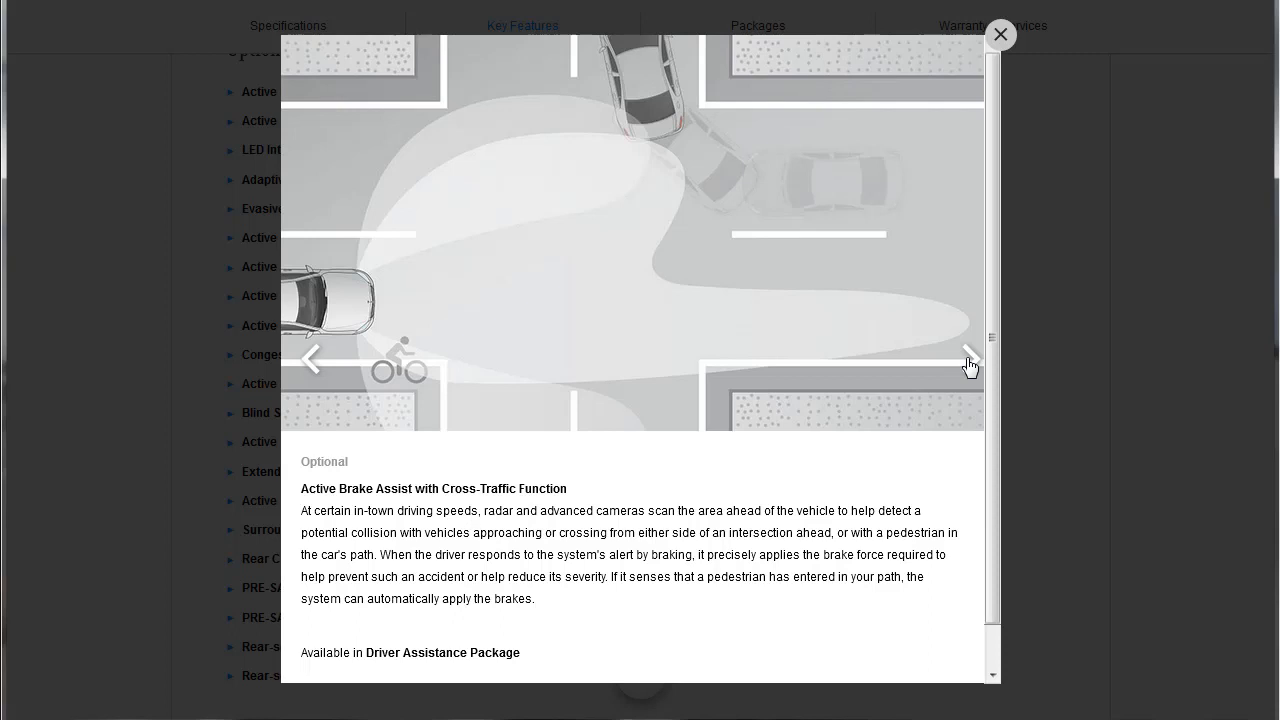
{"action": "left_click", "coordinate": [968, 356]}
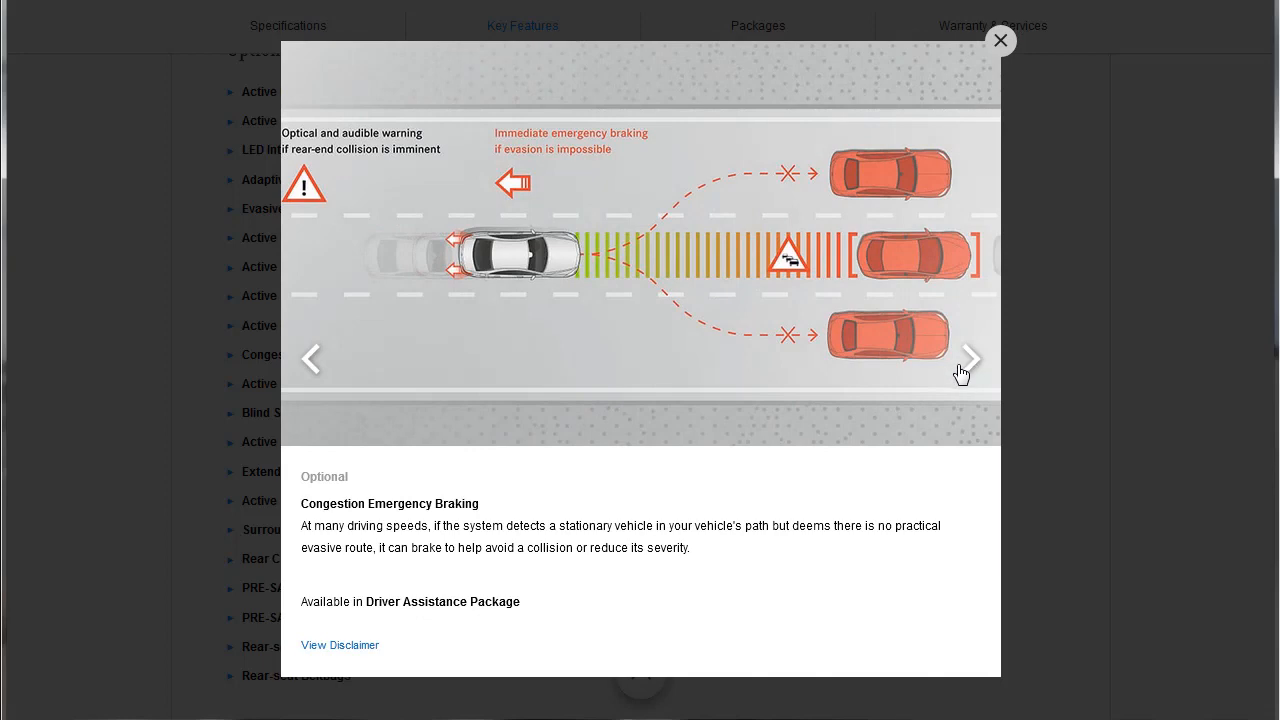
Step: Step through Active Emergency Stop Assist, Blind Spot Assist, Speed Limit Assist and Extended Restart
{"action": "left_click", "coordinate": [968, 358]}
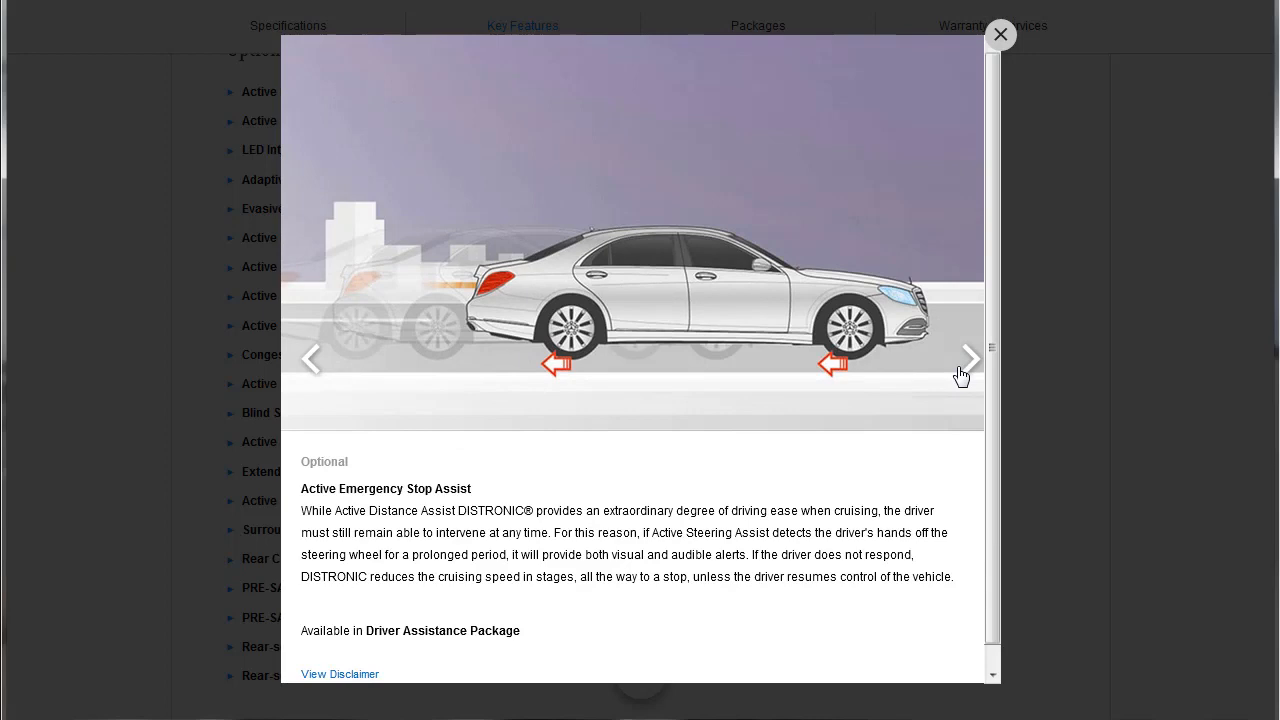
{"action": "left_click", "coordinate": [968, 358]}
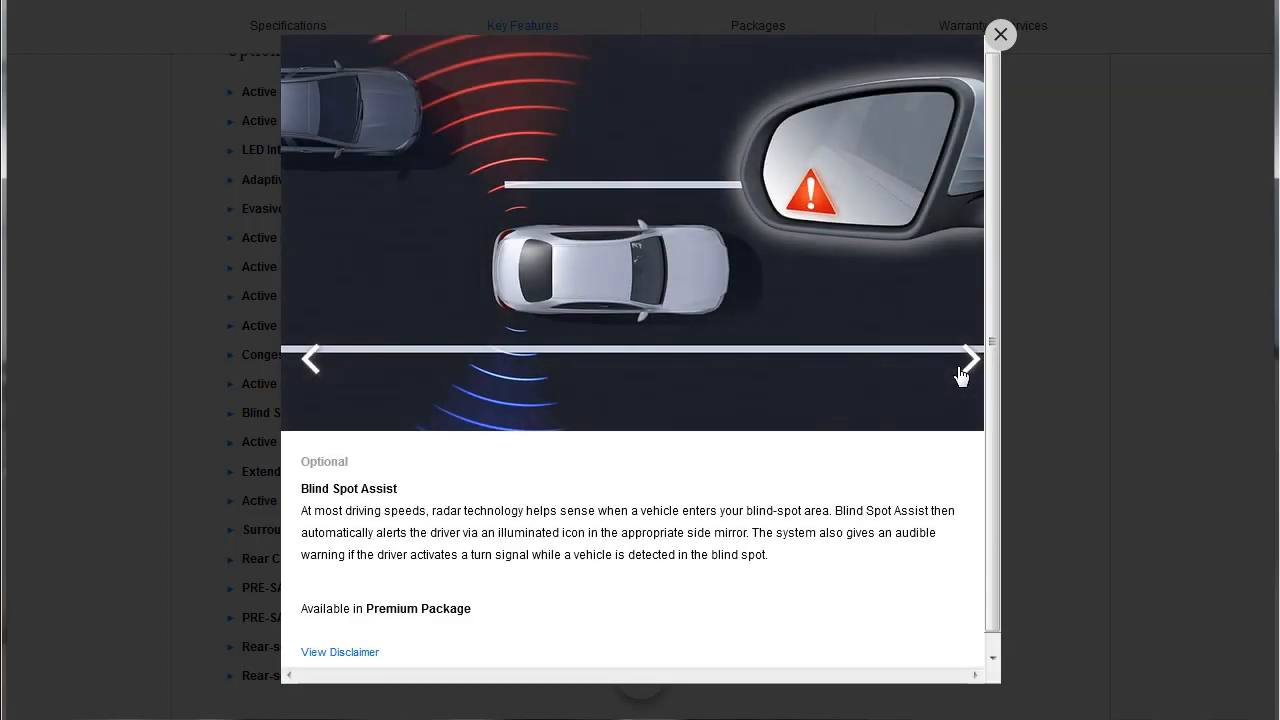
{"action": "left_click", "coordinate": [968, 358]}
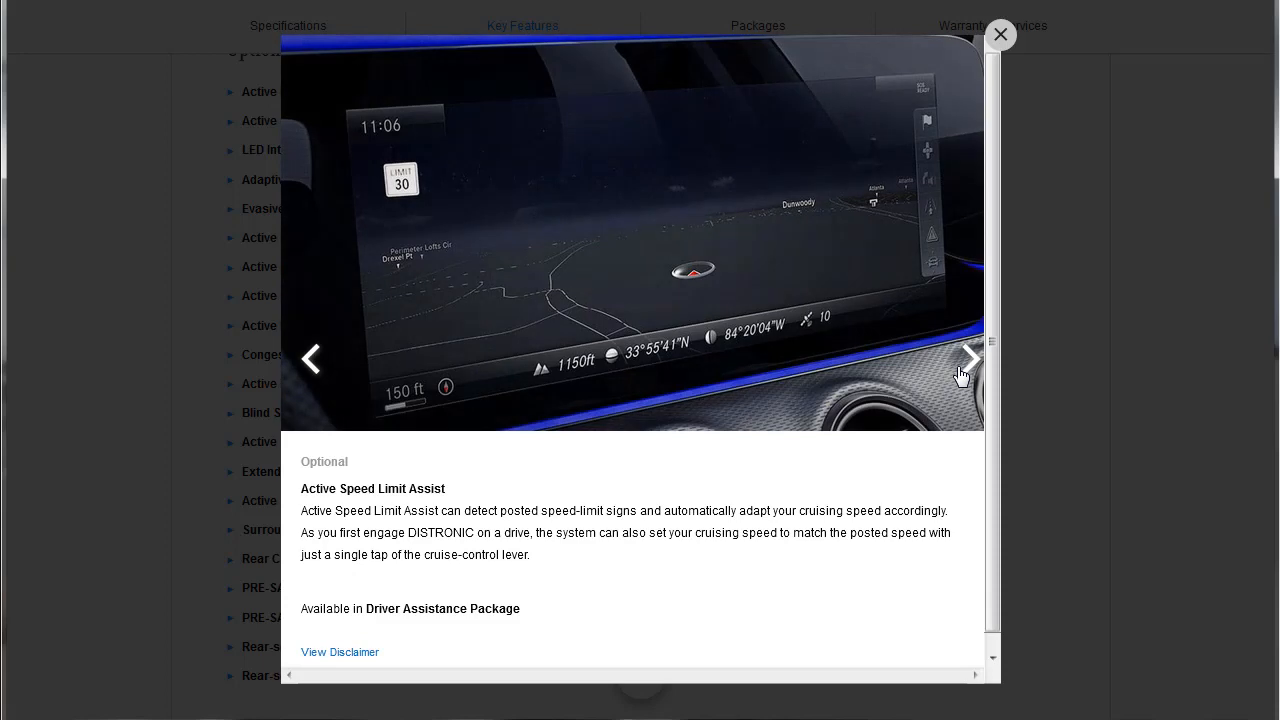
{"action": "left_click", "coordinate": [964, 358]}
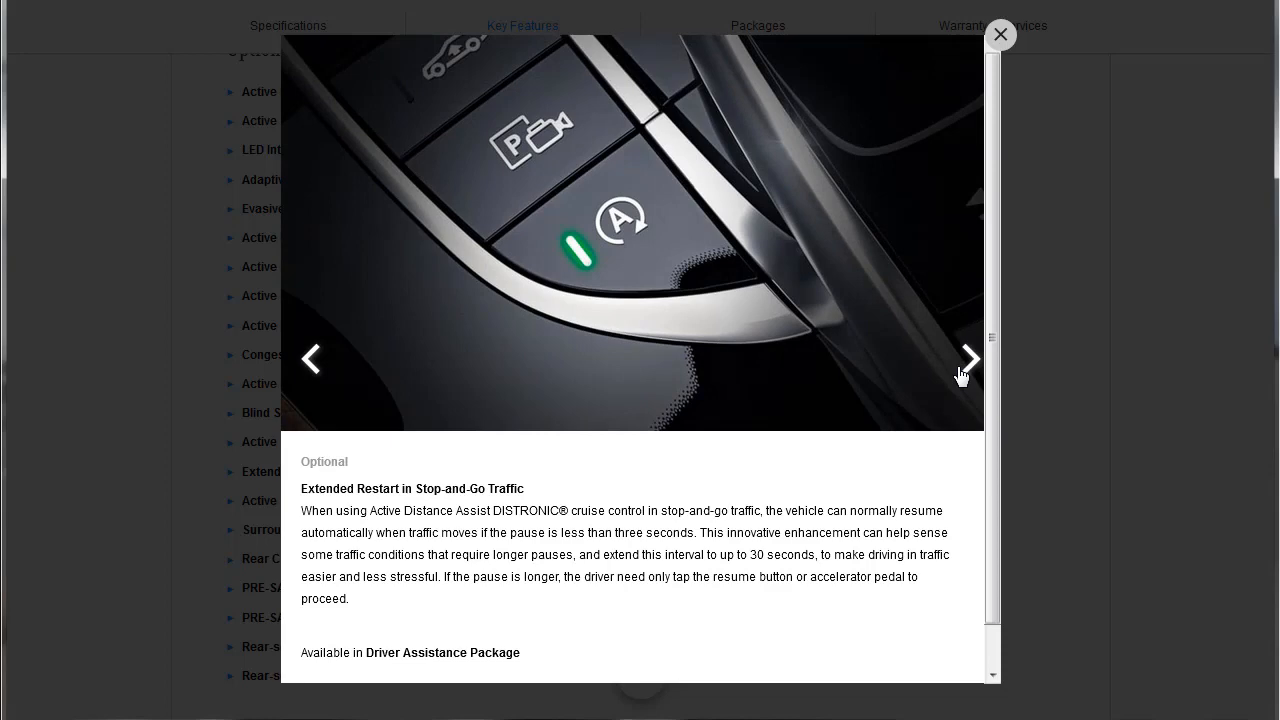
Step: Continue through Active Parking Assist, Surround View and Rear Cross-Traffic Alert to PRE-SAFE Impulse Side
{"action": "left_click", "coordinate": [968, 358]}
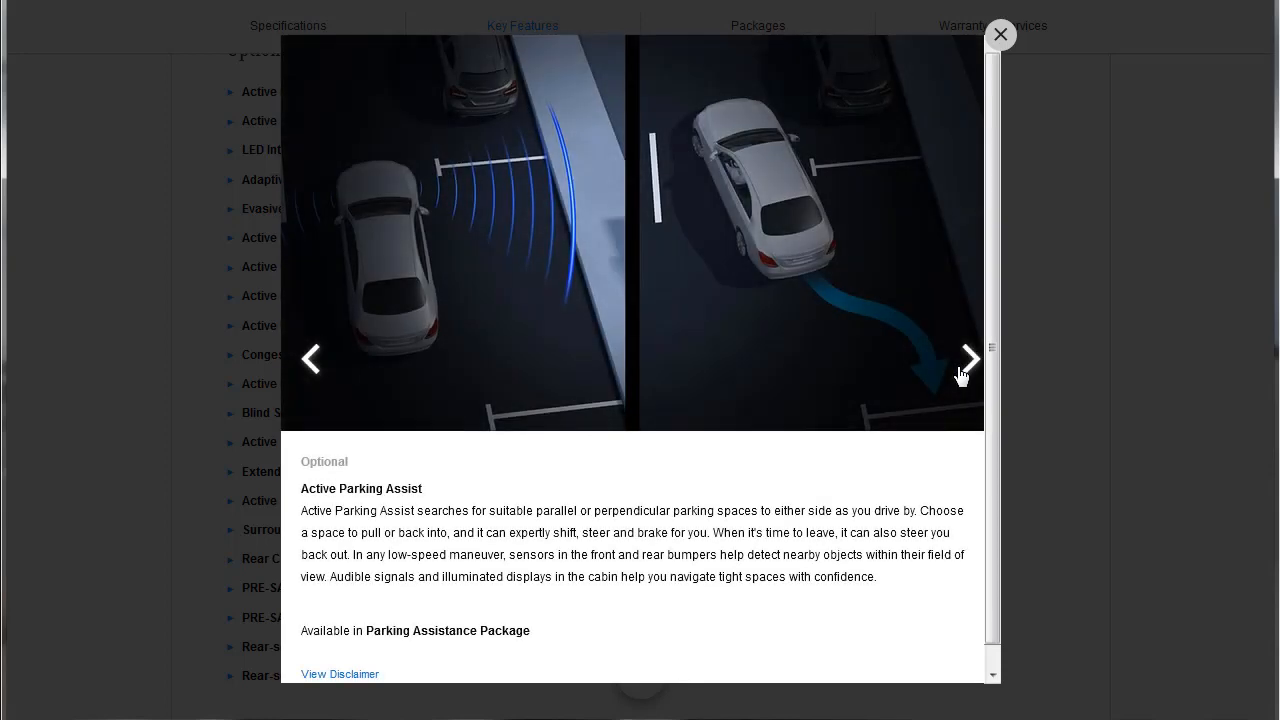
{"action": "left_click", "coordinate": [966, 358]}
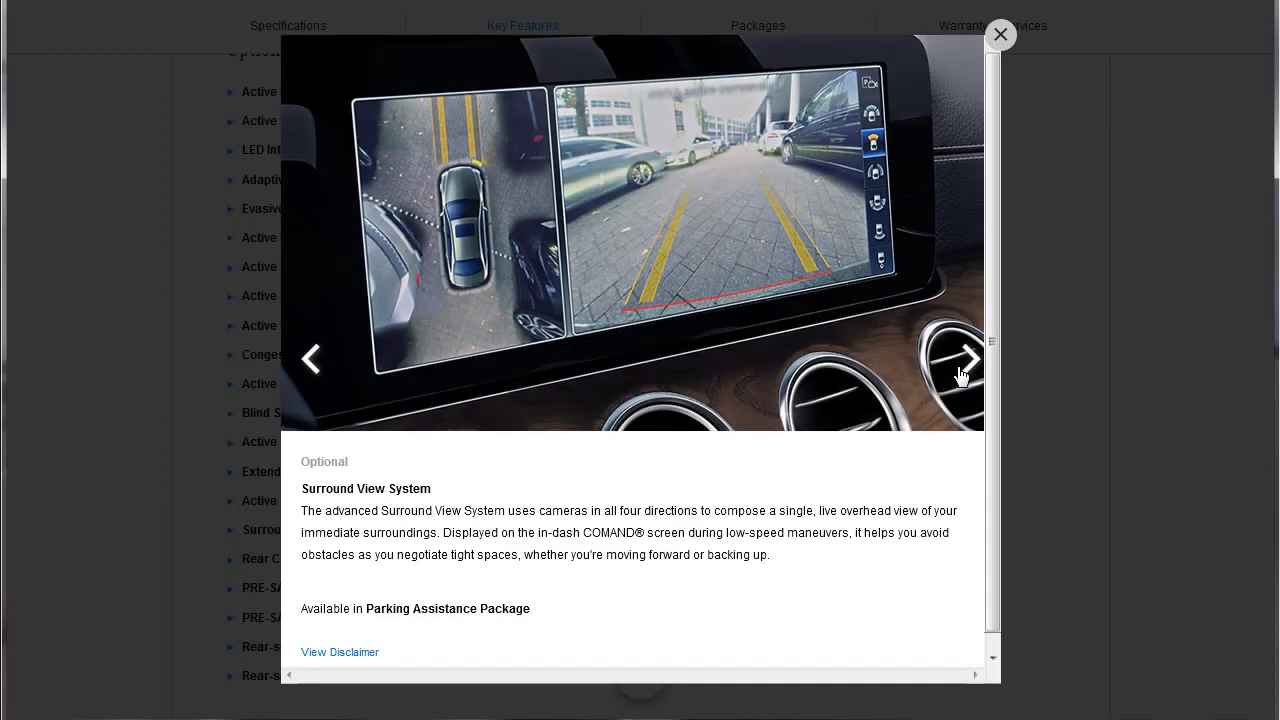
{"action": "left_click", "coordinate": [964, 358]}
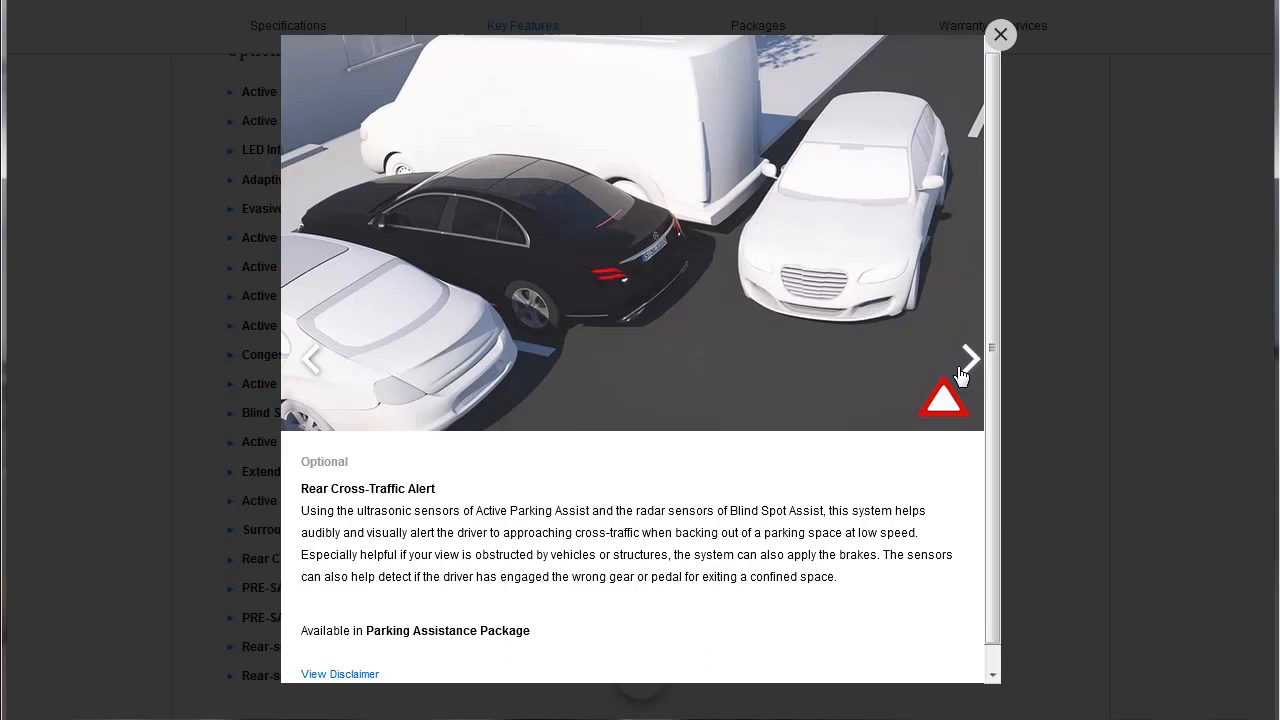
{"action": "mouse_move", "coordinate": [964, 398]}
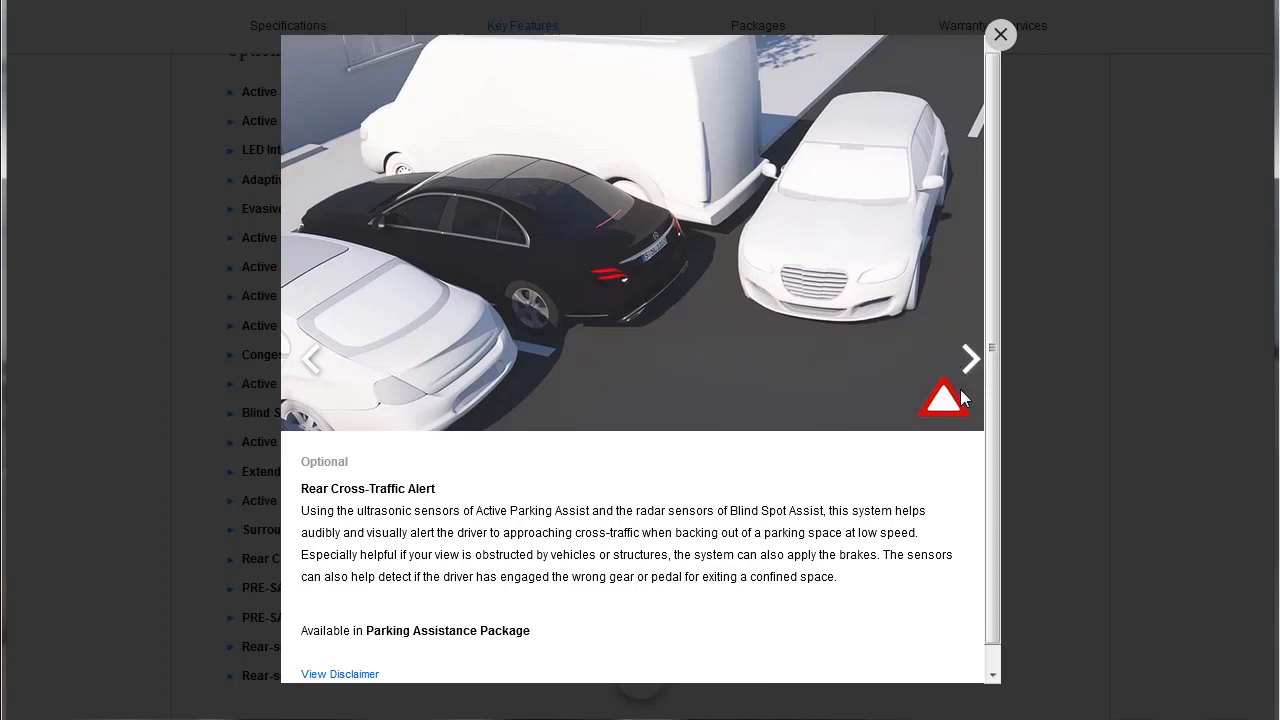
{"action": "mouse_move", "coordinate": [976, 460]}
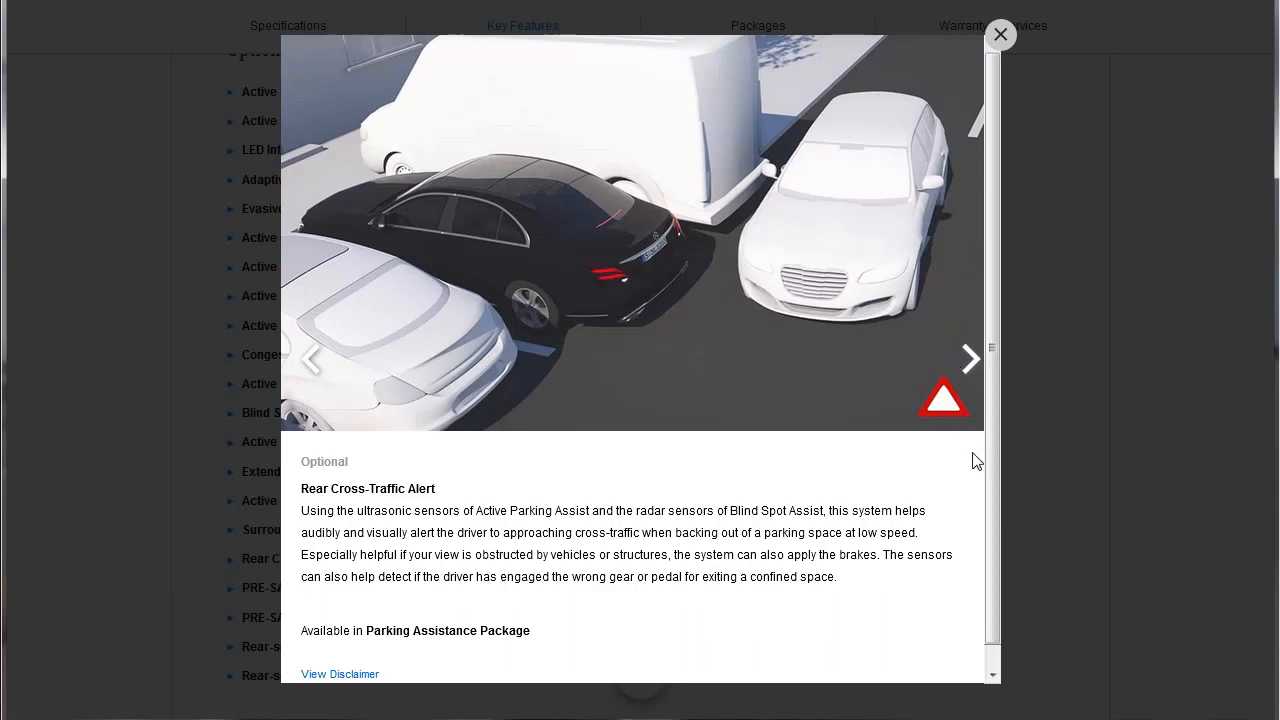
{"action": "left_click", "coordinate": [968, 358]}
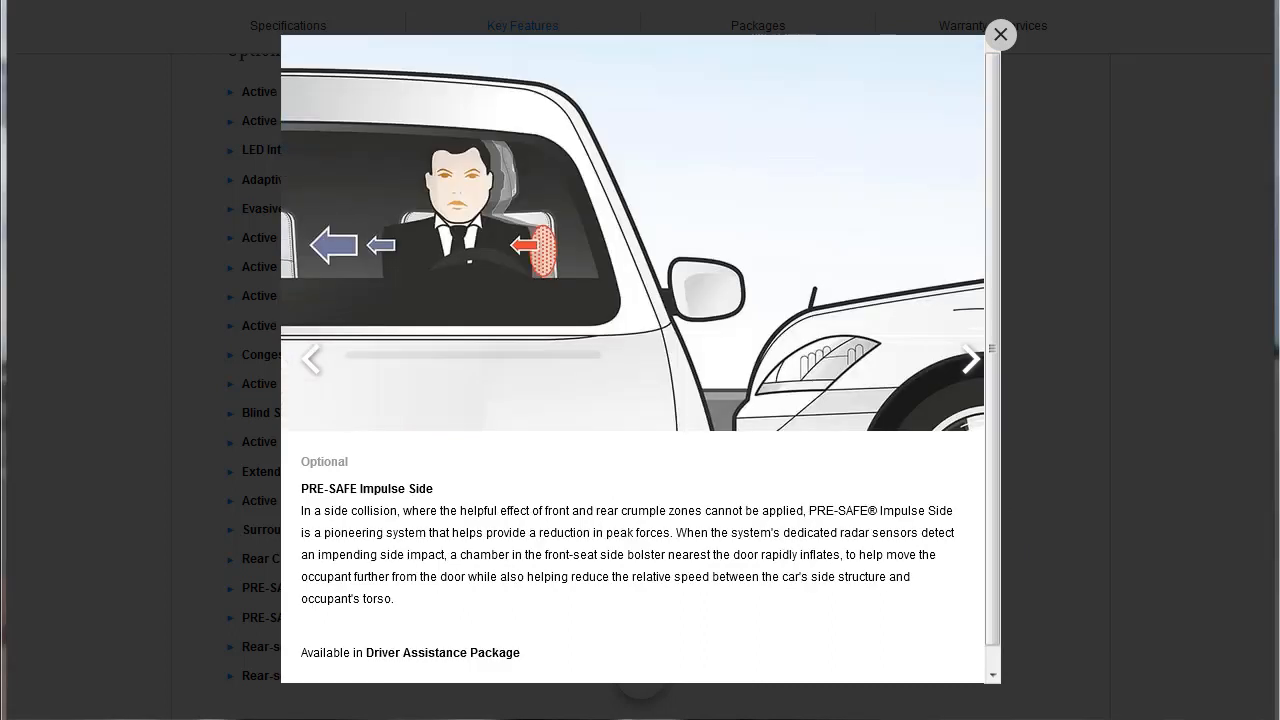
Step: Page through PRE-SAFE PLUS, rear-seat air bags and Beltbags to Car-to-X Communication, then close the gallery
{"action": "left_click", "coordinate": [968, 358]}
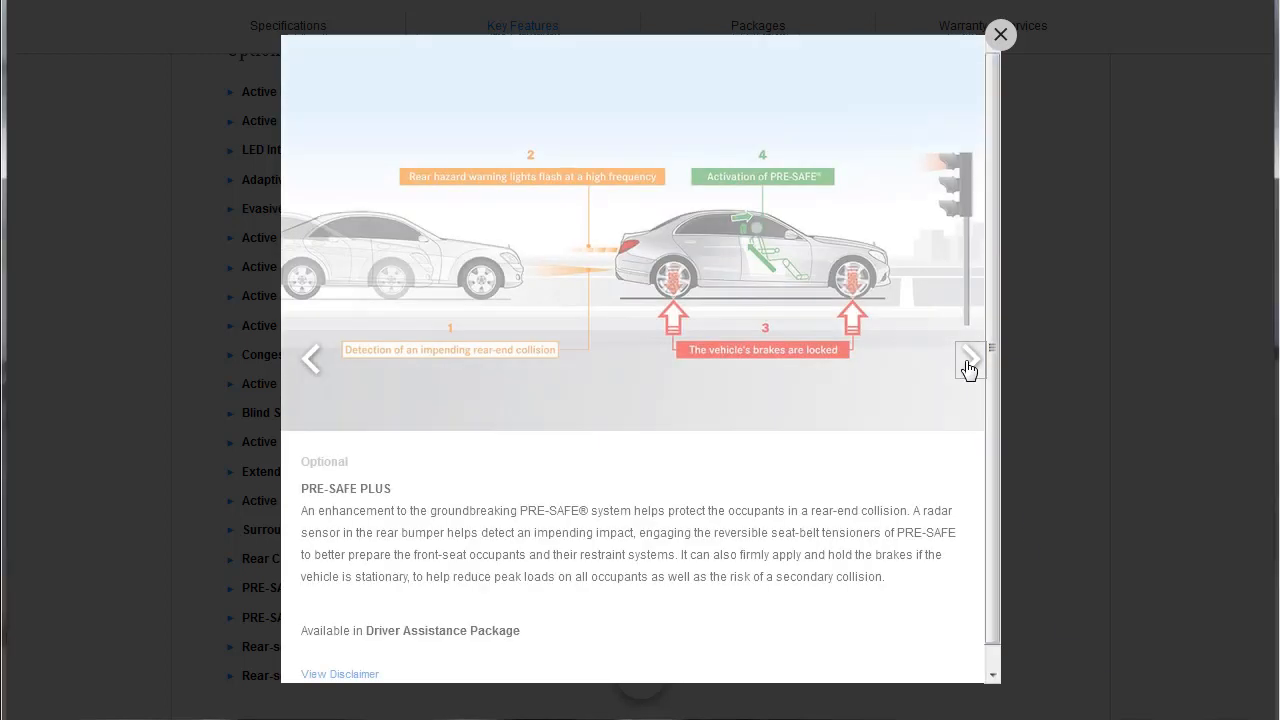
{"action": "left_click", "coordinate": [968, 358]}
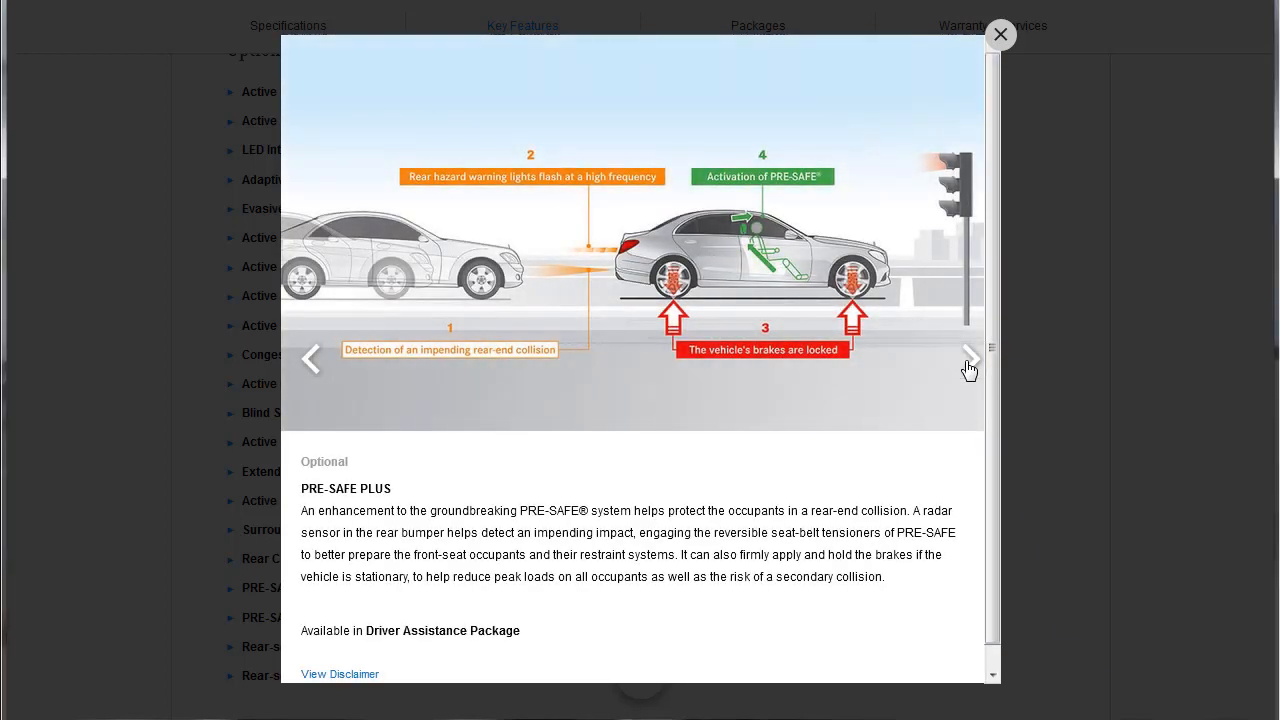
{"action": "left_click", "coordinate": [968, 358]}
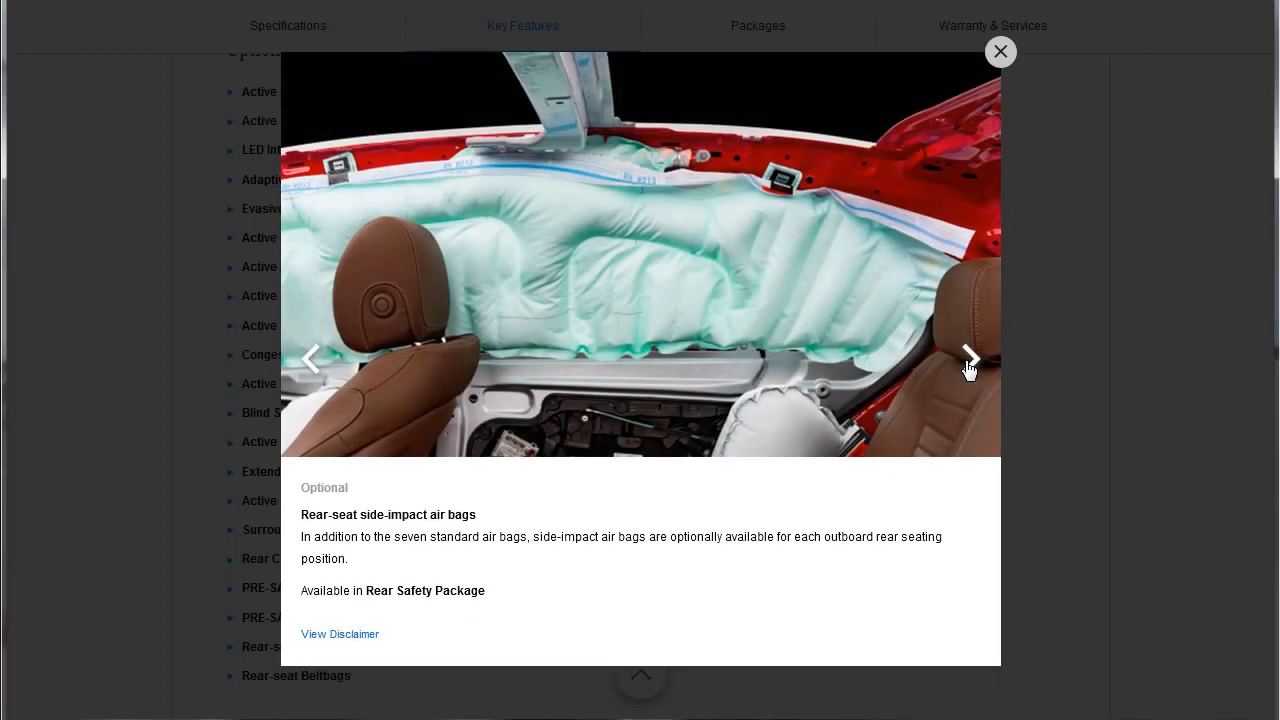
{"action": "left_click", "coordinate": [968, 358]}
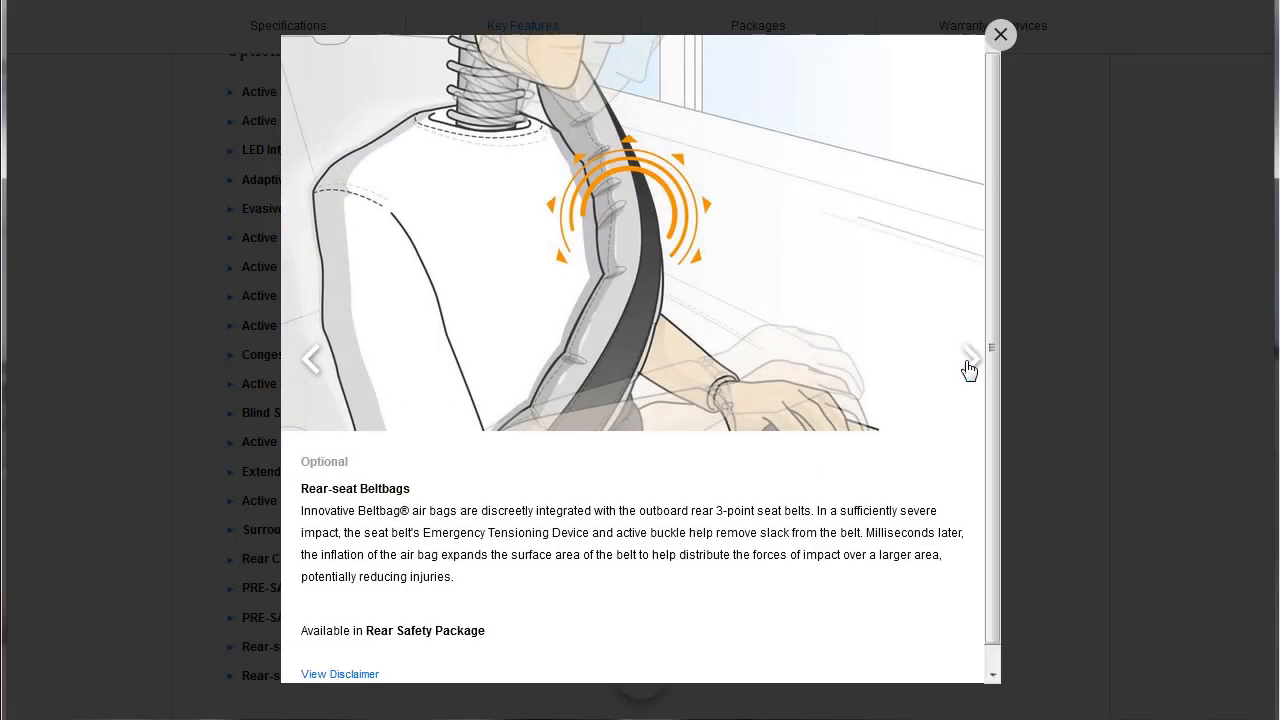
{"action": "left_click", "coordinate": [968, 358]}
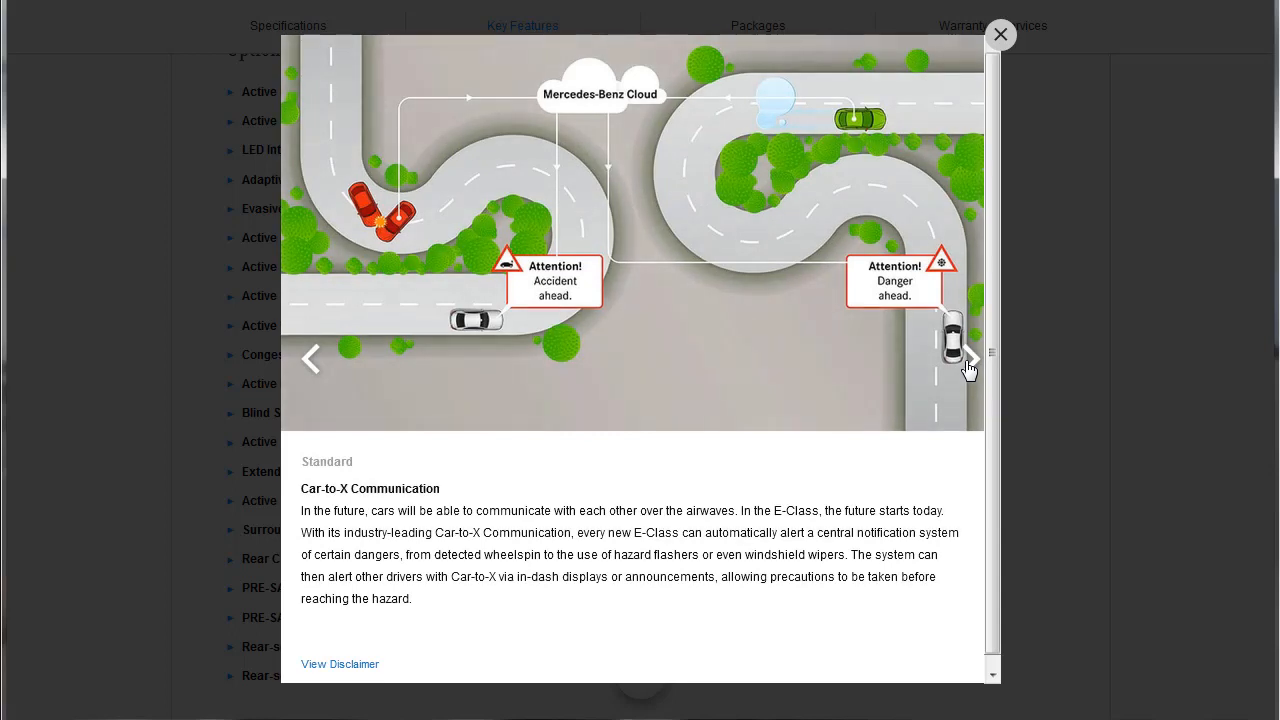
{"action": "mouse_move", "coordinate": [1016, 298]}
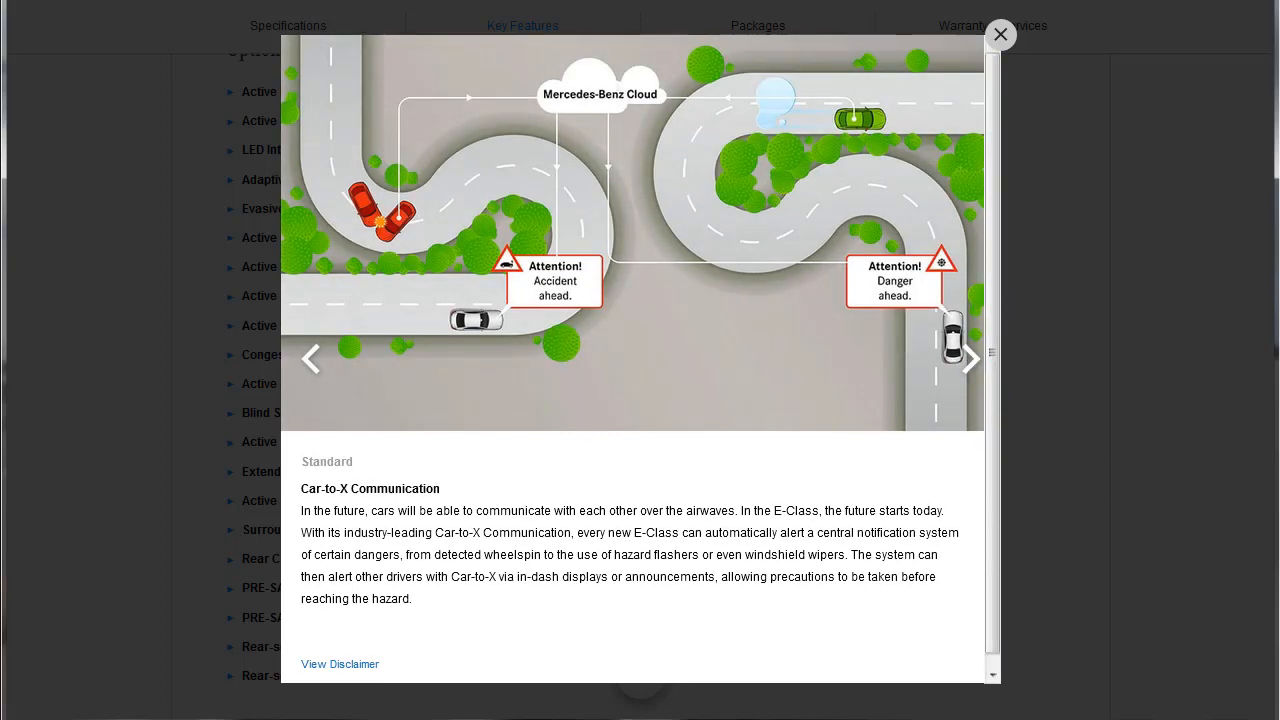
{"action": "left_click", "coordinate": [1000, 34]}
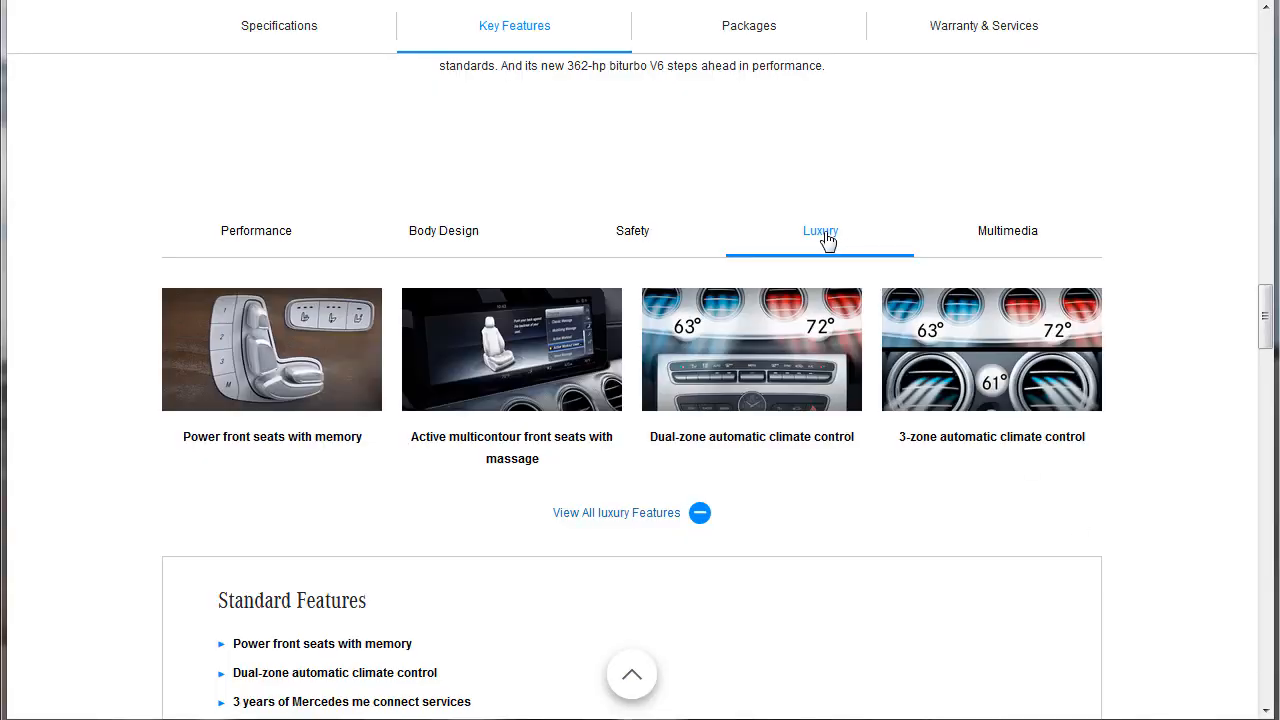
Step: Scroll down through the Luxury standard and optional feature lists
{"action": "scroll", "scroll_direction": "down", "scroll_amount": 3}
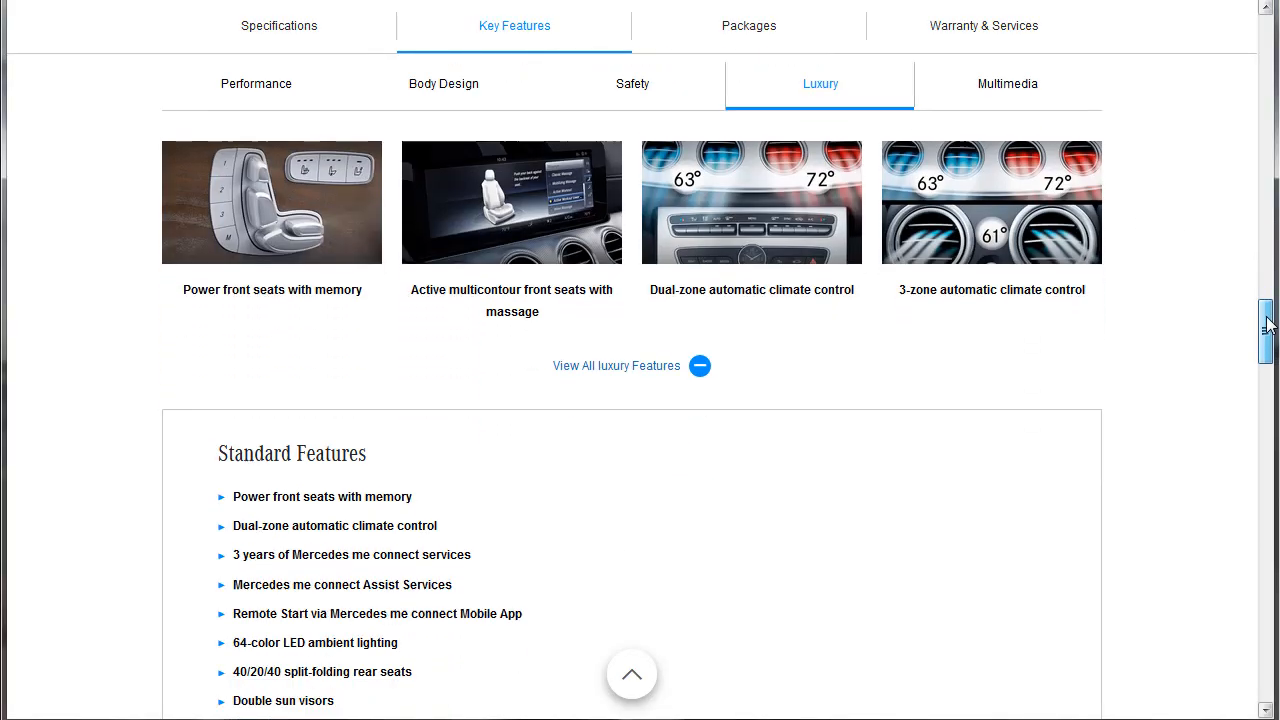
{"action": "scroll", "scroll_direction": "down", "scroll_amount": 3}
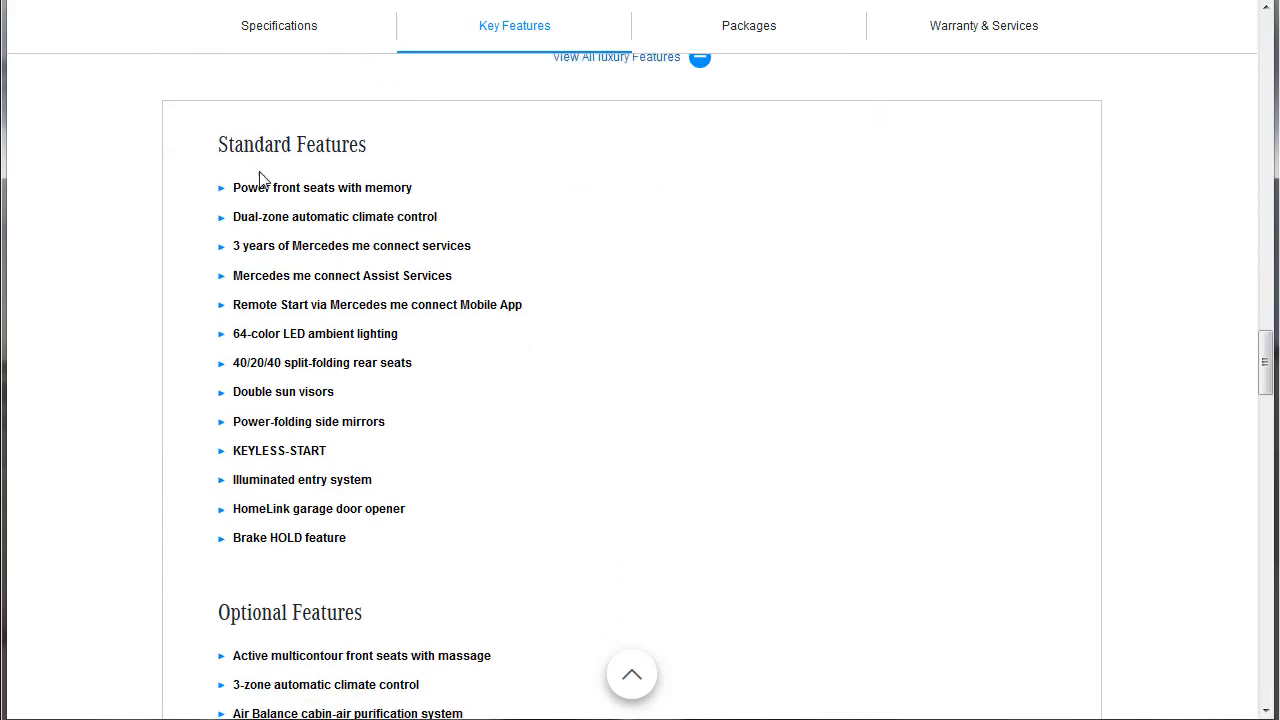
{"action": "mouse_move", "coordinate": [944, 428]}
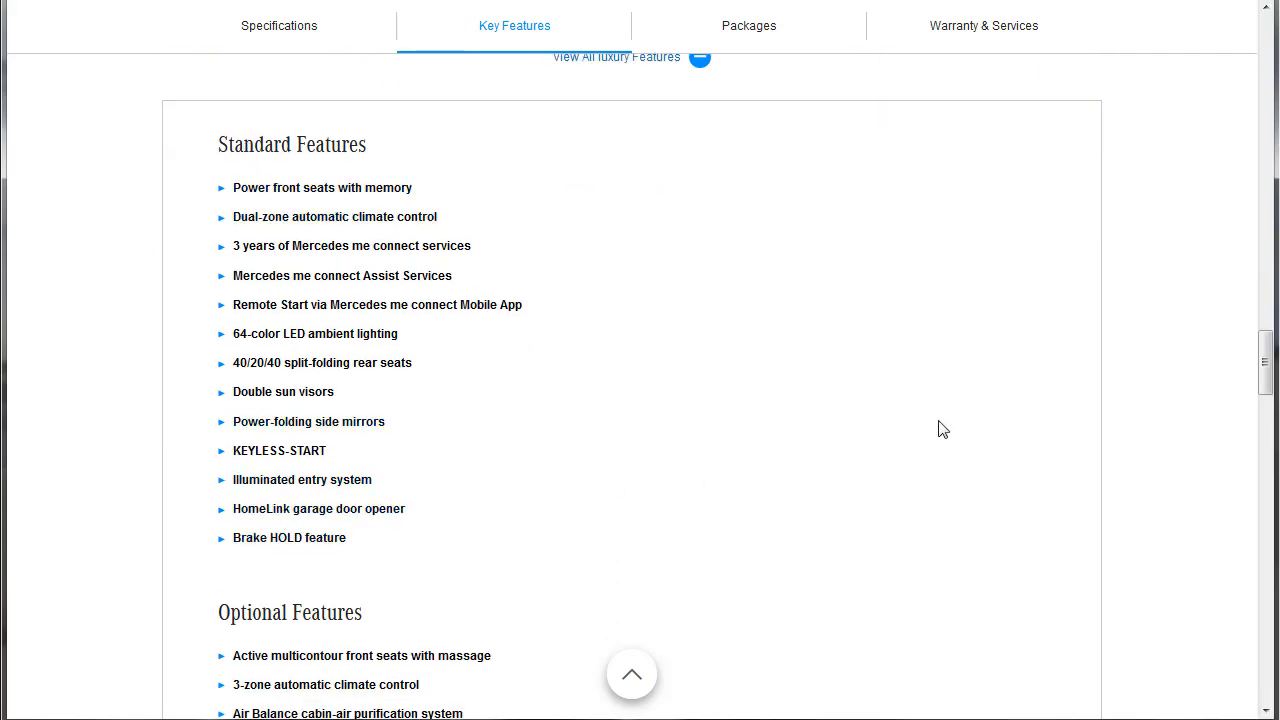
{"action": "scroll", "scroll_direction": "down", "scroll_amount": 3}
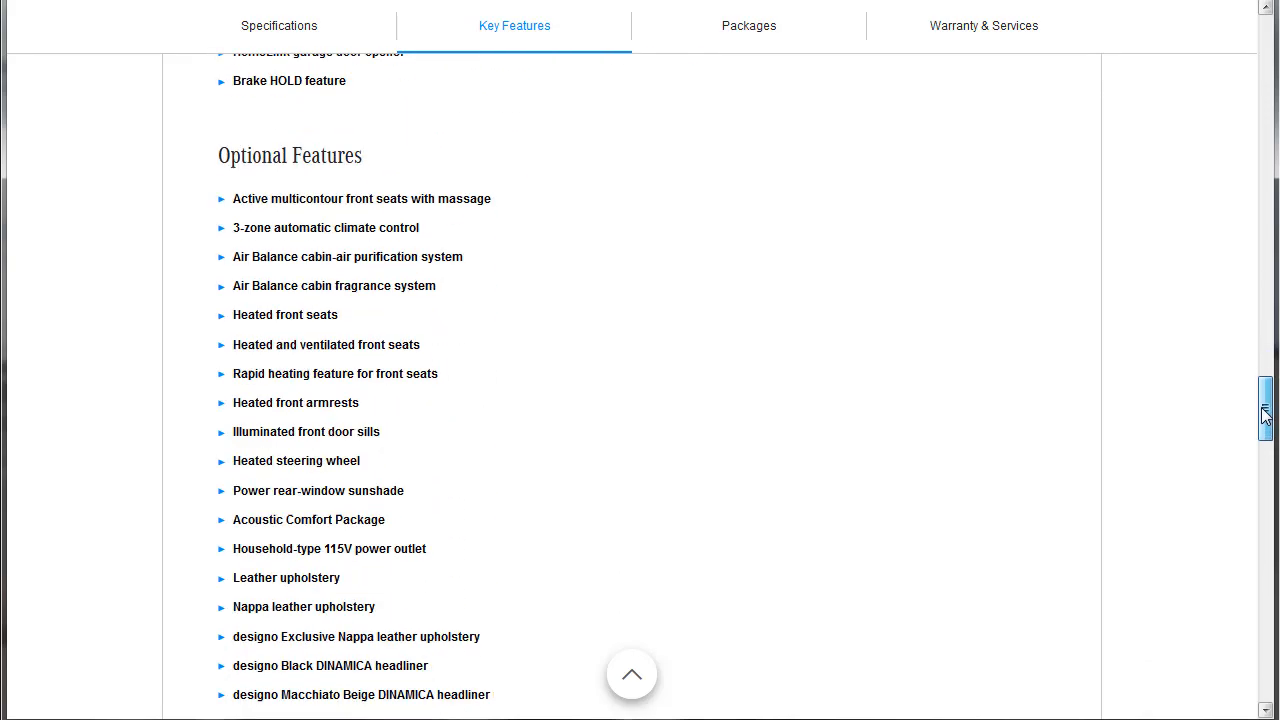
{"action": "scroll", "scroll_direction": "down", "scroll_amount": 3}
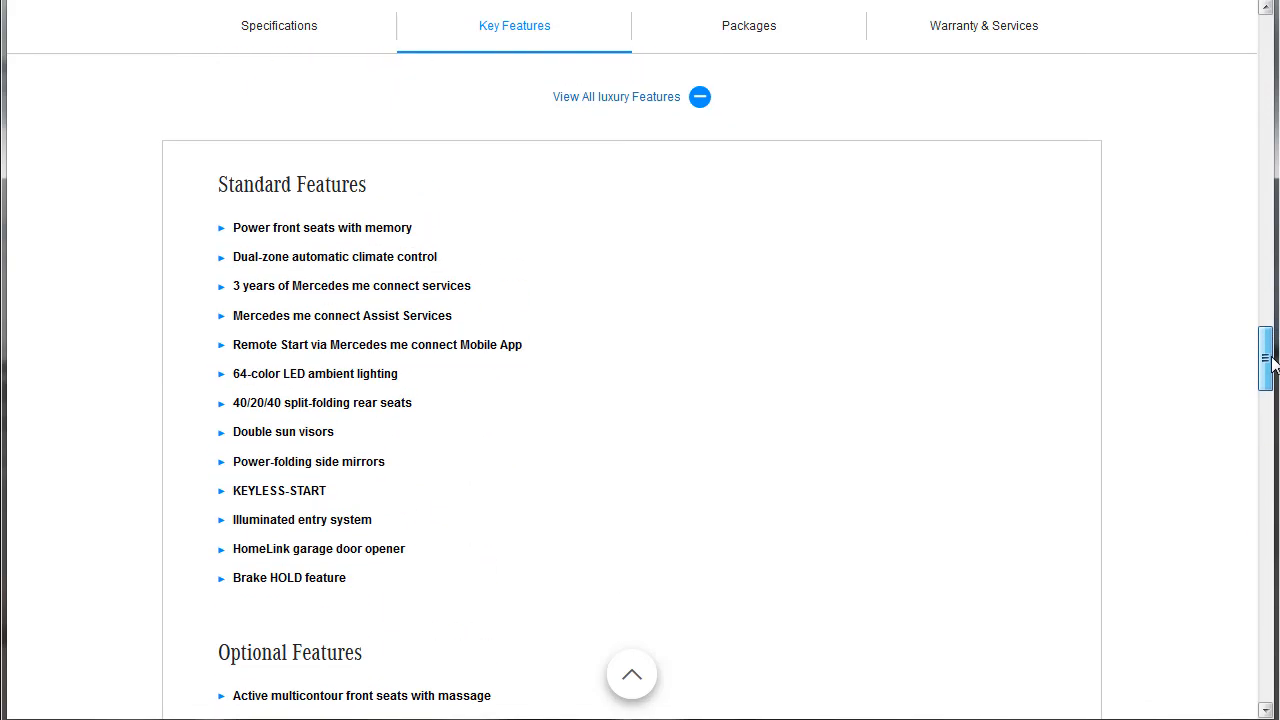
{"action": "scroll", "scroll_direction": "down", "scroll_amount": 3}
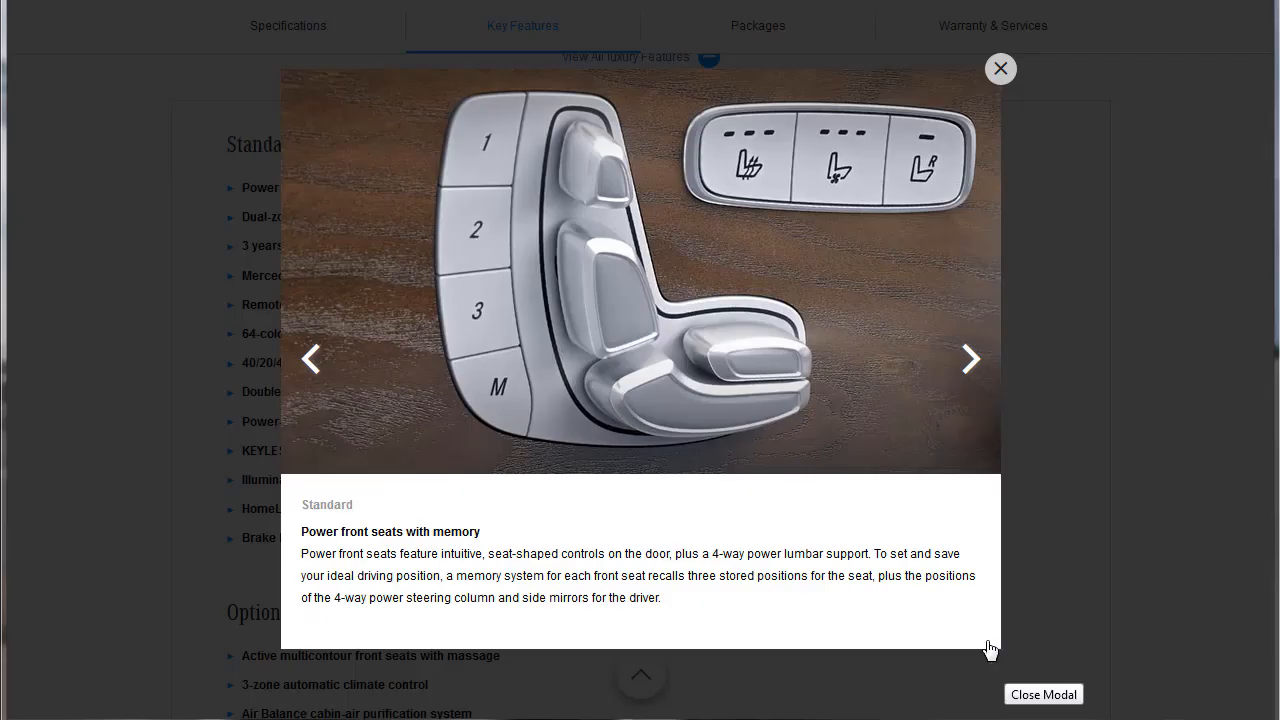
Step: Step through climate control, Mercedes me connect, Remote Start, ambient lighting and split-folding rear seats slides
{"action": "left_click", "coordinate": [968, 358]}
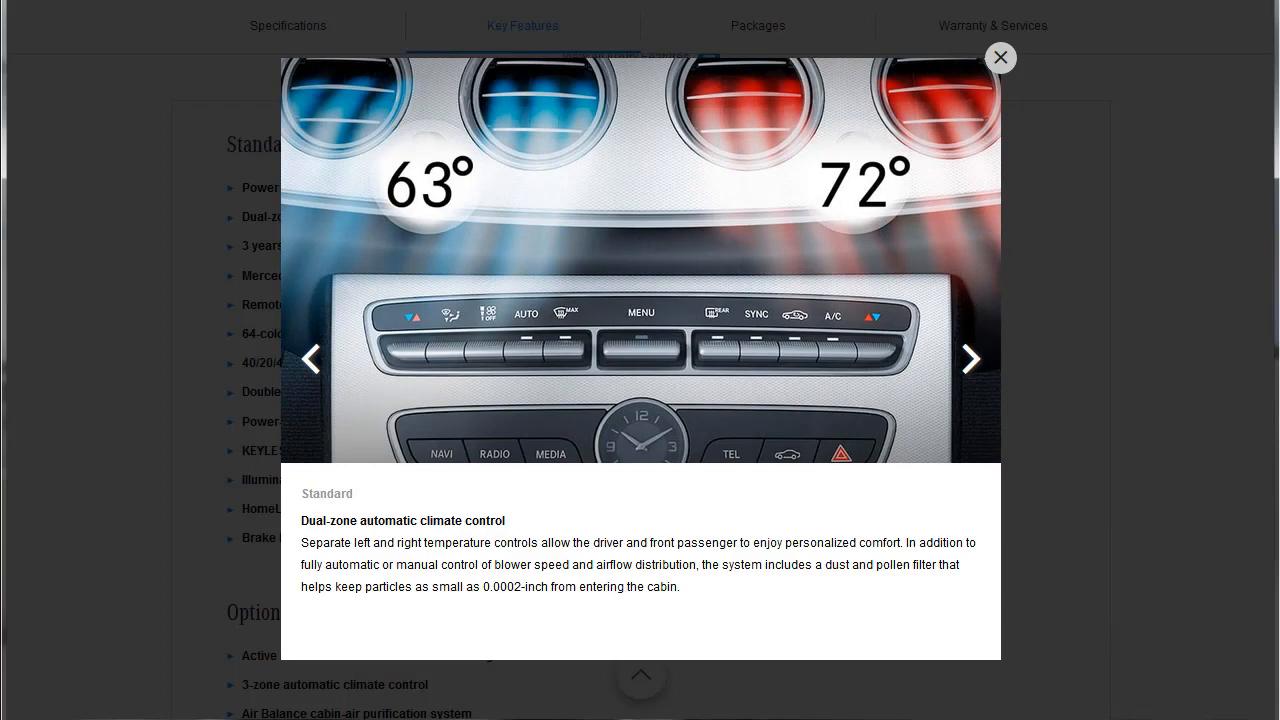
{"action": "mouse_move", "coordinate": [1016, 436]}
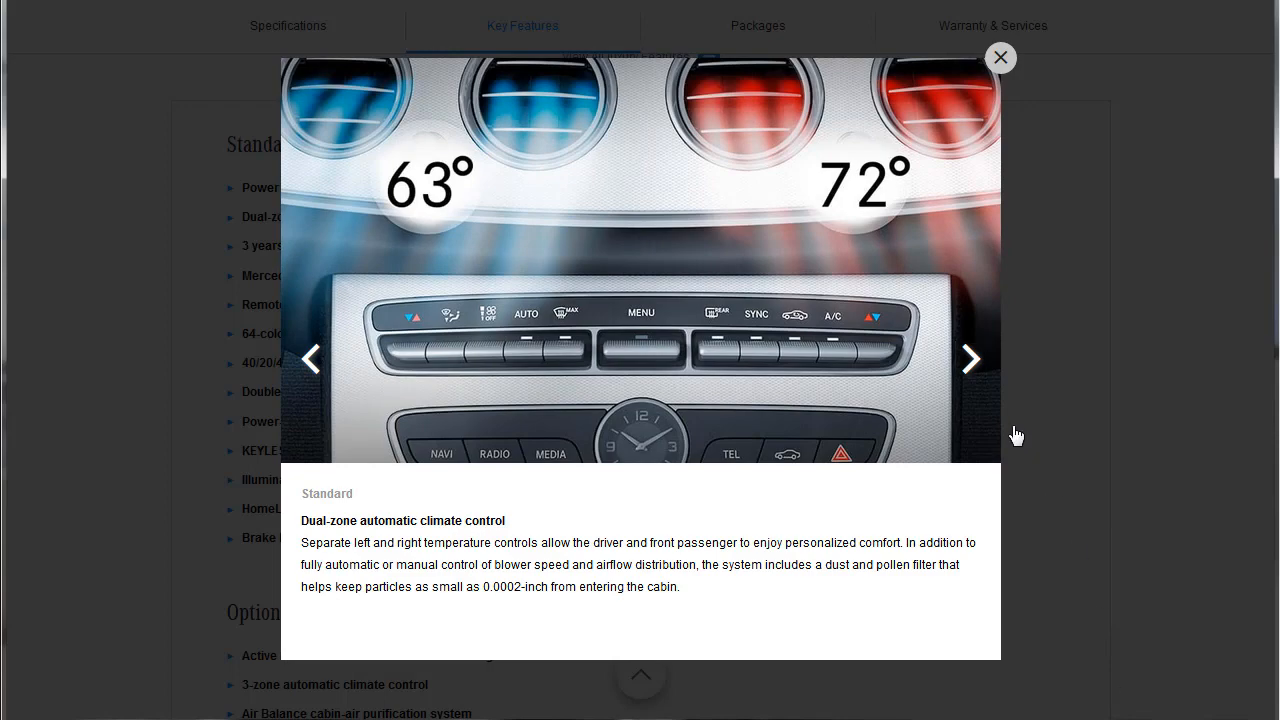
{"action": "left_click", "coordinate": [968, 358]}
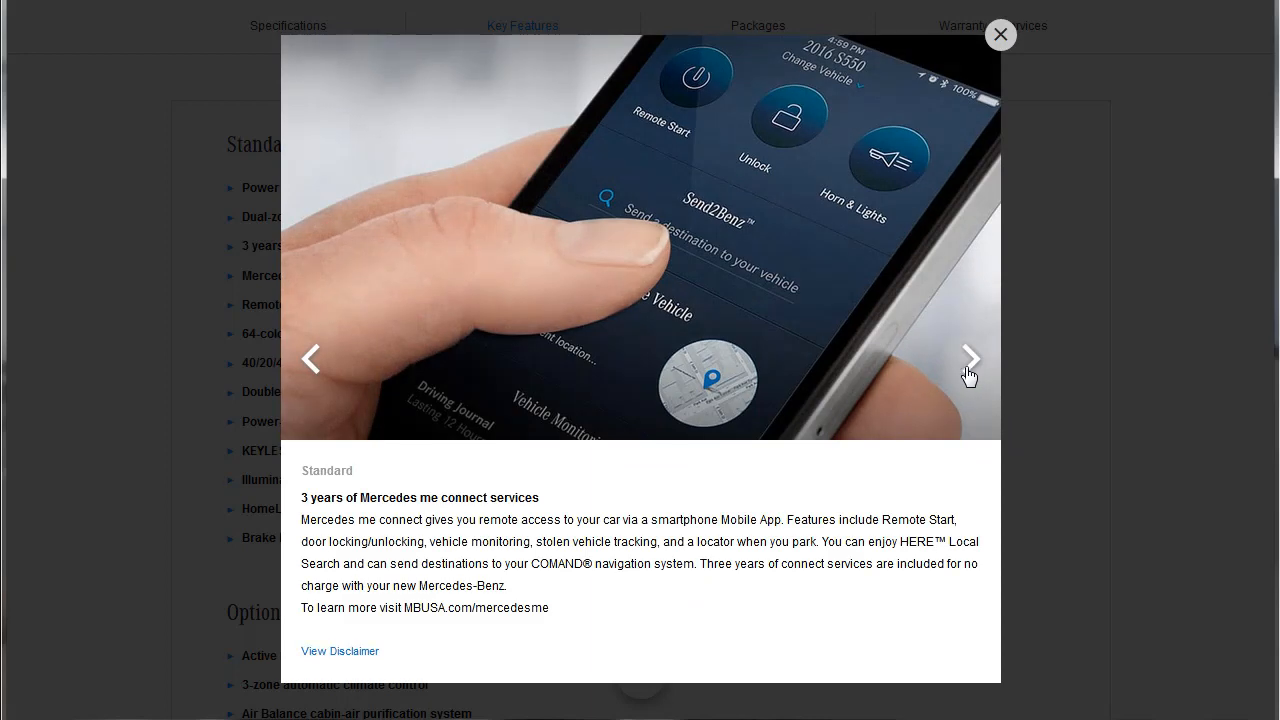
{"action": "left_click", "coordinate": [968, 358]}
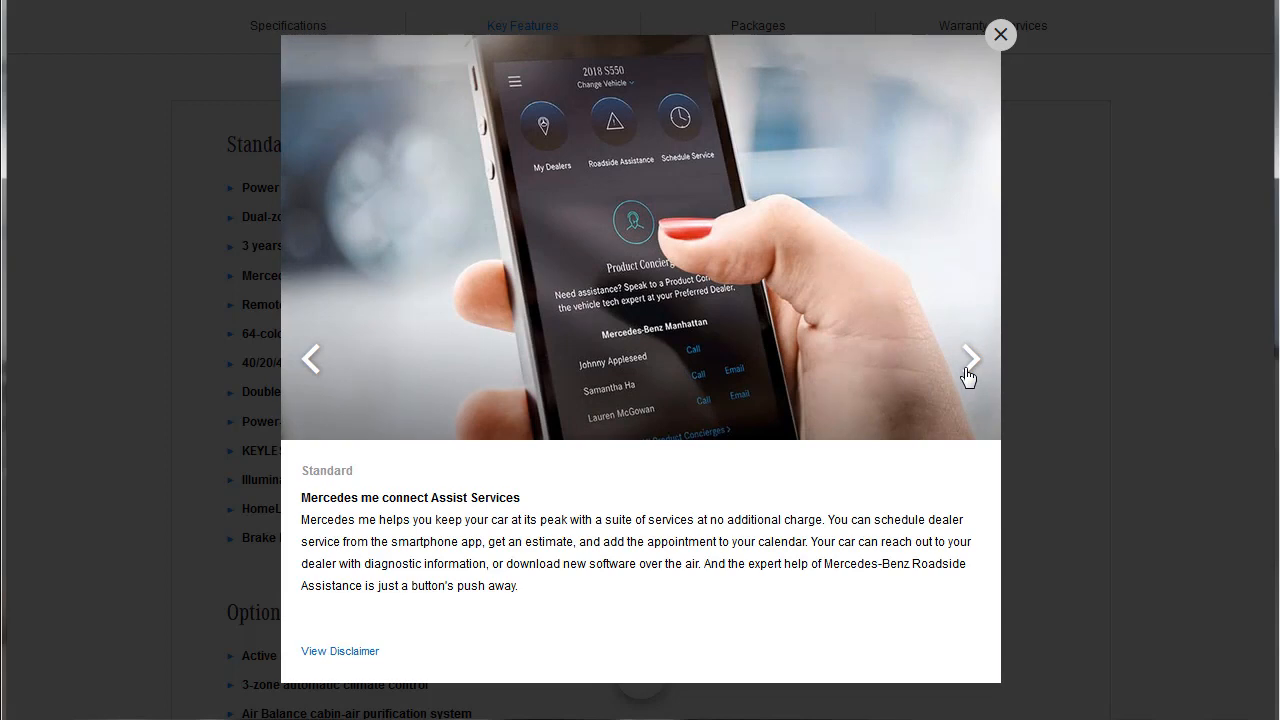
{"action": "left_click", "coordinate": [968, 358]}
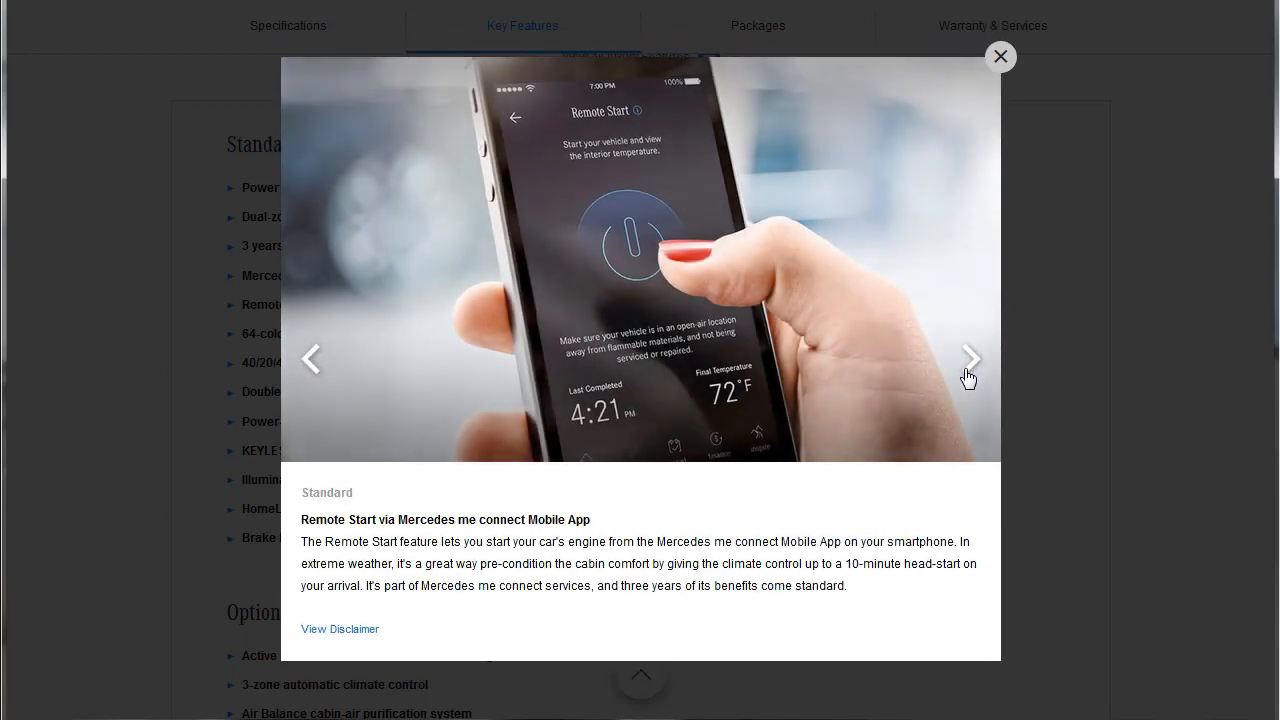
{"action": "left_click", "coordinate": [970, 358]}
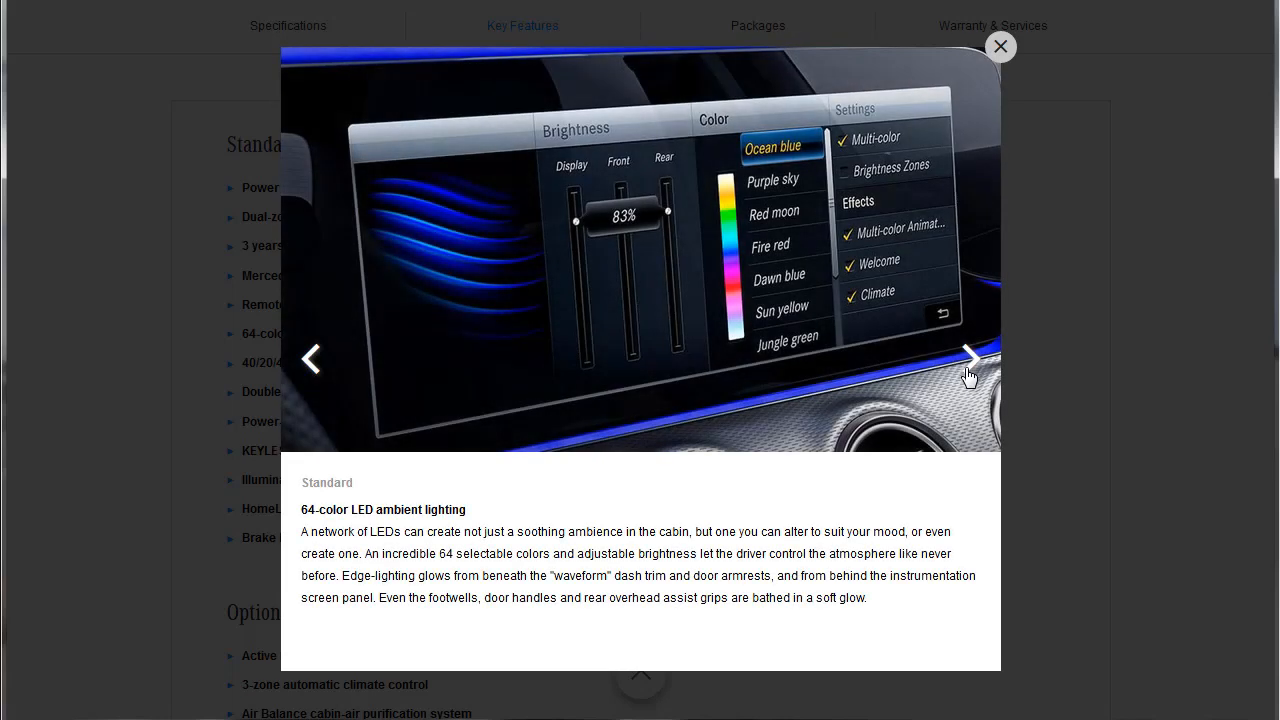
{"action": "left_click", "coordinate": [968, 358]}
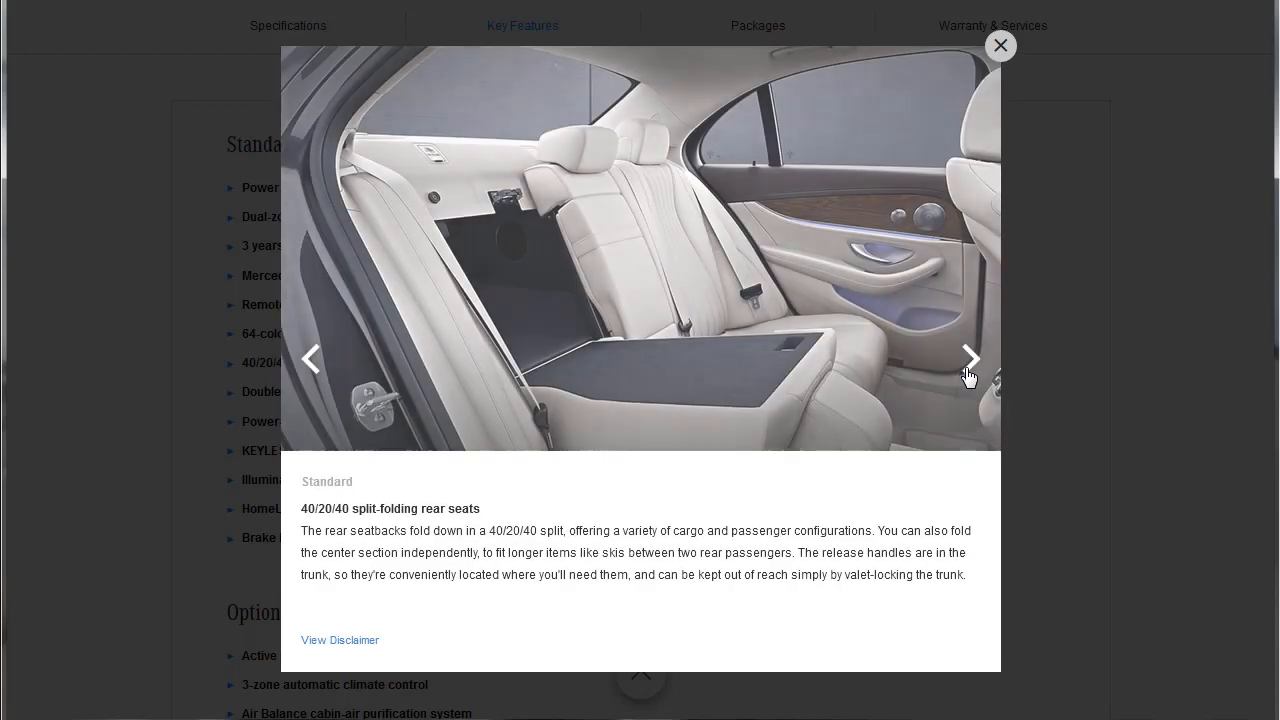
{"action": "left_click", "coordinate": [968, 358]}
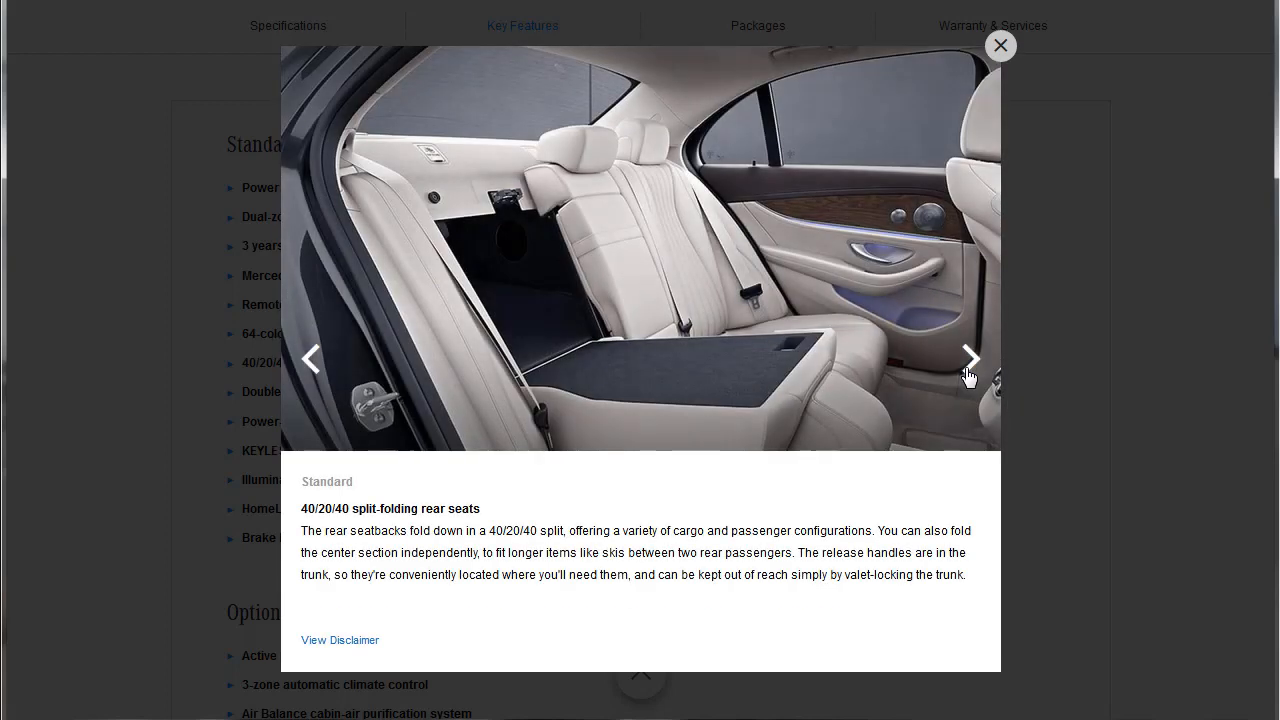
Step: Continue through sun visors, folding mirrors, KEYLESS-START, illuminated entry and HomeLink to Brake HOLD
{"action": "left_click", "coordinate": [968, 358]}
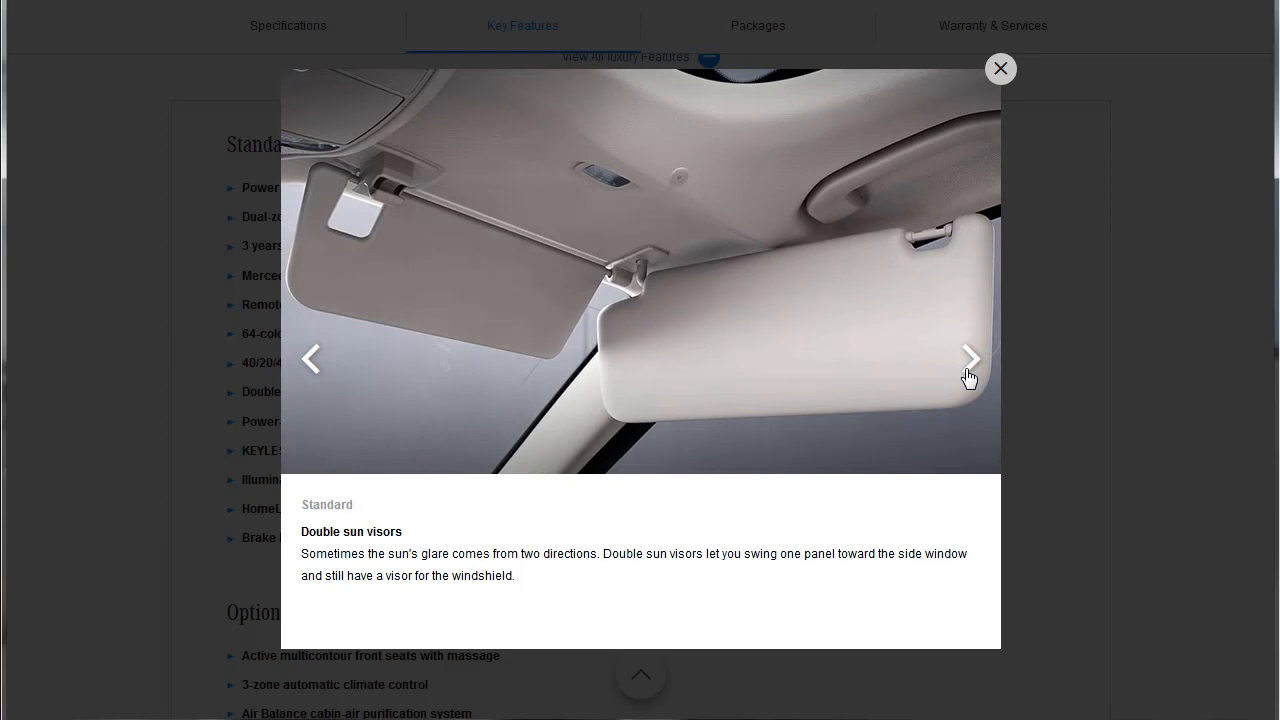
{"action": "mouse_move", "coordinate": [432, 284]}
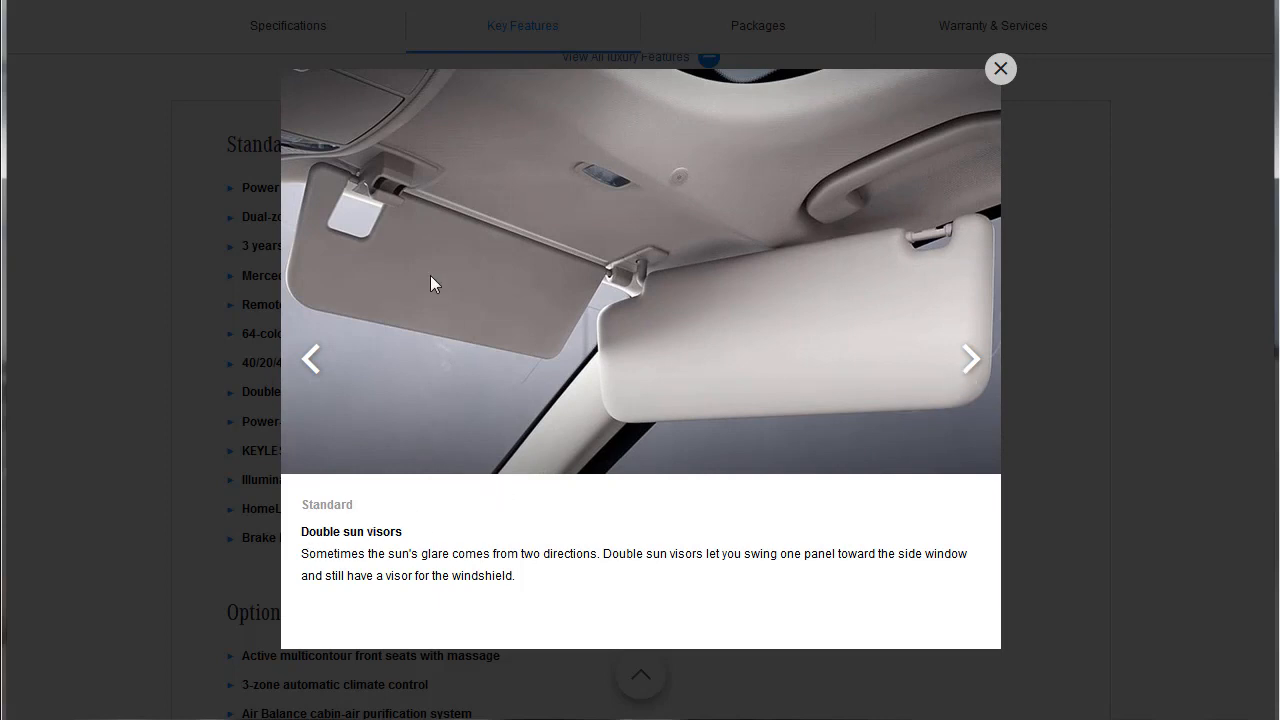
{"action": "mouse_move", "coordinate": [926, 346]}
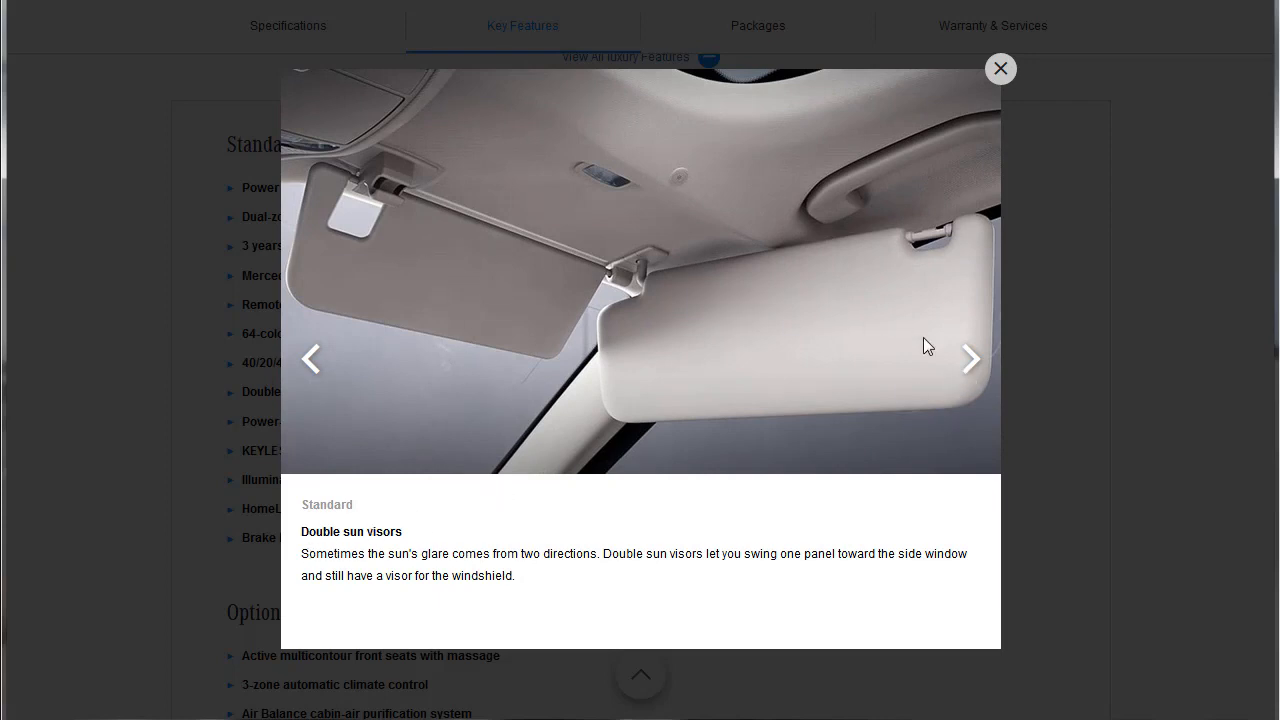
{"action": "left_click", "coordinate": [968, 358]}
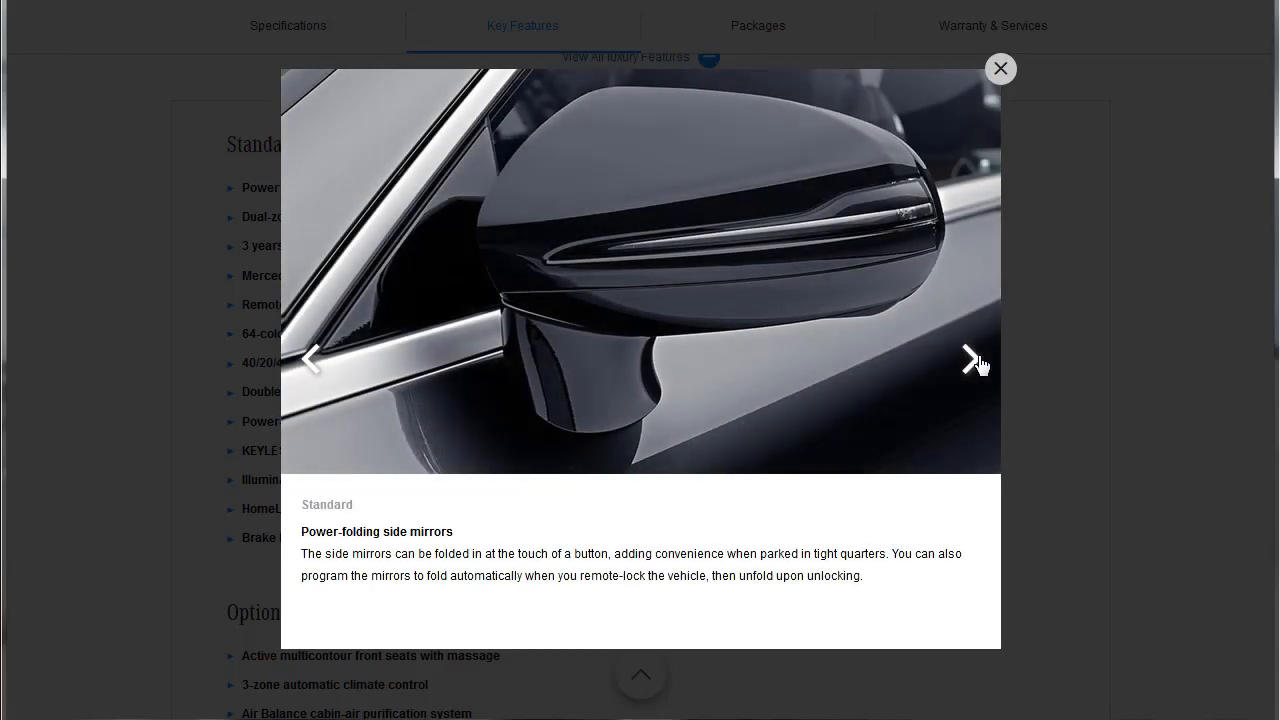
{"action": "mouse_move", "coordinate": [976, 364]}
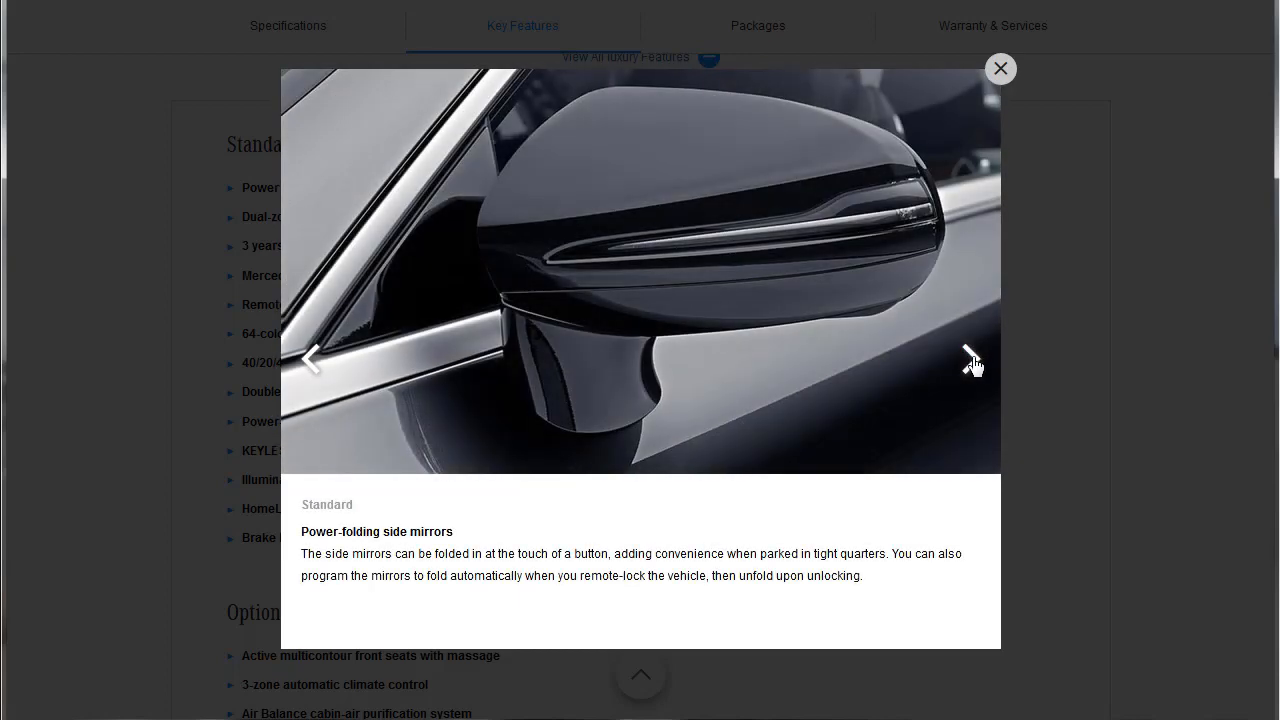
{"action": "left_click", "coordinate": [972, 358]}
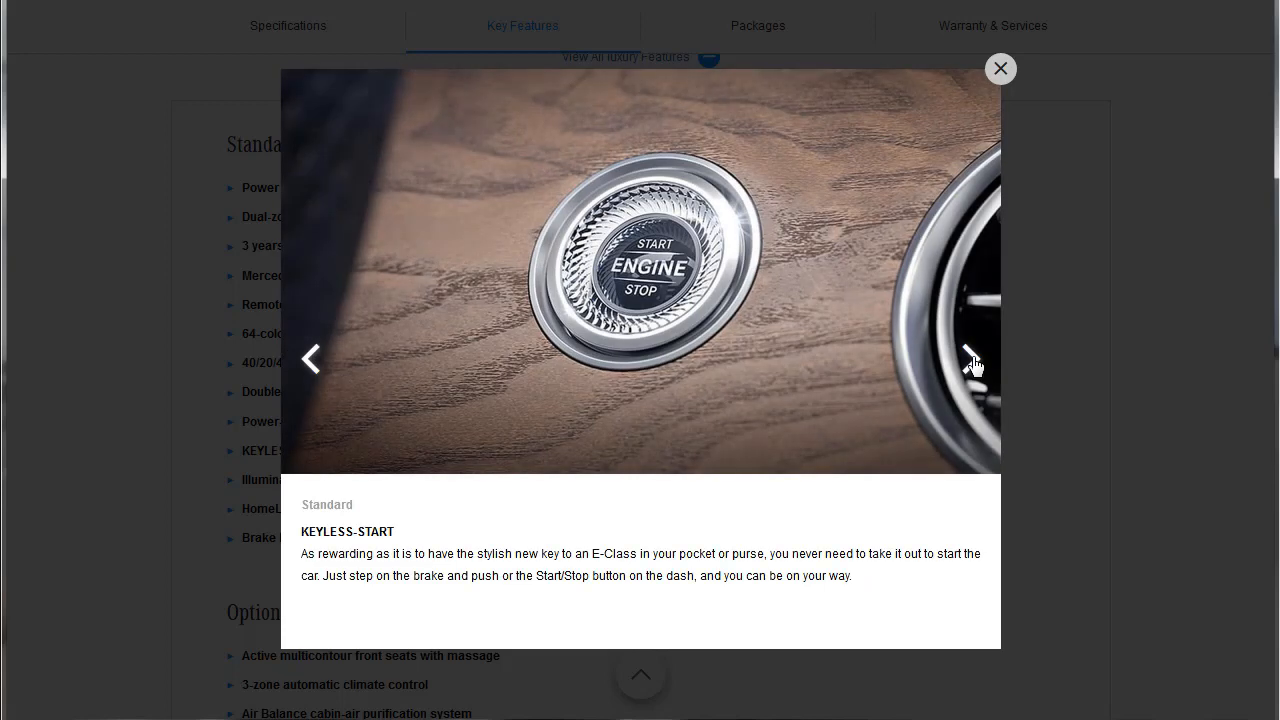
{"action": "left_click", "coordinate": [970, 358]}
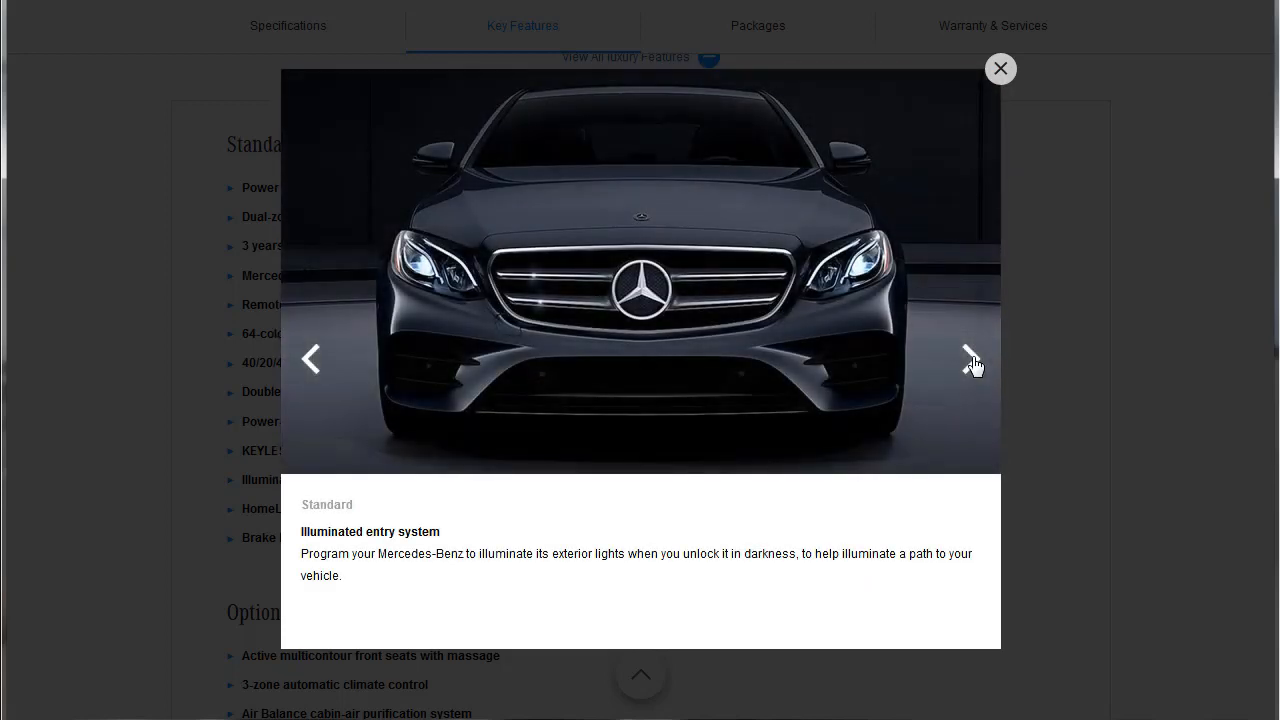
{"action": "left_click", "coordinate": [968, 358]}
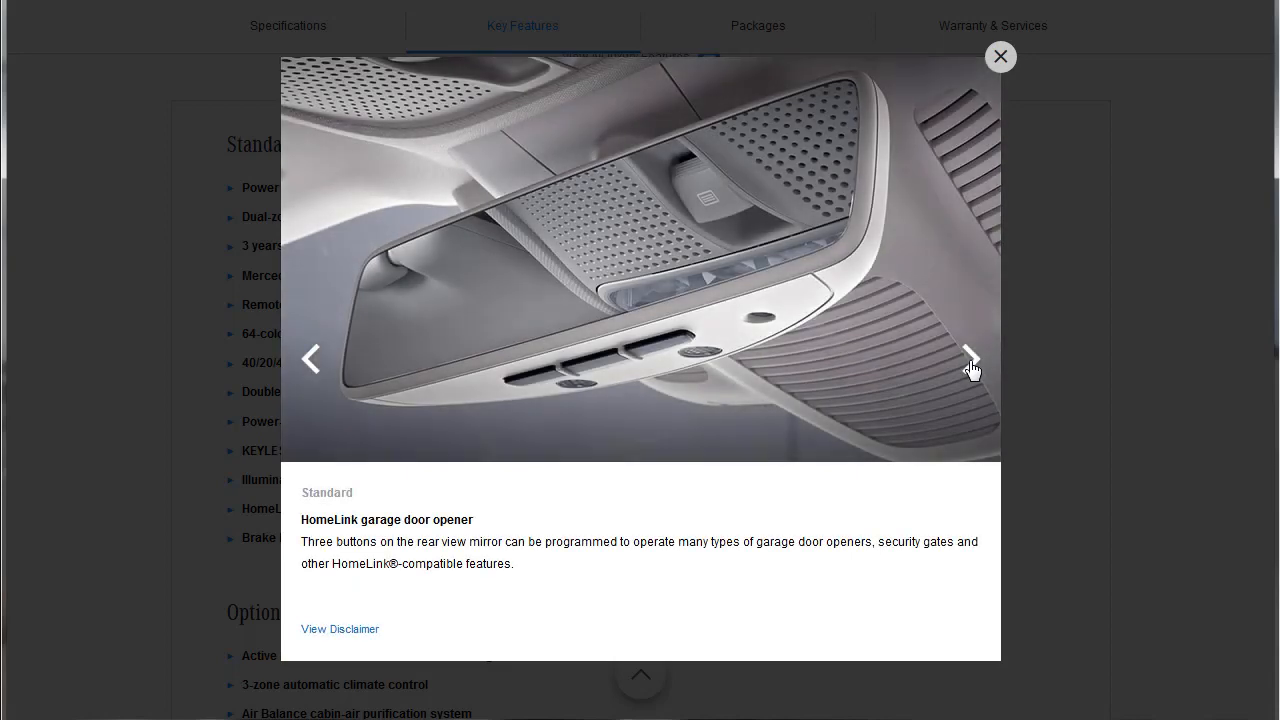
{"action": "left_click", "coordinate": [972, 358]}
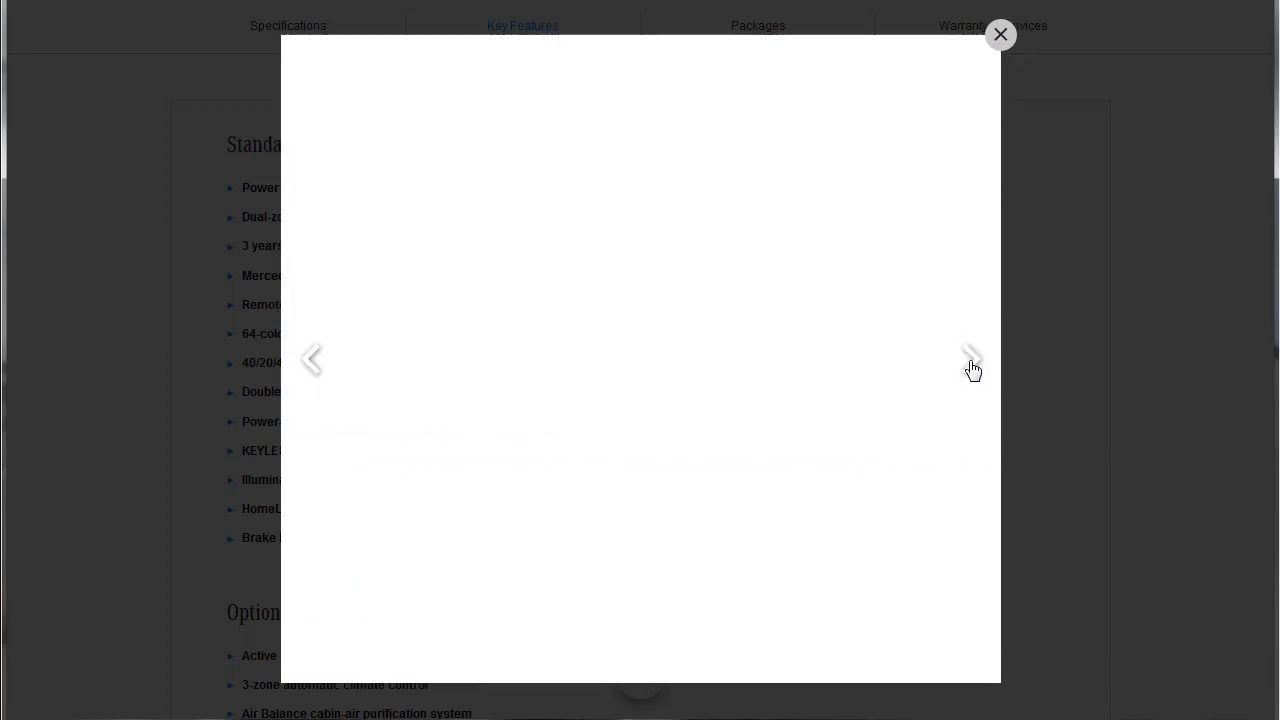
{"action": "left_click", "coordinate": [970, 358]}
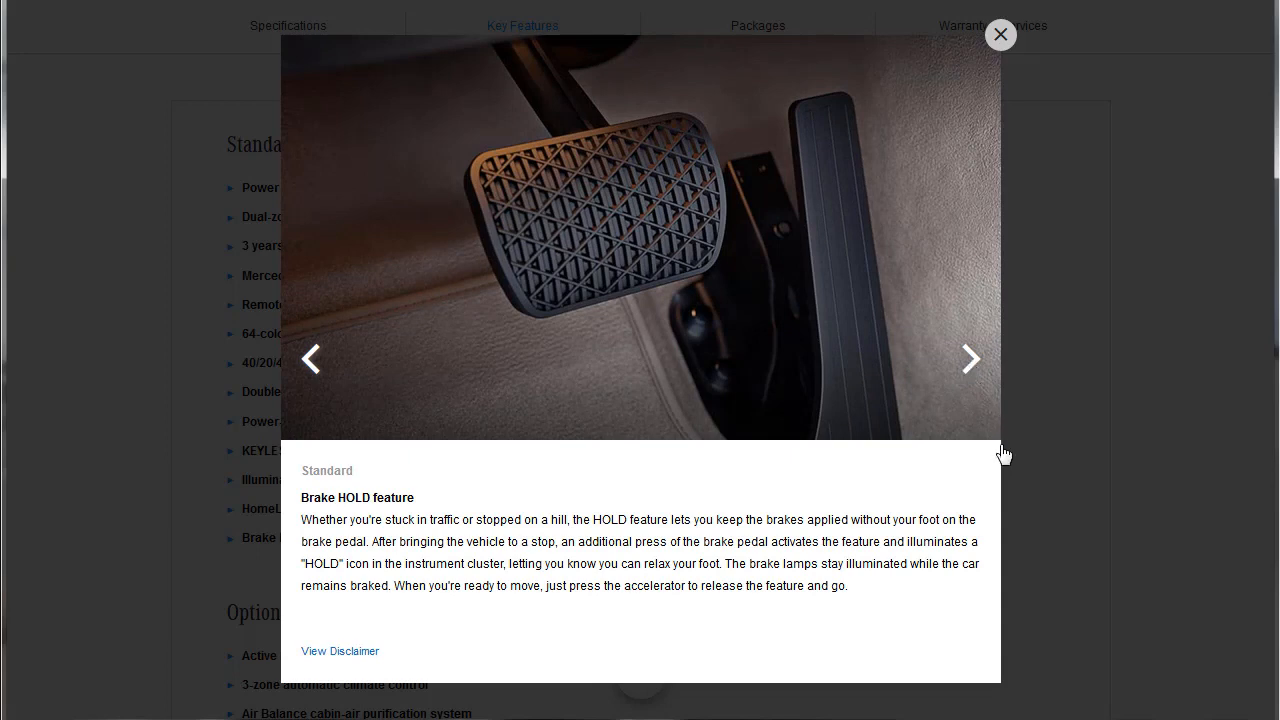
{"action": "mouse_move", "coordinate": [1044, 636]}
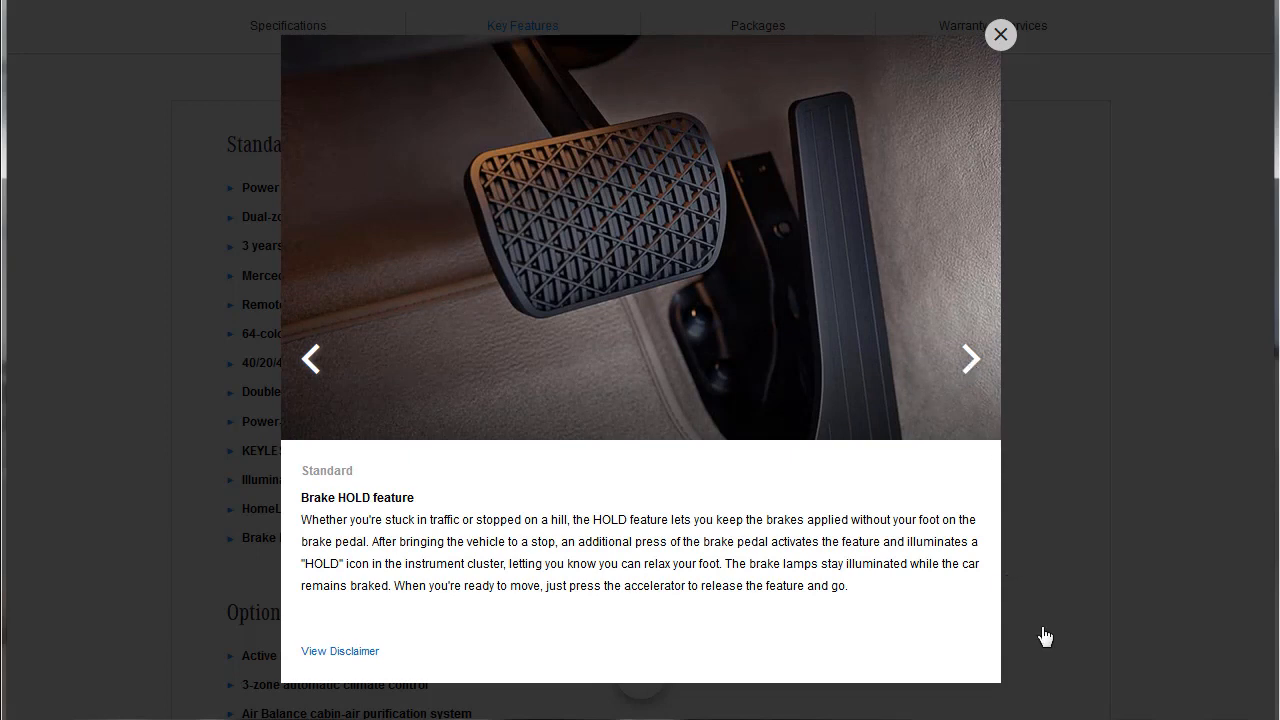
Step: Advance through massage seats, 3-zone climate control and Air Balance purification to the cabin fragrance slide
{"action": "left_click", "coordinate": [968, 358]}
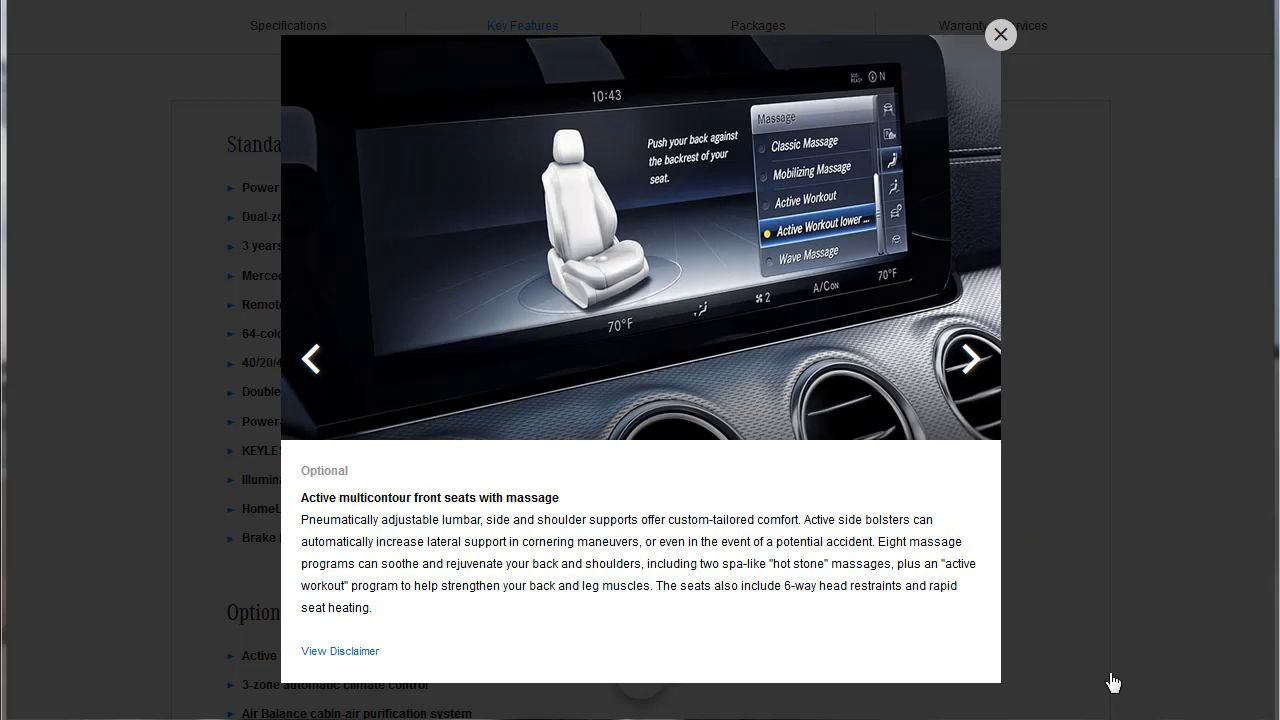
{"action": "left_click", "coordinate": [968, 358]}
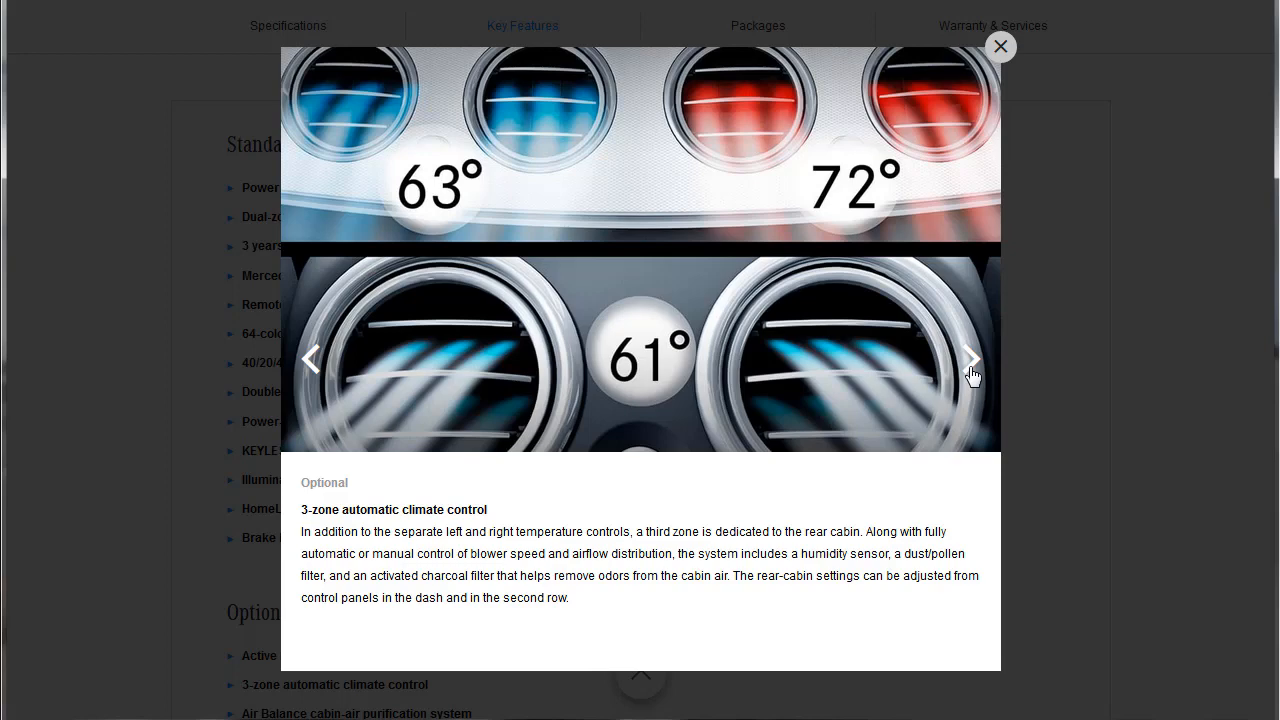
{"action": "left_click", "coordinate": [968, 360]}
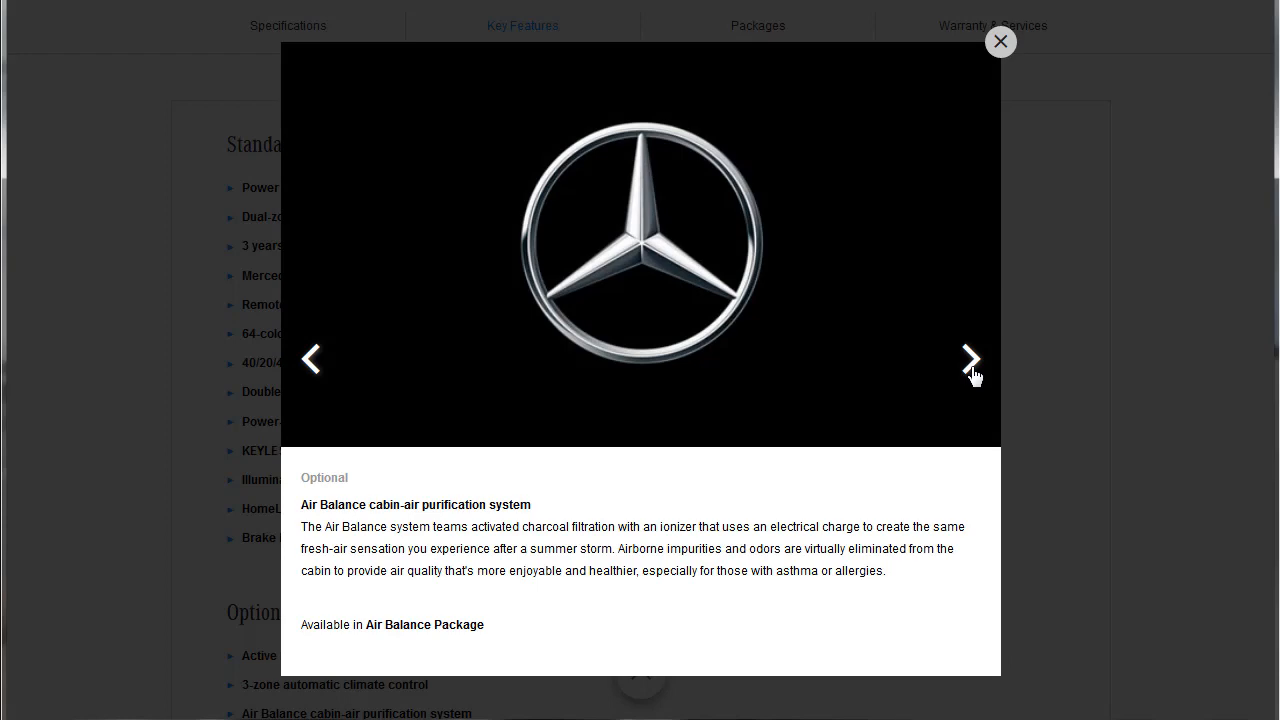
{"action": "left_click", "coordinate": [970, 360]}
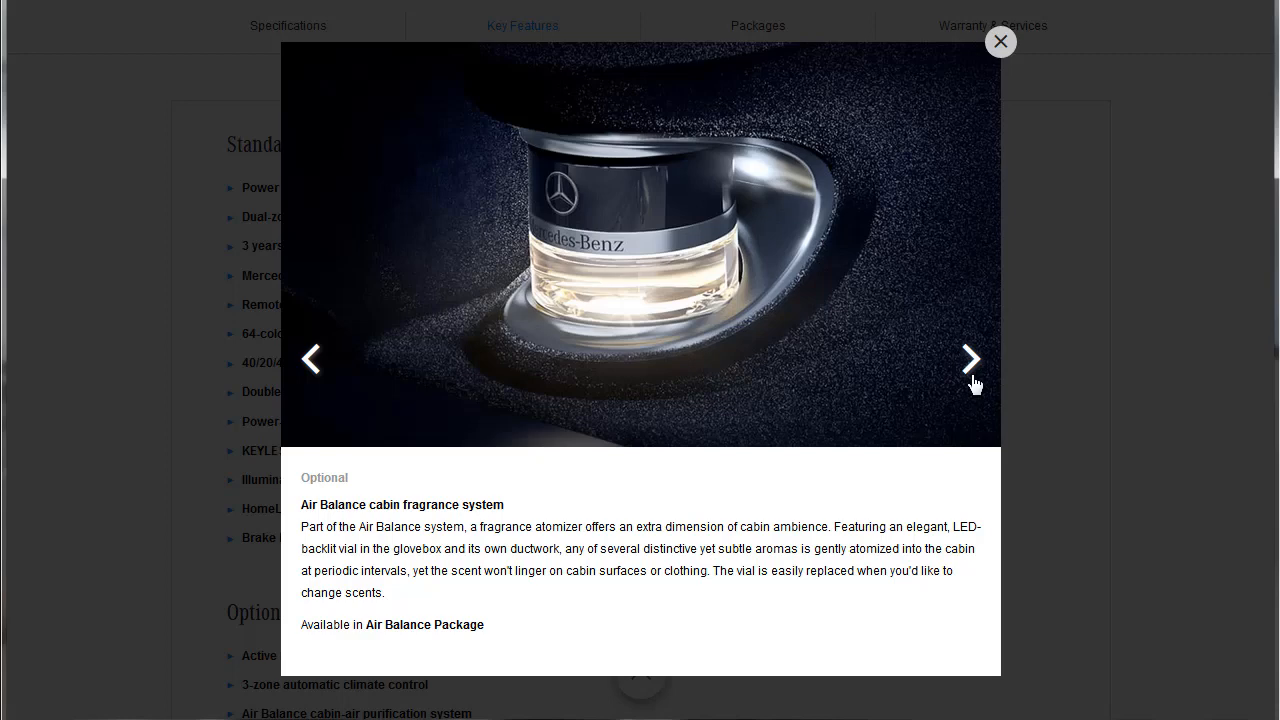
{"action": "mouse_move", "coordinate": [972, 372]}
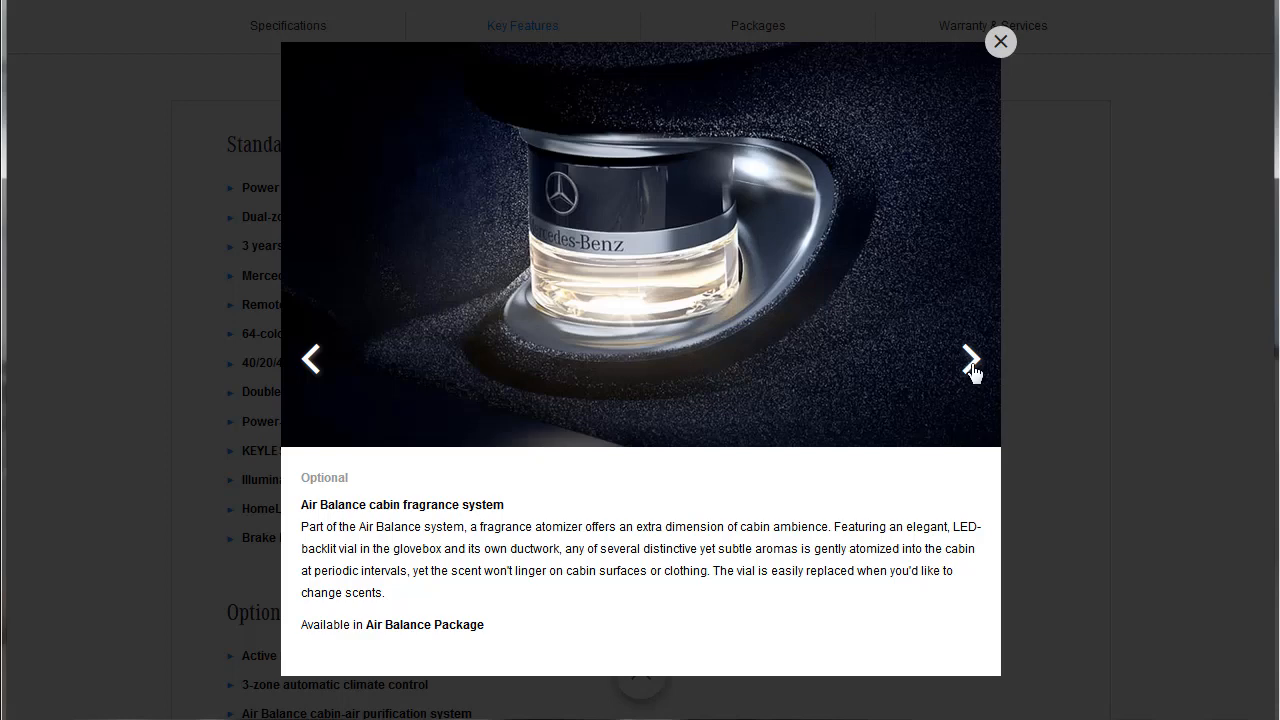
Step: Advance through heated, ventilated and rapid-heating front seats to the Heated front armrests slide
{"action": "left_click", "coordinate": [968, 358]}
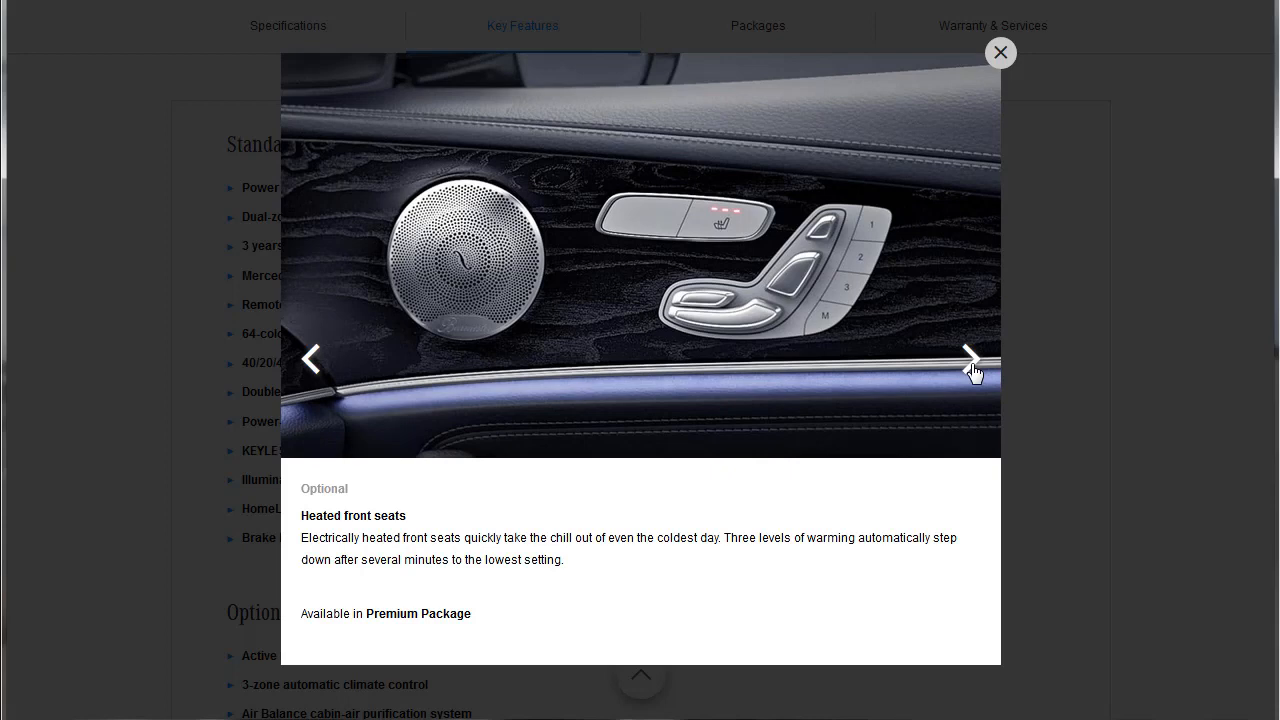
{"action": "left_click", "coordinate": [970, 358]}
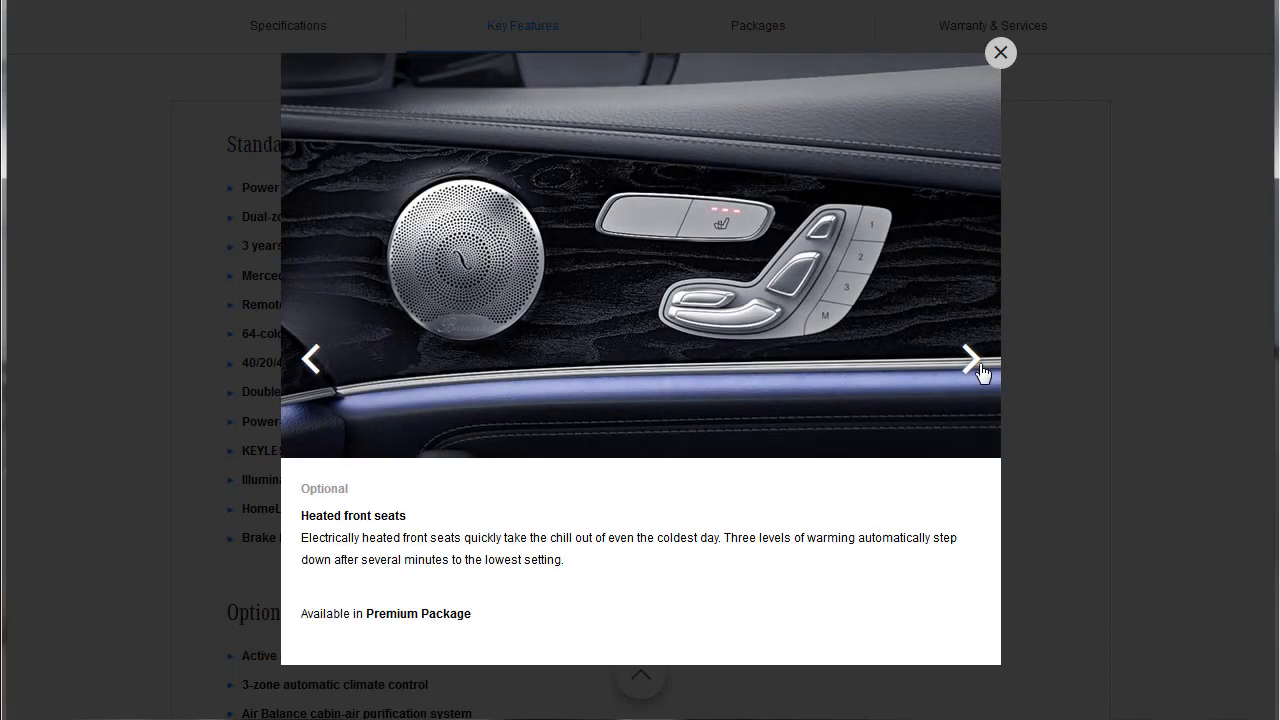
{"action": "left_click", "coordinate": [968, 358]}
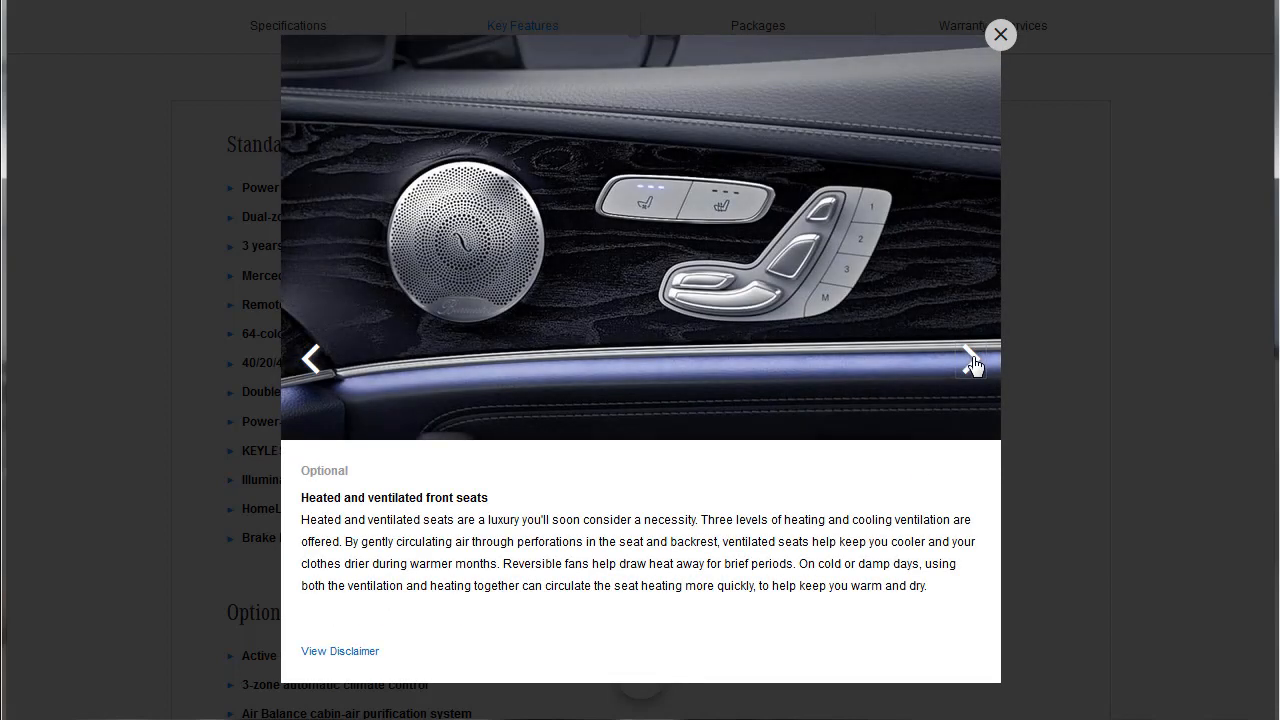
{"action": "left_click", "coordinate": [968, 358]}
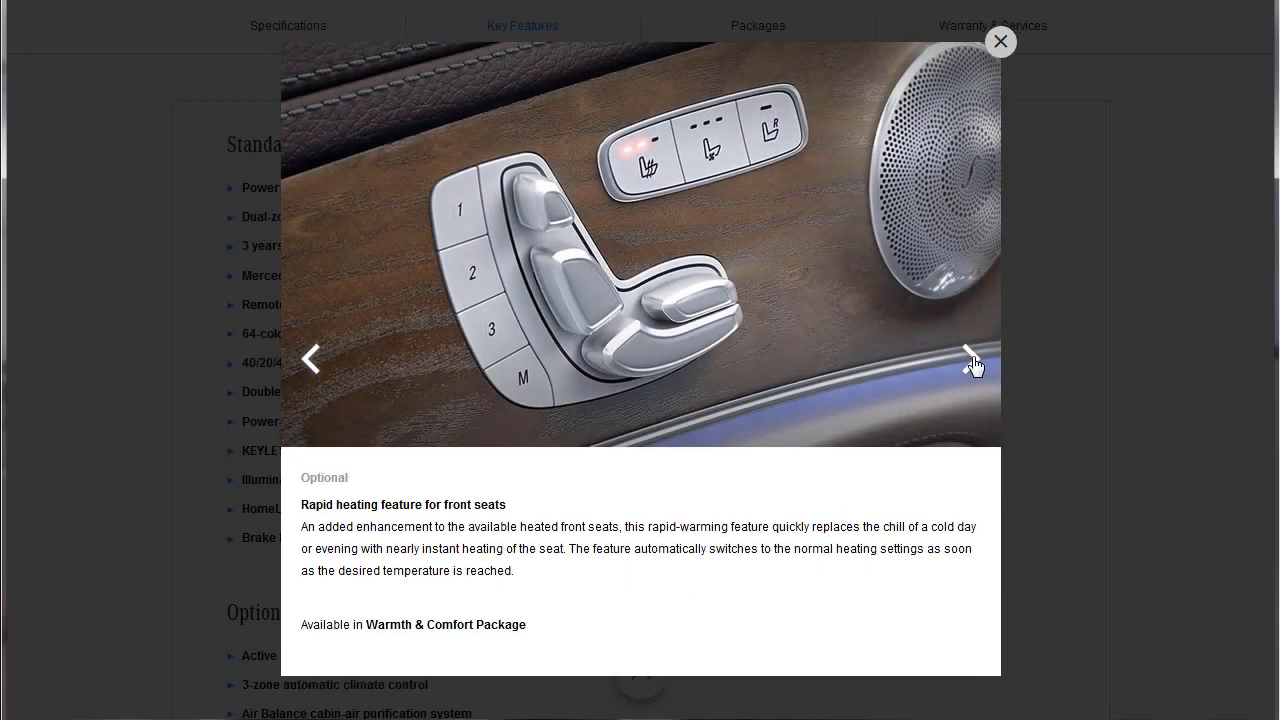
{"action": "left_click", "coordinate": [968, 358]}
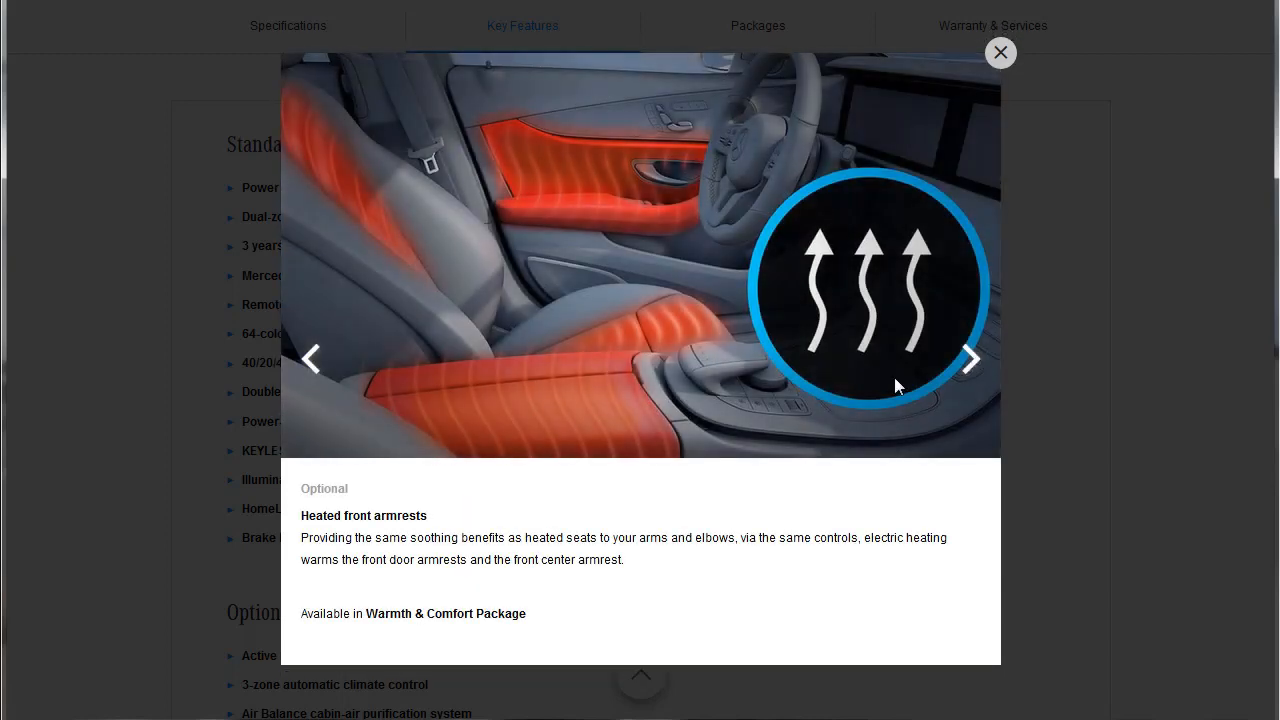
{"action": "mouse_move", "coordinate": [528, 400]}
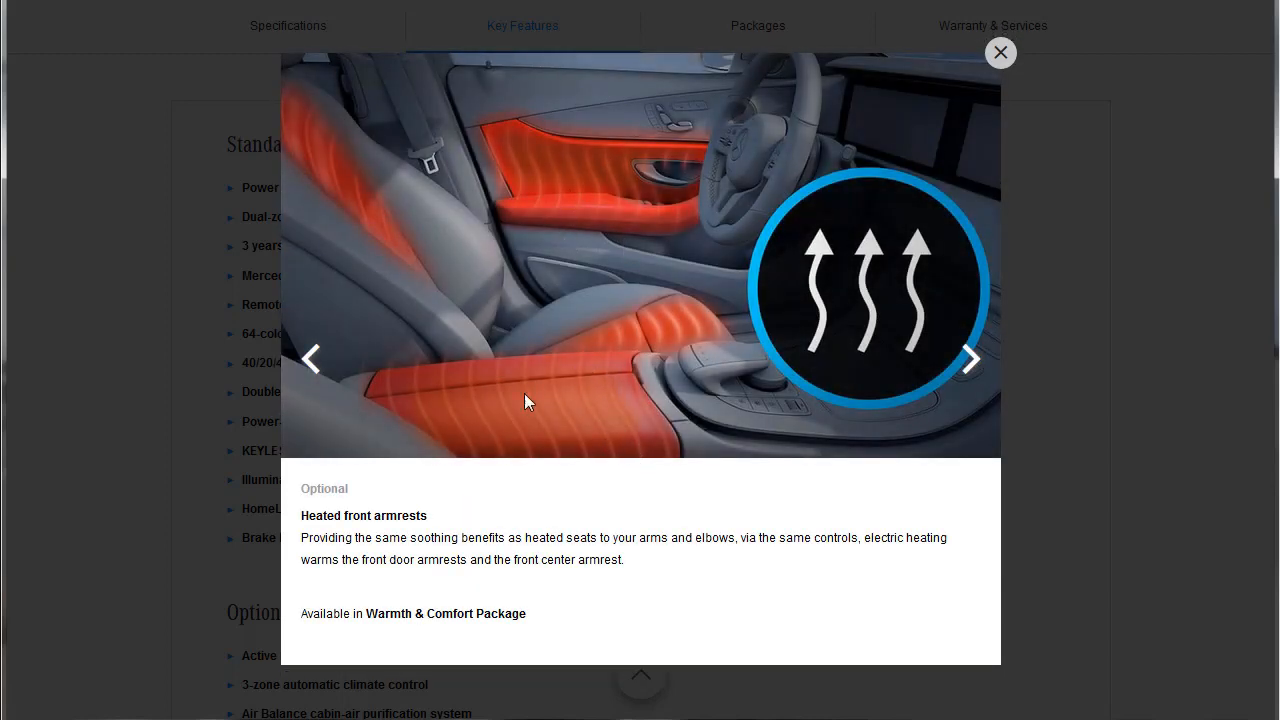
{"action": "mouse_move", "coordinate": [676, 188]}
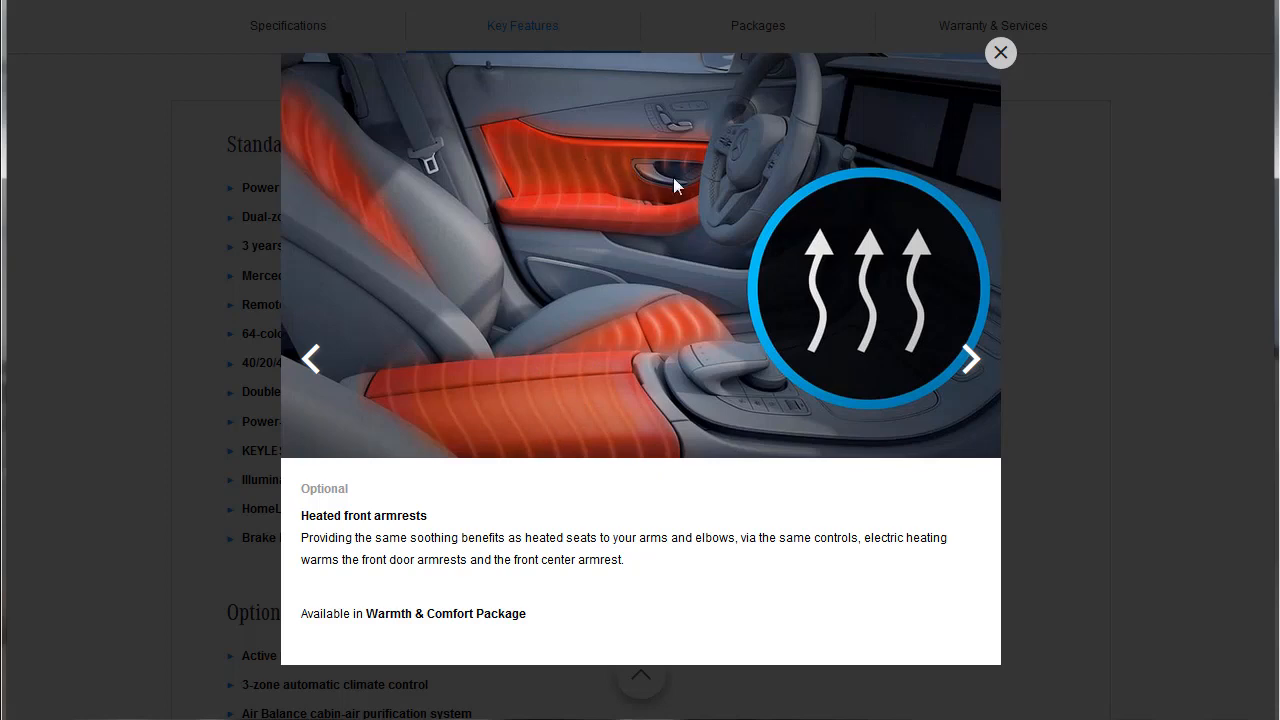
{"action": "mouse_move", "coordinate": [670, 190]}
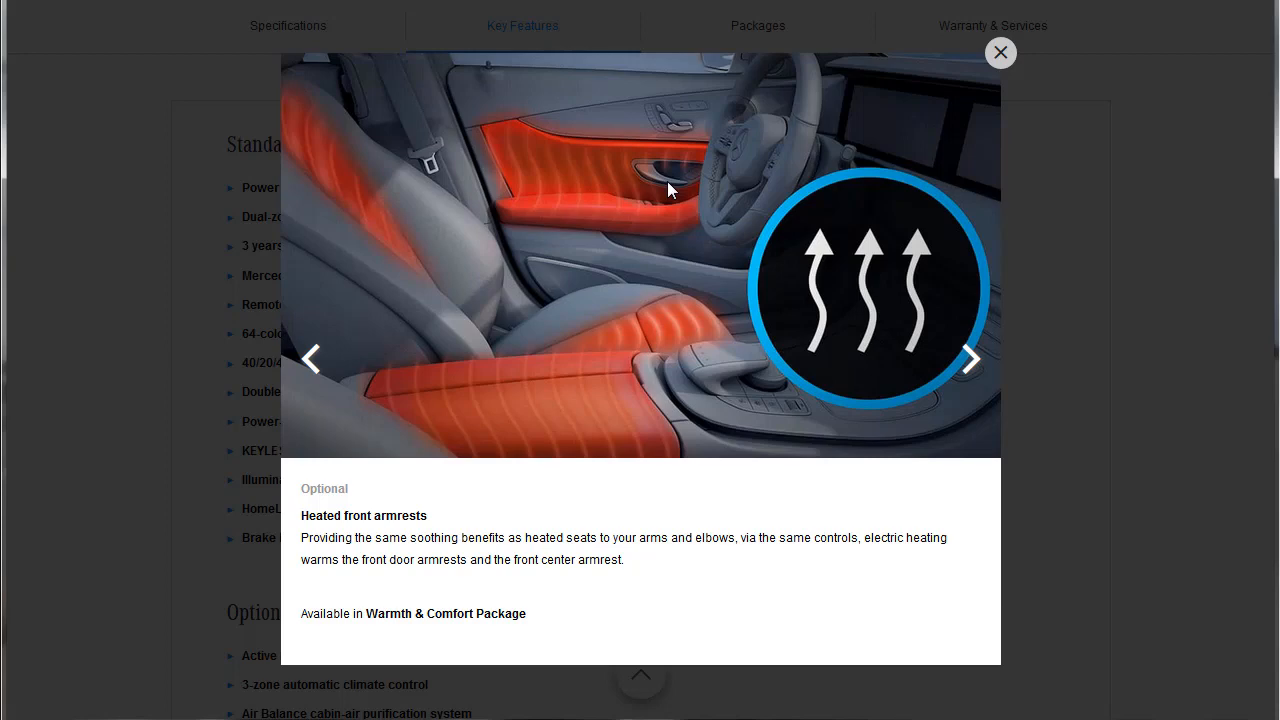
{"action": "mouse_move", "coordinate": [968, 372]}
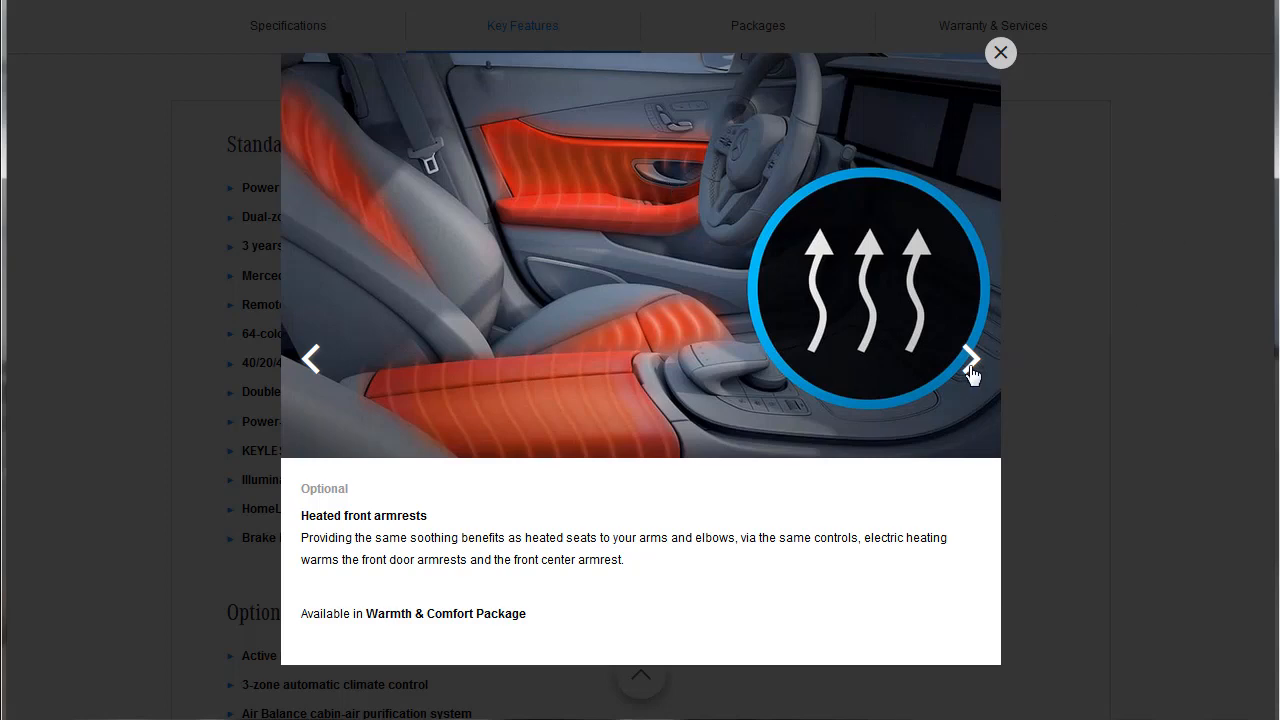
Step: Advance through illuminated door sills, heated steering wheel, rear sunshade and Acoustic Comfort to the 115V outlet slide
{"action": "left_click", "coordinate": [968, 358]}
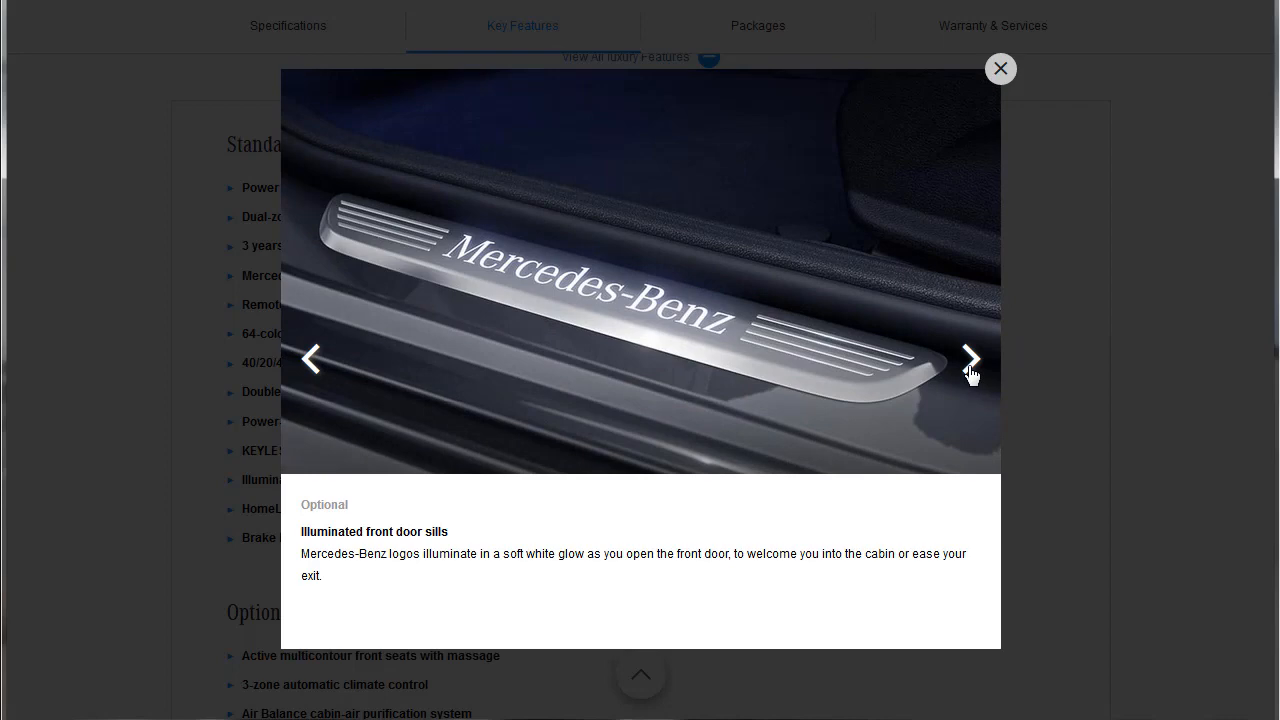
{"action": "left_click", "coordinate": [968, 358]}
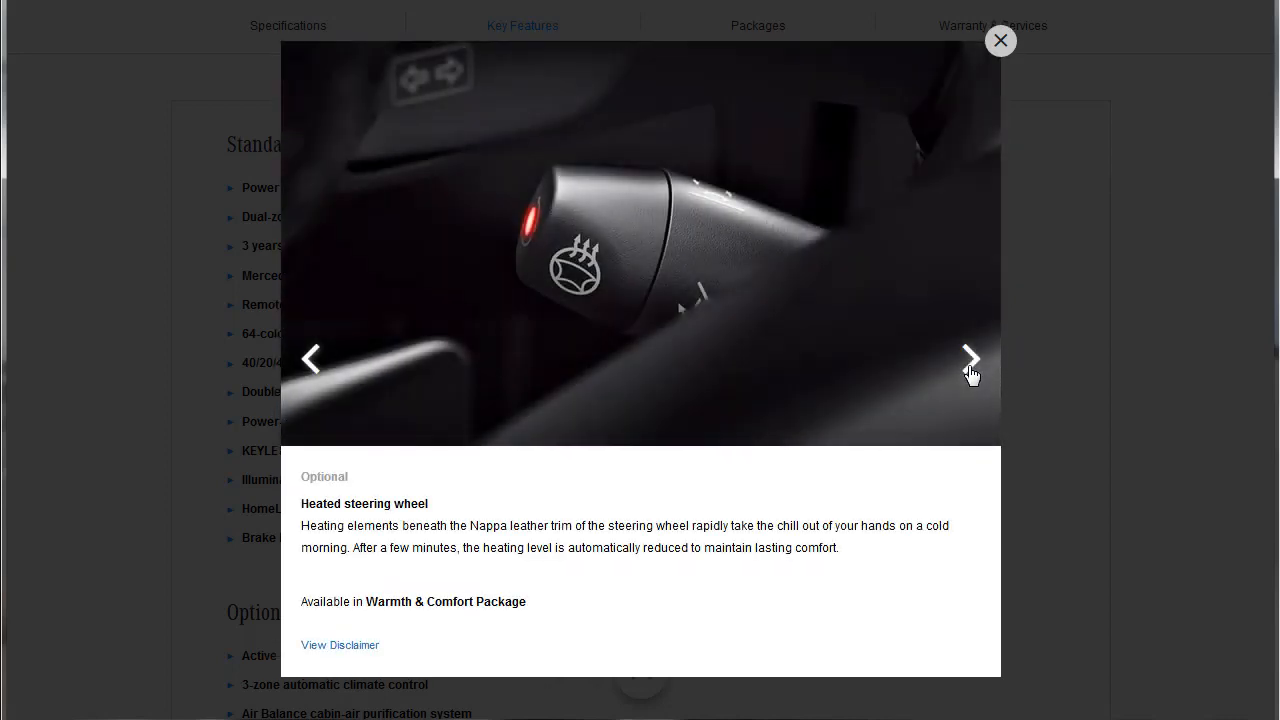
{"action": "left_click", "coordinate": [968, 358]}
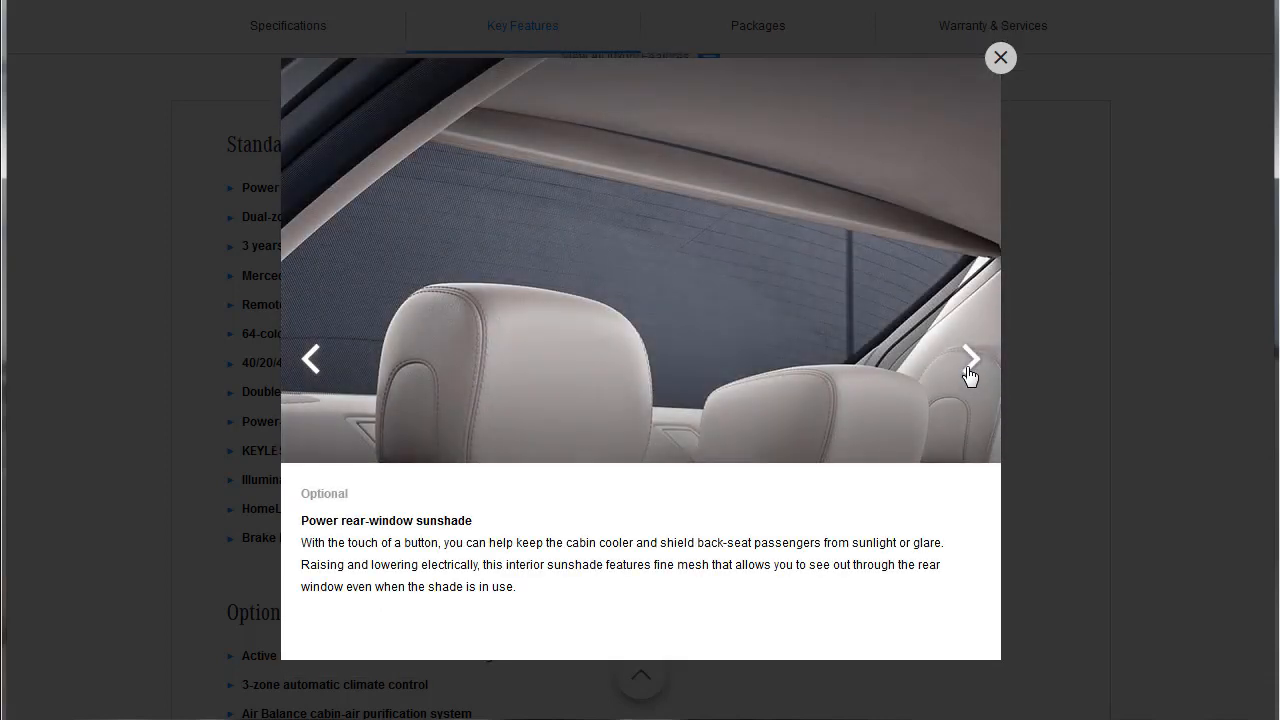
{"action": "mouse_move", "coordinate": [890, 304]}
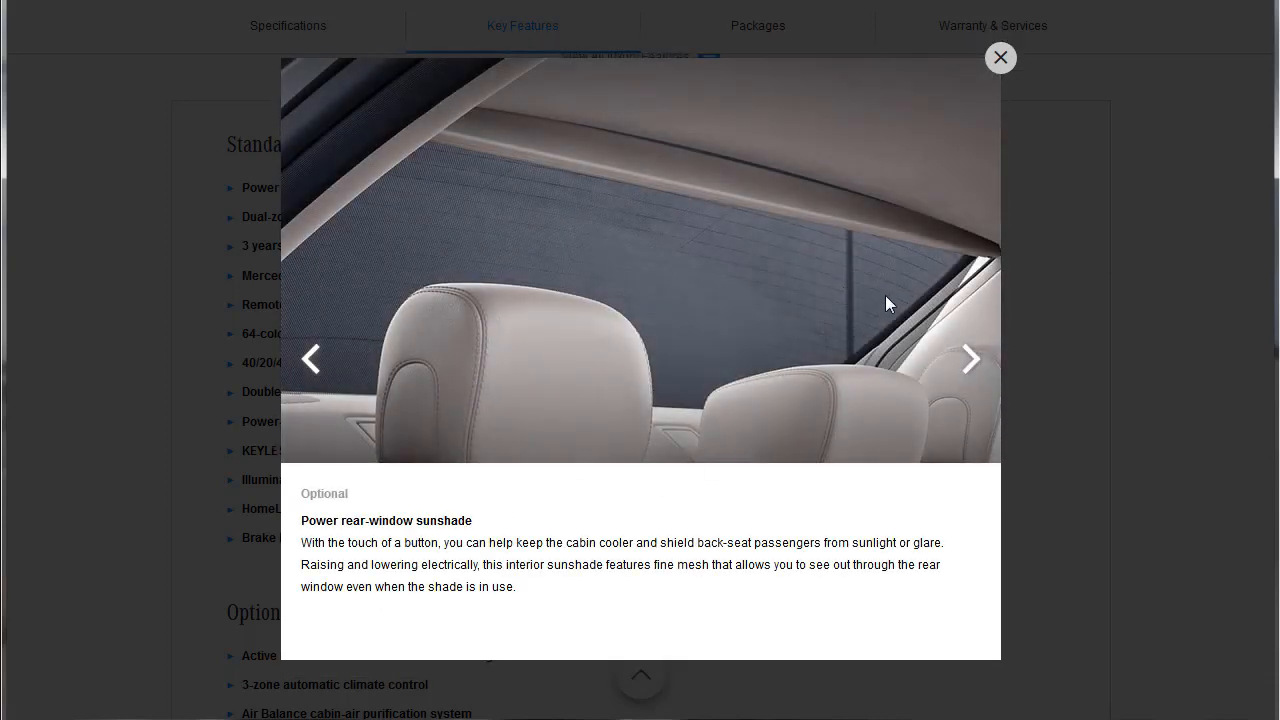
{"action": "left_click", "coordinate": [968, 358]}
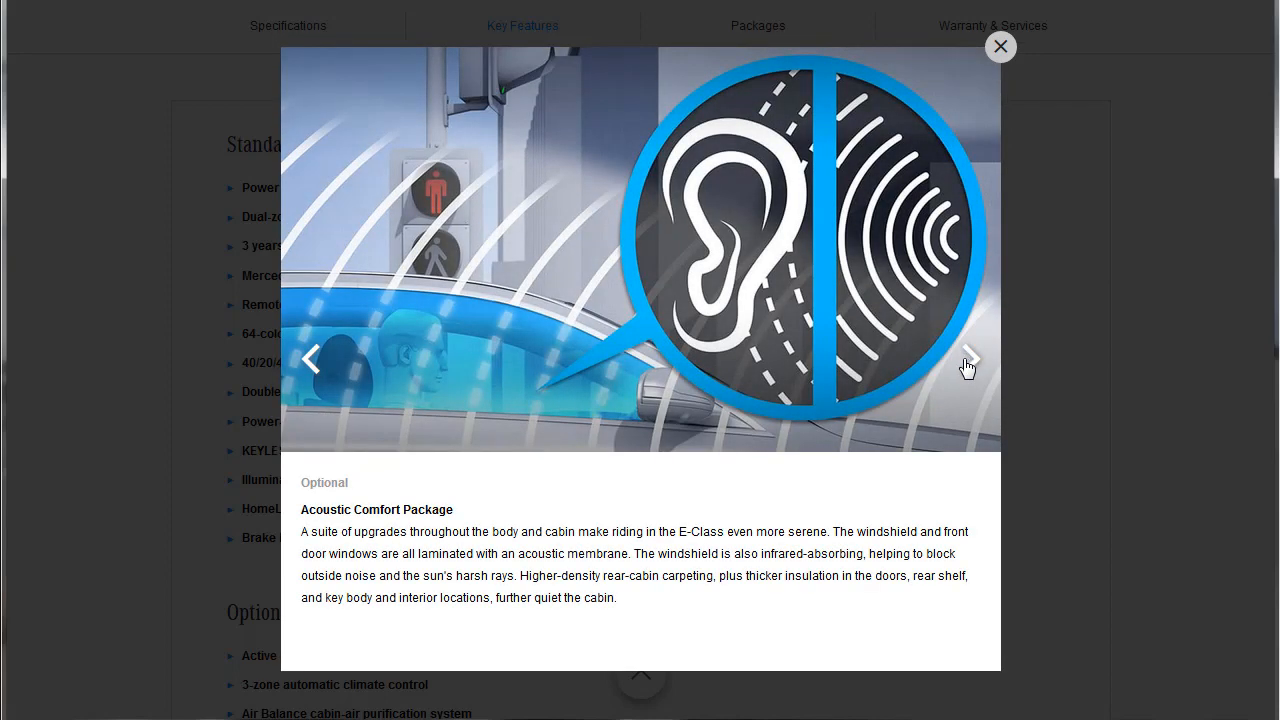
{"action": "left_click", "coordinate": [968, 358]}
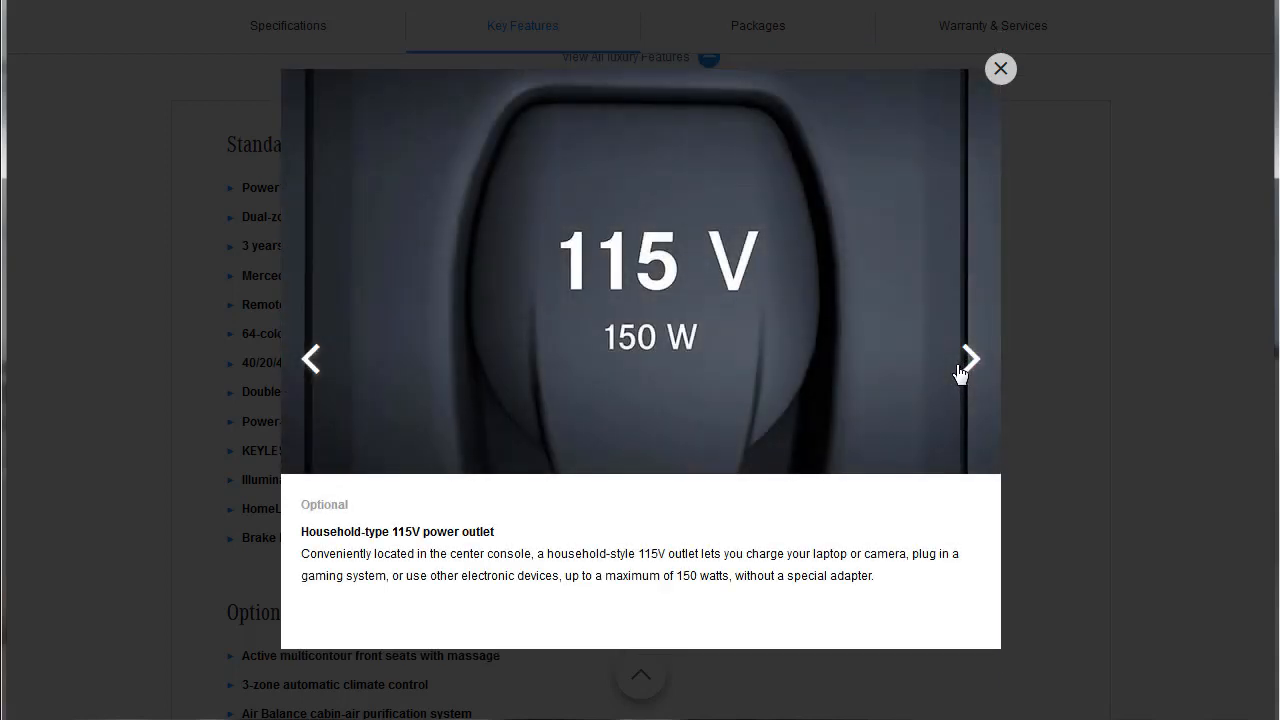
{"action": "mouse_move", "coordinate": [960, 374]}
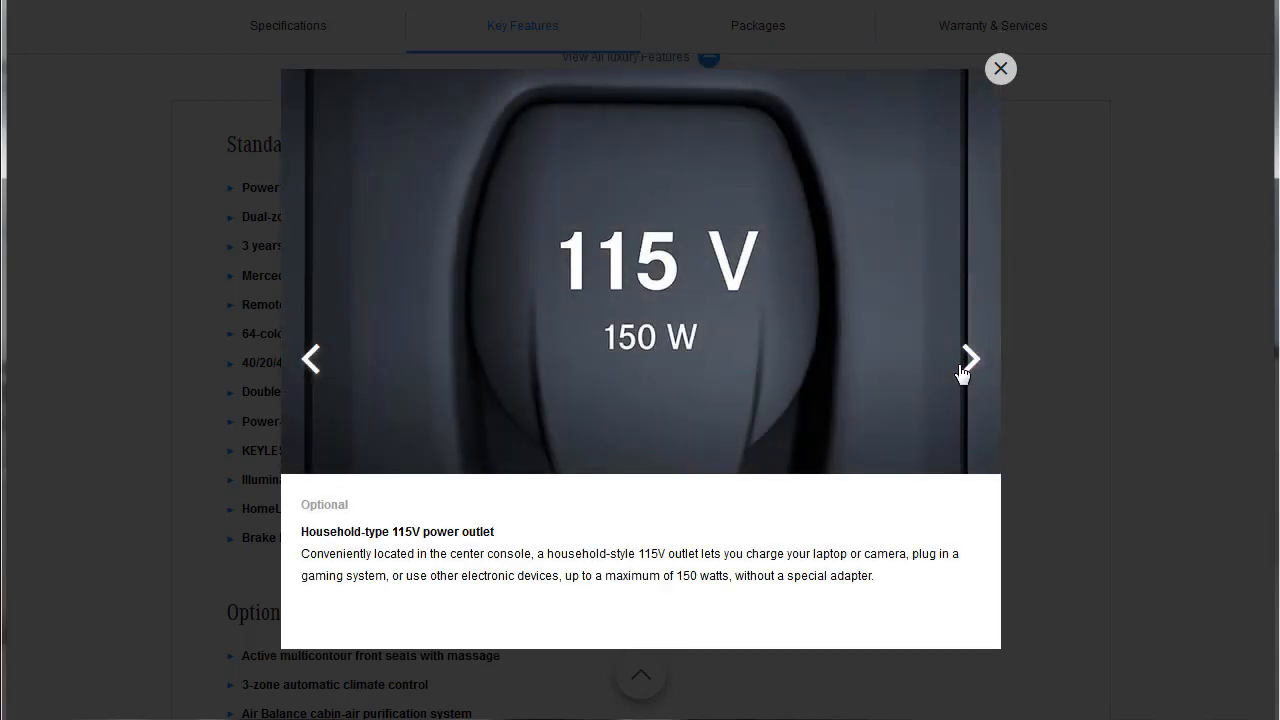
Step: Advance through leather, Nappa, designo Nappa and Black DINAMICA headliner to the Macchiato Beige DINAMICA headliner slide
{"action": "left_click", "coordinate": [968, 360]}
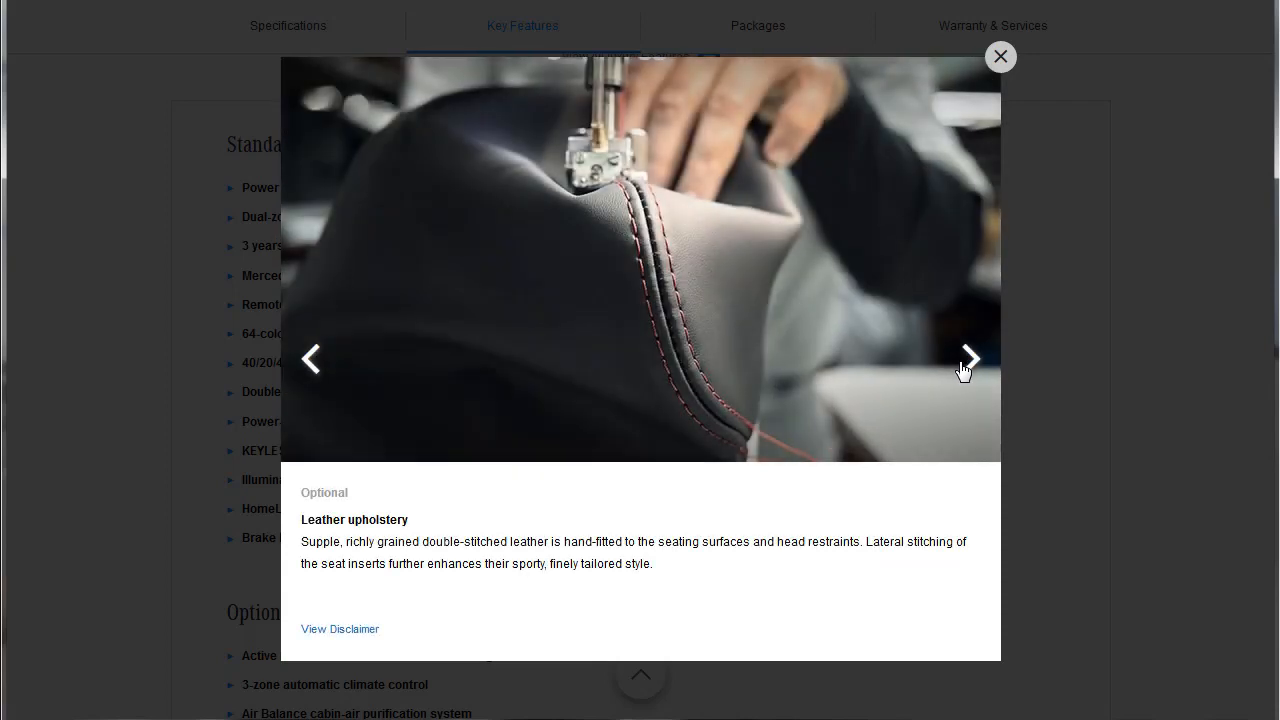
{"action": "left_click", "coordinate": [968, 358]}
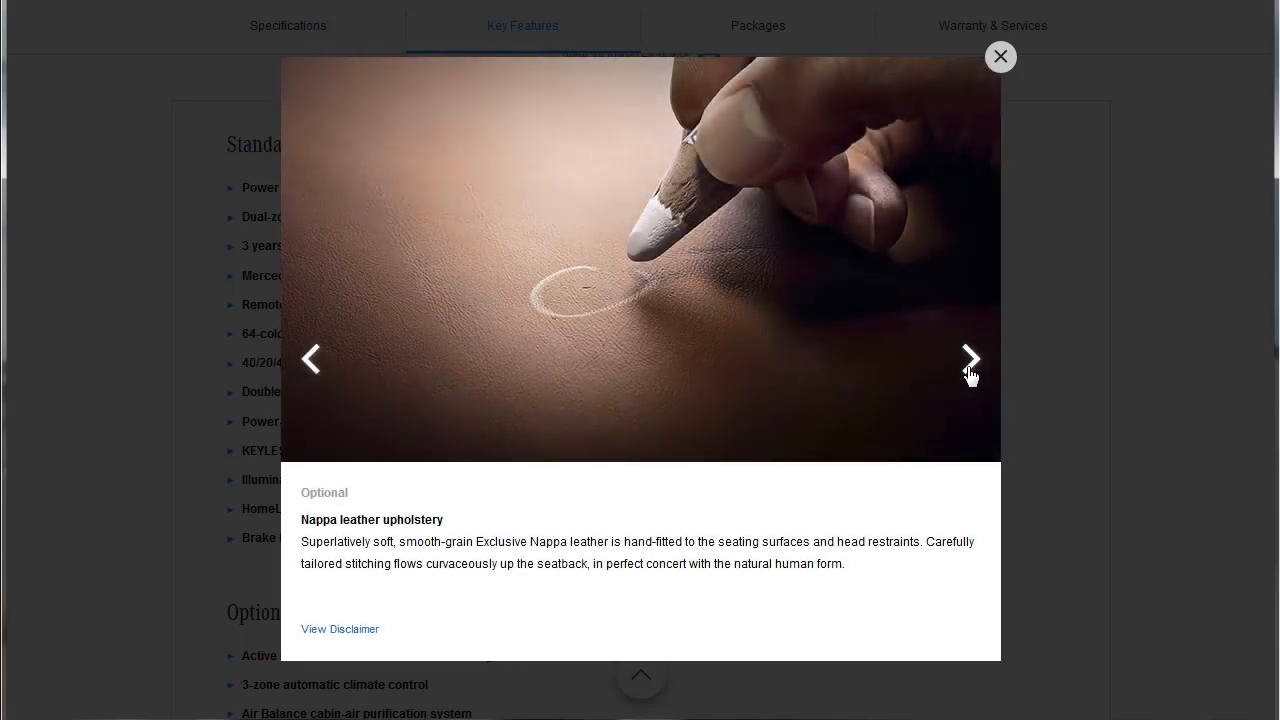
{"action": "left_click", "coordinate": [970, 358]}
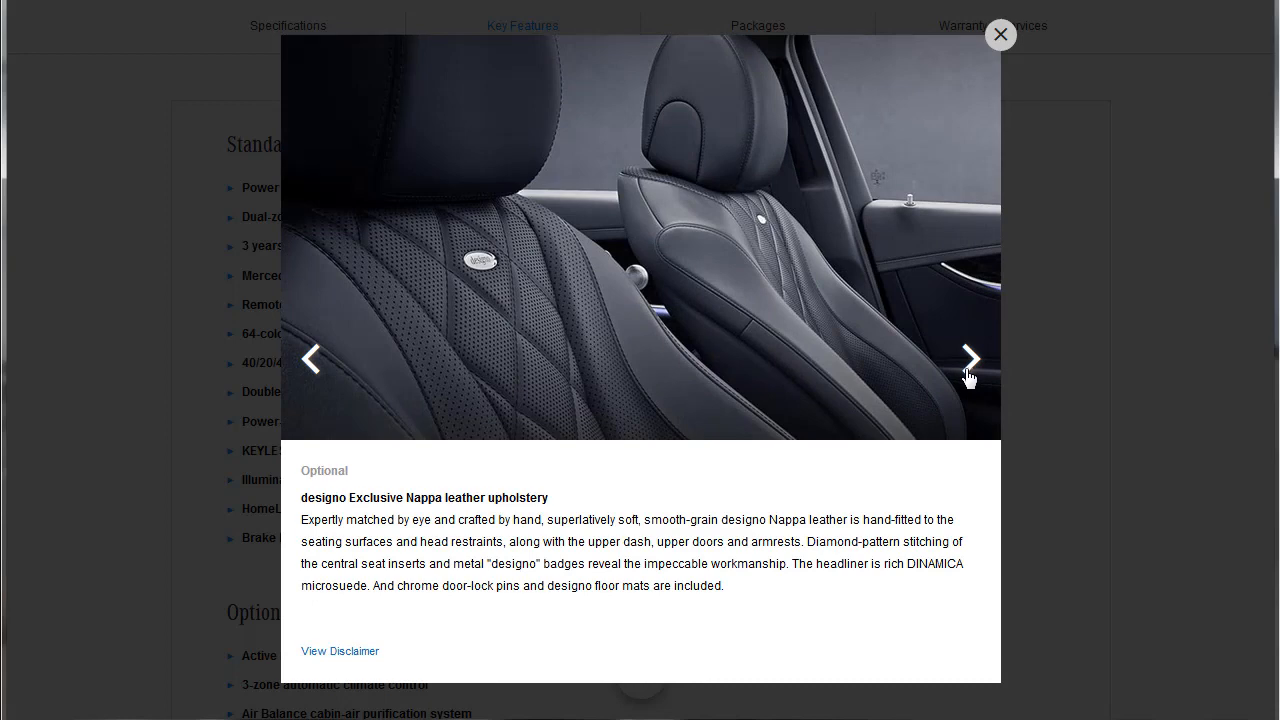
{"action": "left_click", "coordinate": [968, 360]}
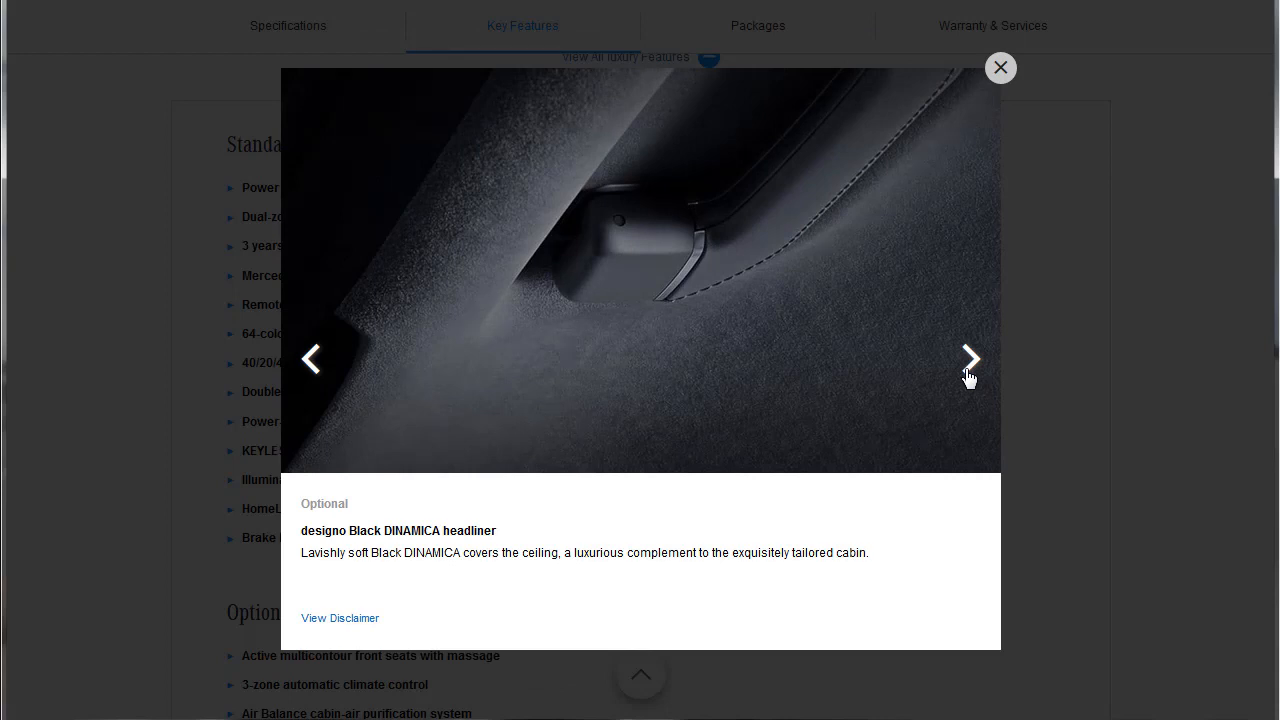
{"action": "mouse_move", "coordinate": [370, 548]}
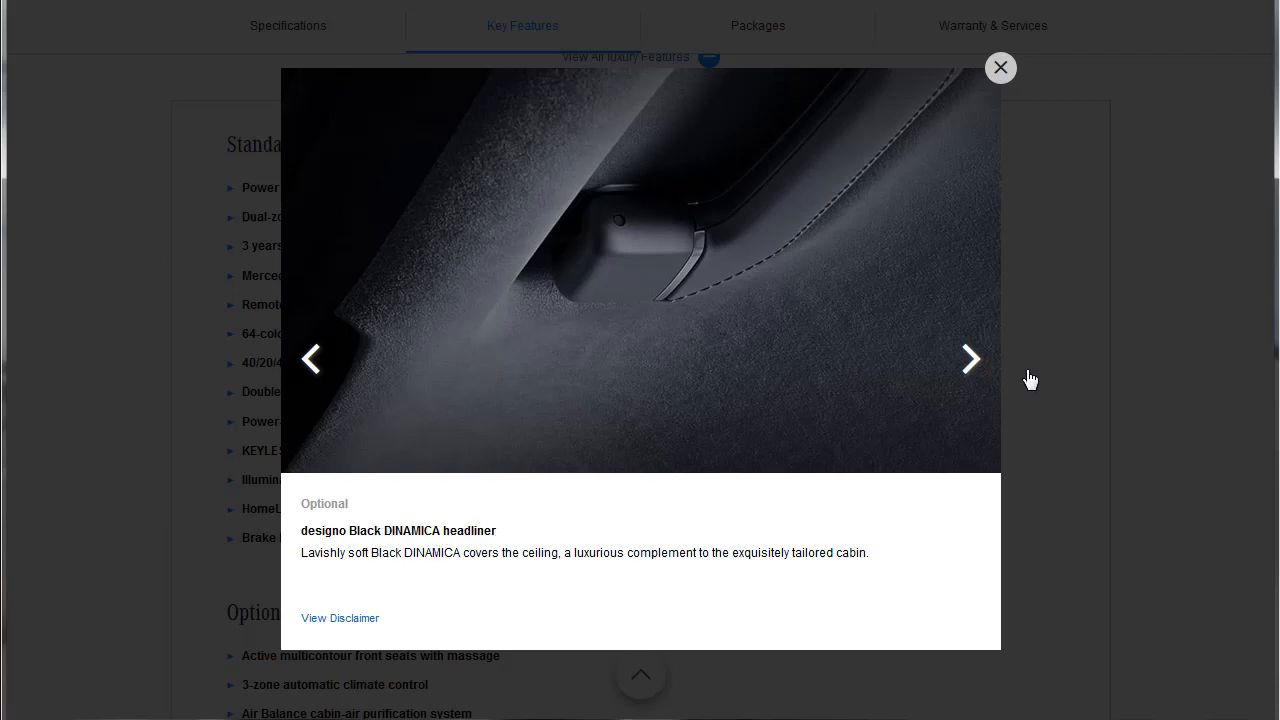
{"action": "left_click", "coordinate": [968, 360]}
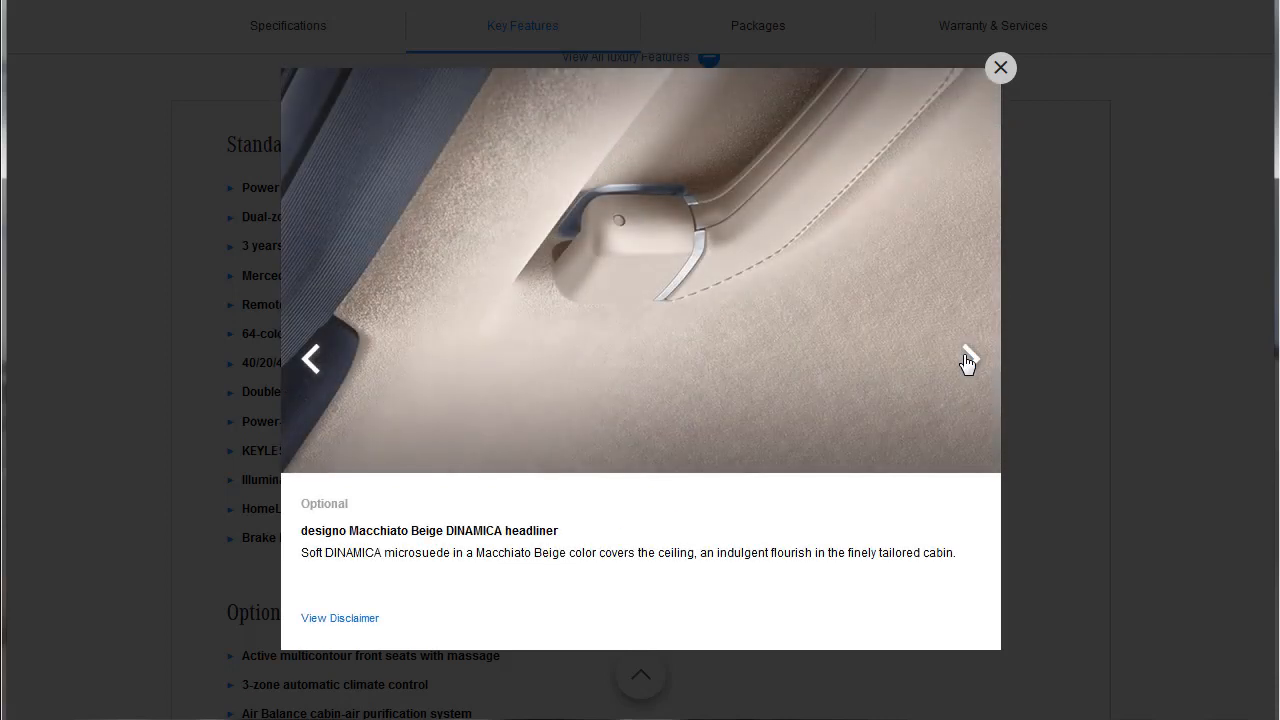
Step: Advance through KEYLESS-GO, soft-close doors, trunk closer and HANDS-FREE ACCESS to power seats with memory, then close the slideshow
{"action": "left_click", "coordinate": [968, 360]}
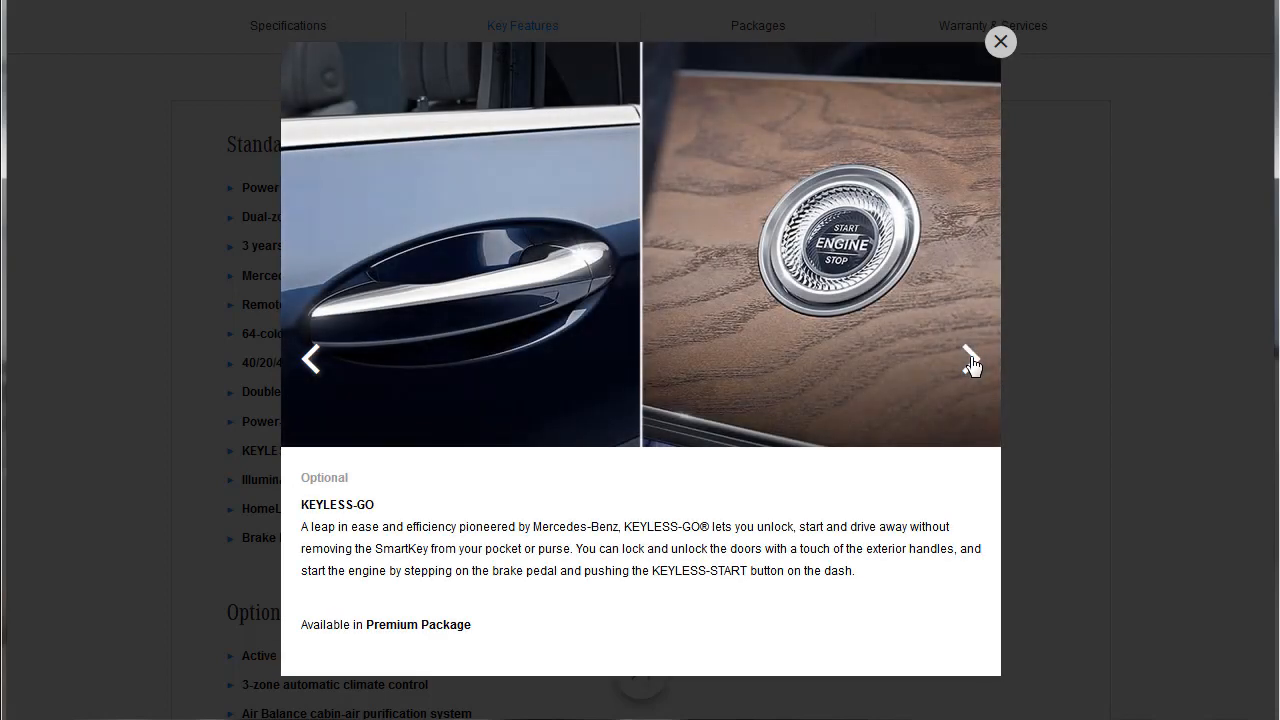
{"action": "mouse_move", "coordinate": [964, 360]}
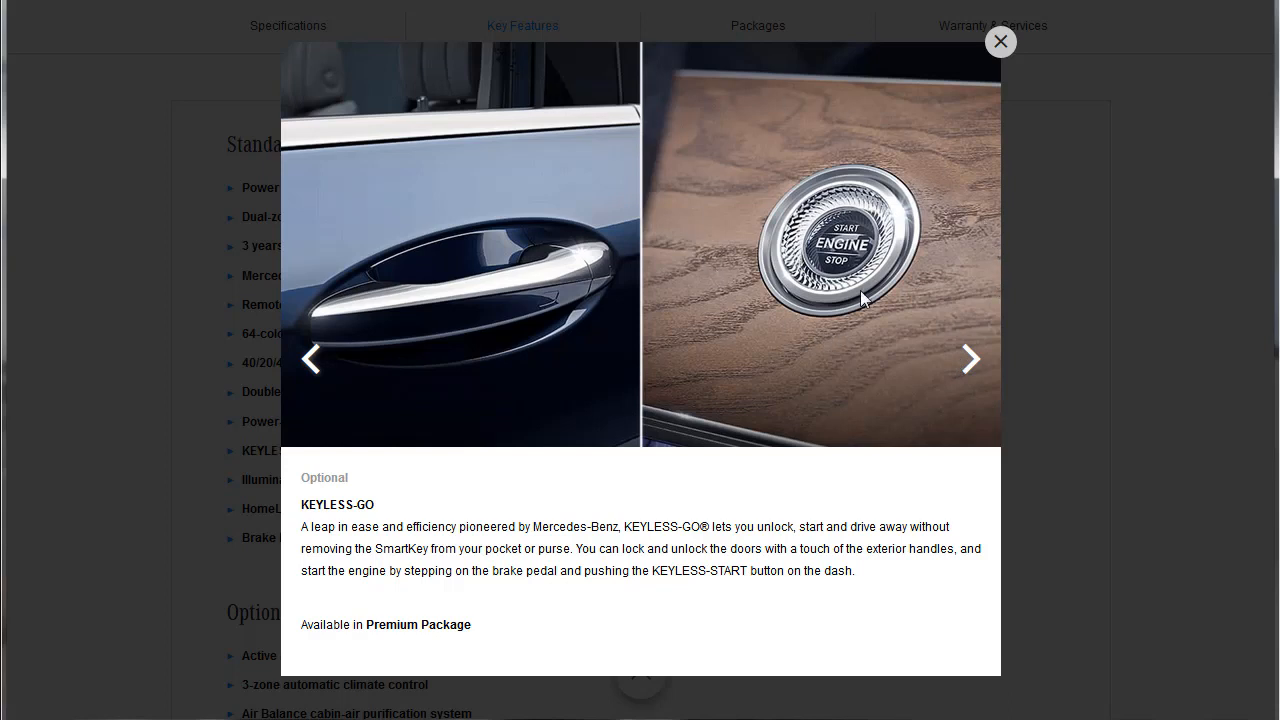
{"action": "mouse_move", "coordinate": [690, 360]}
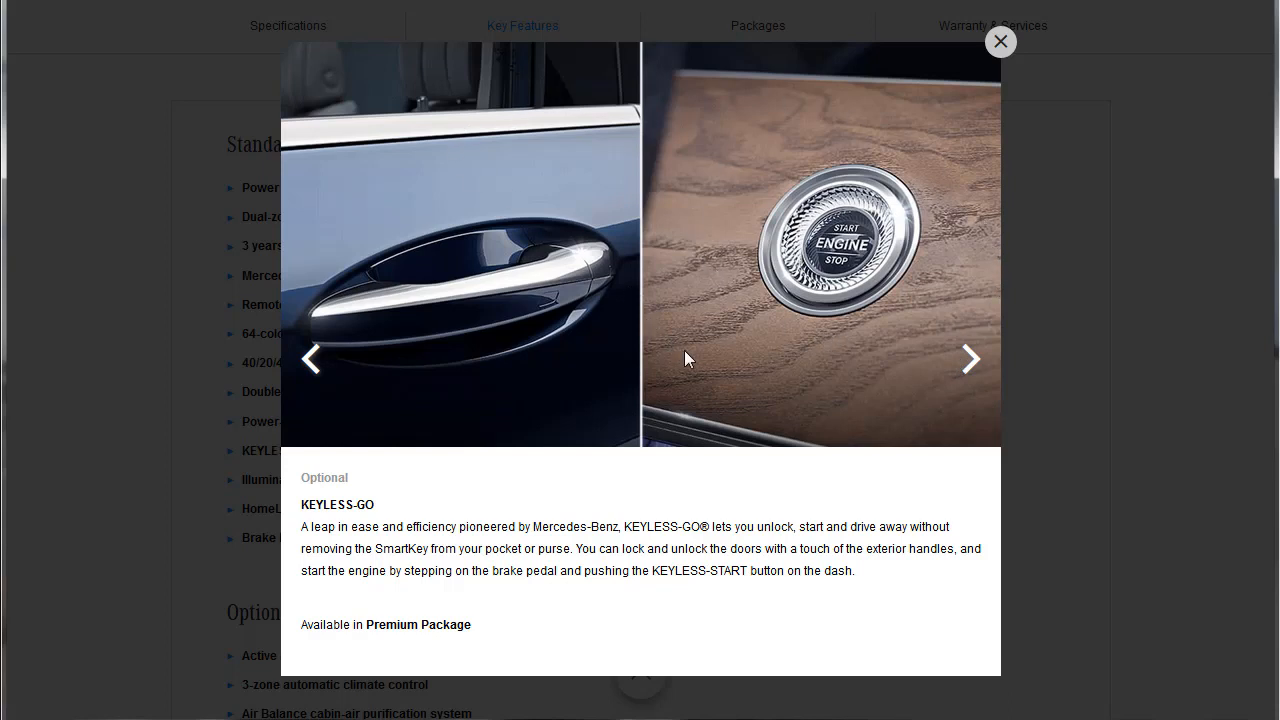
{"action": "left_click", "coordinate": [968, 360]}
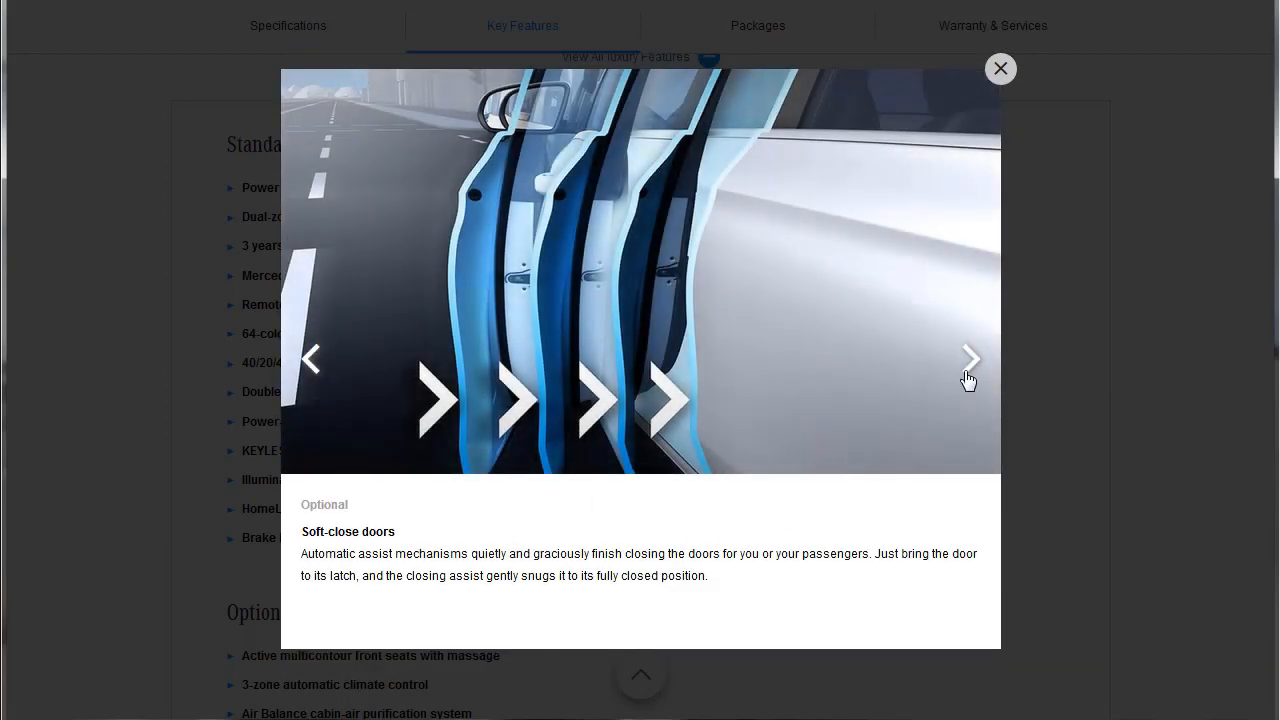
{"action": "left_click", "coordinate": [968, 360]}
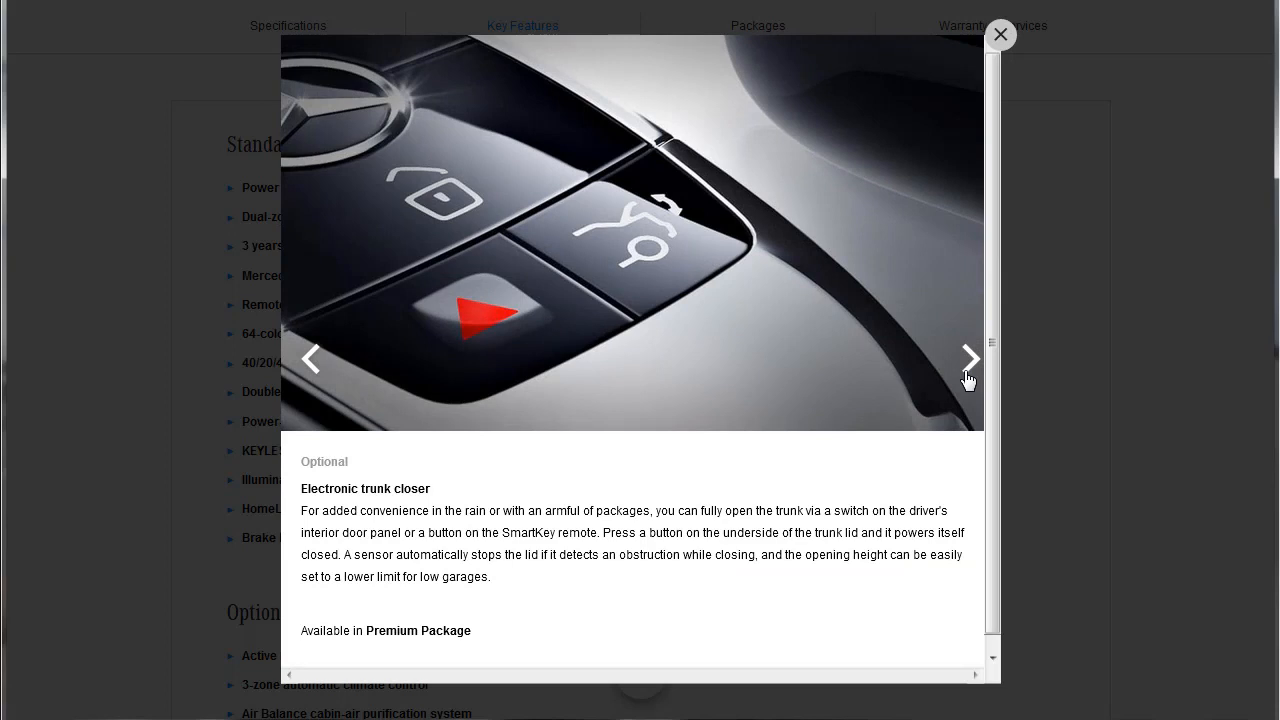
{"action": "left_click", "coordinate": [968, 358]}
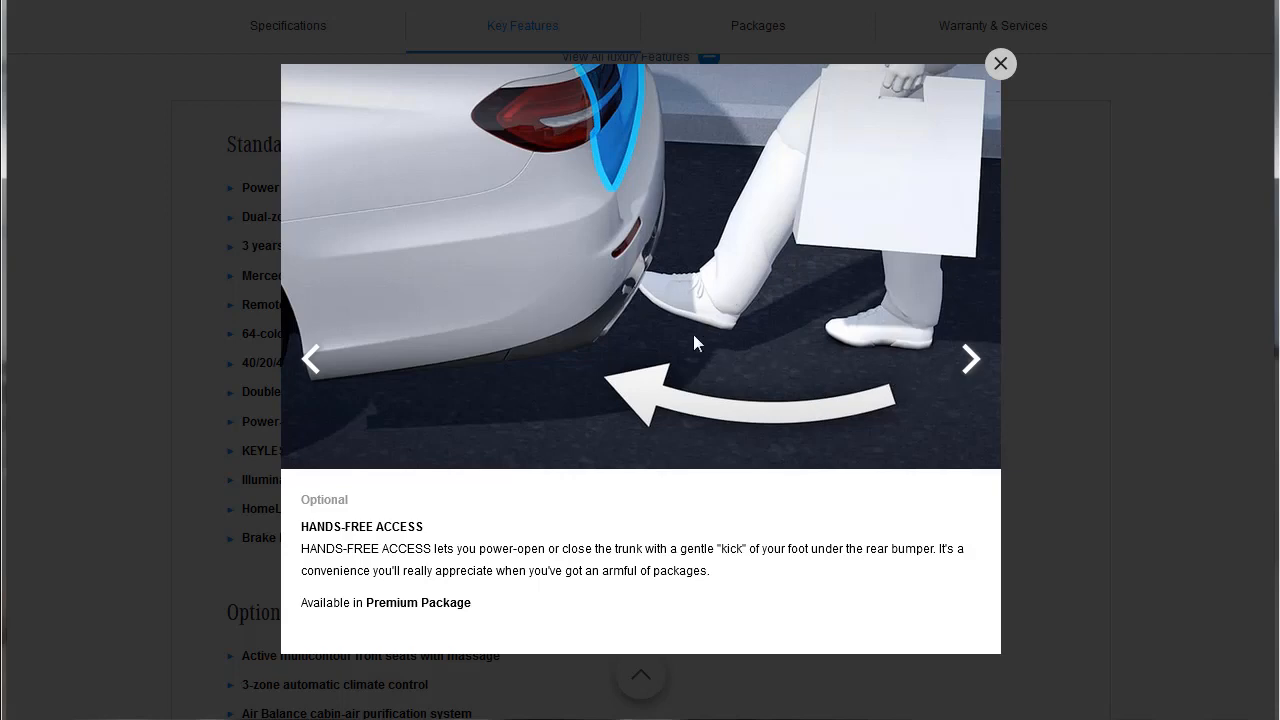
{"action": "left_click", "coordinate": [968, 360]}
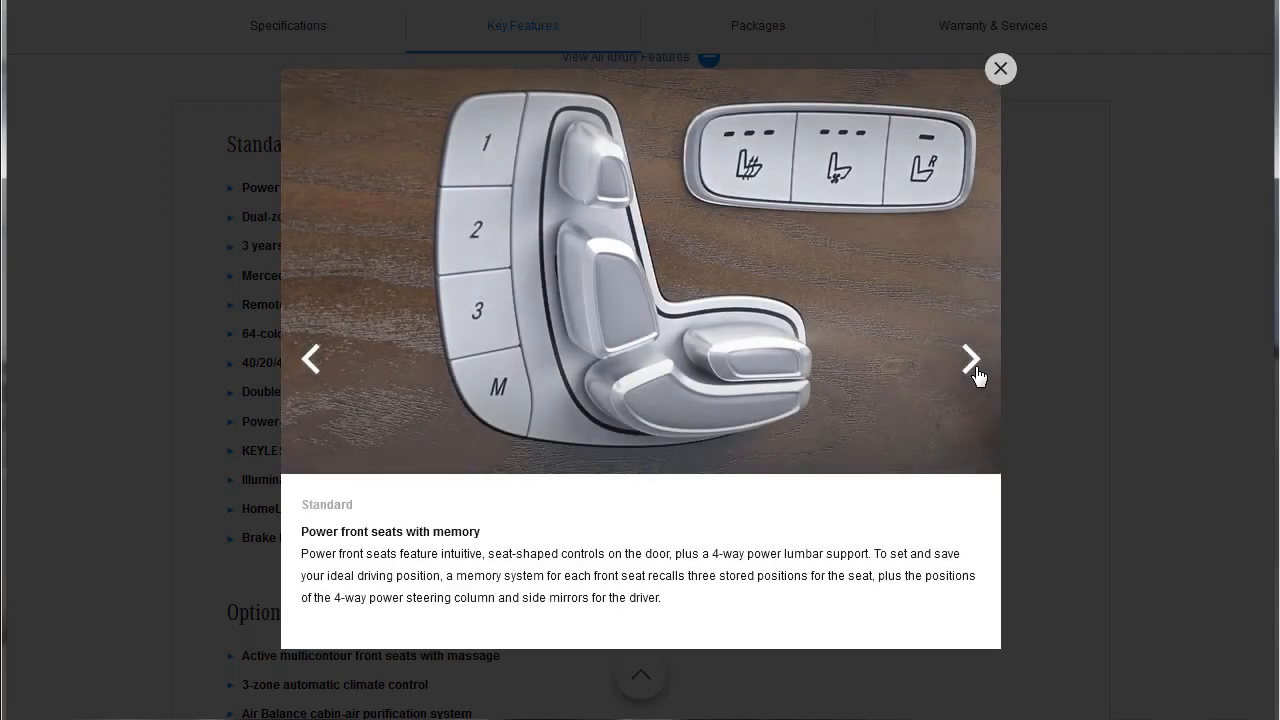
{"action": "left_click", "coordinate": [970, 358]}
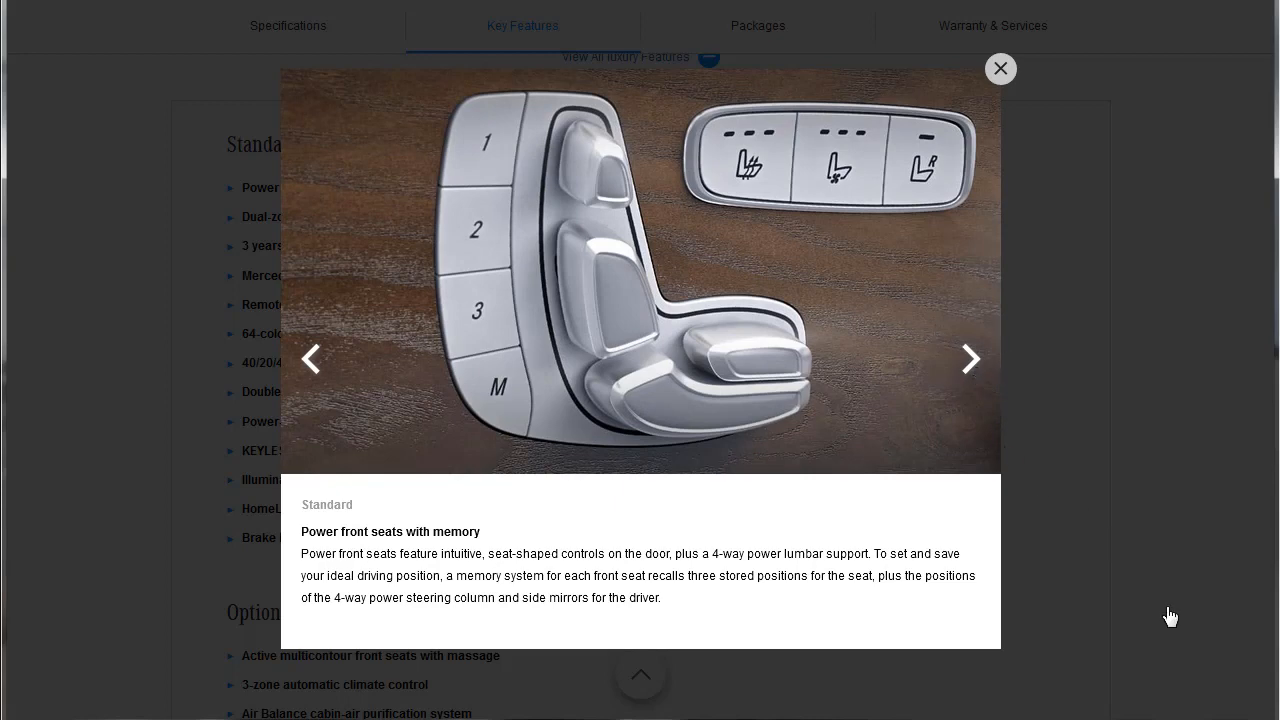
{"action": "left_click", "coordinate": [1000, 68]}
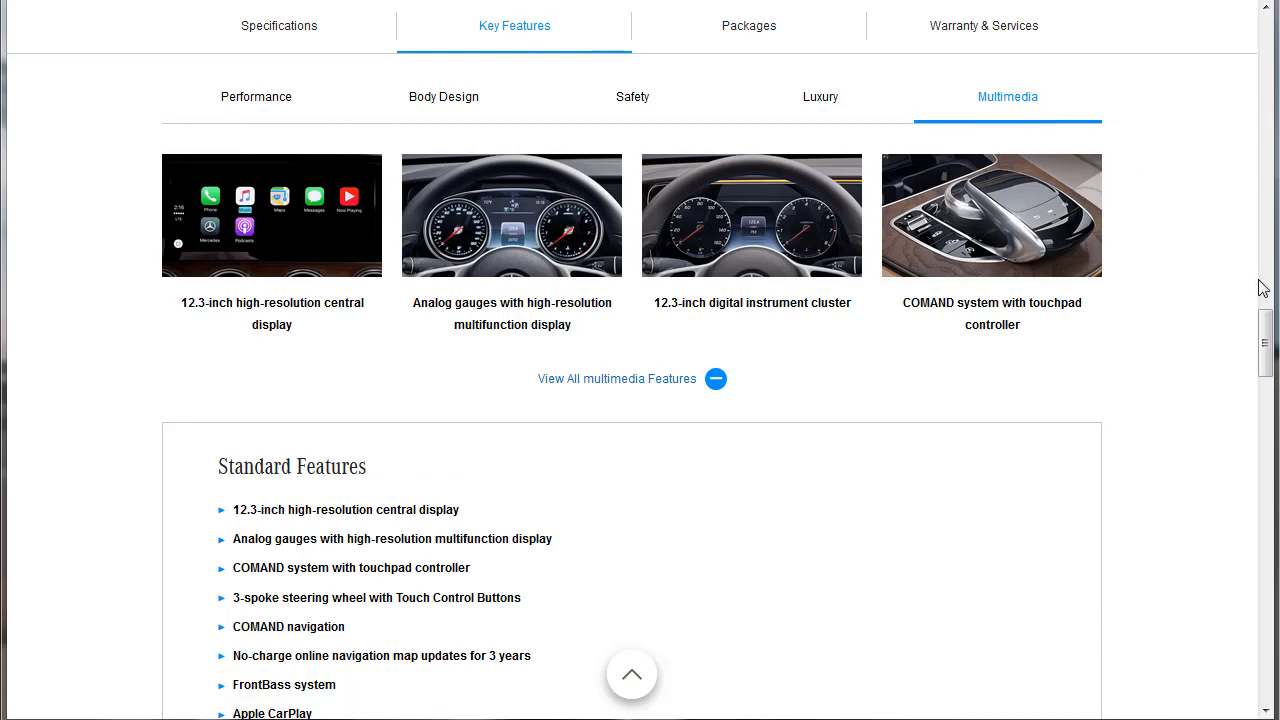
Step: Open the 12.3-inch central display feature and advance through analog gauges, COMAND touchpad and navigation slides
{"action": "scroll", "scroll_direction": "down", "scroll_amount": 3}
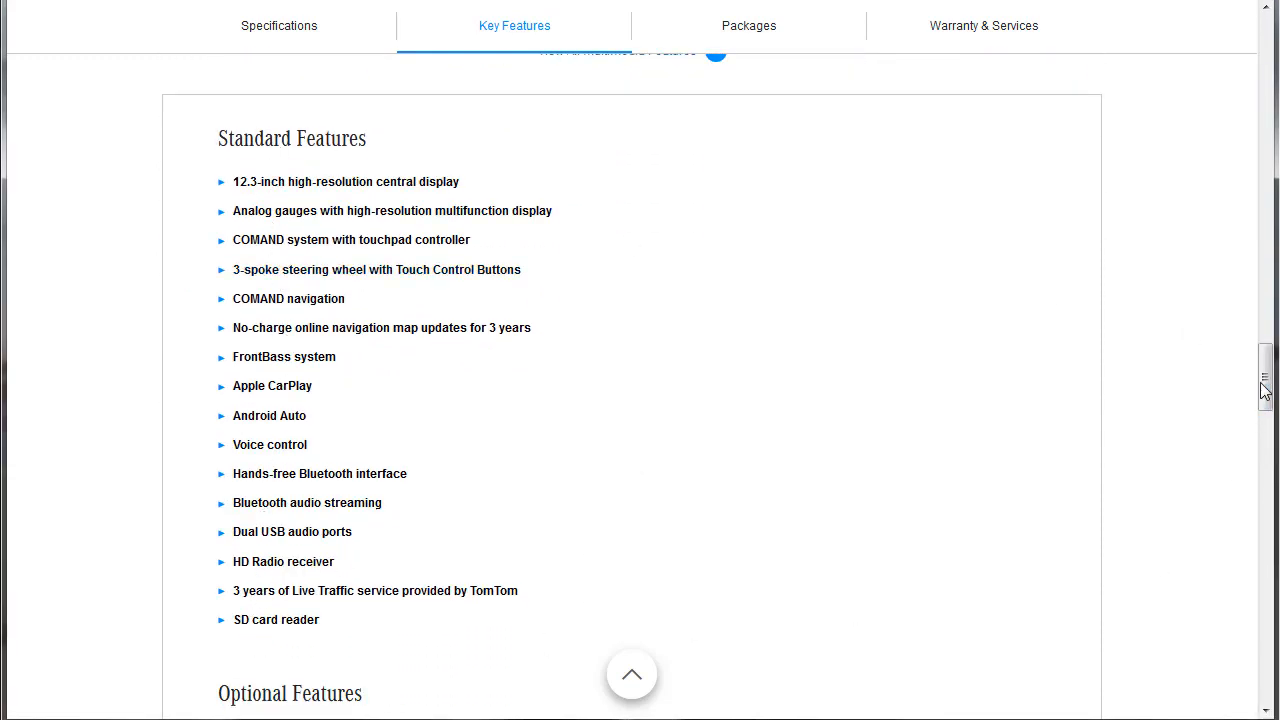
{"action": "scroll", "scroll_direction": "down", "scroll_amount": 3}
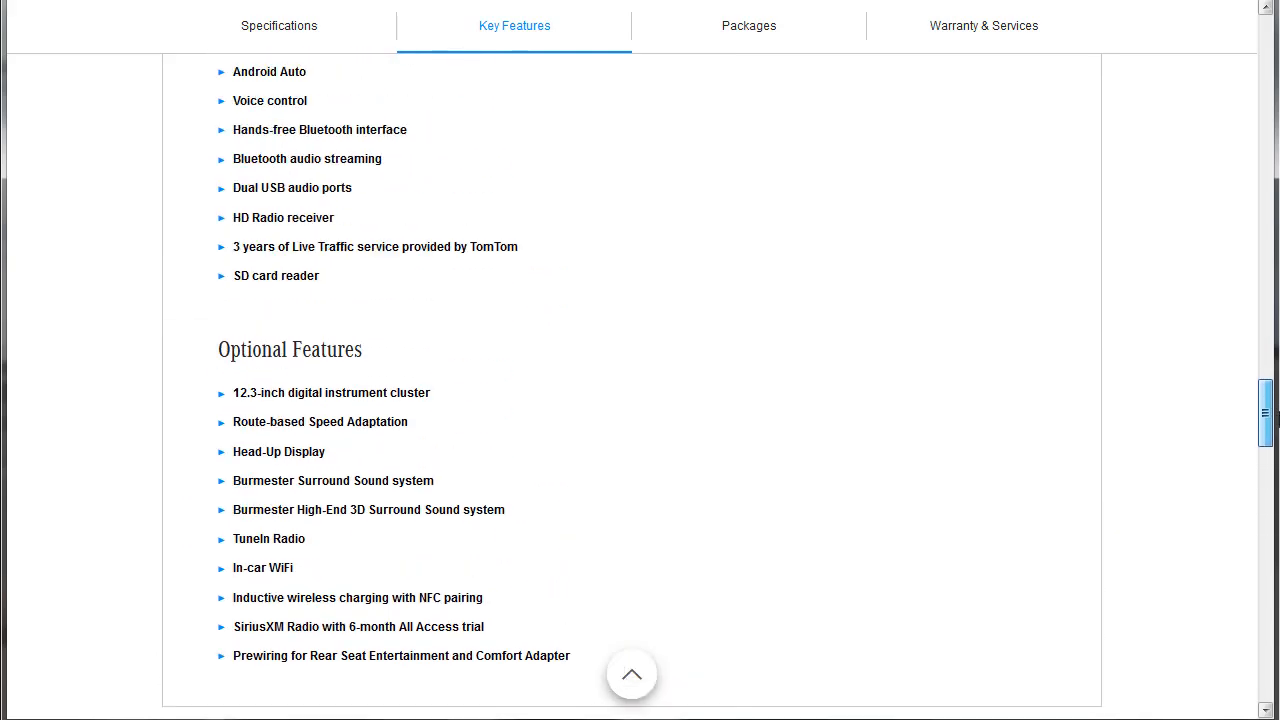
{"action": "scroll", "scroll_direction": "up", "scroll_amount": 3}
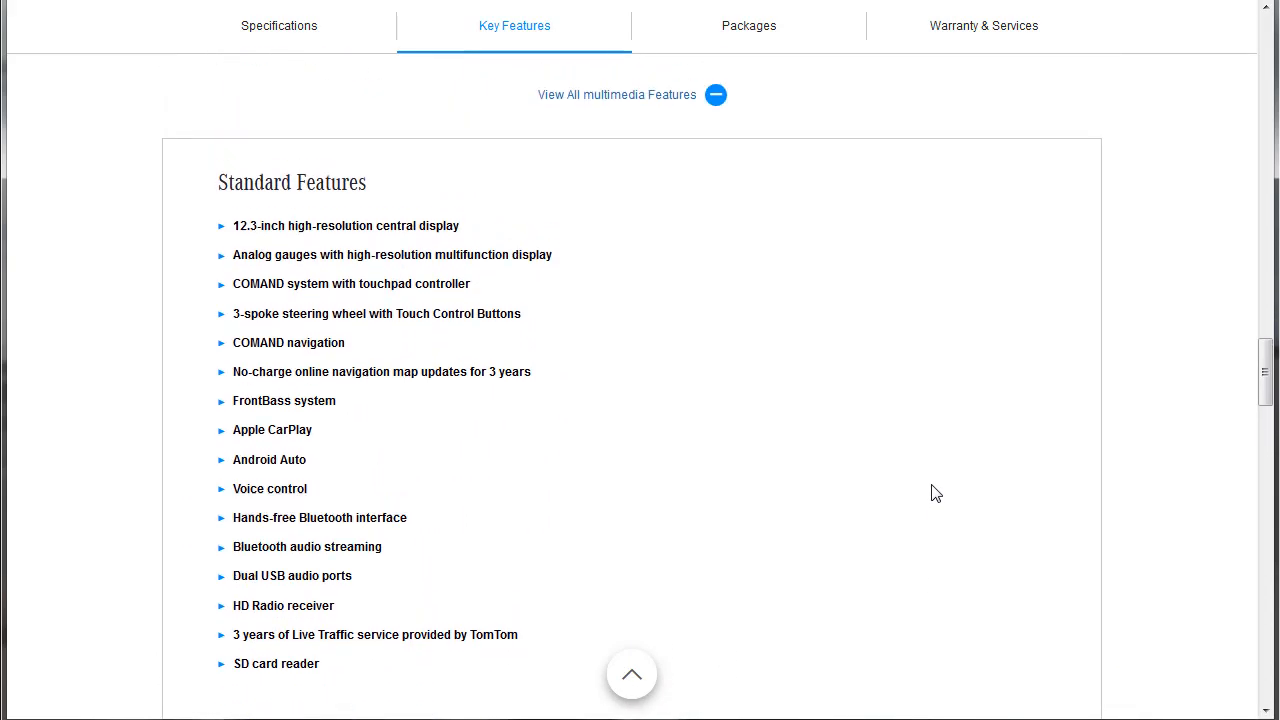
{"action": "scroll", "scroll_direction": "down", "scroll_amount": 3}
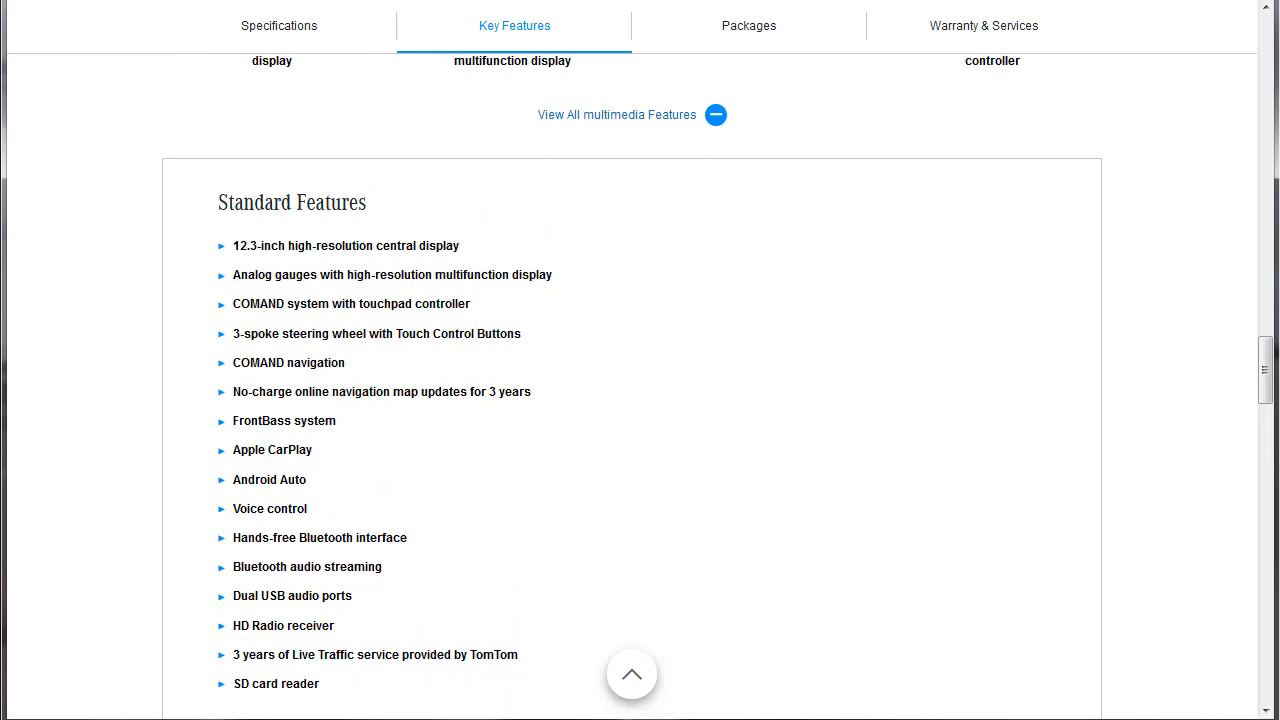
{"action": "left_click", "coordinate": [344, 244]}
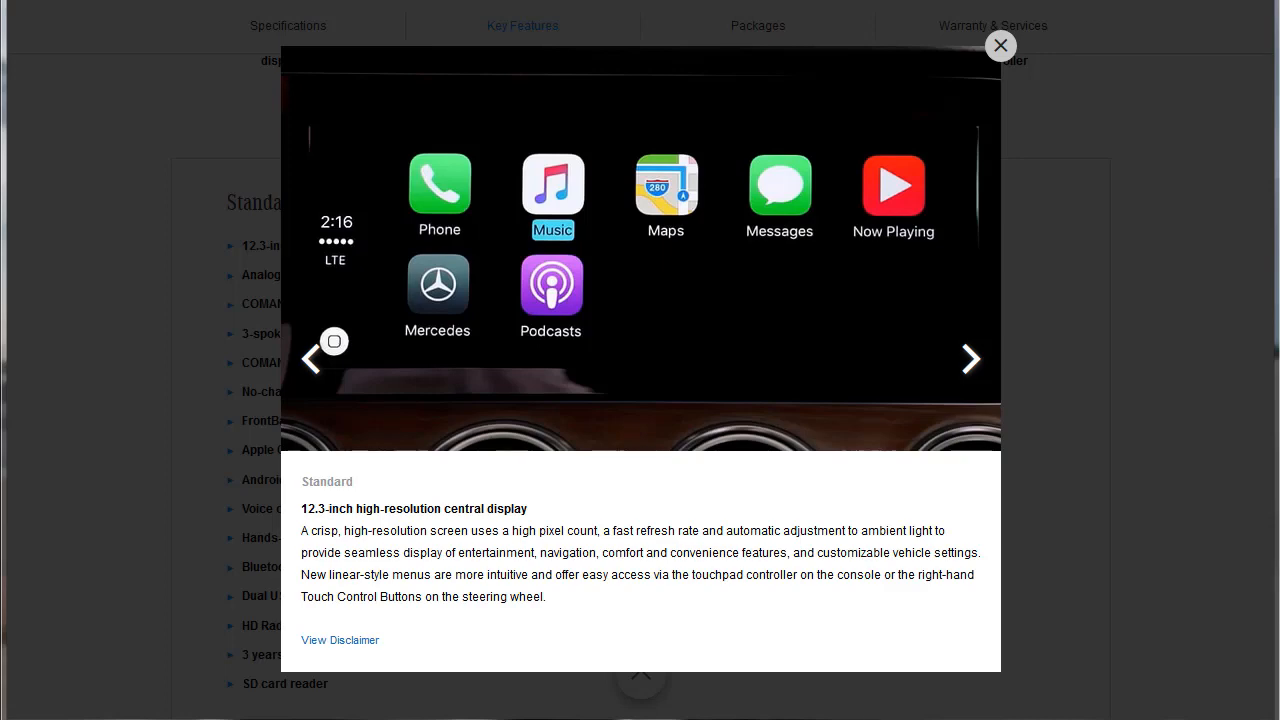
{"action": "left_click", "coordinate": [968, 360]}
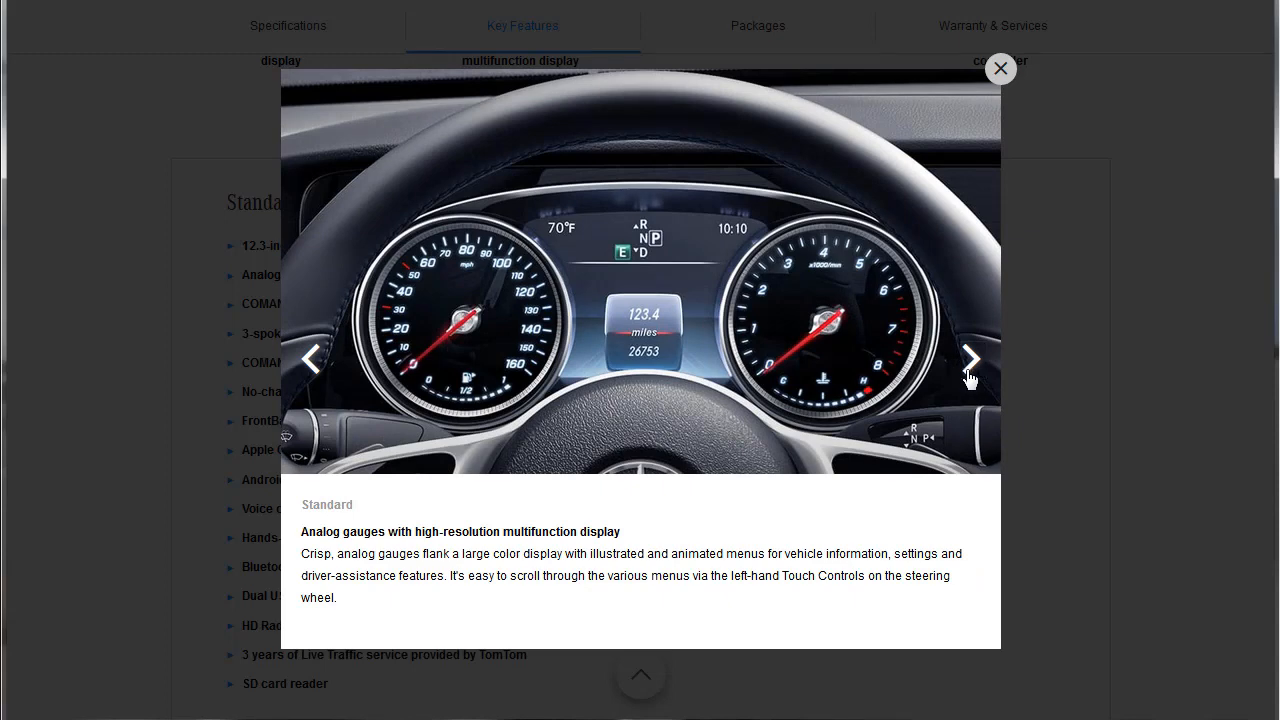
{"action": "left_click", "coordinate": [968, 360]}
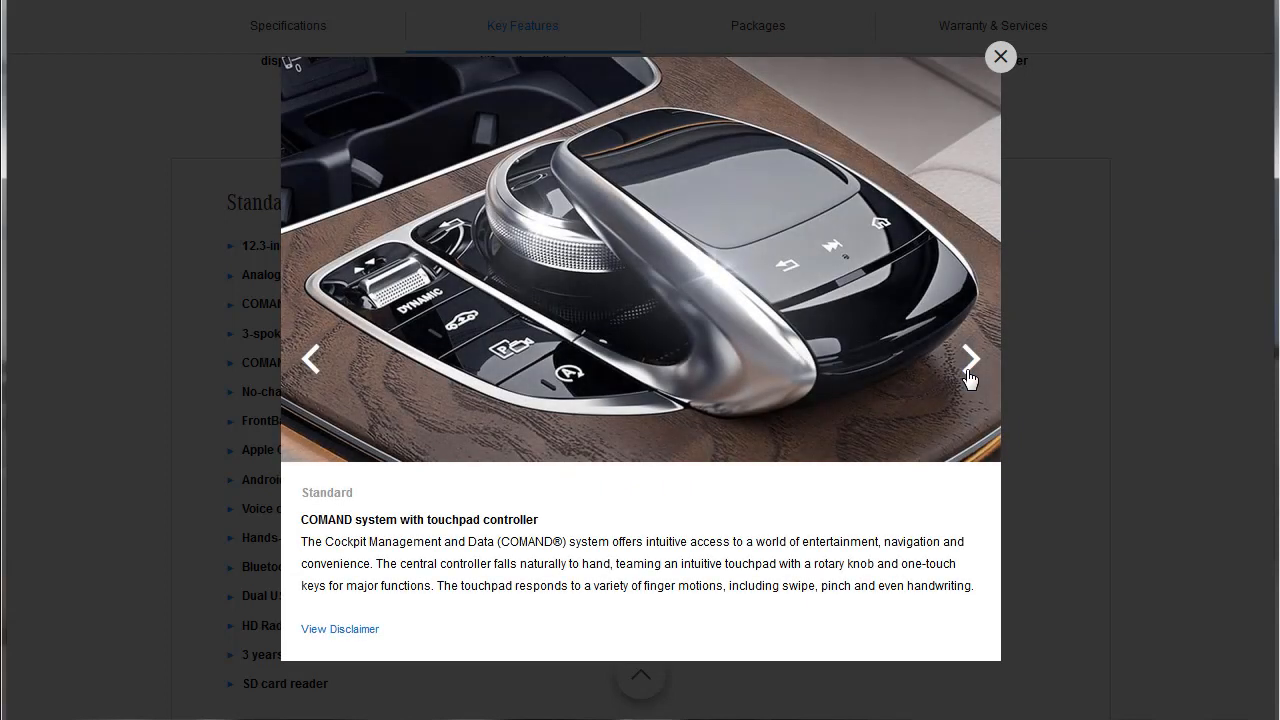
{"action": "left_click", "coordinate": [968, 360]}
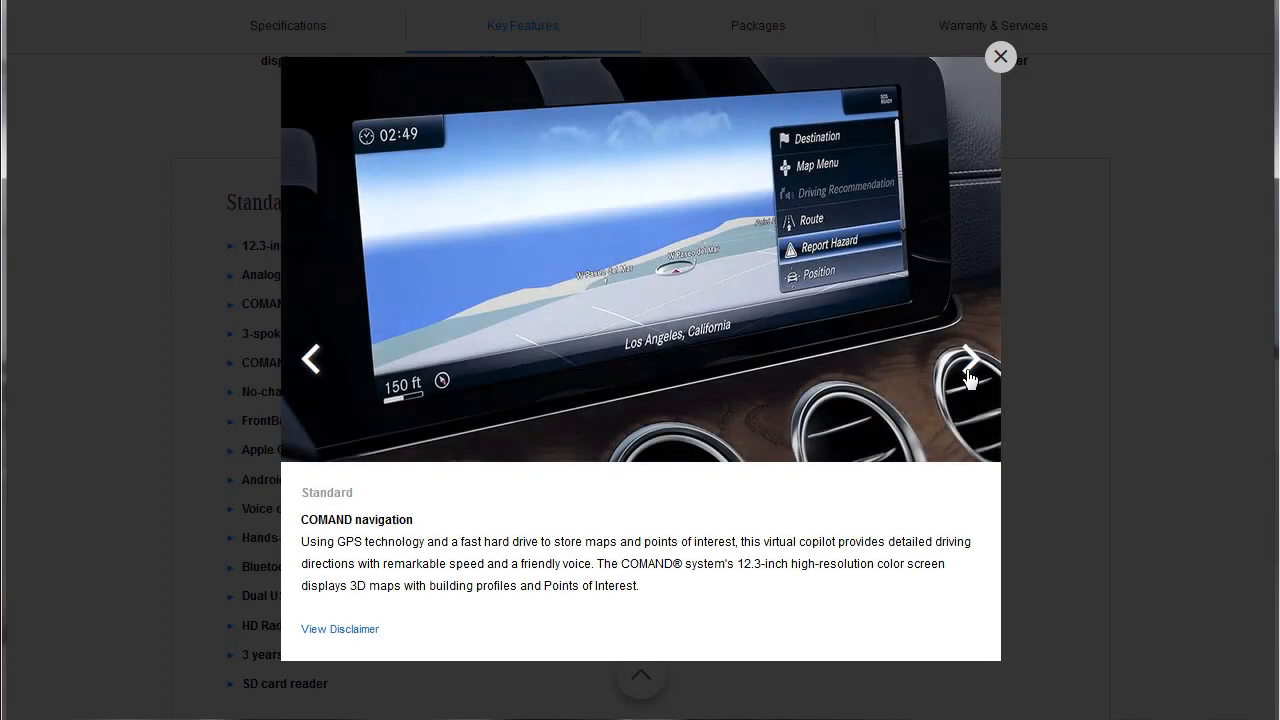
{"action": "left_click", "coordinate": [964, 360]}
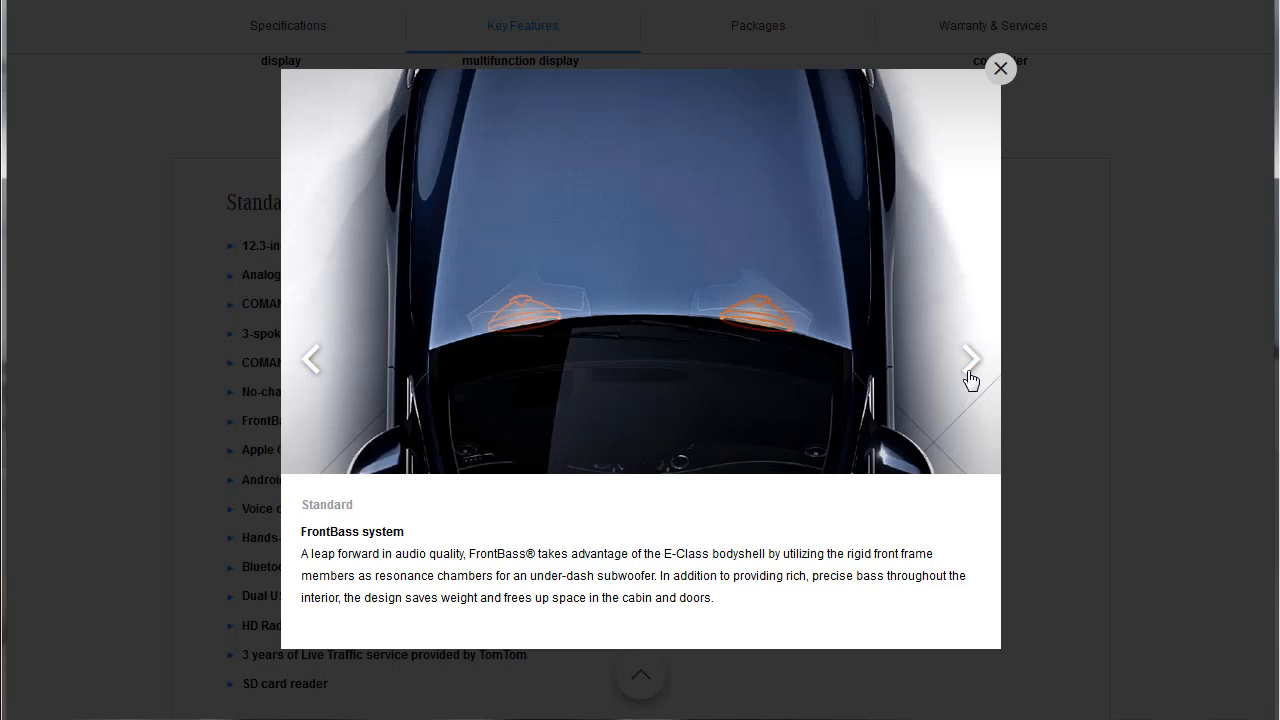
{"action": "mouse_move", "coordinate": [972, 380]}
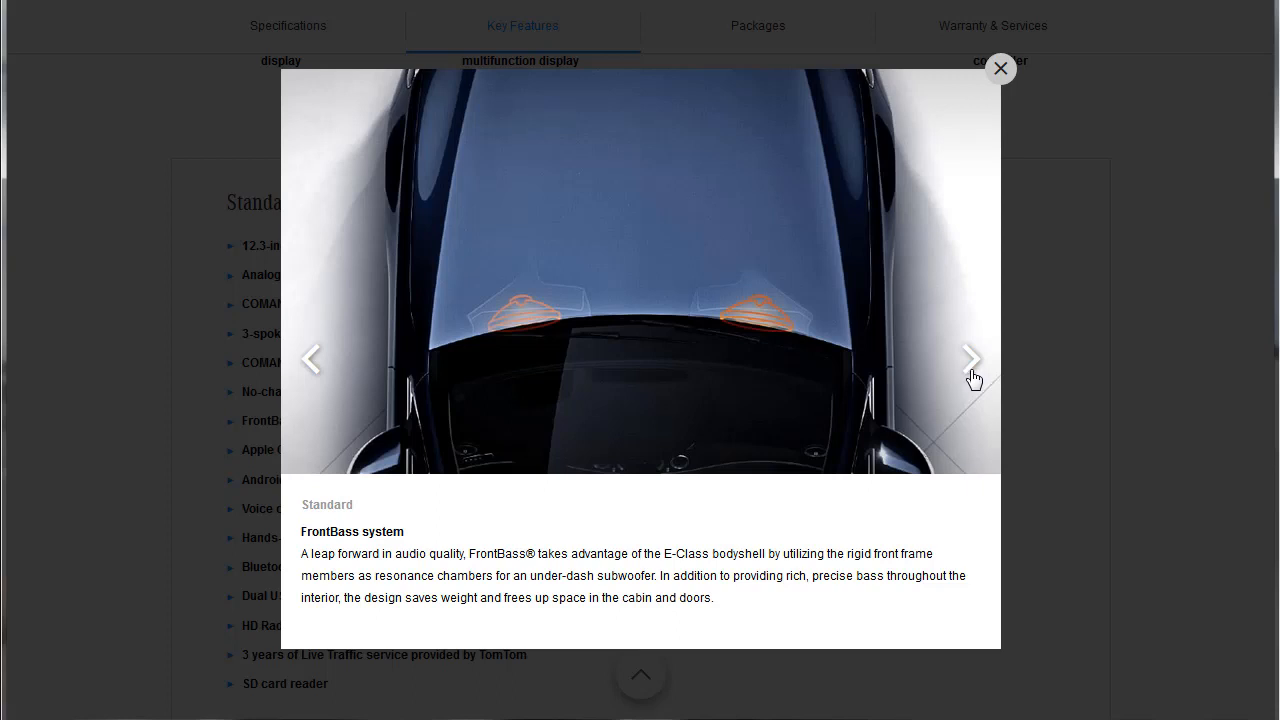
Step: Advance through Apple CarPlay, Android Auto, voice control, Bluetooth, USB, HD Radio, Live Traffic and SD card reader slides
{"action": "left_click", "coordinate": [970, 358]}
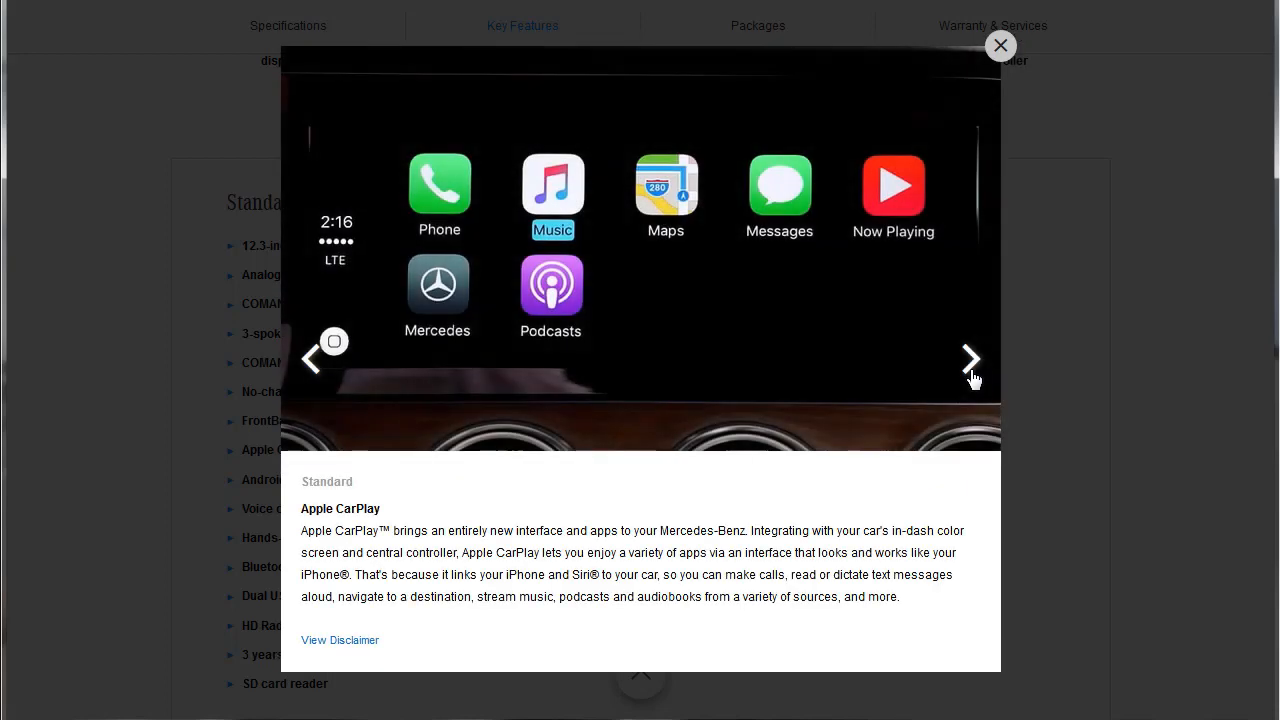
{"action": "left_click", "coordinate": [970, 360]}
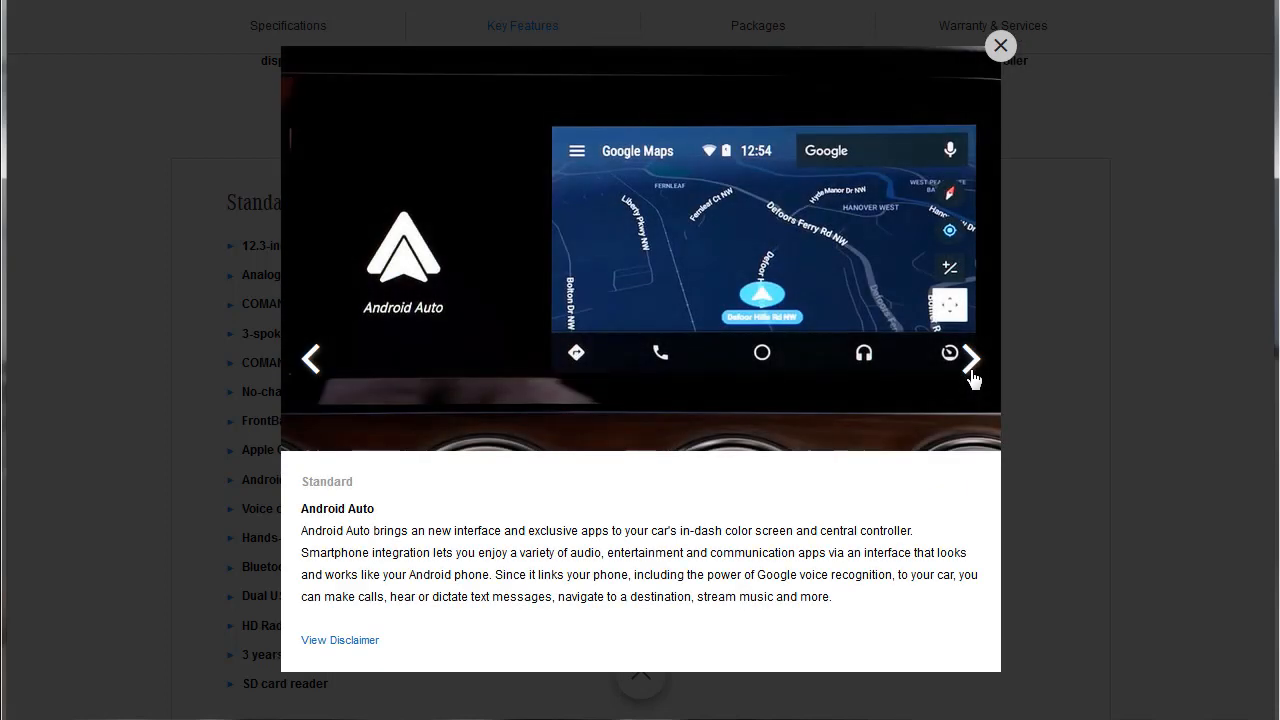
{"action": "left_click", "coordinate": [968, 360]}
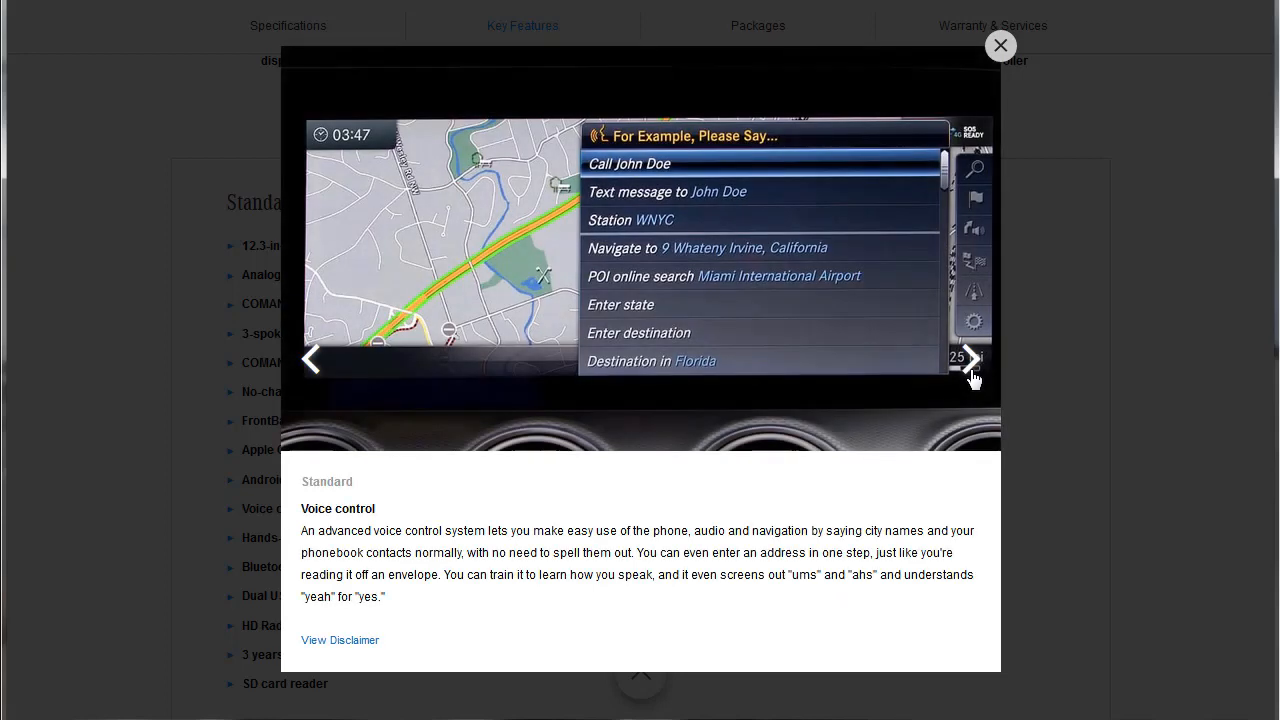
{"action": "left_click", "coordinate": [968, 360]}
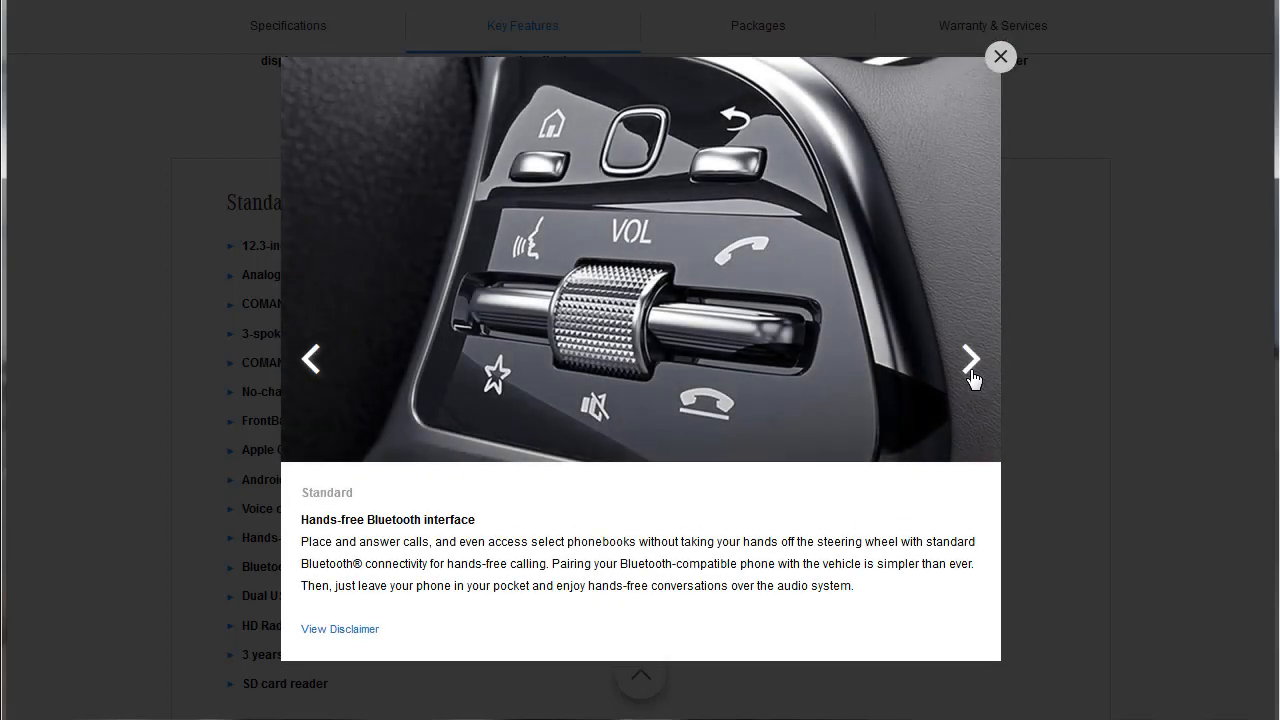
{"action": "left_click", "coordinate": [968, 360]}
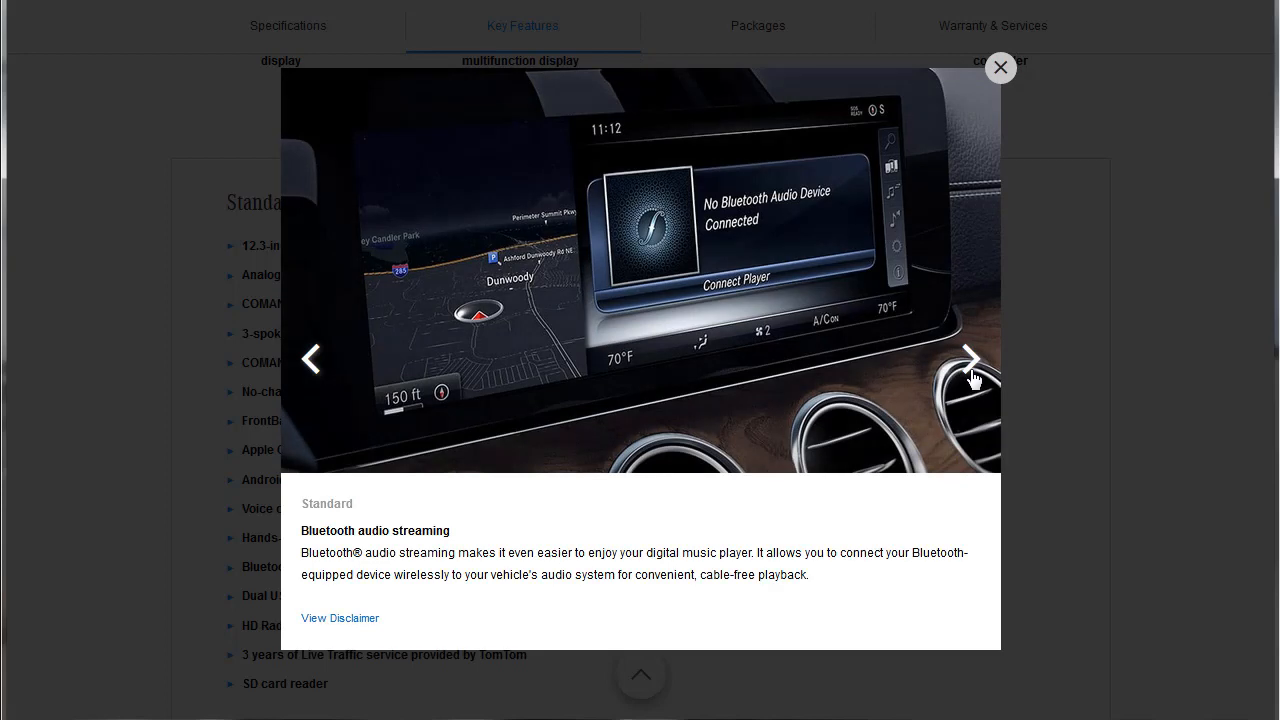
{"action": "left_click", "coordinate": [968, 360]}
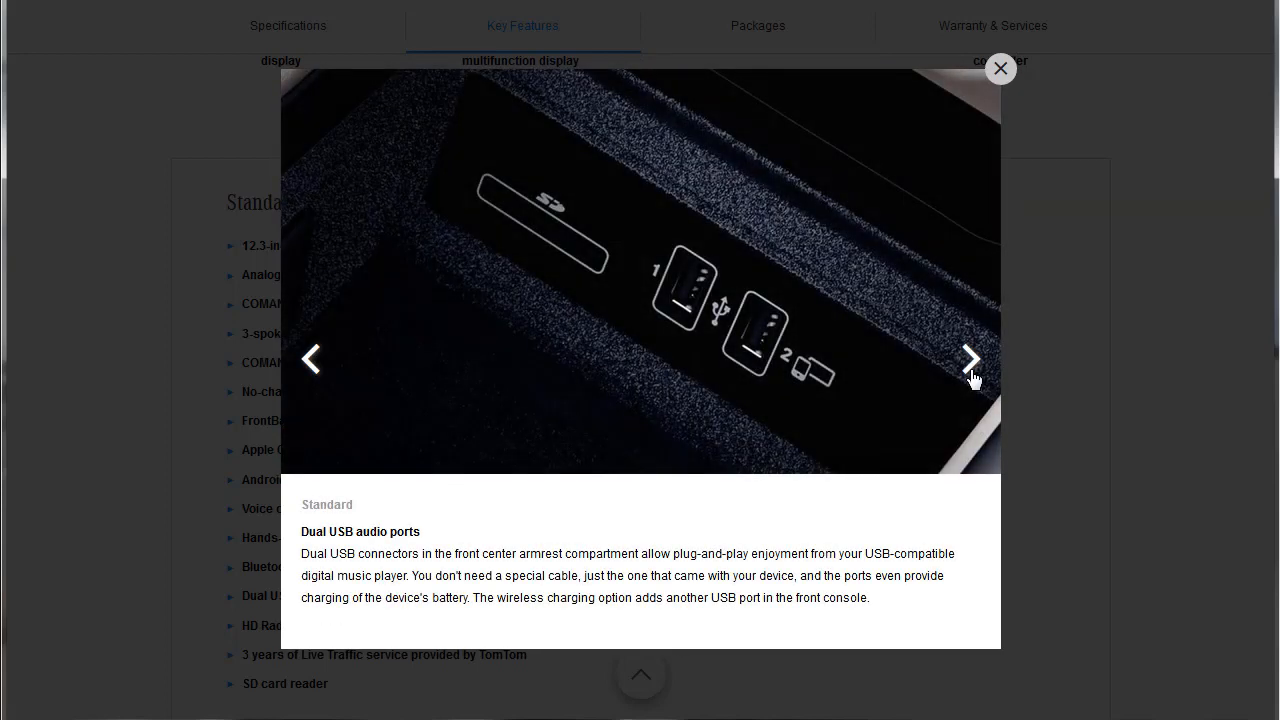
{"action": "left_click", "coordinate": [968, 360]}
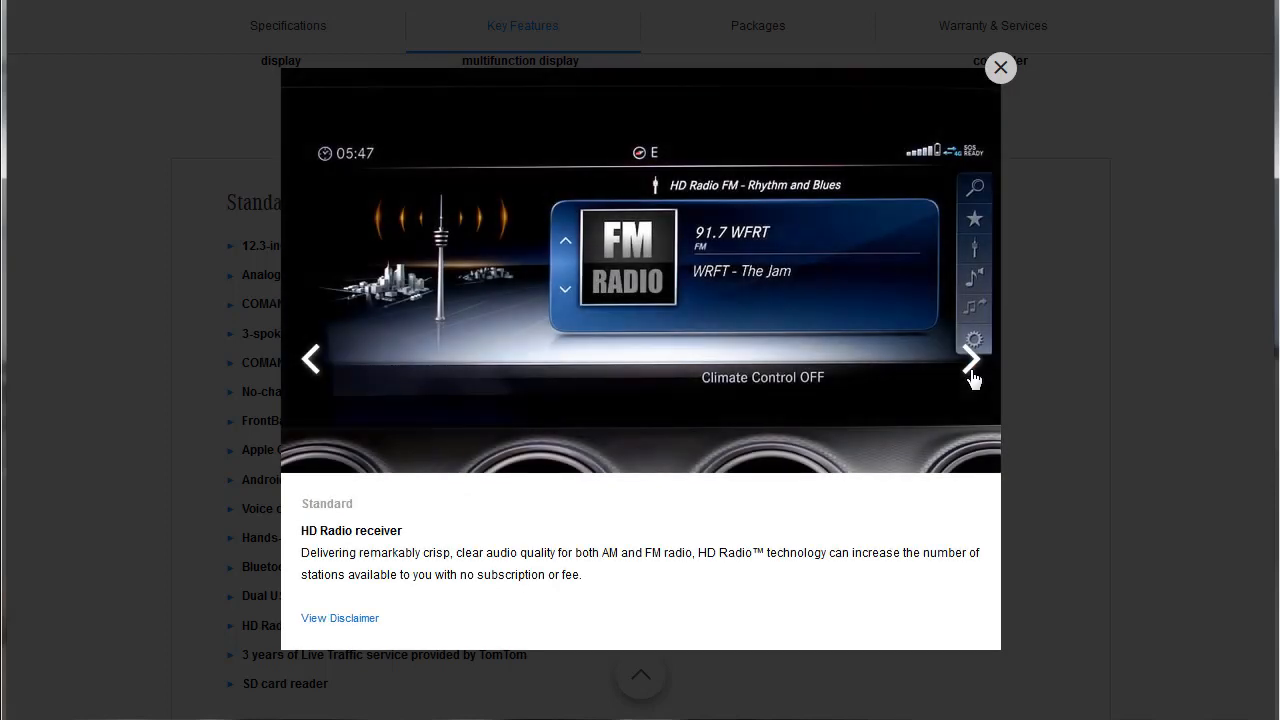
{"action": "left_click", "coordinate": [968, 360]}
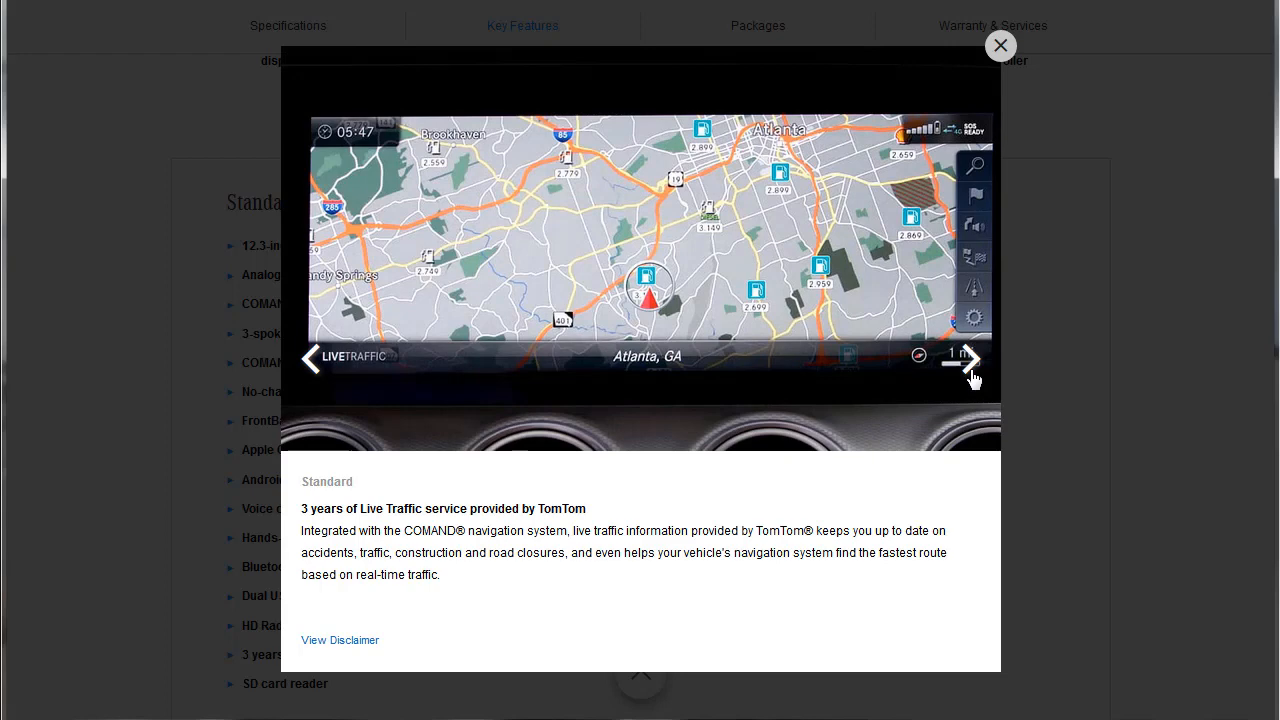
{"action": "left_click", "coordinate": [968, 360]}
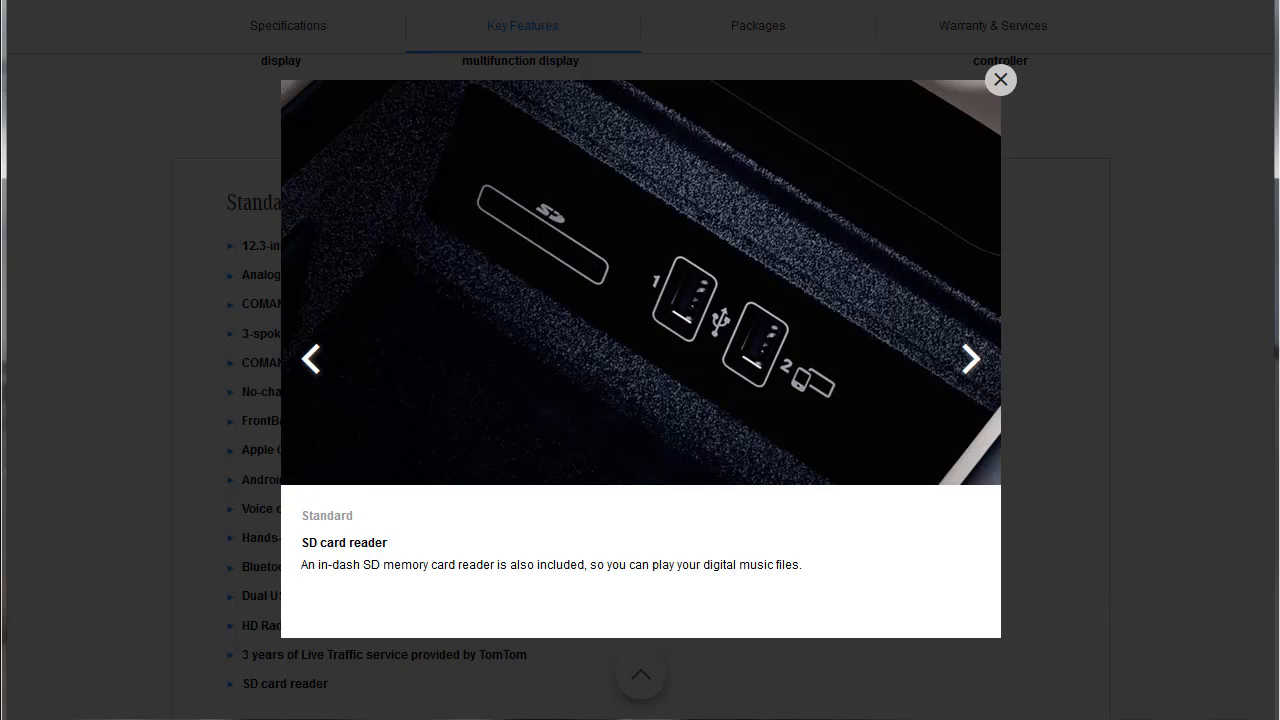
{"action": "left_click", "coordinate": [968, 358]}
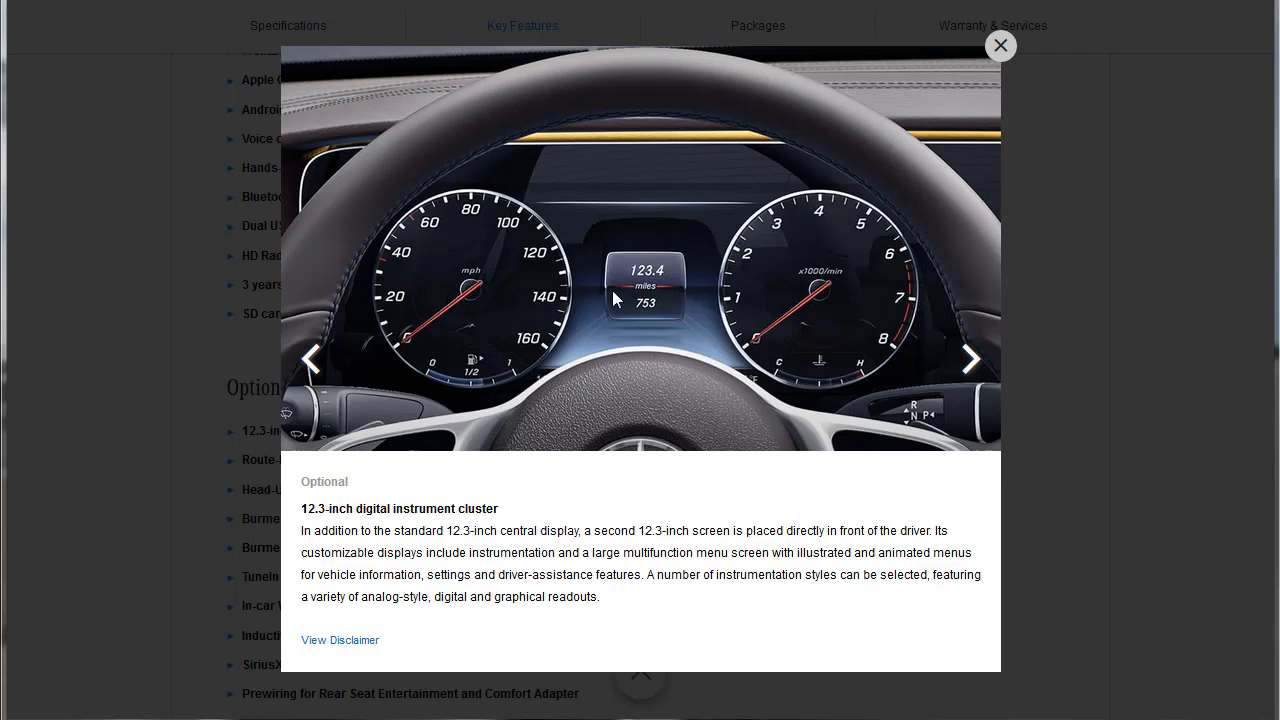
{"action": "mouse_move", "coordinate": [1044, 204]}
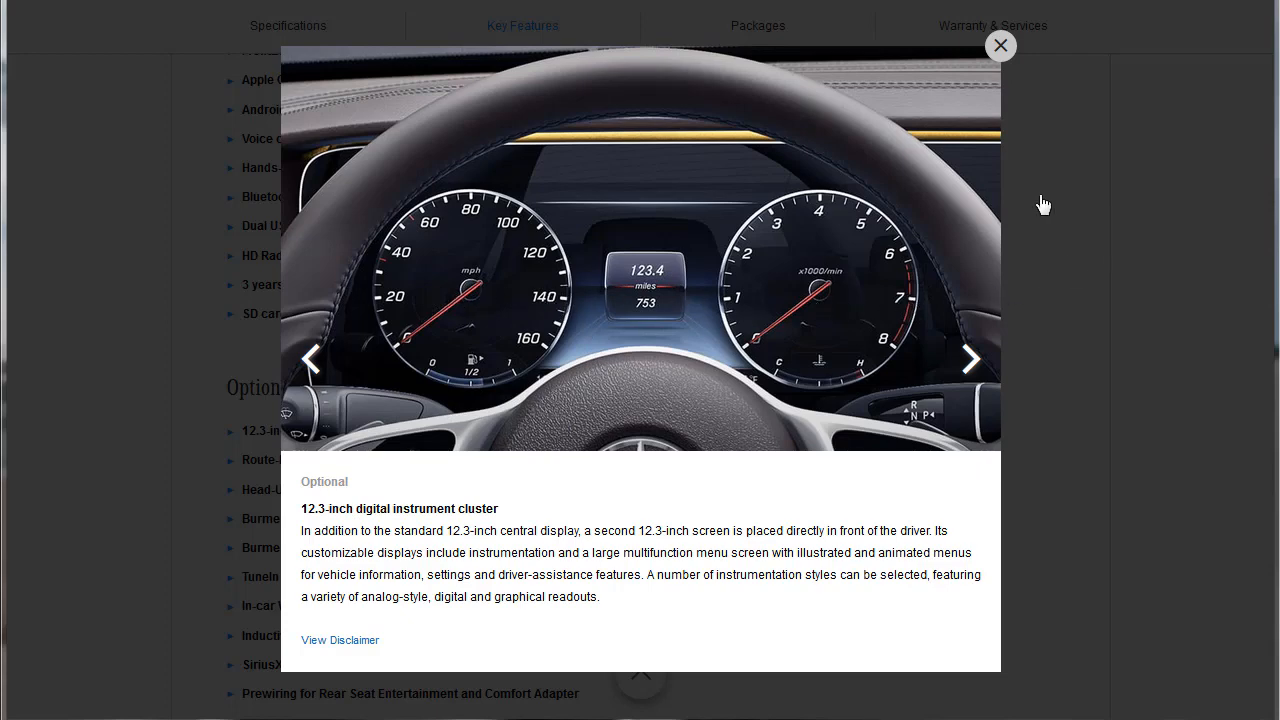
{"action": "mouse_move", "coordinate": [1216, 328]}
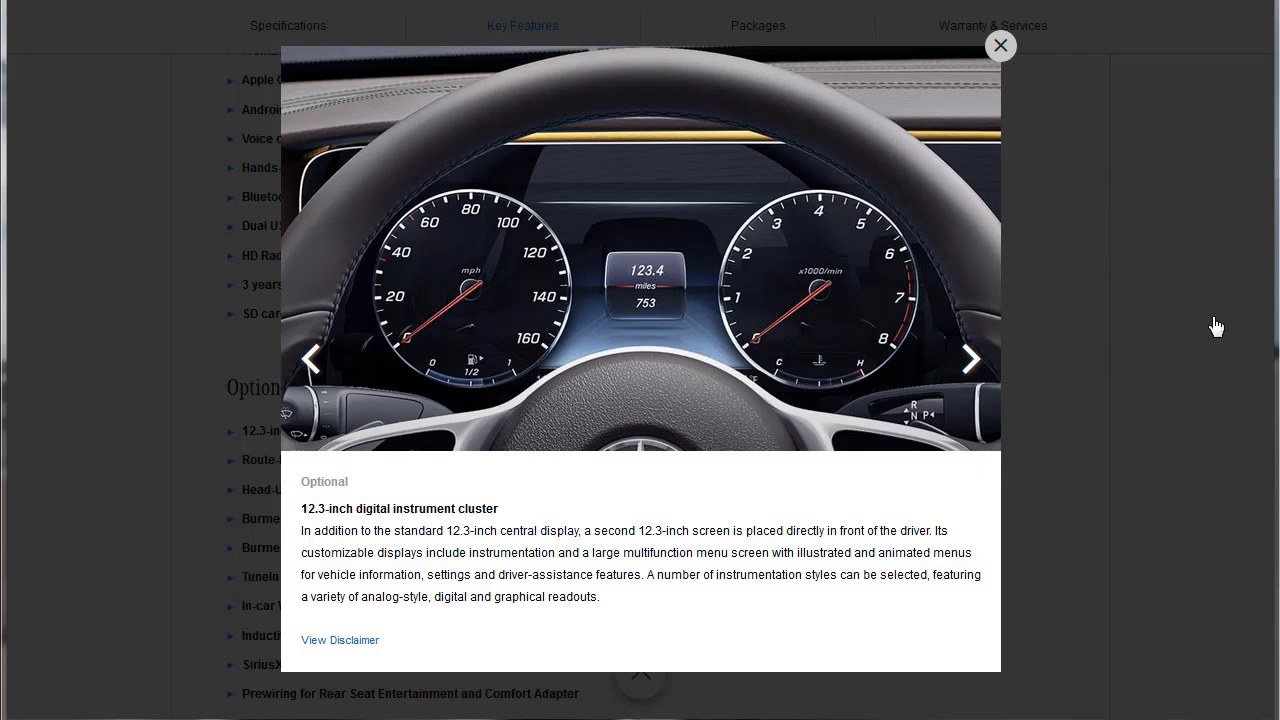
{"action": "mouse_move", "coordinate": [1044, 232]}
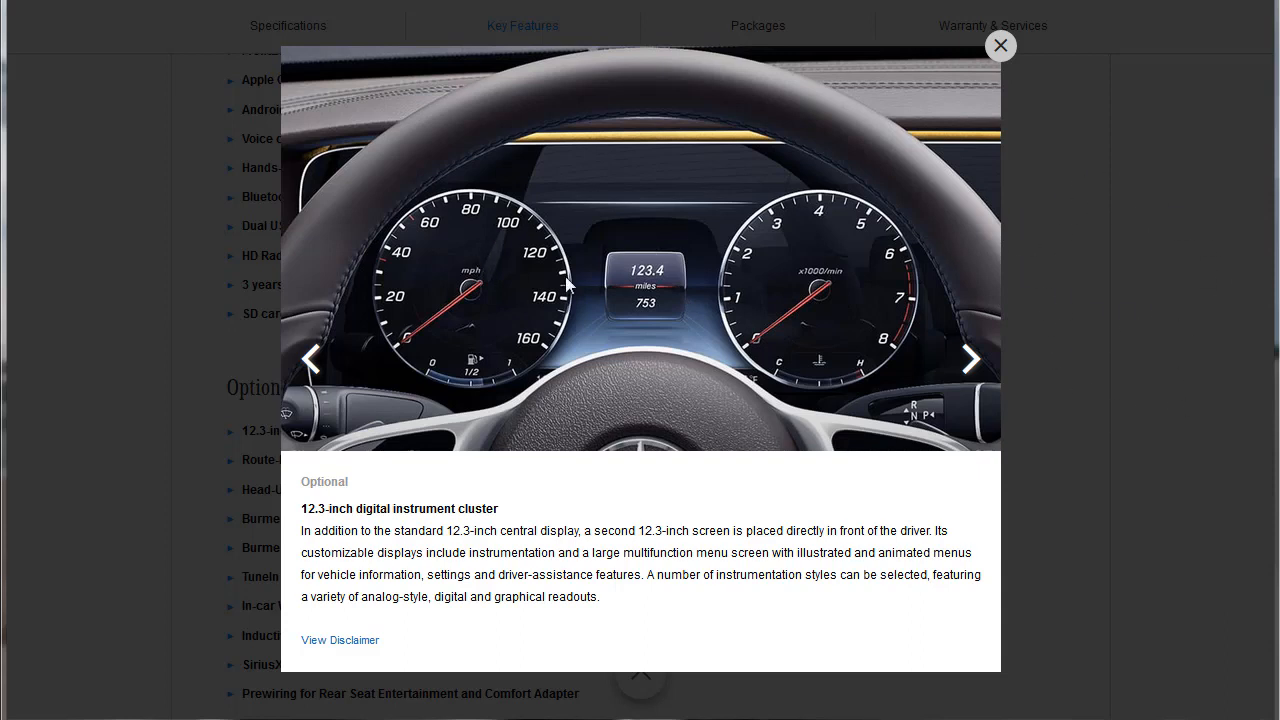
{"action": "mouse_move", "coordinate": [580, 312]}
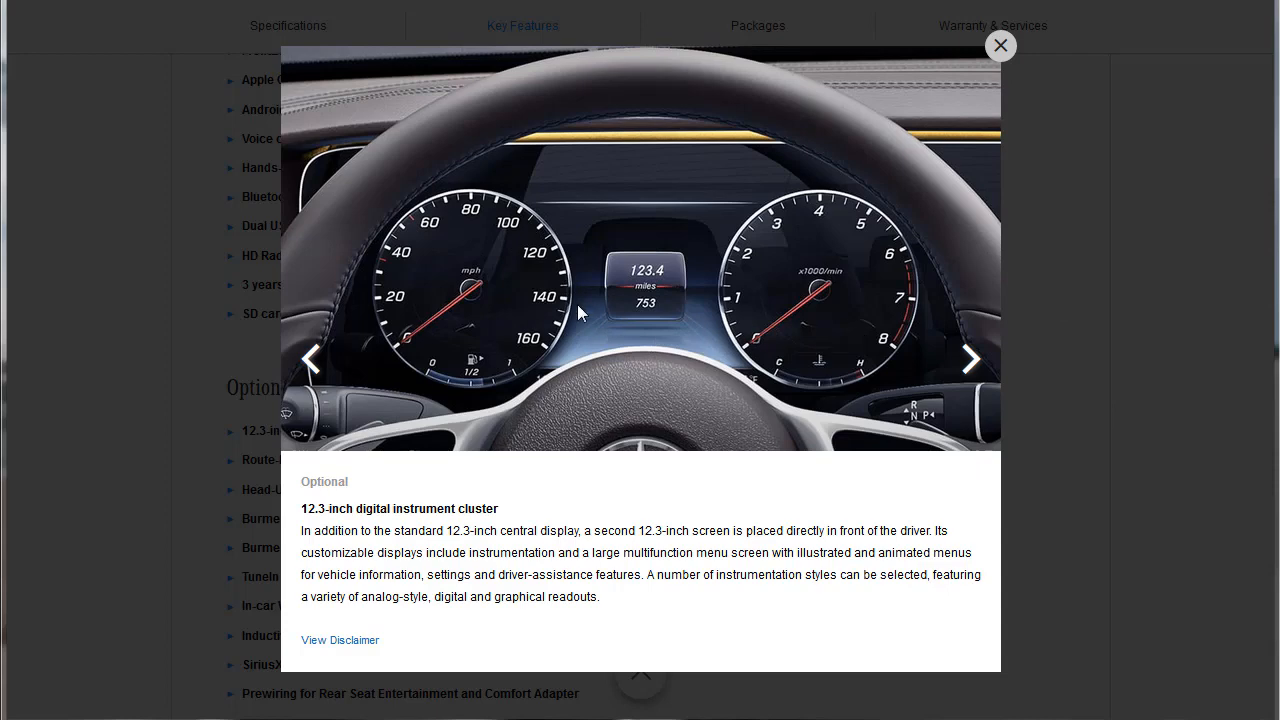
Step: Advance through Speed Adaptation, Head-Up Display, in-car WiFi, wireless charging and SiriusXM to rear-seat prewiring, then close the gallery
{"action": "left_click", "coordinate": [968, 358]}
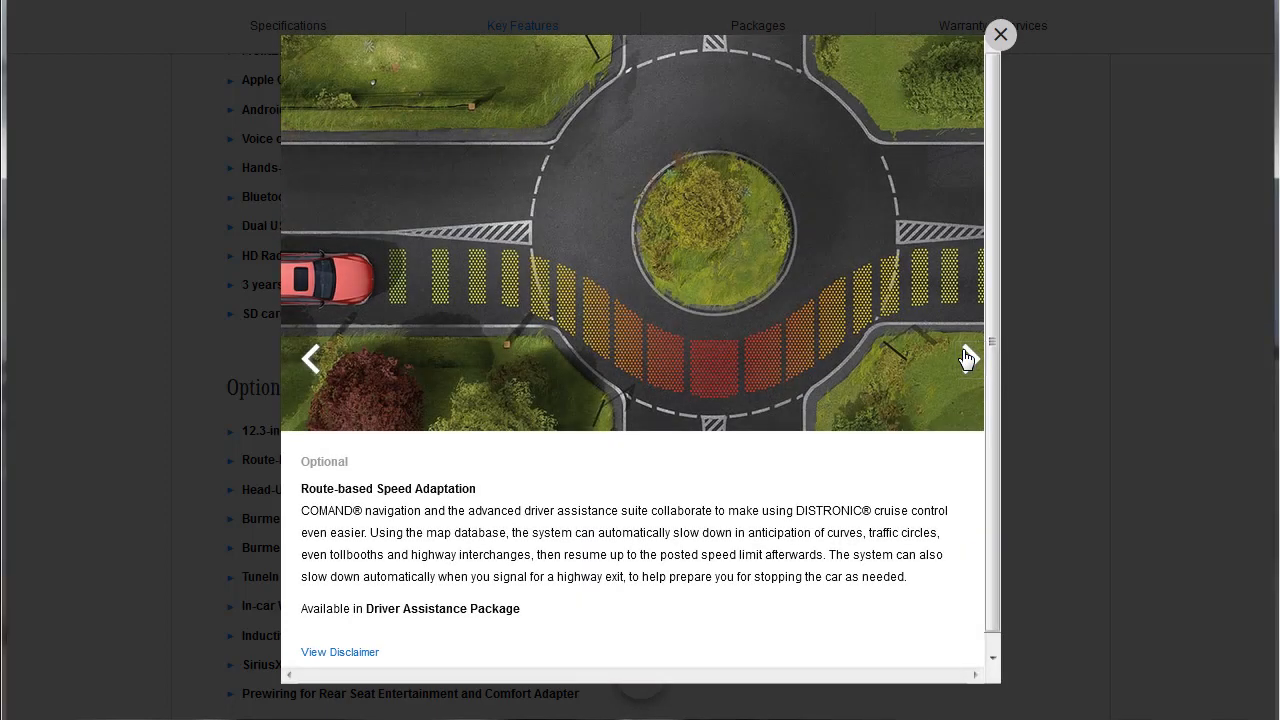
{"action": "left_click", "coordinate": [968, 360]}
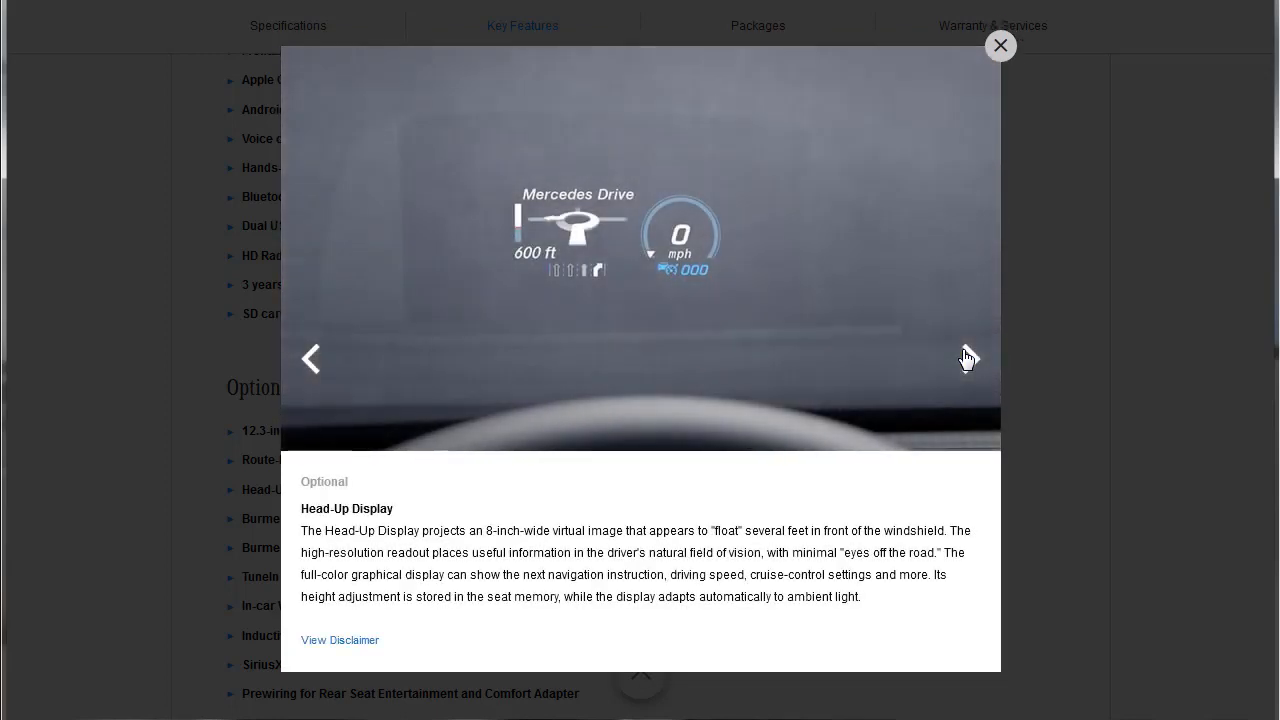
{"action": "left_click", "coordinate": [968, 358]}
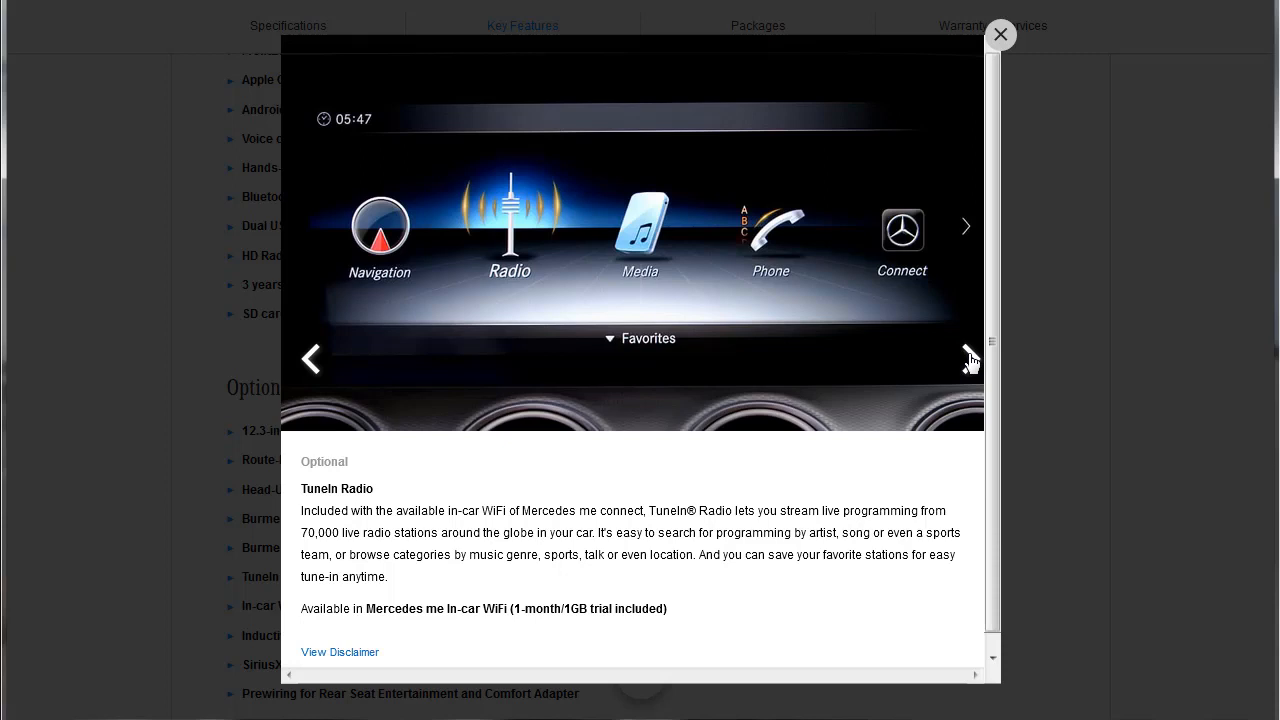
{"action": "mouse_move", "coordinate": [424, 616]}
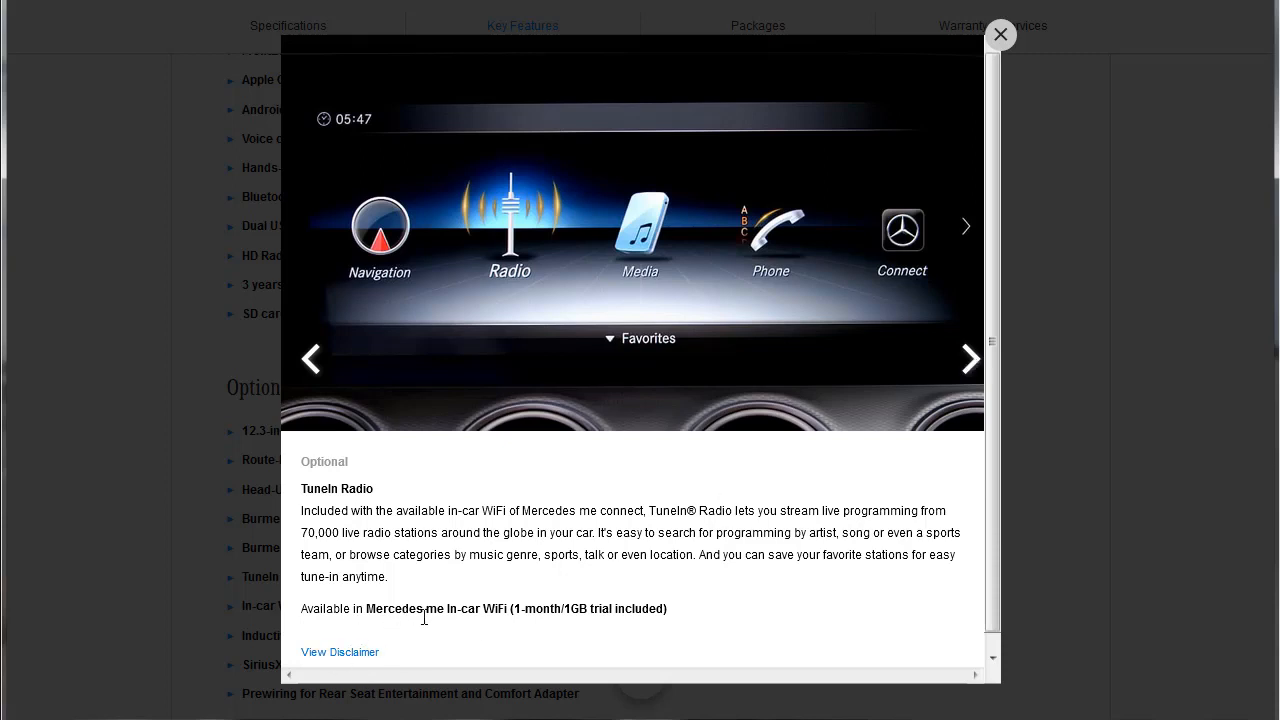
{"action": "mouse_move", "coordinate": [532, 616]}
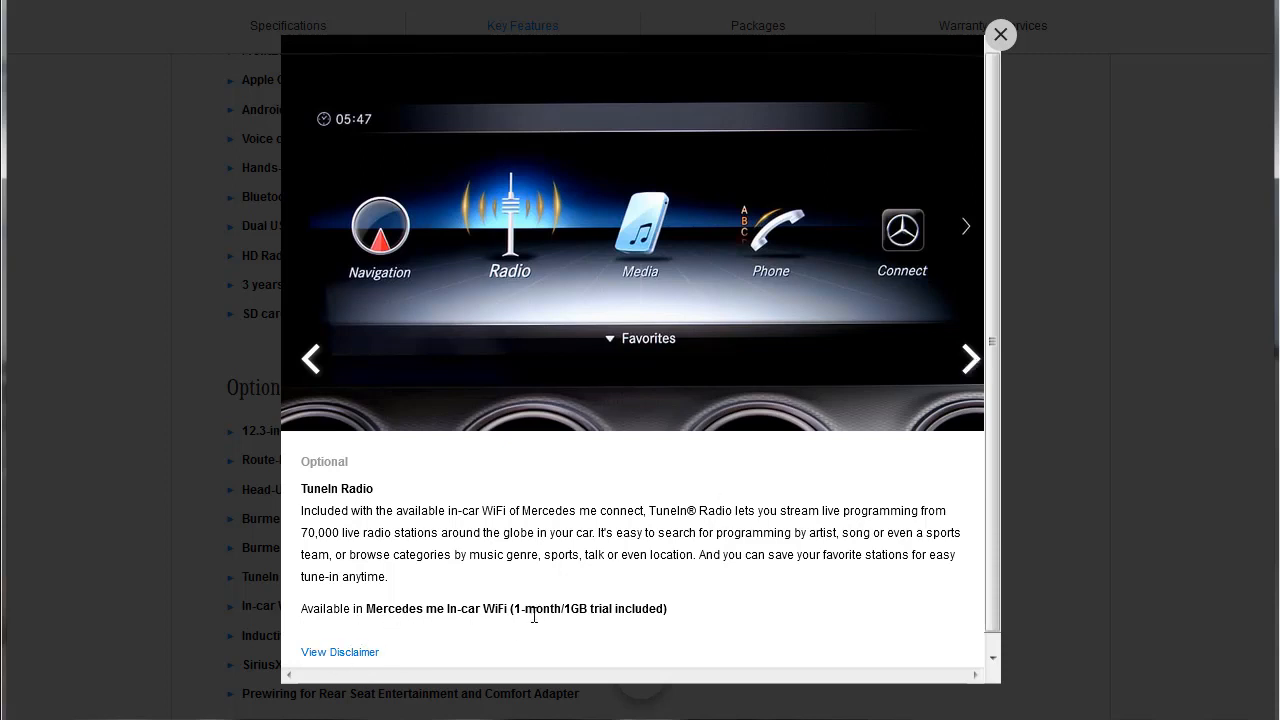
{"action": "mouse_move", "coordinate": [676, 628]}
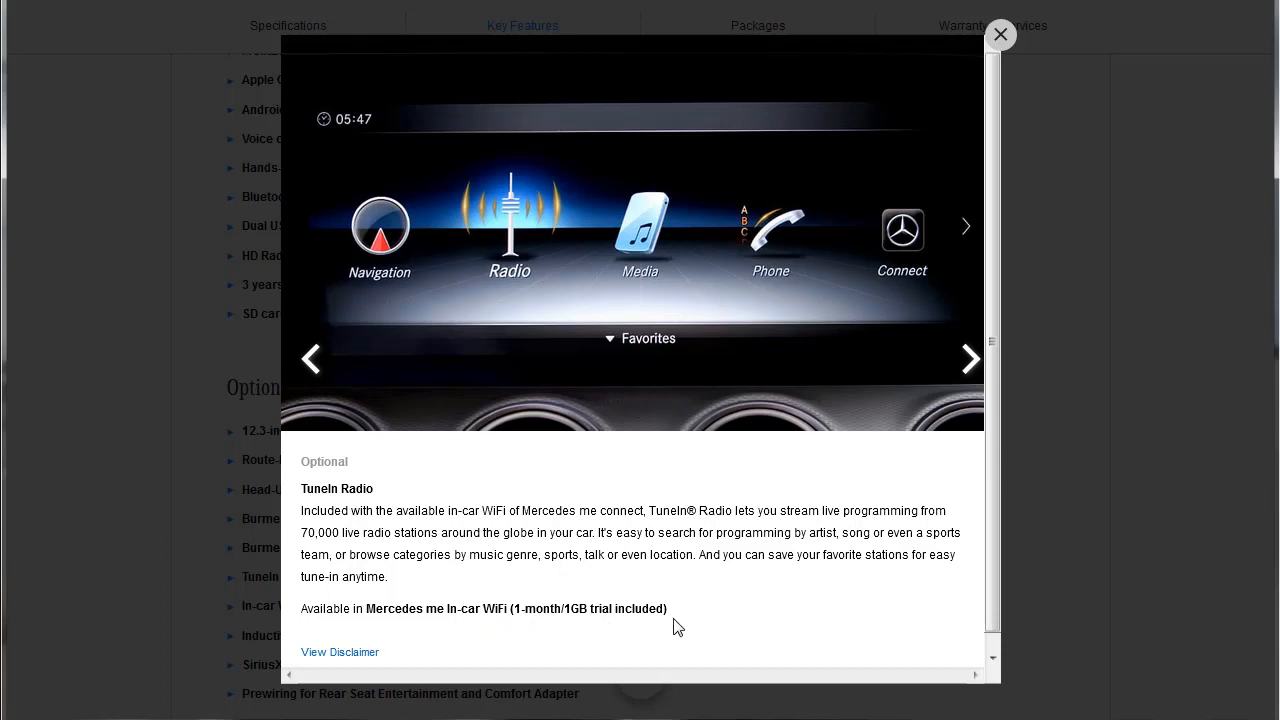
{"action": "mouse_move", "coordinate": [968, 358]}
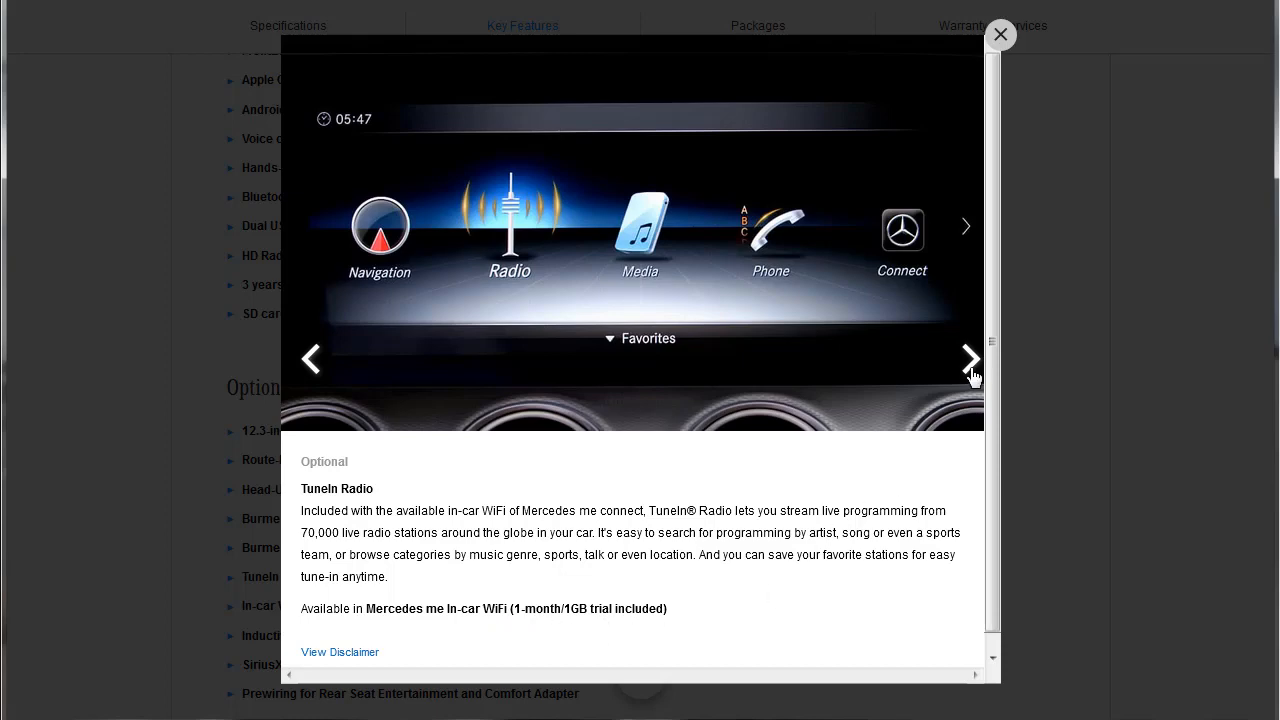
{"action": "left_click", "coordinate": [968, 360]}
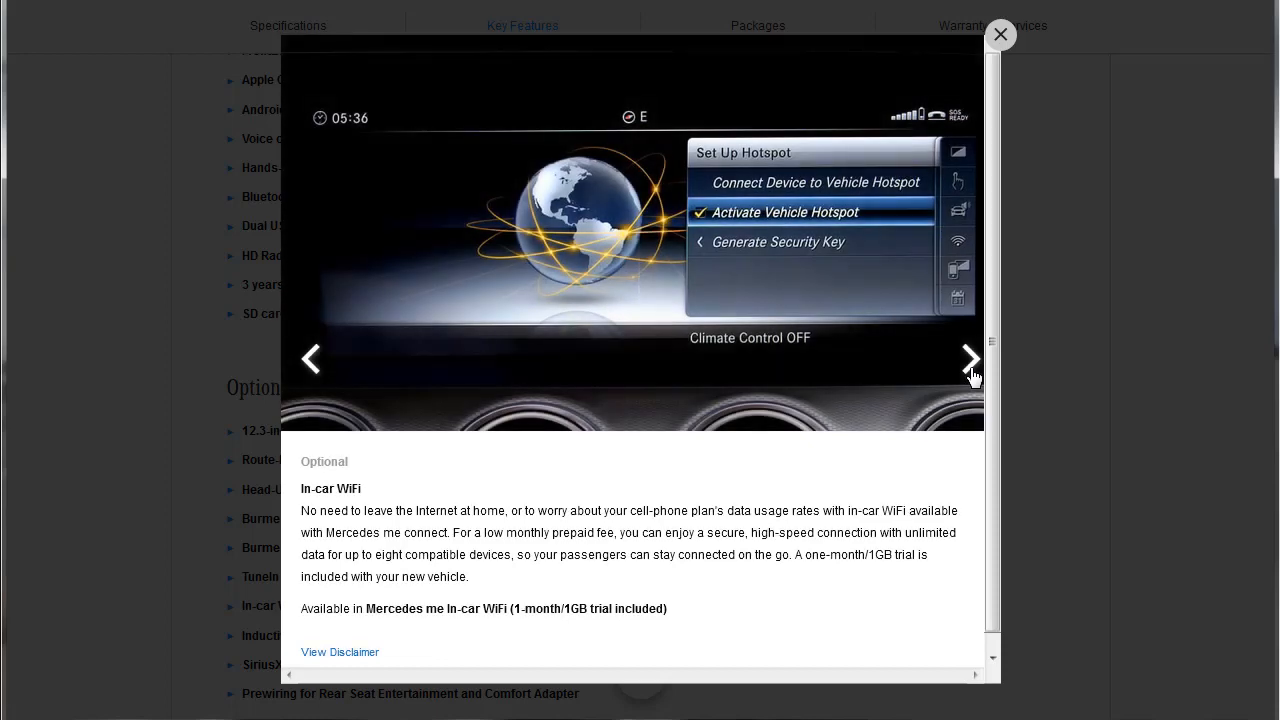
{"action": "left_click", "coordinate": [968, 358]}
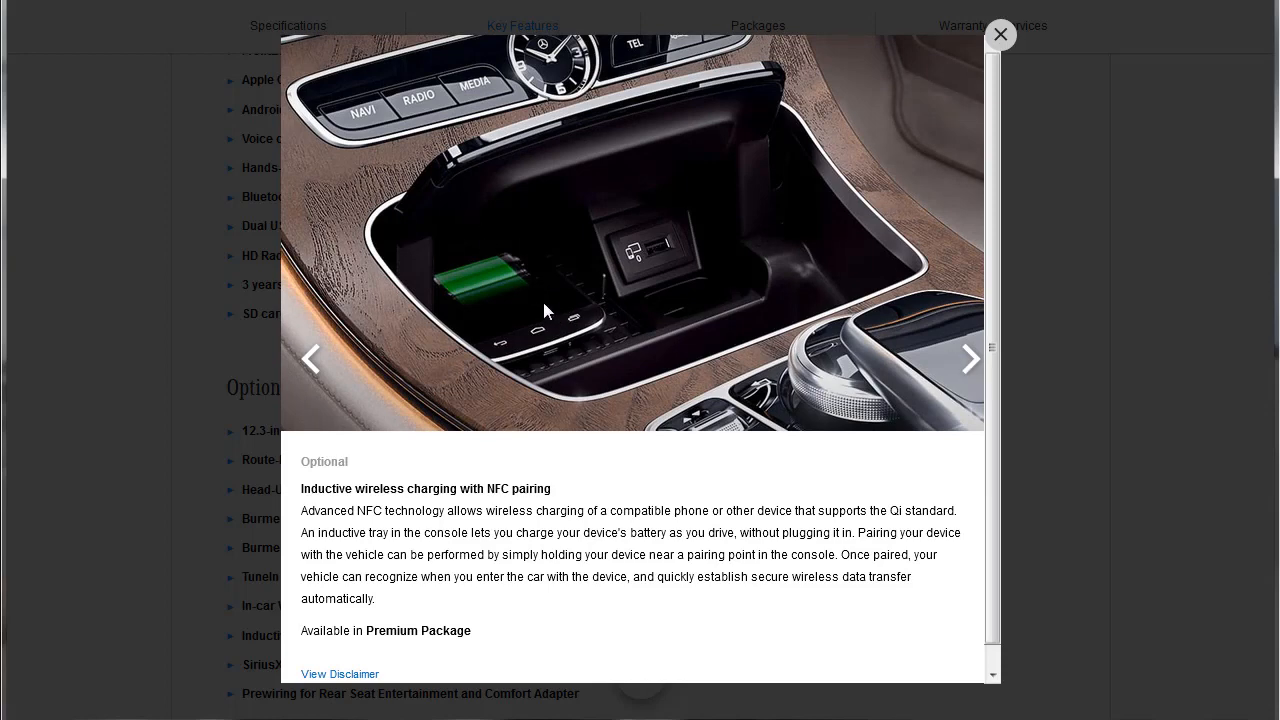
{"action": "left_click", "coordinate": [966, 358]}
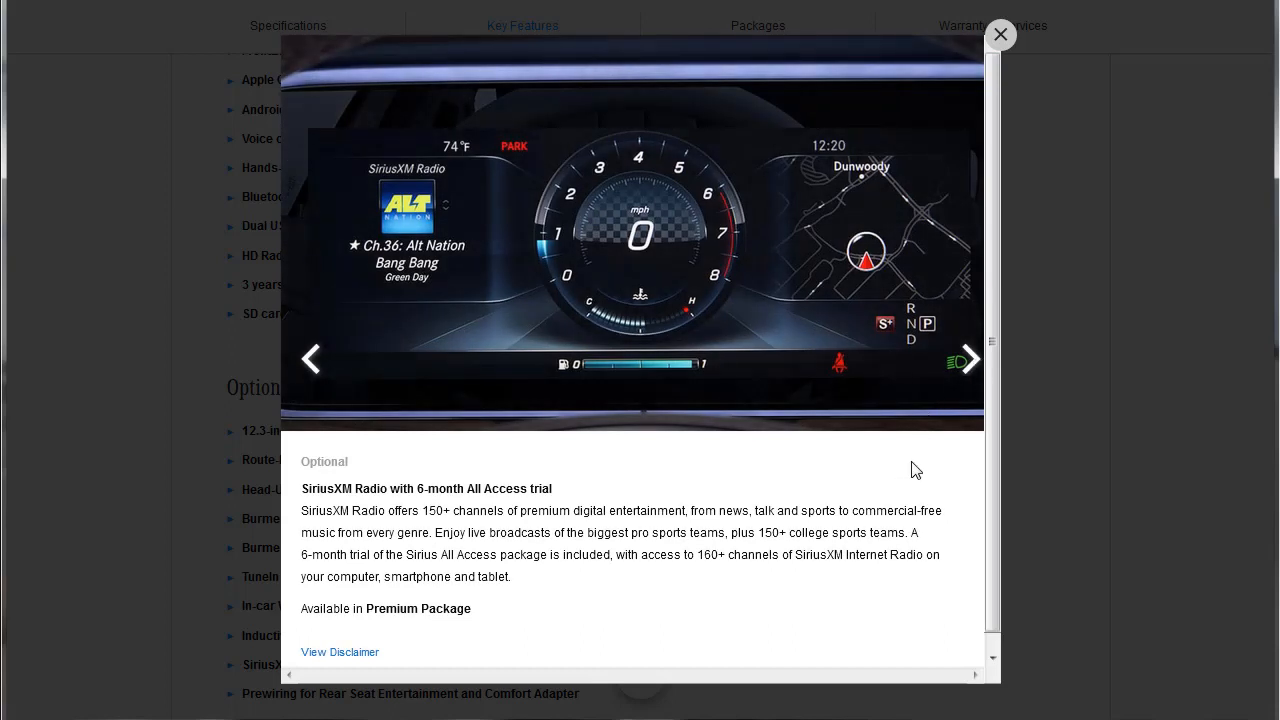
{"action": "mouse_move", "coordinate": [724, 278]}
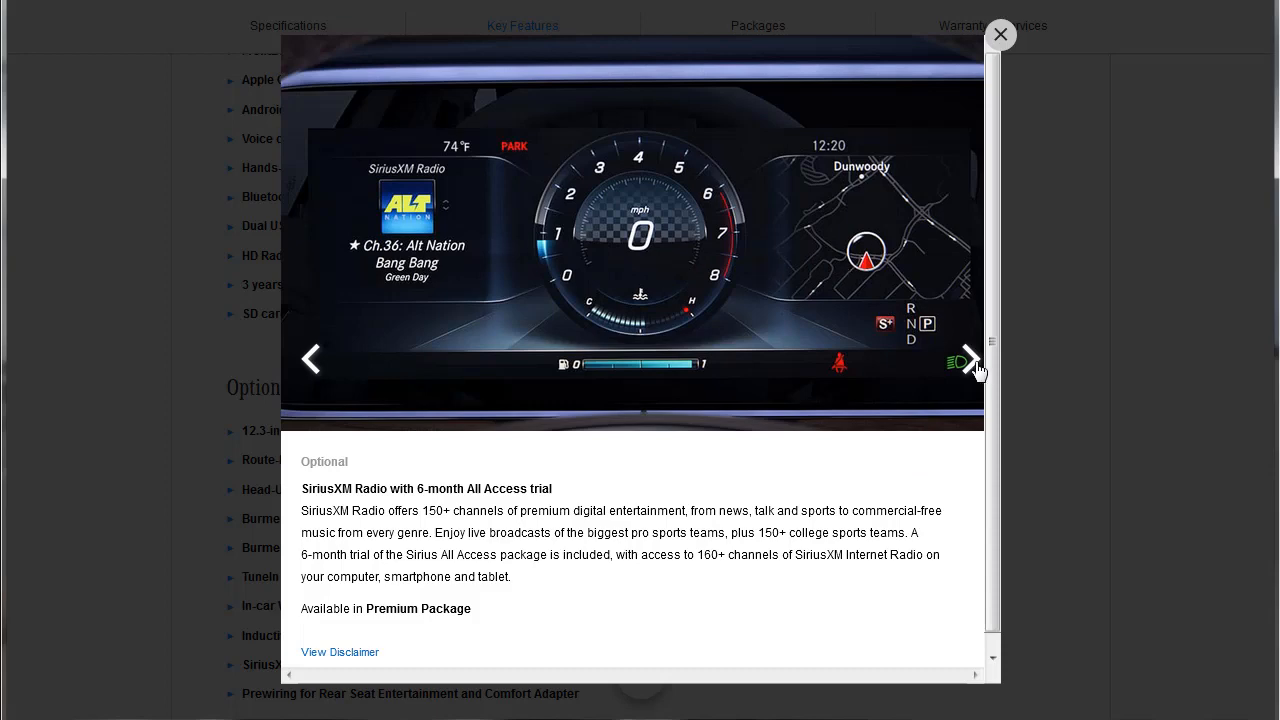
{"action": "left_click", "coordinate": [968, 358]}
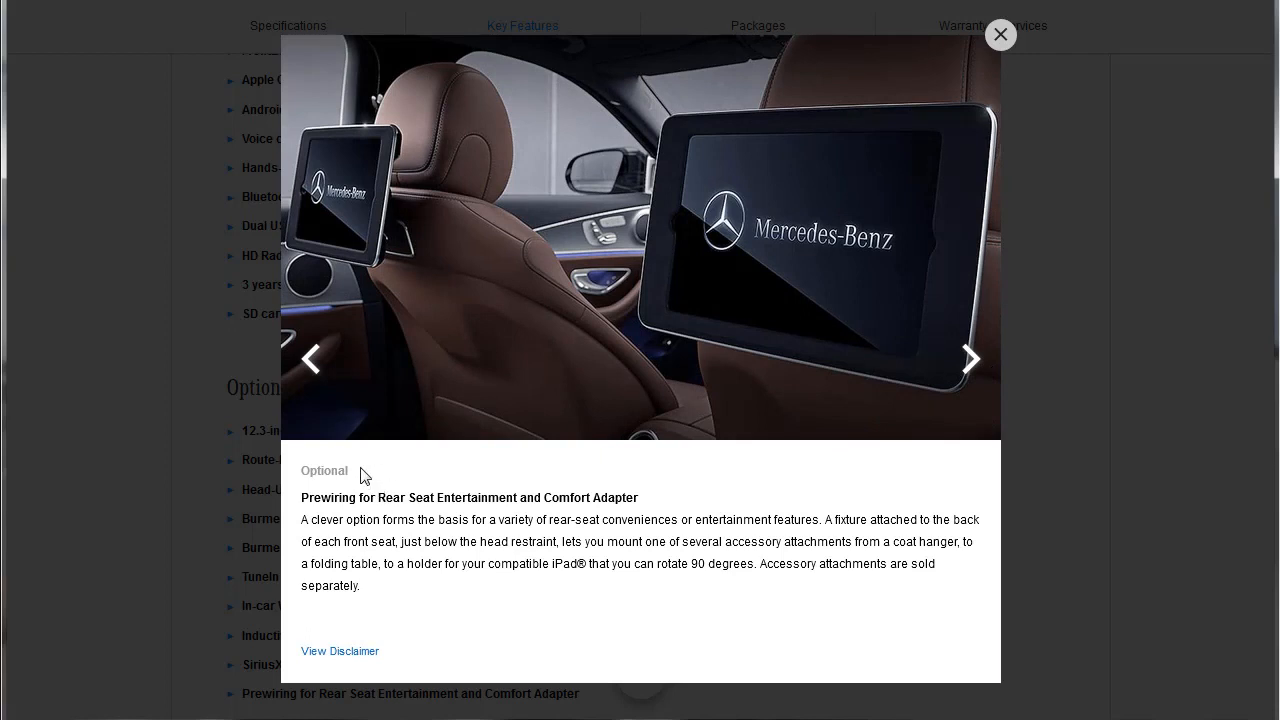
{"action": "mouse_move", "coordinate": [392, 516]}
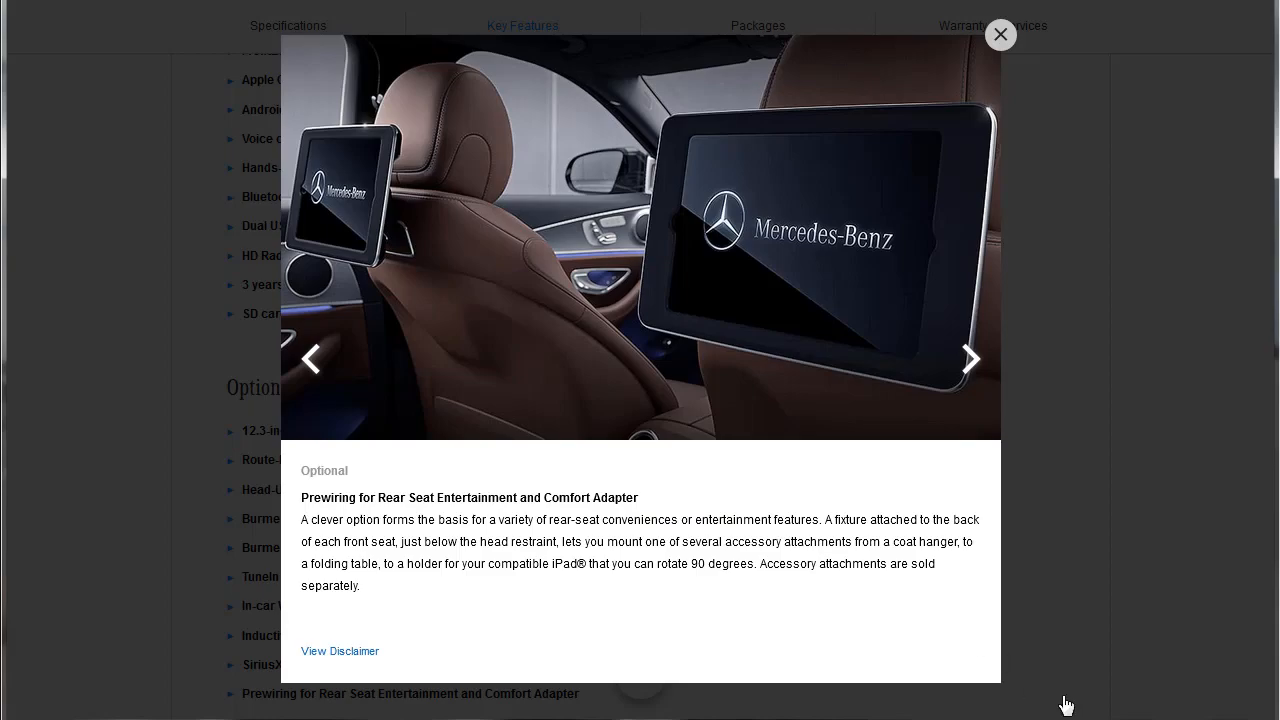
{"action": "left_click", "coordinate": [1000, 34]}
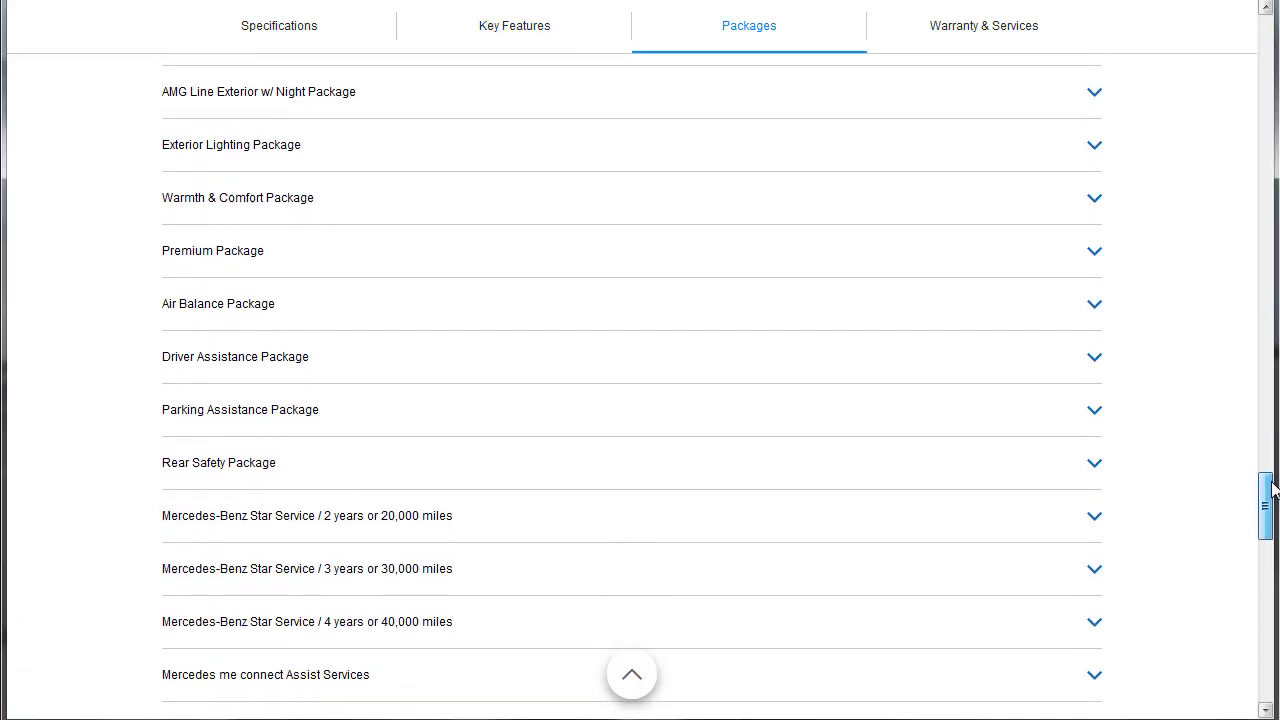
{"action": "scroll", "scroll_direction": "down", "scroll_amount": 3}
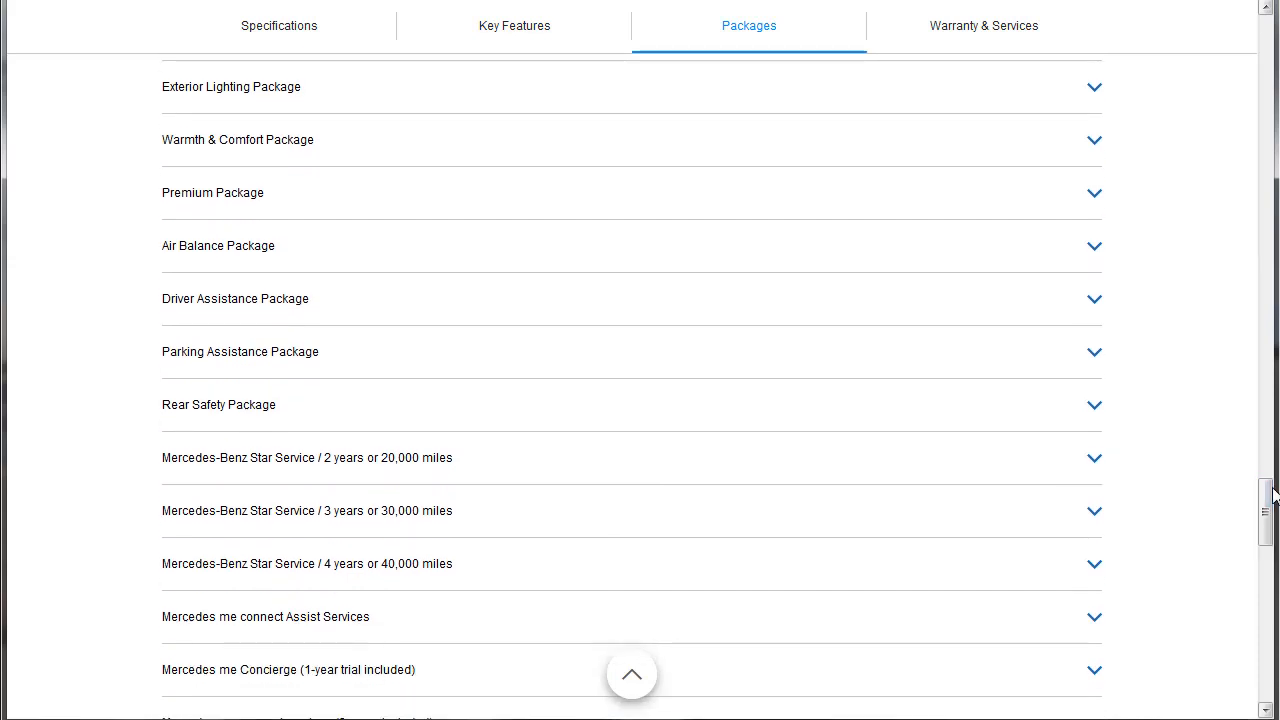
{"action": "mouse_move", "coordinate": [204, 472]}
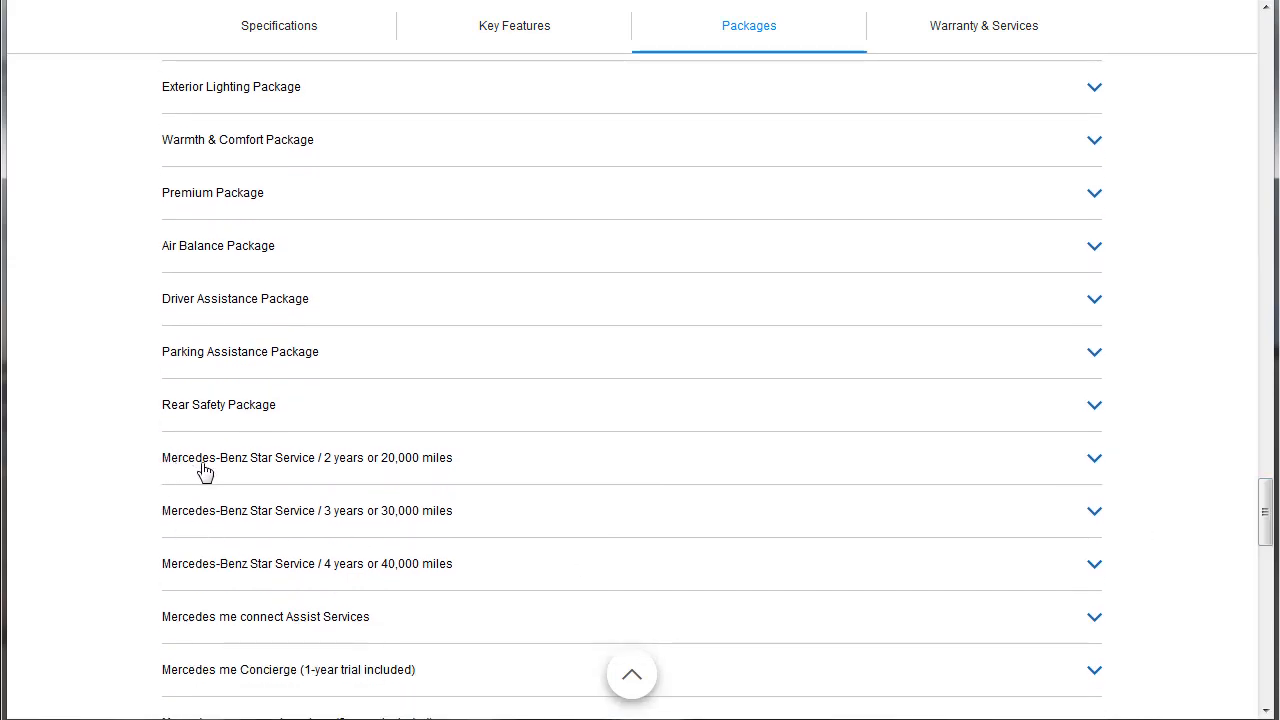
{"action": "mouse_move", "coordinate": [352, 476]}
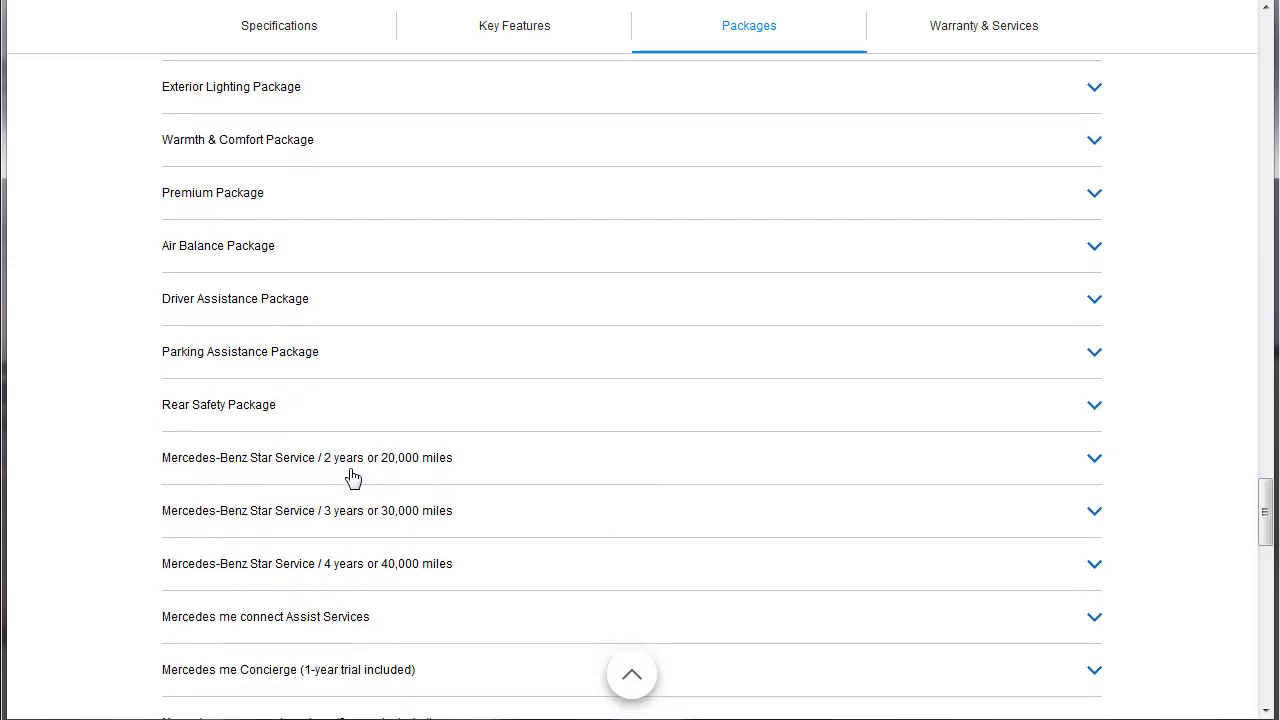
{"action": "mouse_move", "coordinate": [368, 530]}
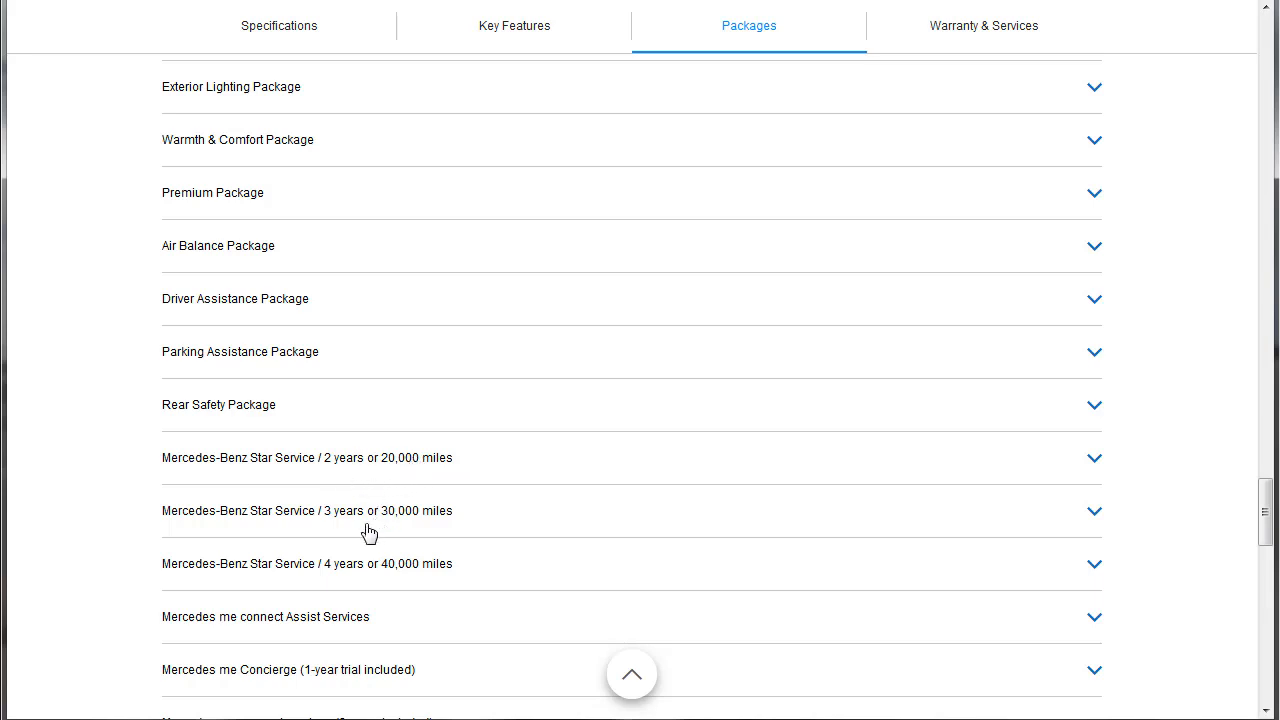
{"action": "mouse_move", "coordinate": [358, 572]}
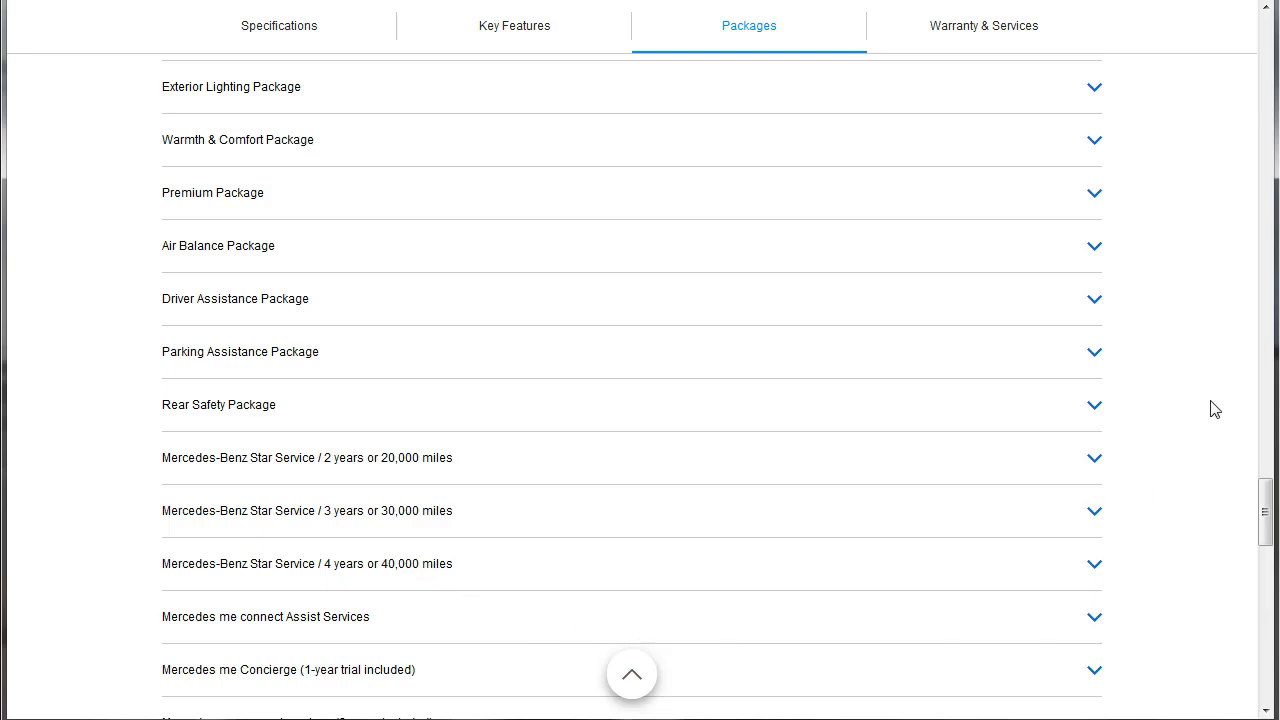
{"action": "scroll", "scroll_direction": "up", "scroll_amount": 3}
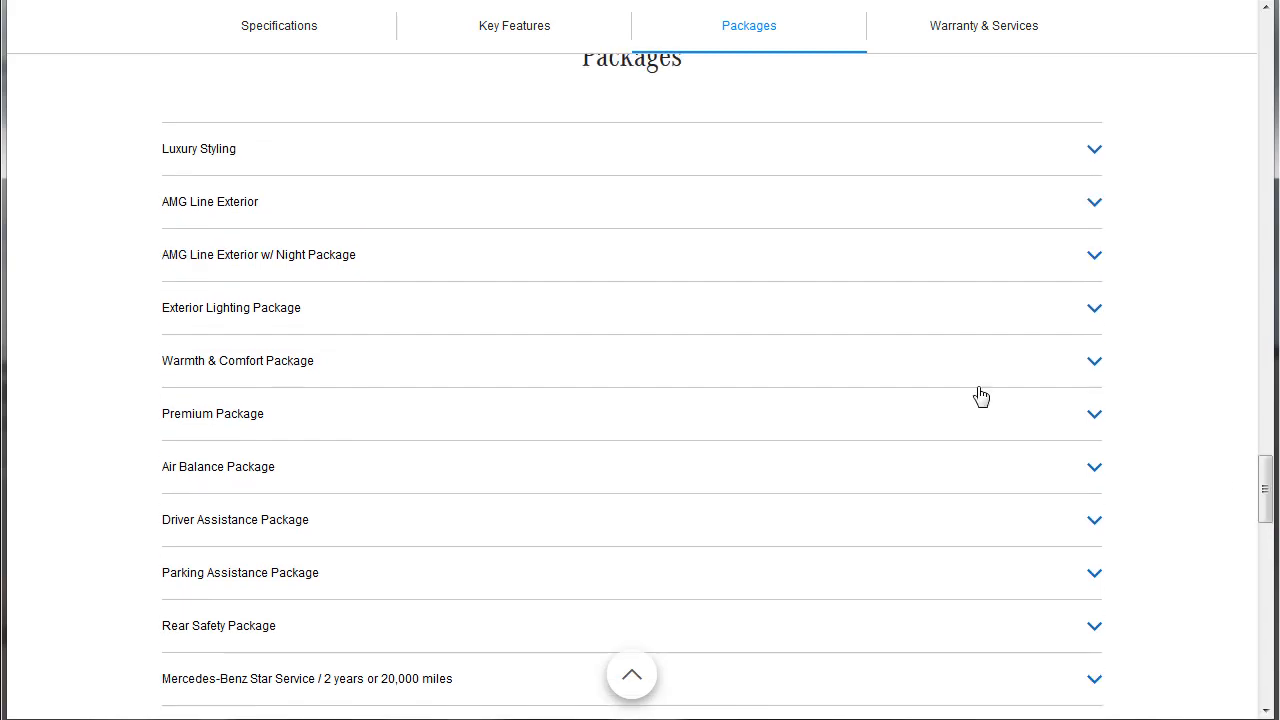
{"action": "mouse_move", "coordinate": [1100, 160]}
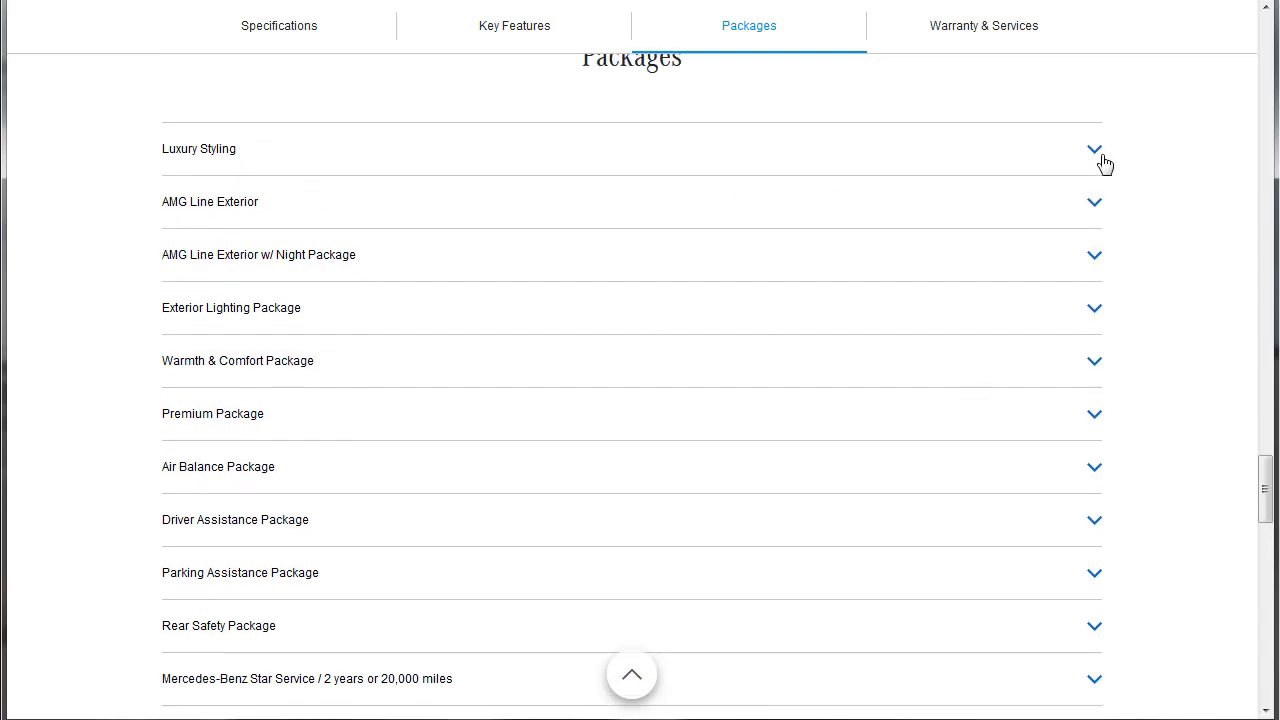
Step: Expand the Luxury Styling package to show its $500 price and included features
{"action": "left_click", "coordinate": [1094, 148]}
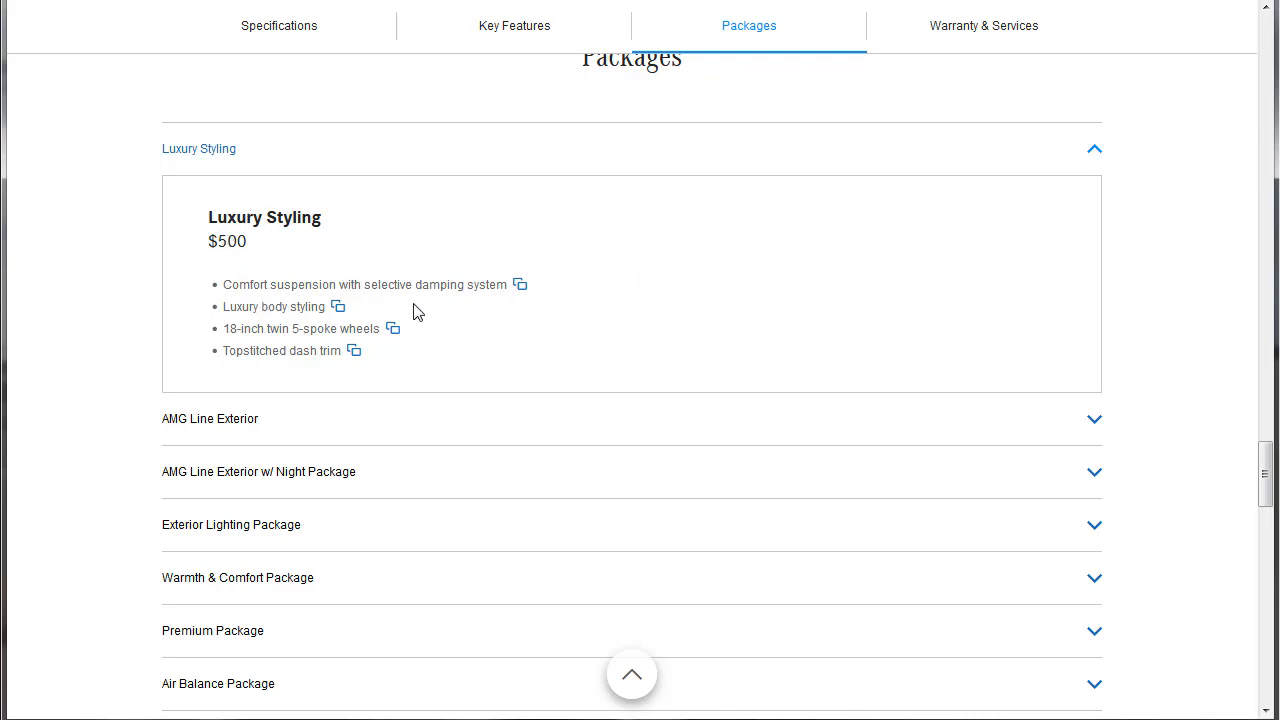
{"action": "mouse_move", "coordinate": [304, 348]}
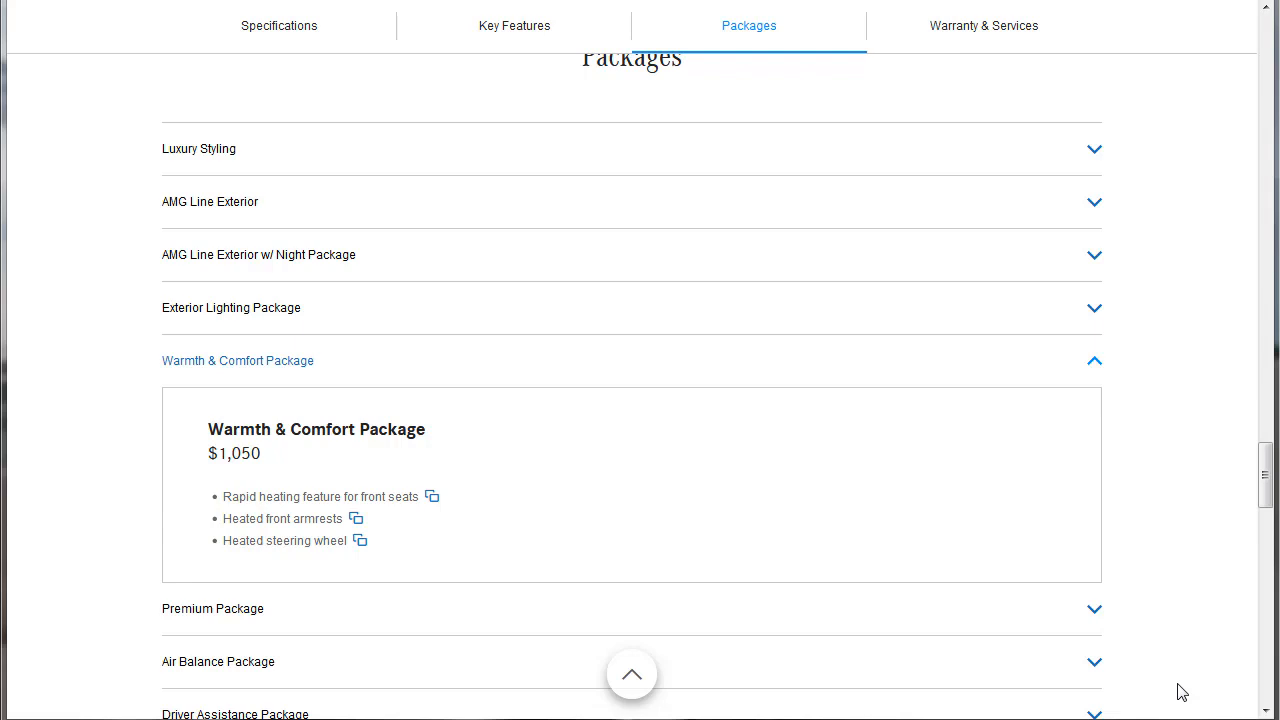
Step: Expand the Premium Package details, then collapse the Rear Safety Package
{"action": "left_click", "coordinate": [212, 608]}
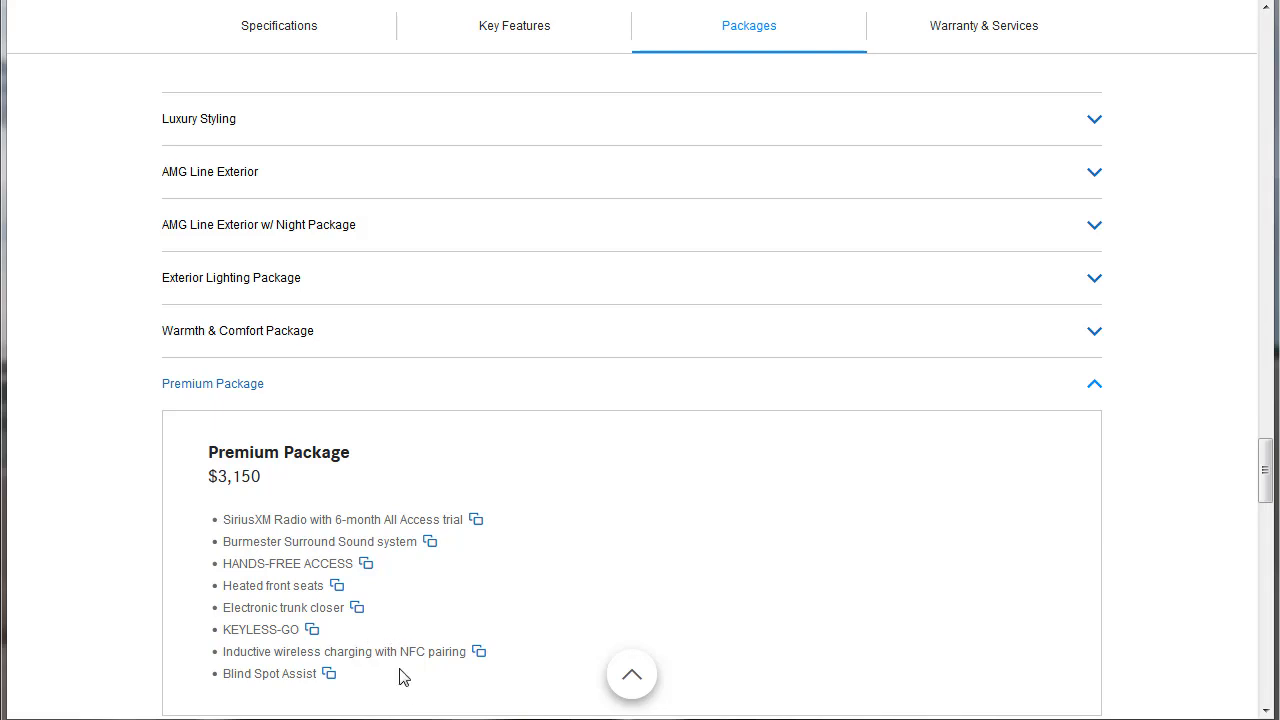
{"action": "mouse_move", "coordinate": [408, 688]}
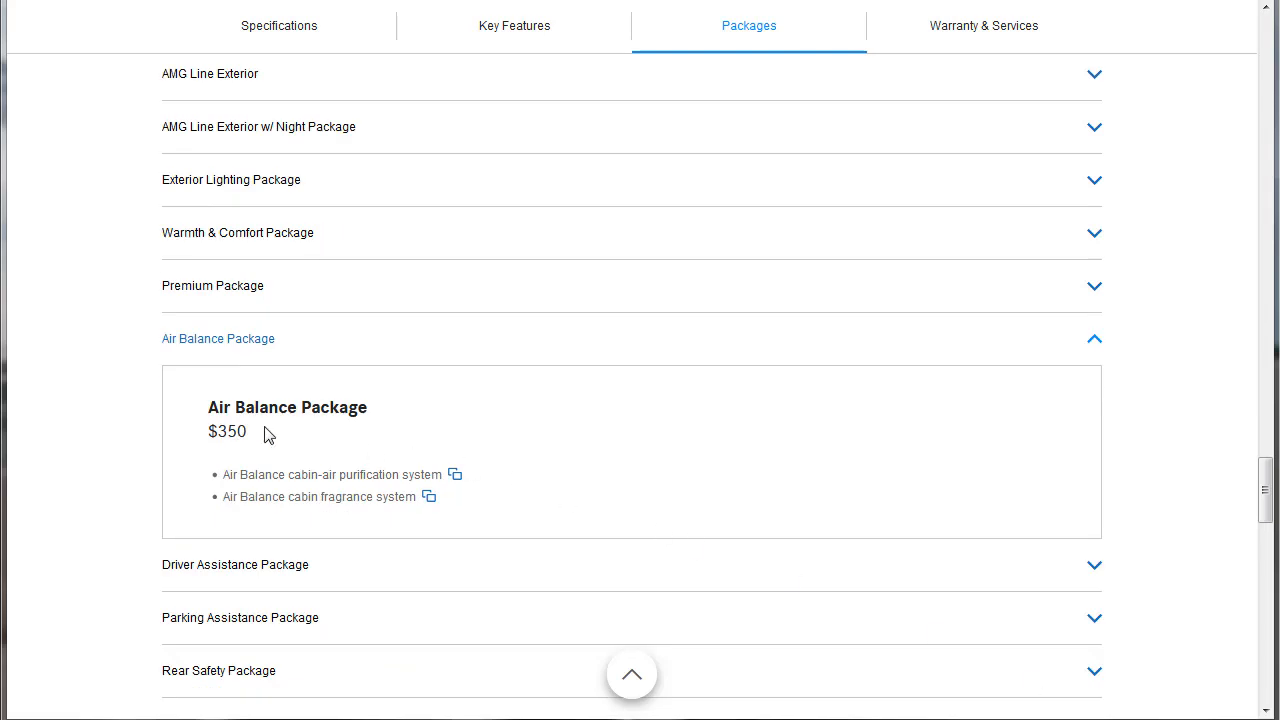
{"action": "mouse_move", "coordinate": [452, 312]}
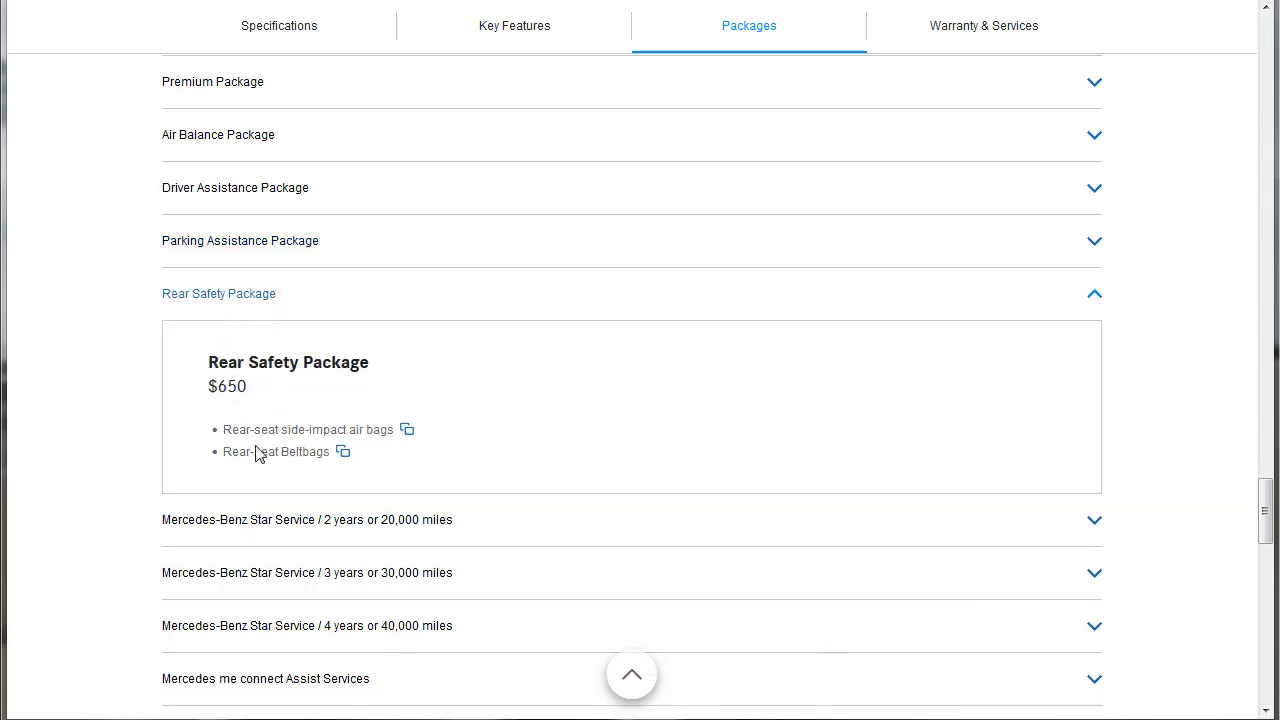
{"action": "mouse_move", "coordinate": [406, 448]}
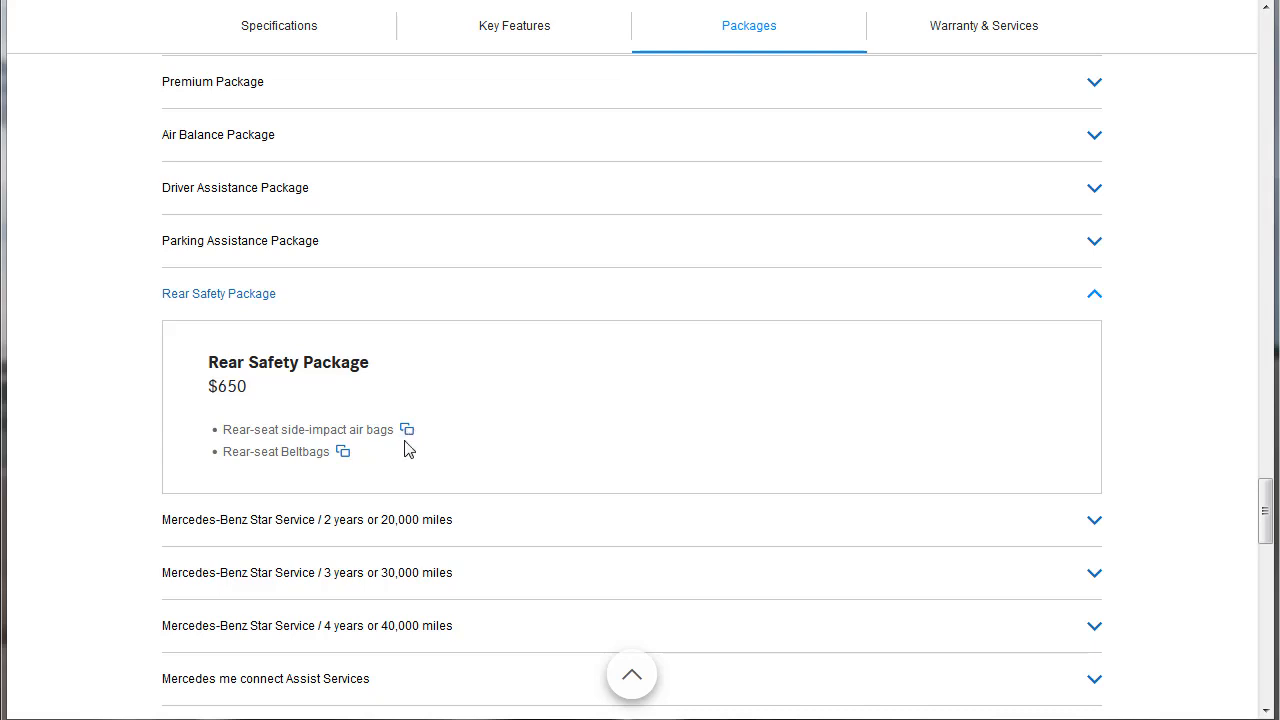
{"action": "mouse_move", "coordinate": [340, 456]}
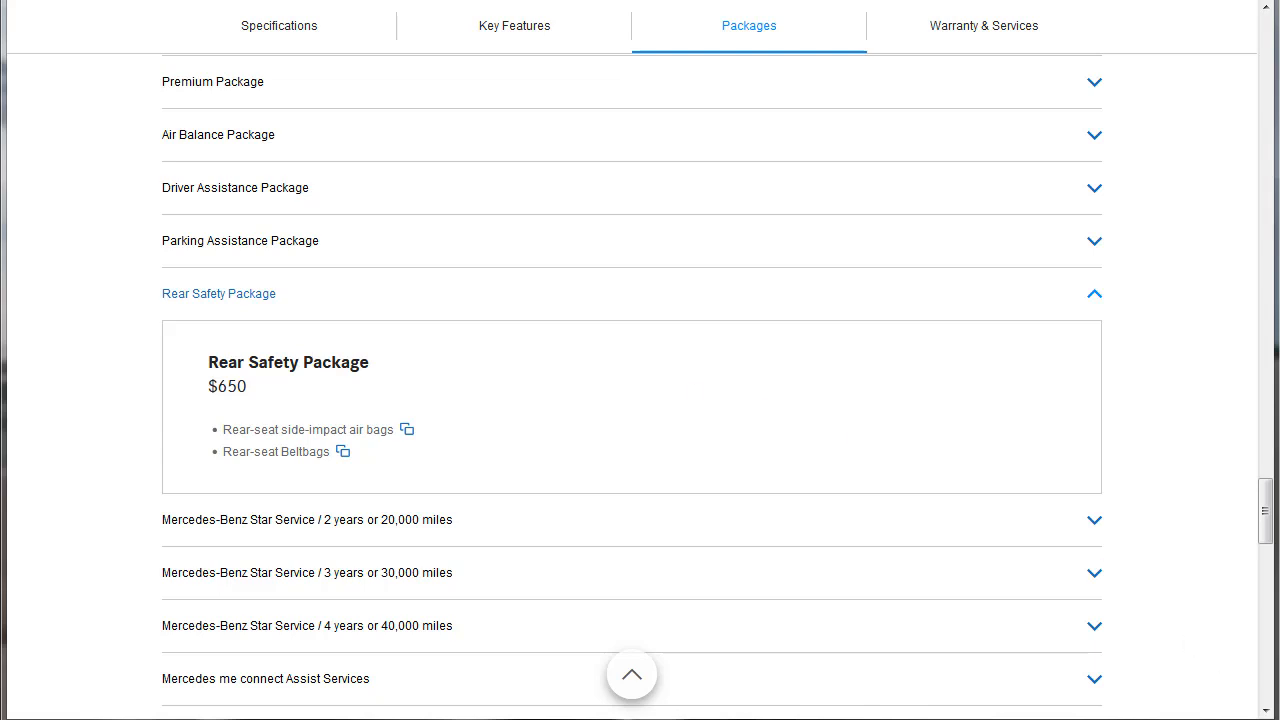
{"action": "left_click", "coordinate": [218, 292]}
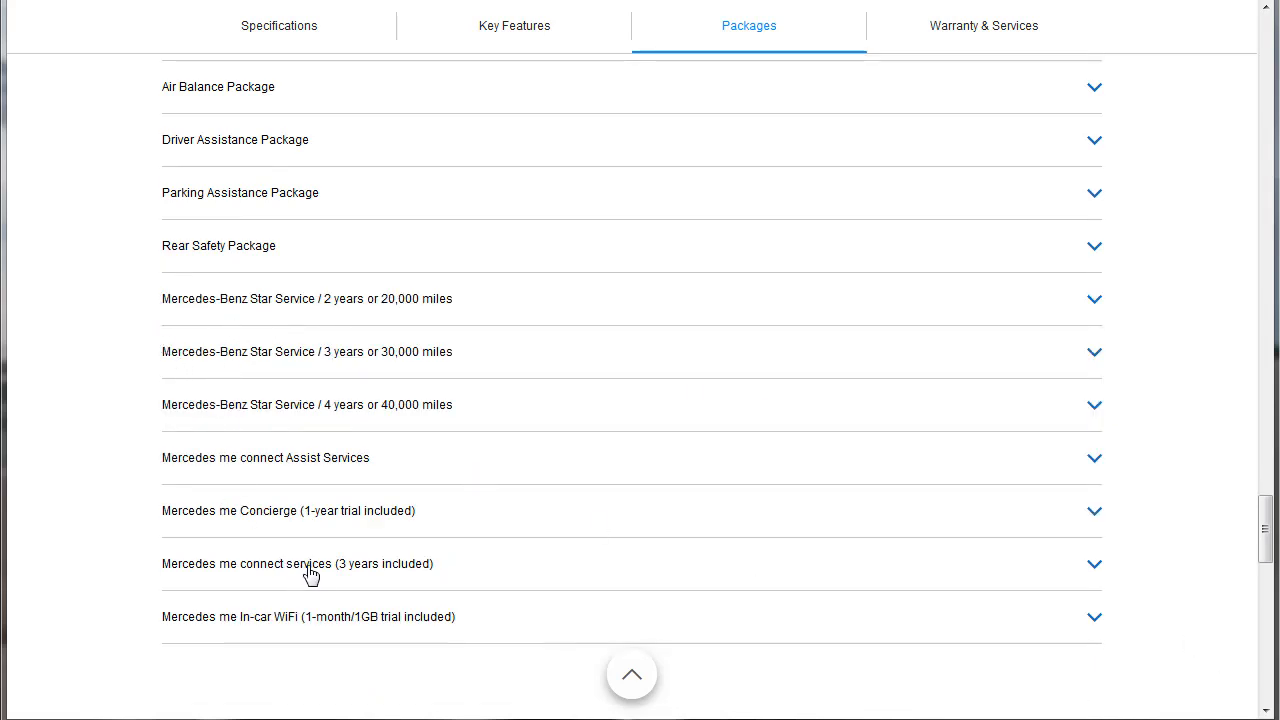
{"action": "mouse_move", "coordinate": [296, 524]}
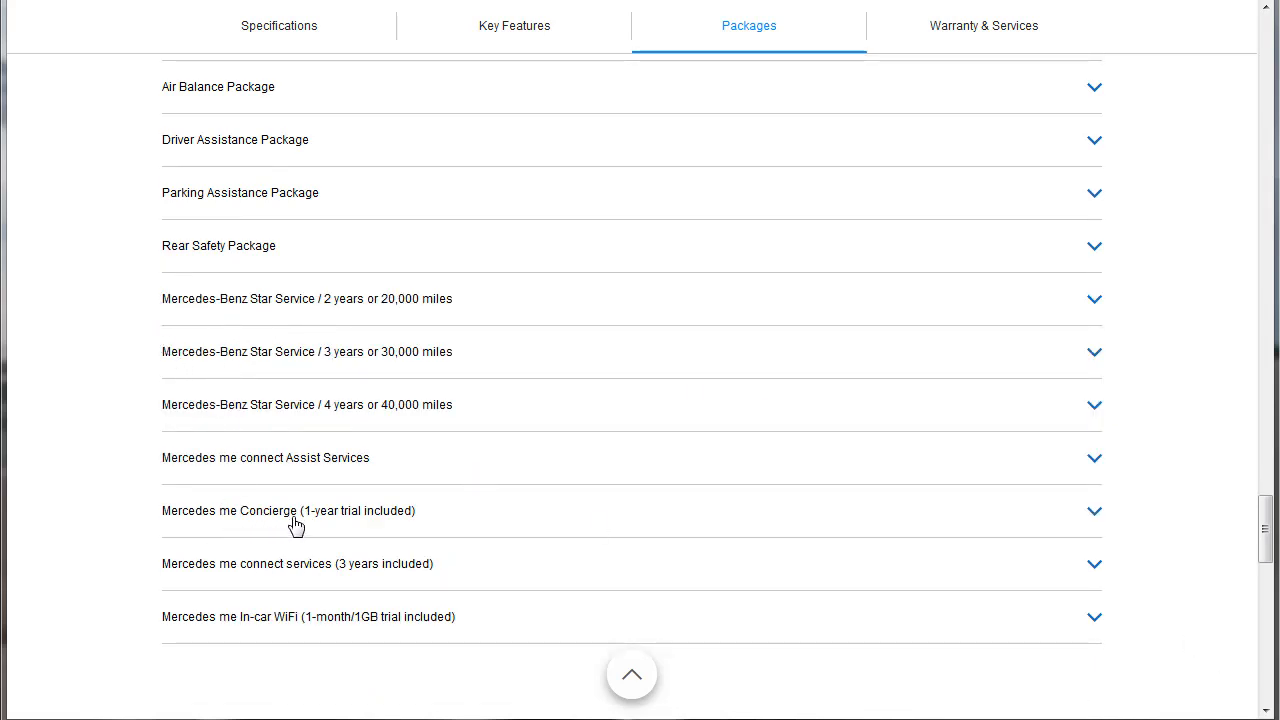
{"action": "mouse_move", "coordinate": [362, 524]}
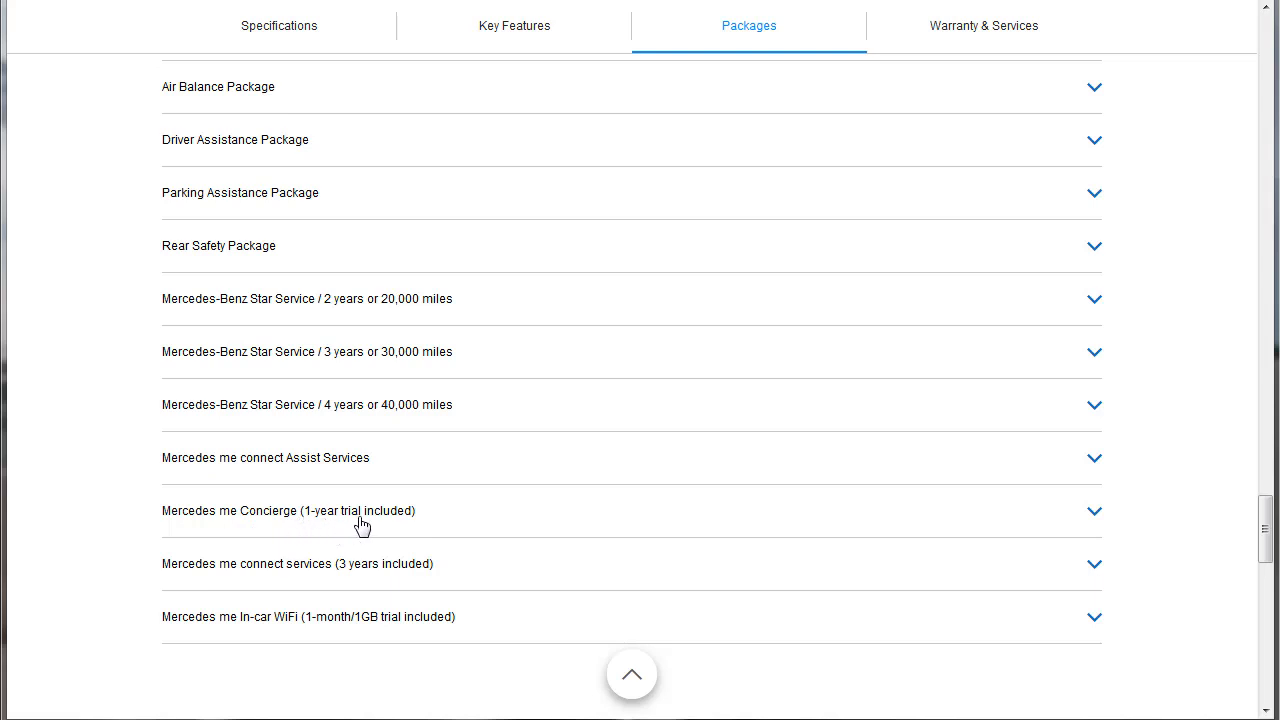
{"action": "mouse_move", "coordinate": [320, 560]}
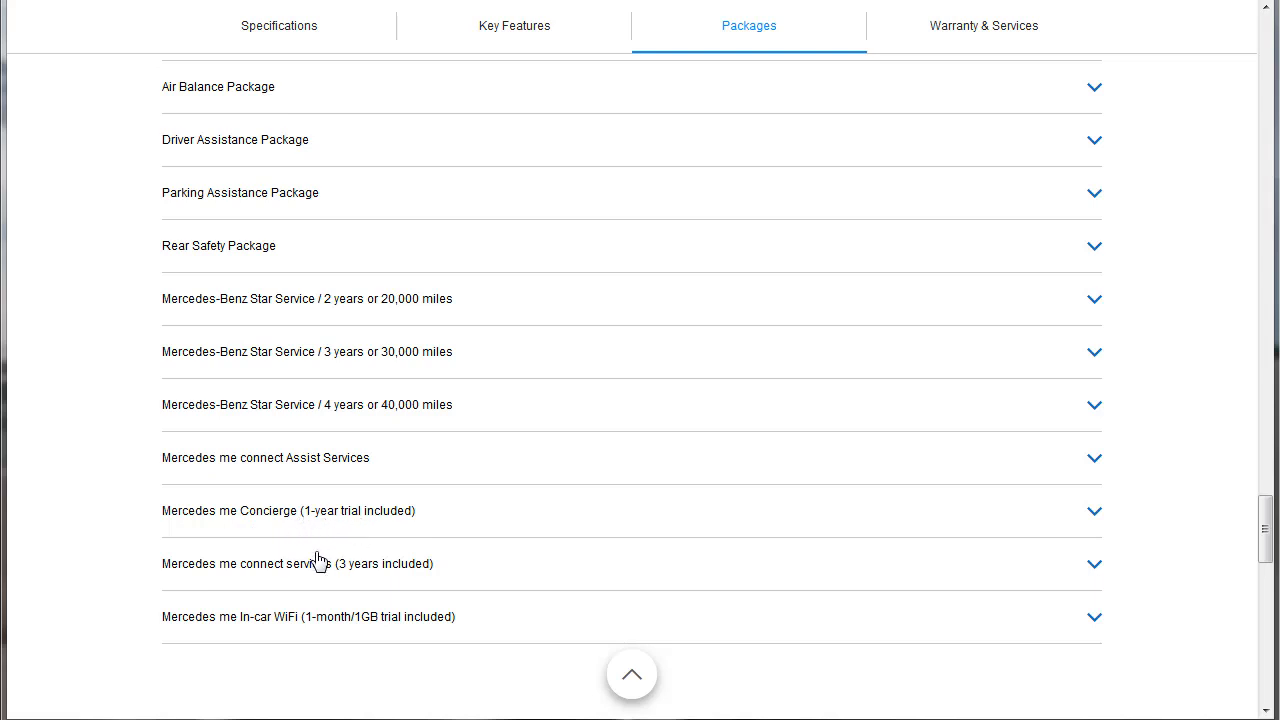
{"action": "mouse_move", "coordinate": [348, 572]}
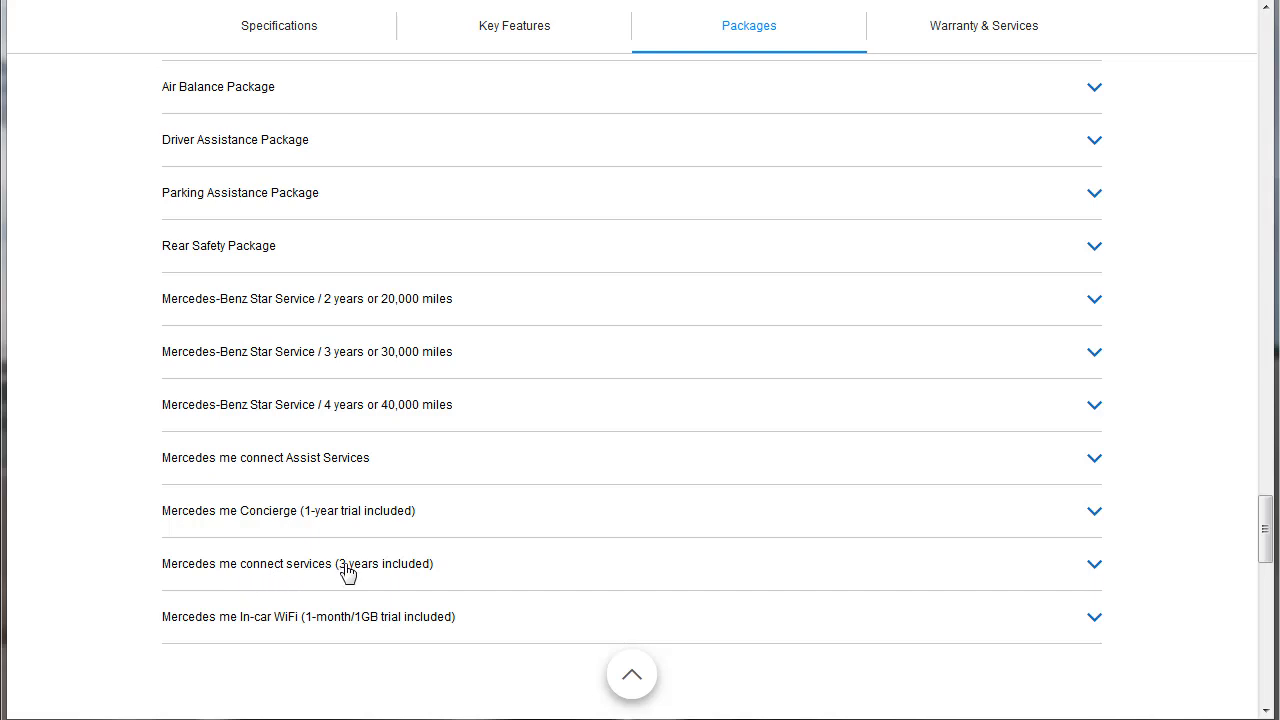
{"action": "mouse_move", "coordinate": [304, 584]}
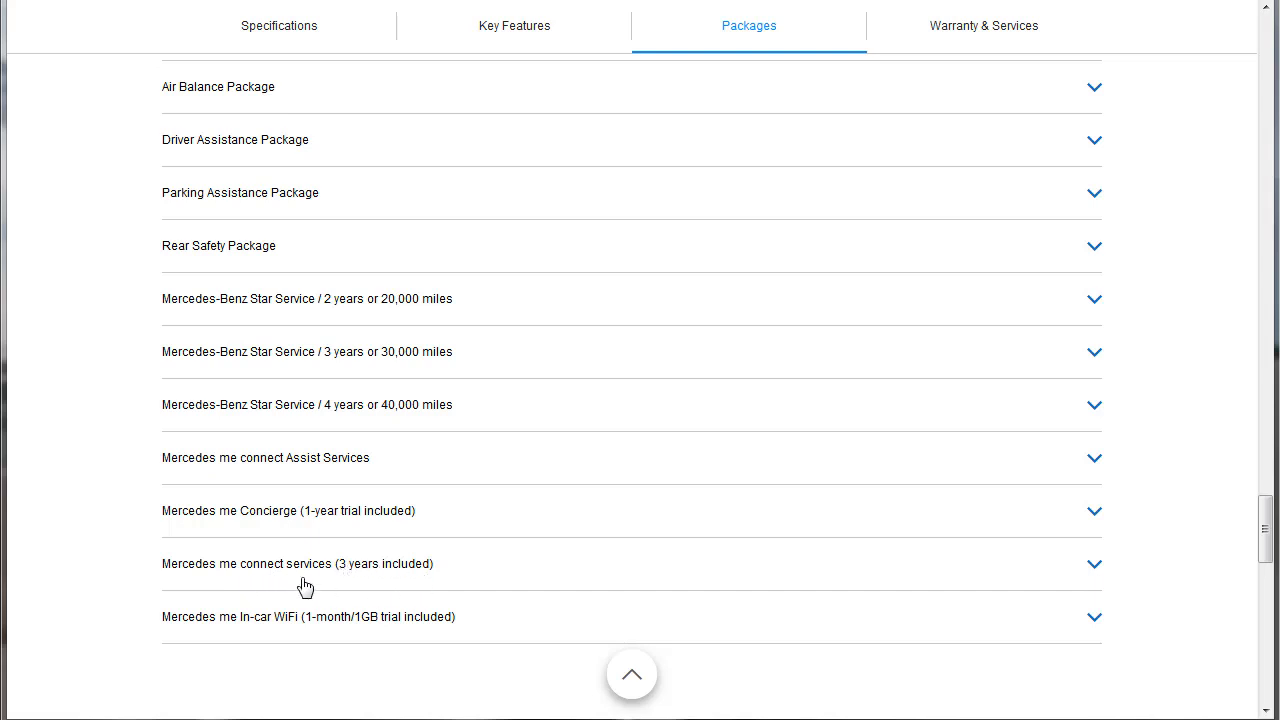
{"action": "mouse_move", "coordinate": [378, 634]}
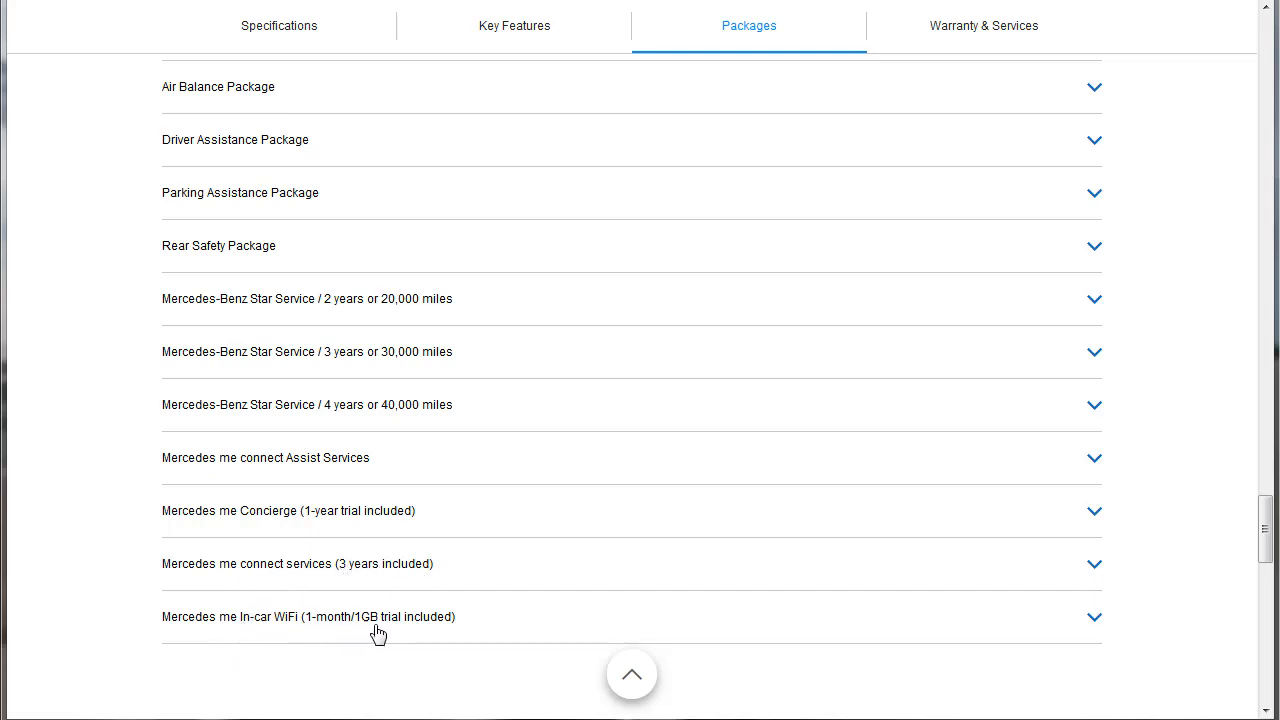
{"action": "mouse_move", "coordinate": [484, 638]}
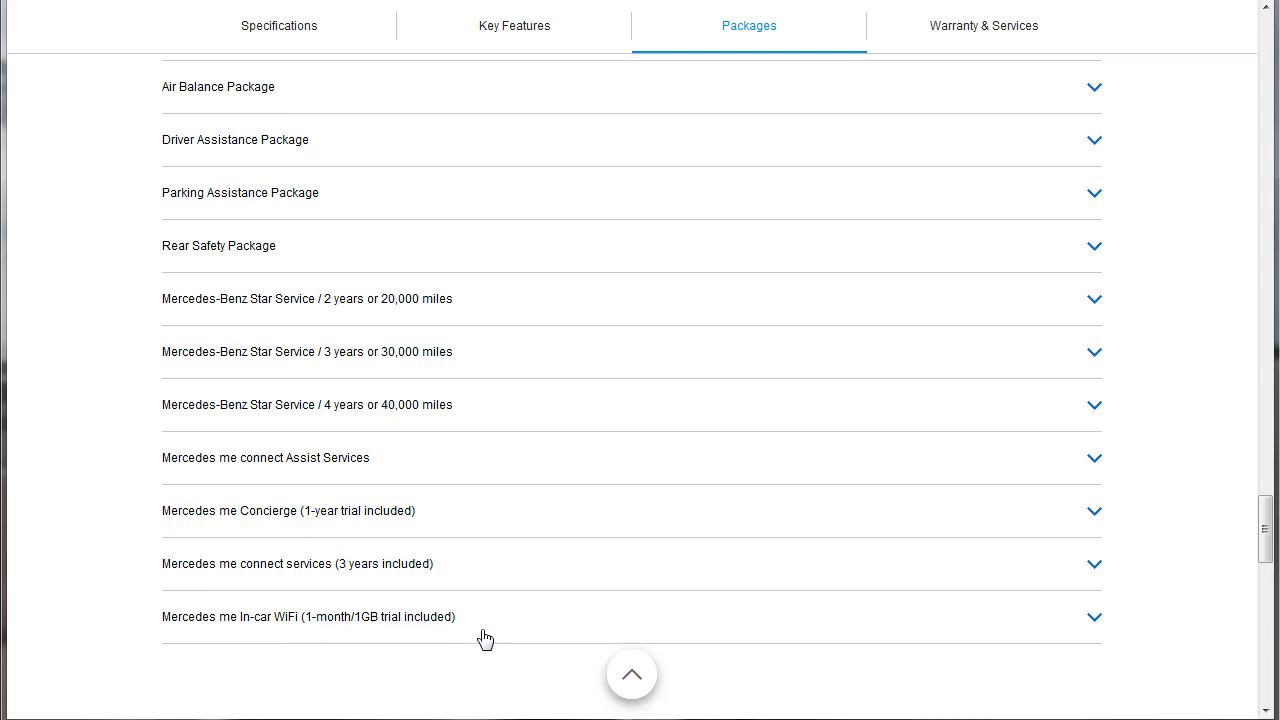
{"action": "mouse_move", "coordinate": [490, 628]}
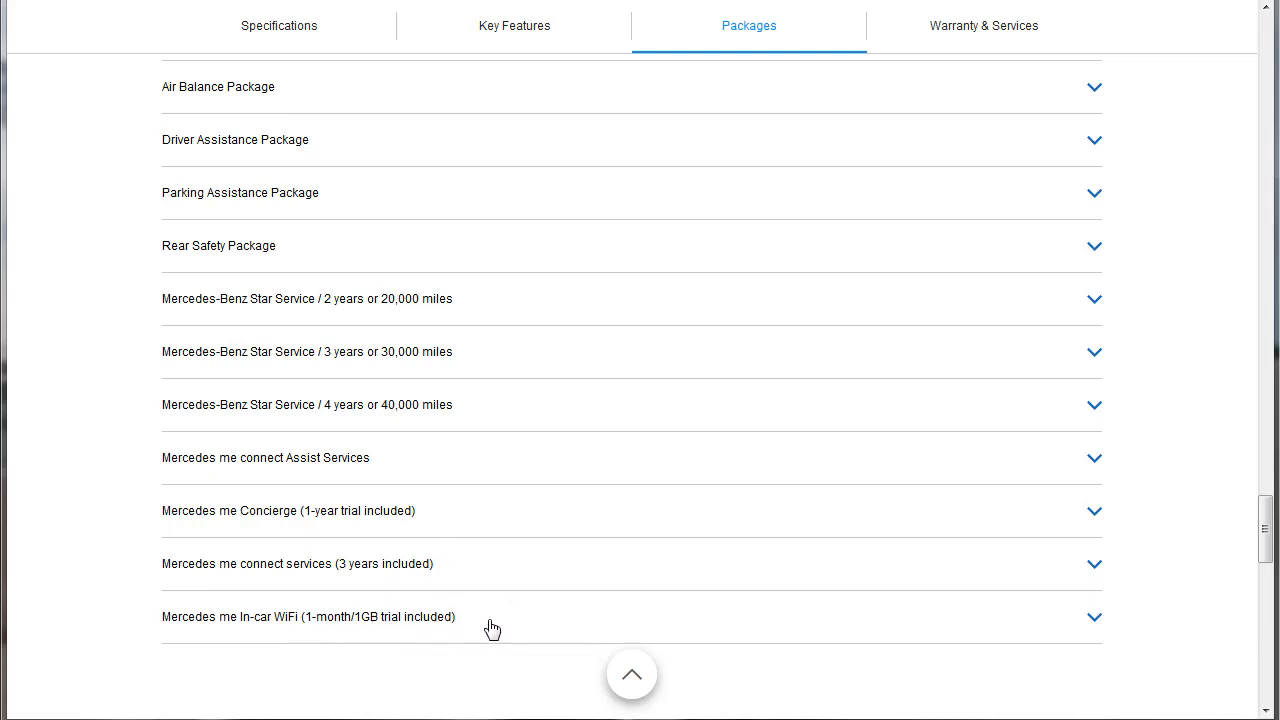
{"action": "mouse_move", "coordinate": [1168, 664]}
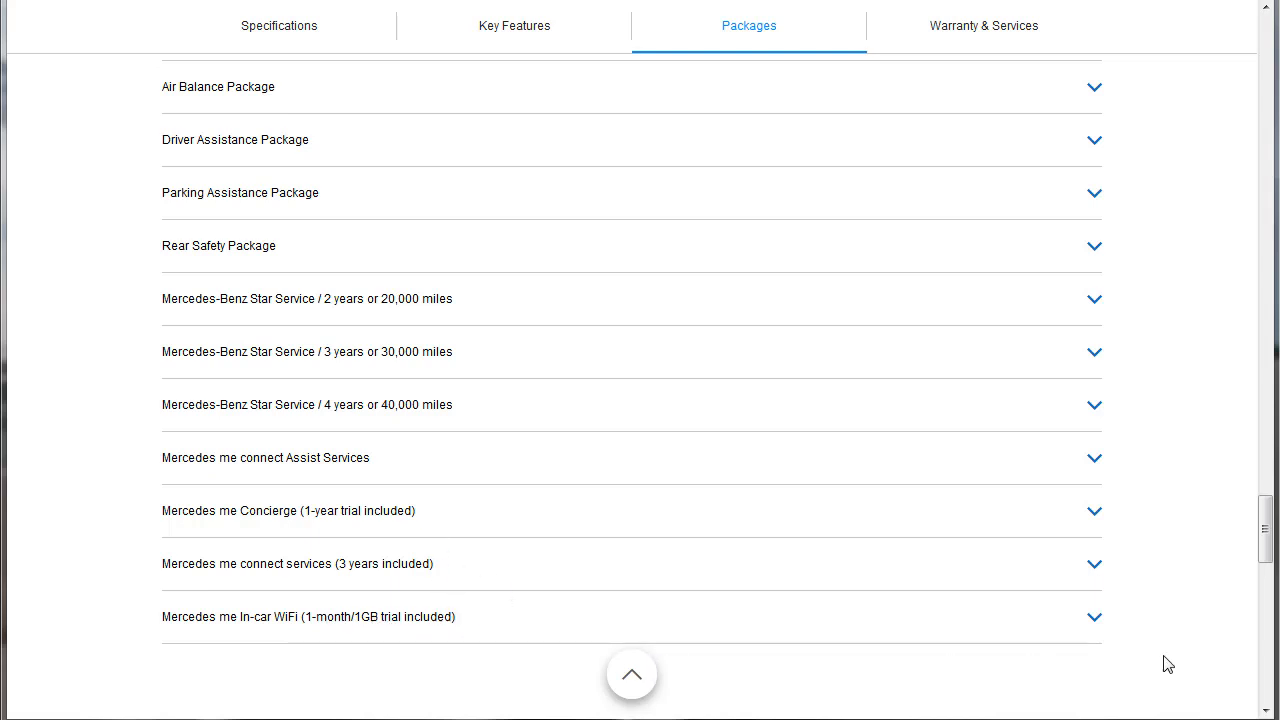
{"action": "mouse_move", "coordinate": [1050, 206]}
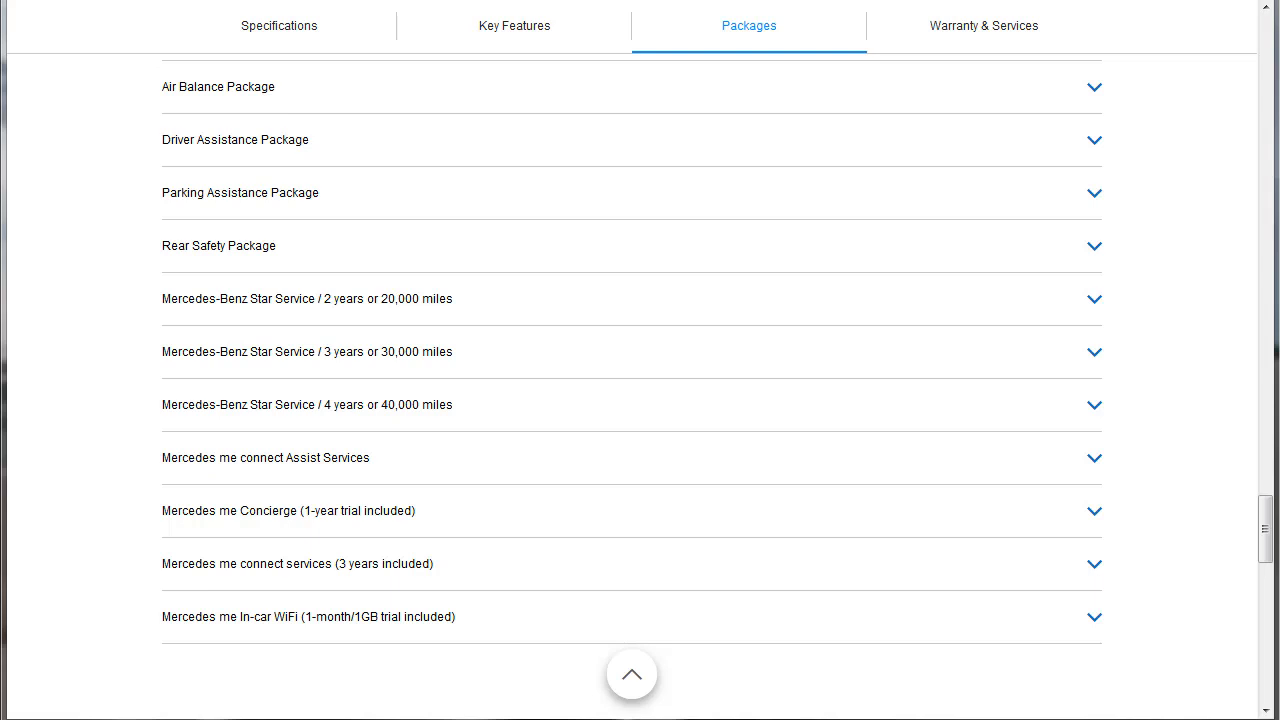
Step: Jump to the Warranty & Services section showing Prepaid Maintenance, Warranties, and Service and Repair
{"action": "left_click", "coordinate": [984, 24]}
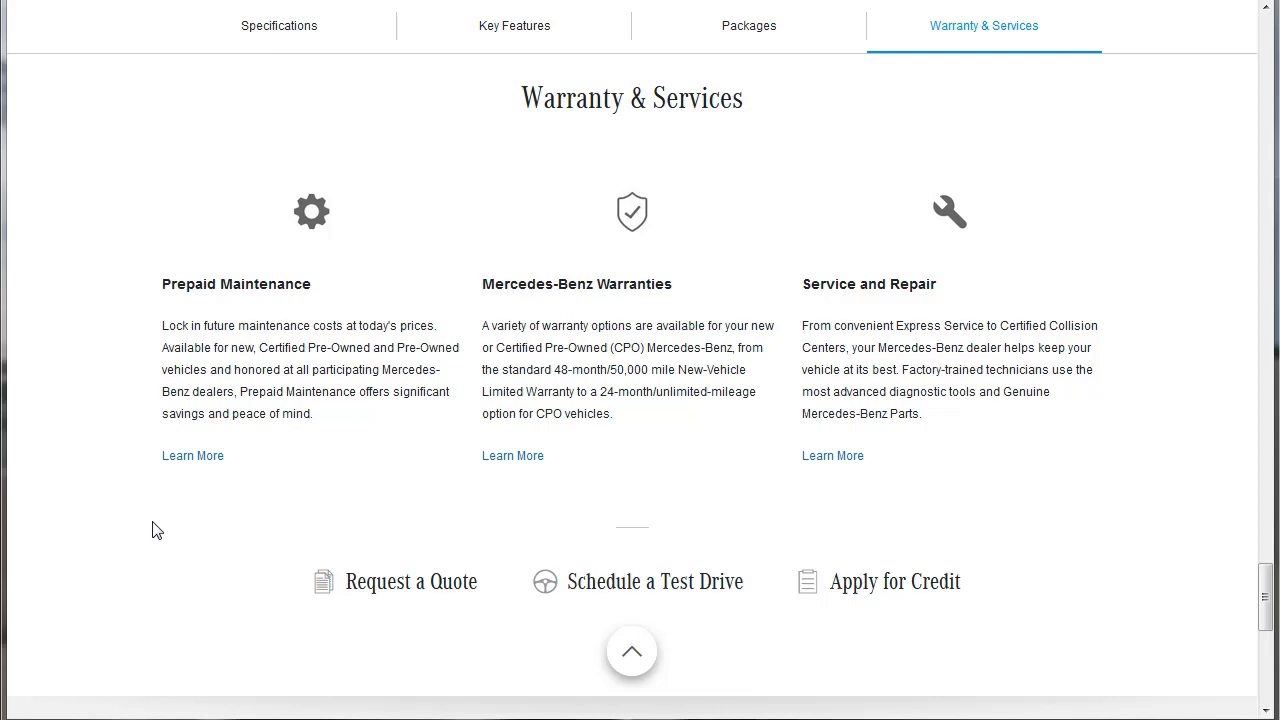
{"action": "mouse_move", "coordinate": [130, 552]}
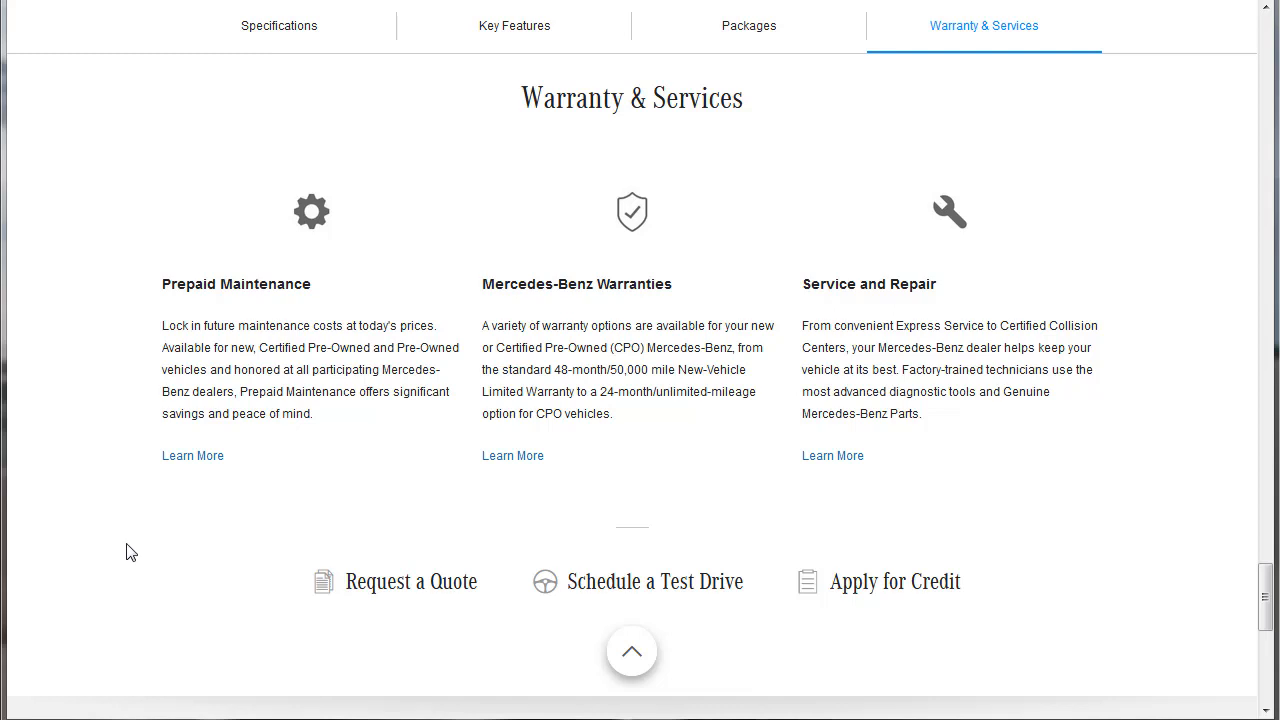
{"action": "mouse_move", "coordinate": [140, 420]}
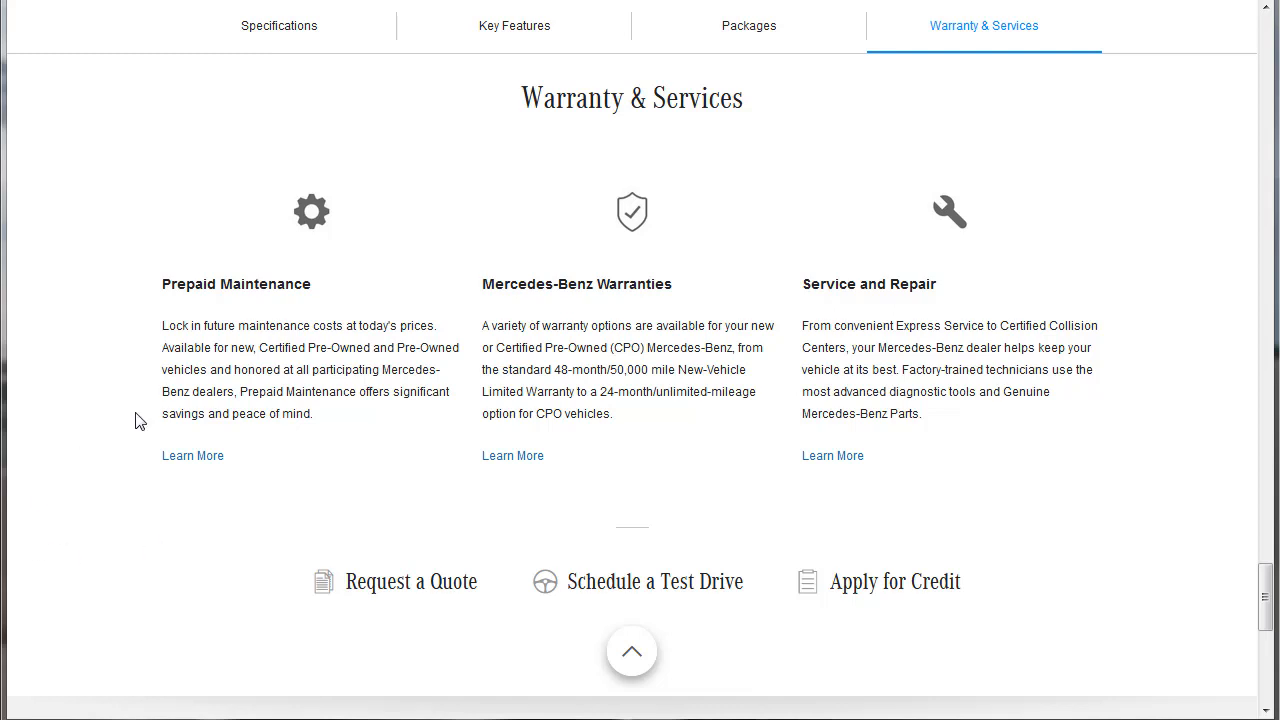
{"action": "mouse_move", "coordinate": [184, 106]}
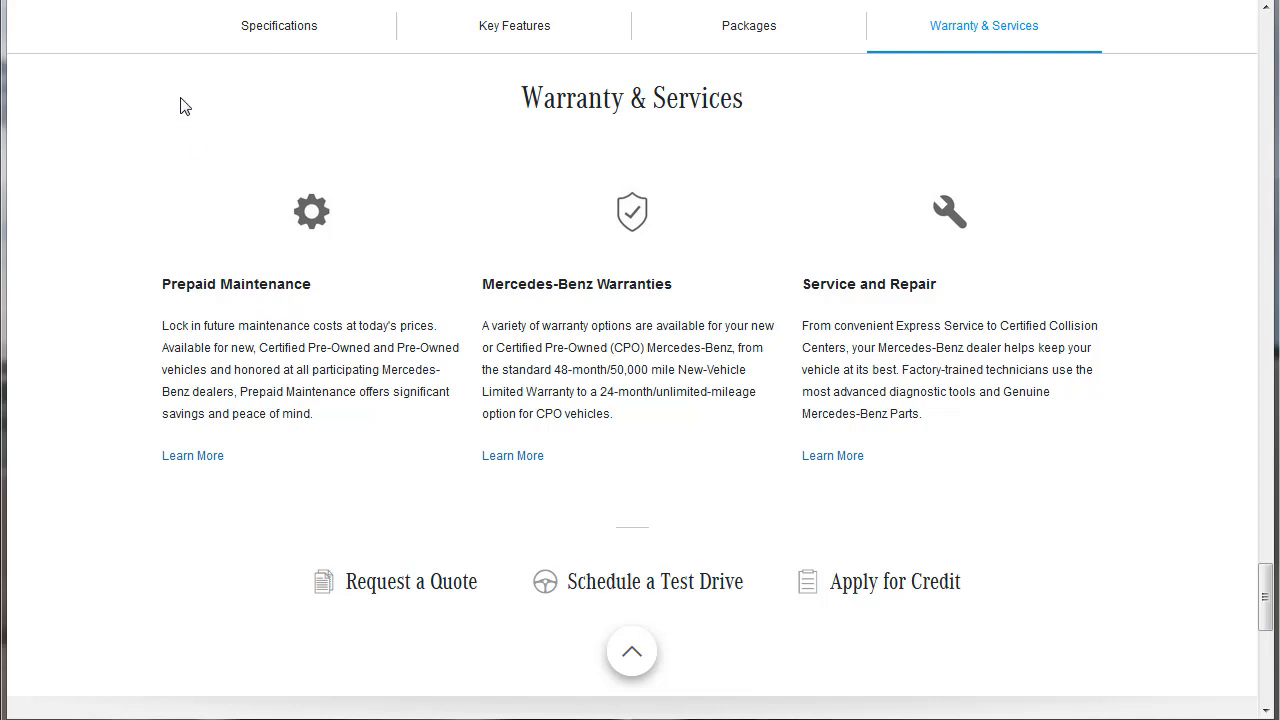
{"action": "mouse_move", "coordinate": [352, 232]}
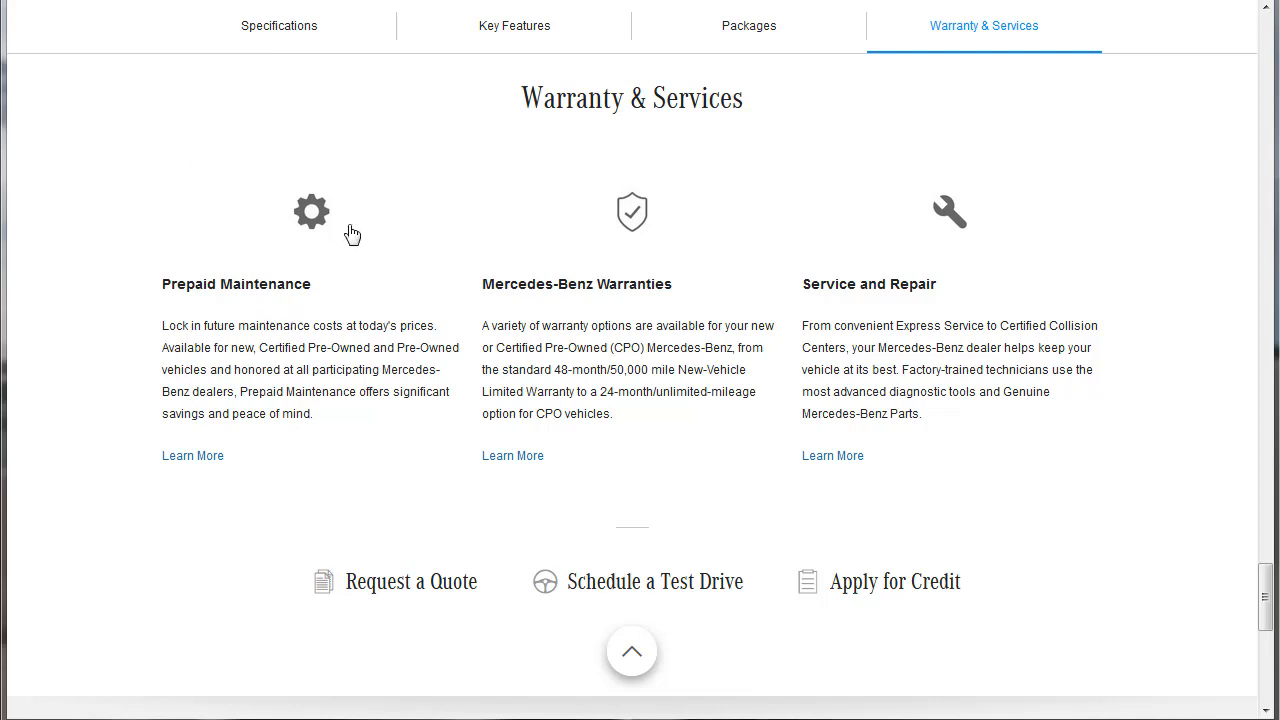
{"action": "mouse_move", "coordinate": [940, 448]}
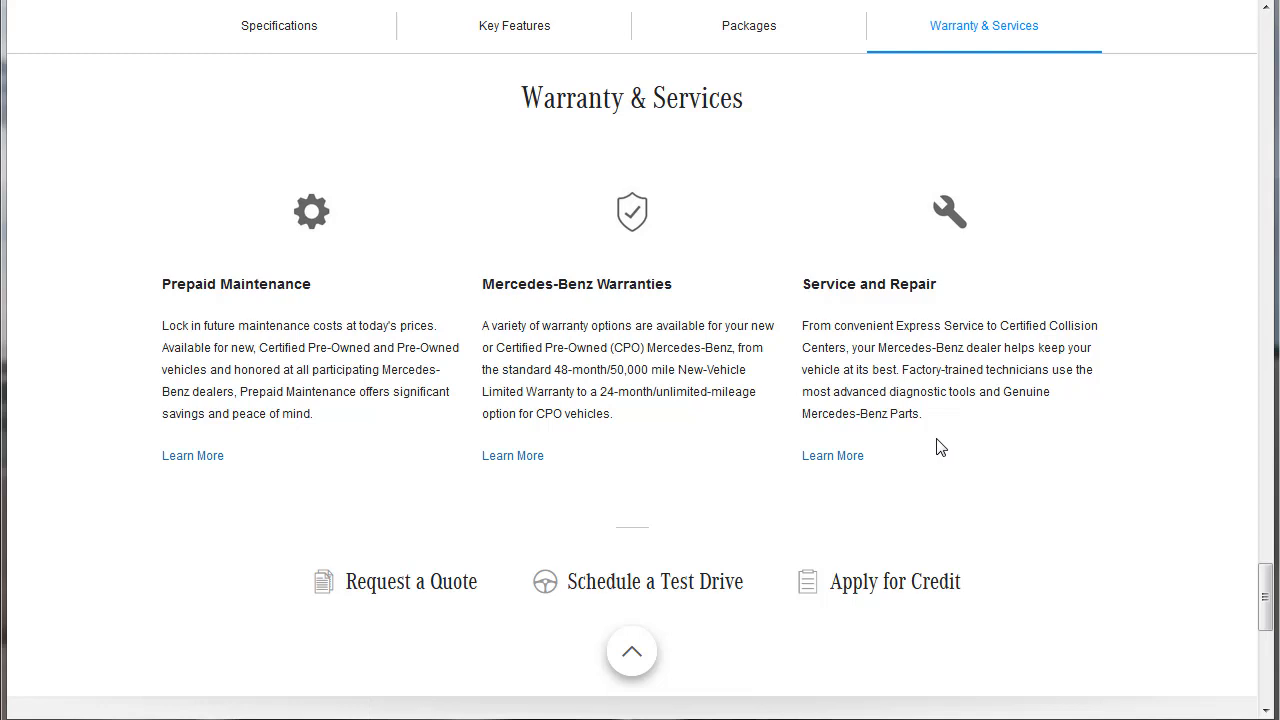
{"action": "mouse_move", "coordinate": [1168, 710]}
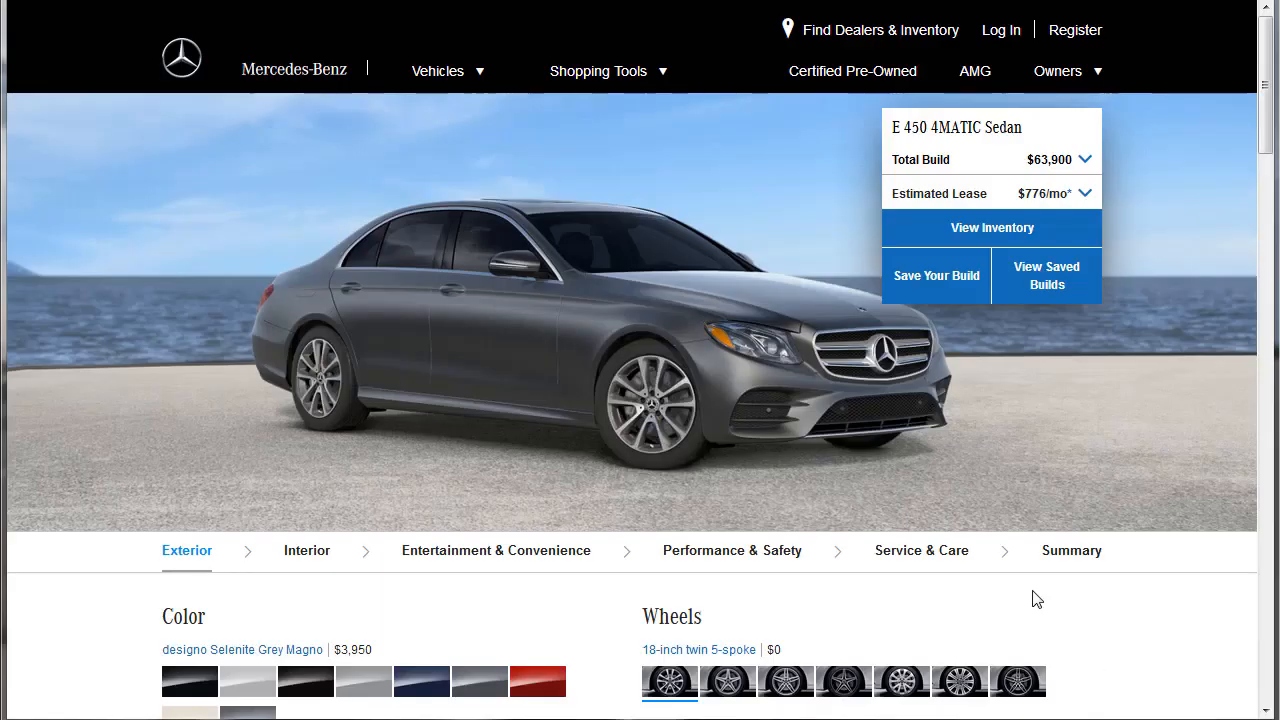
Step: Paint the sedan designo Diamond White metallic, bringing the build to $61,465, and preview wheels
{"action": "scroll", "scroll_direction": "down", "scroll_amount": 3}
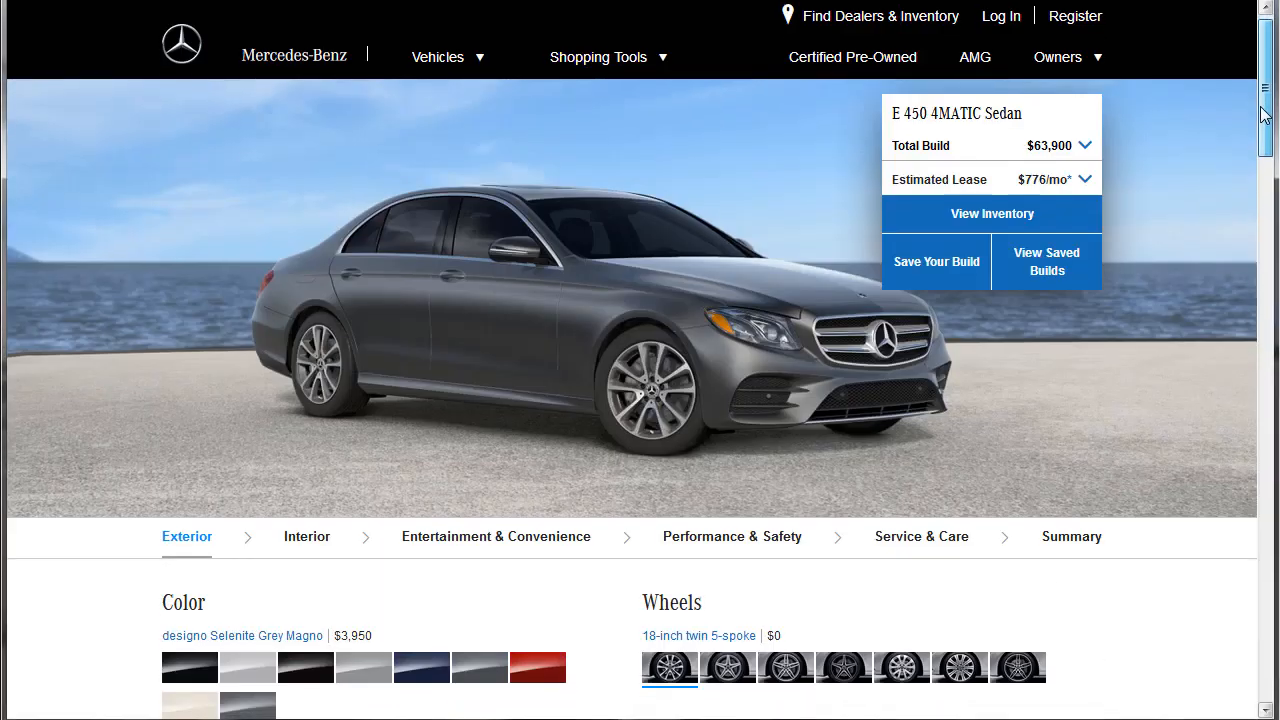
{"action": "scroll", "scroll_direction": "down", "scroll_amount": 3}
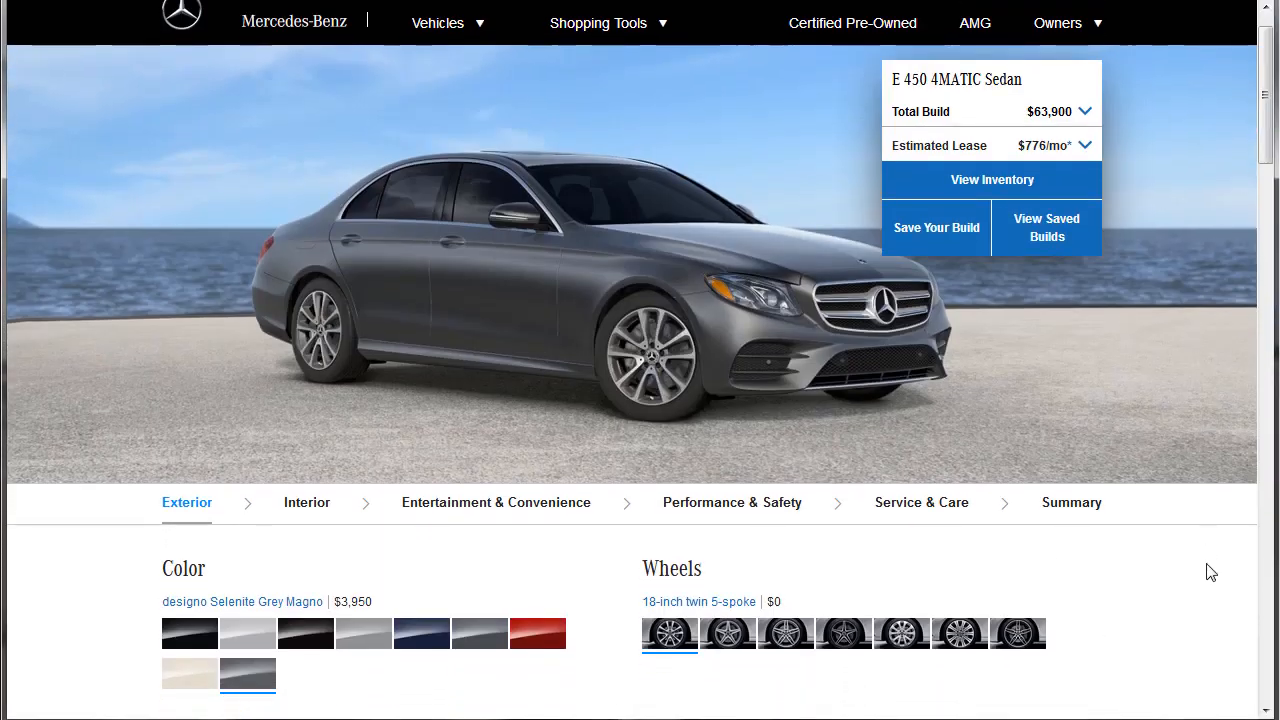
{"action": "mouse_move", "coordinate": [88, 652]}
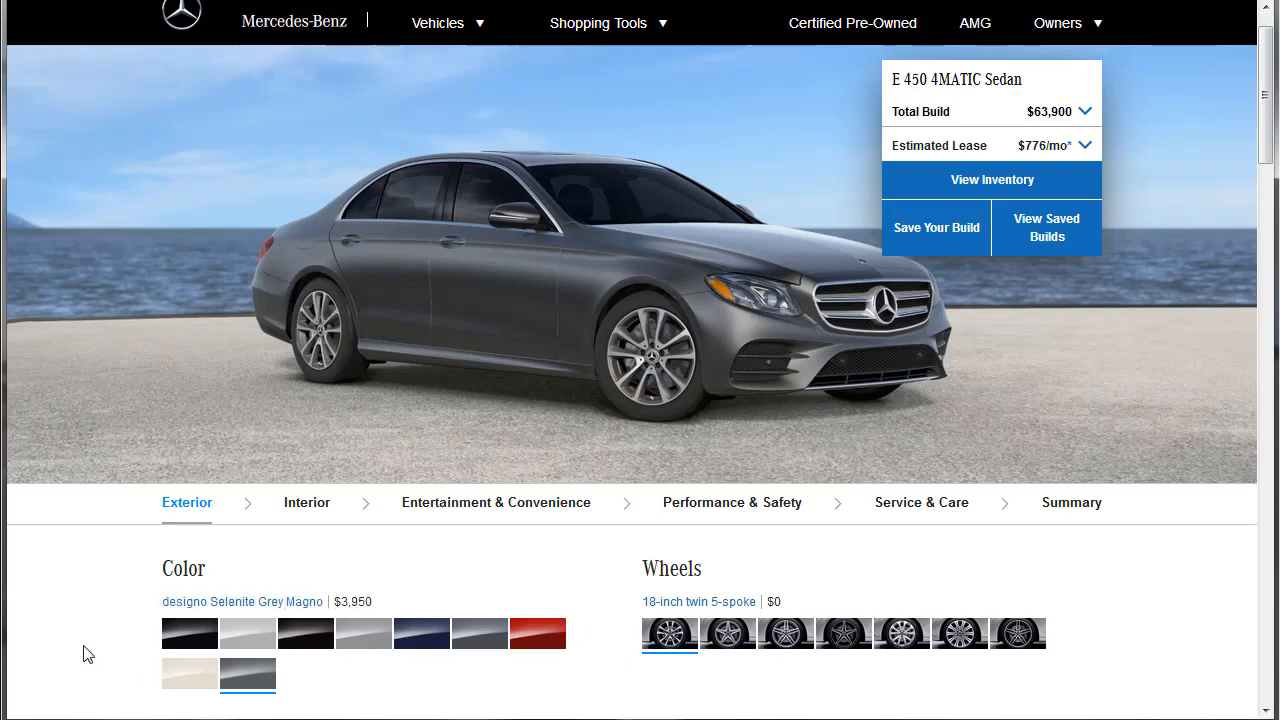
{"action": "left_click", "coordinate": [188, 672]}
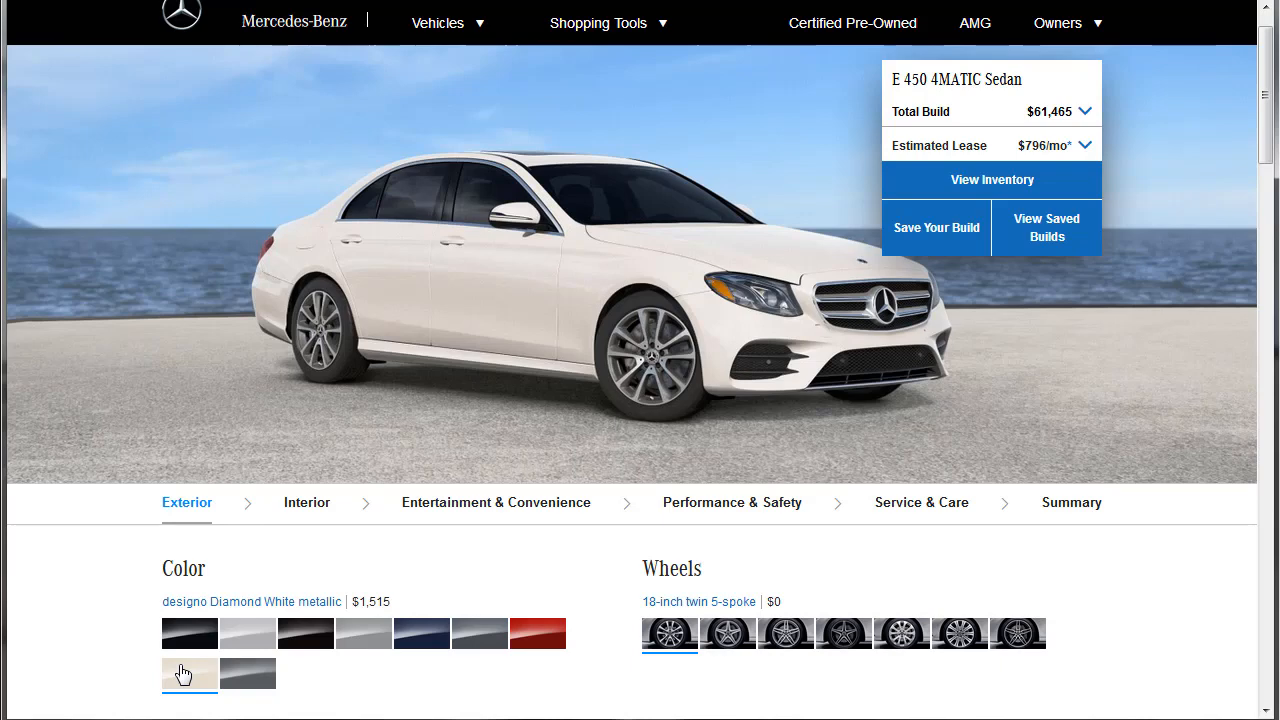
{"action": "left_click", "coordinate": [1018, 632]}
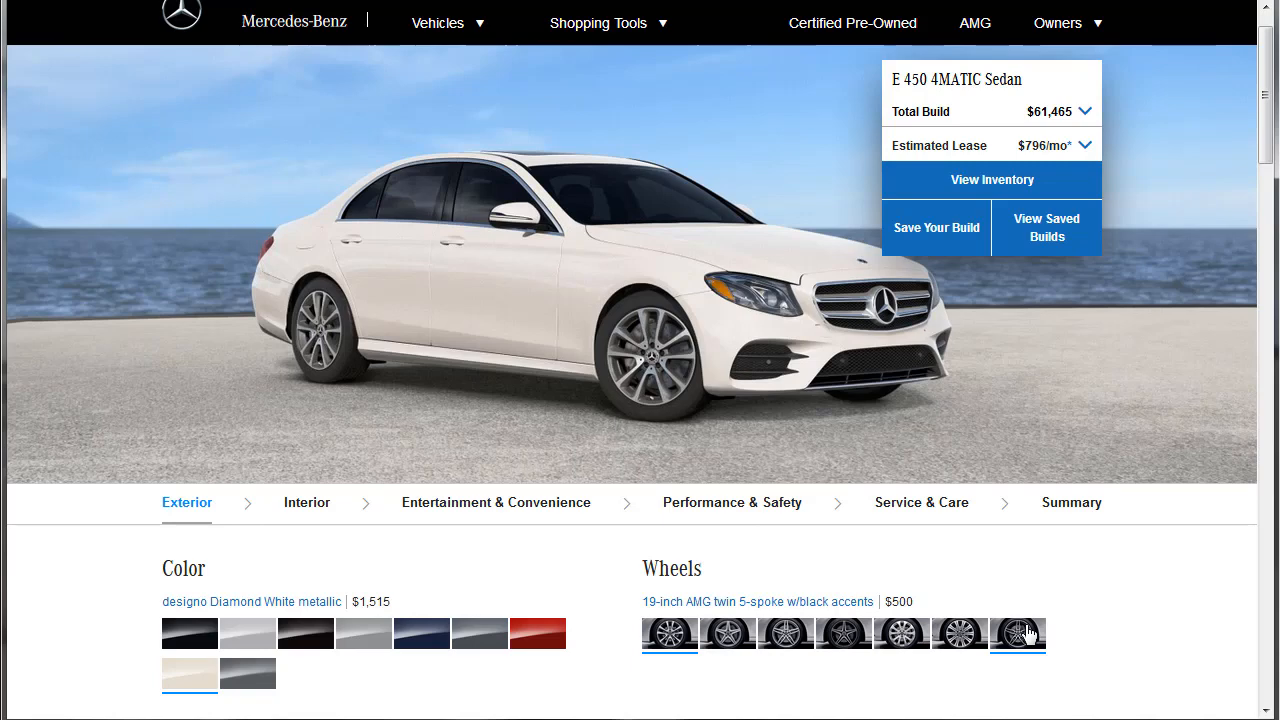
{"action": "left_click", "coordinate": [786, 632]}
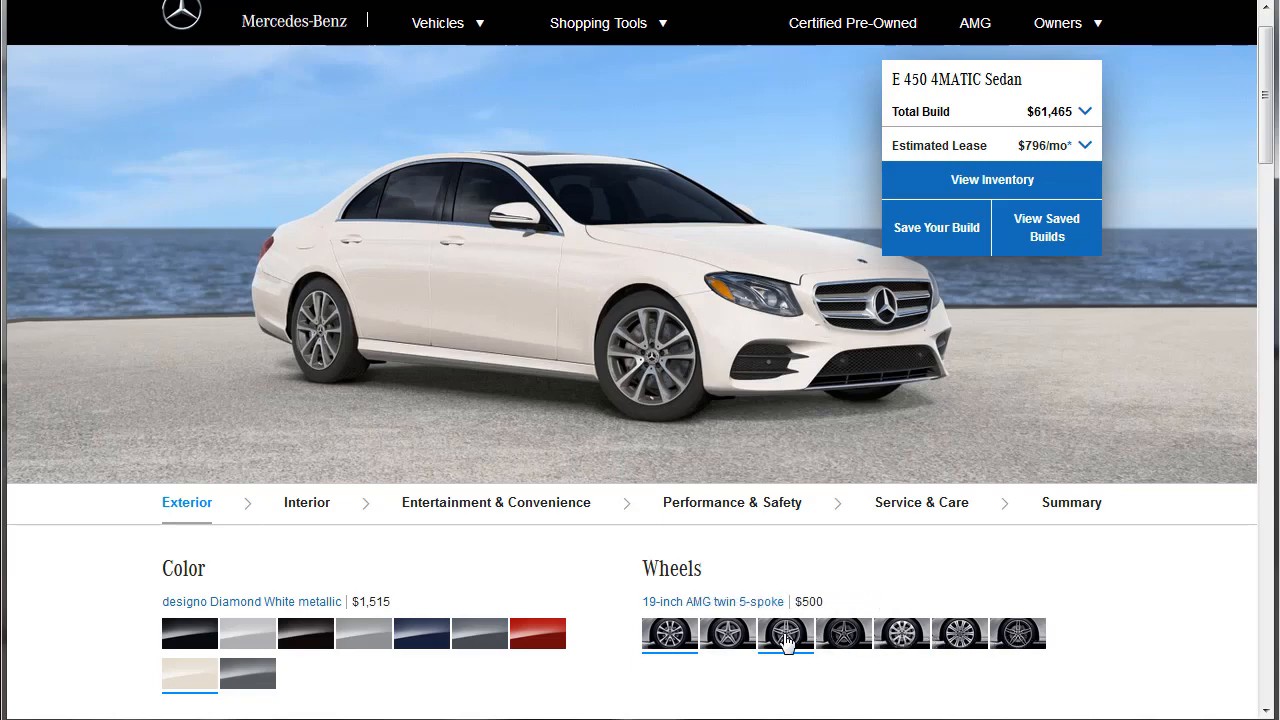
Step: Choose the 19-inch AMG twin 5-spoke wheels and review the required AMG Line Exterior package
{"action": "left_click", "coordinate": [784, 632]}
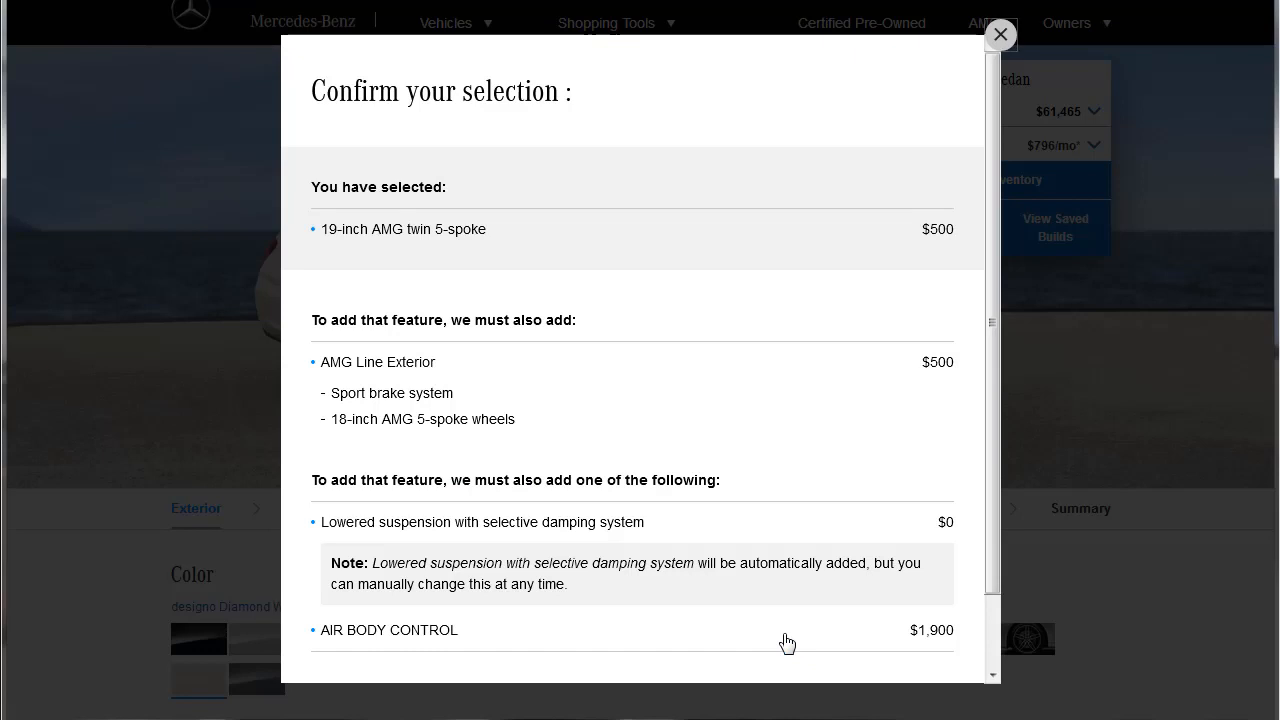
{"action": "mouse_move", "coordinate": [364, 224]}
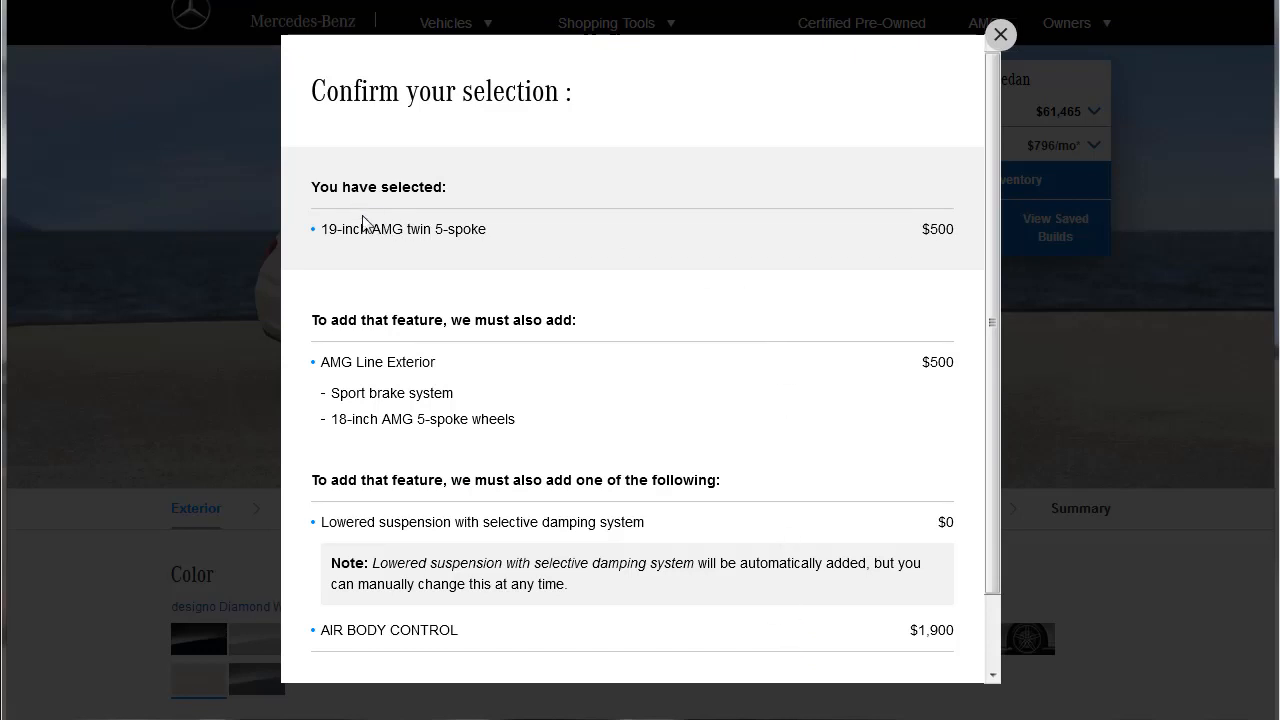
{"action": "mouse_move", "coordinate": [348, 222]}
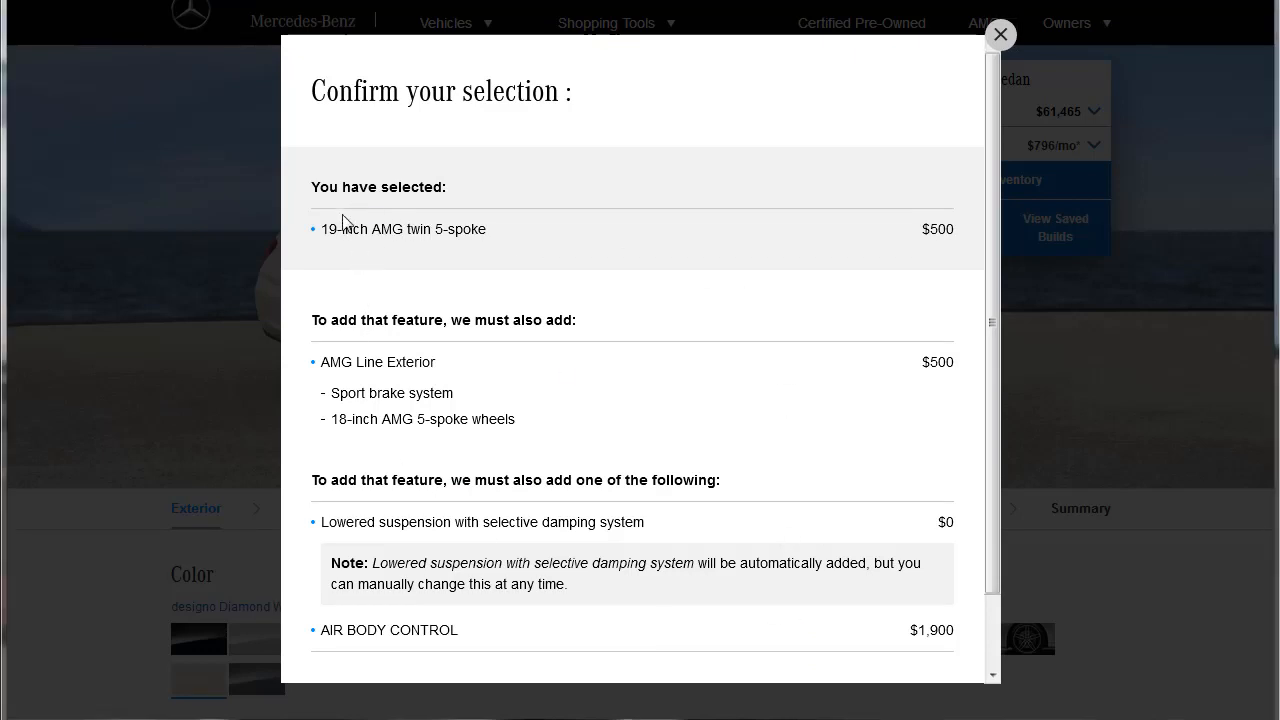
{"action": "mouse_move", "coordinate": [344, 378]}
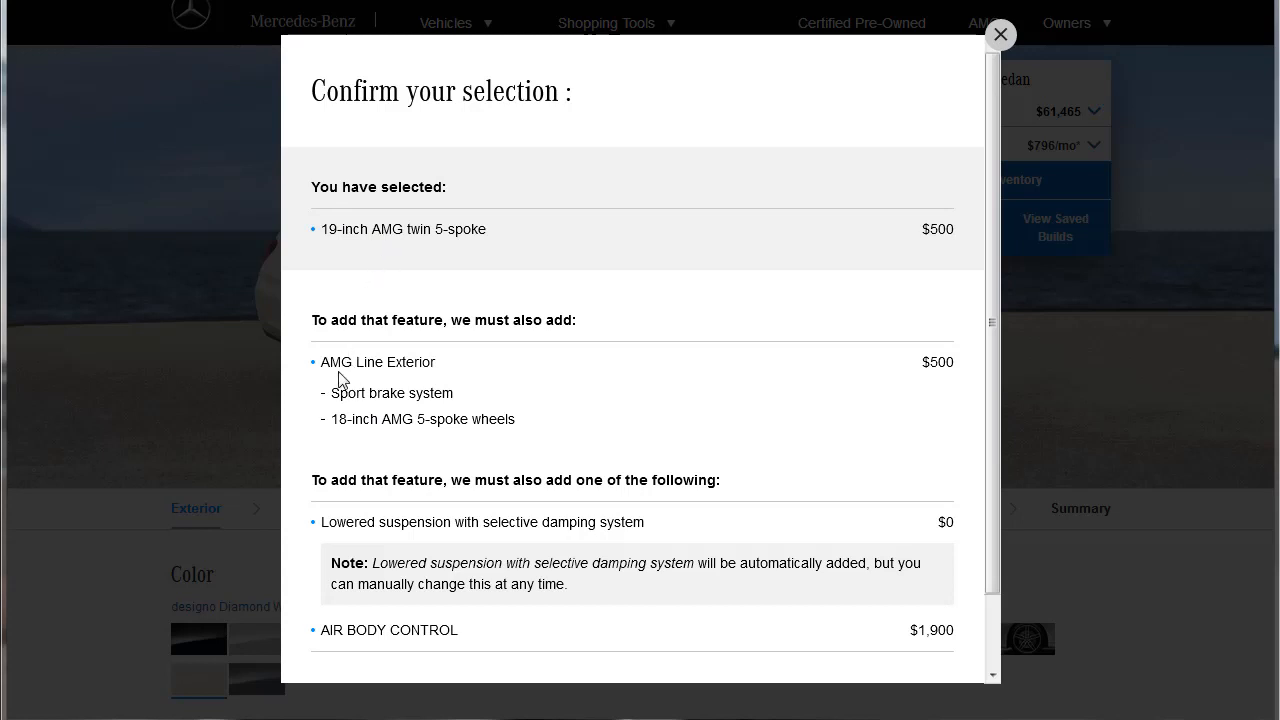
{"action": "double_click", "coordinate": [380, 362]}
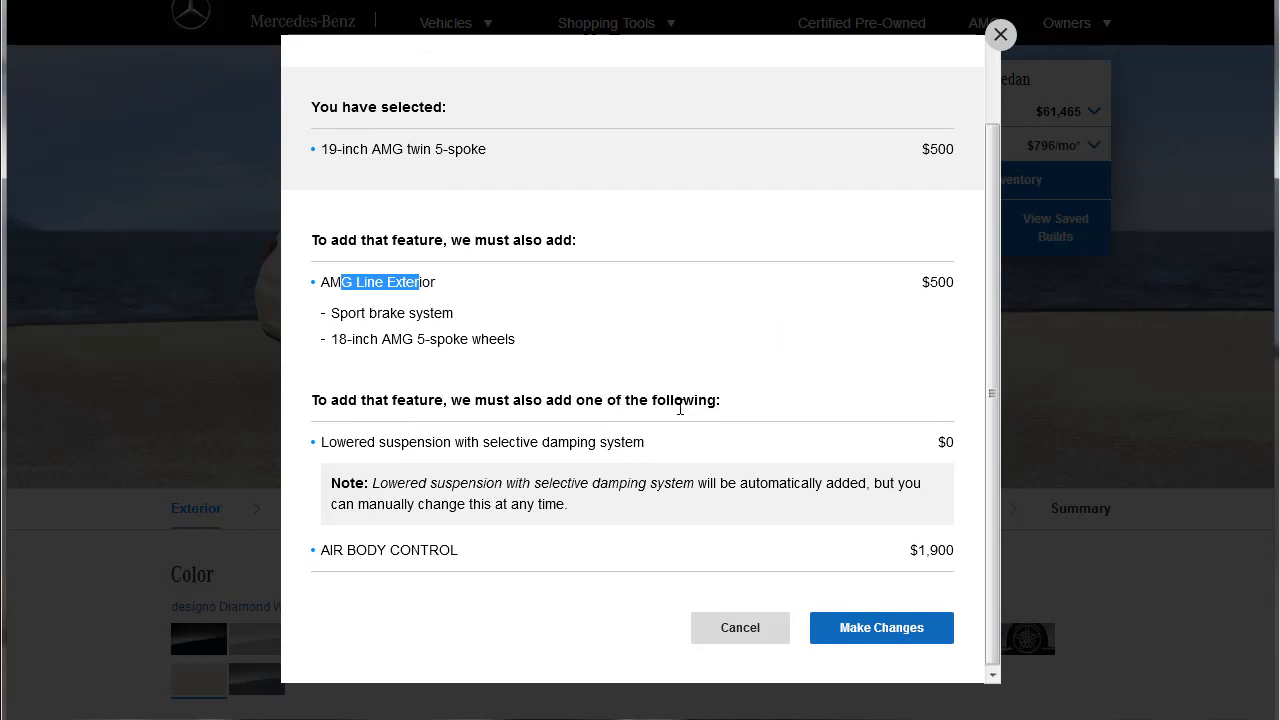
{"action": "mouse_move", "coordinate": [464, 448]}
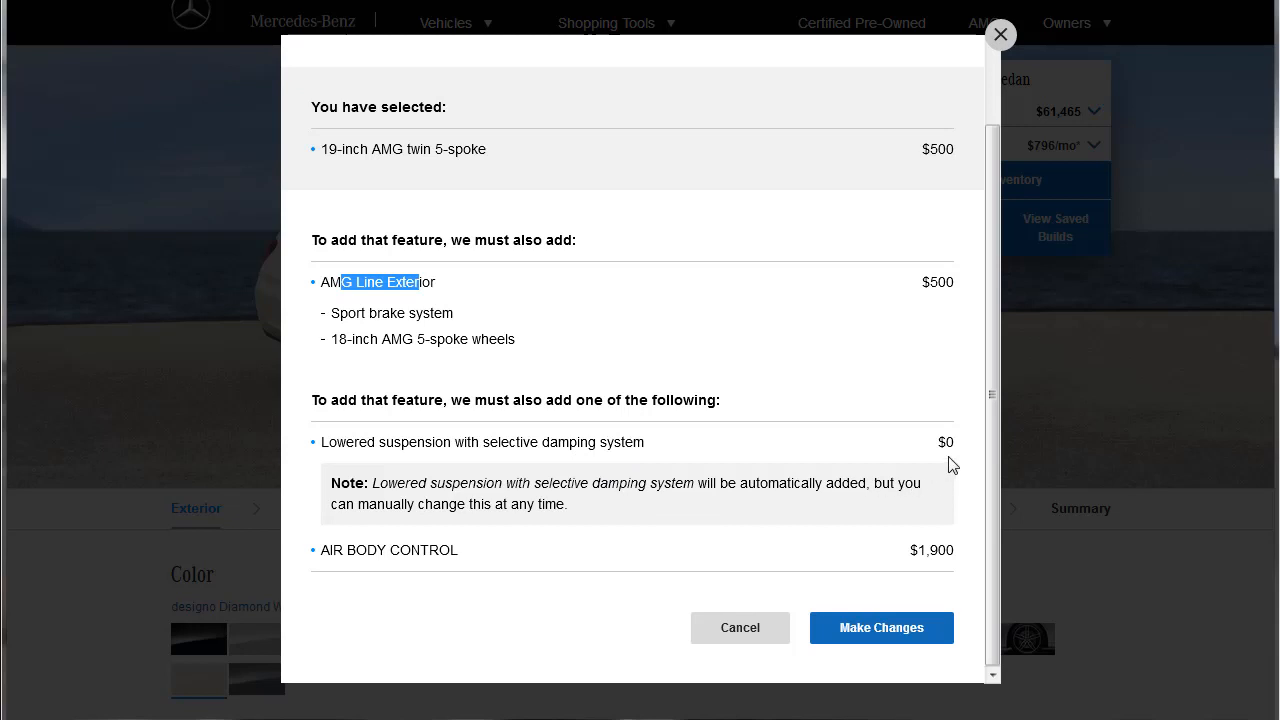
{"action": "mouse_move", "coordinate": [348, 568]}
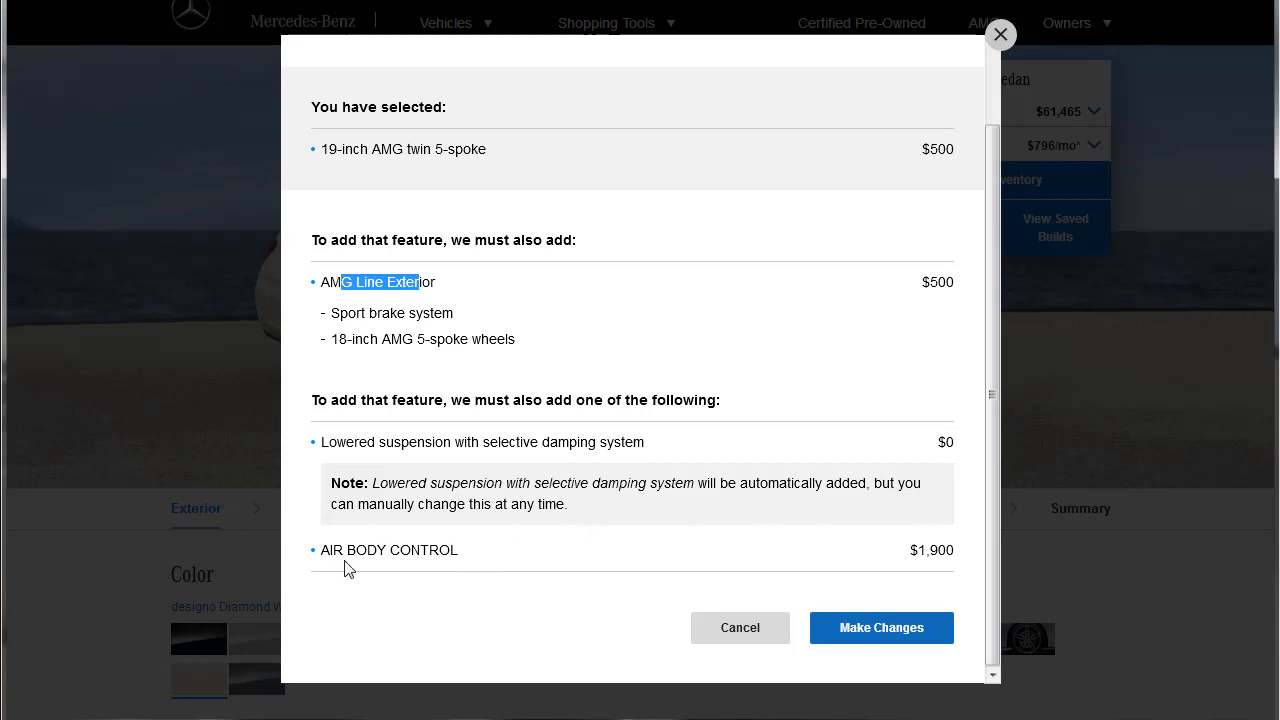
{"action": "mouse_move", "coordinate": [804, 568]}
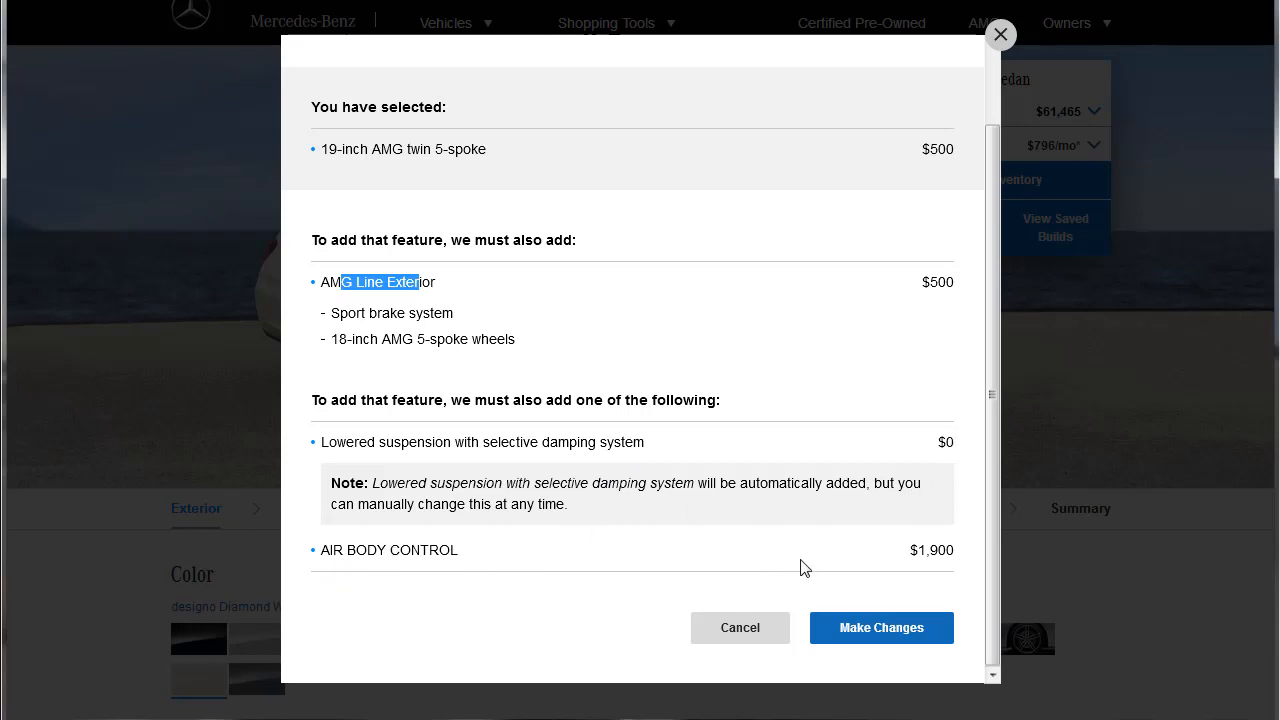
{"action": "mouse_move", "coordinate": [920, 584]}
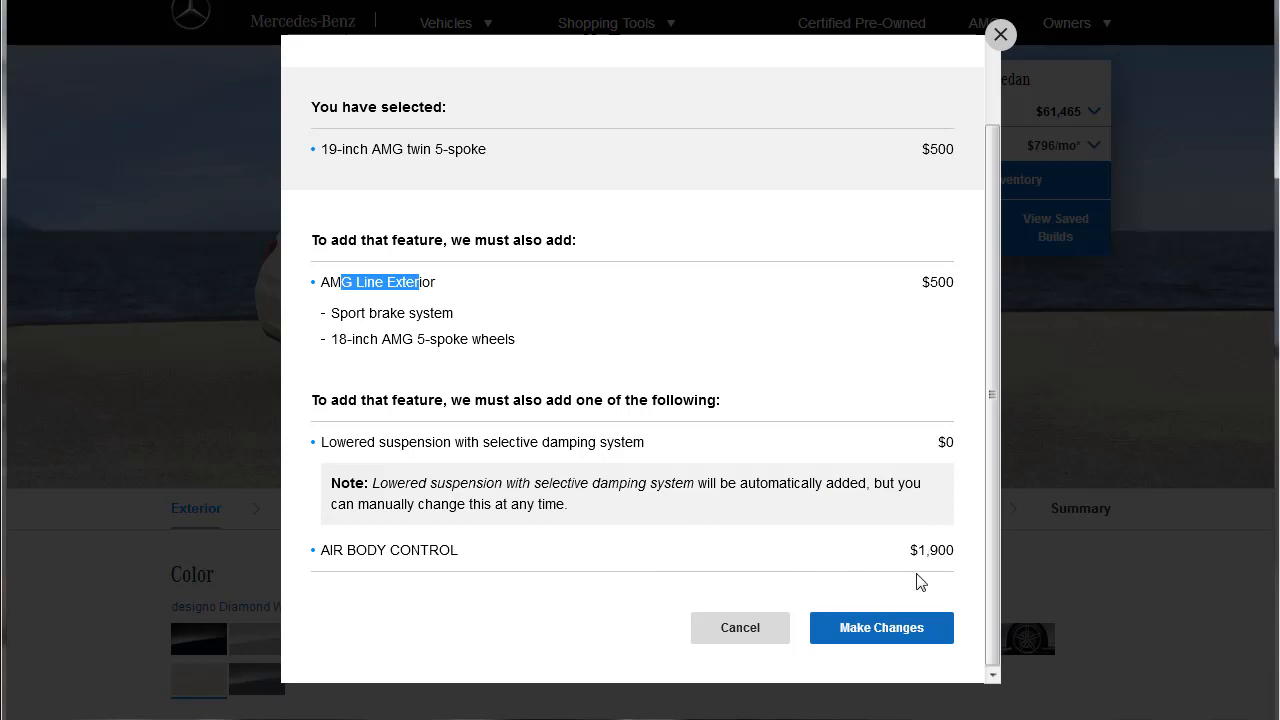
{"action": "mouse_move", "coordinate": [352, 174]}
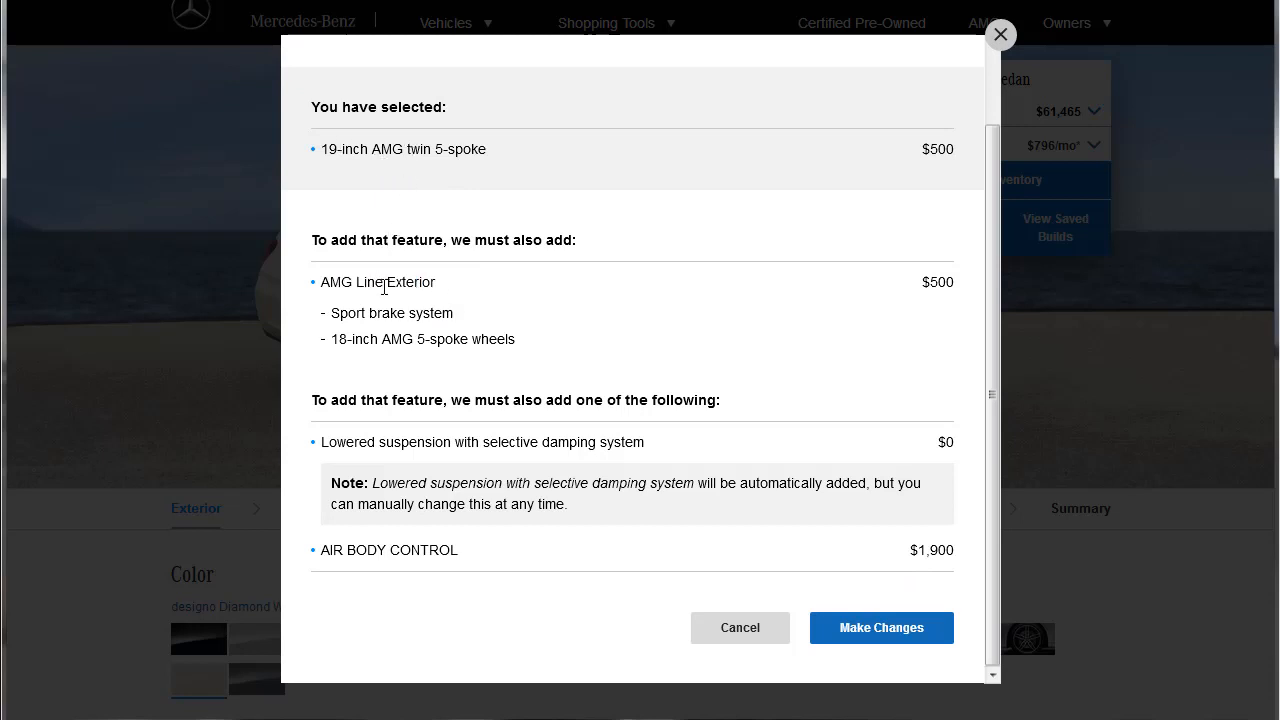
{"action": "mouse_move", "coordinate": [940, 236]}
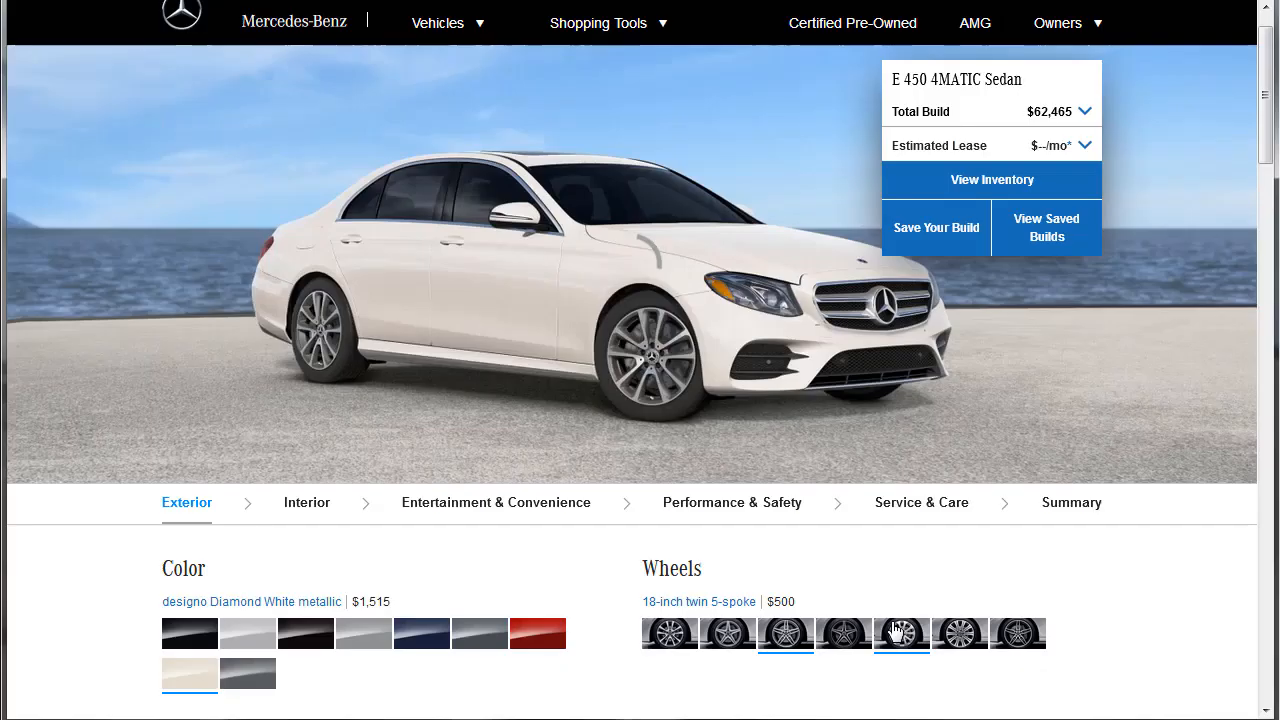
Step: Let the preview refresh to show the sedan on AMG wheels at $62,465 total
{"action": "left_click", "coordinate": [900, 632]}
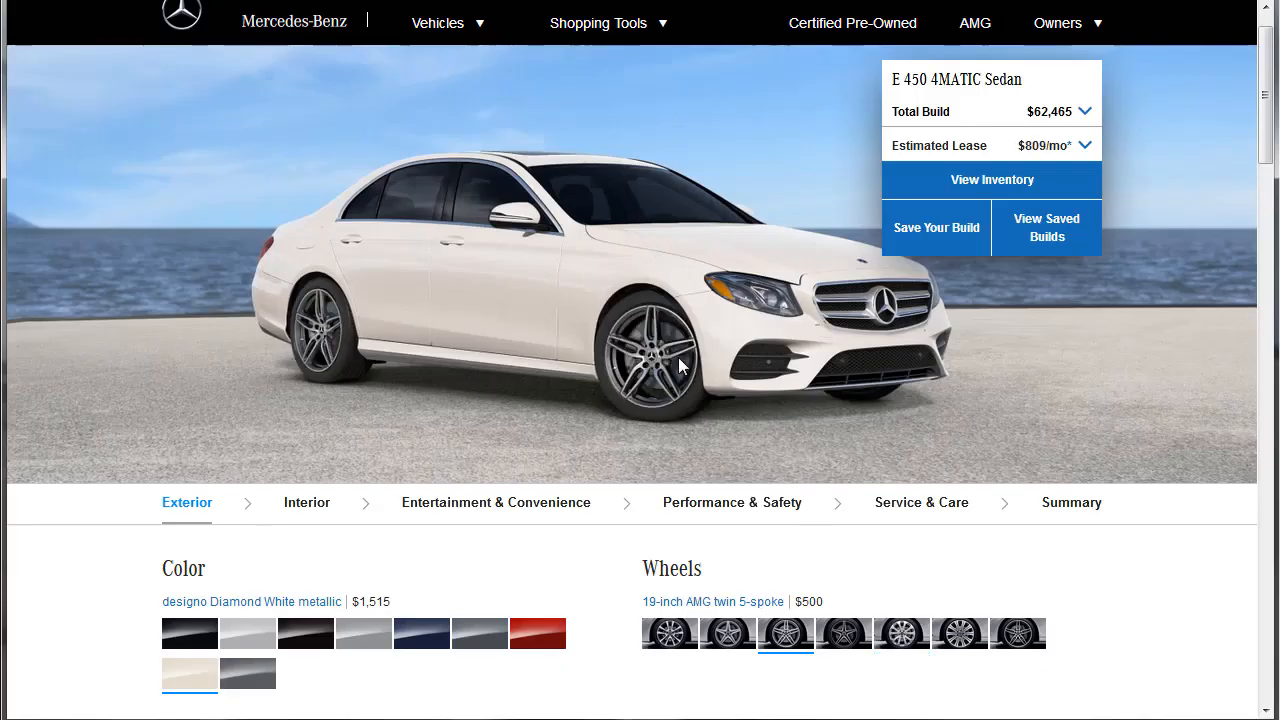
{"action": "mouse_move", "coordinate": [756, 372]}
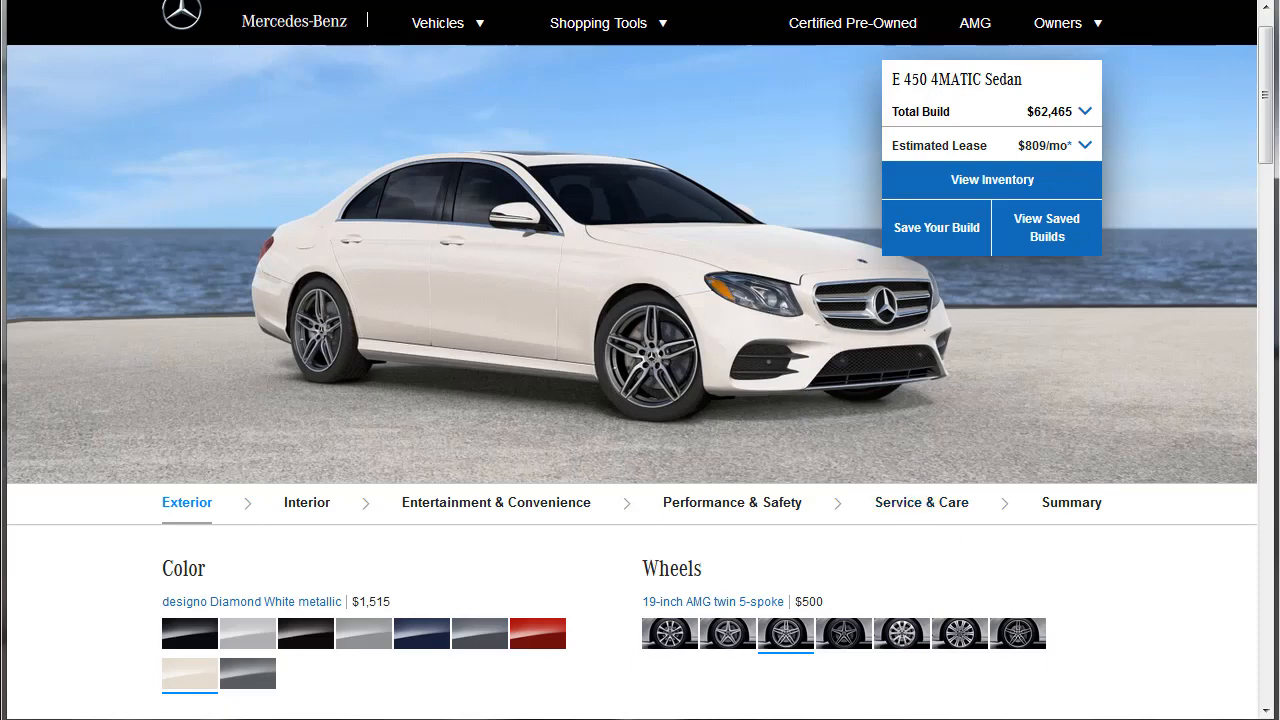
Step: Add the Exterior Lighting Package and tick the rear spoiler in the exterior options
{"action": "scroll", "scroll_direction": "down", "scroll_amount": 3}
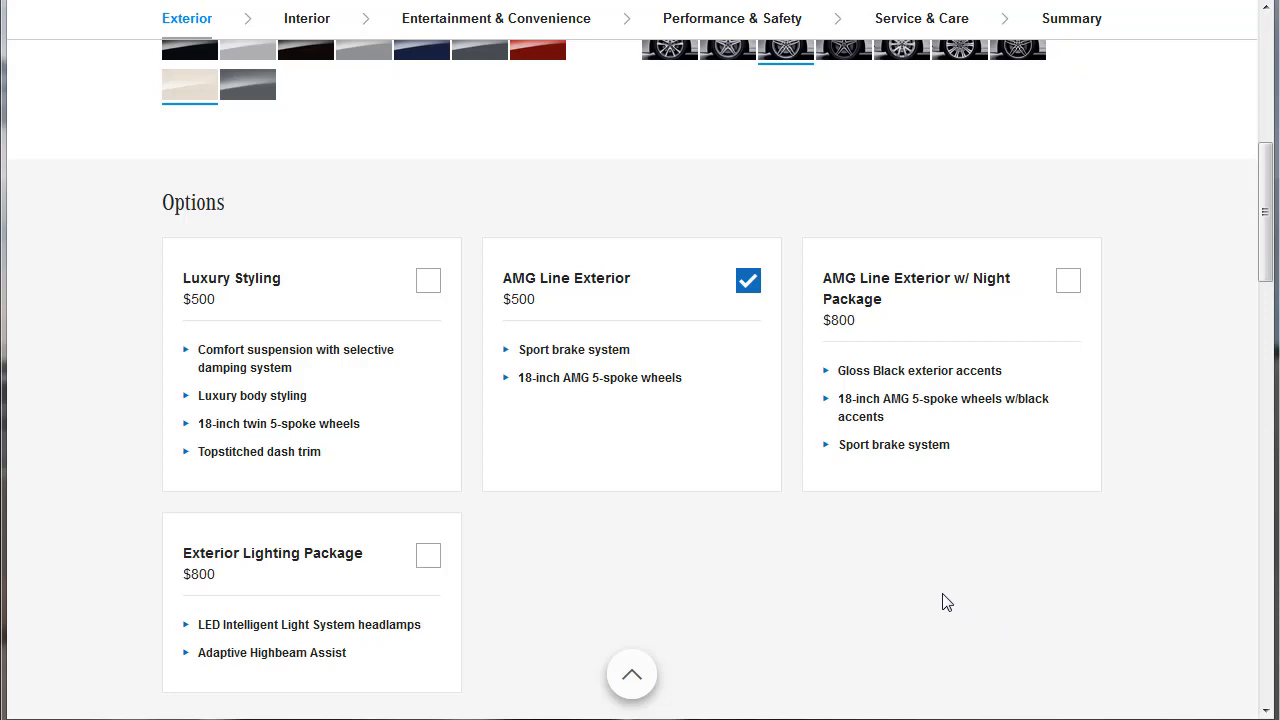
{"action": "mouse_move", "coordinate": [676, 288]}
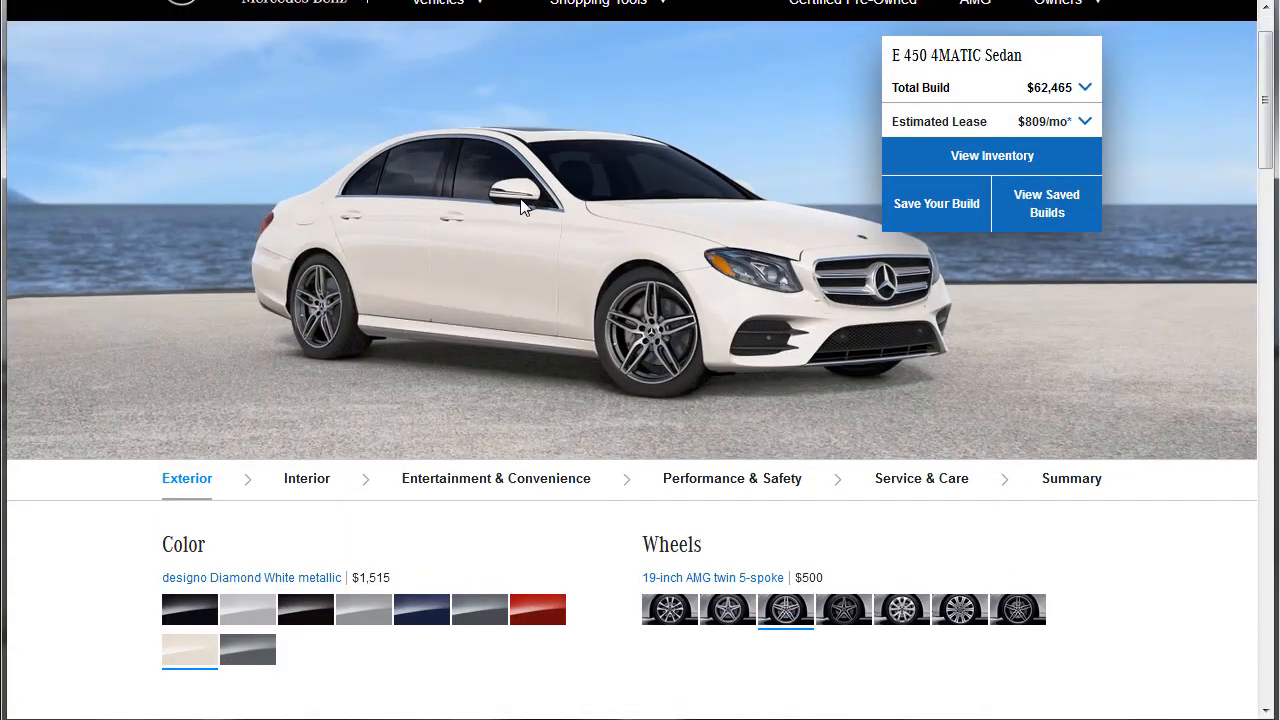
{"action": "mouse_move", "coordinate": [790, 306]}
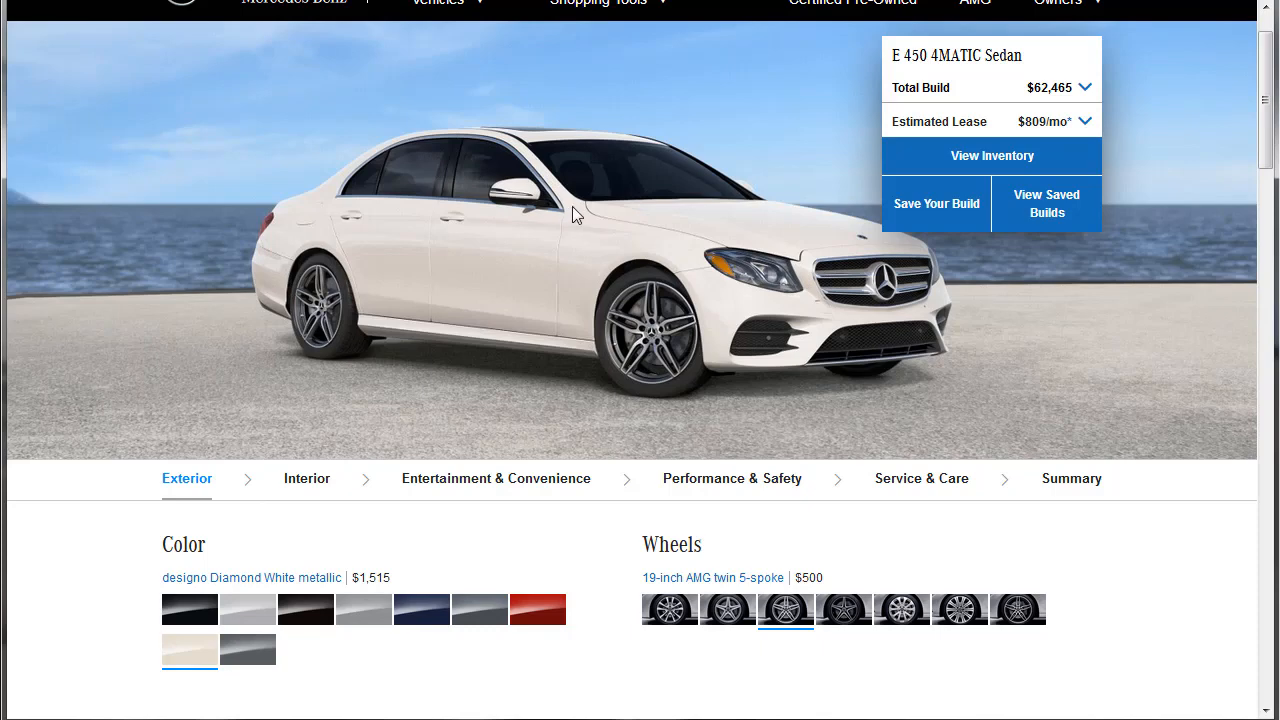
{"action": "mouse_move", "coordinate": [370, 212]}
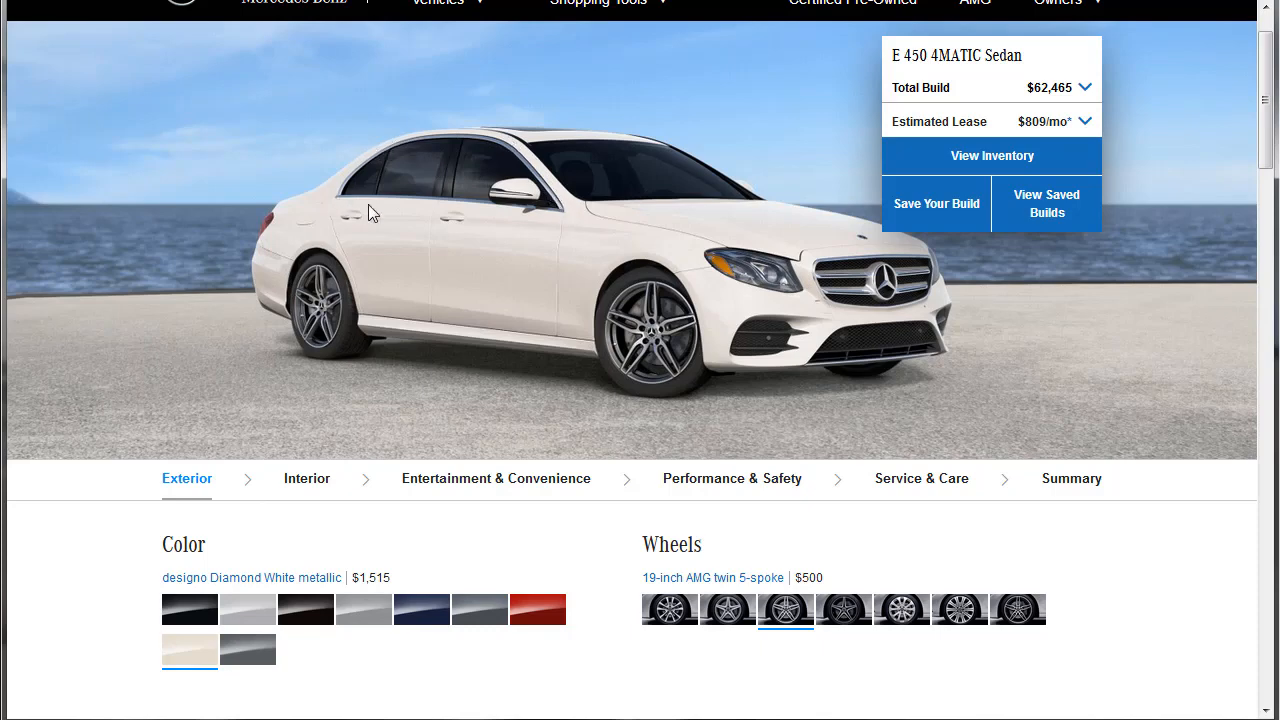
{"action": "scroll", "scroll_direction": "down", "scroll_amount": 3}
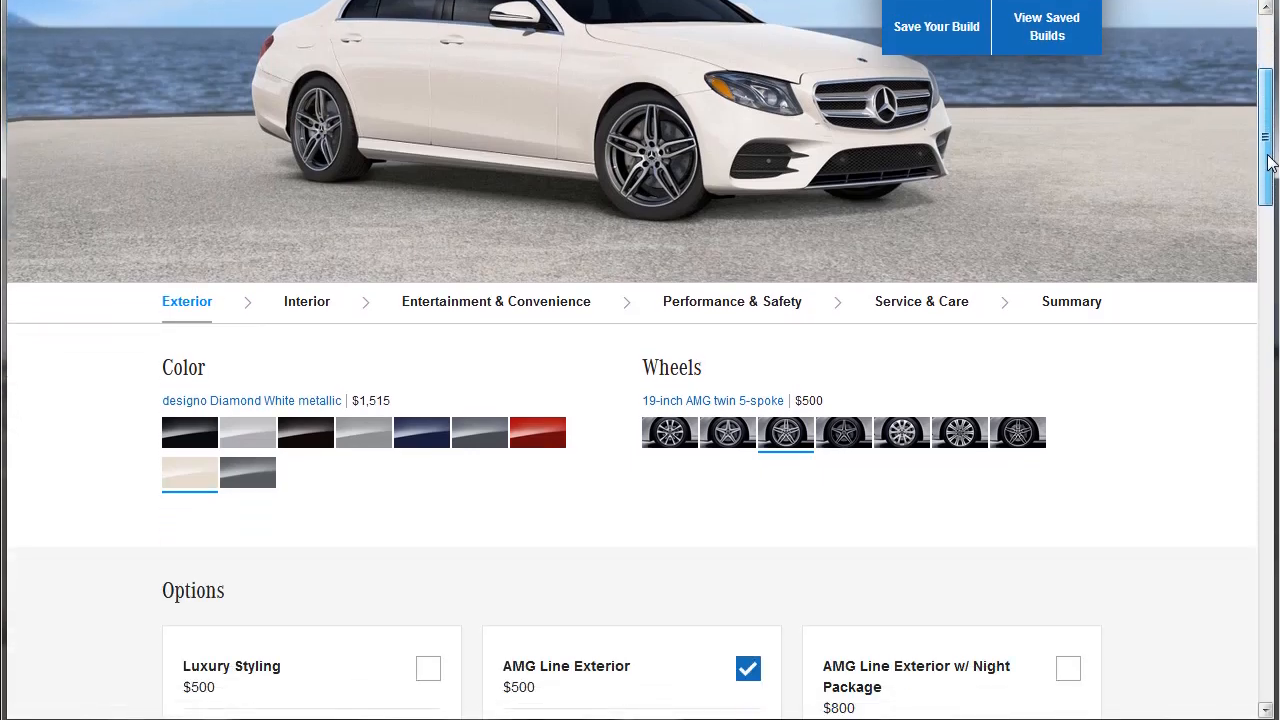
{"action": "scroll", "scroll_direction": "down", "scroll_amount": 3}
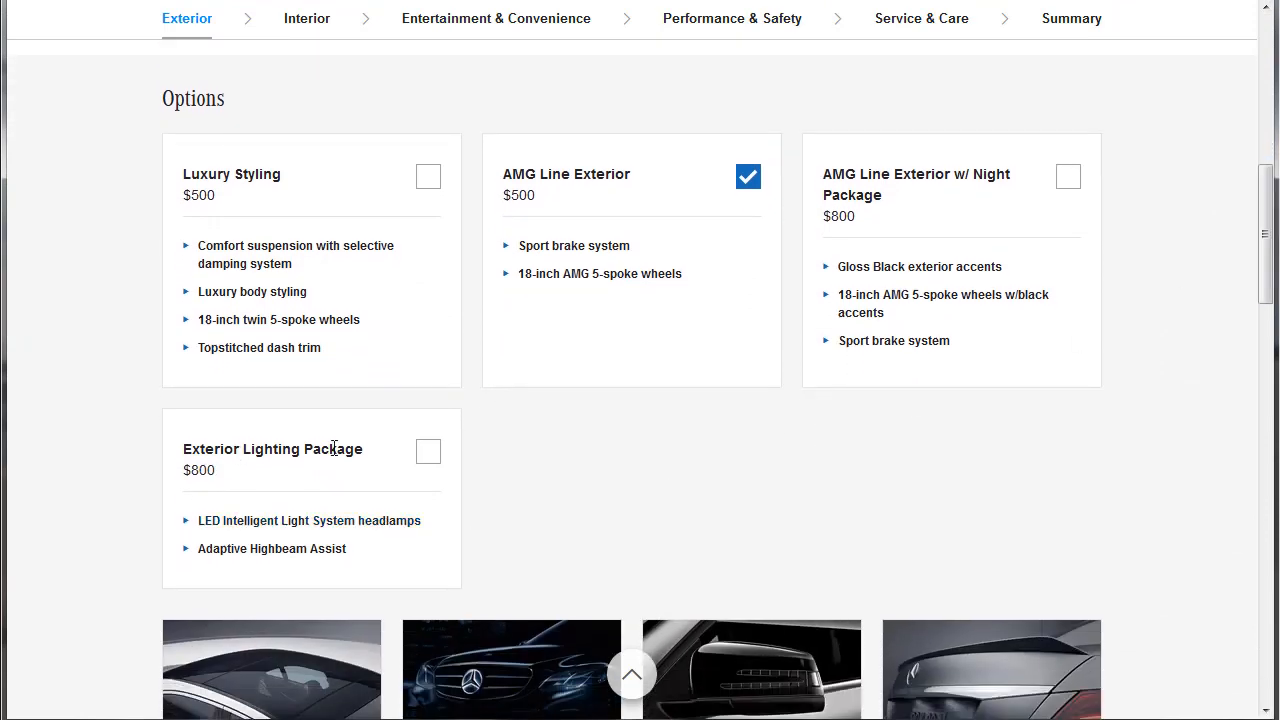
{"action": "mouse_move", "coordinate": [308, 520]}
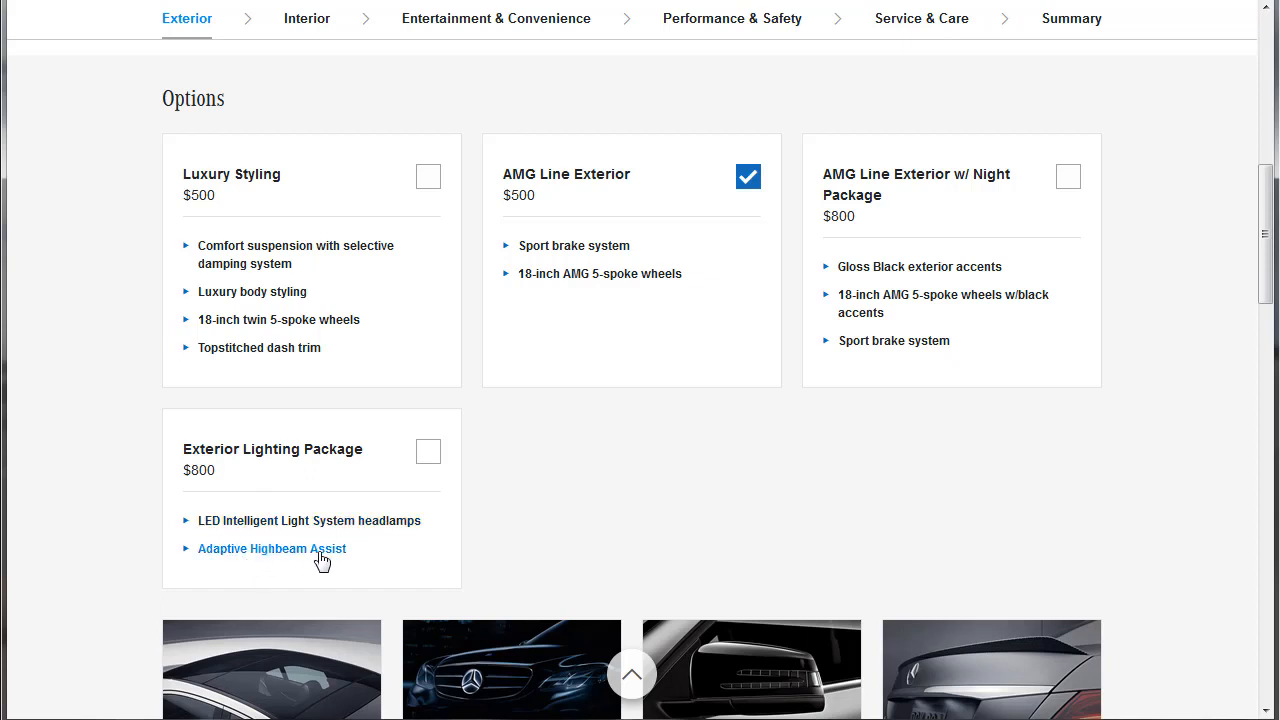
{"action": "left_click", "coordinate": [428, 452]}
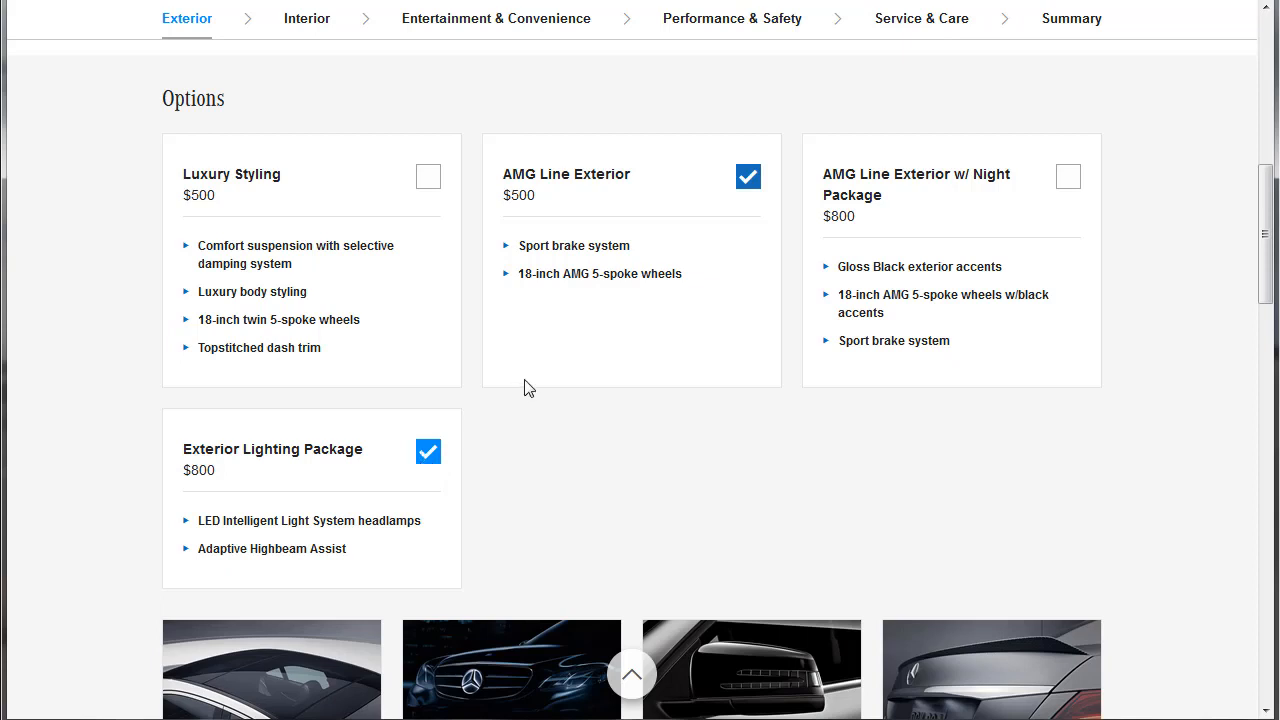
{"action": "scroll", "scroll_direction": "down", "scroll_amount": 3}
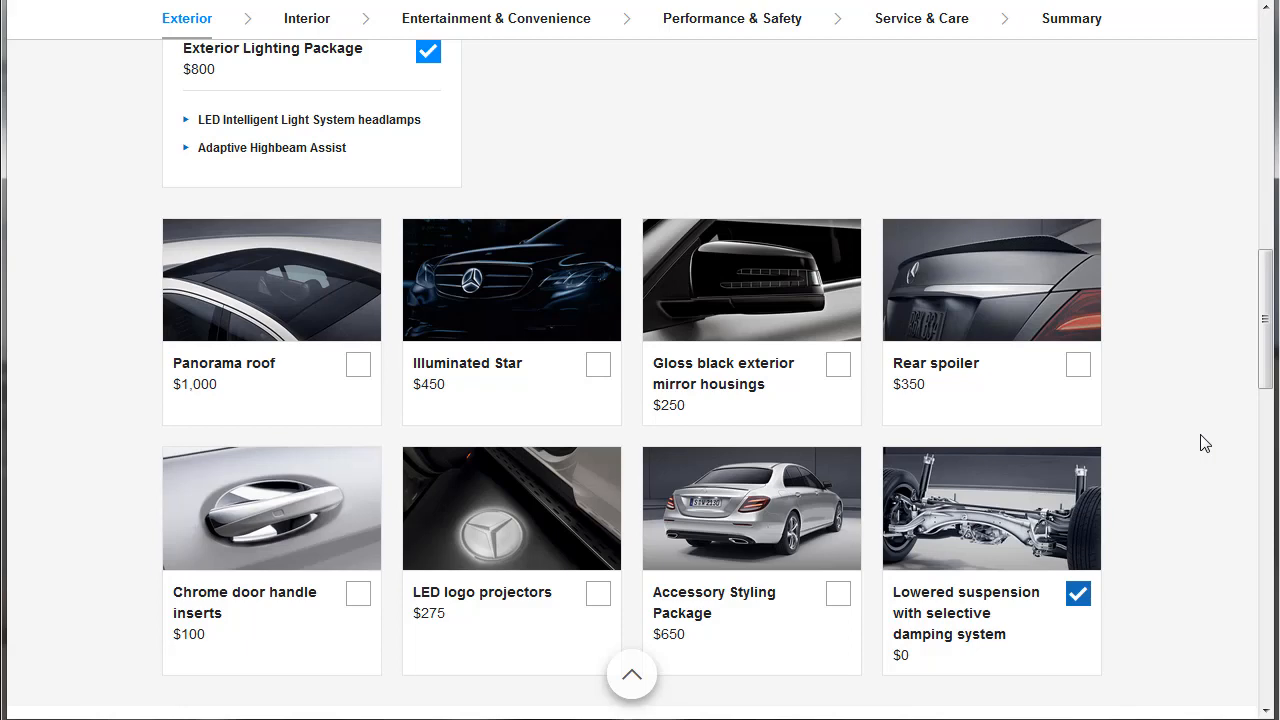
{"action": "mouse_move", "coordinate": [1078, 374]}
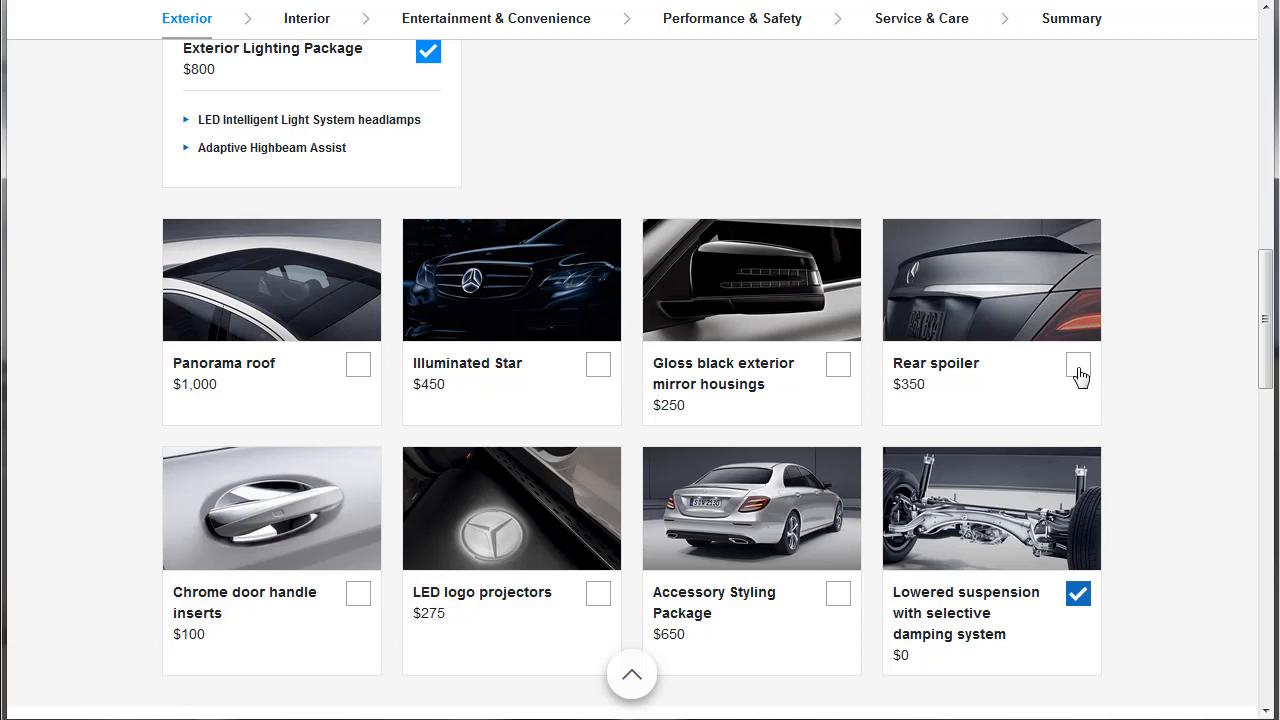
{"action": "left_click", "coordinate": [1078, 364]}
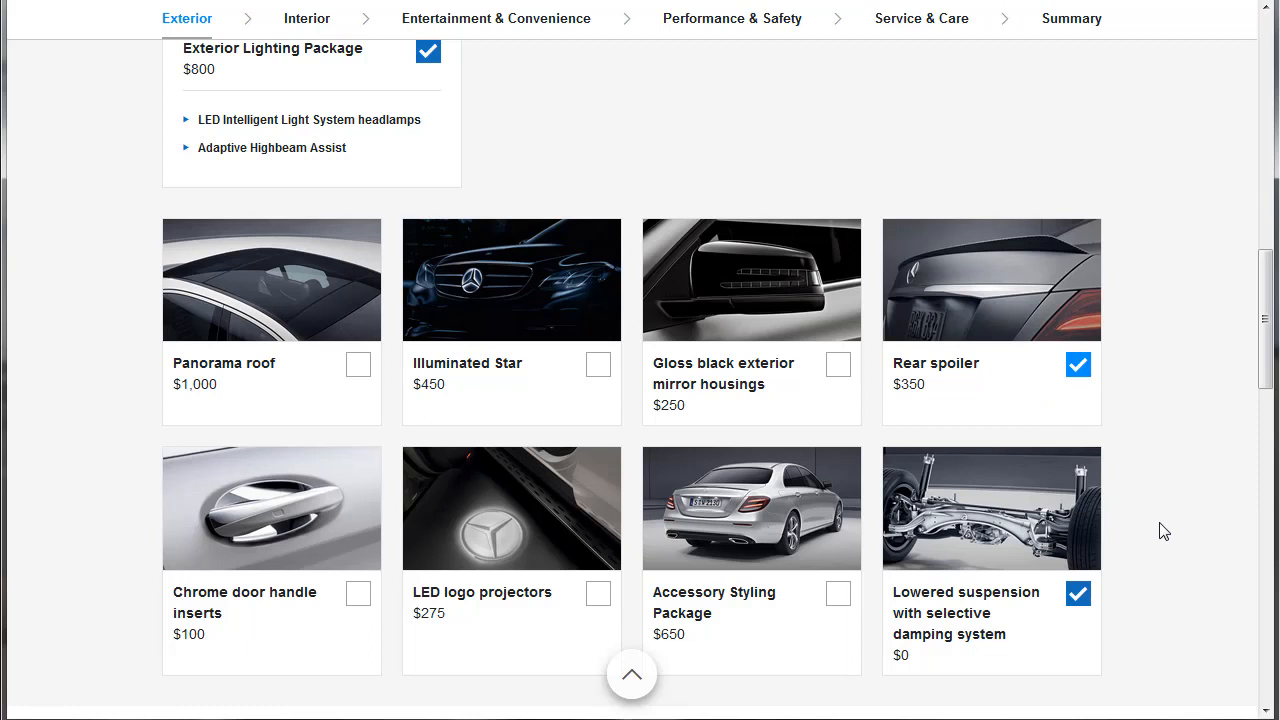
{"action": "mouse_move", "coordinate": [1064, 616]}
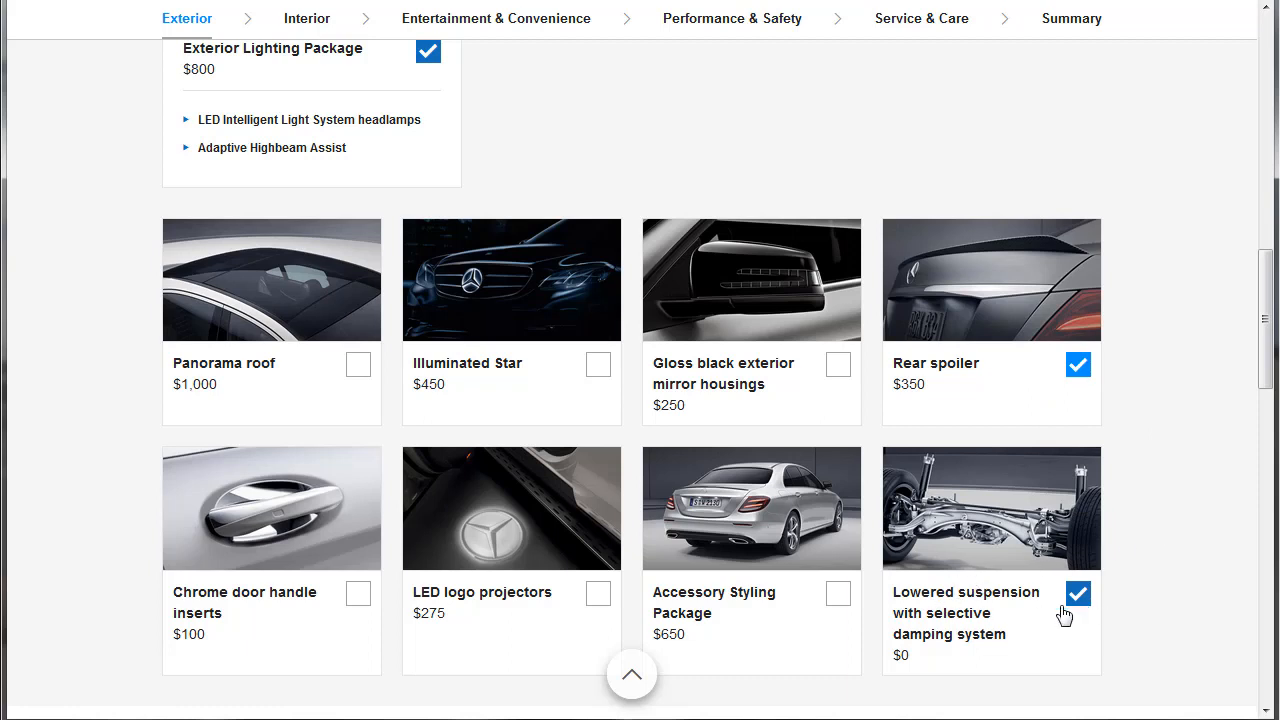
{"action": "mouse_move", "coordinate": [832, 608]}
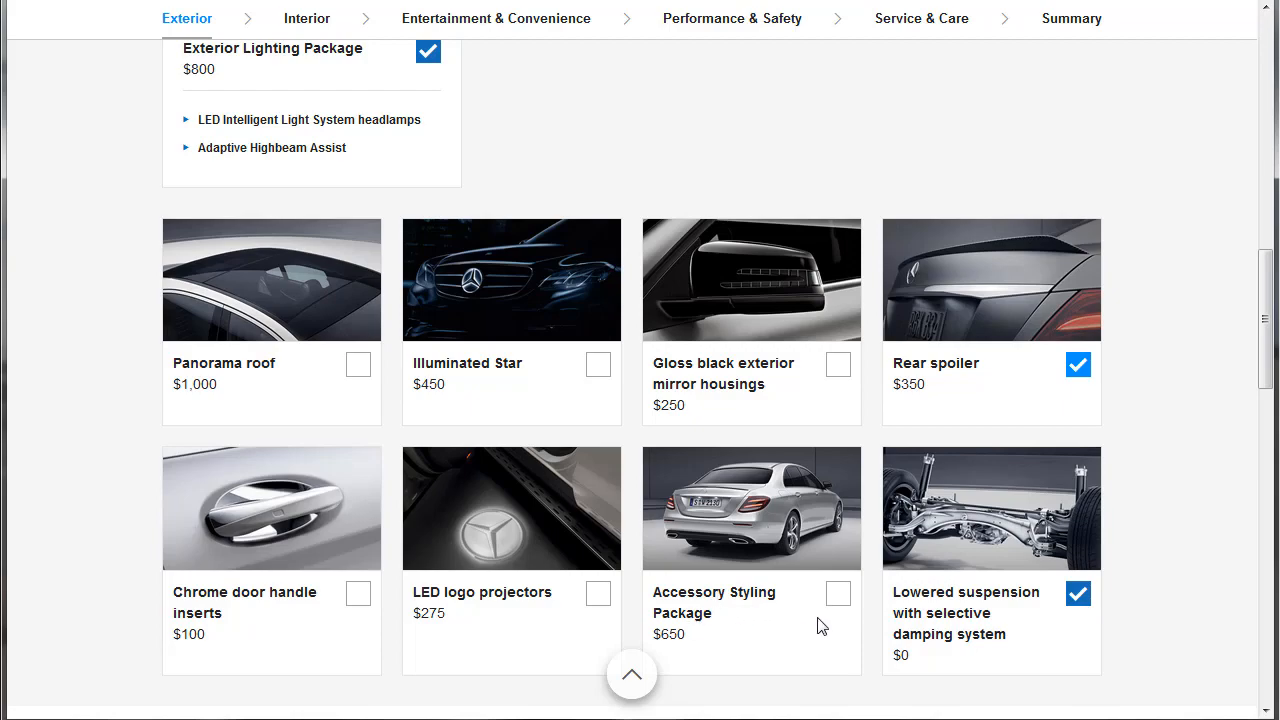
Step: Add the Accessory Styling Package and LED logo projectors, removing the standalone rear spoiler
{"action": "left_click", "coordinate": [752, 508]}
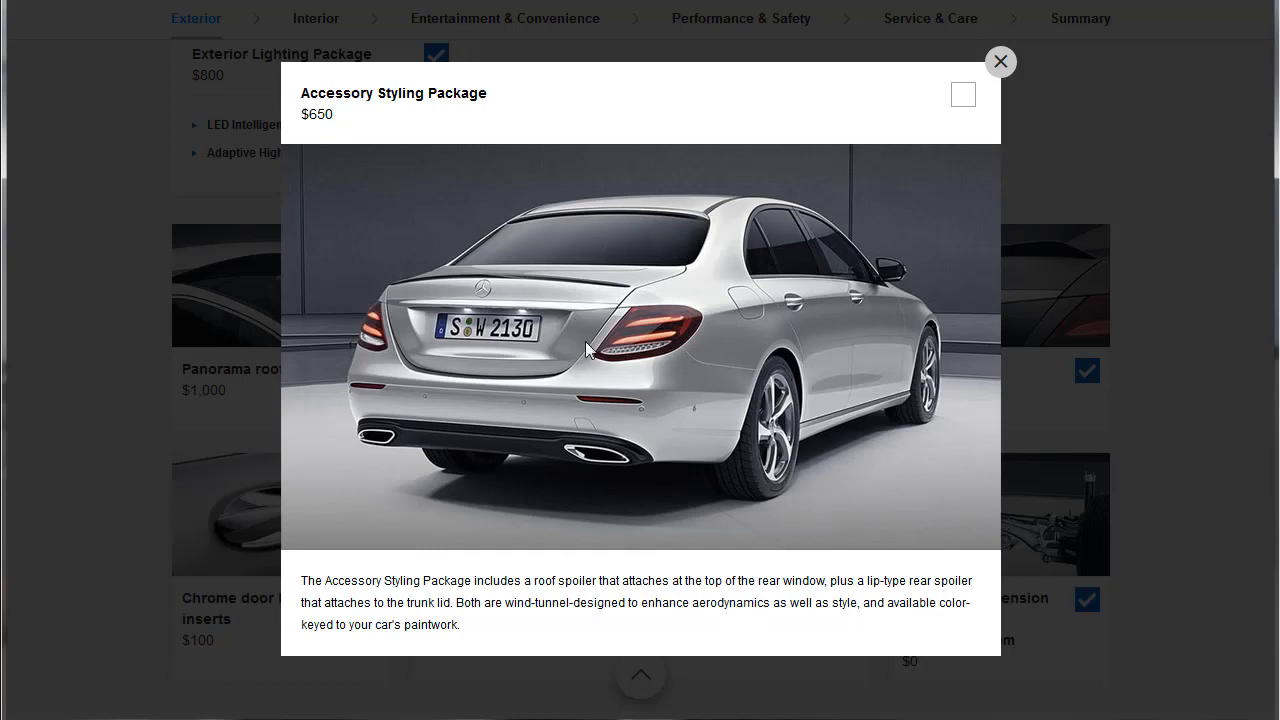
{"action": "mouse_move", "coordinate": [500, 444]}
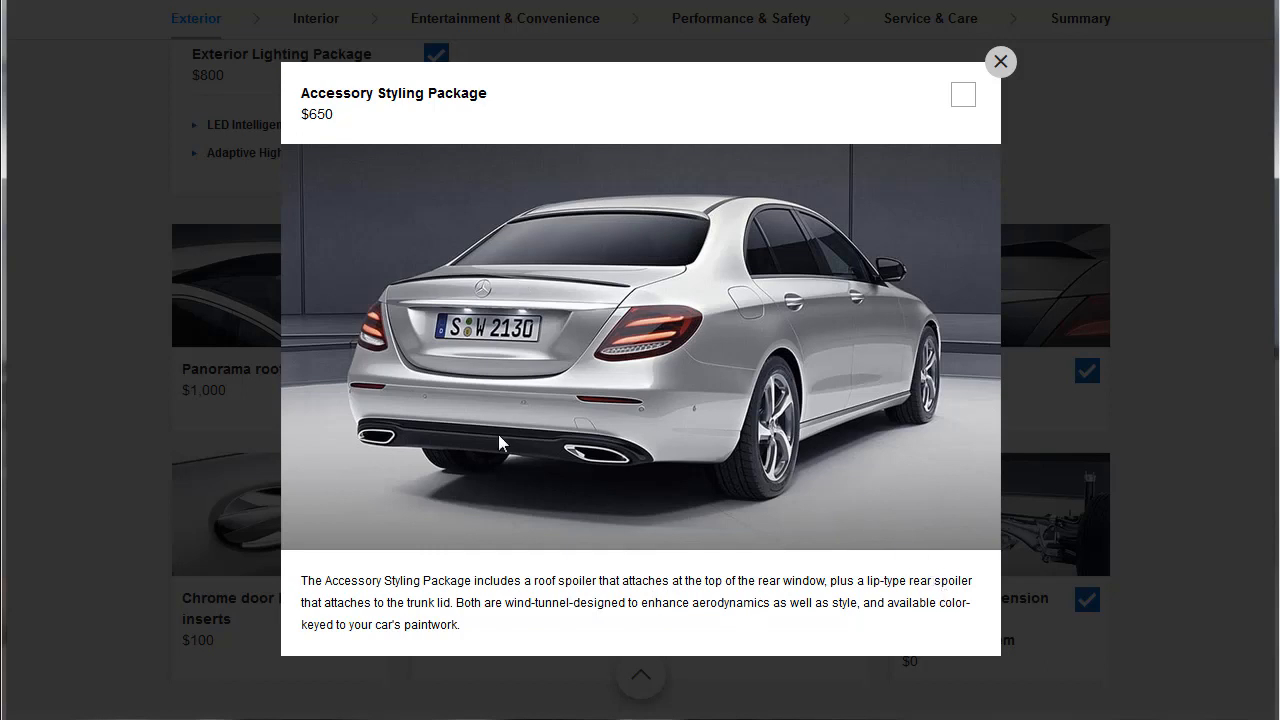
{"action": "mouse_move", "coordinate": [1008, 96]}
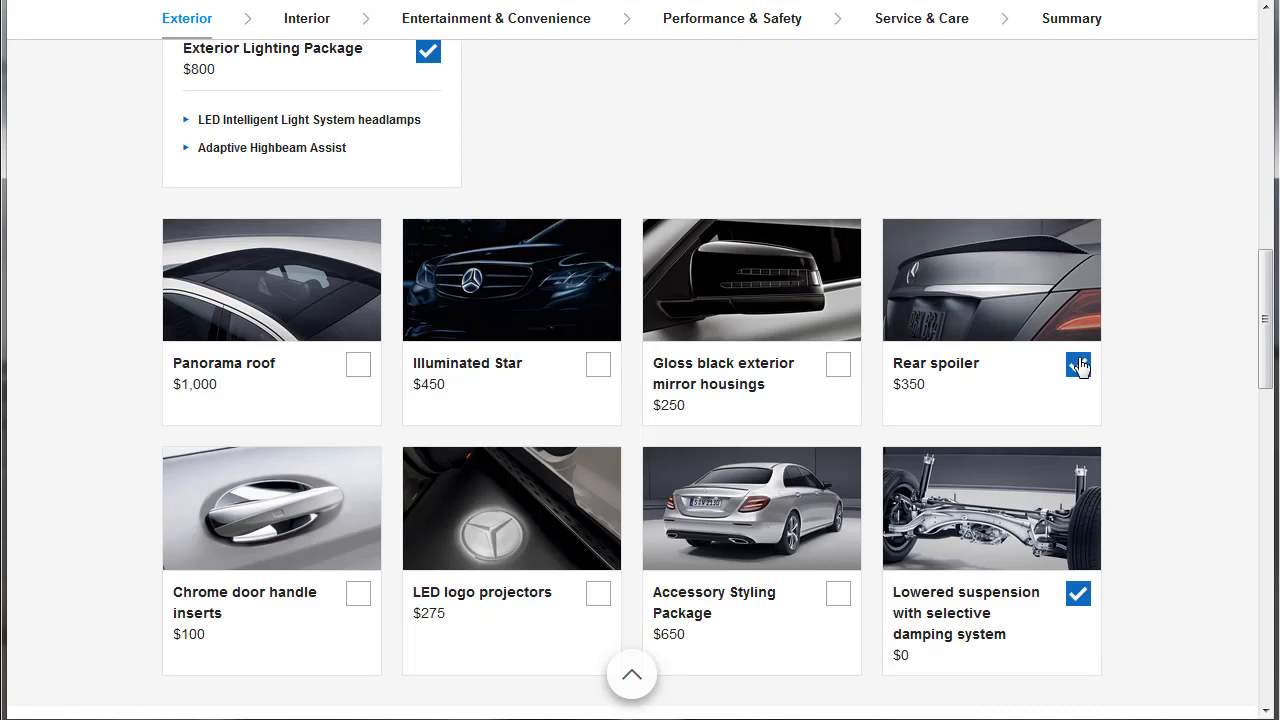
{"action": "left_click", "coordinate": [838, 592]}
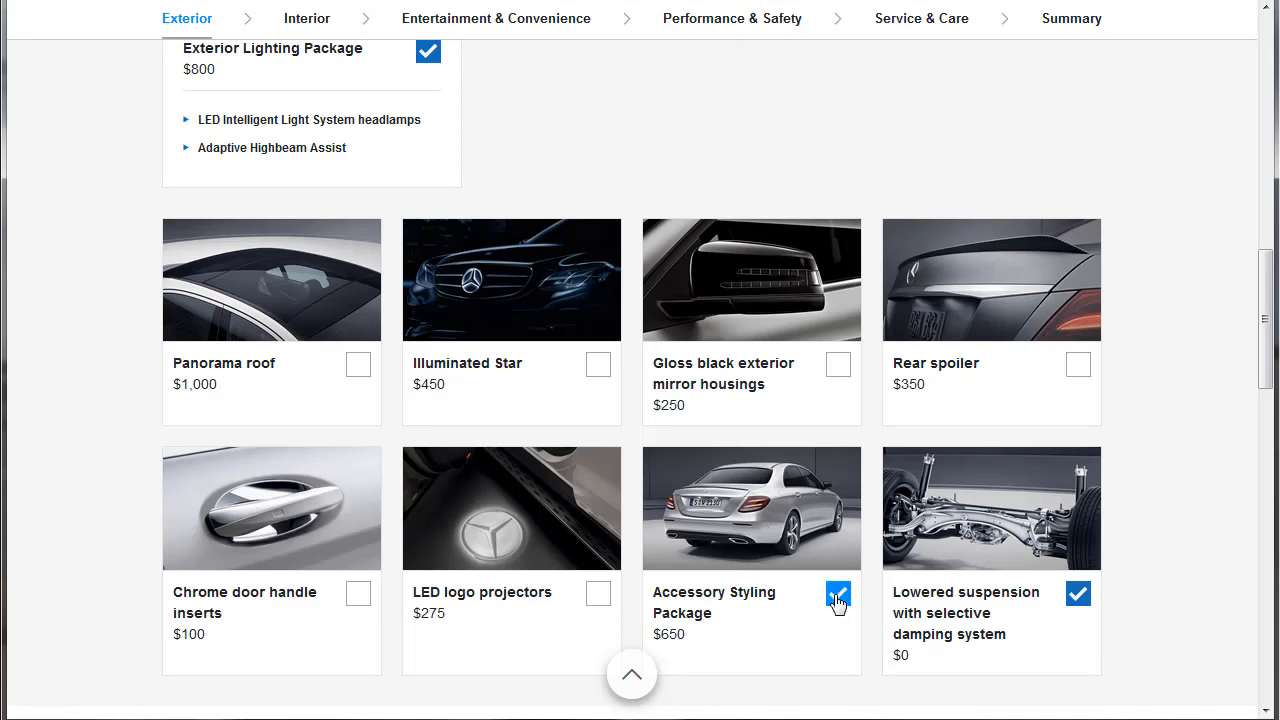
{"action": "mouse_move", "coordinate": [578, 544]}
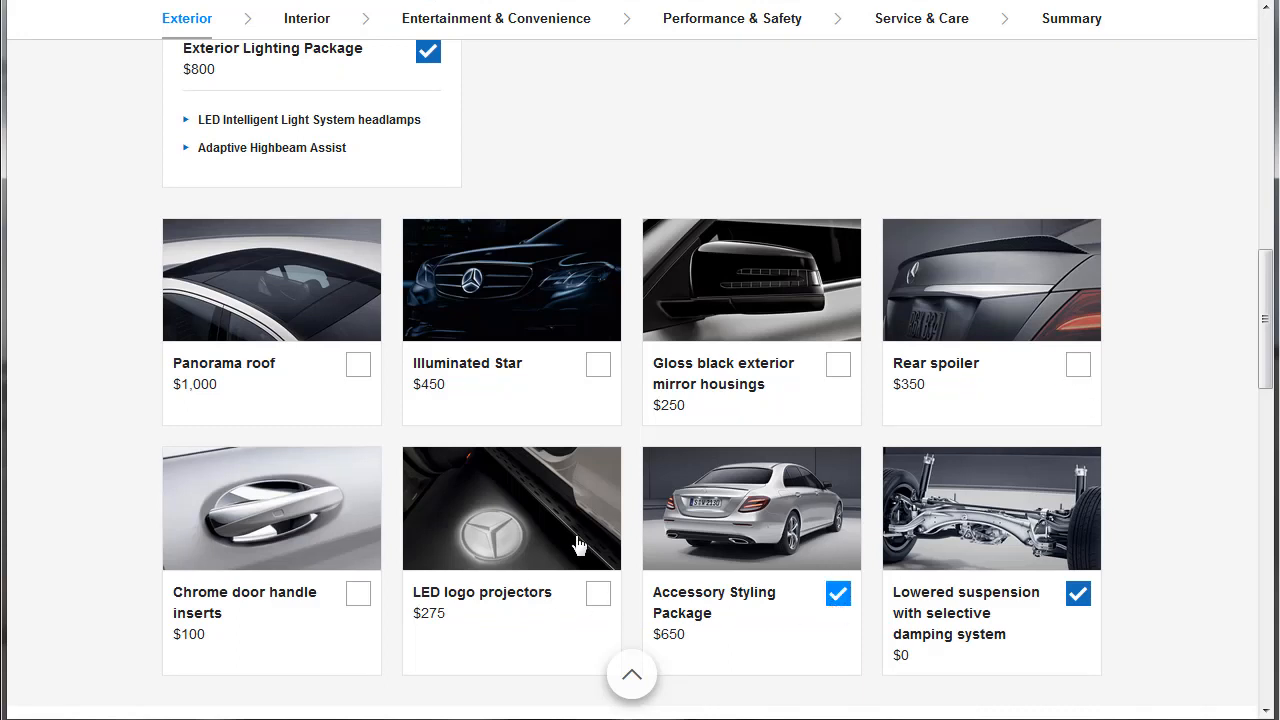
{"action": "left_click", "coordinate": [512, 508]}
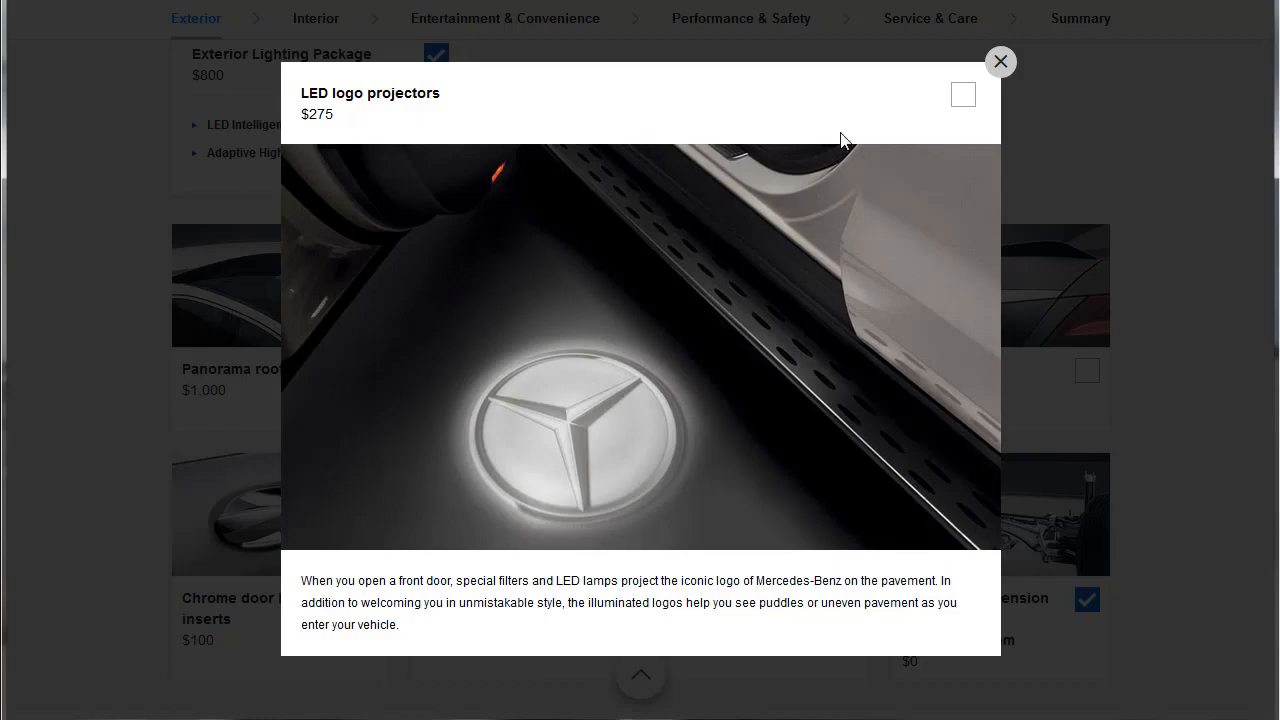
{"action": "left_click", "coordinate": [1000, 60]}
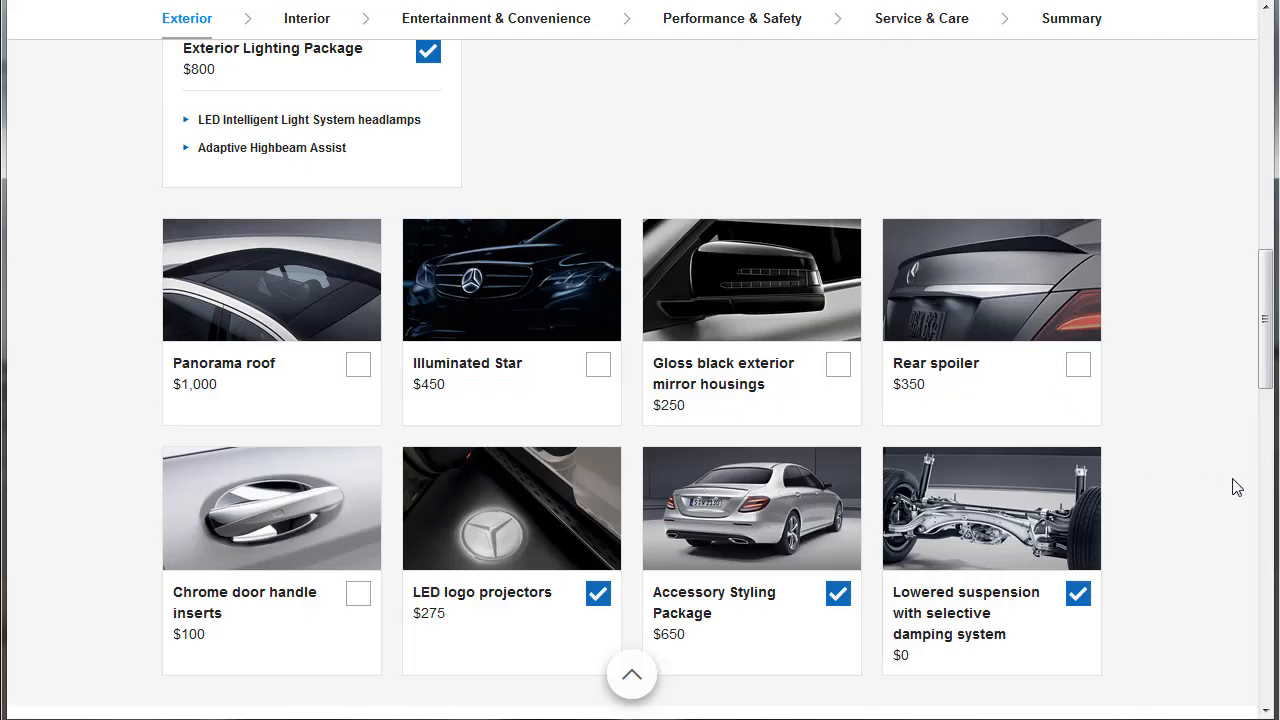
{"action": "mouse_move", "coordinate": [1256, 364]}
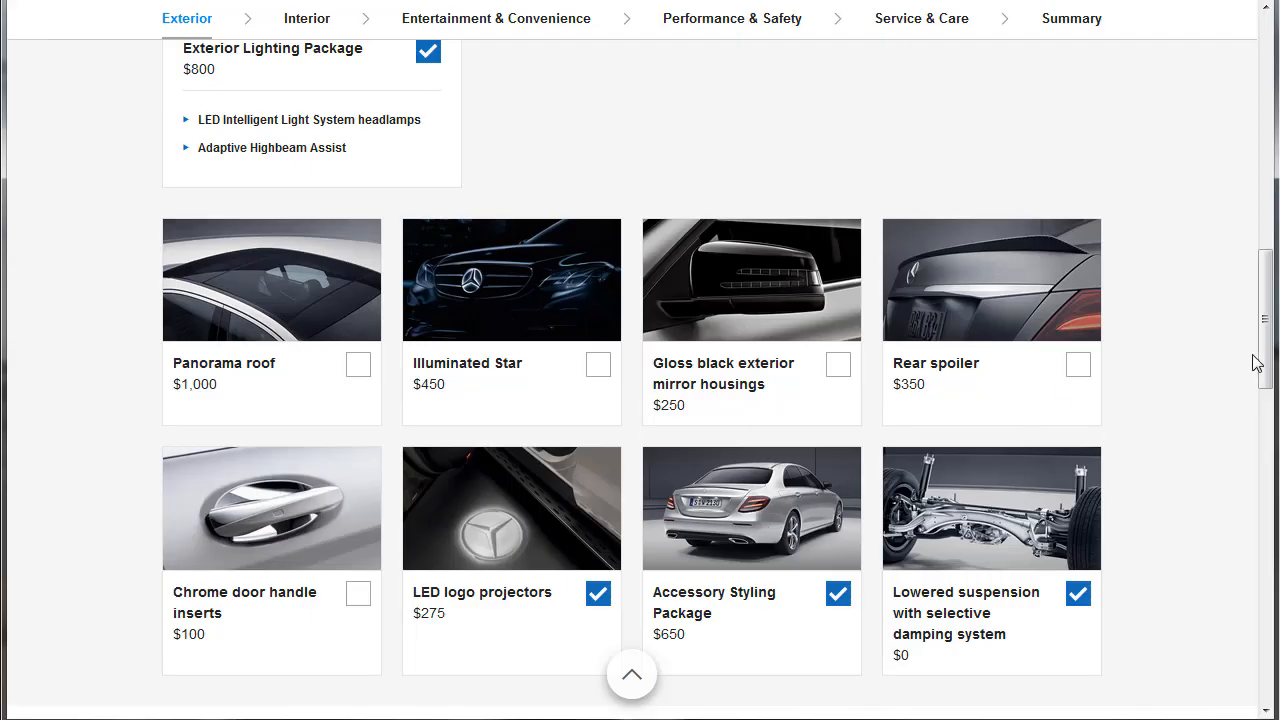
{"action": "scroll", "scroll_direction": "down", "scroll_amount": 3}
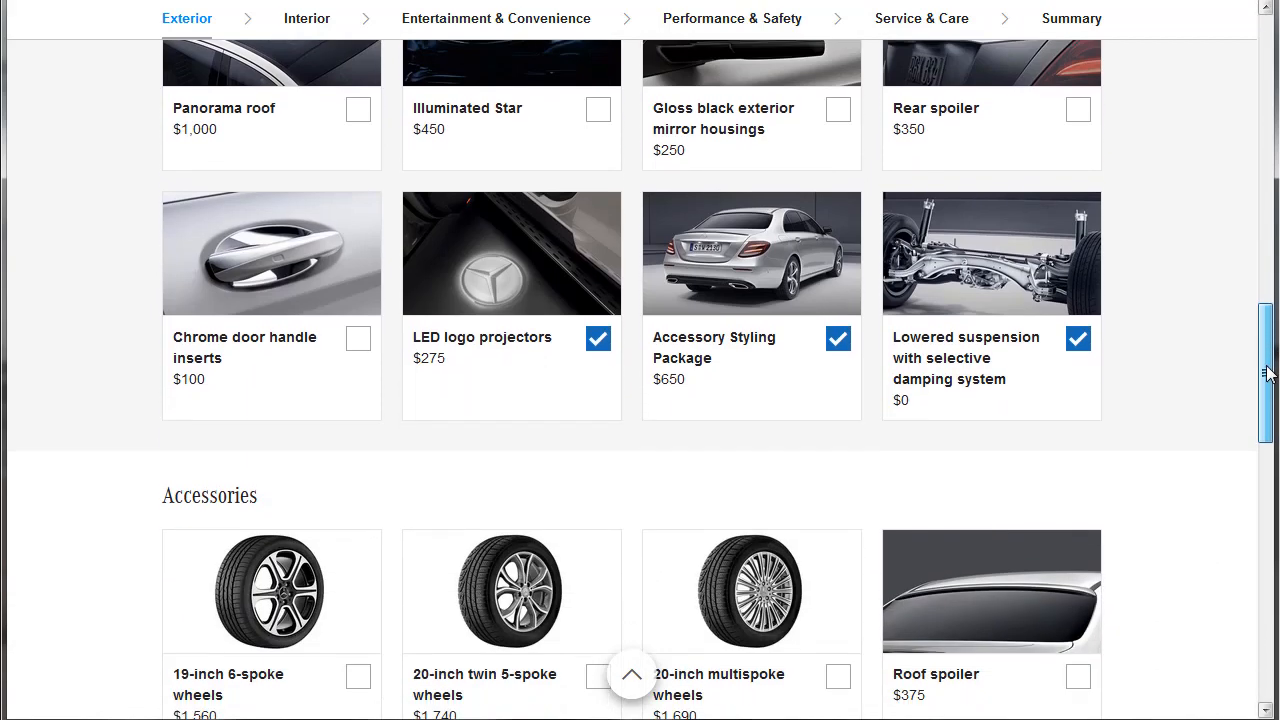
{"action": "scroll", "scroll_direction": "down", "scroll_amount": 3}
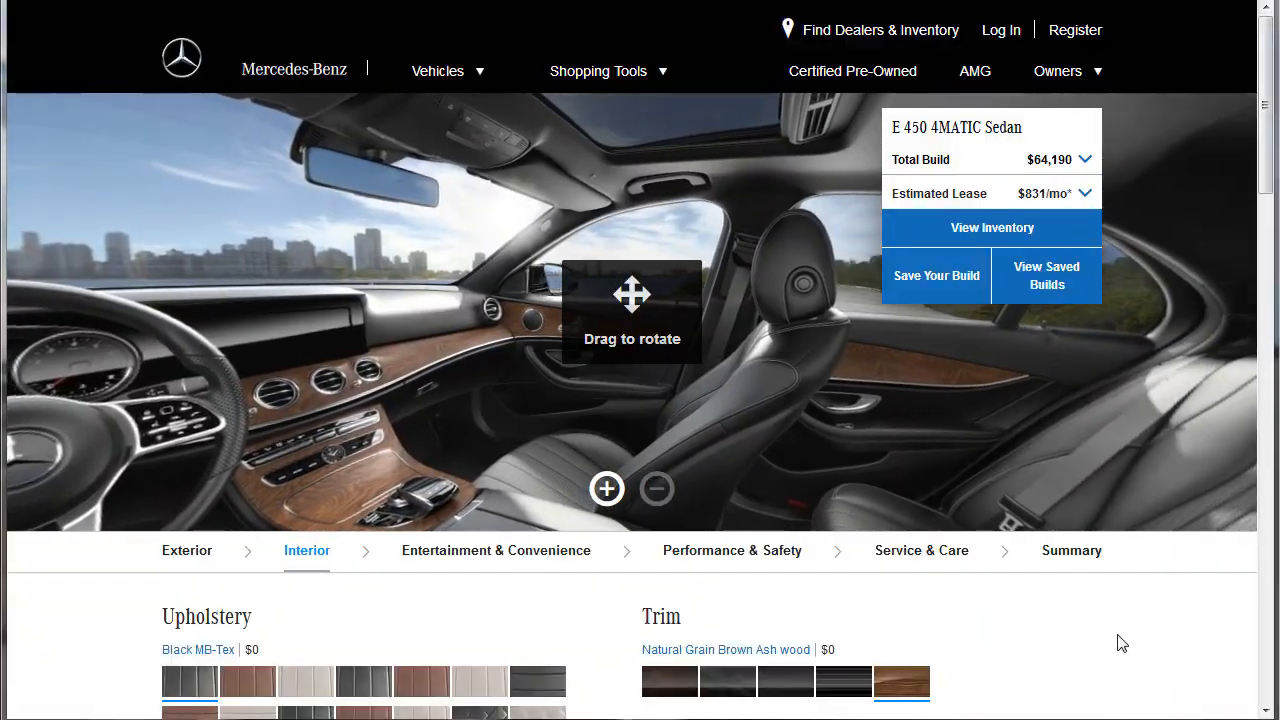
Step: View the rear seats and pick designo Black/Titanium Grey Pearl Exclusive Nappa leather upholstery ($4,900)
{"action": "left_click_drag", "start_coordinate": [632, 310], "coordinate": [624, 356]}
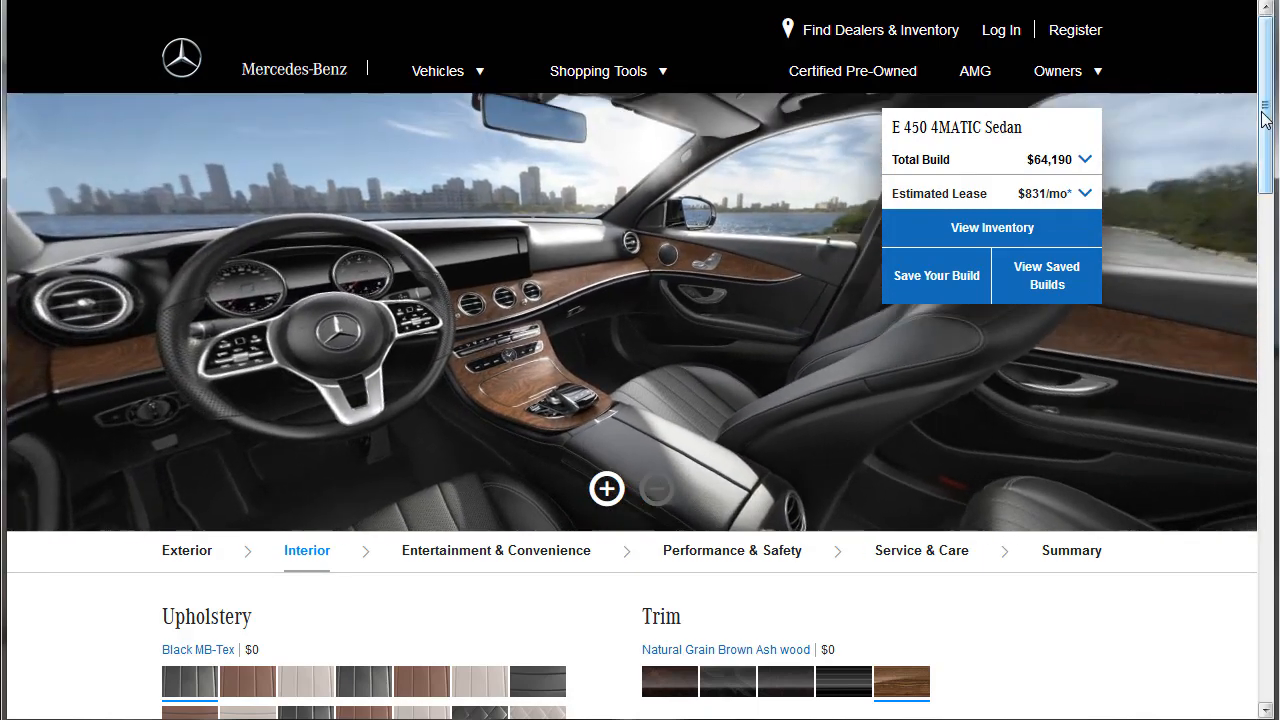
{"action": "scroll", "scroll_direction": "down", "scroll_amount": 3}
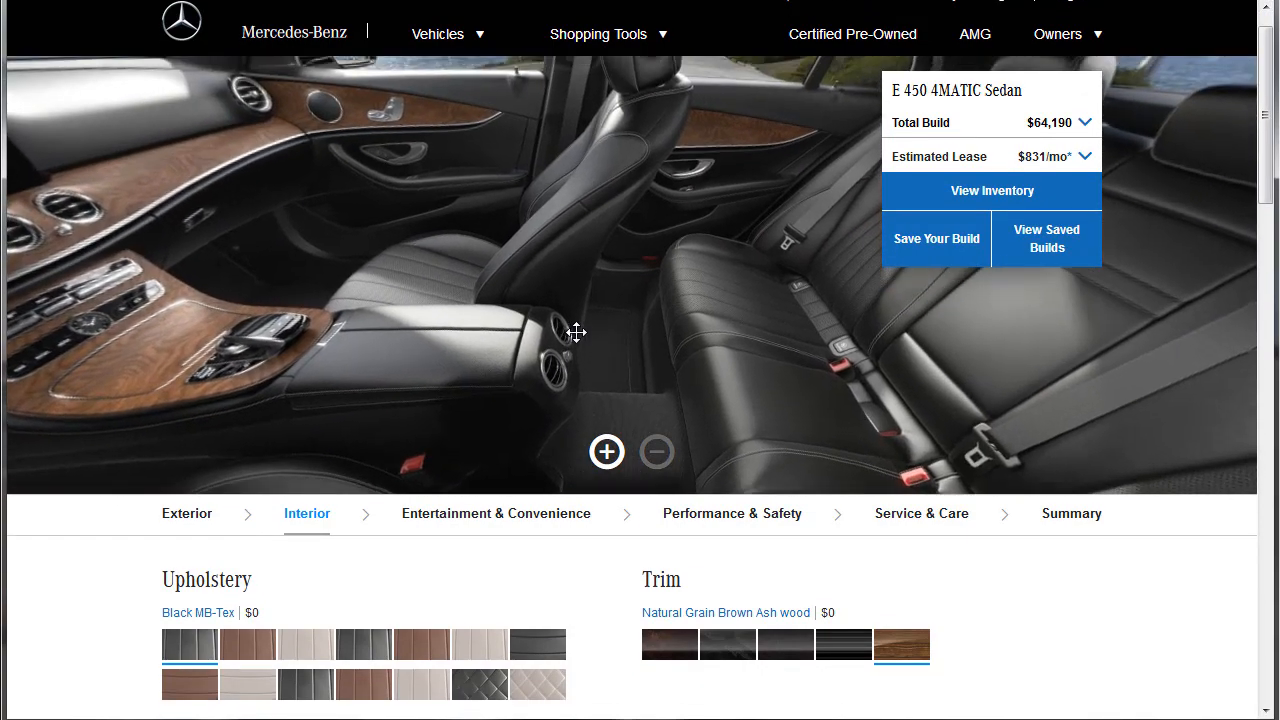
{"action": "left_click", "coordinate": [480, 672]}
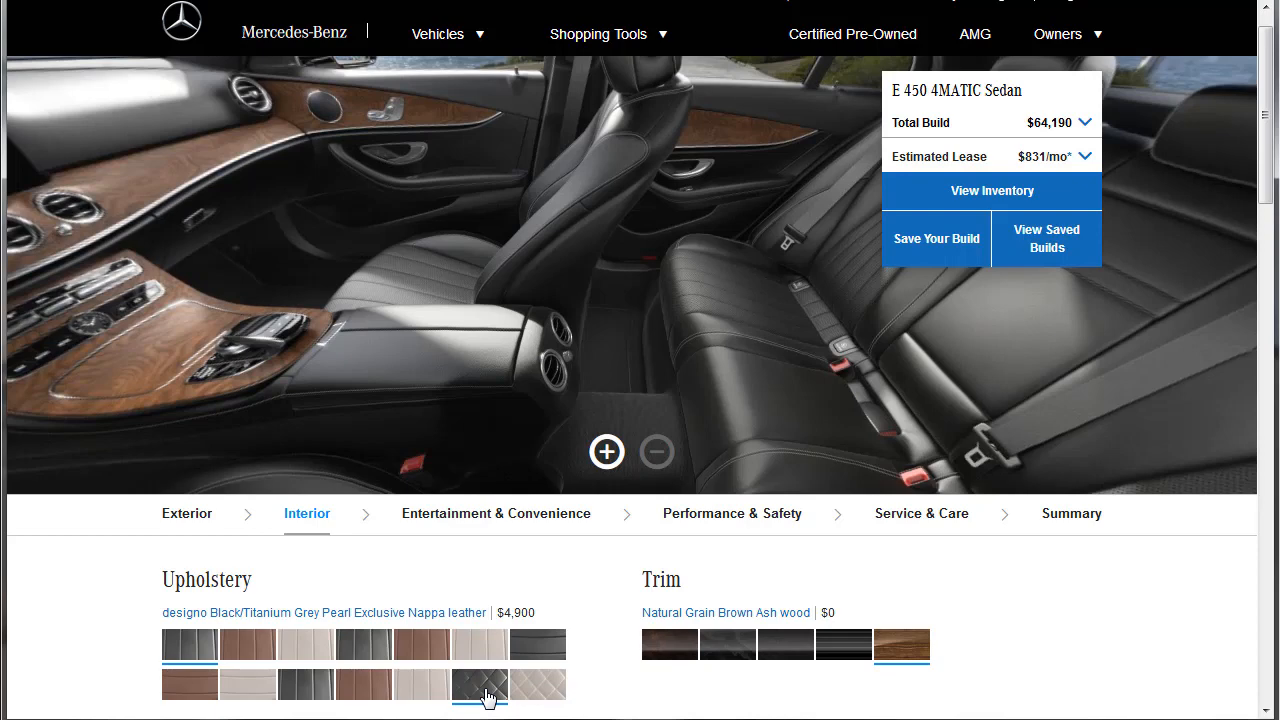
{"action": "mouse_move", "coordinate": [556, 640]}
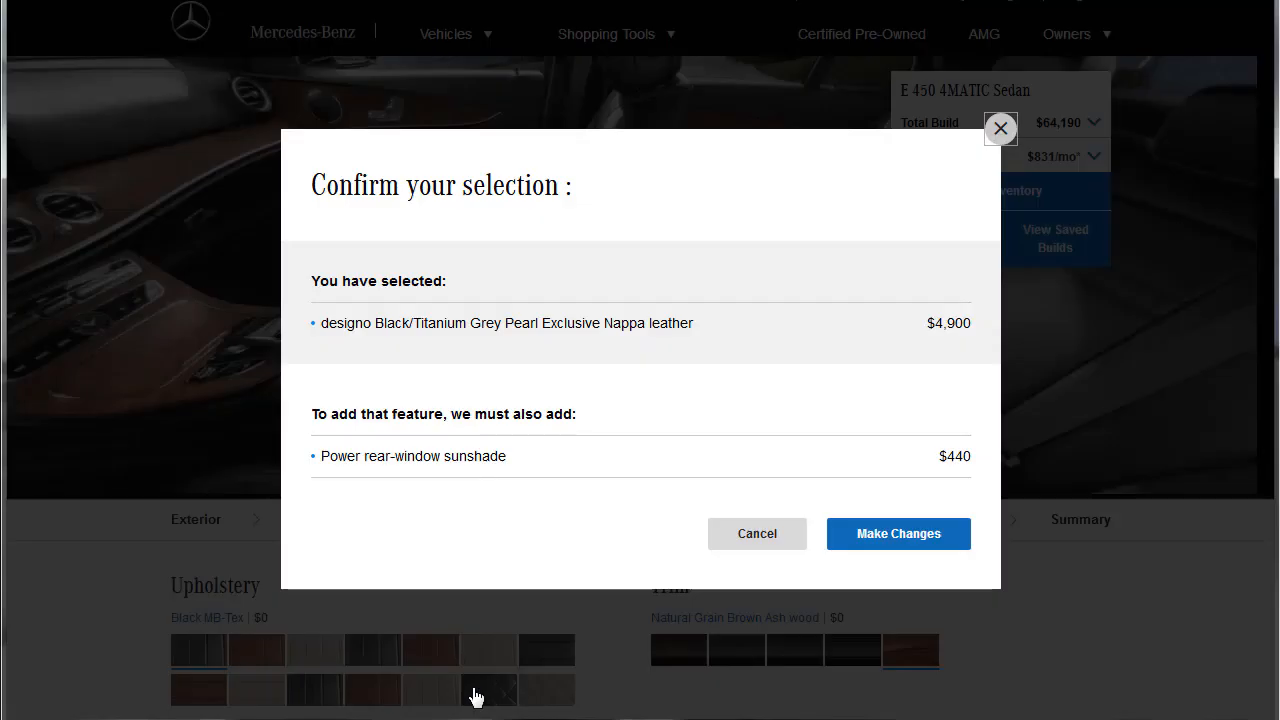
{"action": "mouse_move", "coordinate": [408, 370]}
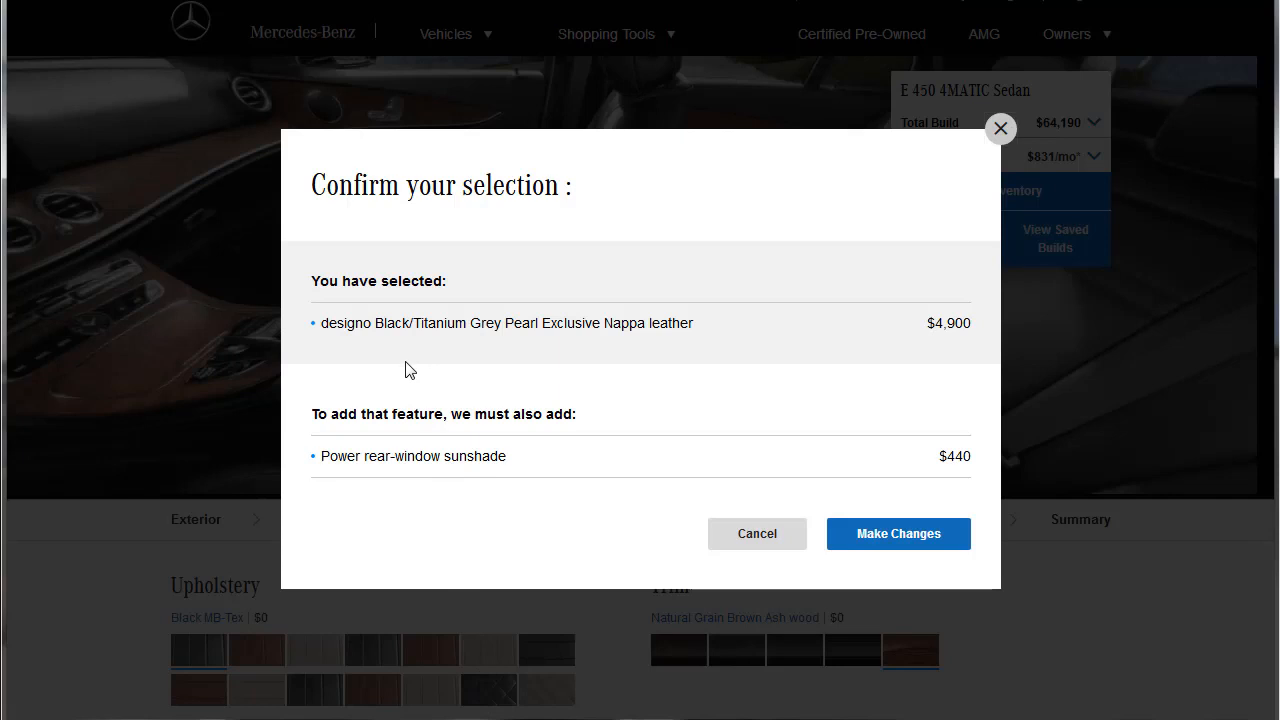
{"action": "mouse_move", "coordinate": [372, 340]}
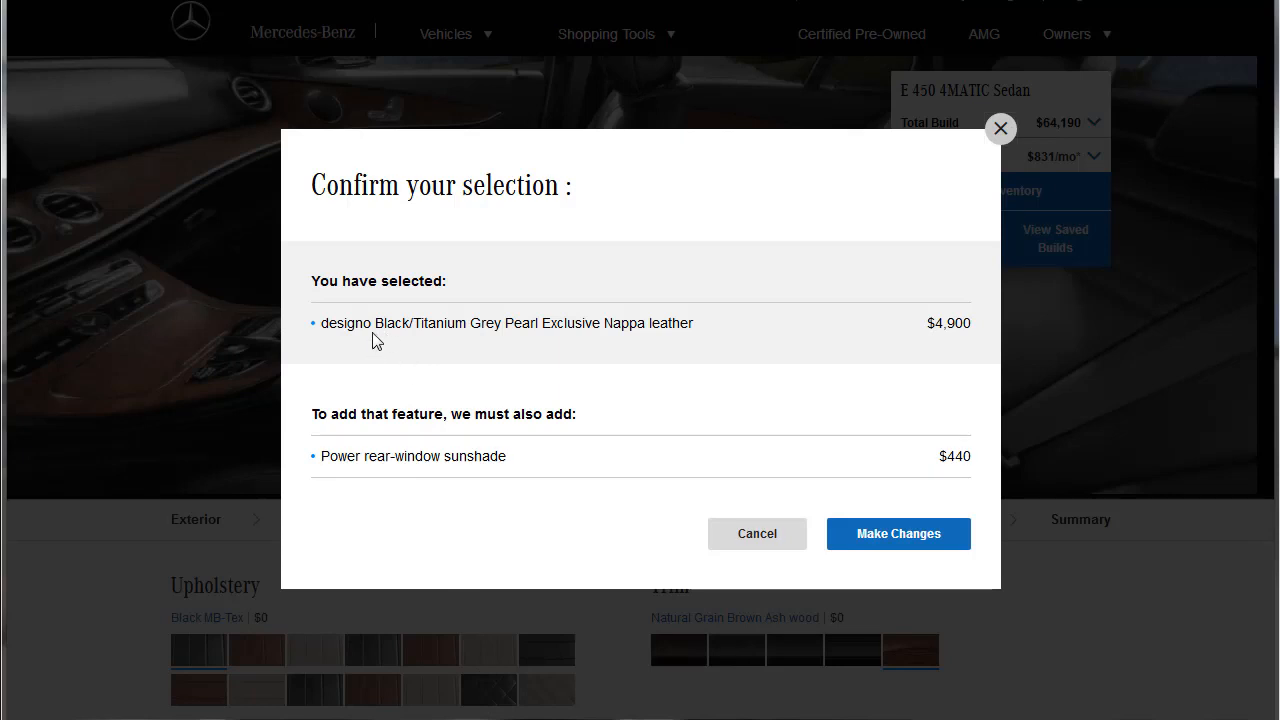
{"action": "mouse_move", "coordinate": [604, 340]}
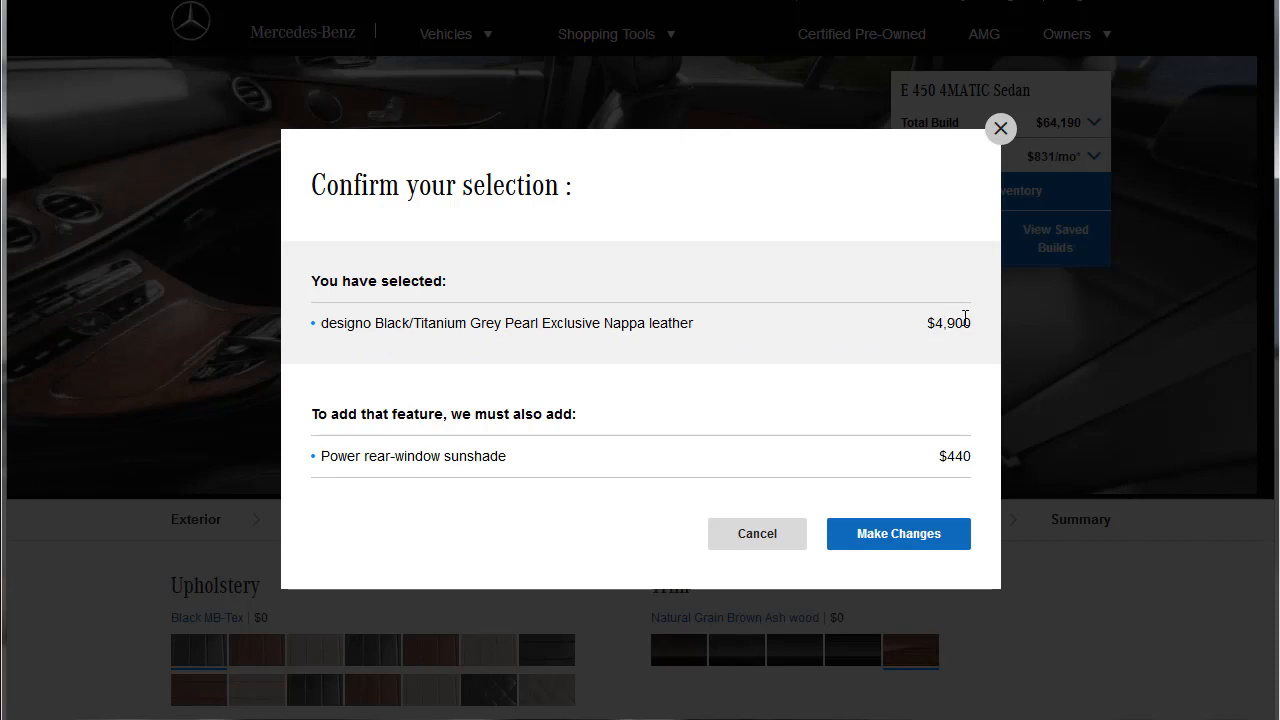
{"action": "mouse_move", "coordinate": [368, 478]}
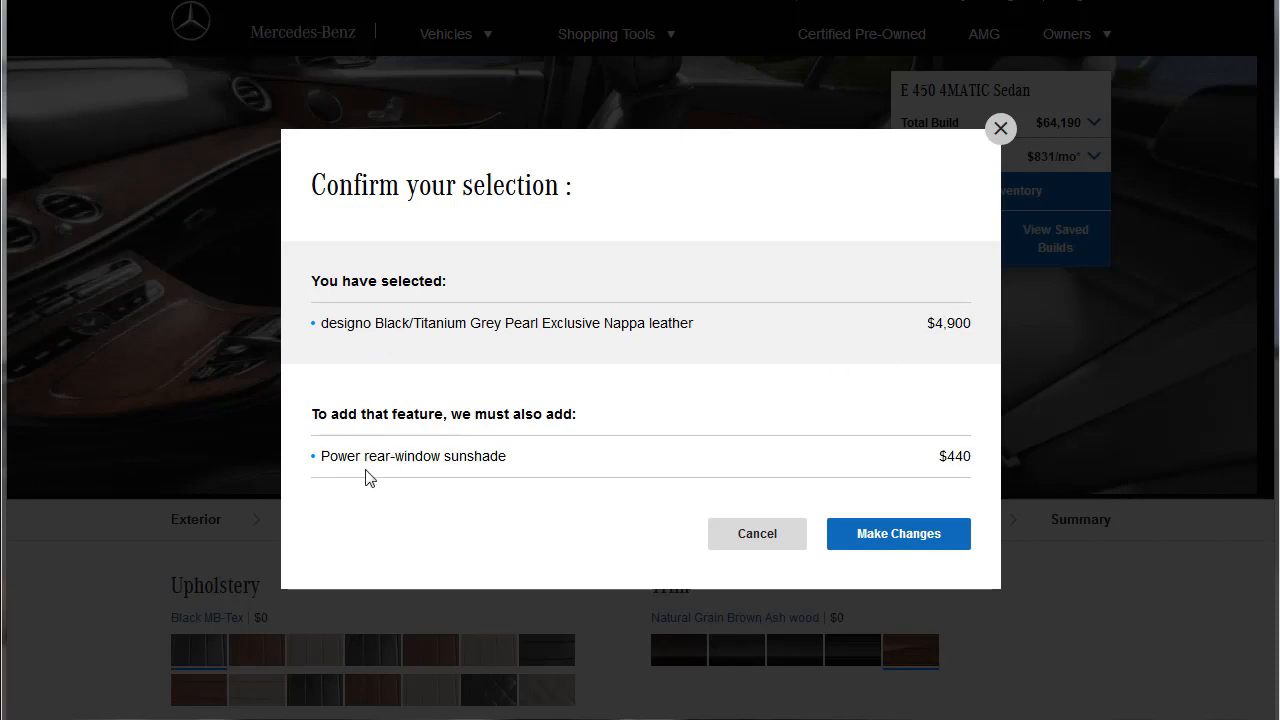
{"action": "mouse_move", "coordinate": [938, 504]}
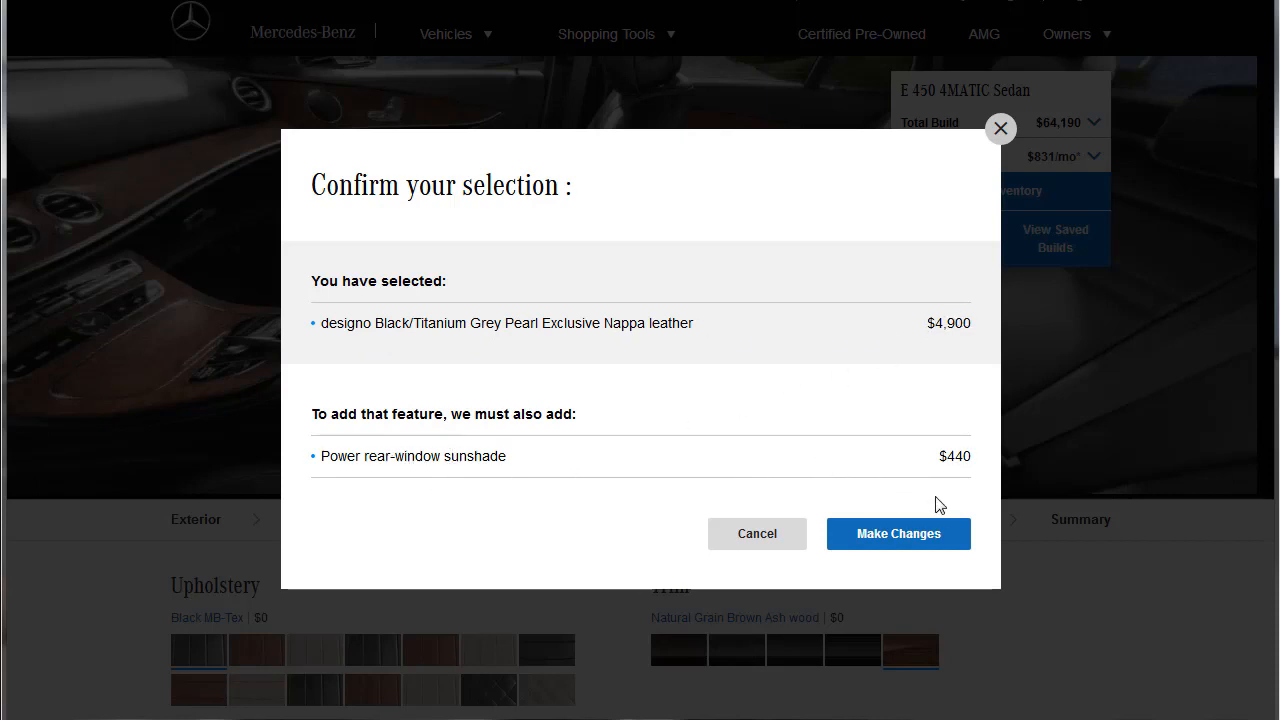
Step: Accept the Nappa leather with the required power rear-window sunshade, raising the build to $69,530
{"action": "left_click", "coordinate": [898, 532]}
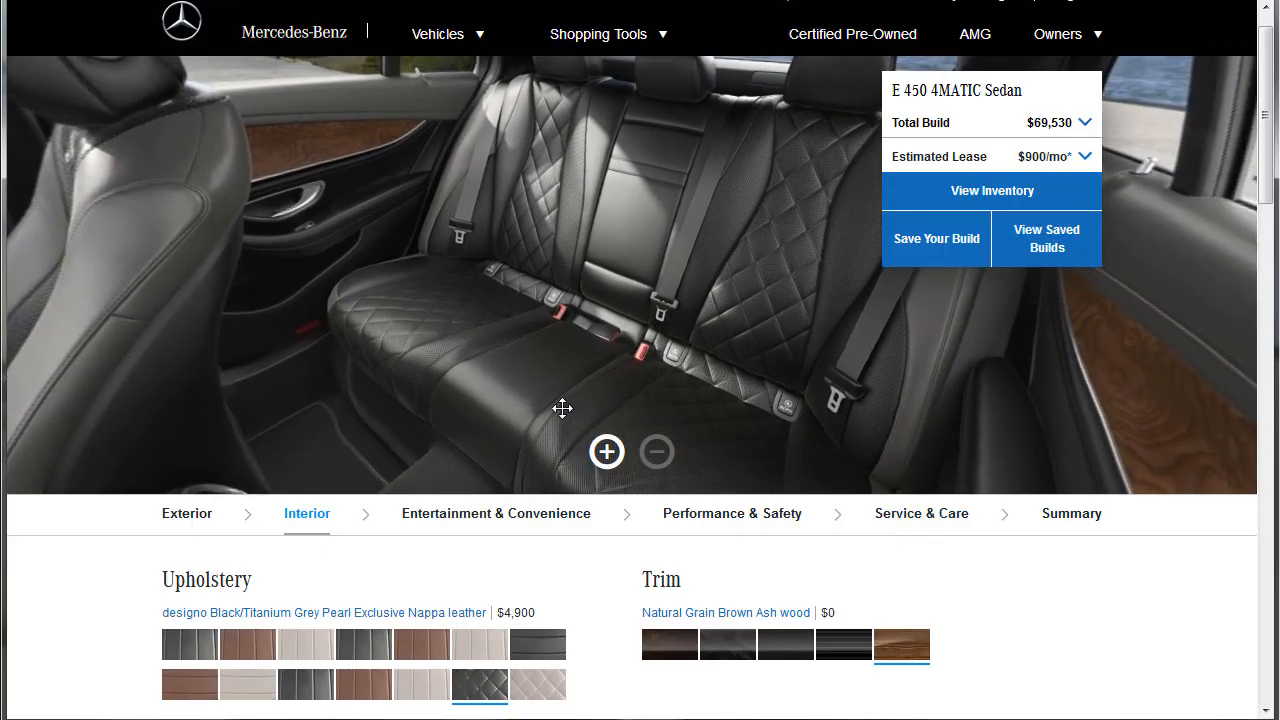
{"action": "left_click_drag", "start_coordinate": [562, 408], "coordinate": [378, 324]}
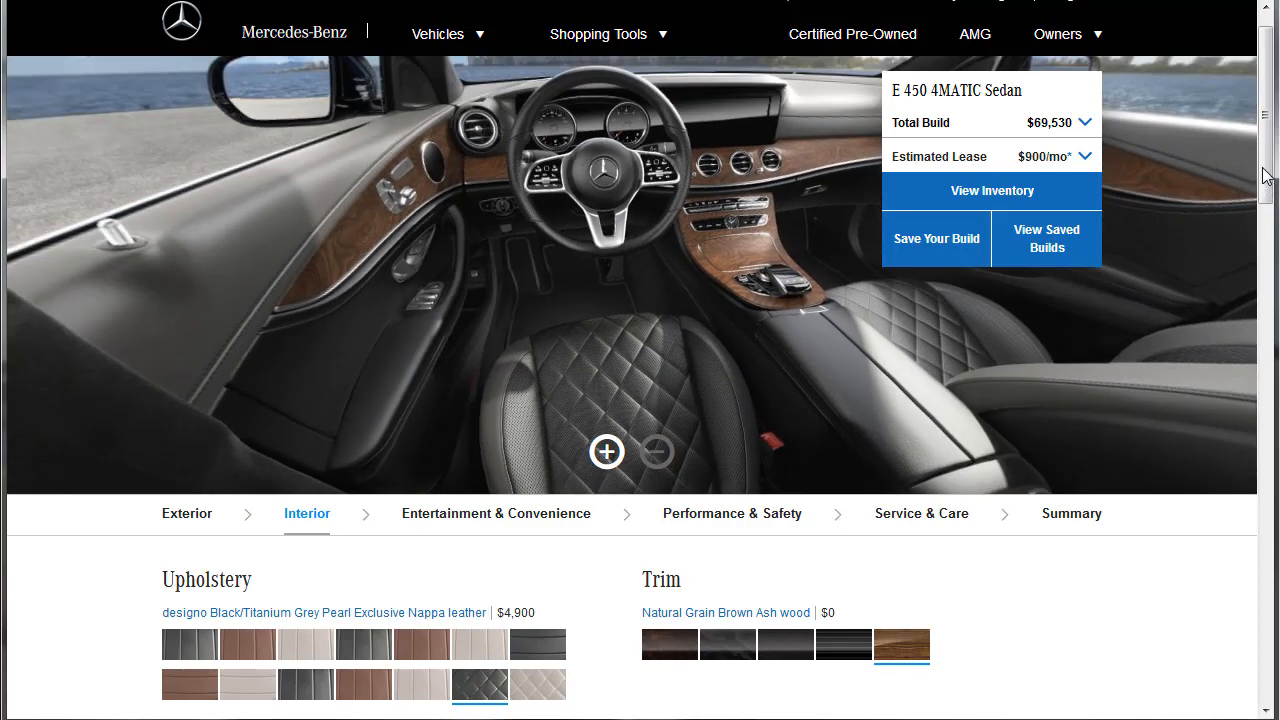
Step: Change the interior trim to Burl Walnut wood at no extra cost
{"action": "scroll", "scroll_direction": "down", "scroll_amount": 3}
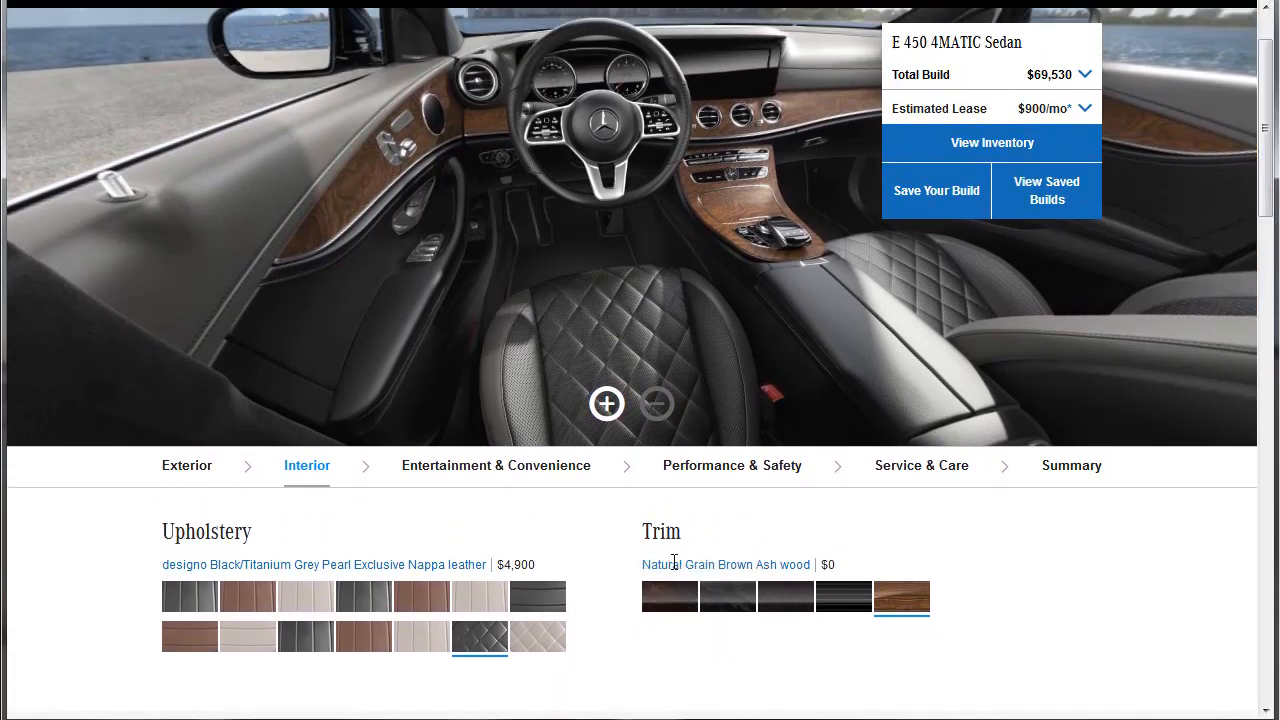
{"action": "left_click", "coordinate": [668, 596]}
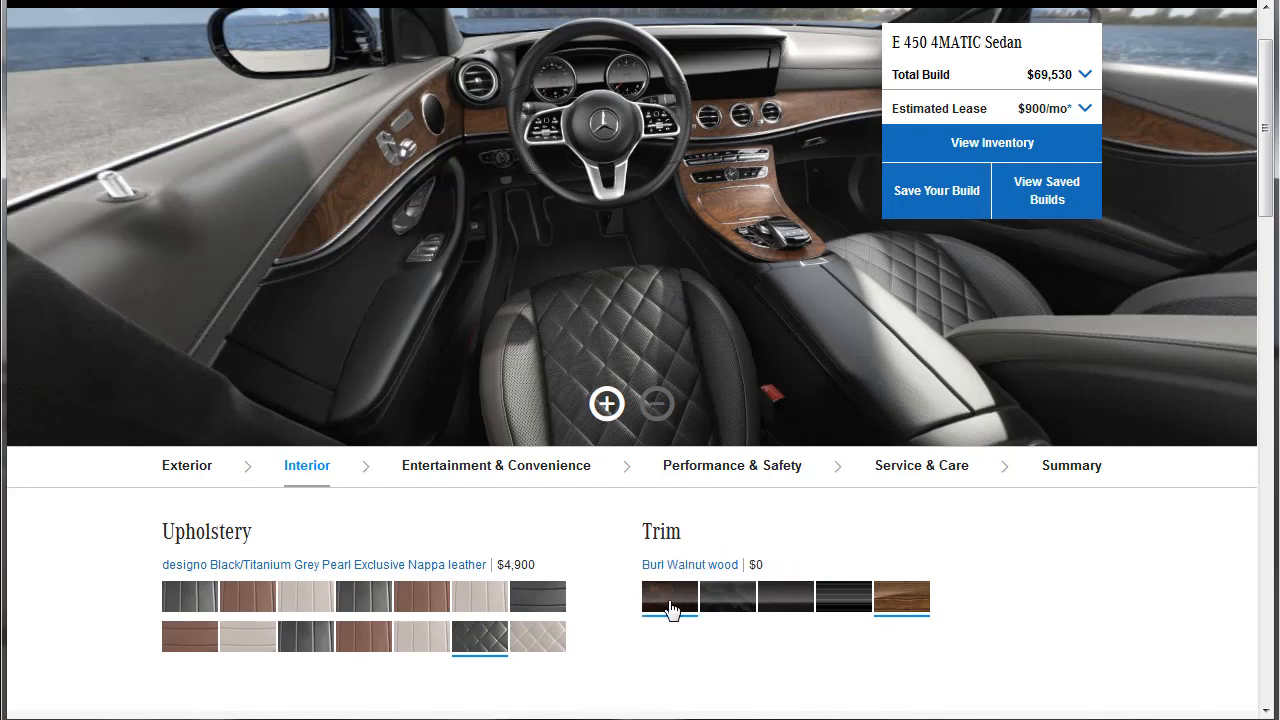
{"action": "left_click", "coordinate": [900, 596]}
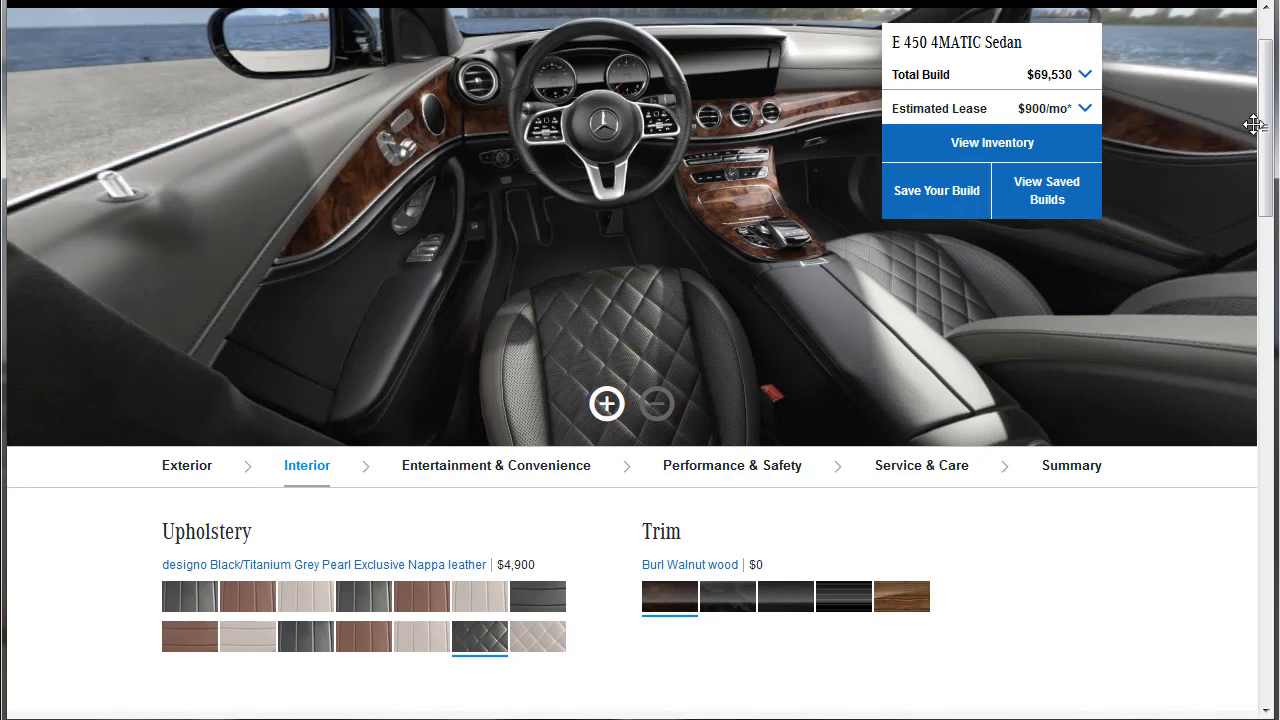
{"action": "scroll", "scroll_direction": "down", "scroll_amount": 3}
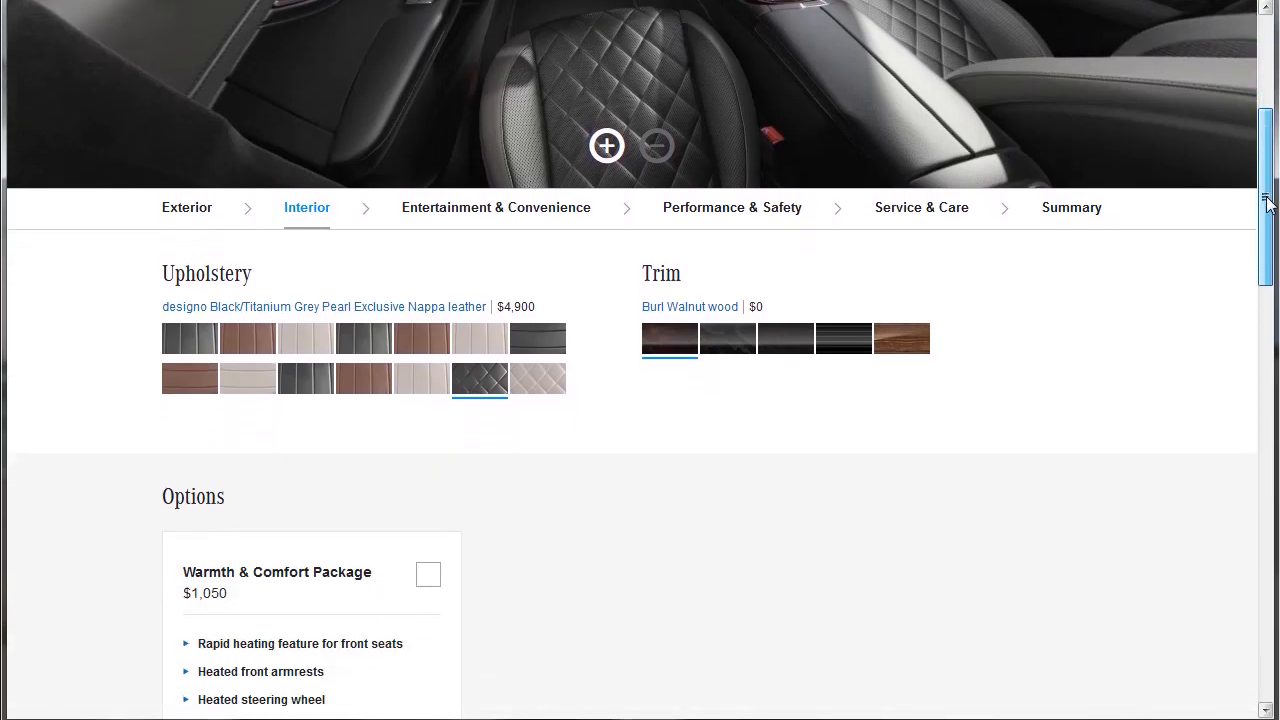
{"action": "scroll", "scroll_direction": "down", "scroll_amount": 3}
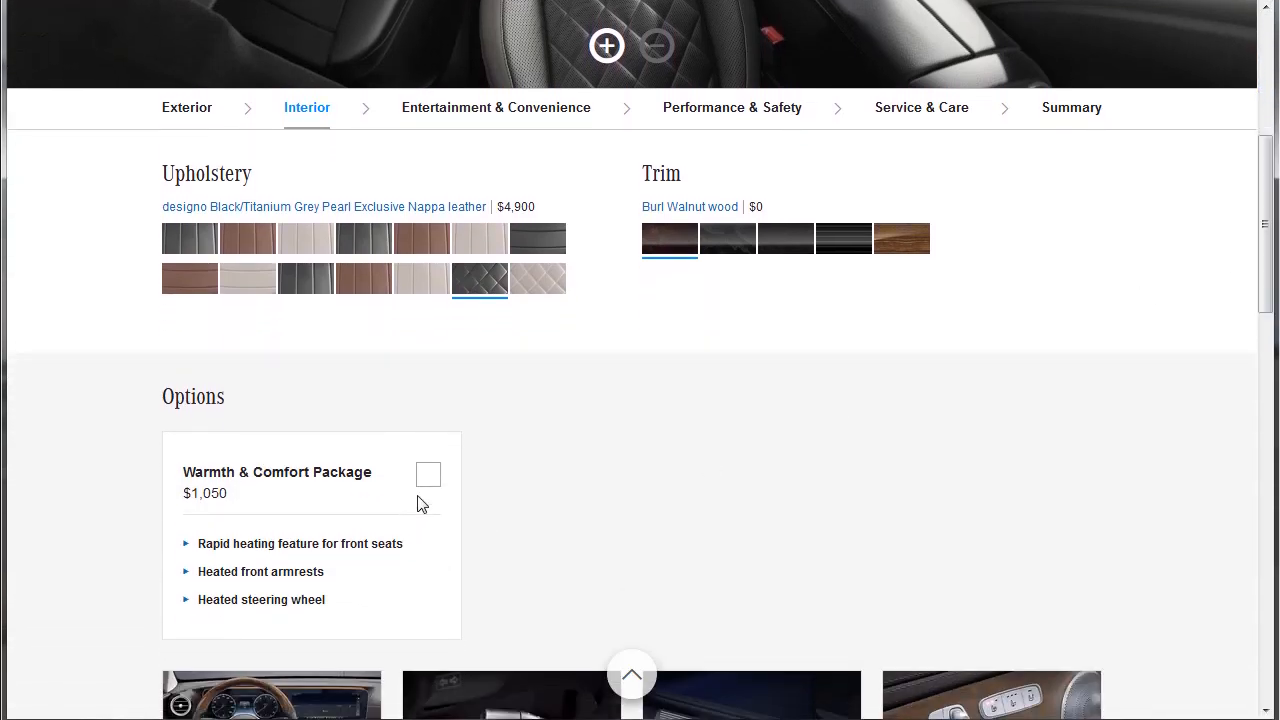
Step: Add the Warmth & Comfort Package with the required Premium Package, plus illuminated front door sills
{"action": "left_click", "coordinate": [428, 474]}
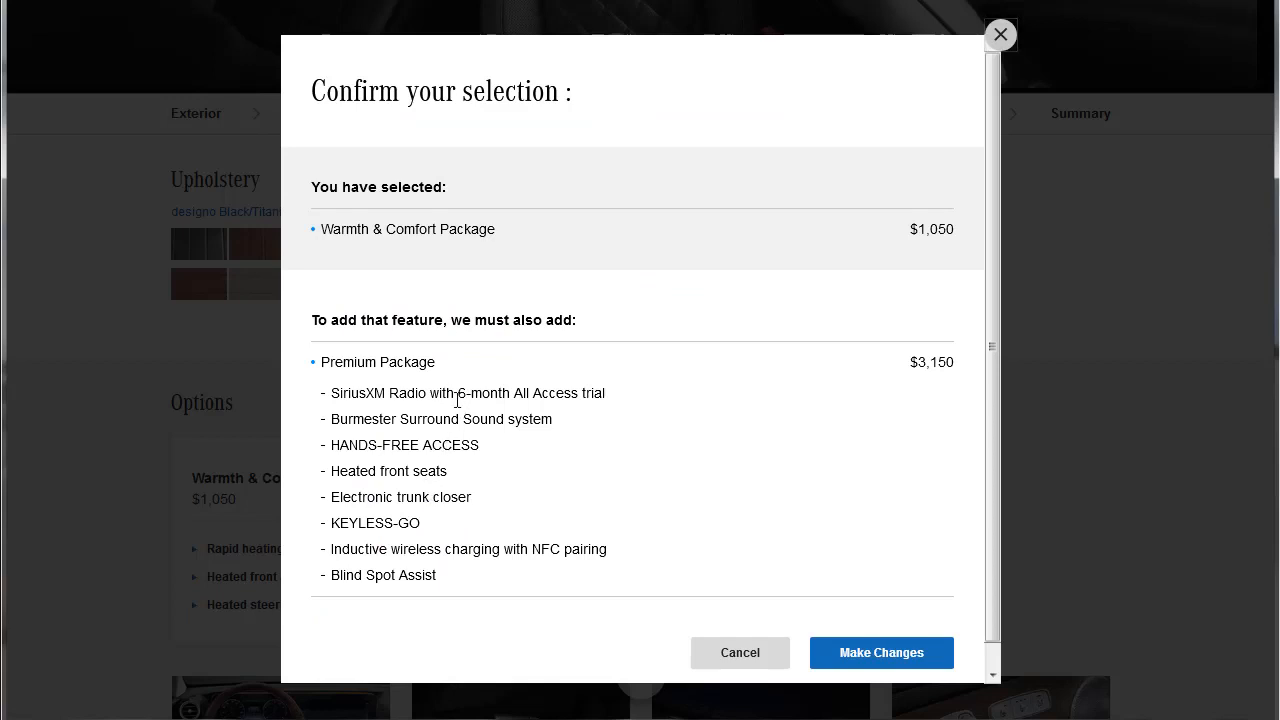
{"action": "mouse_move", "coordinate": [660, 412]}
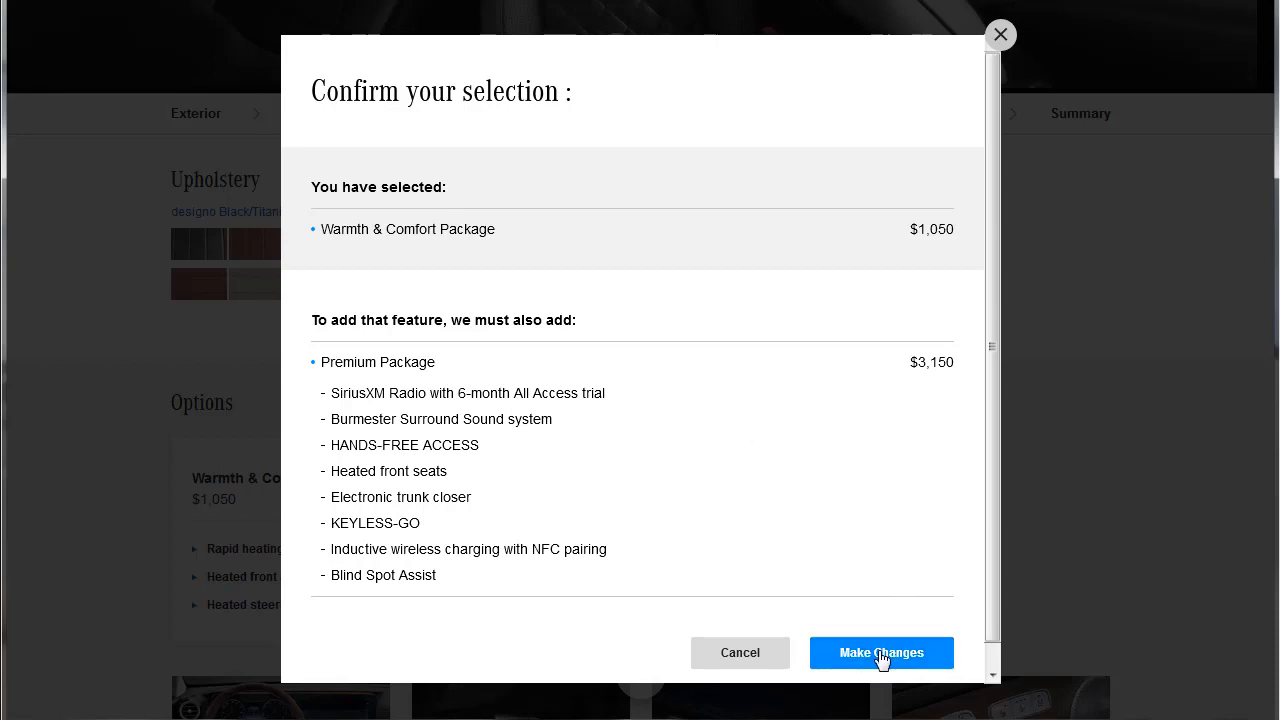
{"action": "left_click", "coordinate": [880, 652]}
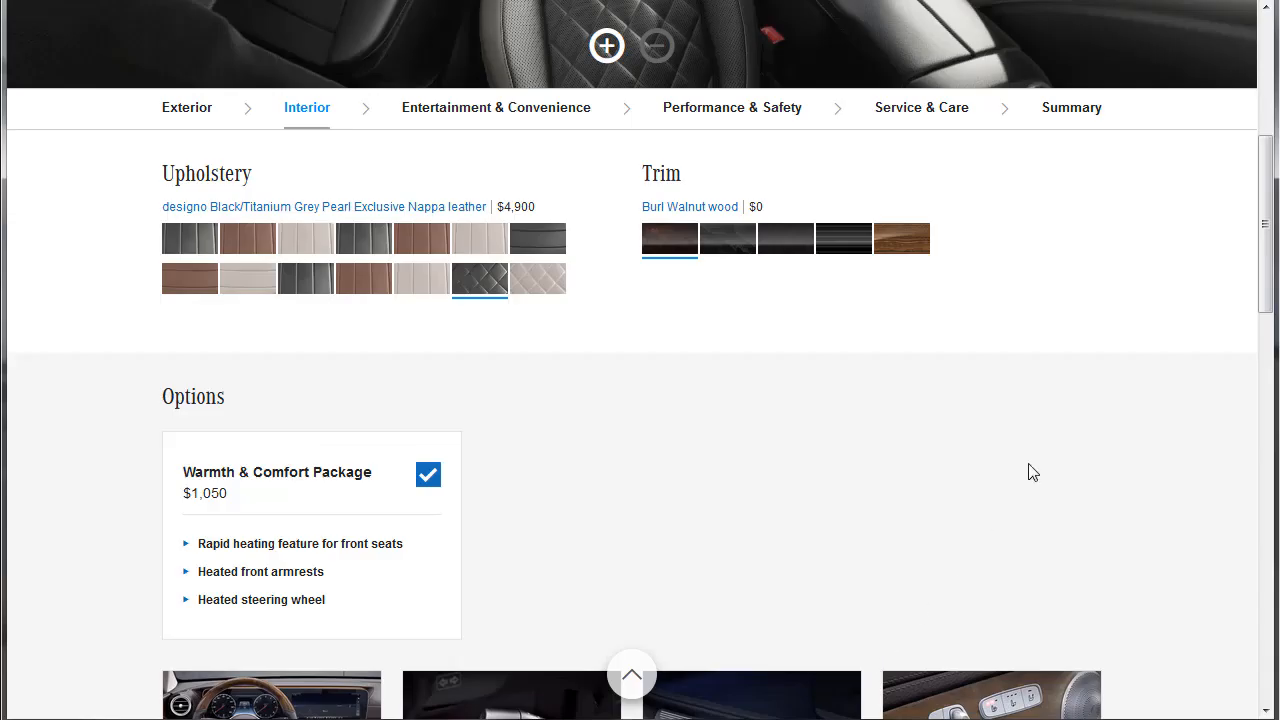
{"action": "scroll", "scroll_direction": "down", "scroll_amount": 3}
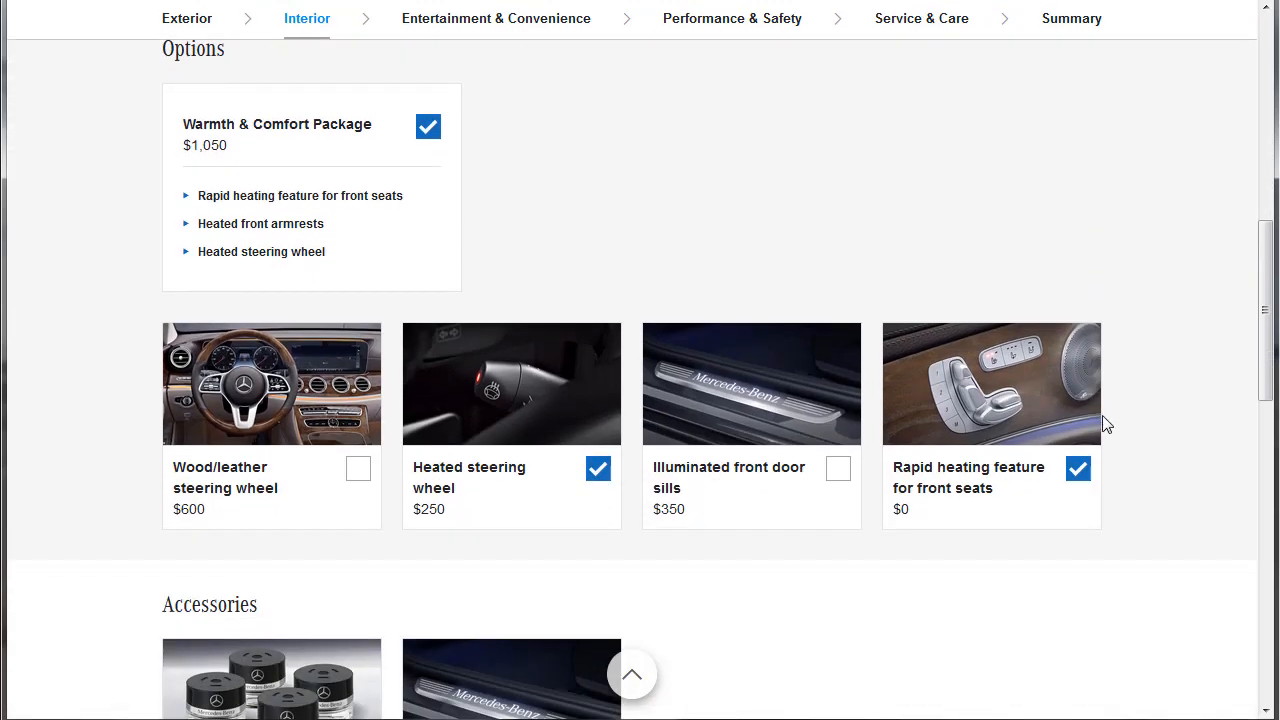
{"action": "mouse_move", "coordinate": [948, 488]}
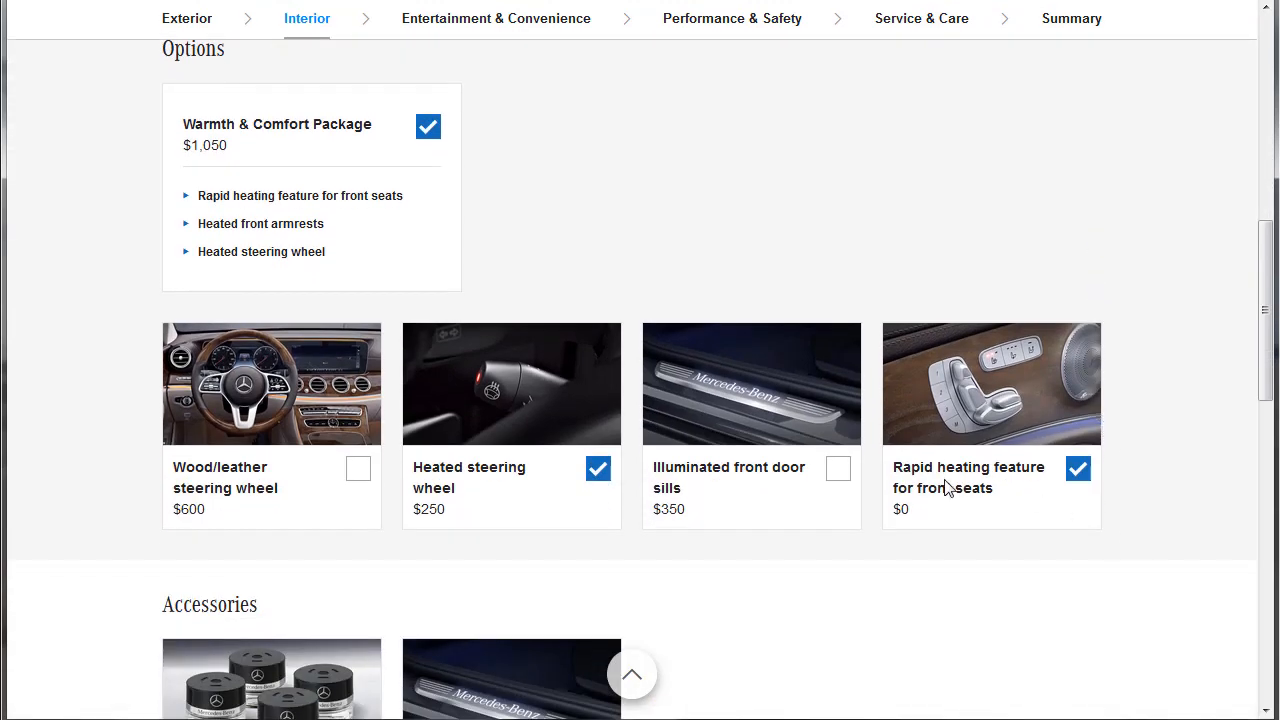
{"action": "mouse_move", "coordinate": [838, 468]}
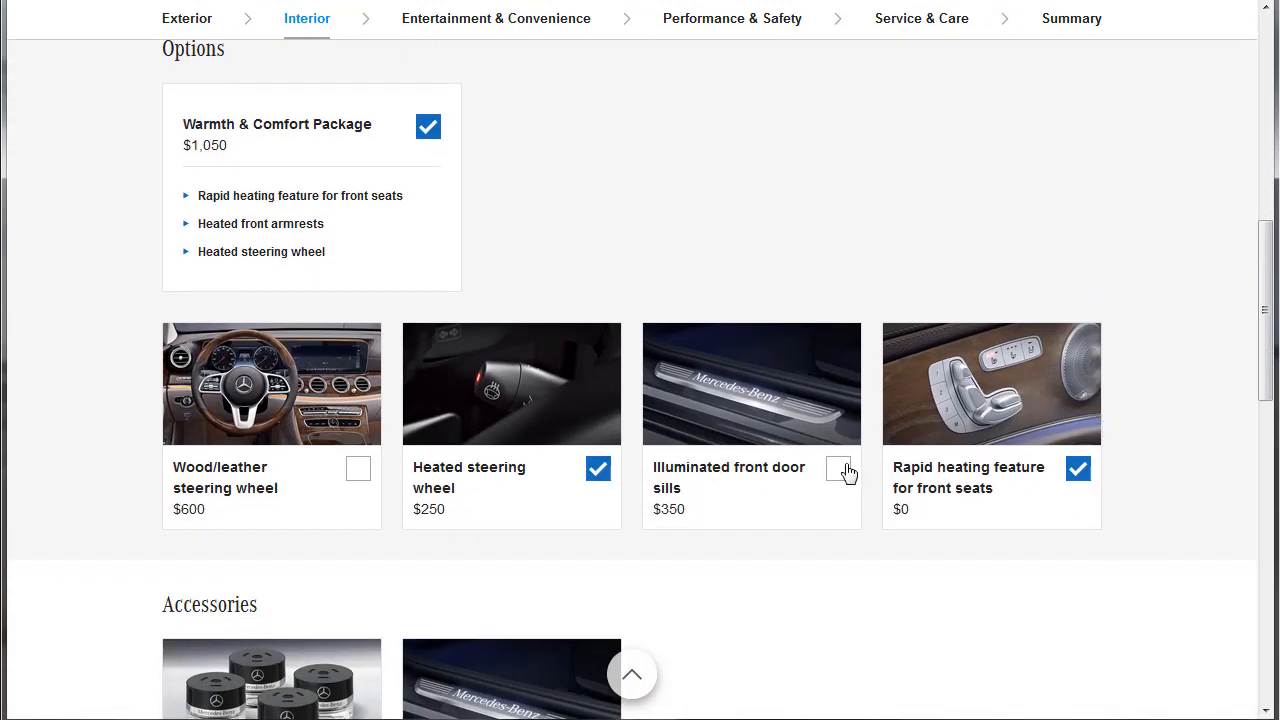
{"action": "left_click", "coordinate": [838, 468]}
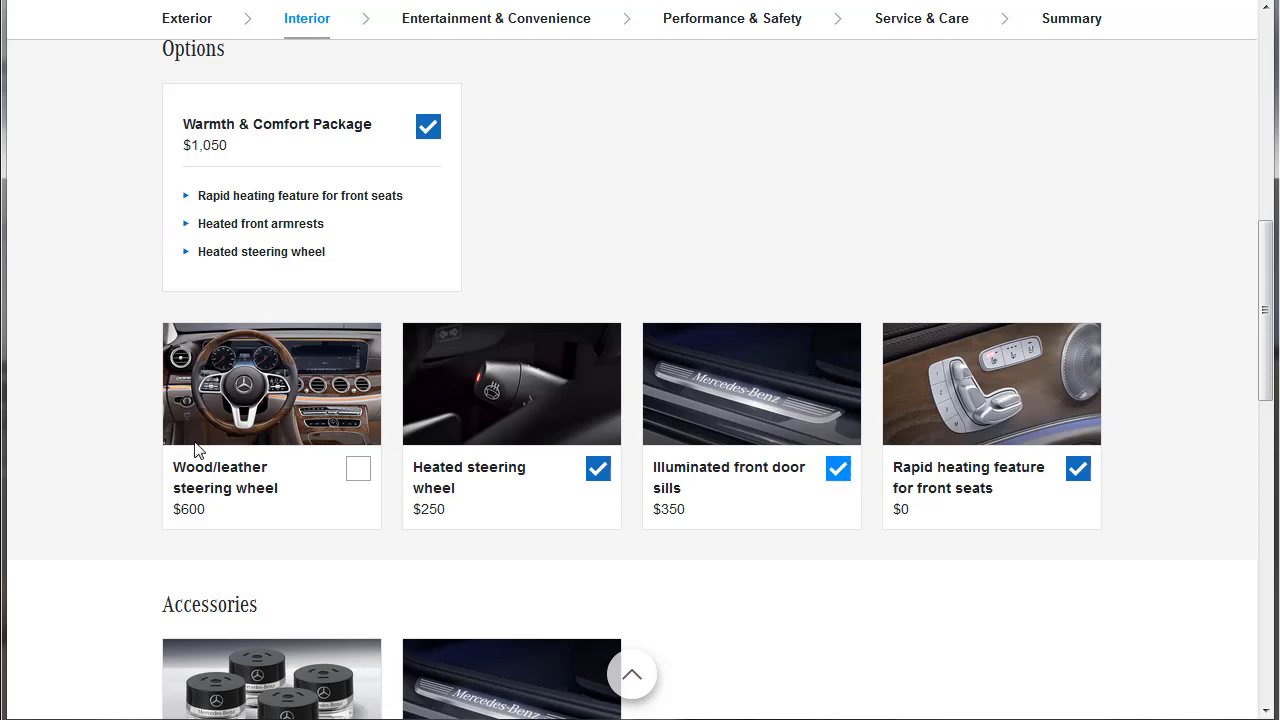
{"action": "scroll", "scroll_direction": "down", "scroll_amount": 3}
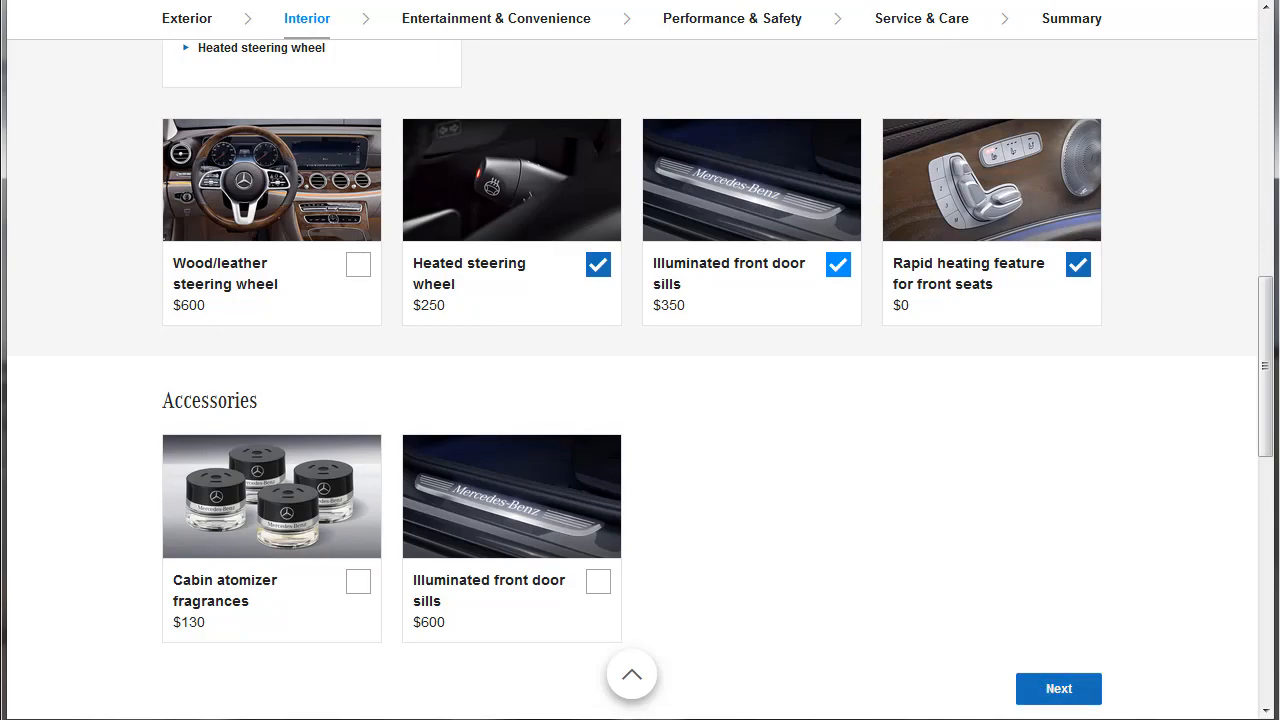
Step: On Entertainment & Convenience, add 3-zone climate control, Head-Up Display, soft-close doors and 12.3-inch digital cluster
{"action": "left_click", "coordinate": [1058, 688]}
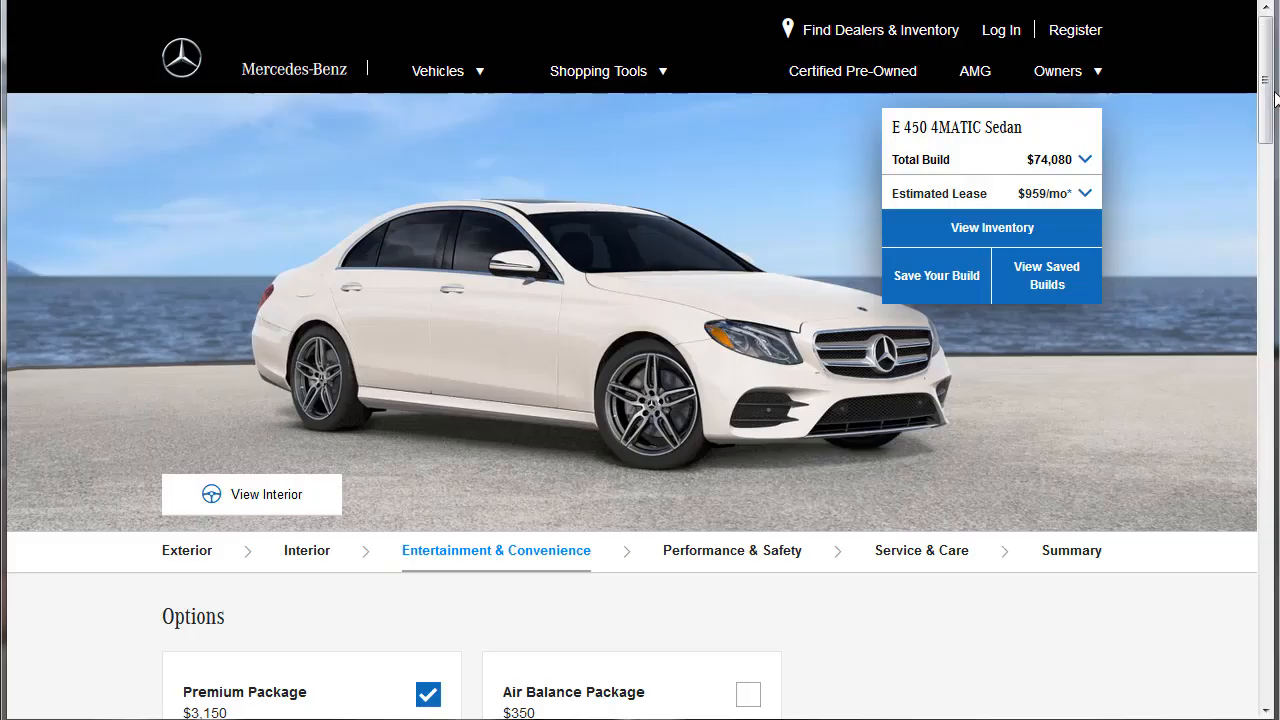
{"action": "scroll", "scroll_direction": "down", "scroll_amount": 3}
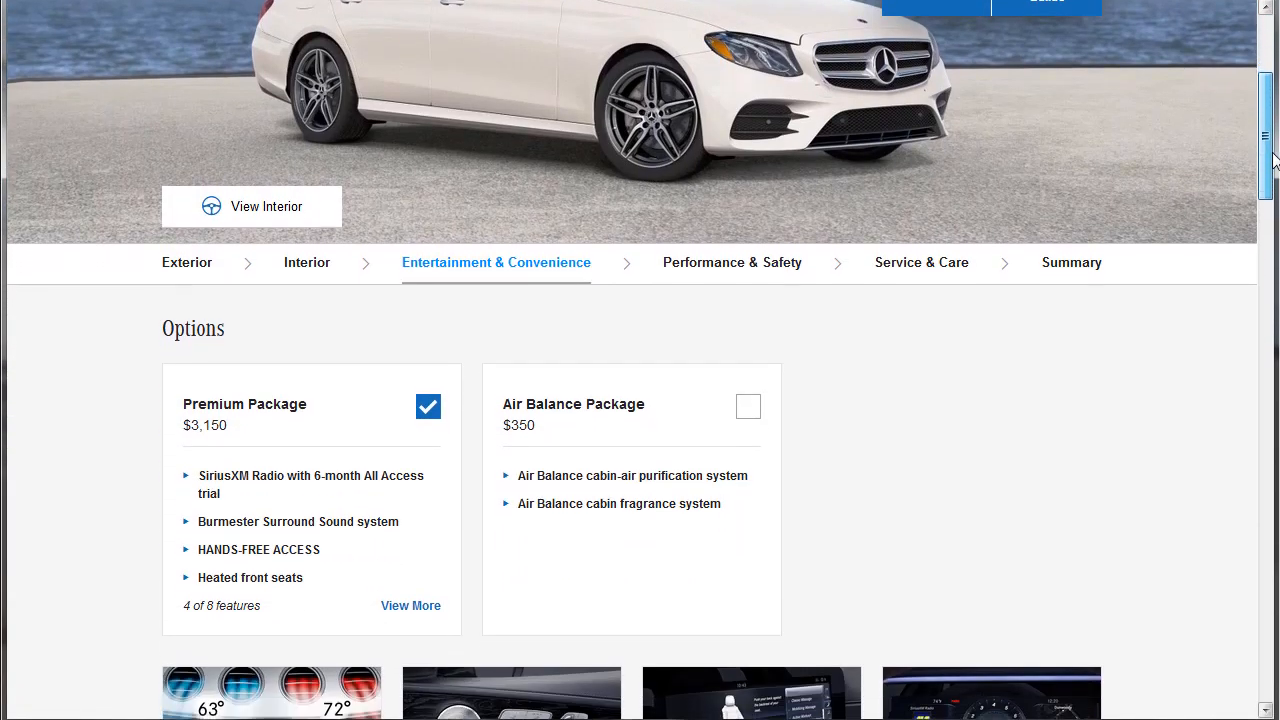
{"action": "scroll", "scroll_direction": "down", "scroll_amount": 3}
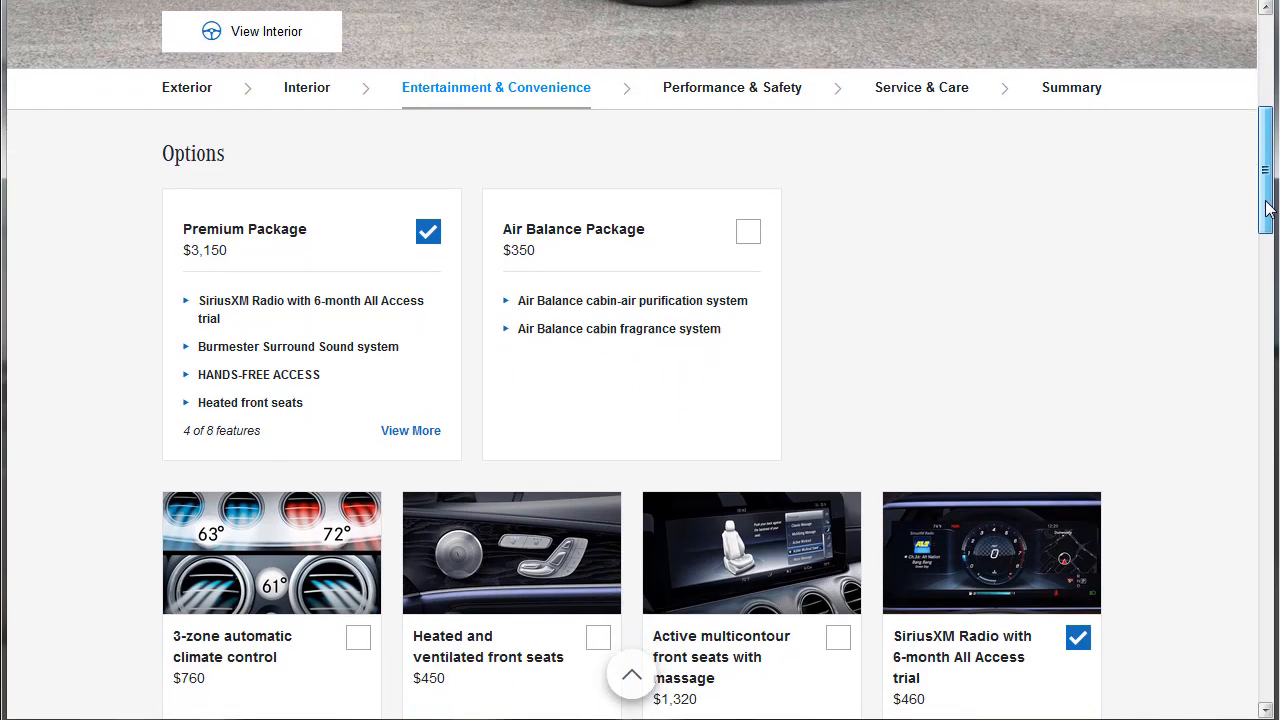
{"action": "scroll", "scroll_direction": "down", "scroll_amount": 3}
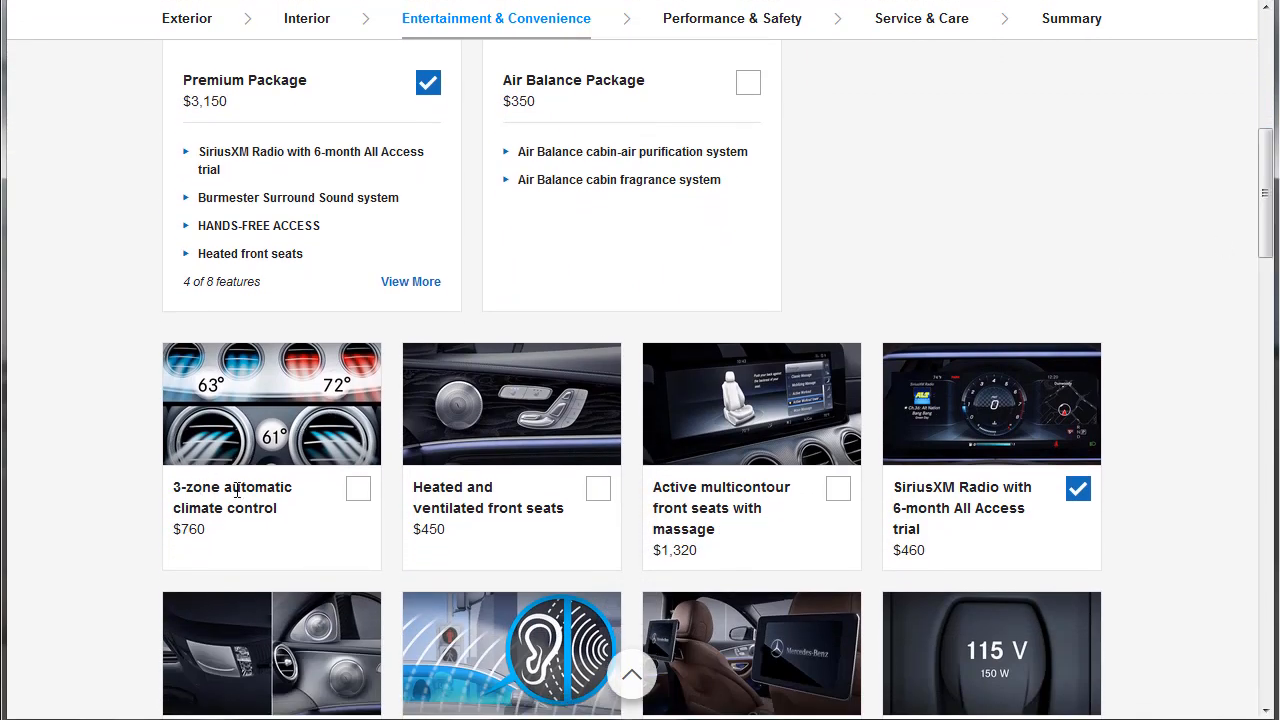
{"action": "left_click", "coordinate": [356, 488]}
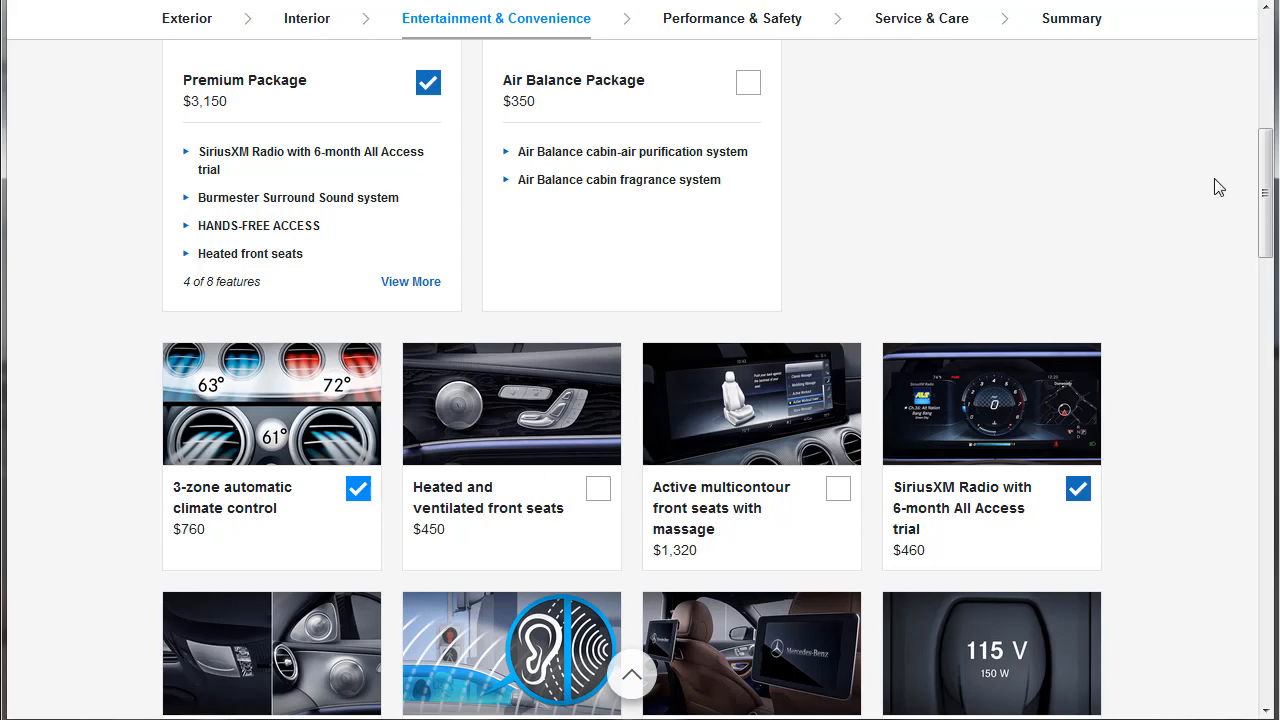
{"action": "scroll", "scroll_direction": "down", "scroll_amount": 3}
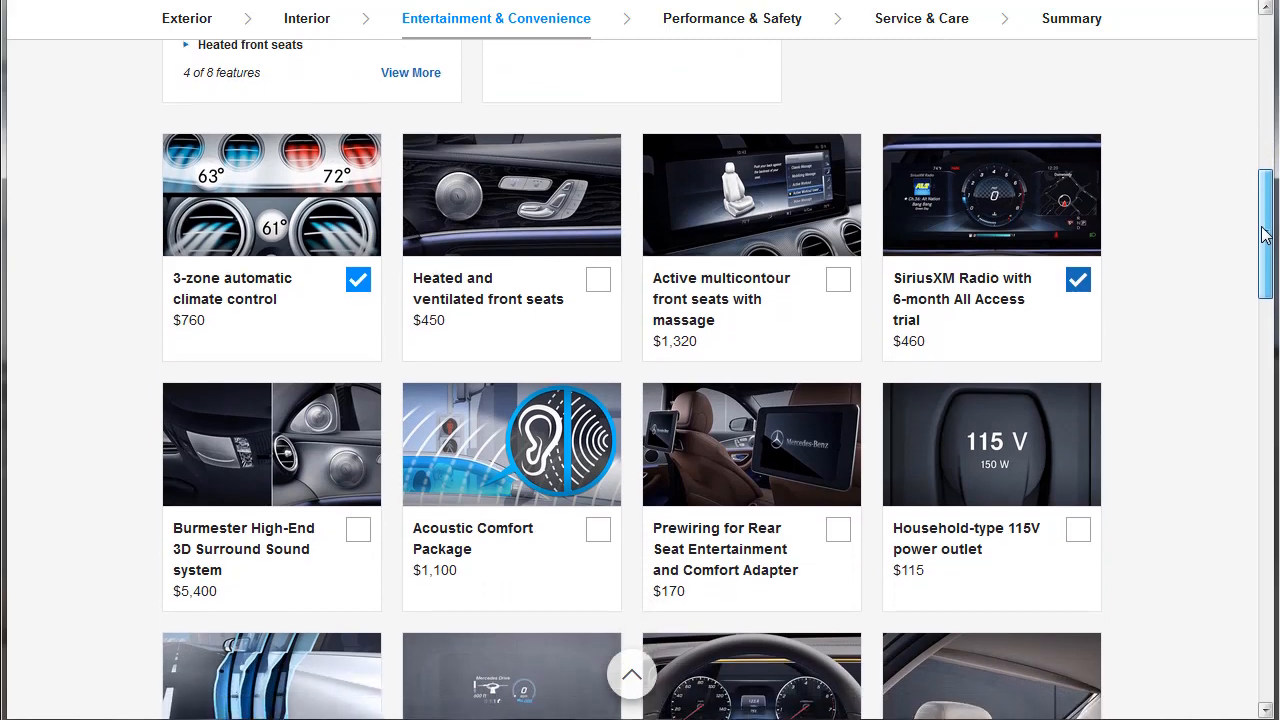
{"action": "scroll", "scroll_direction": "down", "scroll_amount": 3}
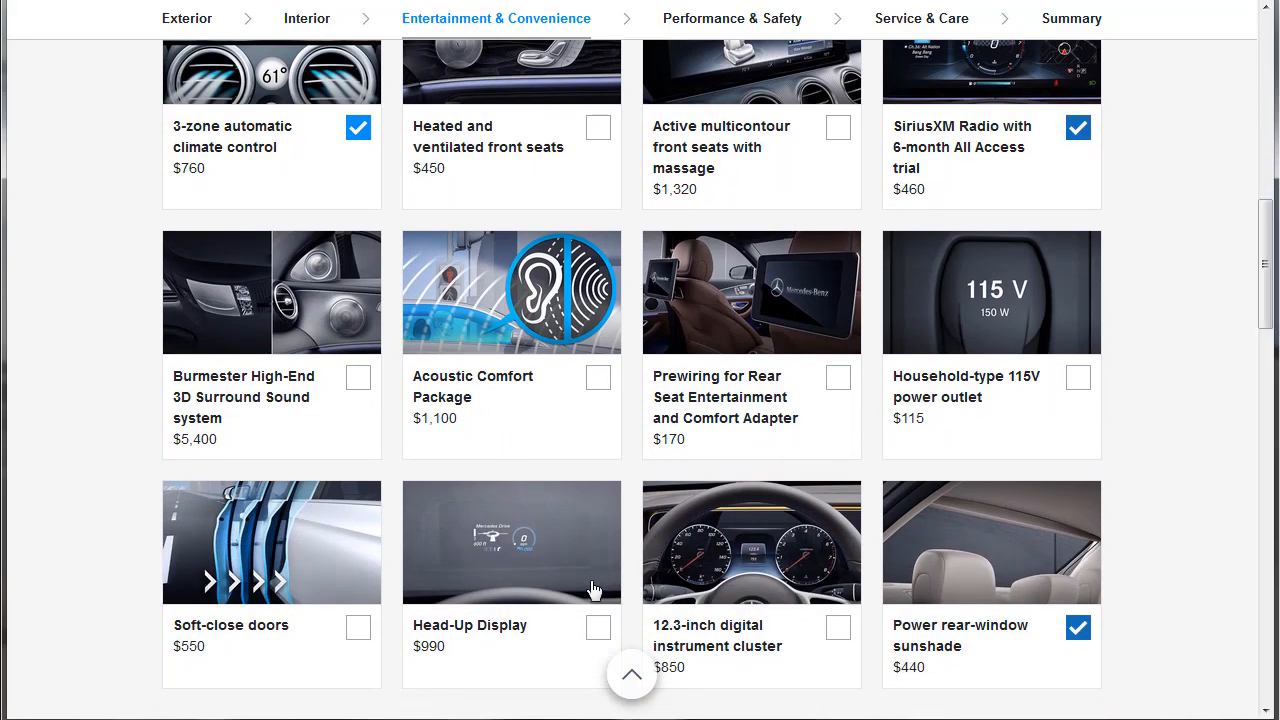
{"action": "left_click", "coordinate": [596, 628]}
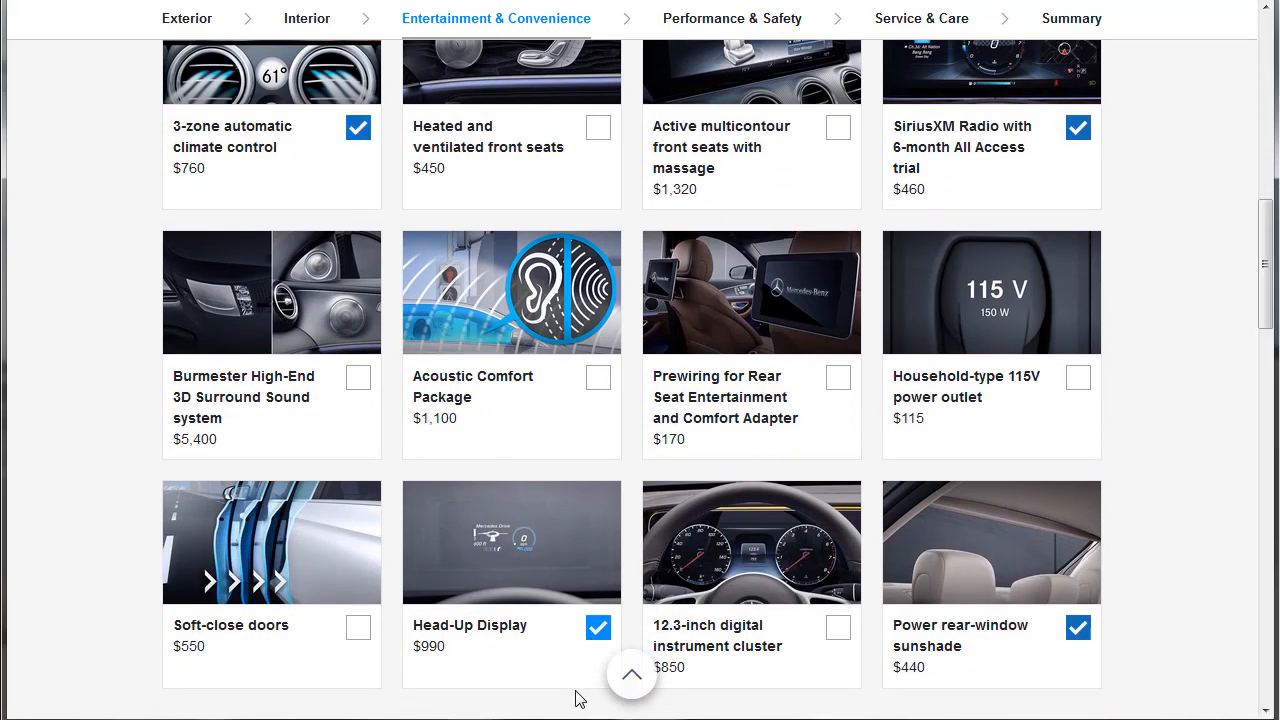
{"action": "left_click", "coordinate": [356, 628]}
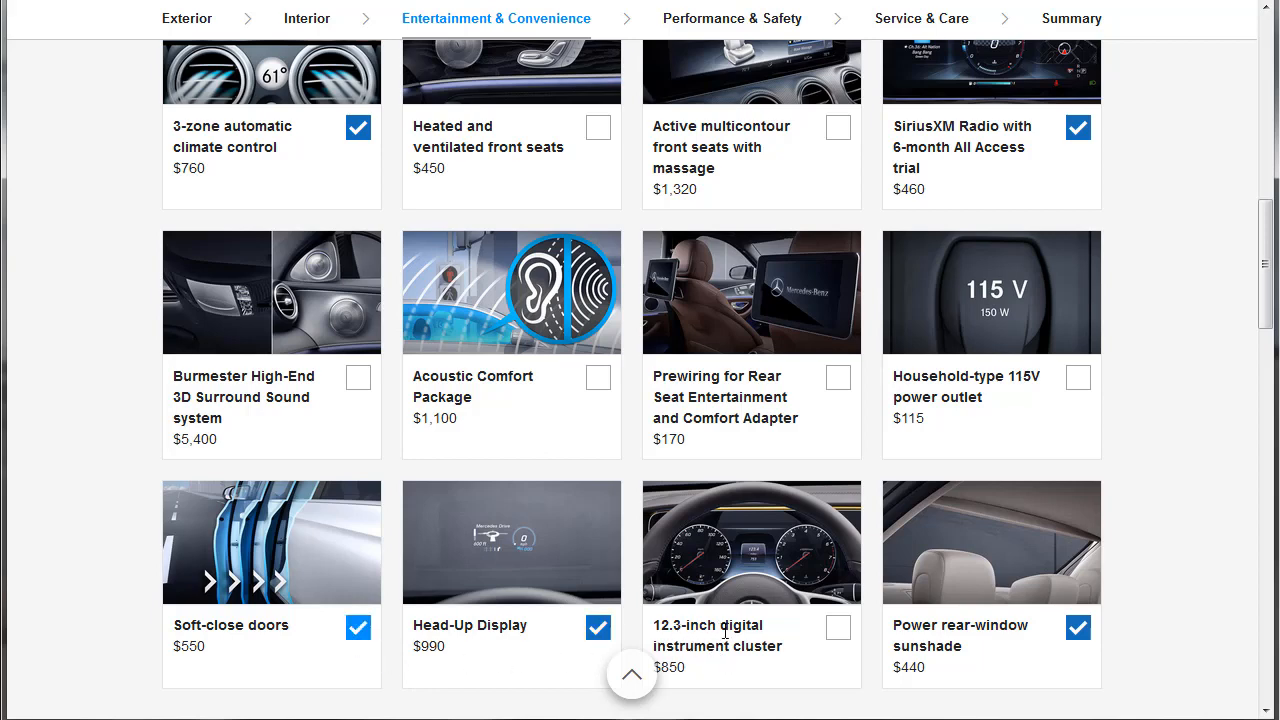
{"action": "left_click", "coordinate": [838, 628]}
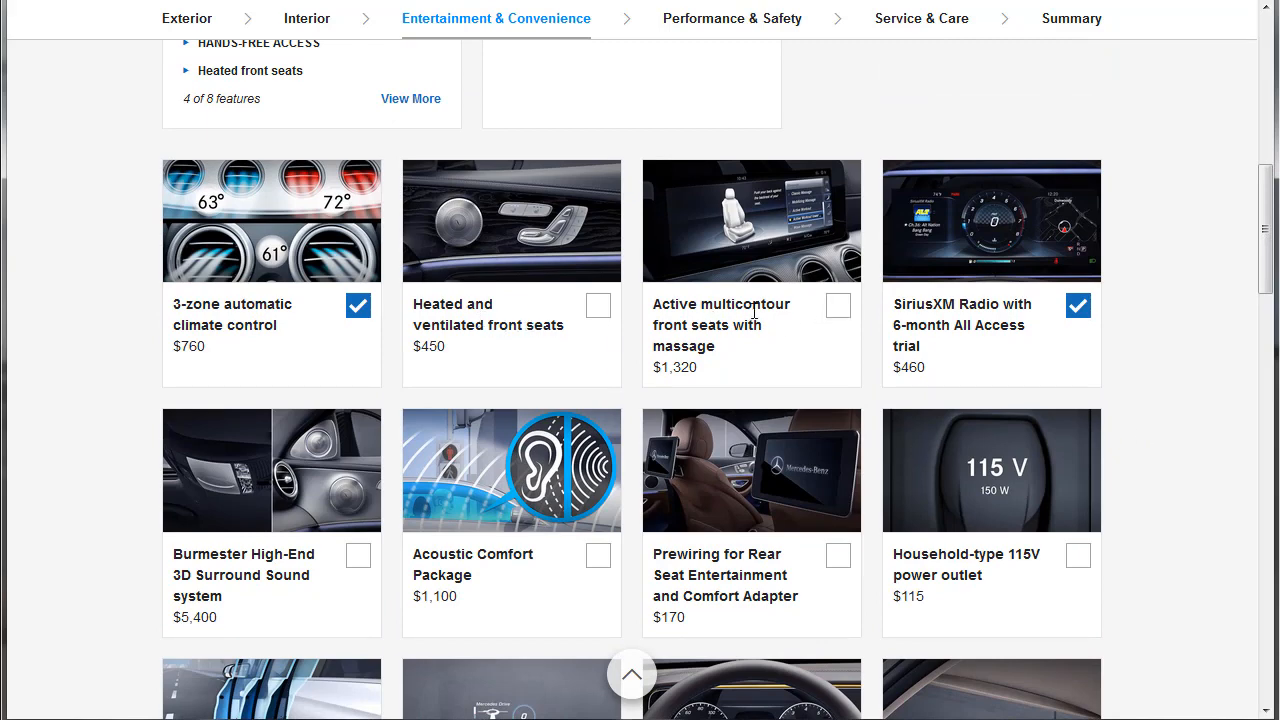
Step: Add the household-type 115V power outlet to the convenience options
{"action": "scroll", "scroll_direction": "down", "scroll_amount": 3}
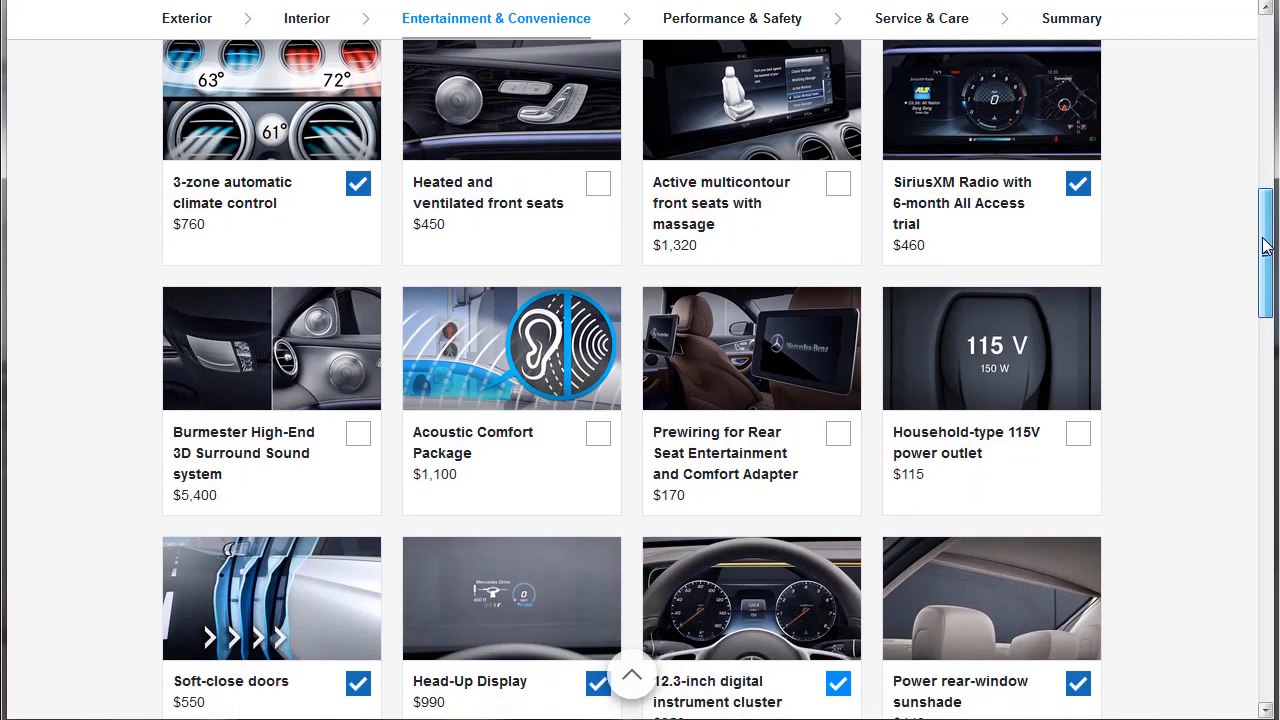
{"action": "scroll", "scroll_direction": "down", "scroll_amount": 3}
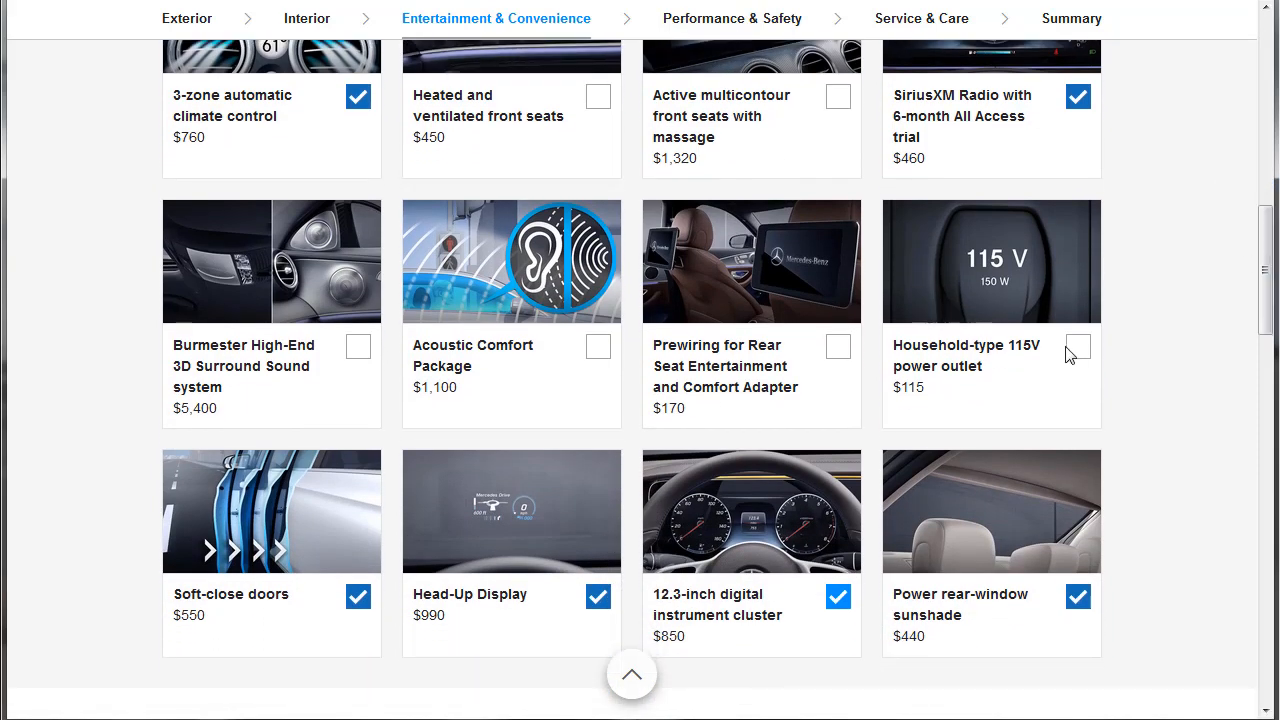
{"action": "left_click", "coordinate": [1076, 346]}
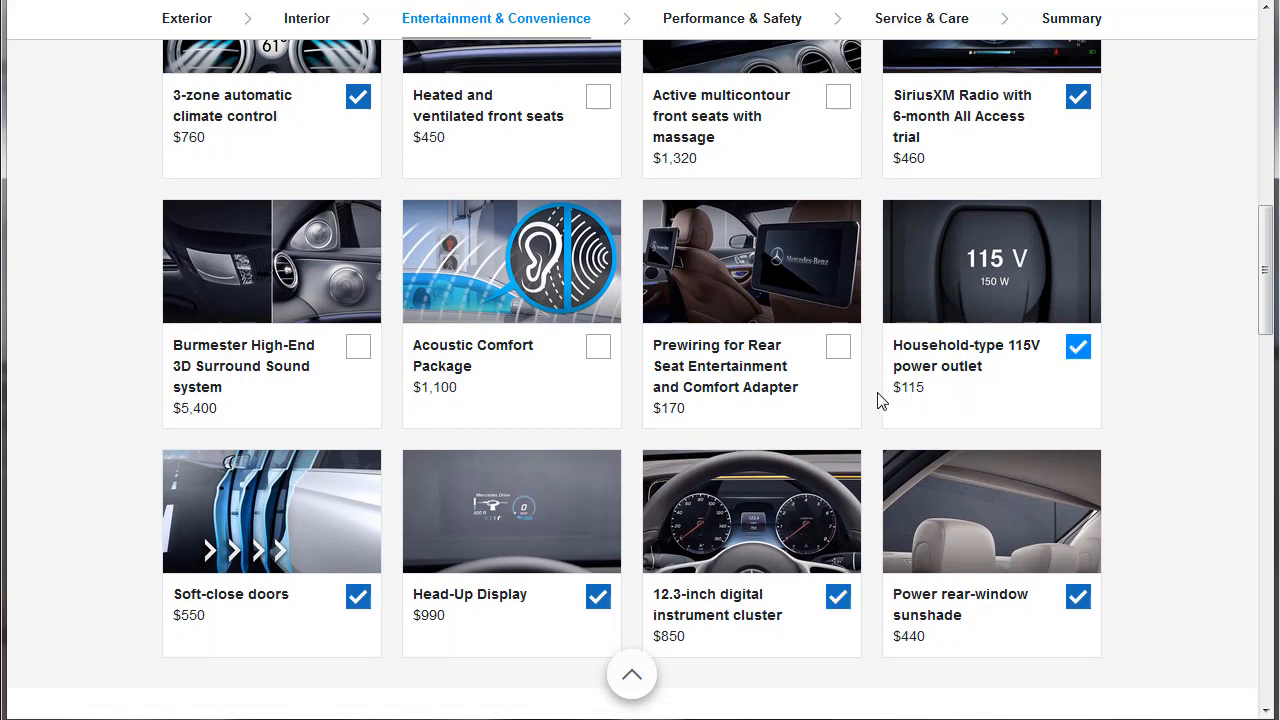
{"action": "double_click", "coordinate": [908, 388]}
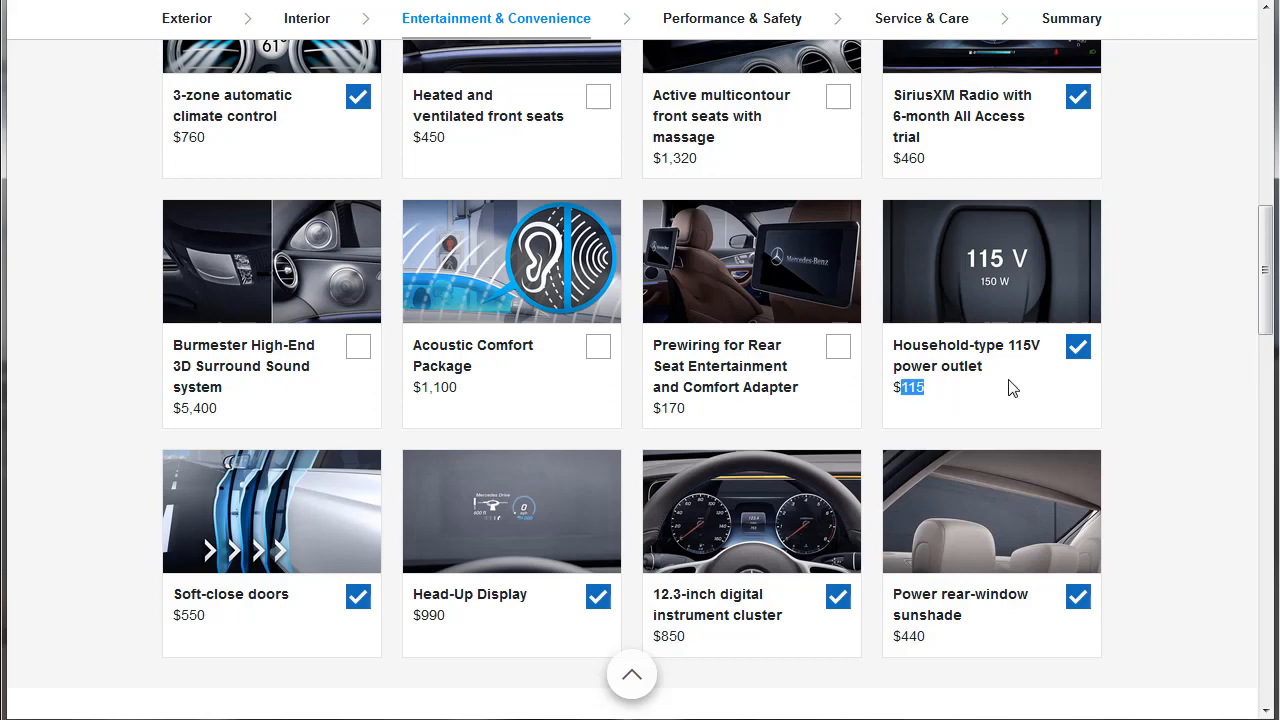
{"action": "scroll", "scroll_direction": "down", "scroll_amount": 3}
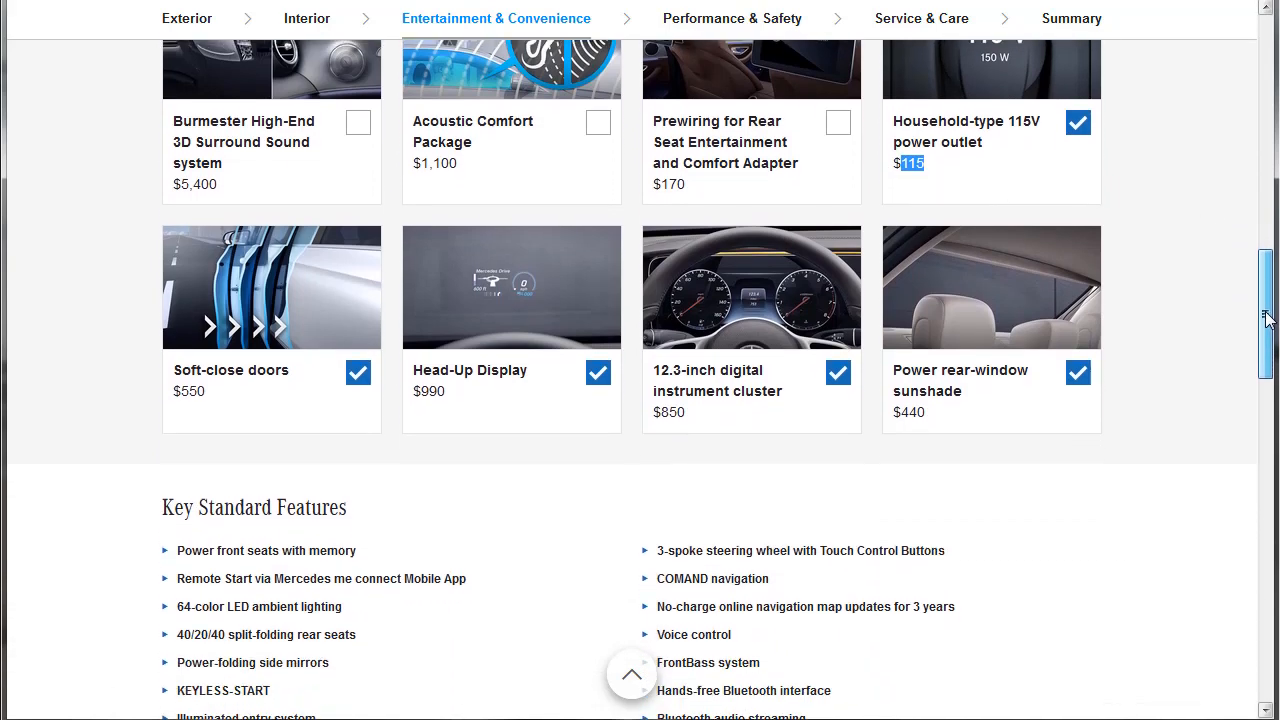
{"action": "scroll", "scroll_direction": "down", "scroll_amount": 3}
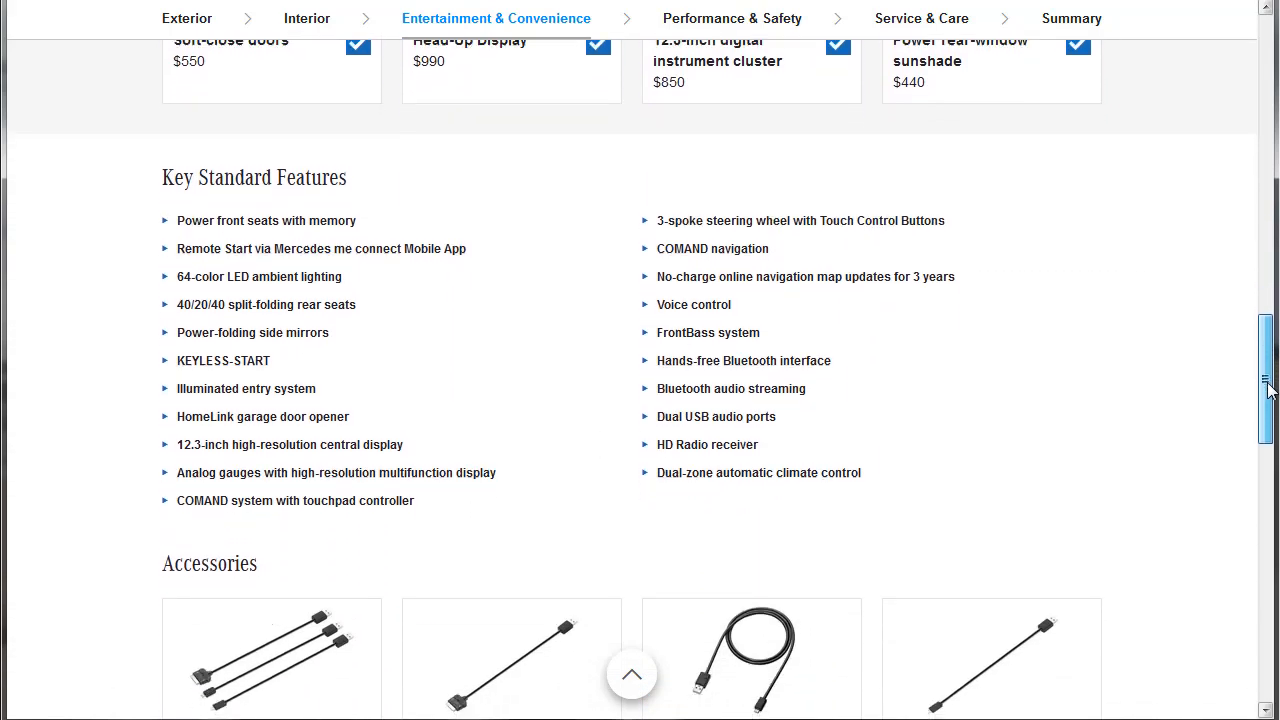
Step: Add the USB power charger and Apple Lightning media interface cable accessories
{"action": "scroll", "scroll_direction": "down", "scroll_amount": 3}
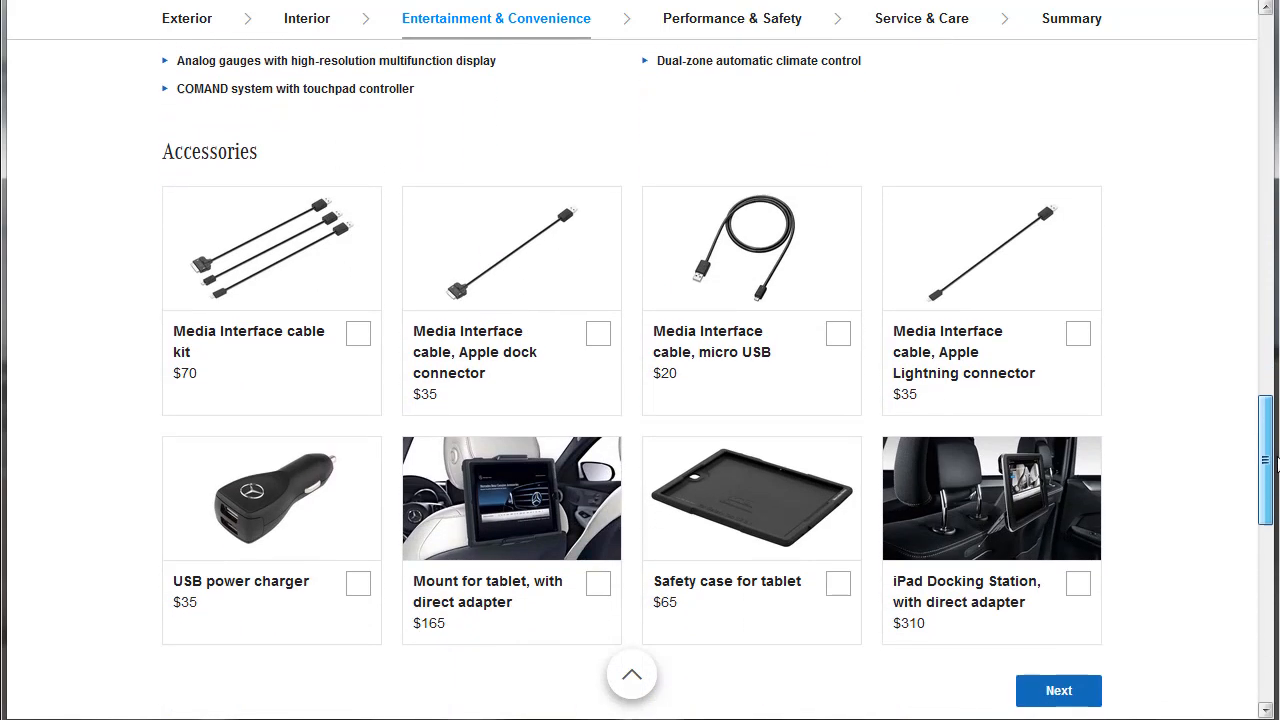
{"action": "mouse_move", "coordinate": [380, 640]}
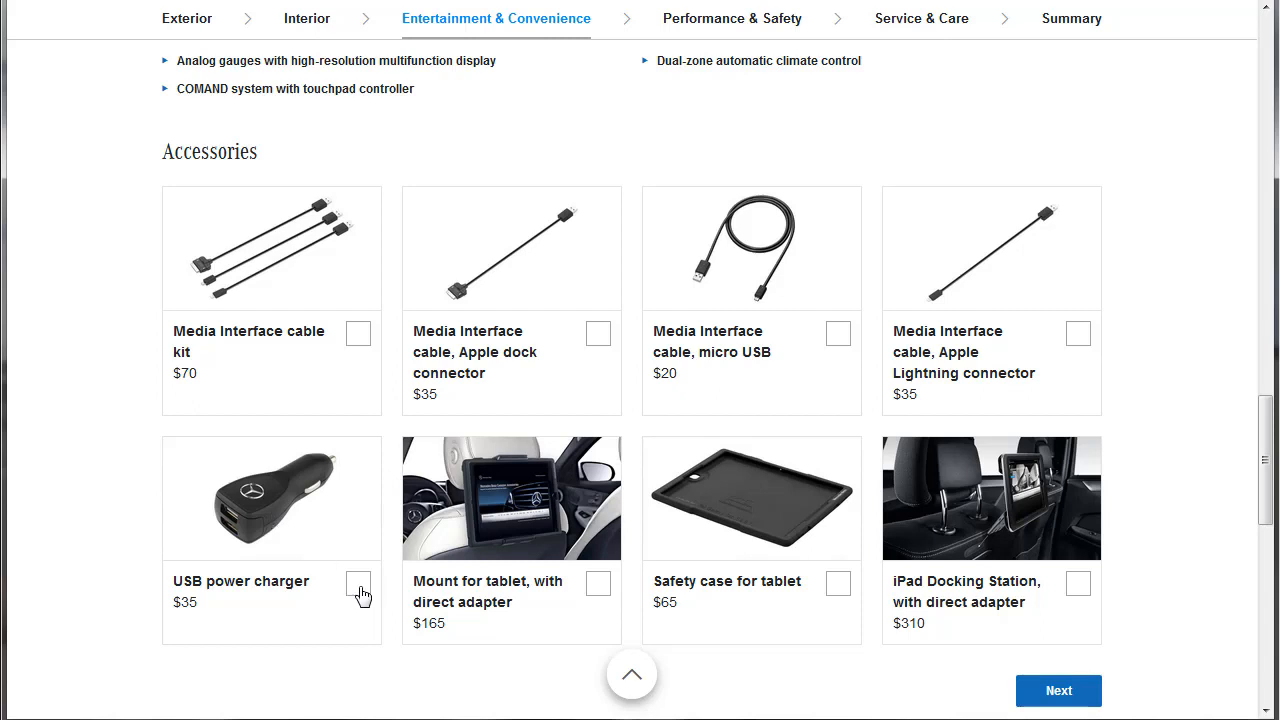
{"action": "left_click", "coordinate": [356, 584]}
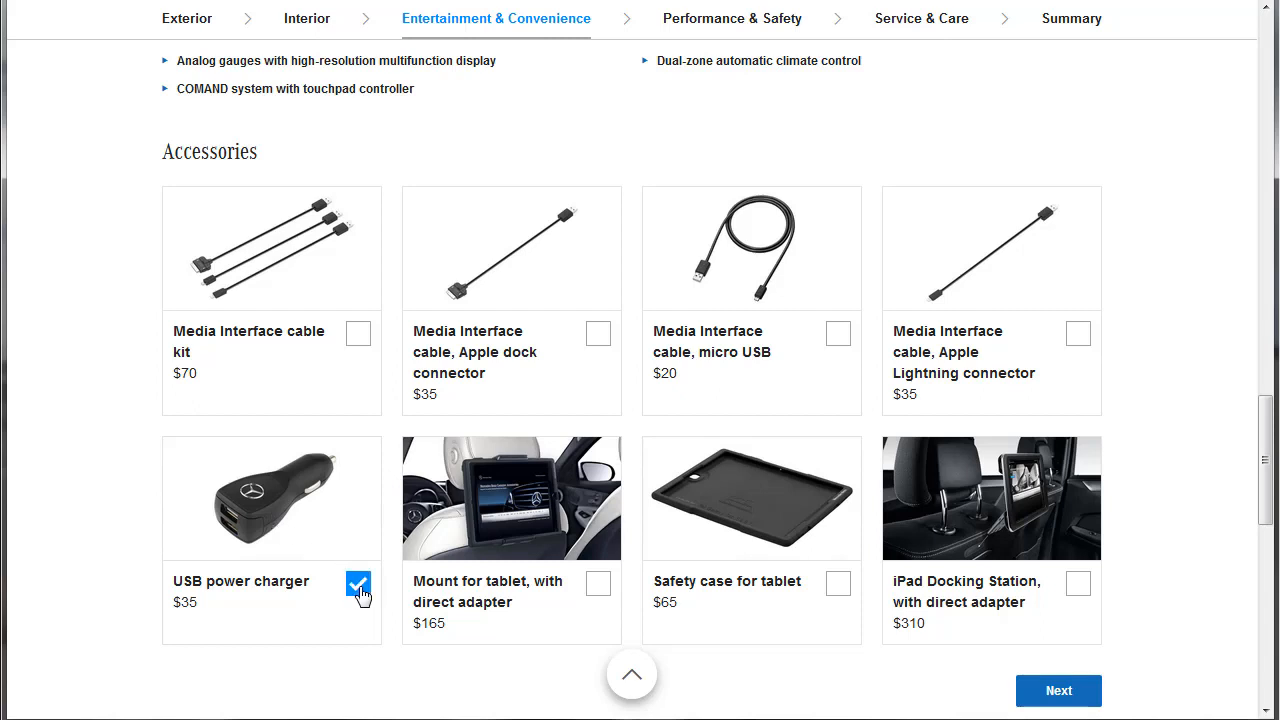
{"action": "mouse_move", "coordinate": [1080, 344]}
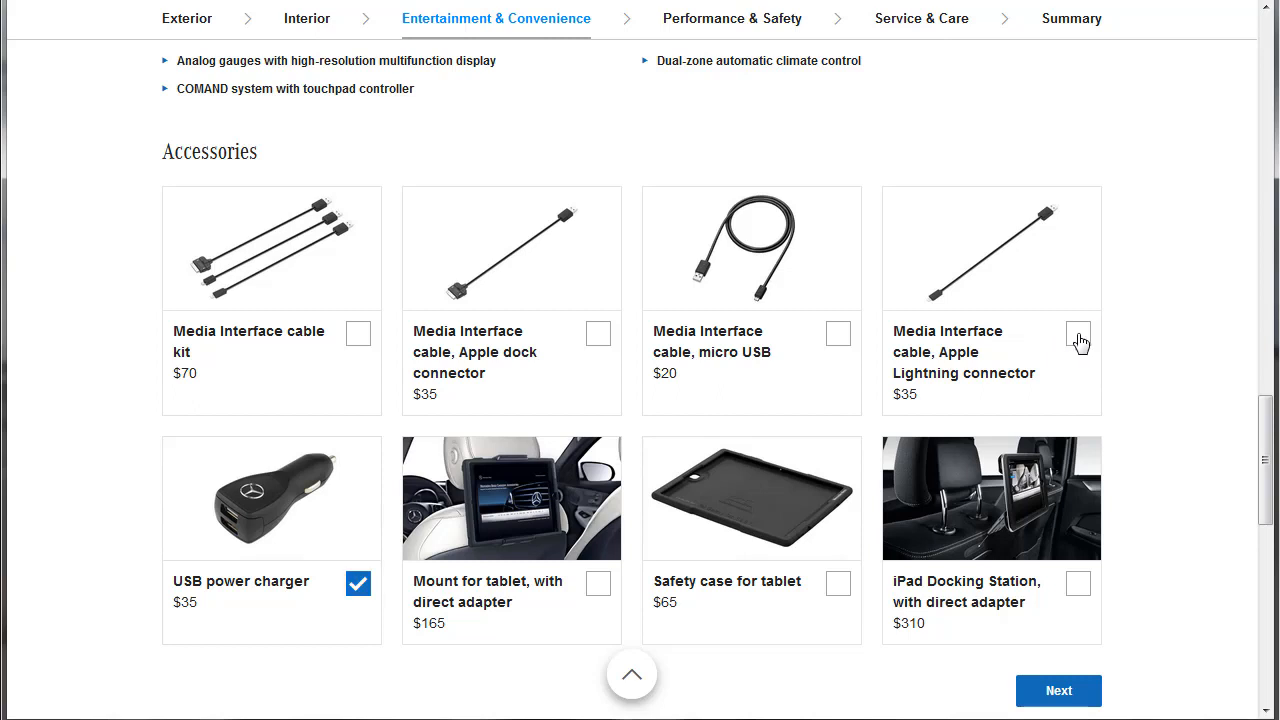
{"action": "left_click", "coordinate": [1078, 332]}
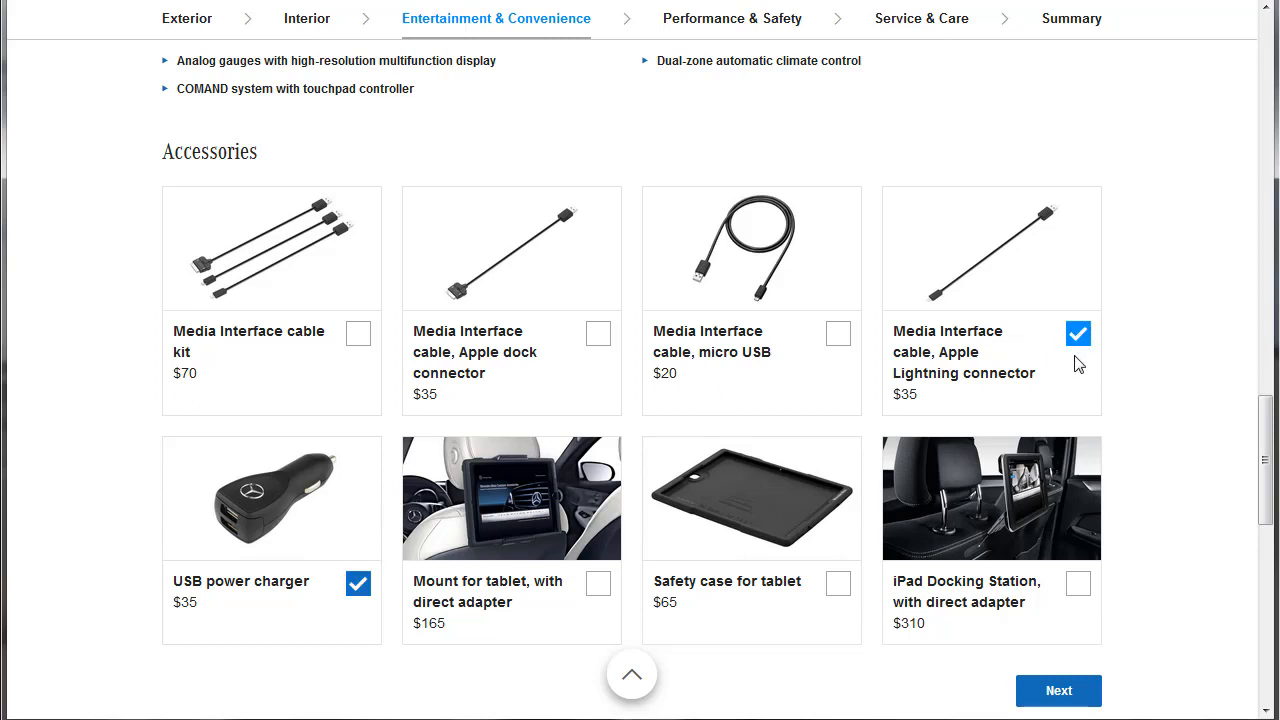
{"action": "mouse_move", "coordinate": [1204, 452]}
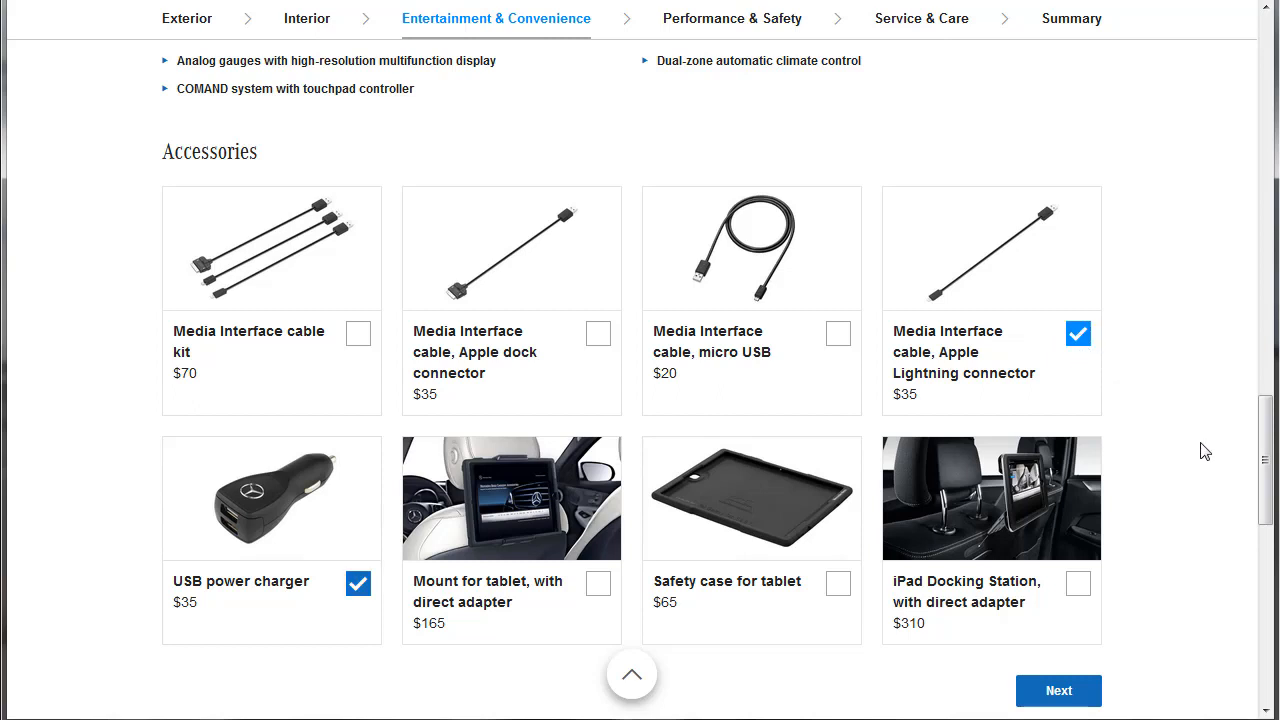
{"action": "mouse_move", "coordinate": [1224, 476]}
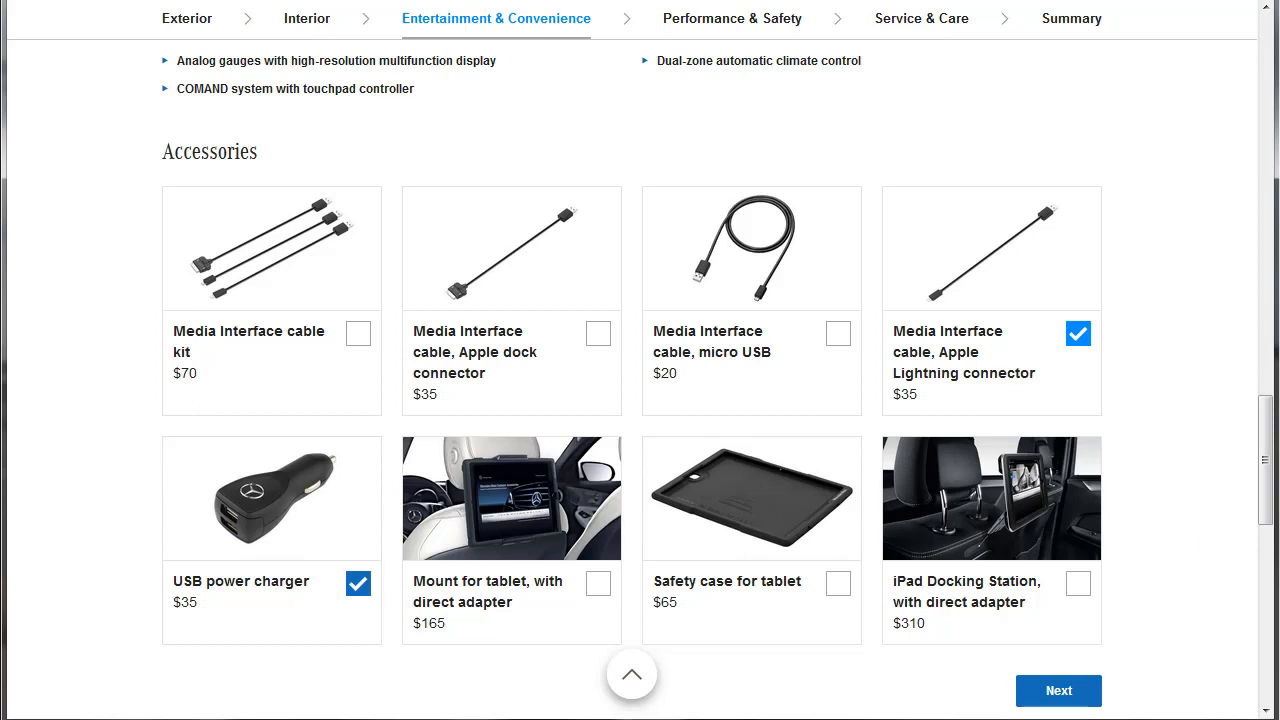
Step: On Performance & Safety, expand Driver Assistance Package details and tick it, raising the conflict confirmation
{"action": "left_click", "coordinate": [1058, 692]}
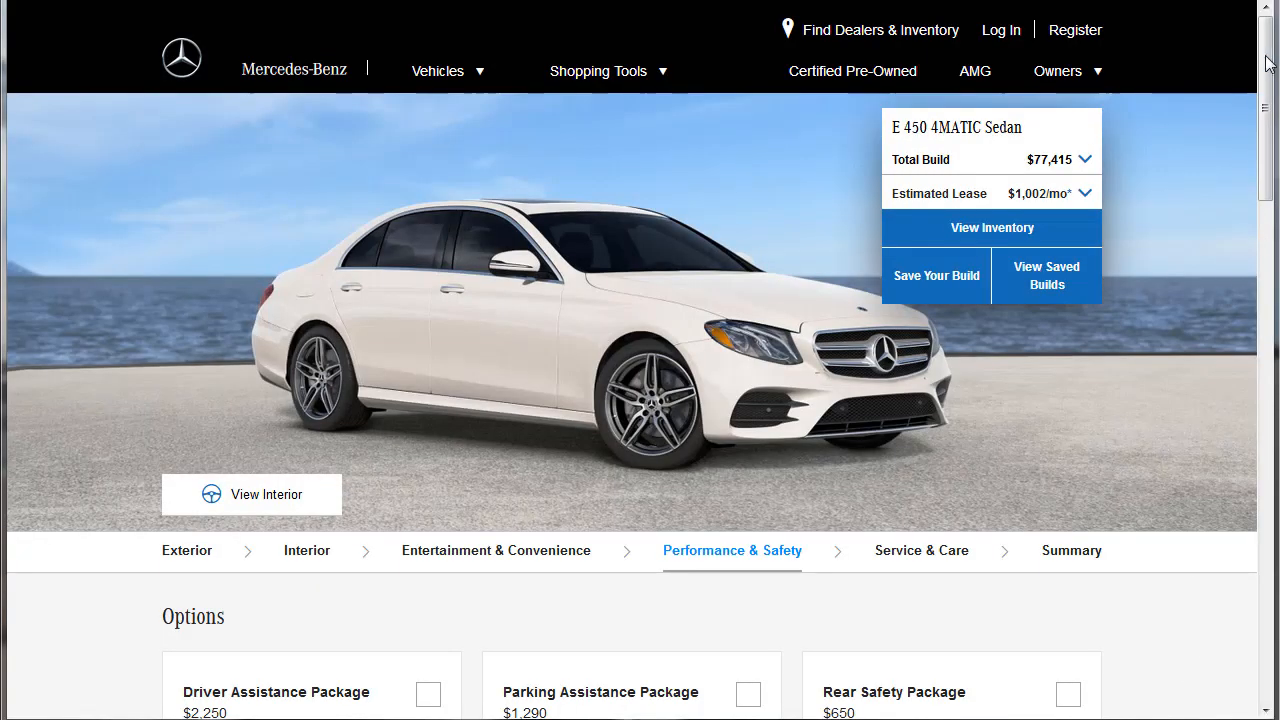
{"action": "scroll", "scroll_direction": "down", "scroll_amount": 3}
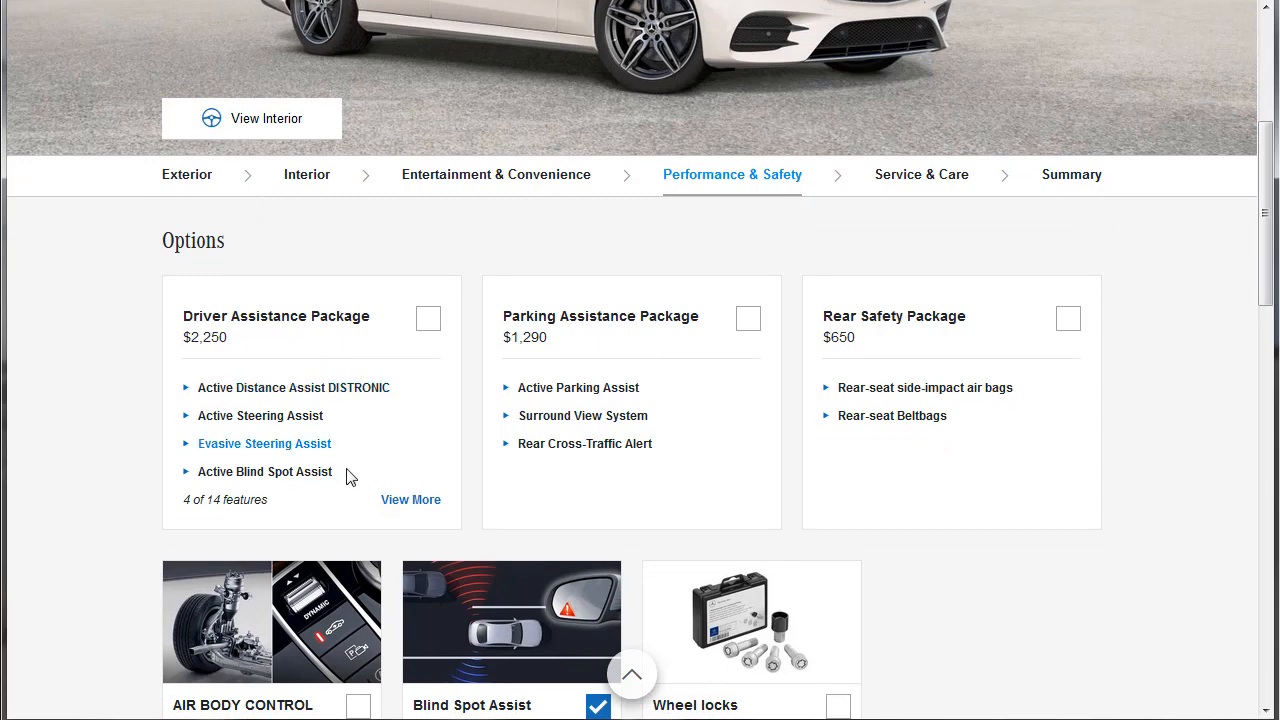
{"action": "left_click", "coordinate": [410, 500]}
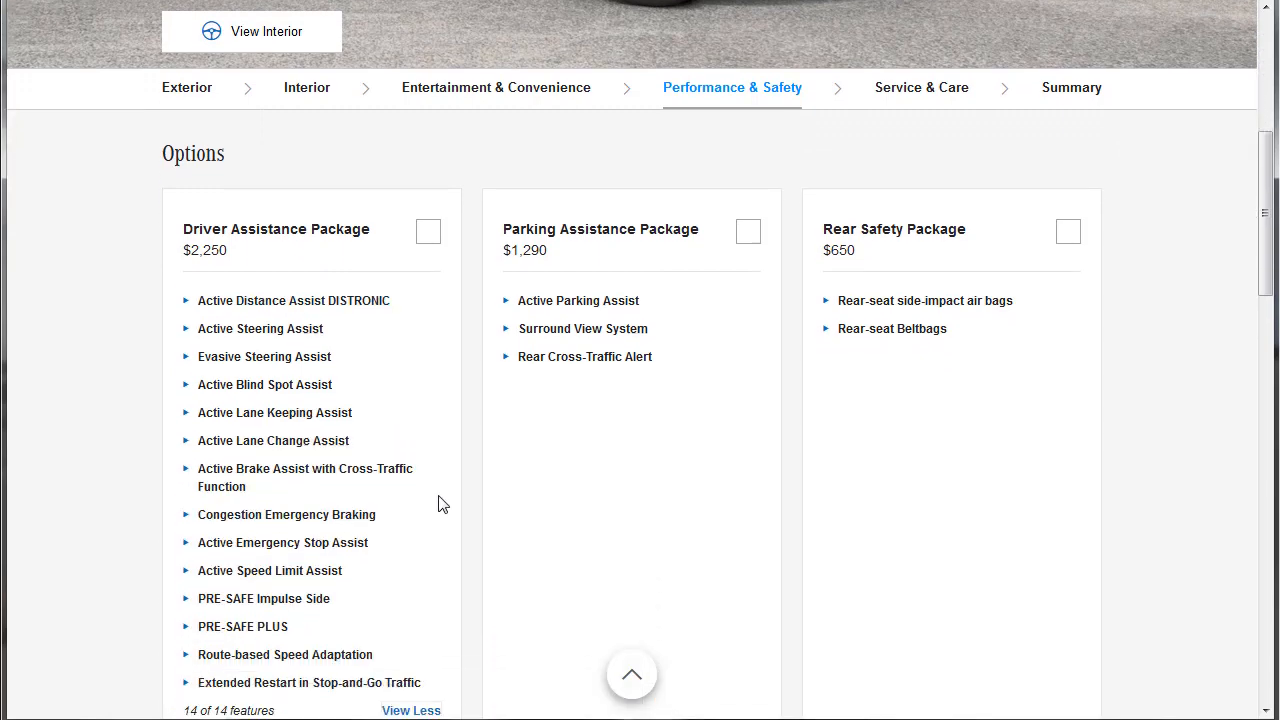
{"action": "scroll", "scroll_direction": "down", "scroll_amount": 3}
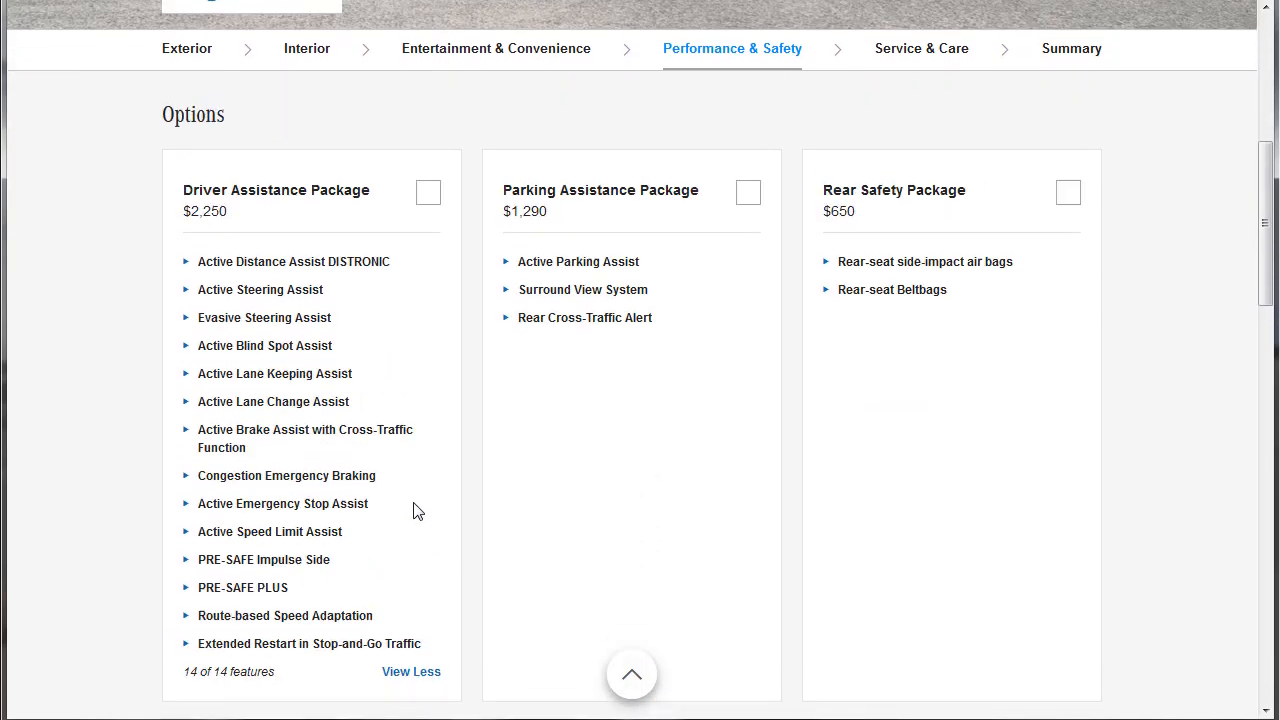
{"action": "left_click", "coordinate": [428, 192]}
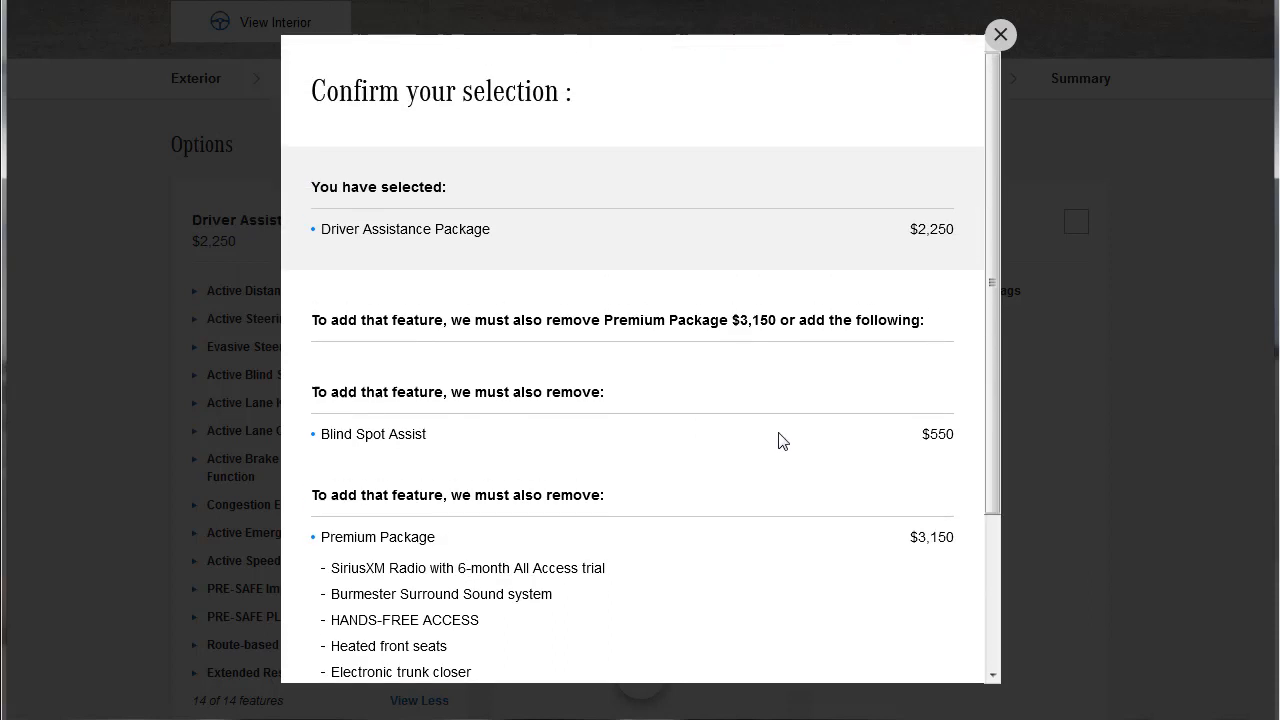
Step: Dismiss the conflict, then add Parking Assistance Package, Rear Safety Package and wheel locks
{"action": "left_click", "coordinate": [1000, 36]}
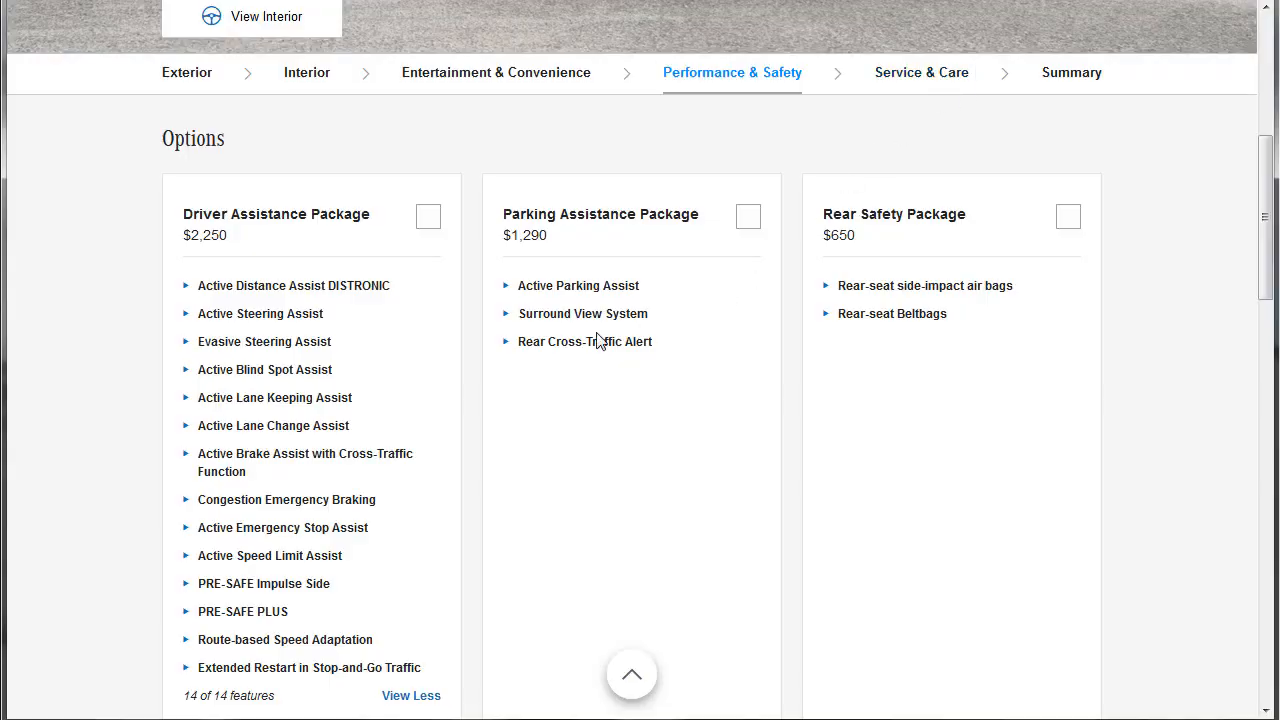
{"action": "mouse_move", "coordinate": [408, 328]}
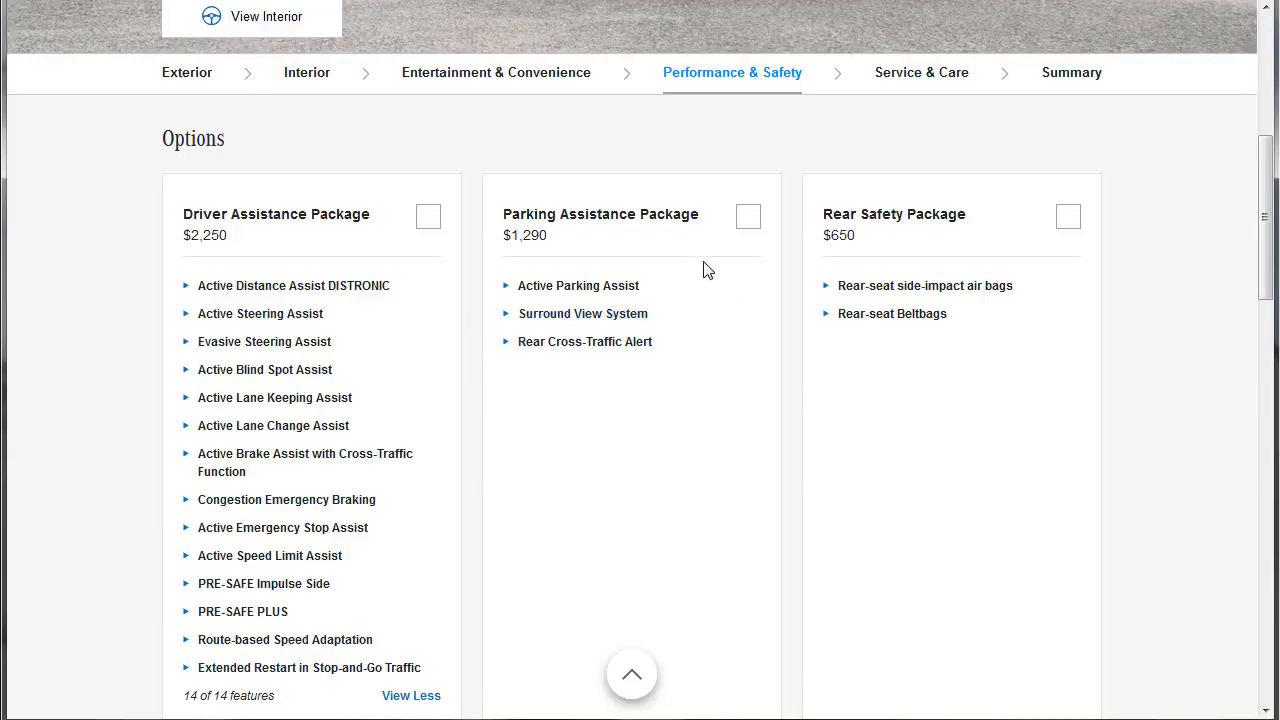
{"action": "left_click", "coordinate": [748, 216]}
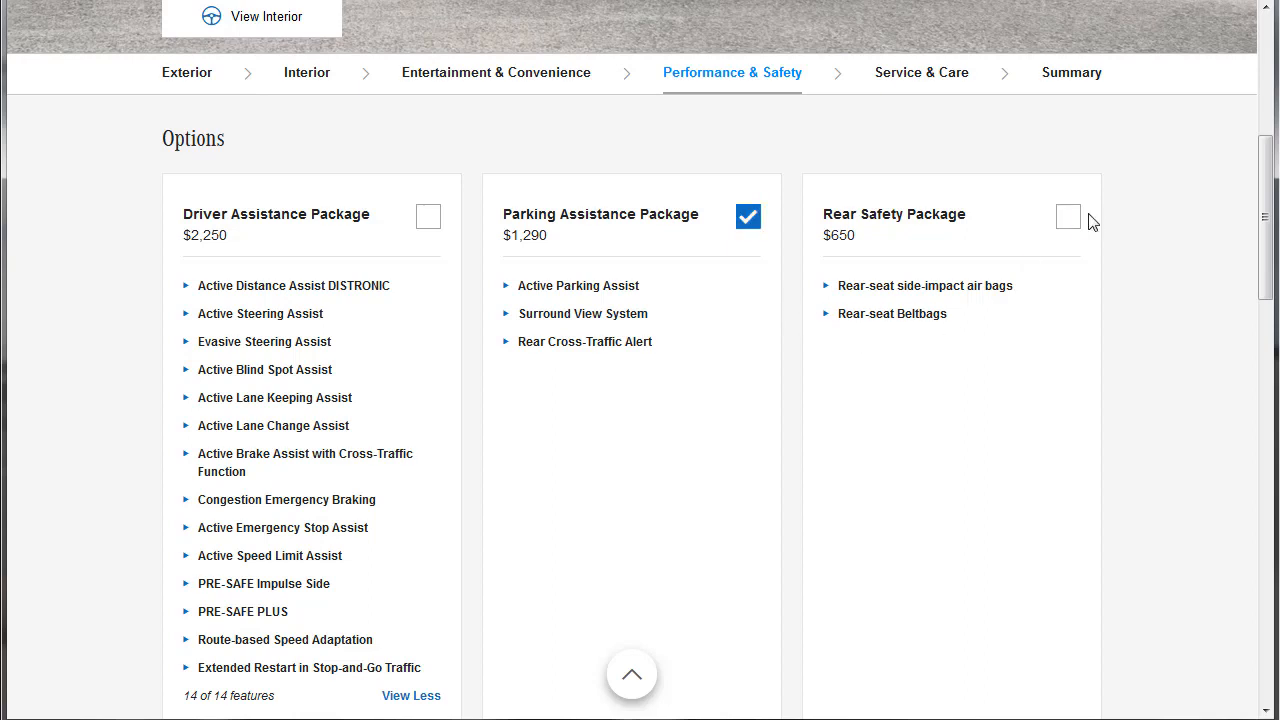
{"action": "left_click", "coordinate": [1068, 216]}
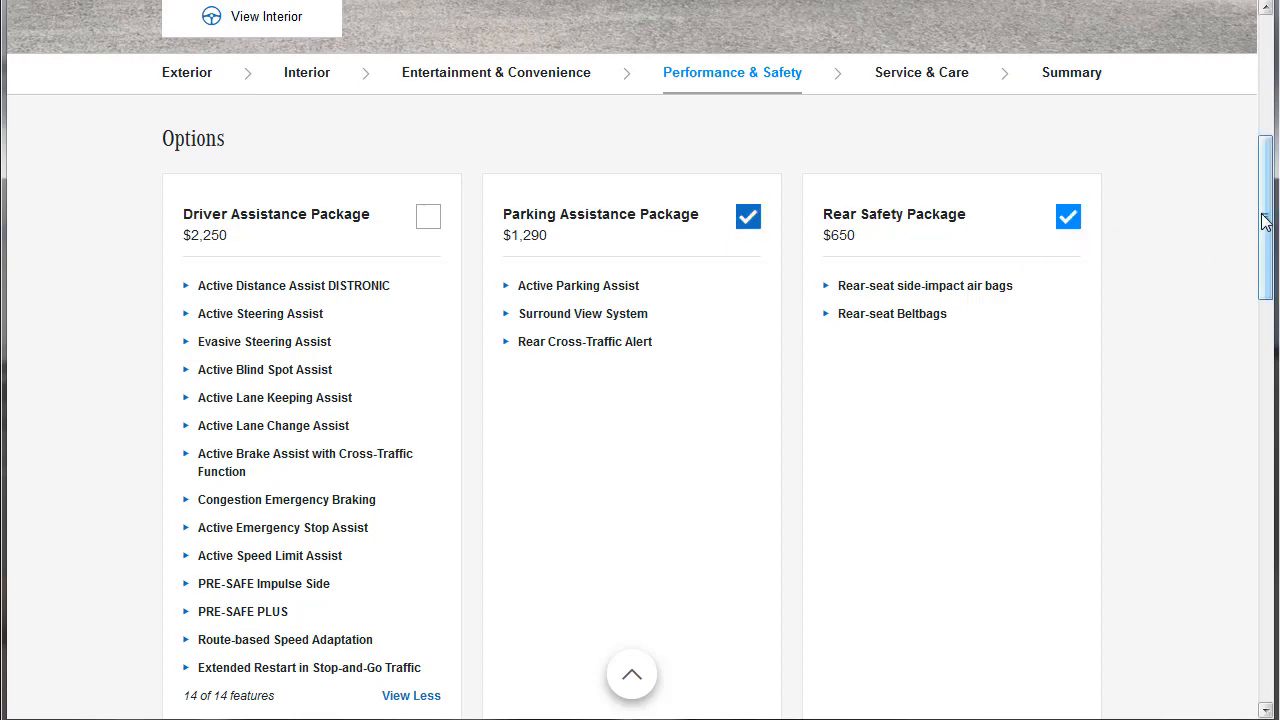
{"action": "scroll", "scroll_direction": "down", "scroll_amount": 3}
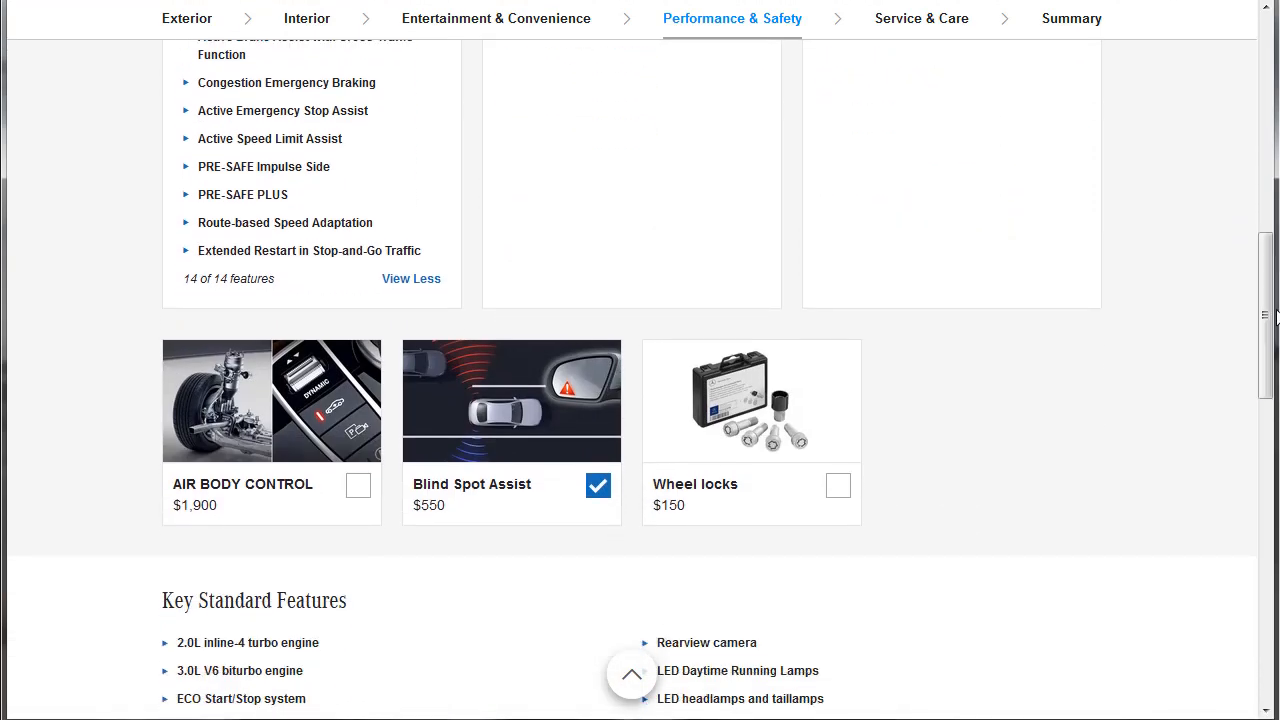
{"action": "mouse_move", "coordinate": [840, 496]}
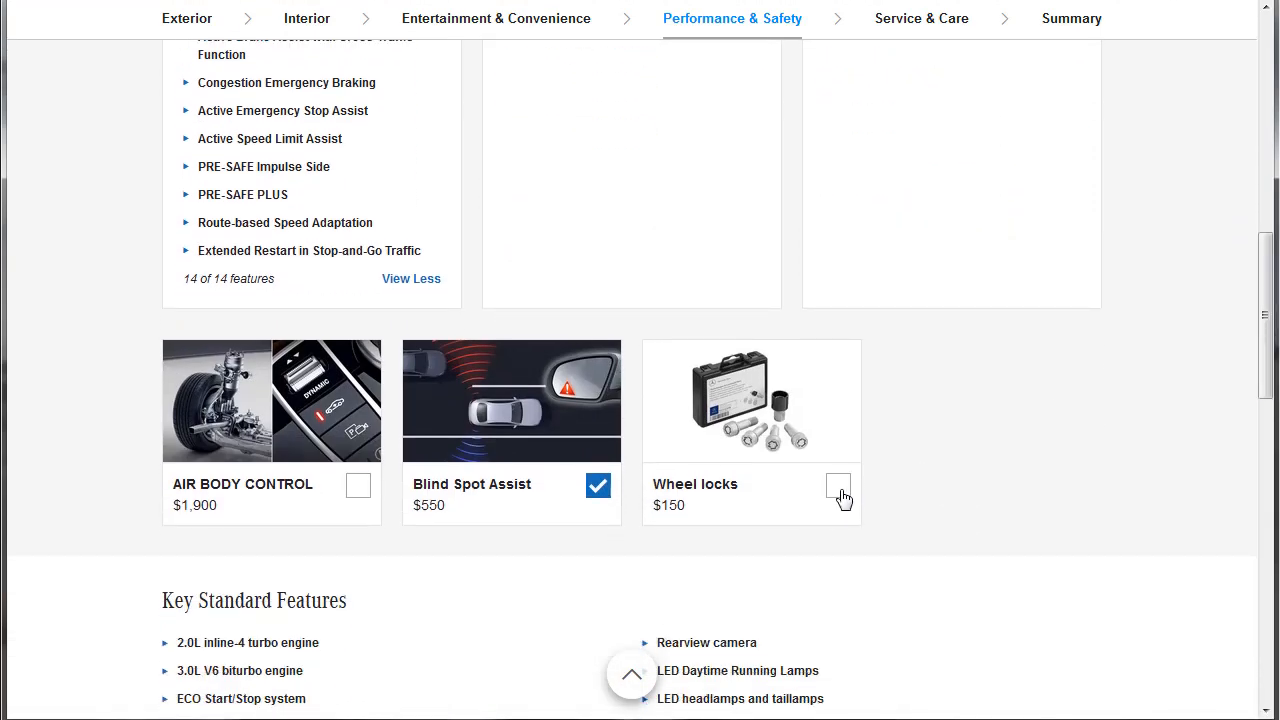
{"action": "left_click", "coordinate": [838, 486]}
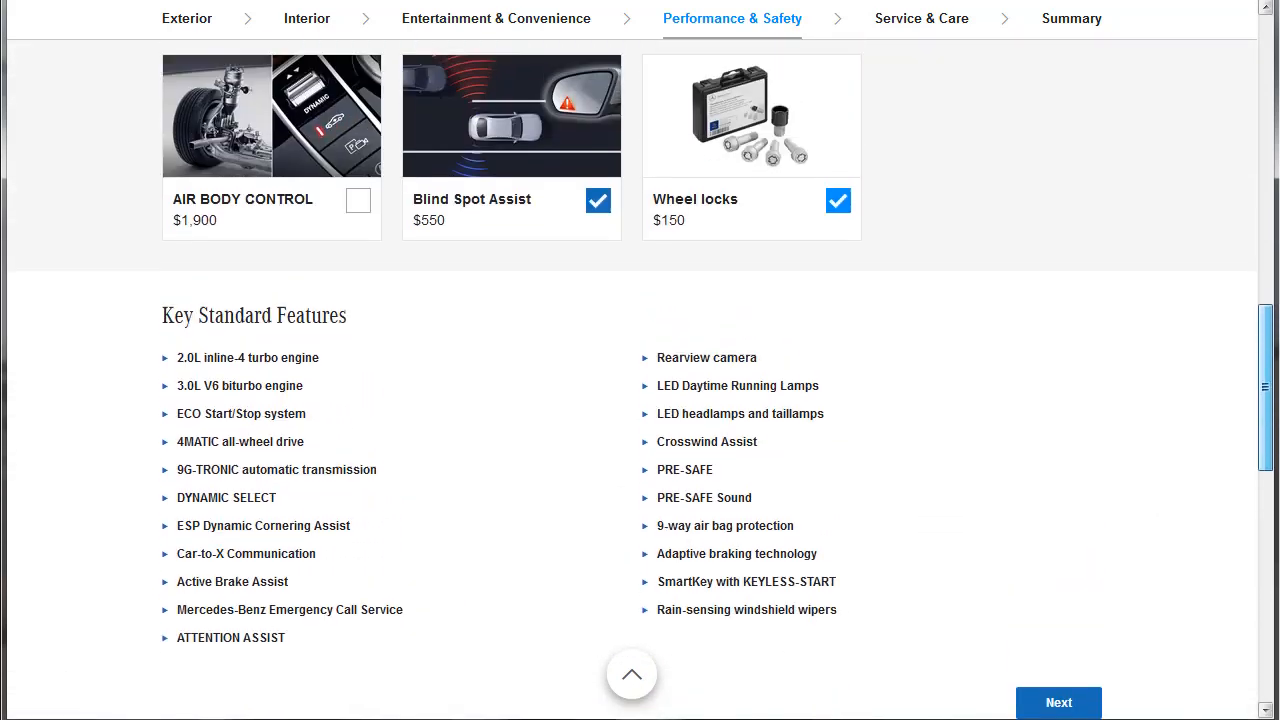
{"action": "scroll", "scroll_direction": "down", "scroll_amount": 3}
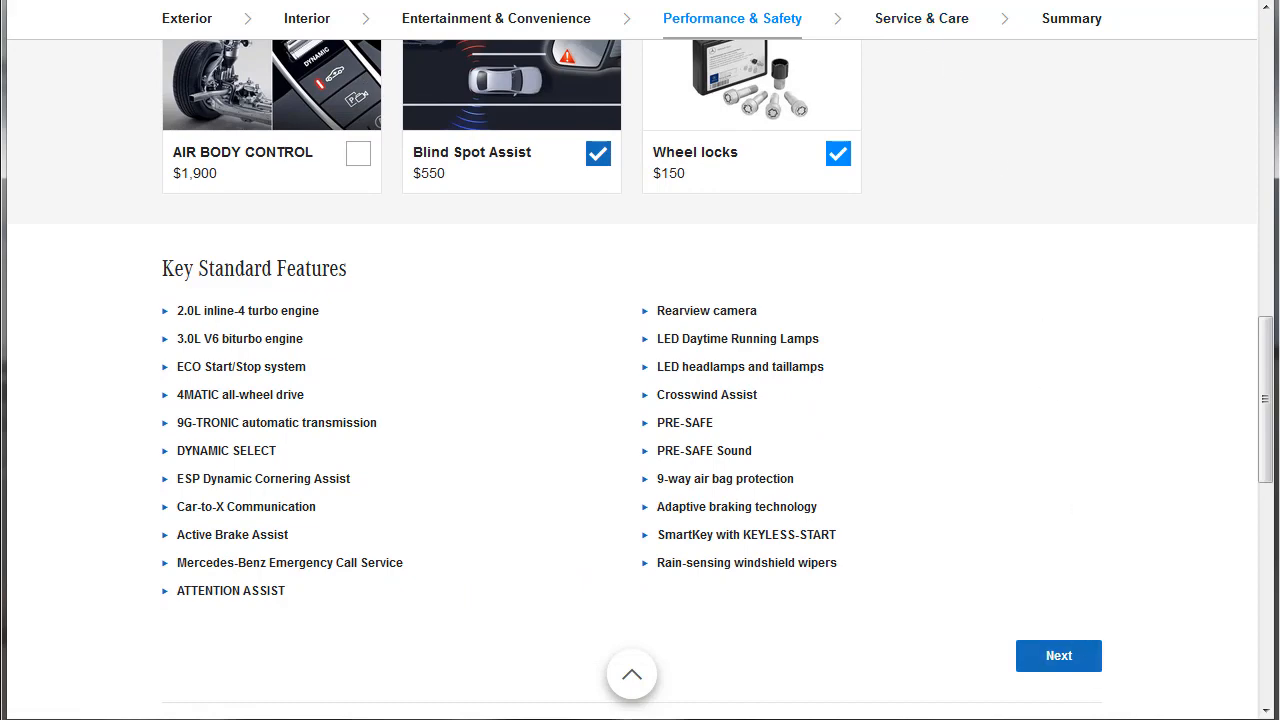
Step: Continue to Service & Care and review the Star Service and Mercedes me options without selecting any
{"action": "left_click", "coordinate": [1058, 656]}
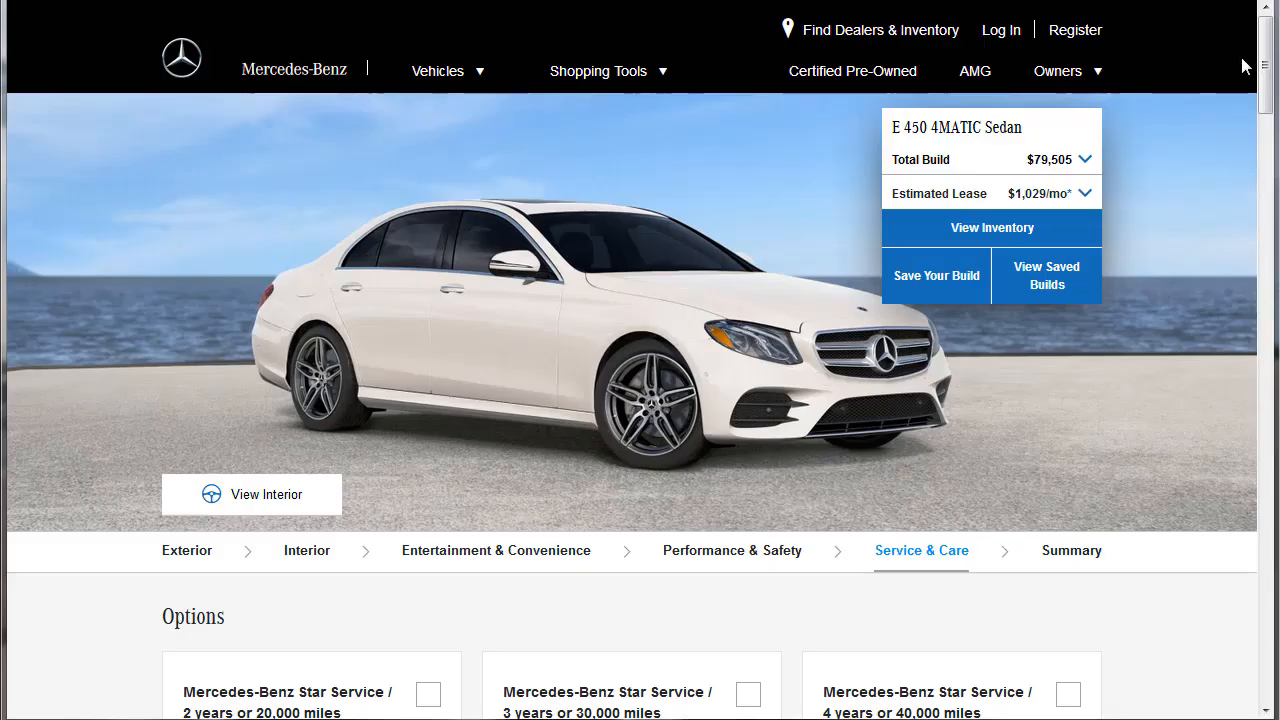
{"action": "scroll", "scroll_direction": "down", "scroll_amount": 3}
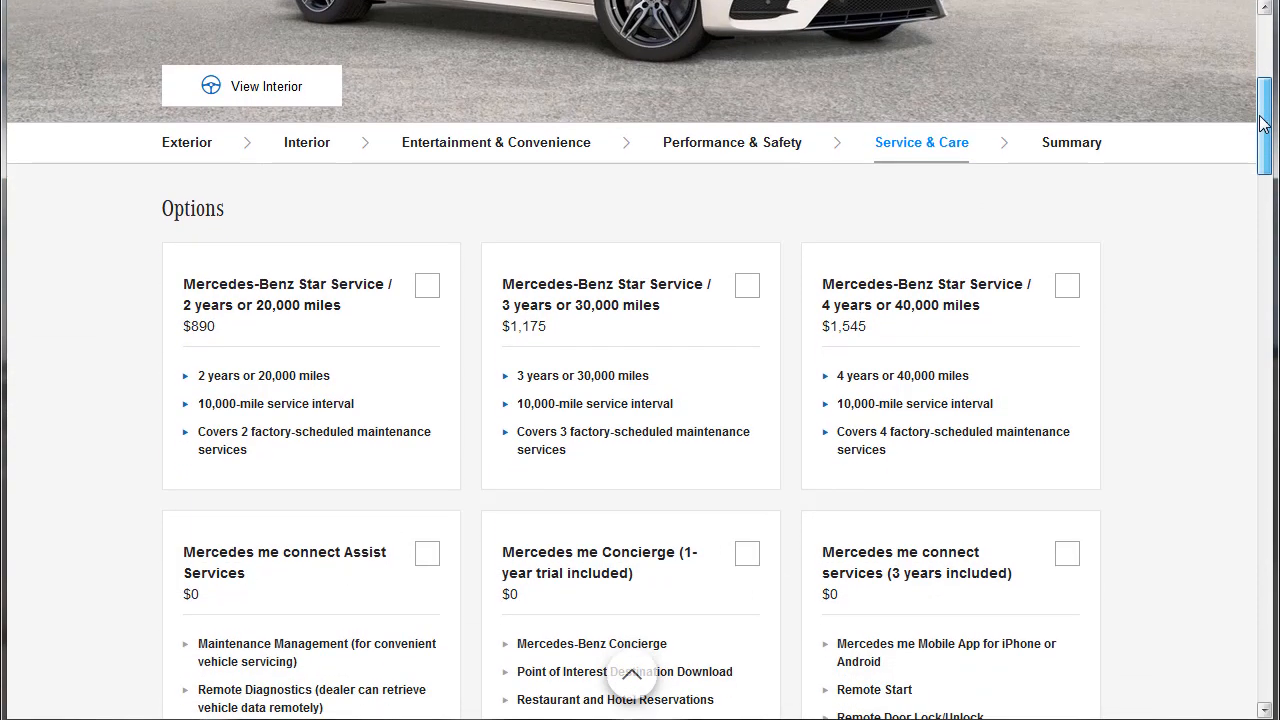
{"action": "scroll", "scroll_direction": "down", "scroll_amount": 3}
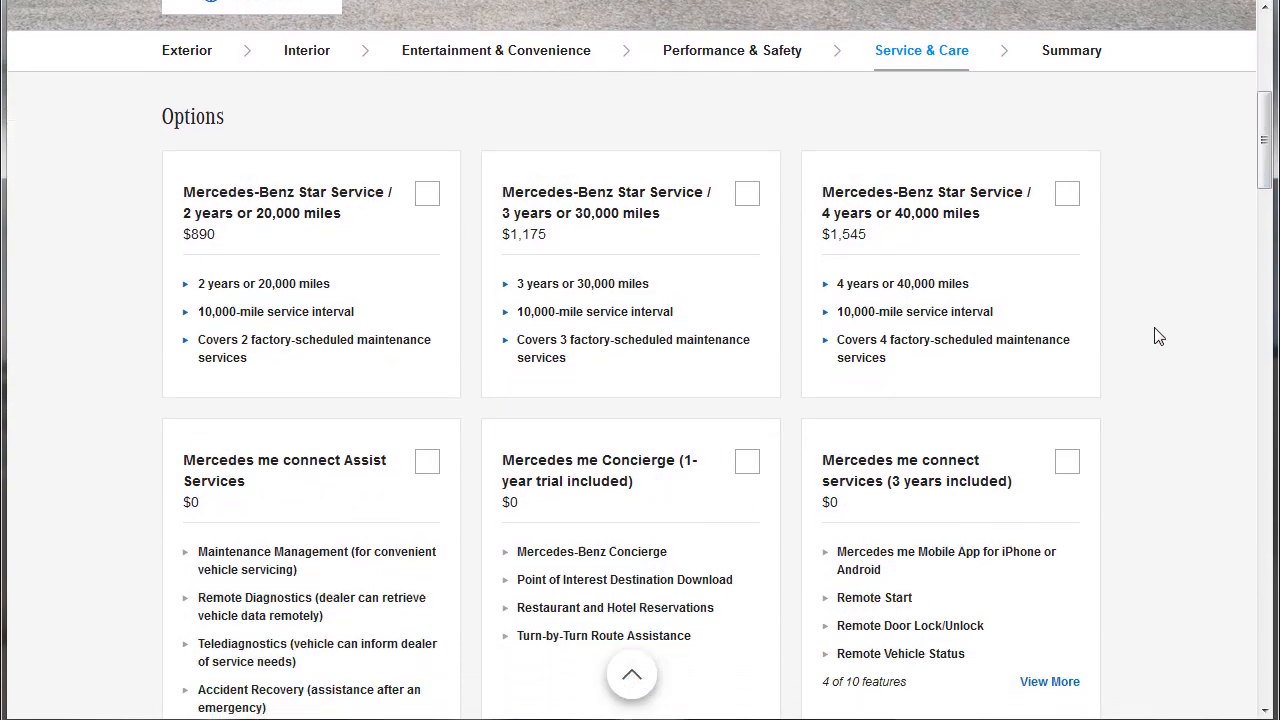
{"action": "scroll", "scroll_direction": "down", "scroll_amount": 3}
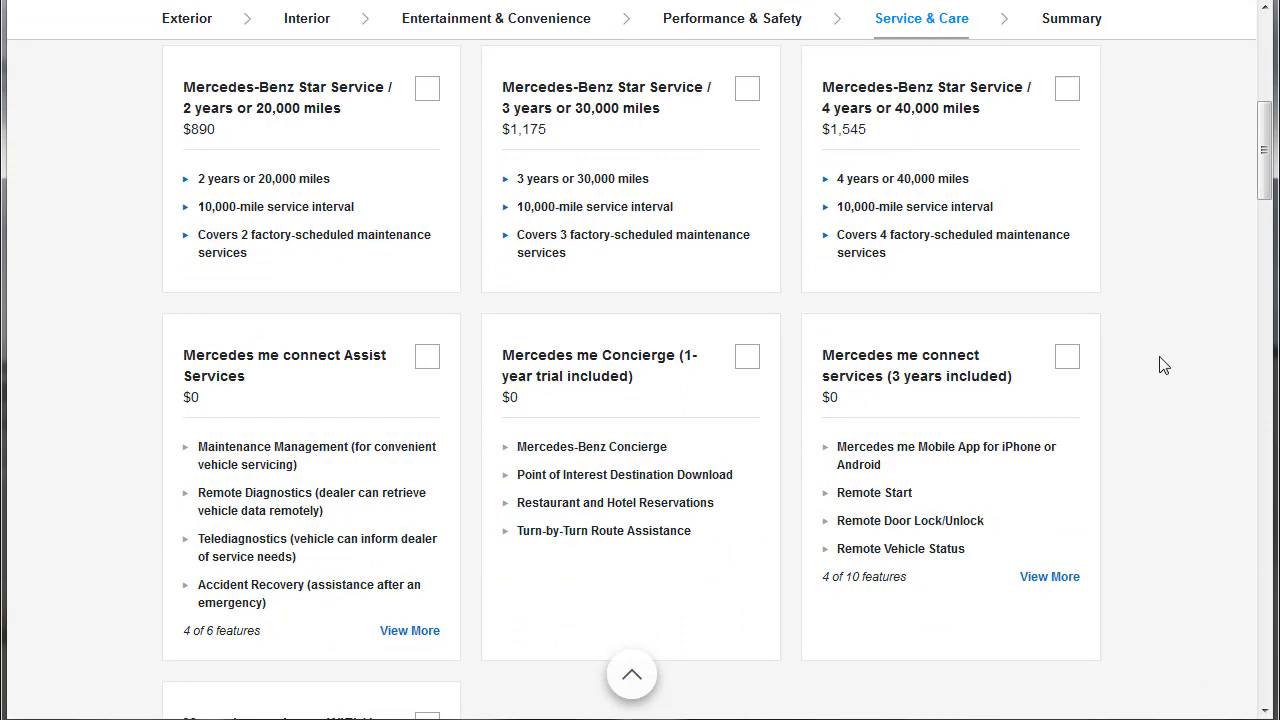
{"action": "scroll", "scroll_direction": "down", "scroll_amount": 3}
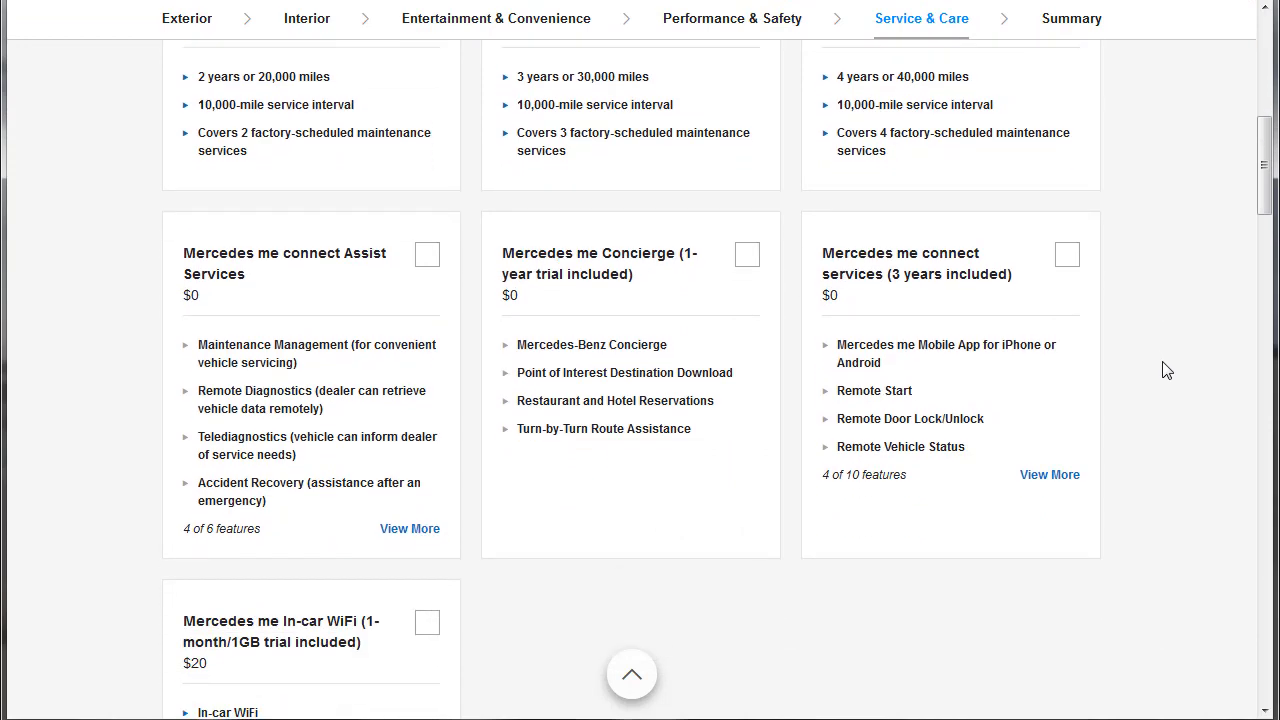
{"action": "scroll", "scroll_direction": "down", "scroll_amount": 3}
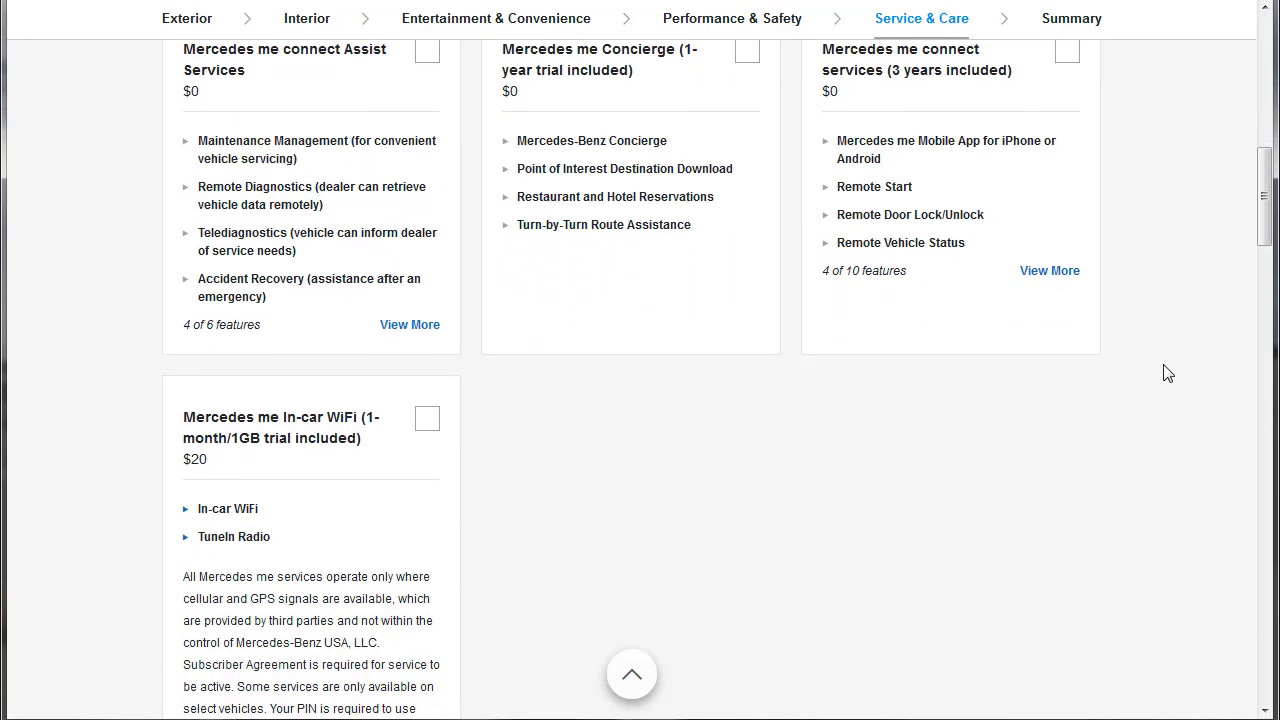
Step: View the E 450 4MATIC Summary: $79,505 total, $1,029/mo lease, with Exterior, Interior, Entertainment and Performance costs
{"action": "left_click", "coordinate": [1072, 18]}
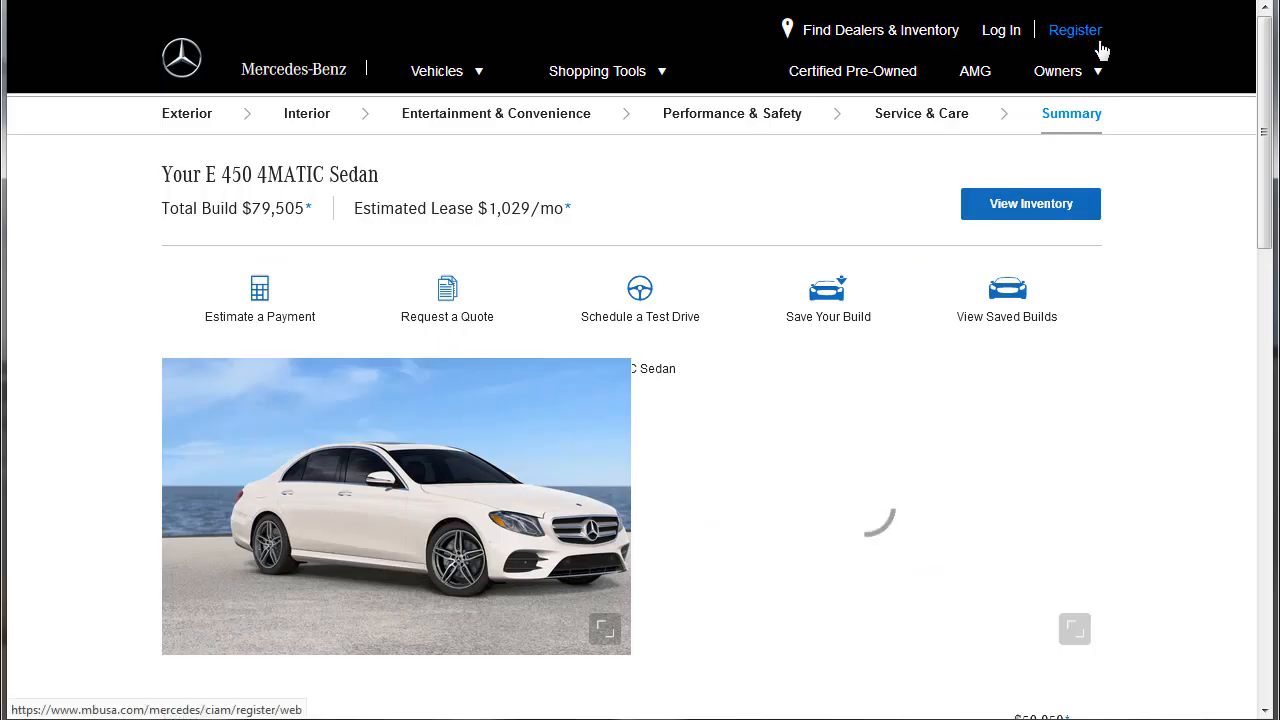
{"action": "mouse_move", "coordinate": [1172, 292]}
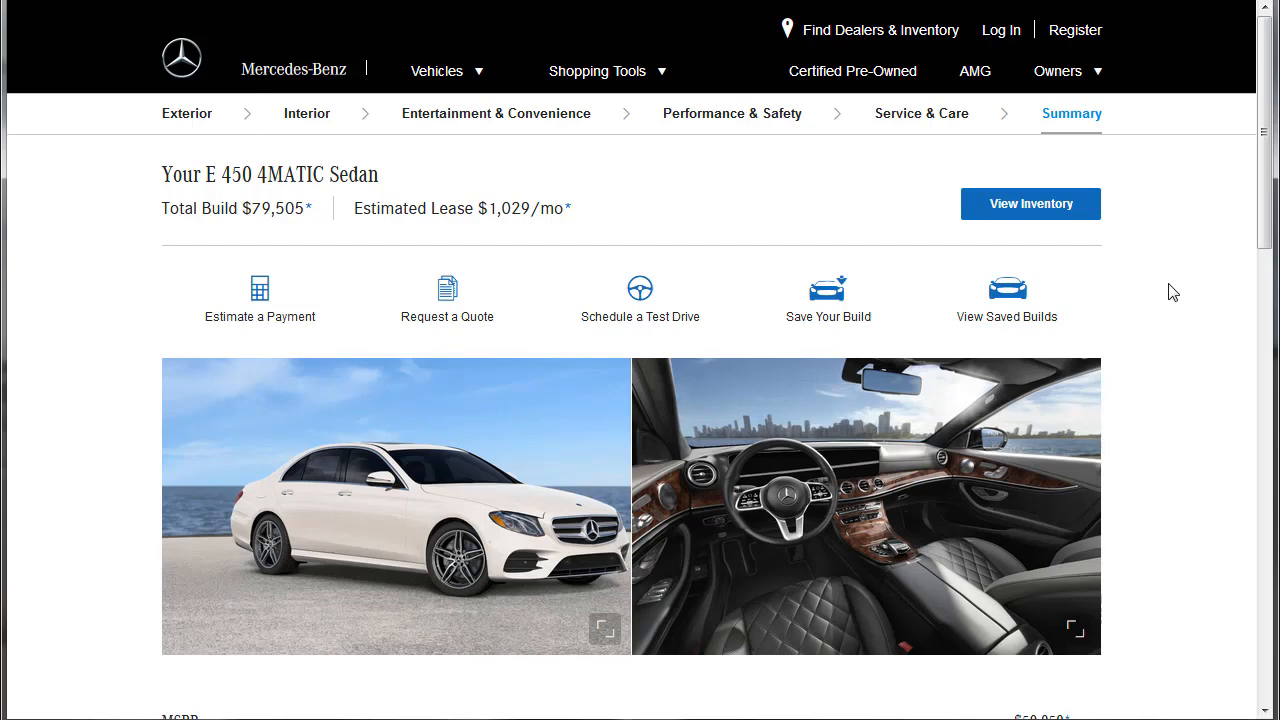
{"action": "scroll", "scroll_direction": "down", "scroll_amount": 3}
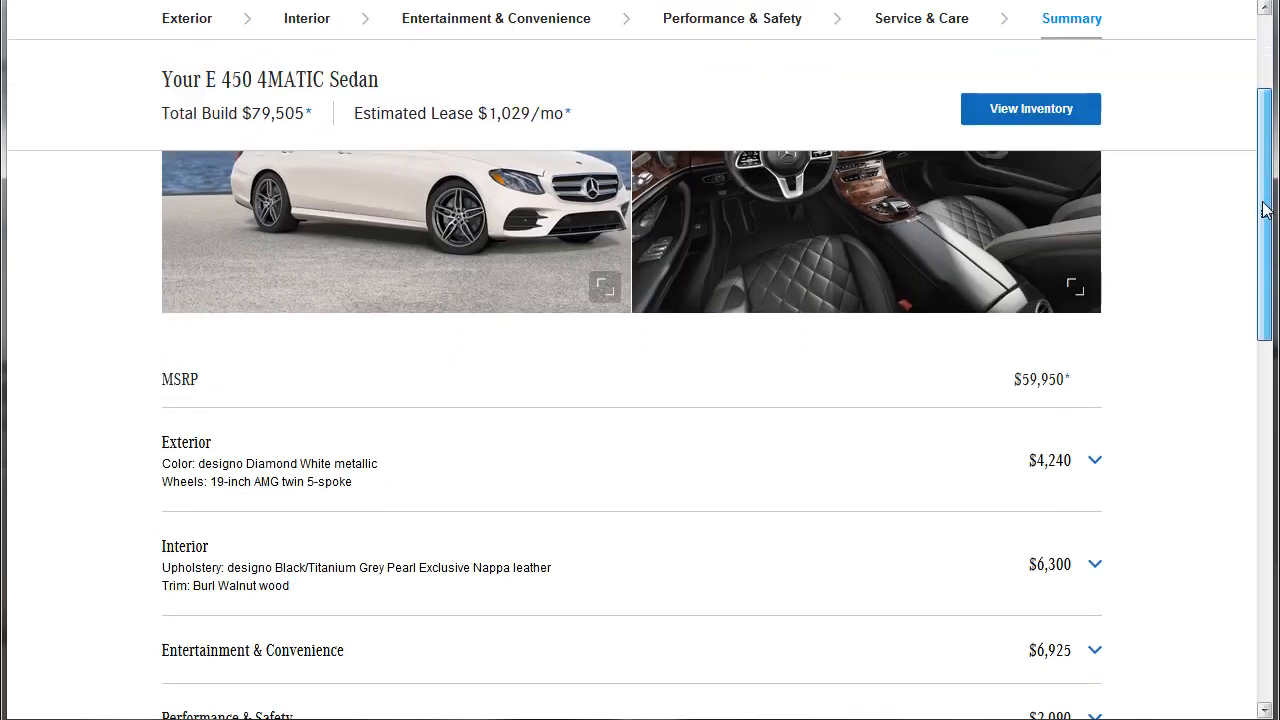
{"action": "scroll", "scroll_direction": "down", "scroll_amount": 3}
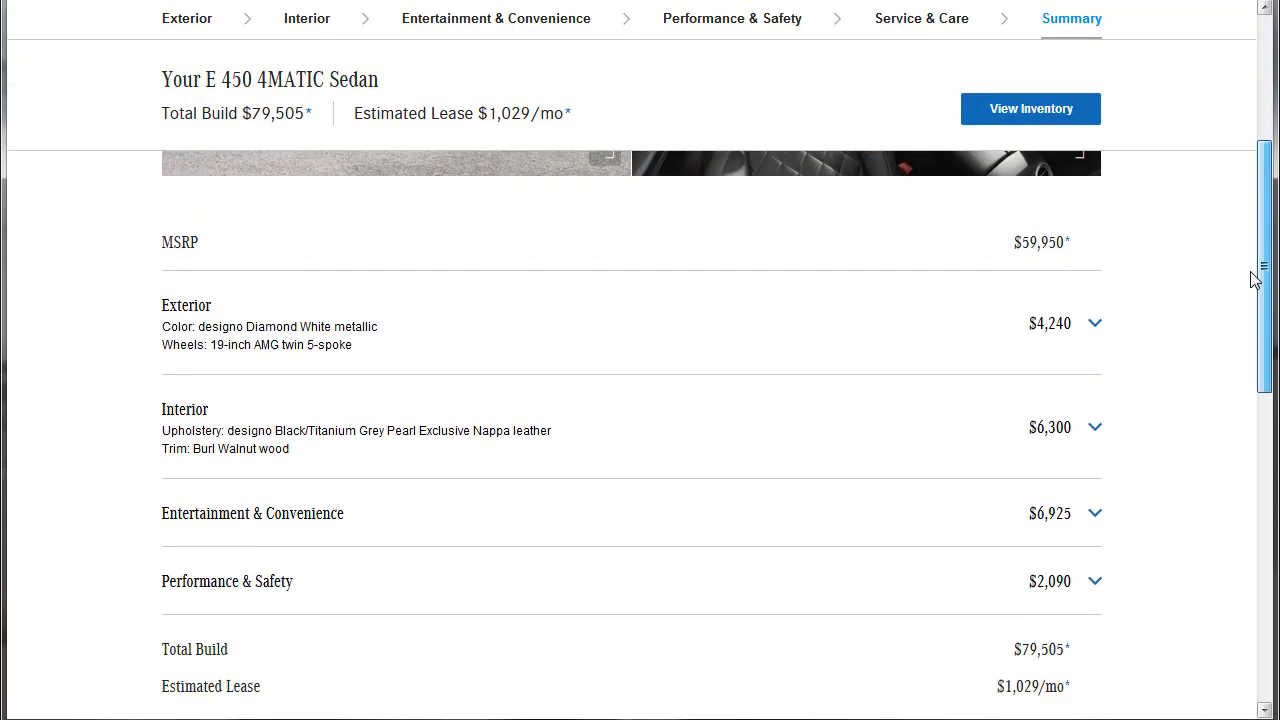
{"action": "scroll", "scroll_direction": "down", "scroll_amount": 3}
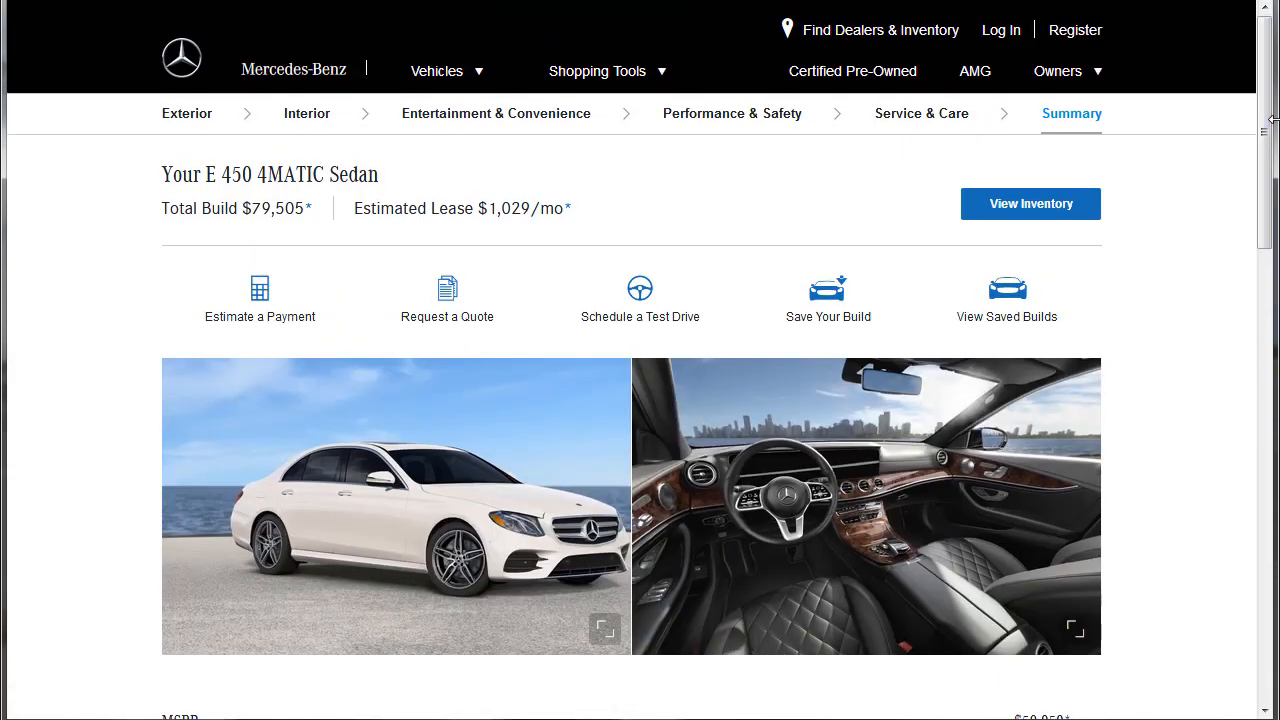
{"action": "scroll", "scroll_direction": "down", "scroll_amount": 3}
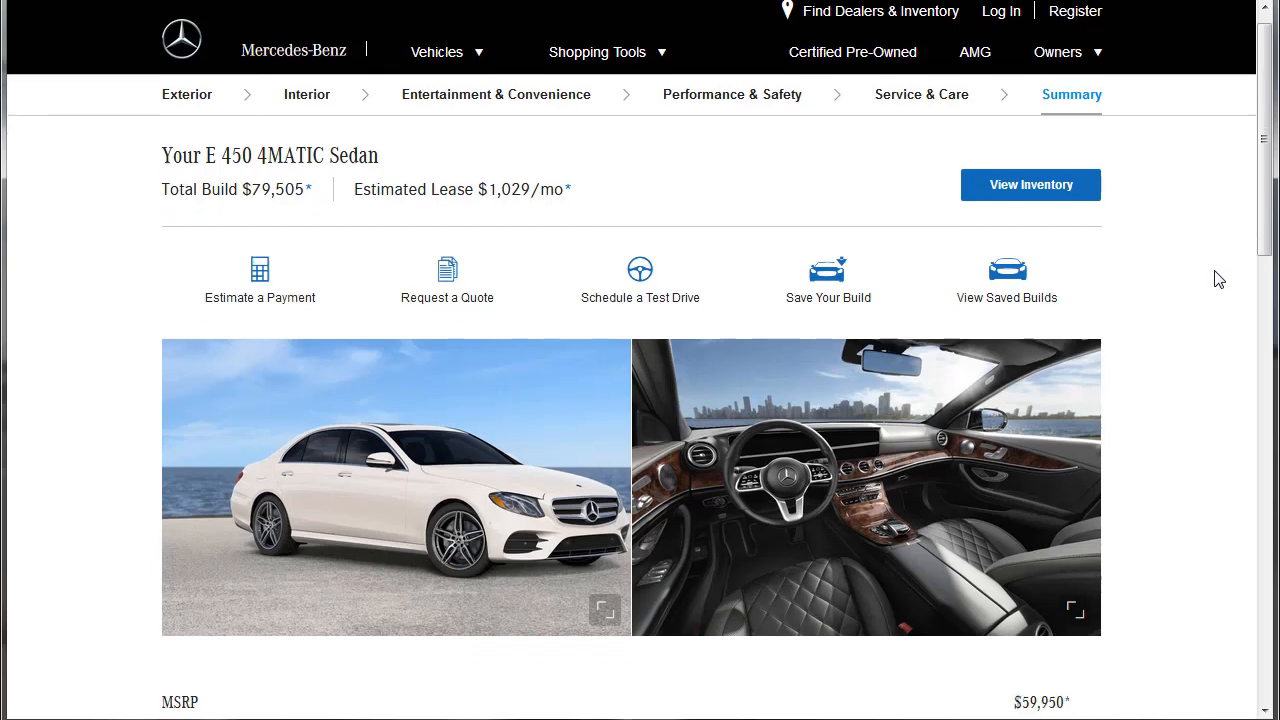
{"action": "scroll", "scroll_direction": "down", "scroll_amount": 3}
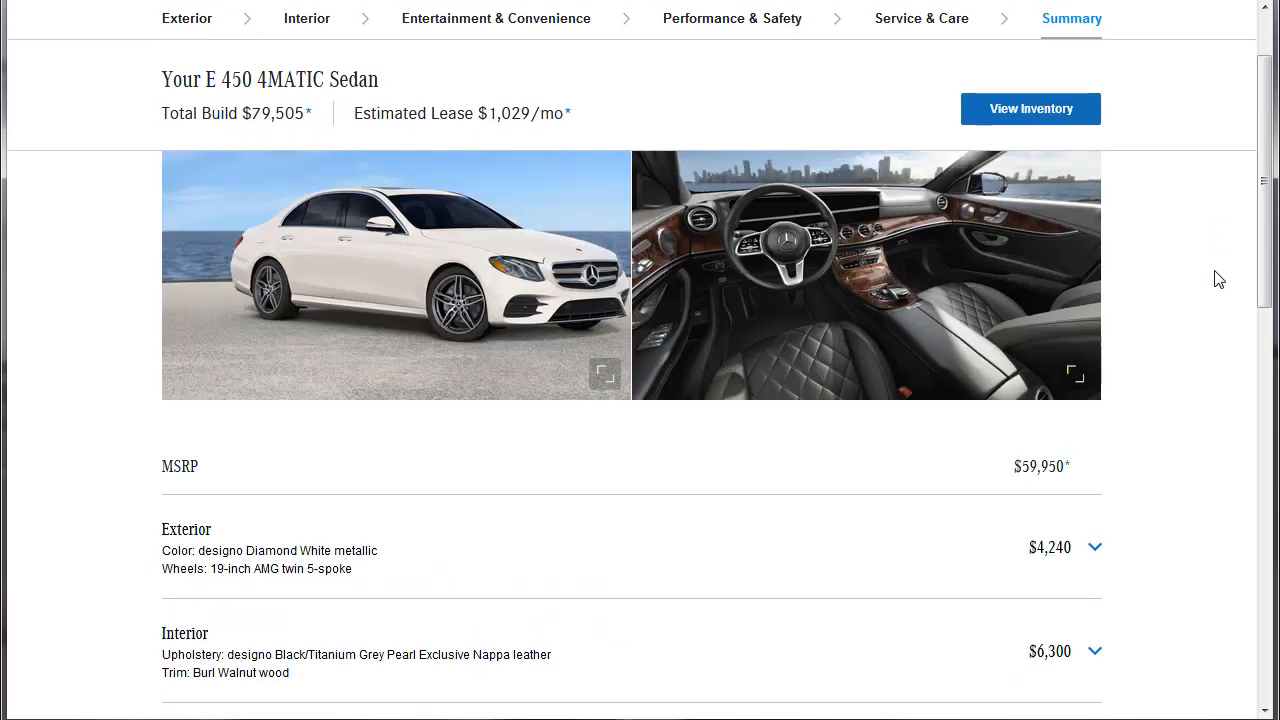